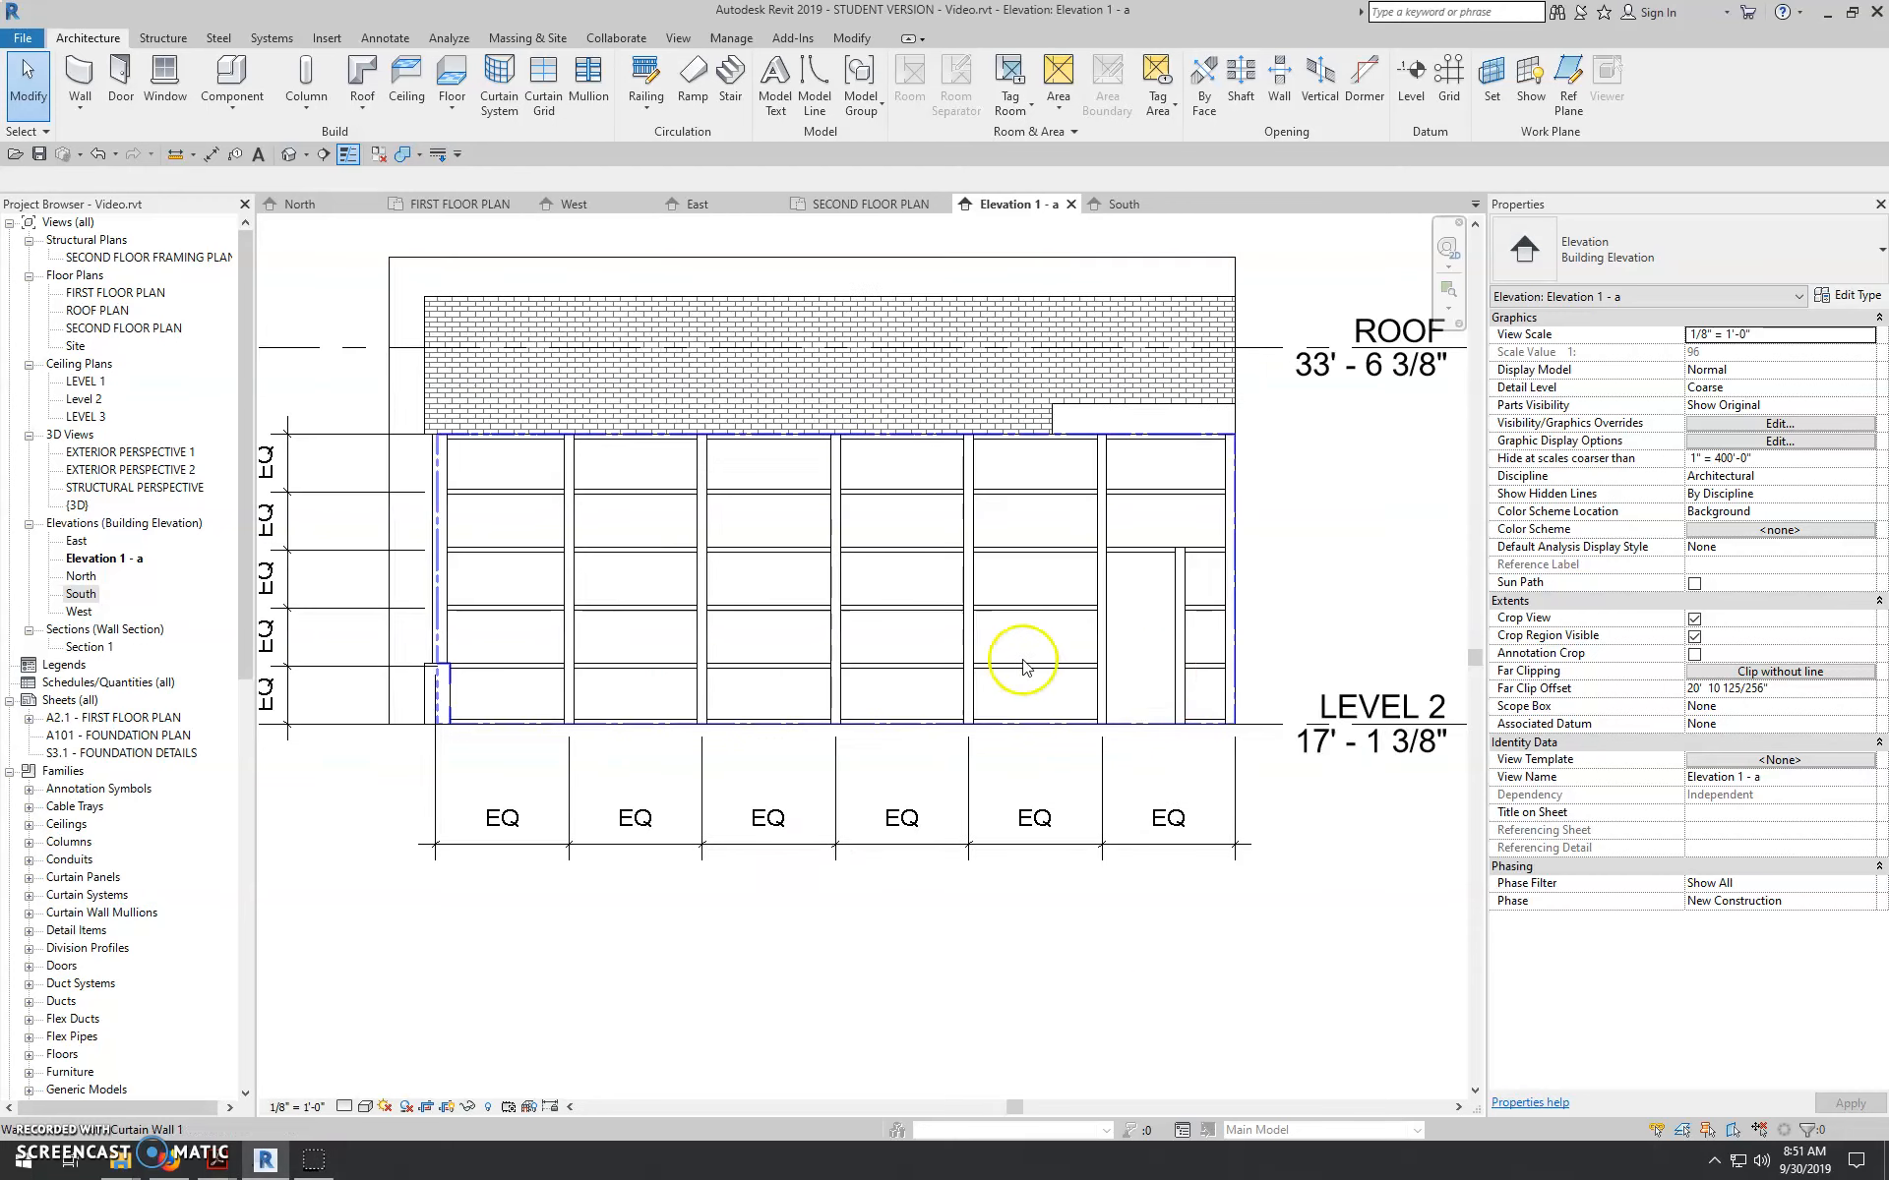
pyautogui.moveTo(1161, 677)
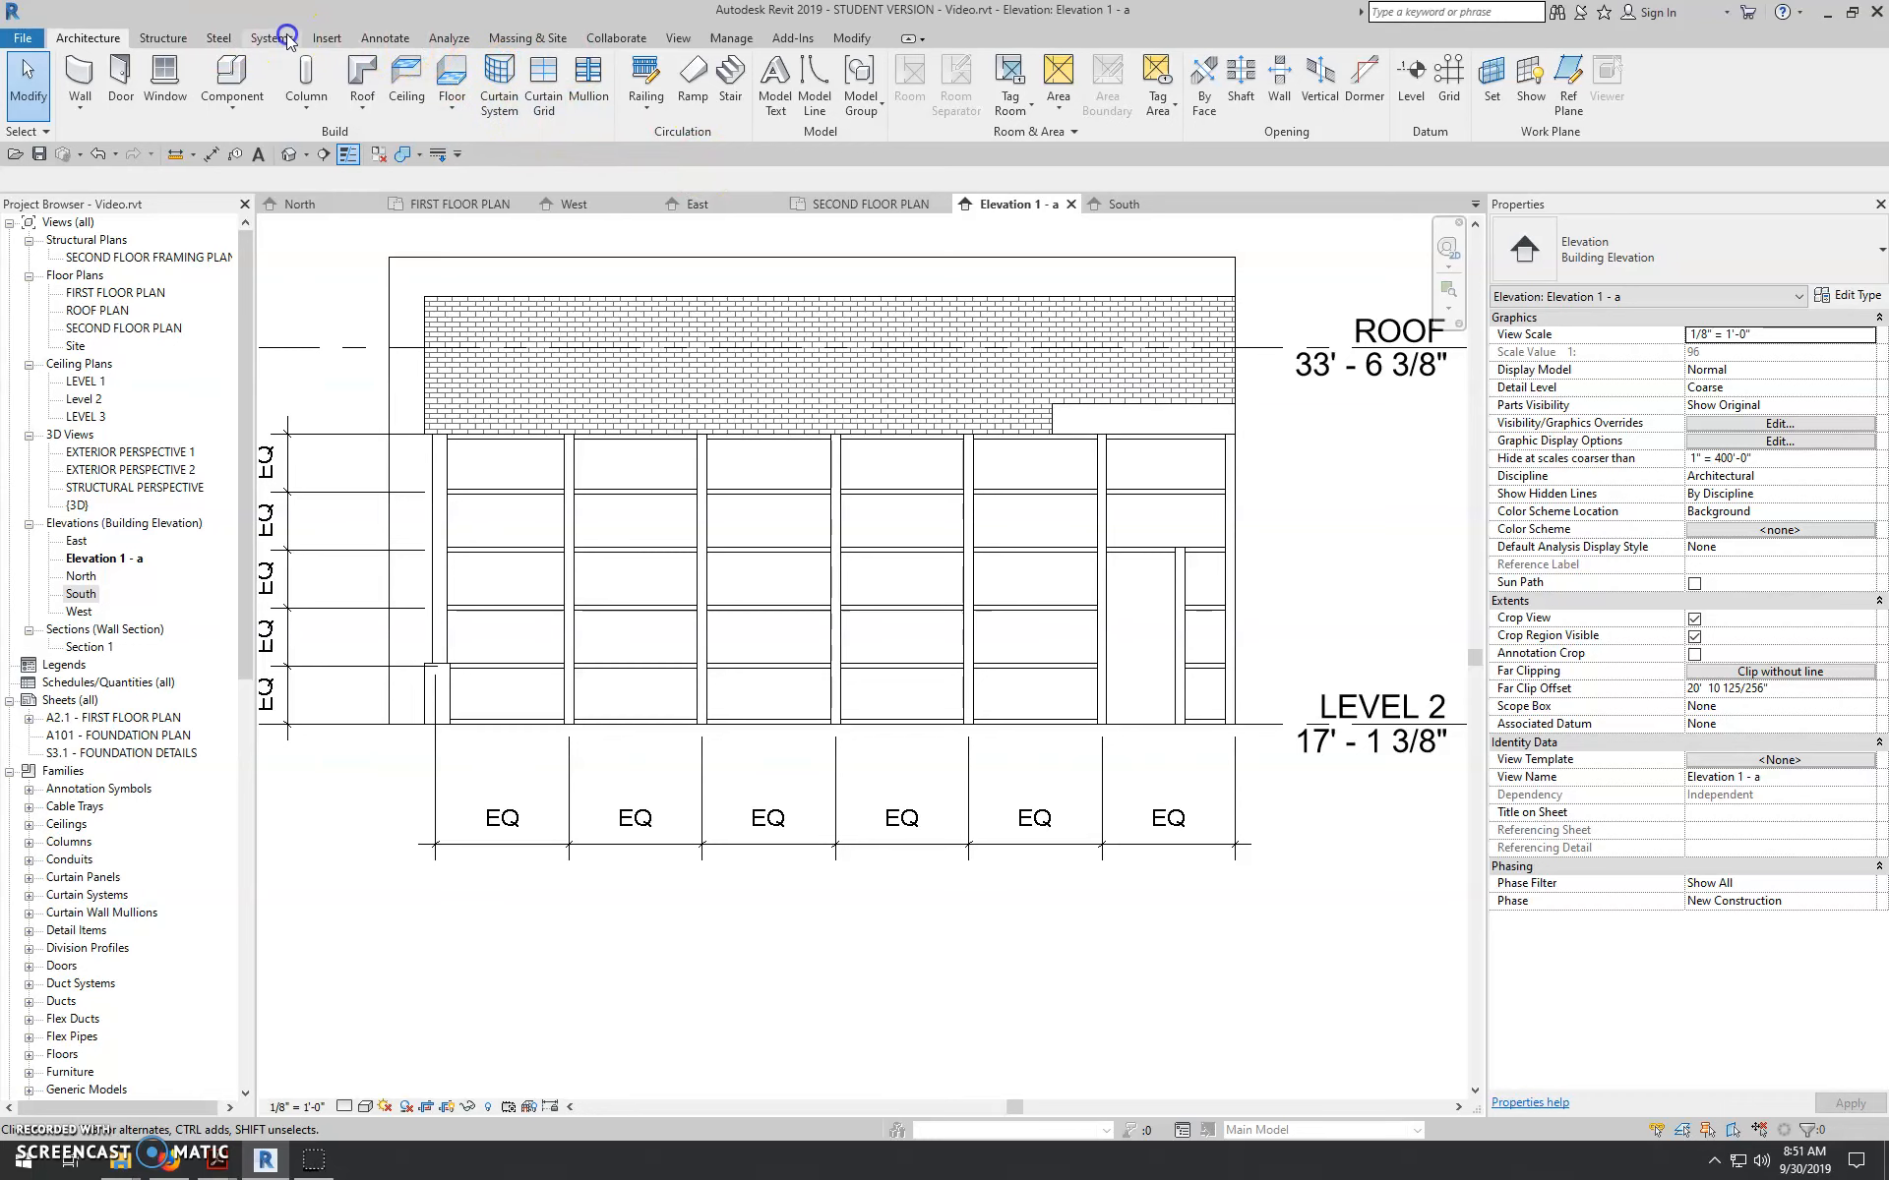
# - Preview the curtain-wall door families in Load Family and cancel without loading any
pyautogui.click(326, 37)
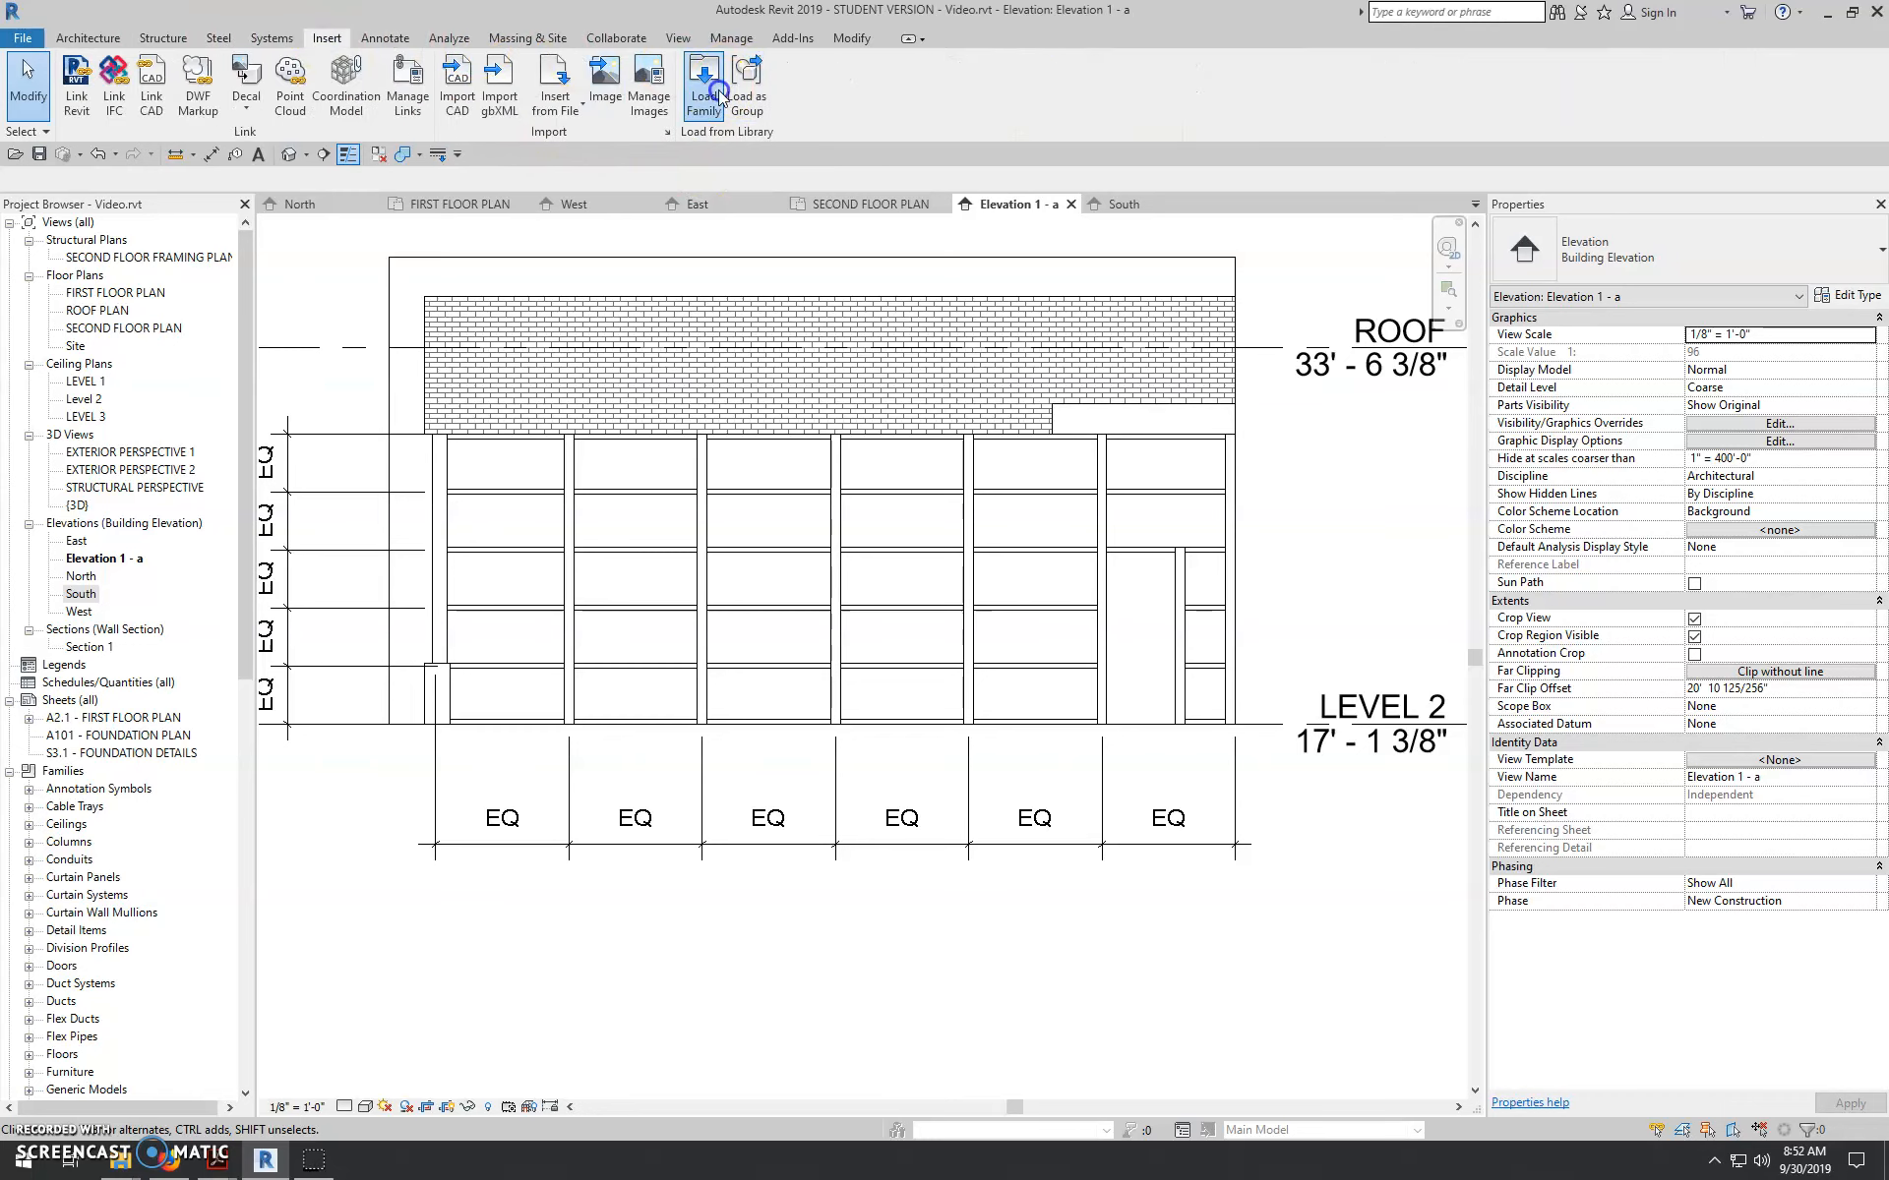
pyautogui.click(705, 80)
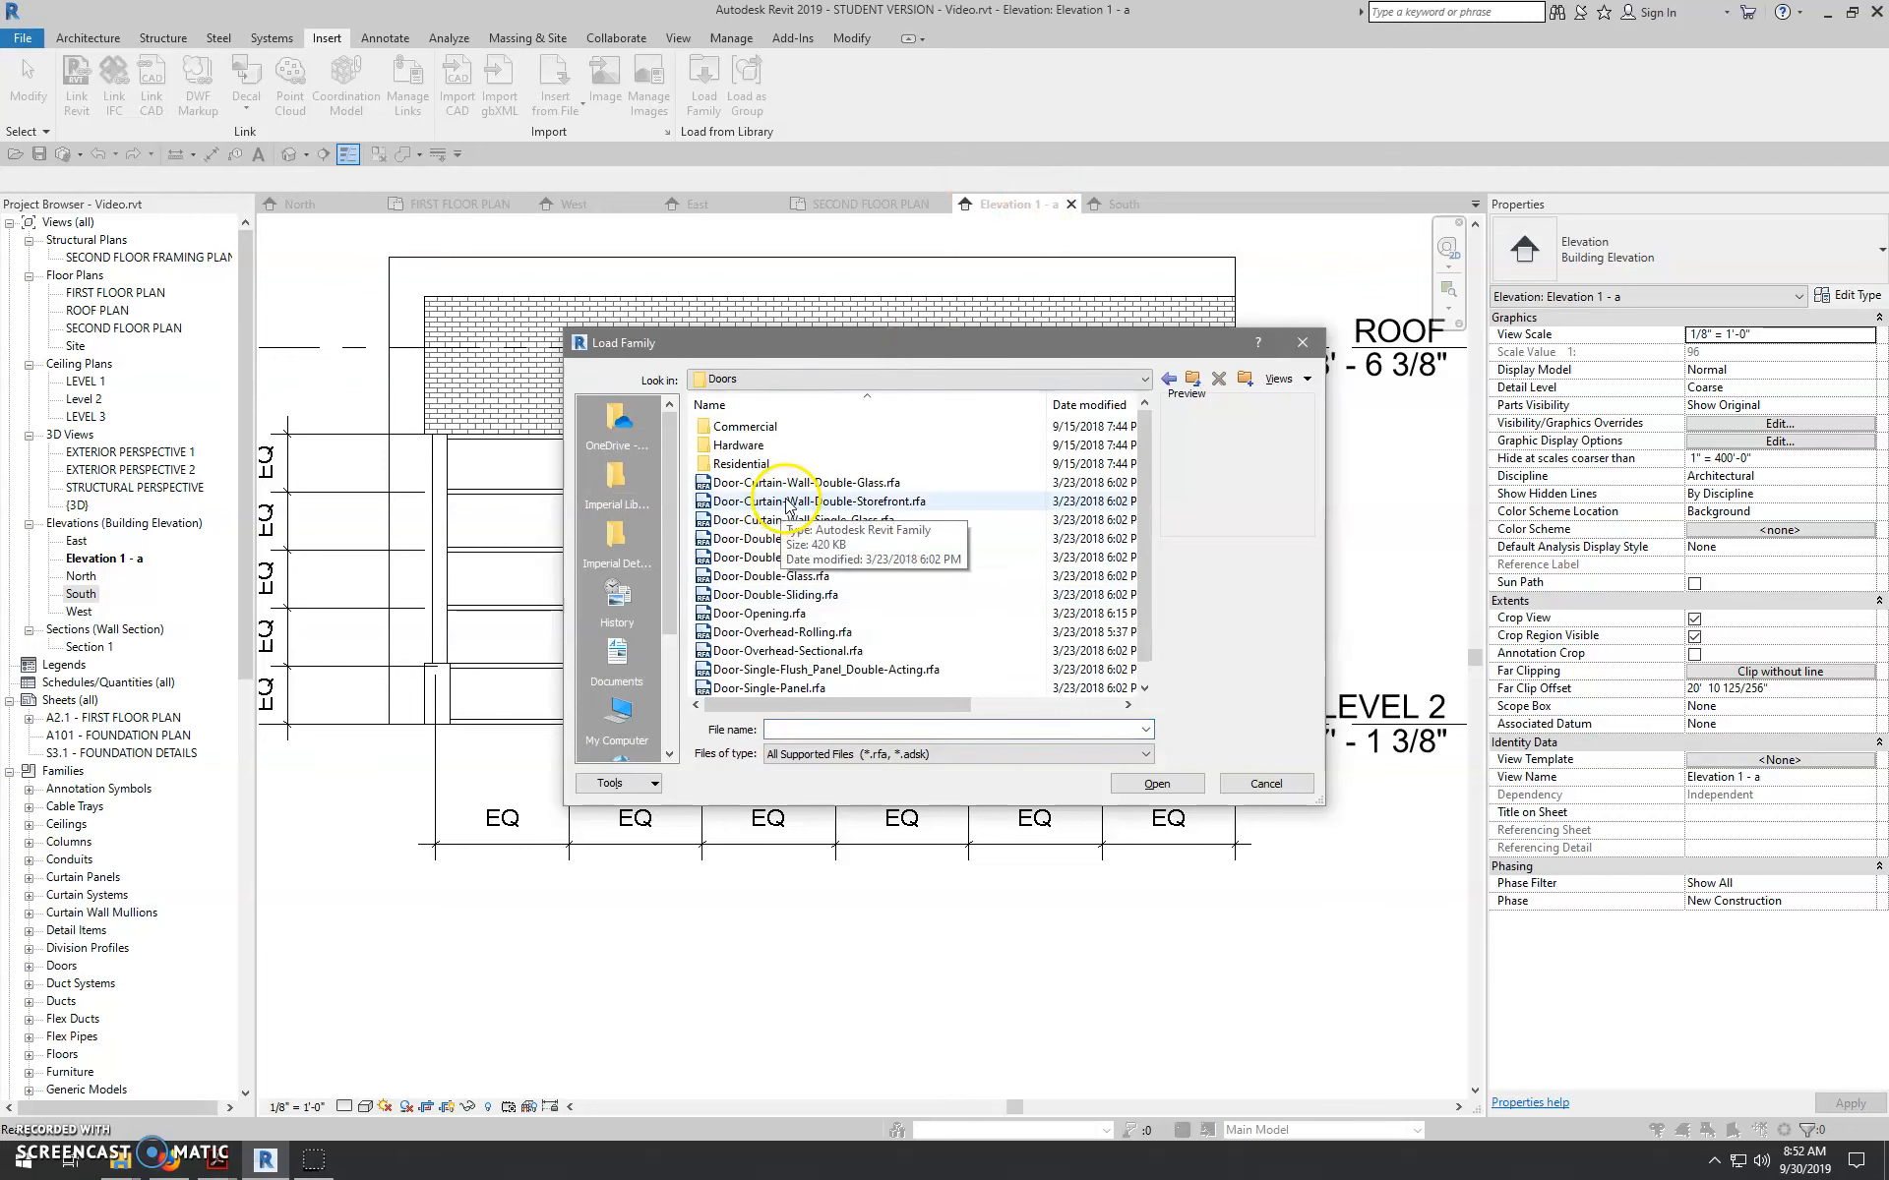
pyautogui.click(828, 501)
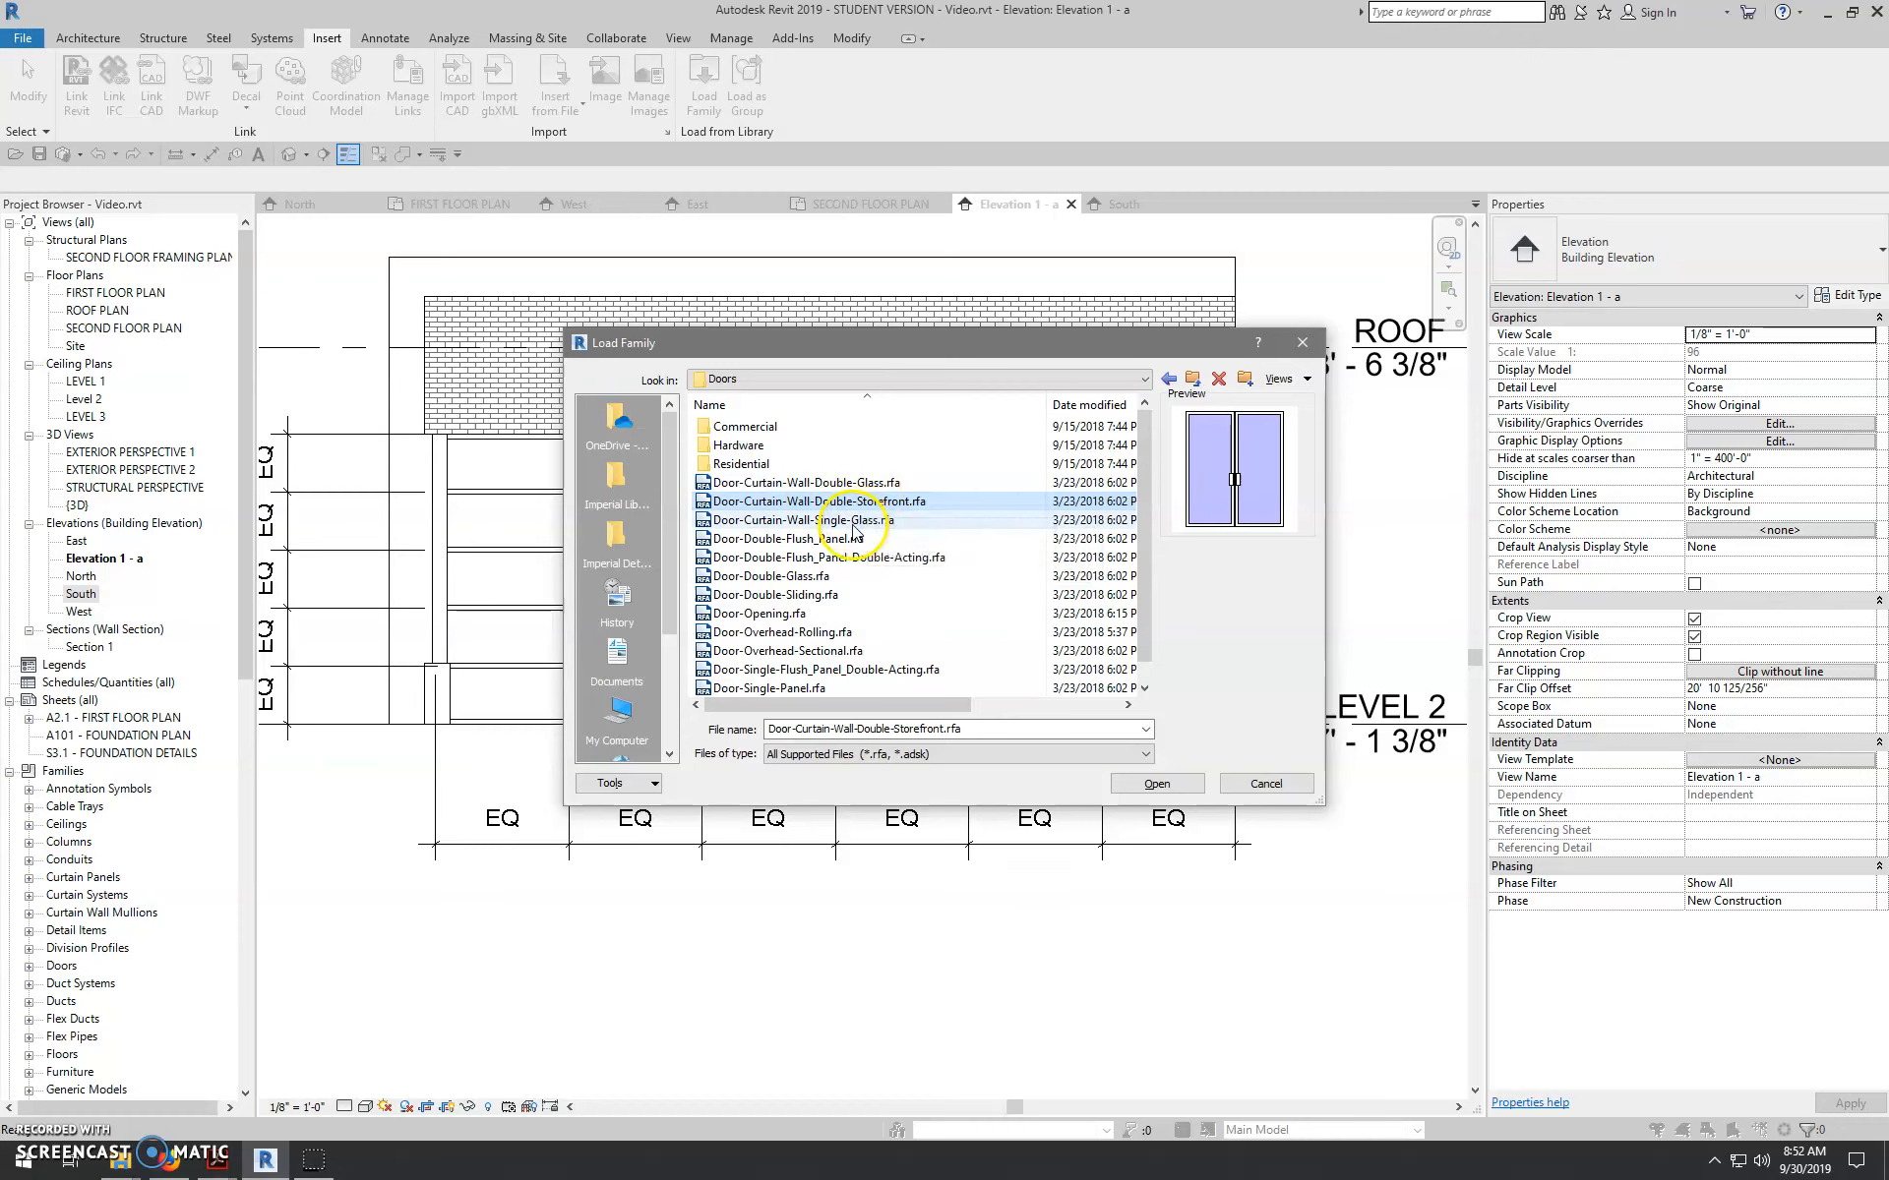
pyautogui.click(802, 520)
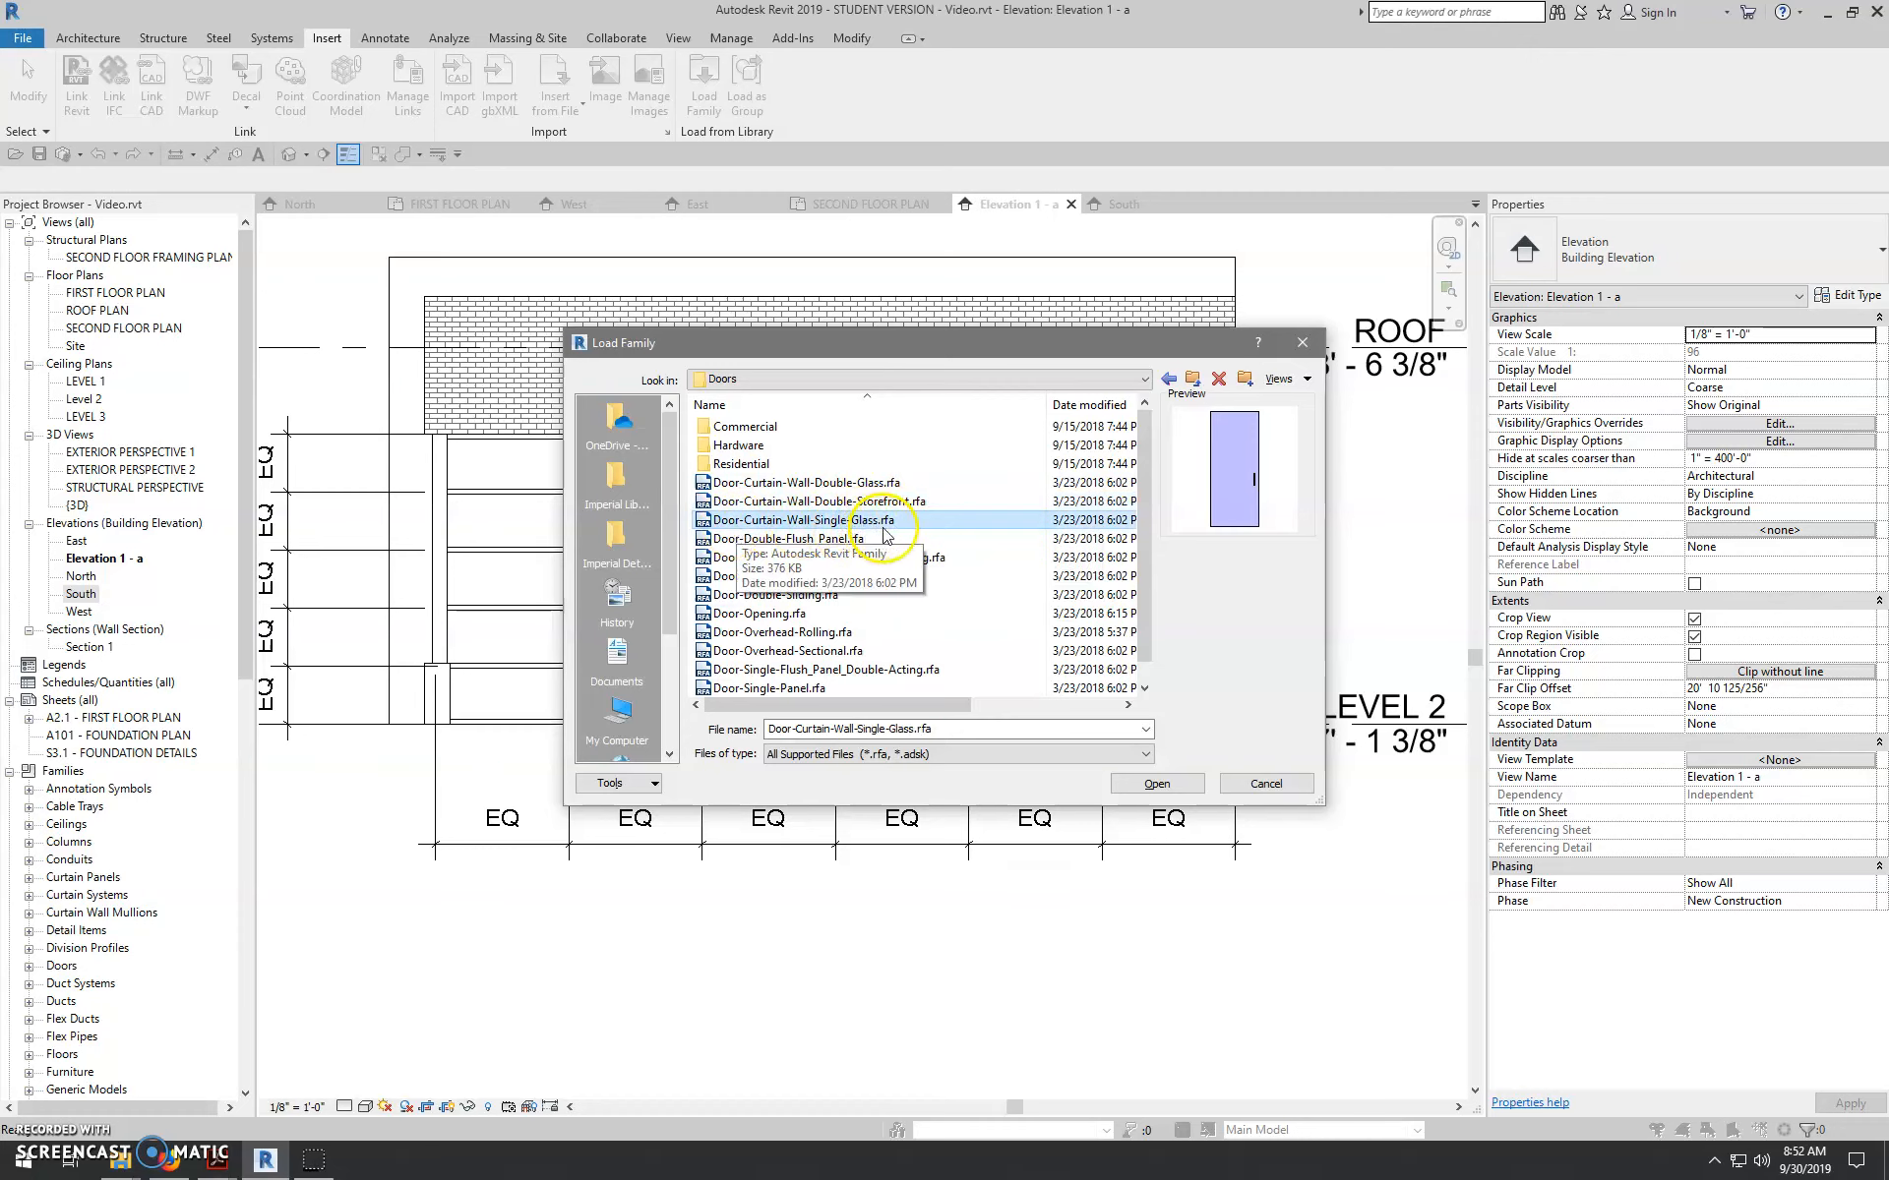
pyautogui.click(1157, 783)
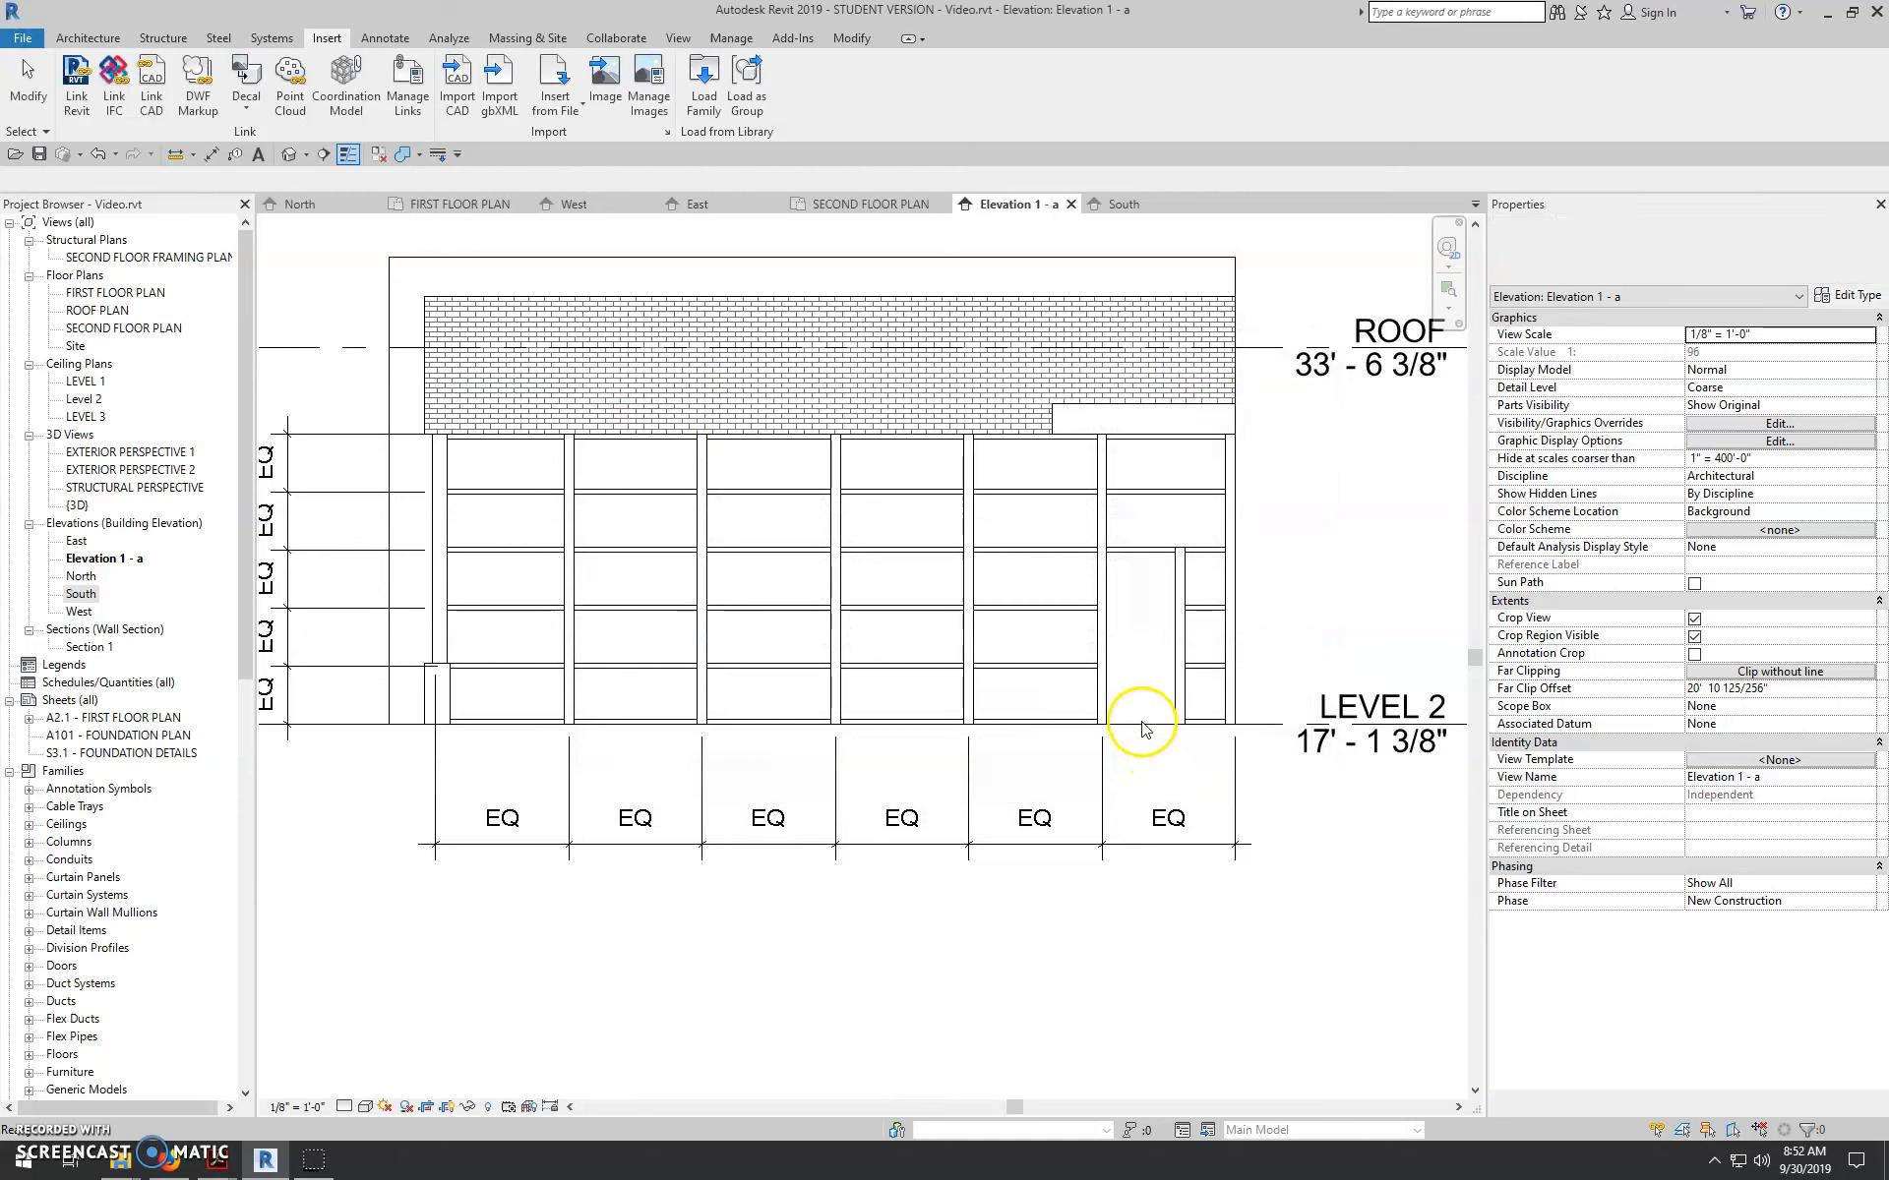
# - Inspect the curtain wall and glazed corner, then zoom to the PDF's Brick, Common material settings image
pyautogui.click(1102, 654)
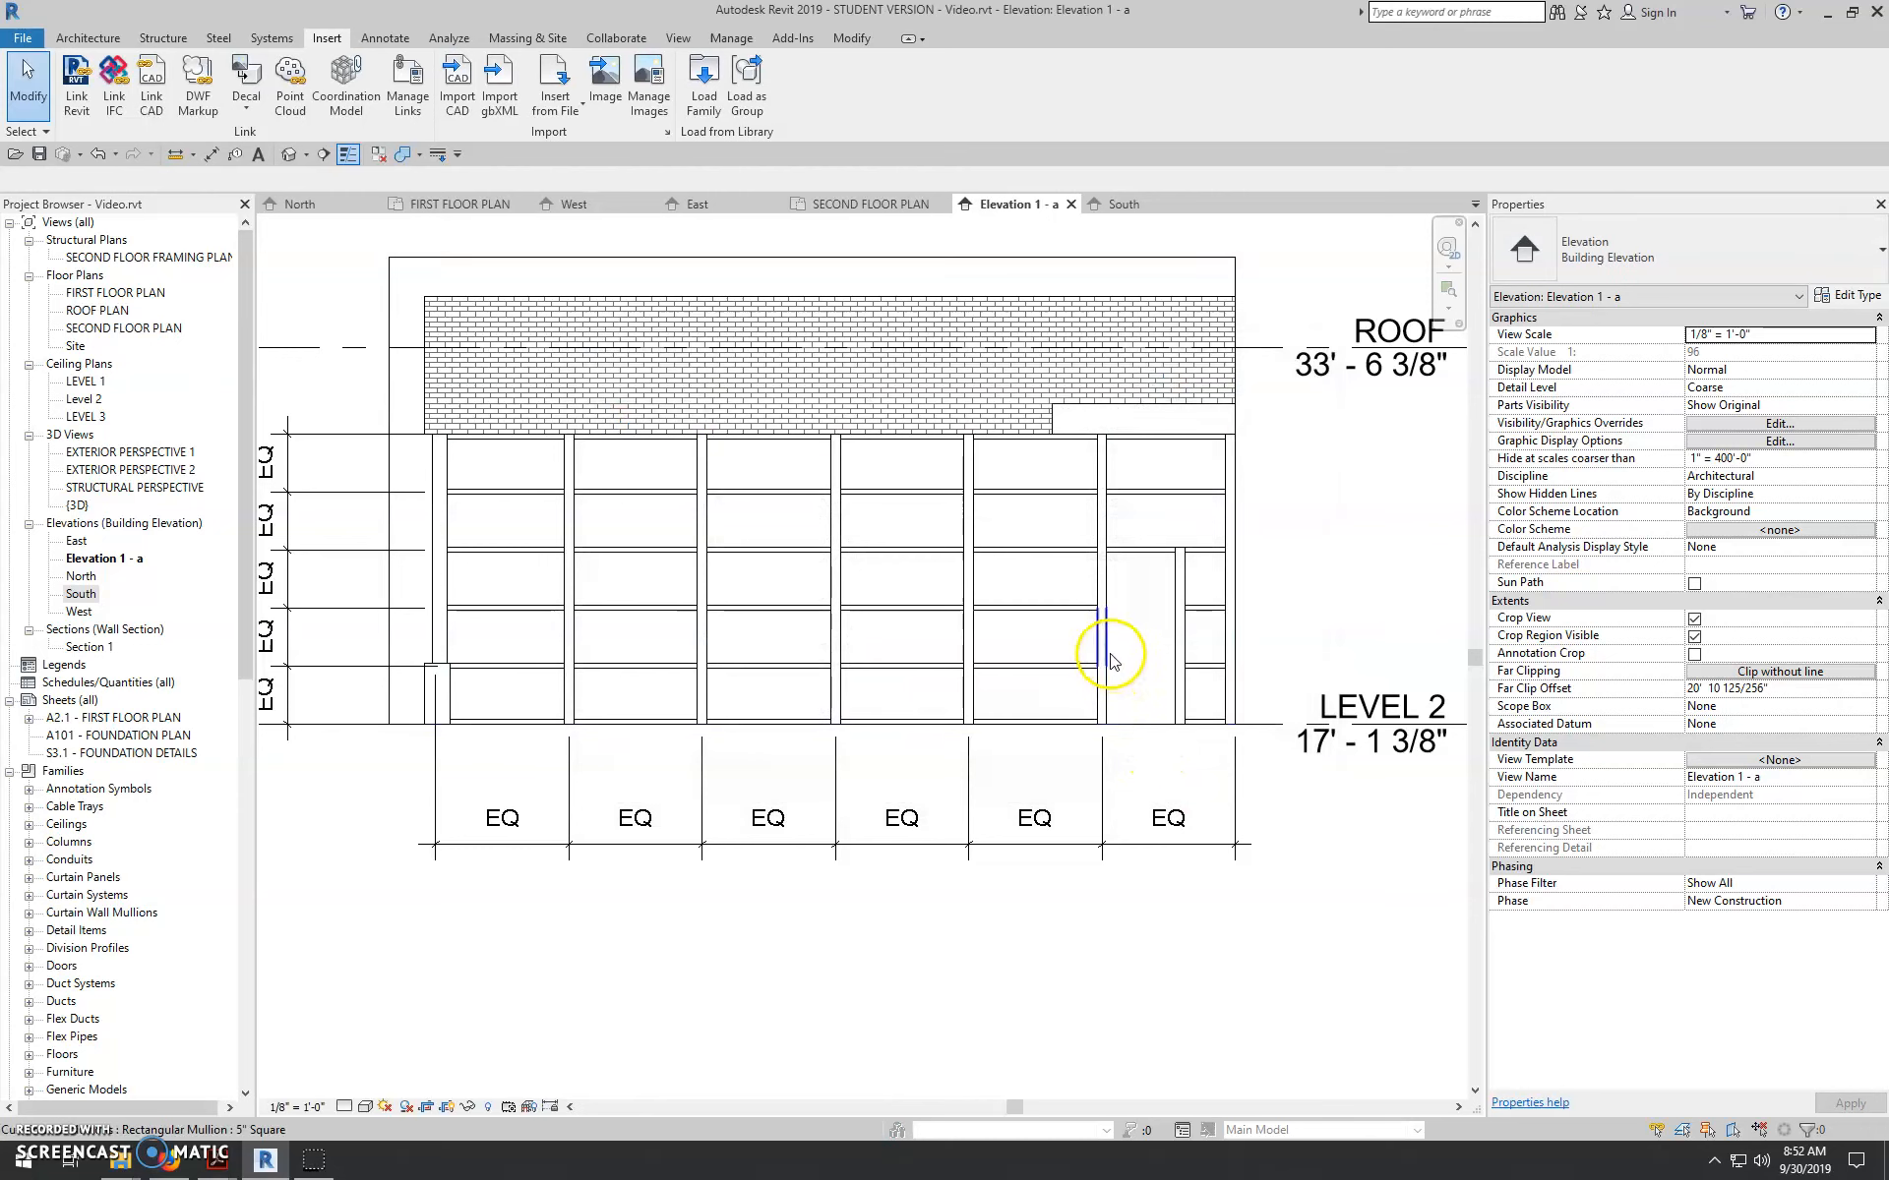
pyautogui.click(1102, 641)
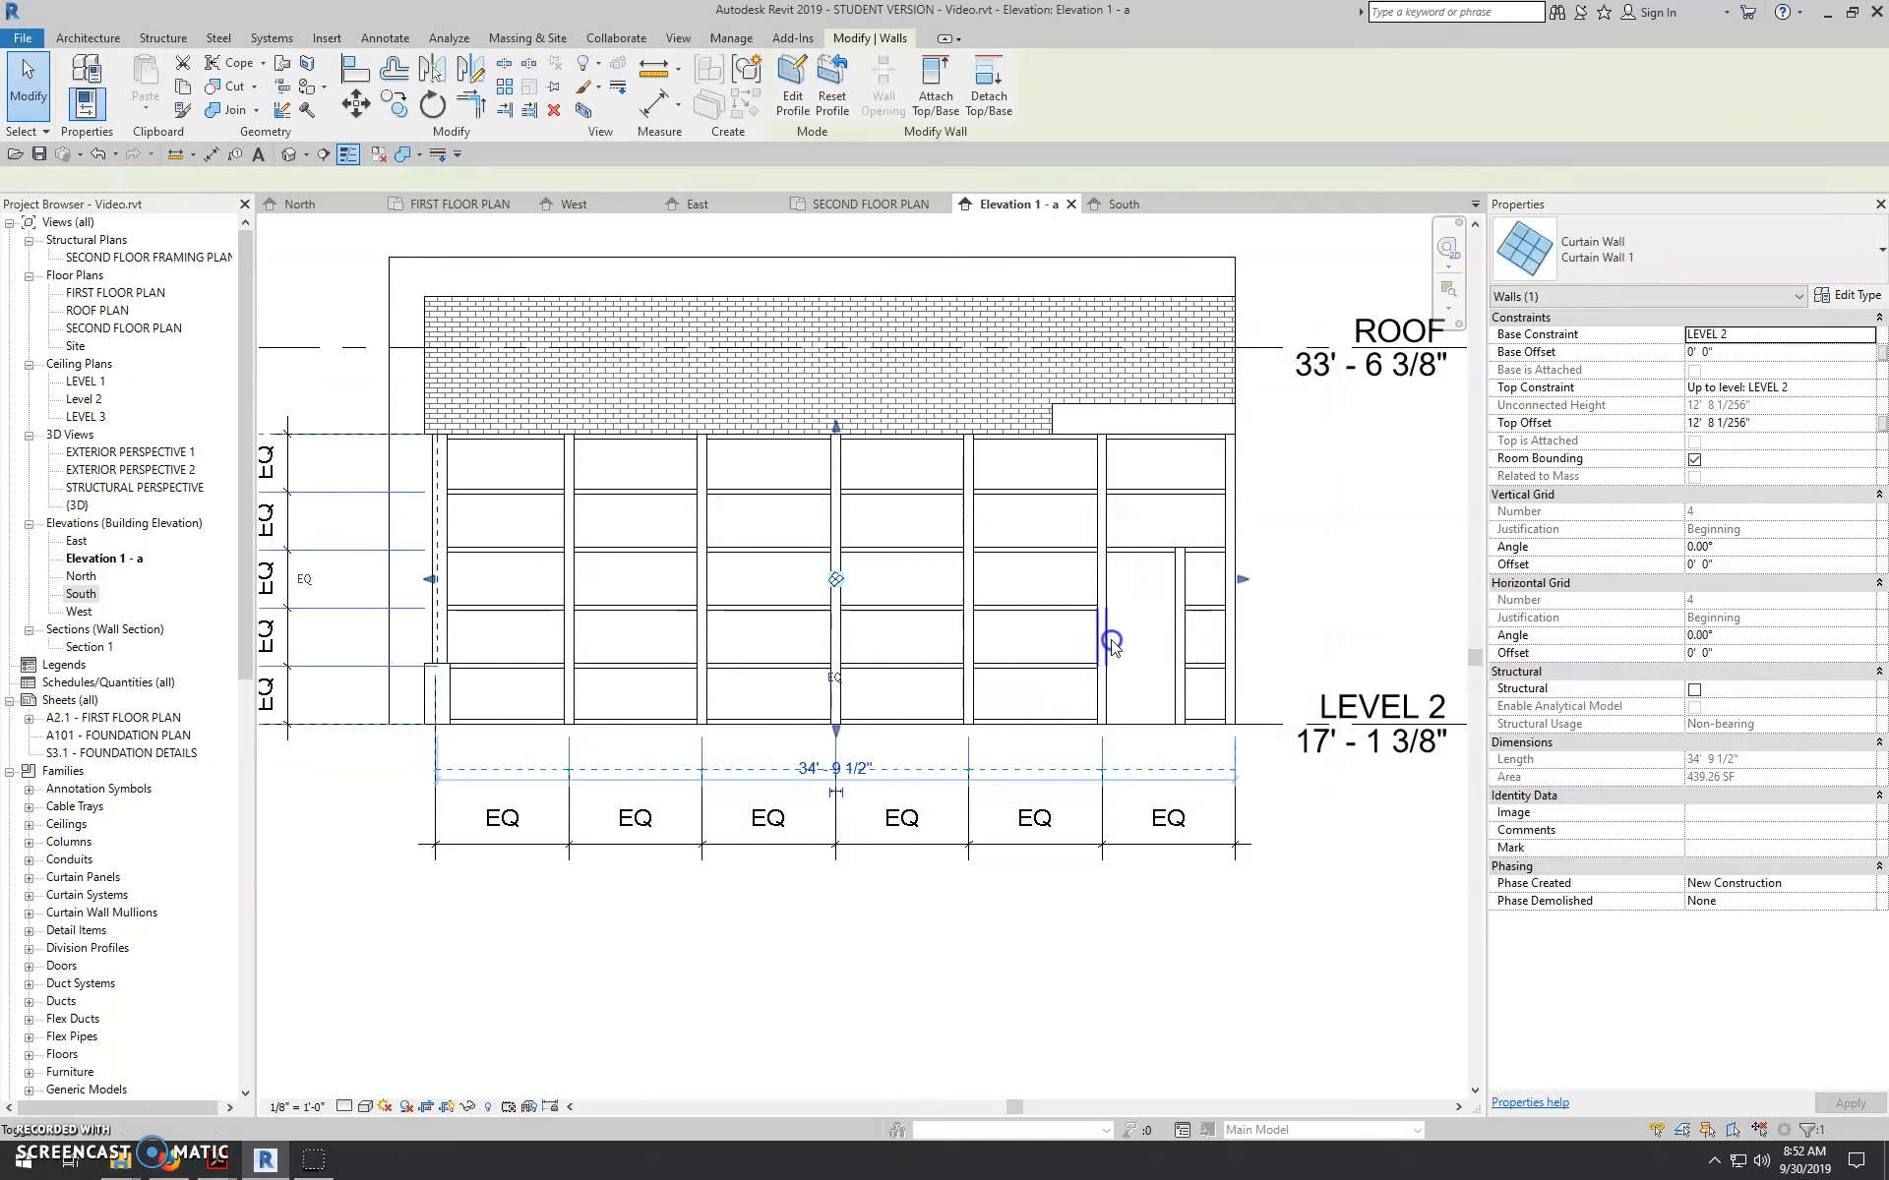
pyautogui.click(1128, 634)
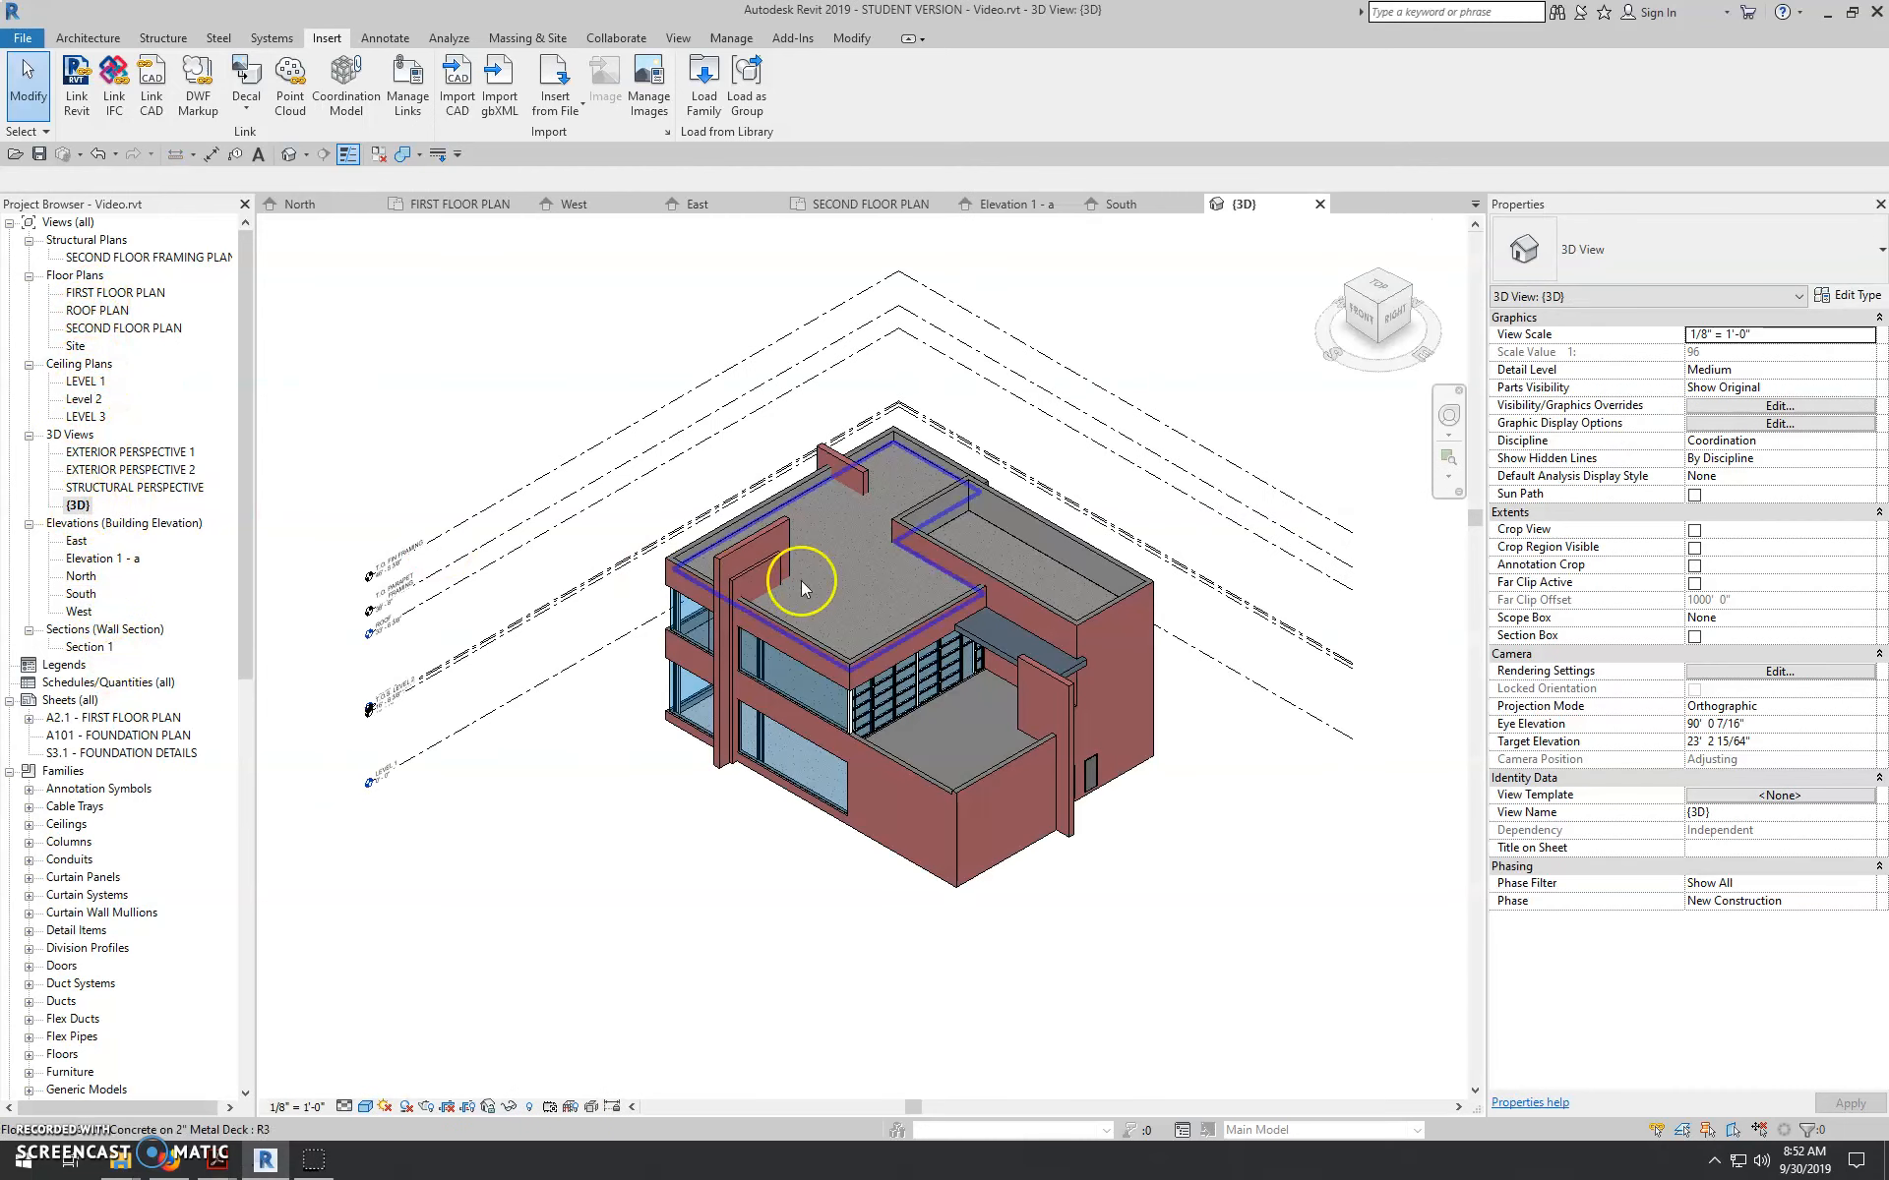
pyautogui.rightClick(803, 586)
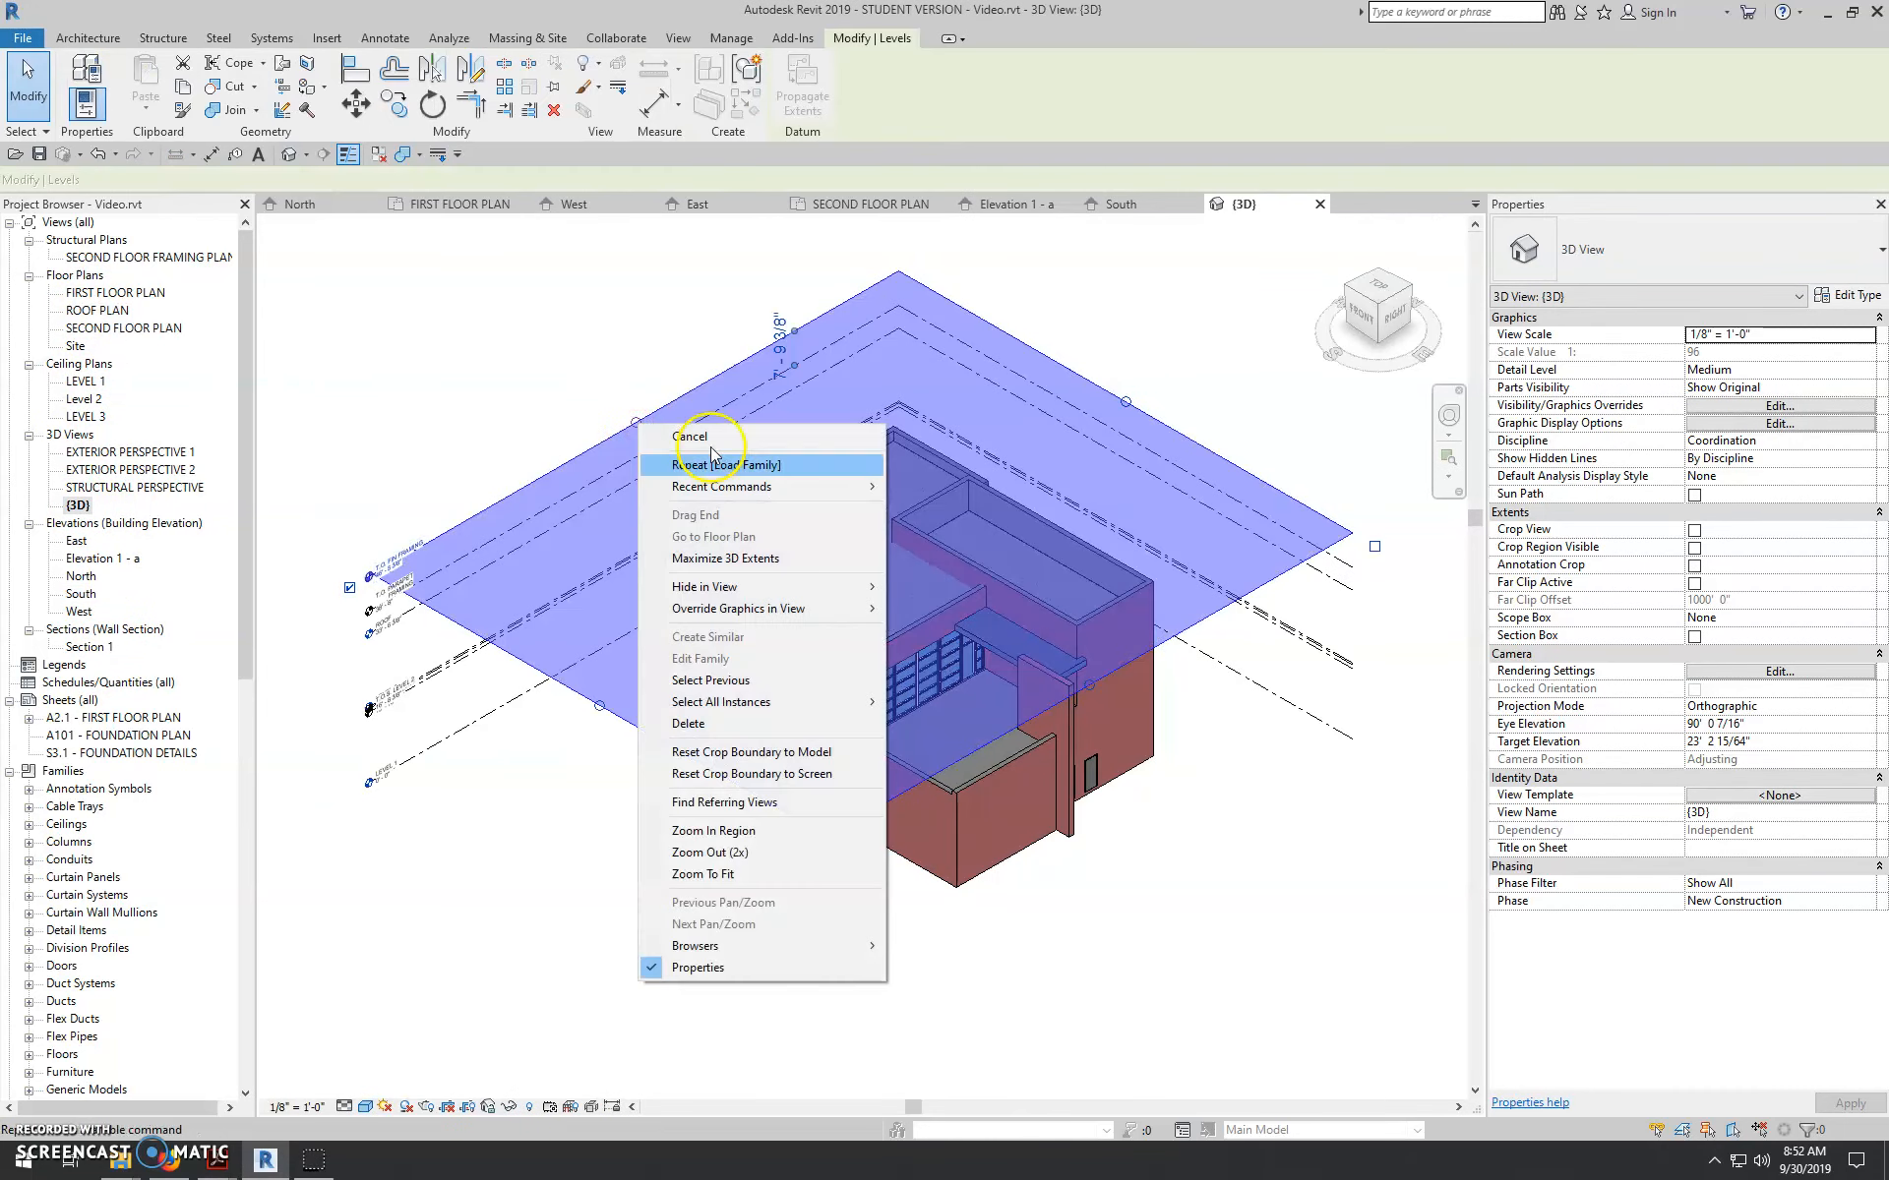
pyautogui.moveTo(720, 586)
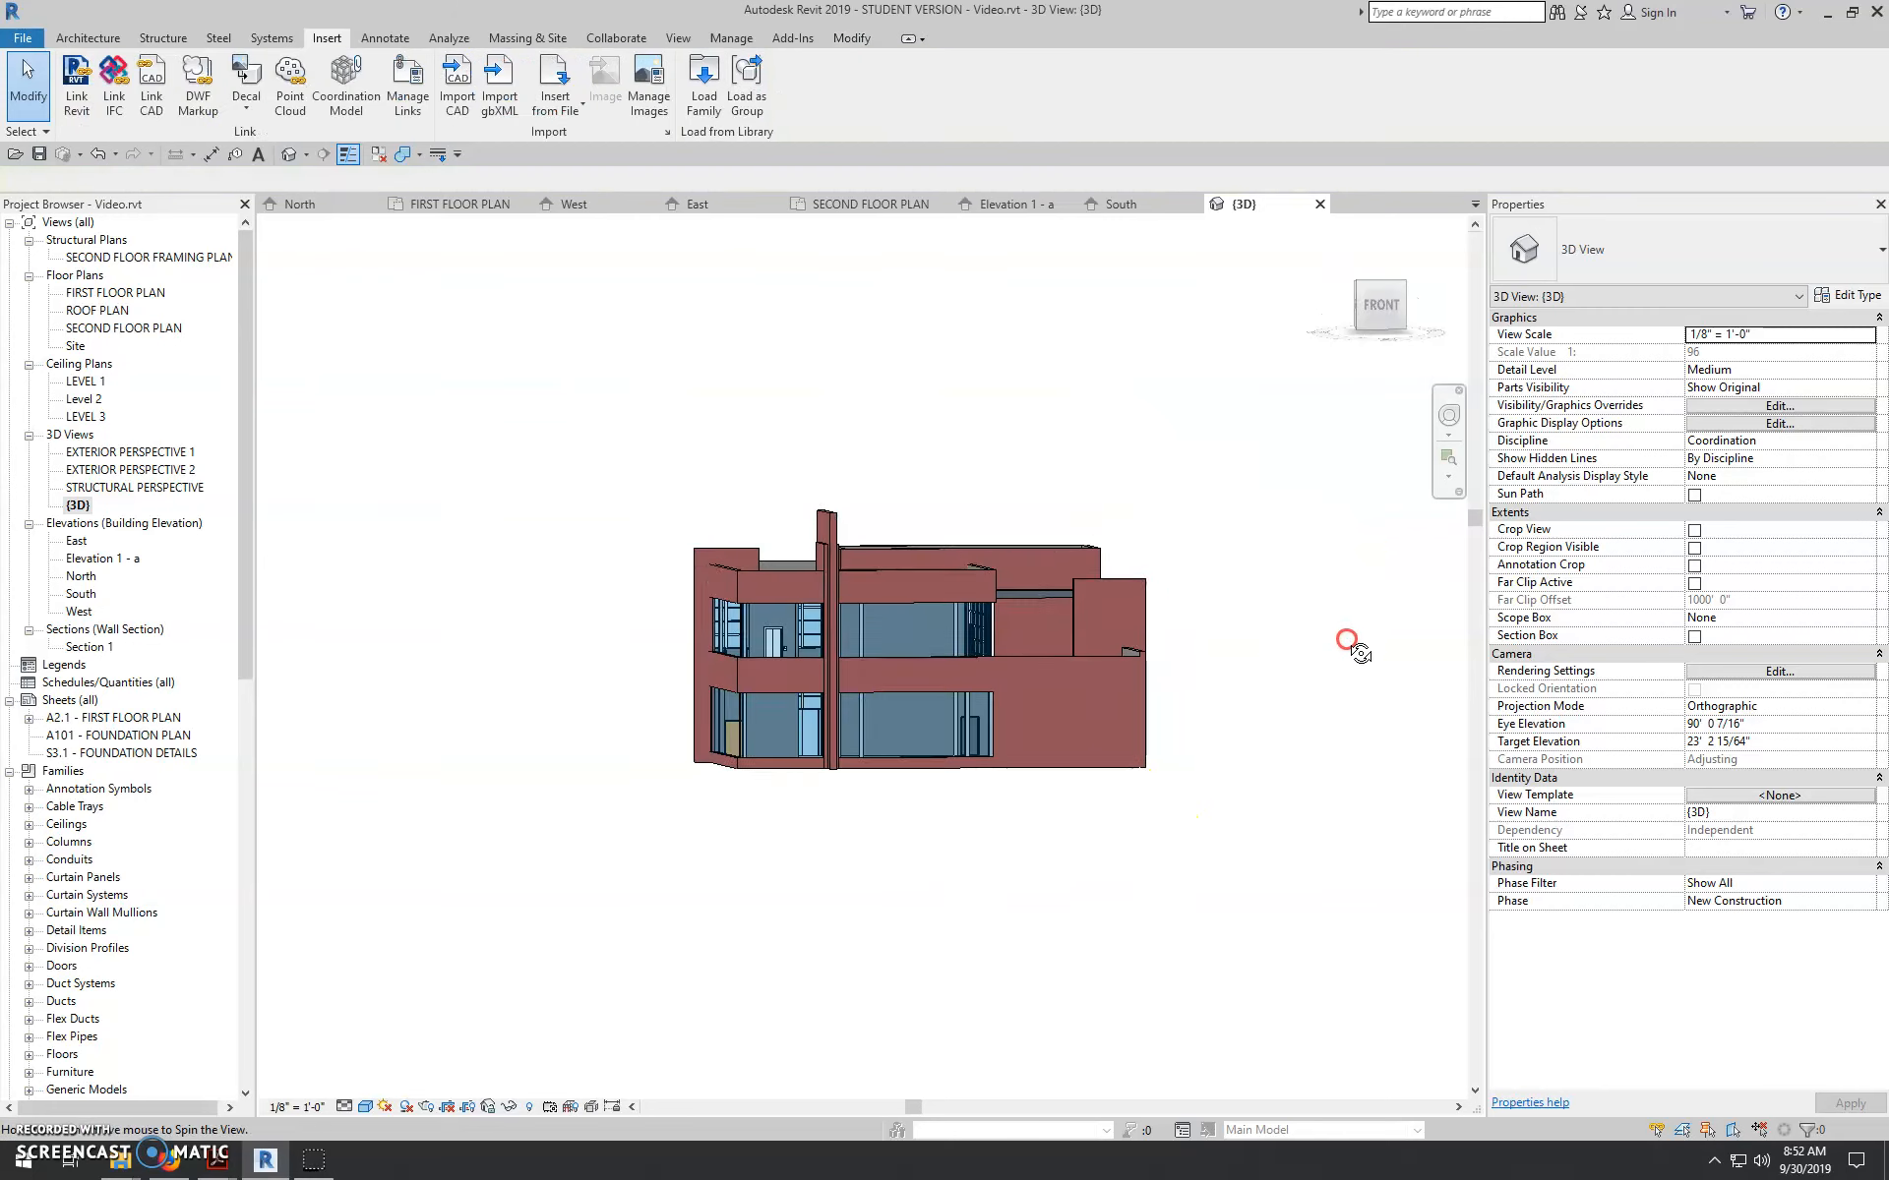
pyautogui.moveTo(1345, 638); pyautogui.dragTo(1017, 741)
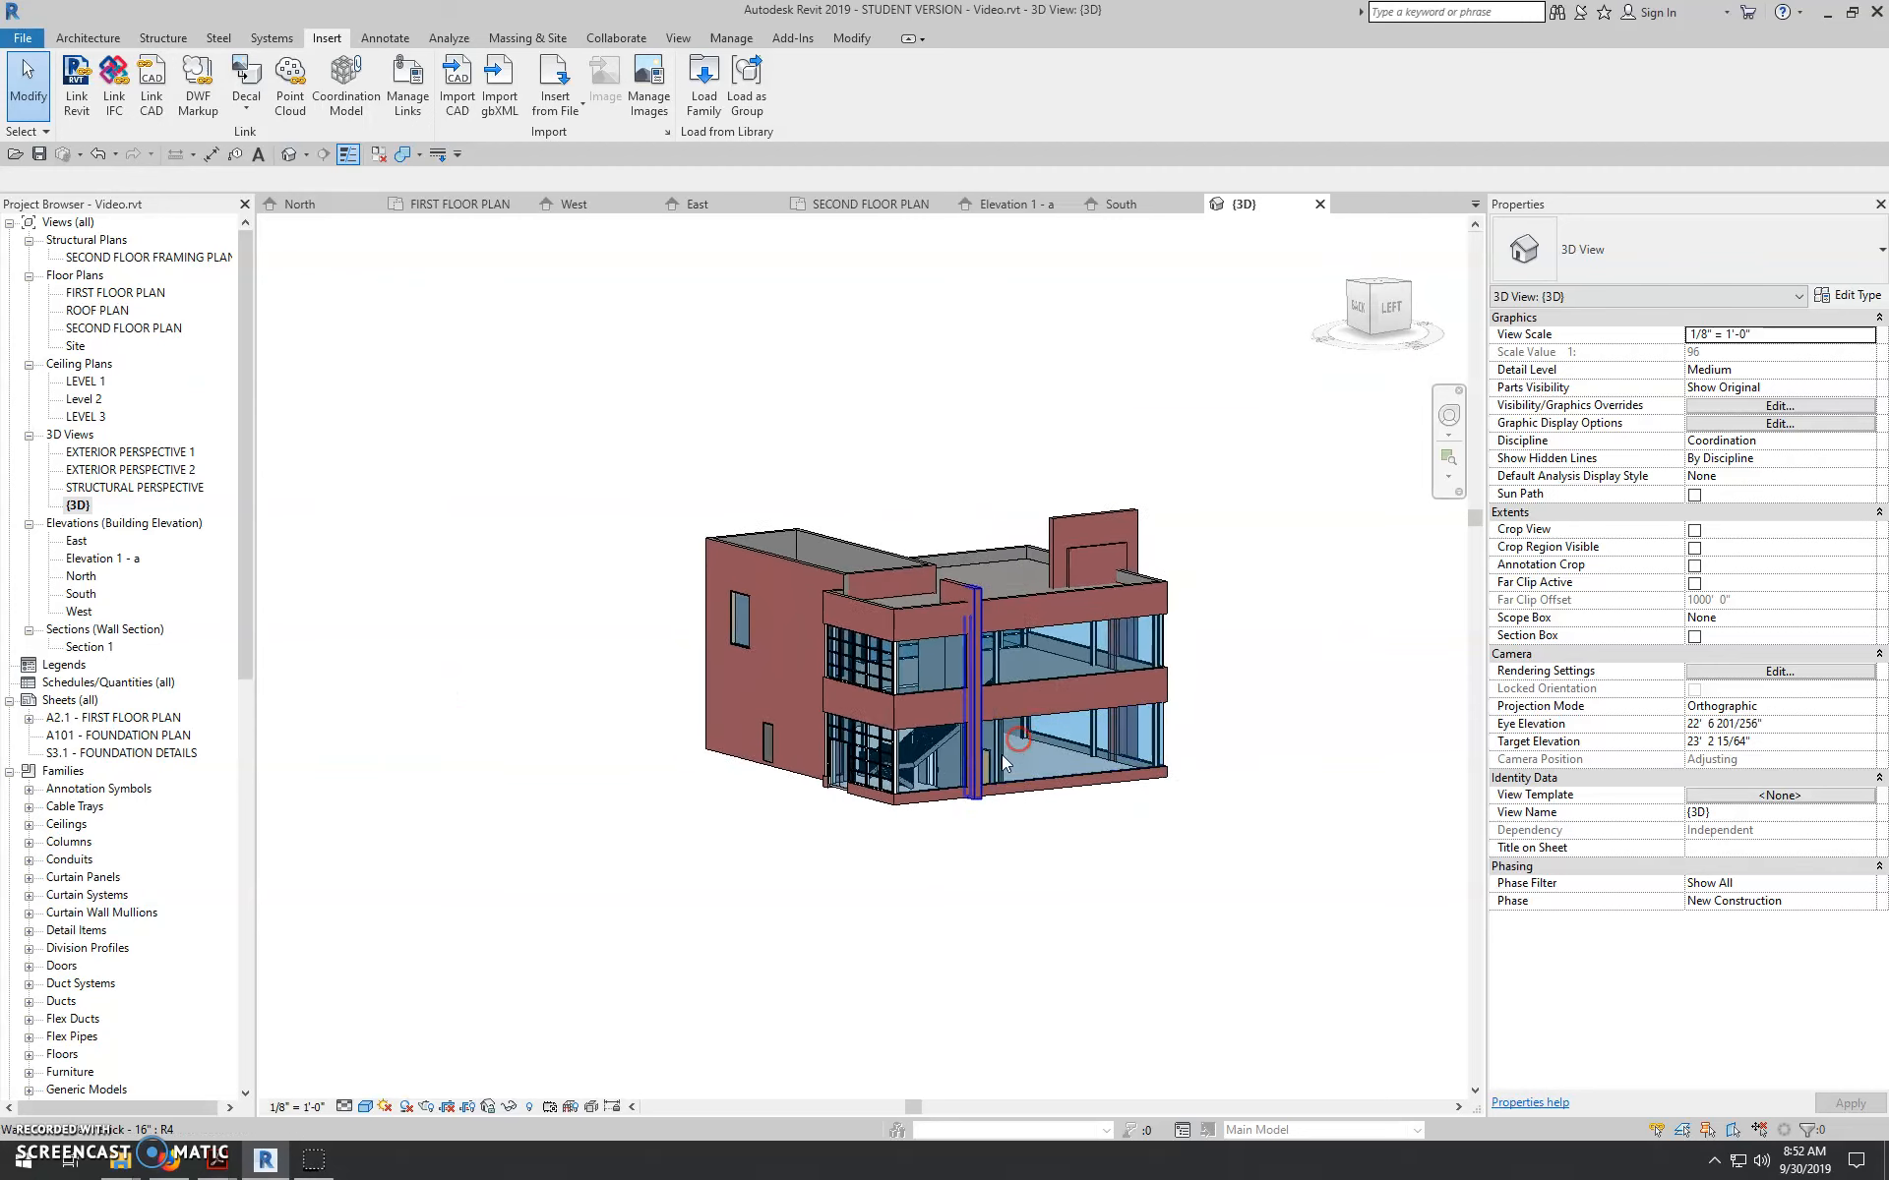
pyautogui.moveTo(1011, 759); pyautogui.dragTo(591, 567)
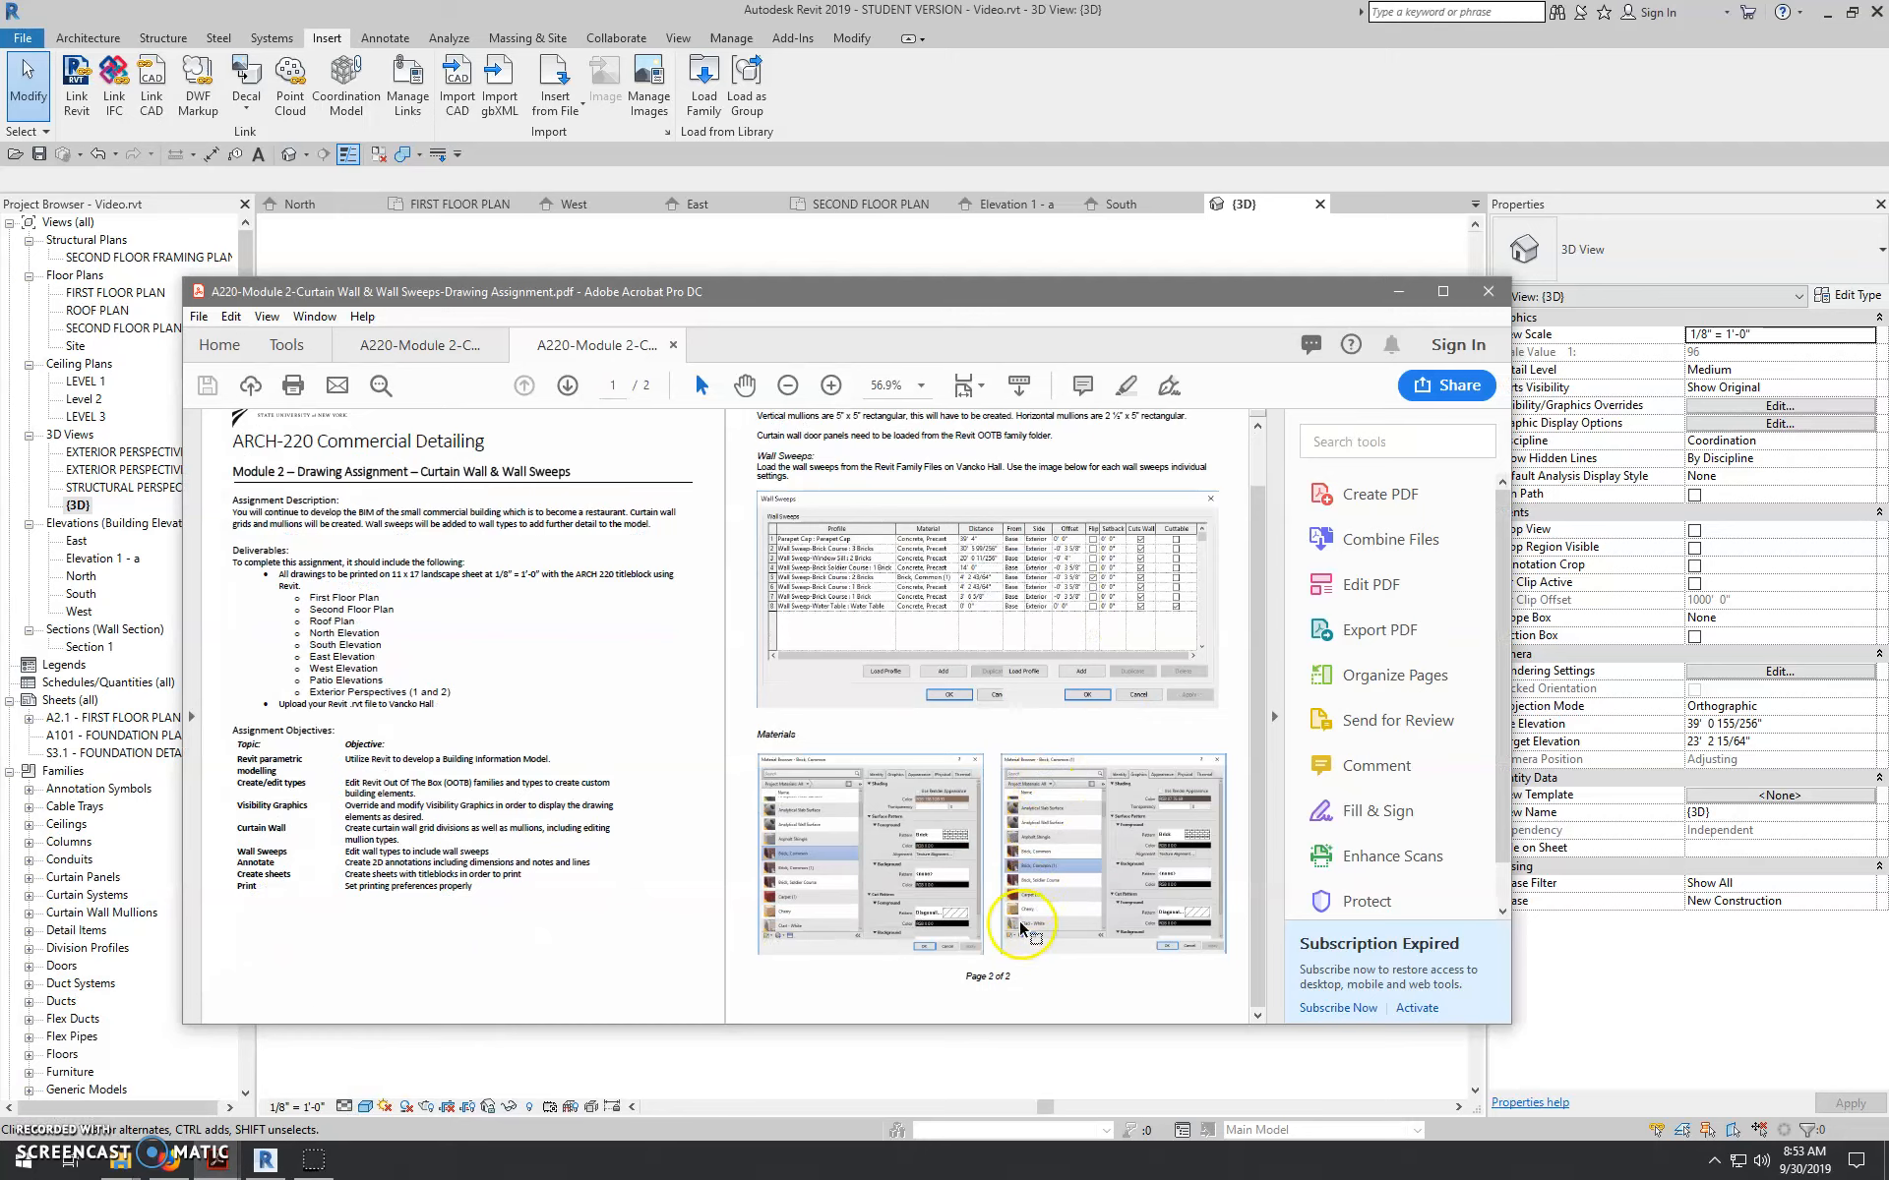
pyautogui.click(1444, 291)
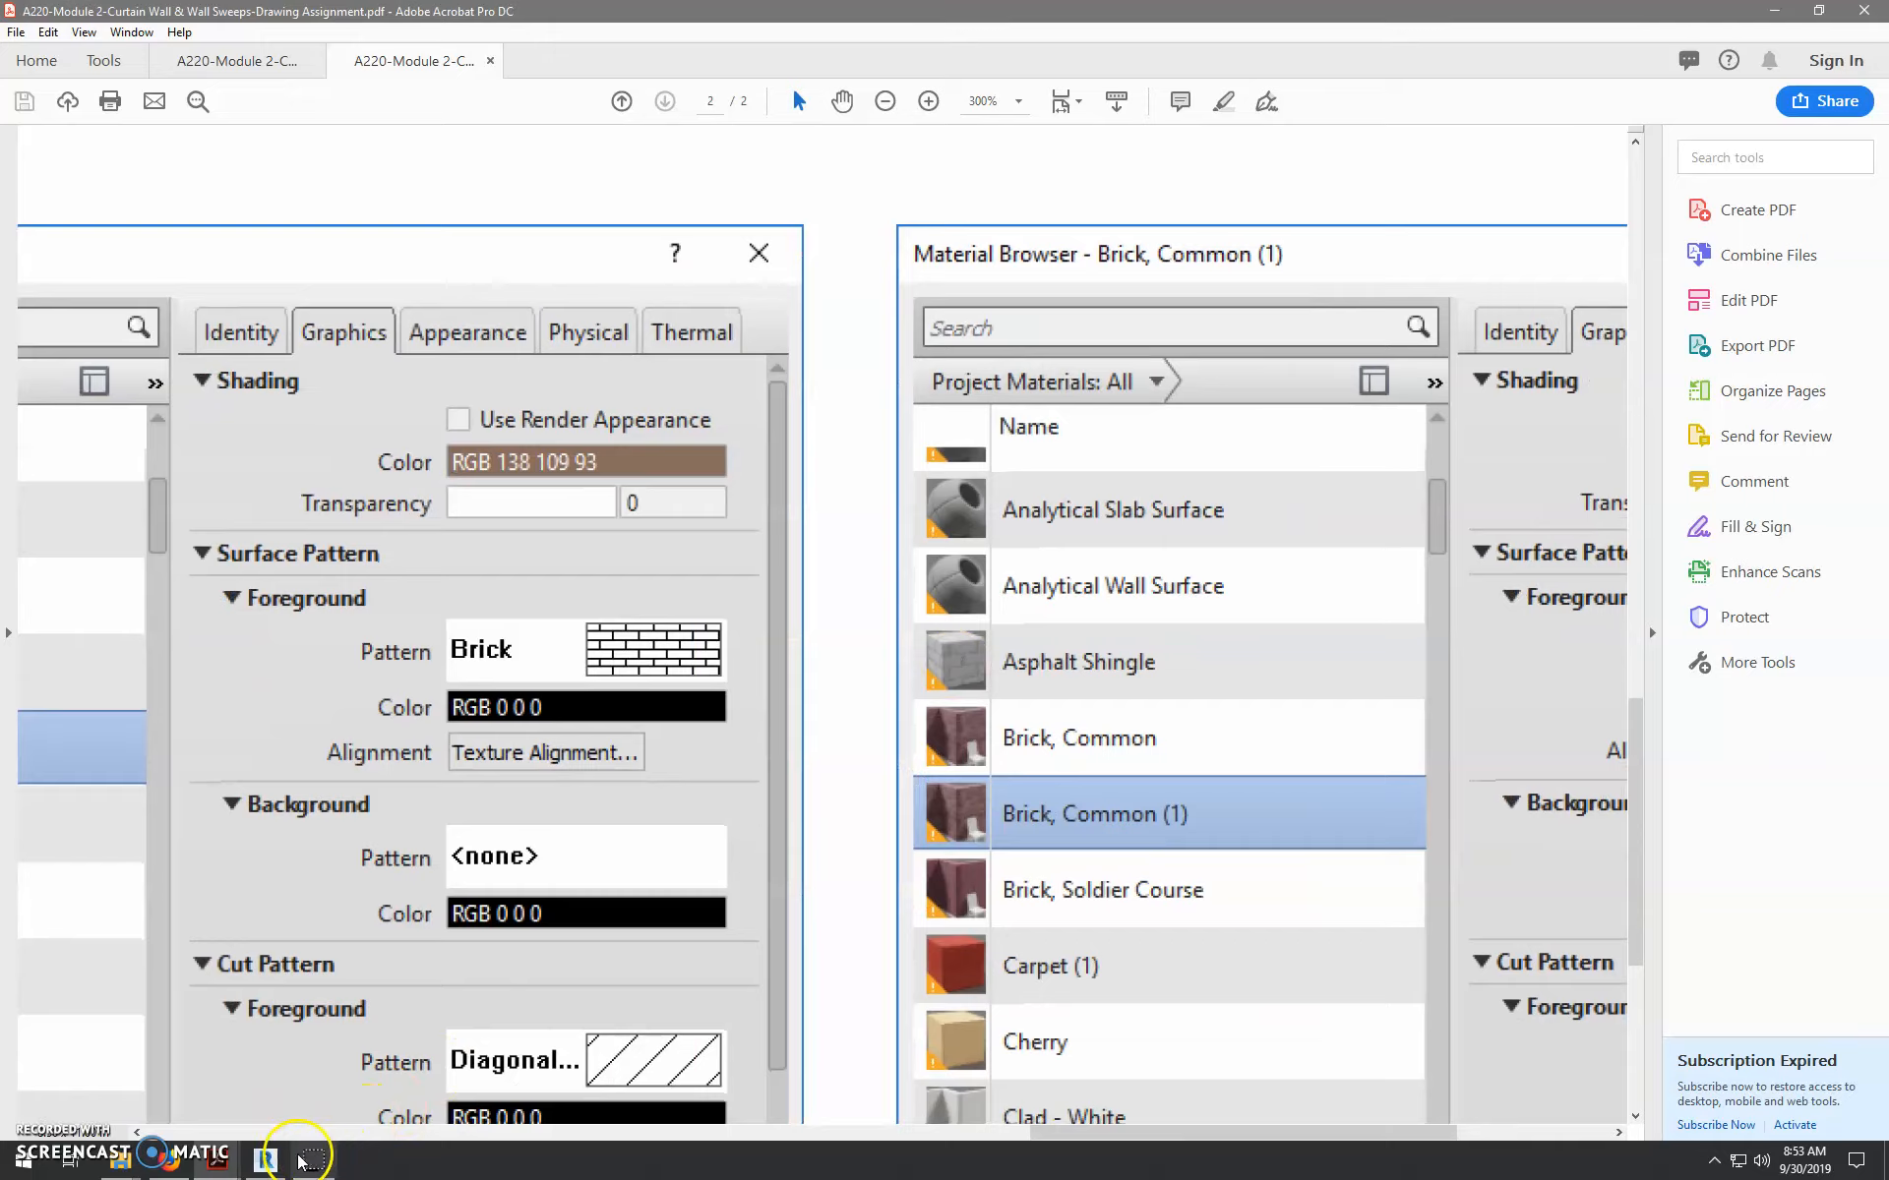
# - Return to the Revit 3D model and show the Manage tab's project settings commands
pyautogui.click(264, 1159)
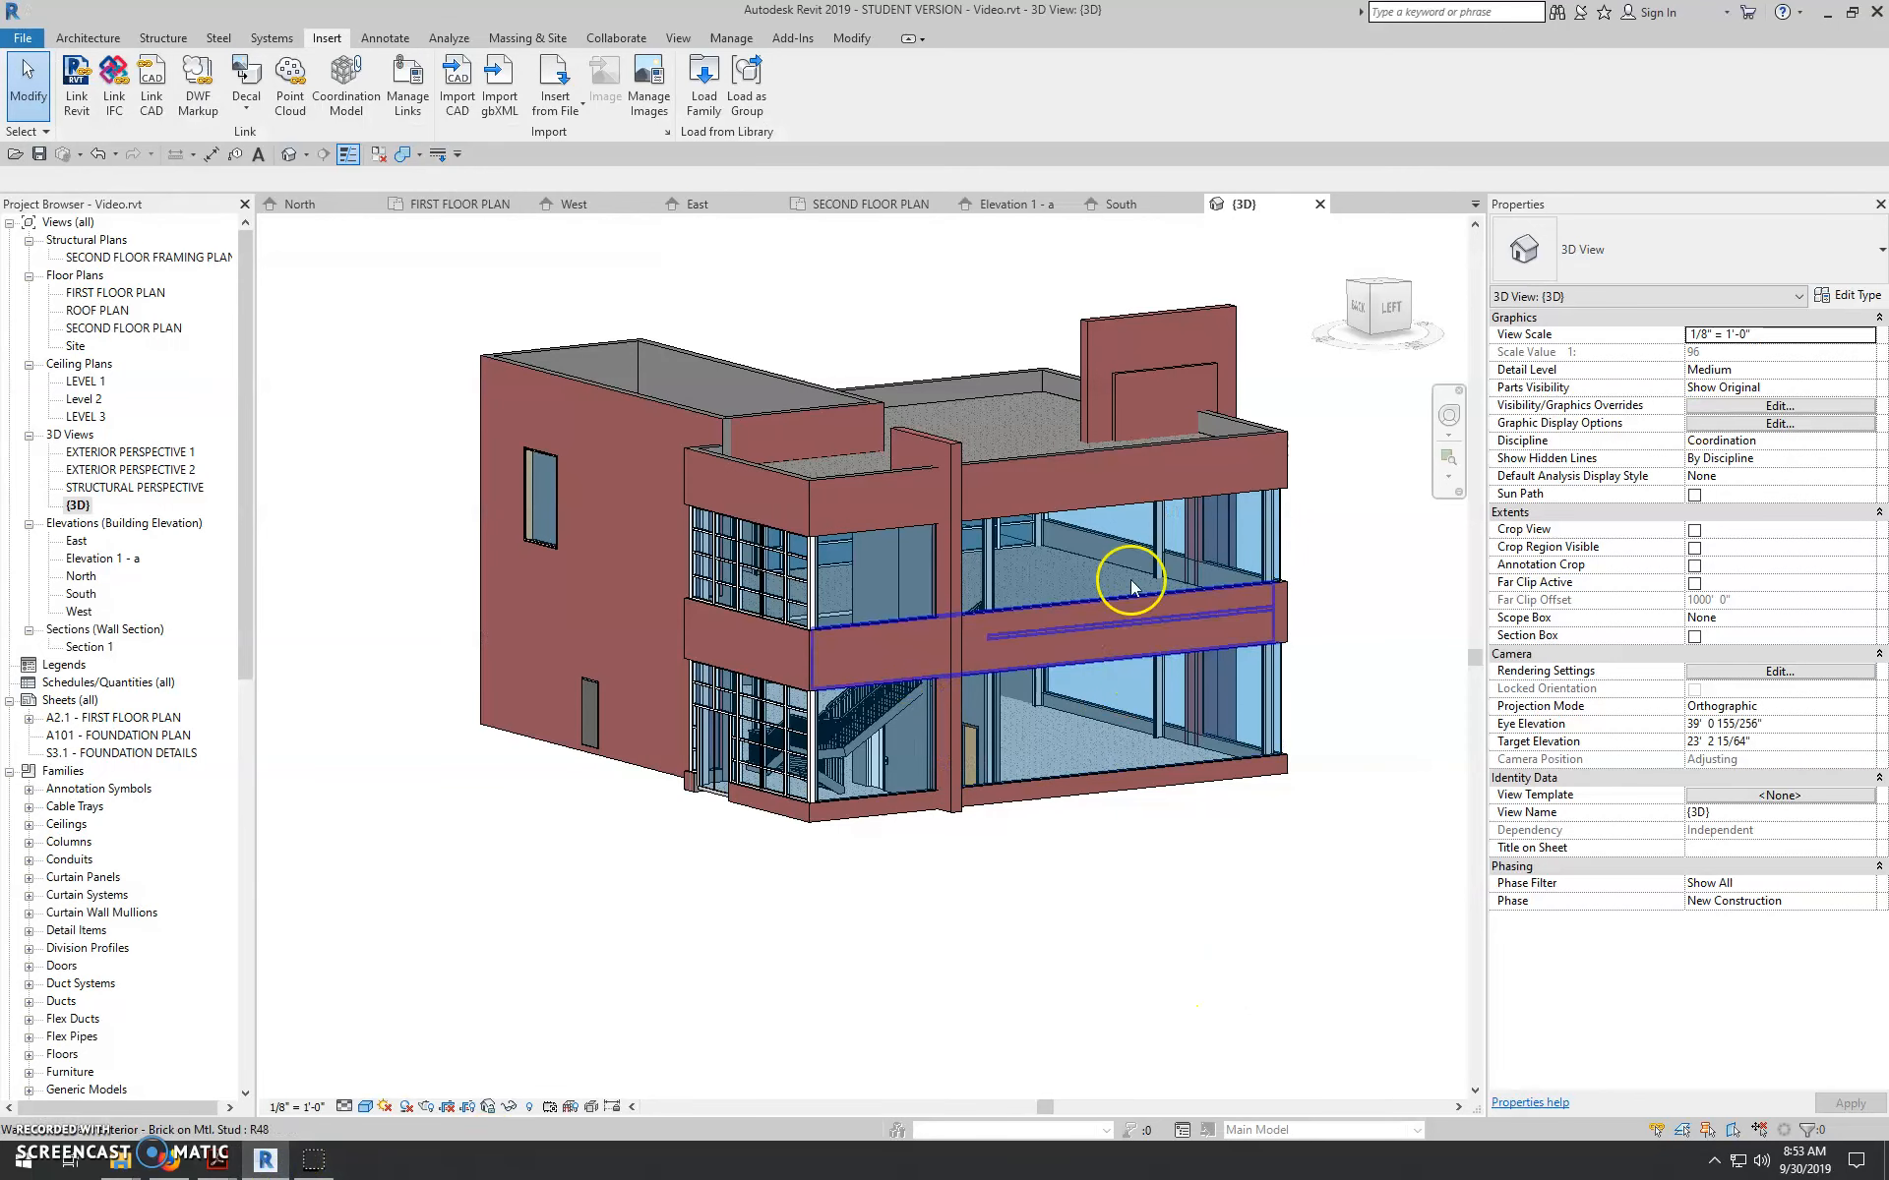
pyautogui.click(1204, 971)
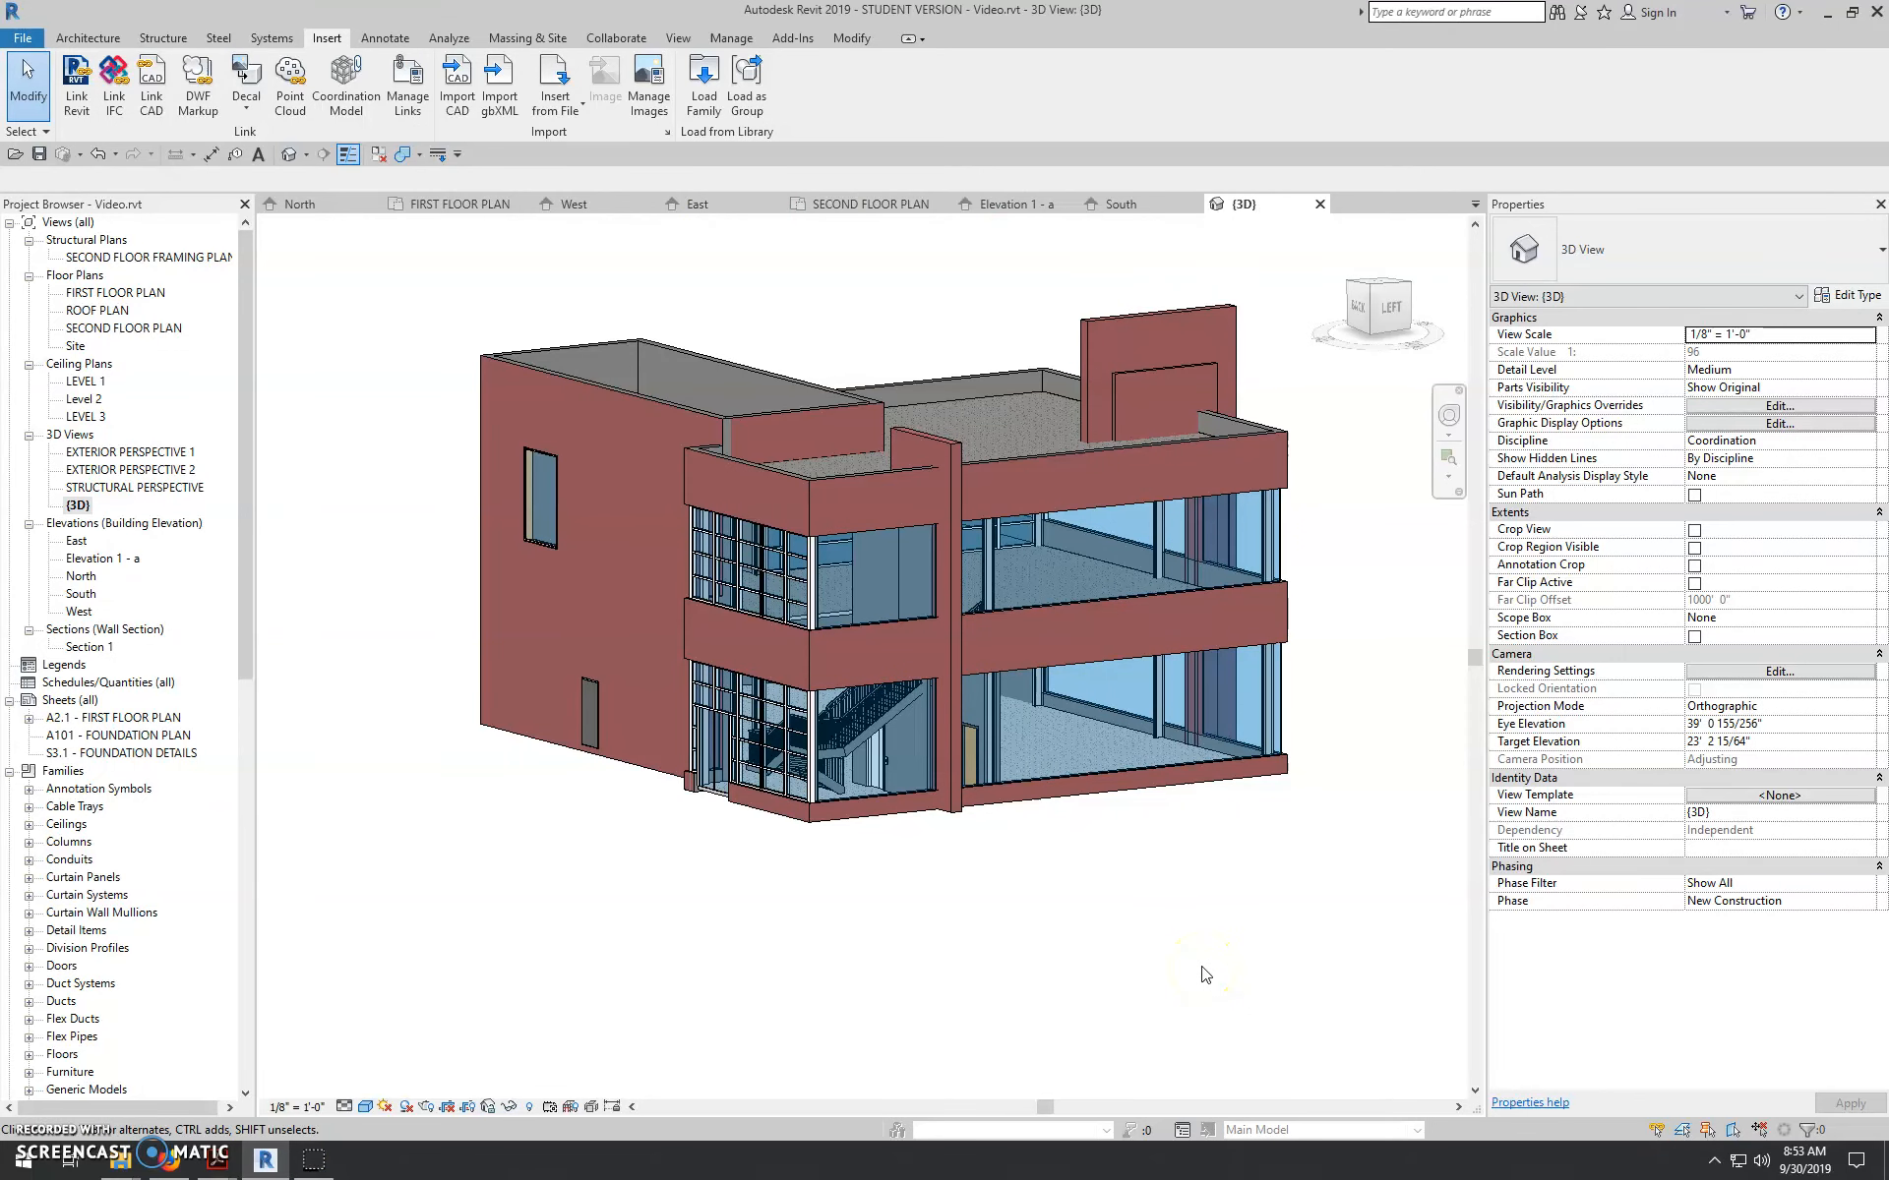
pyautogui.click(730, 37)
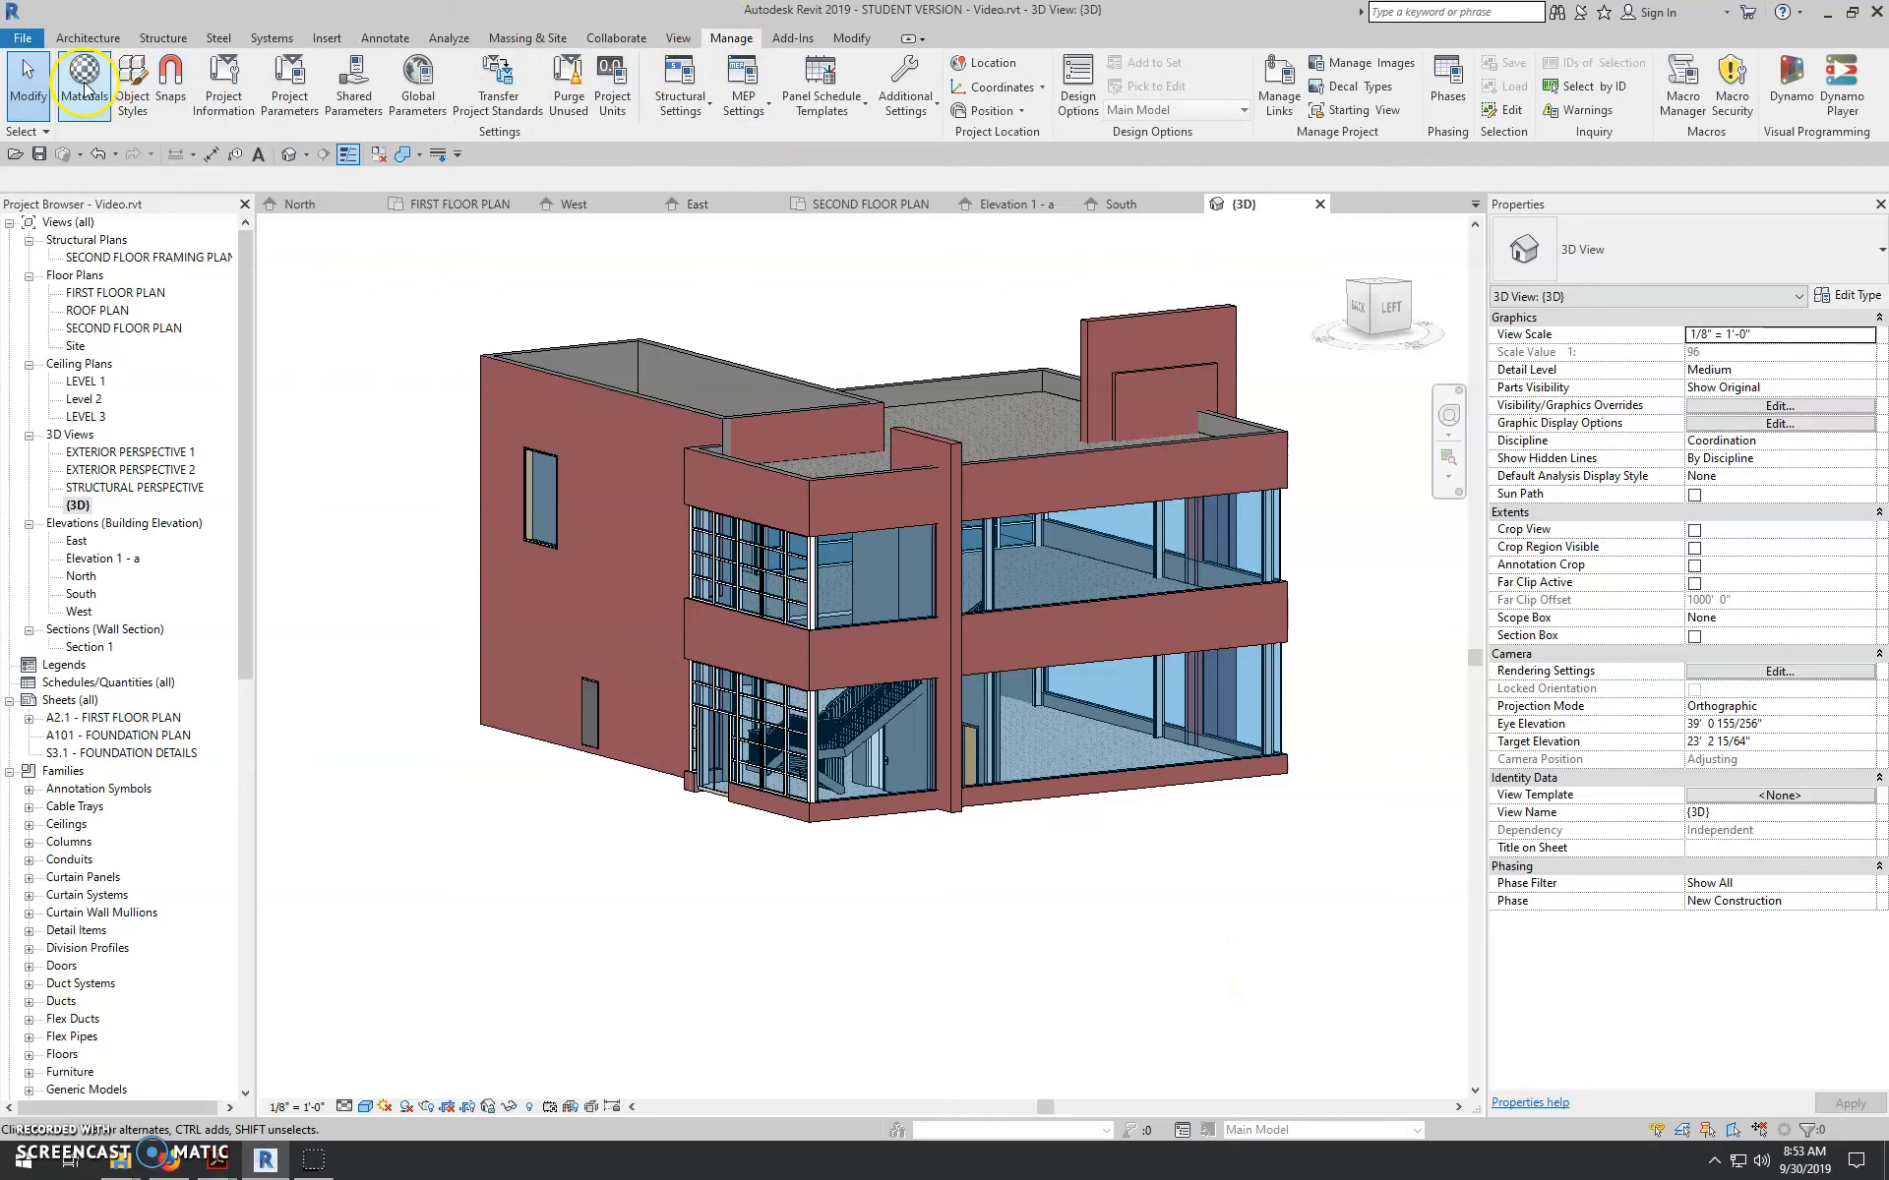
pyautogui.moveTo(86, 74)
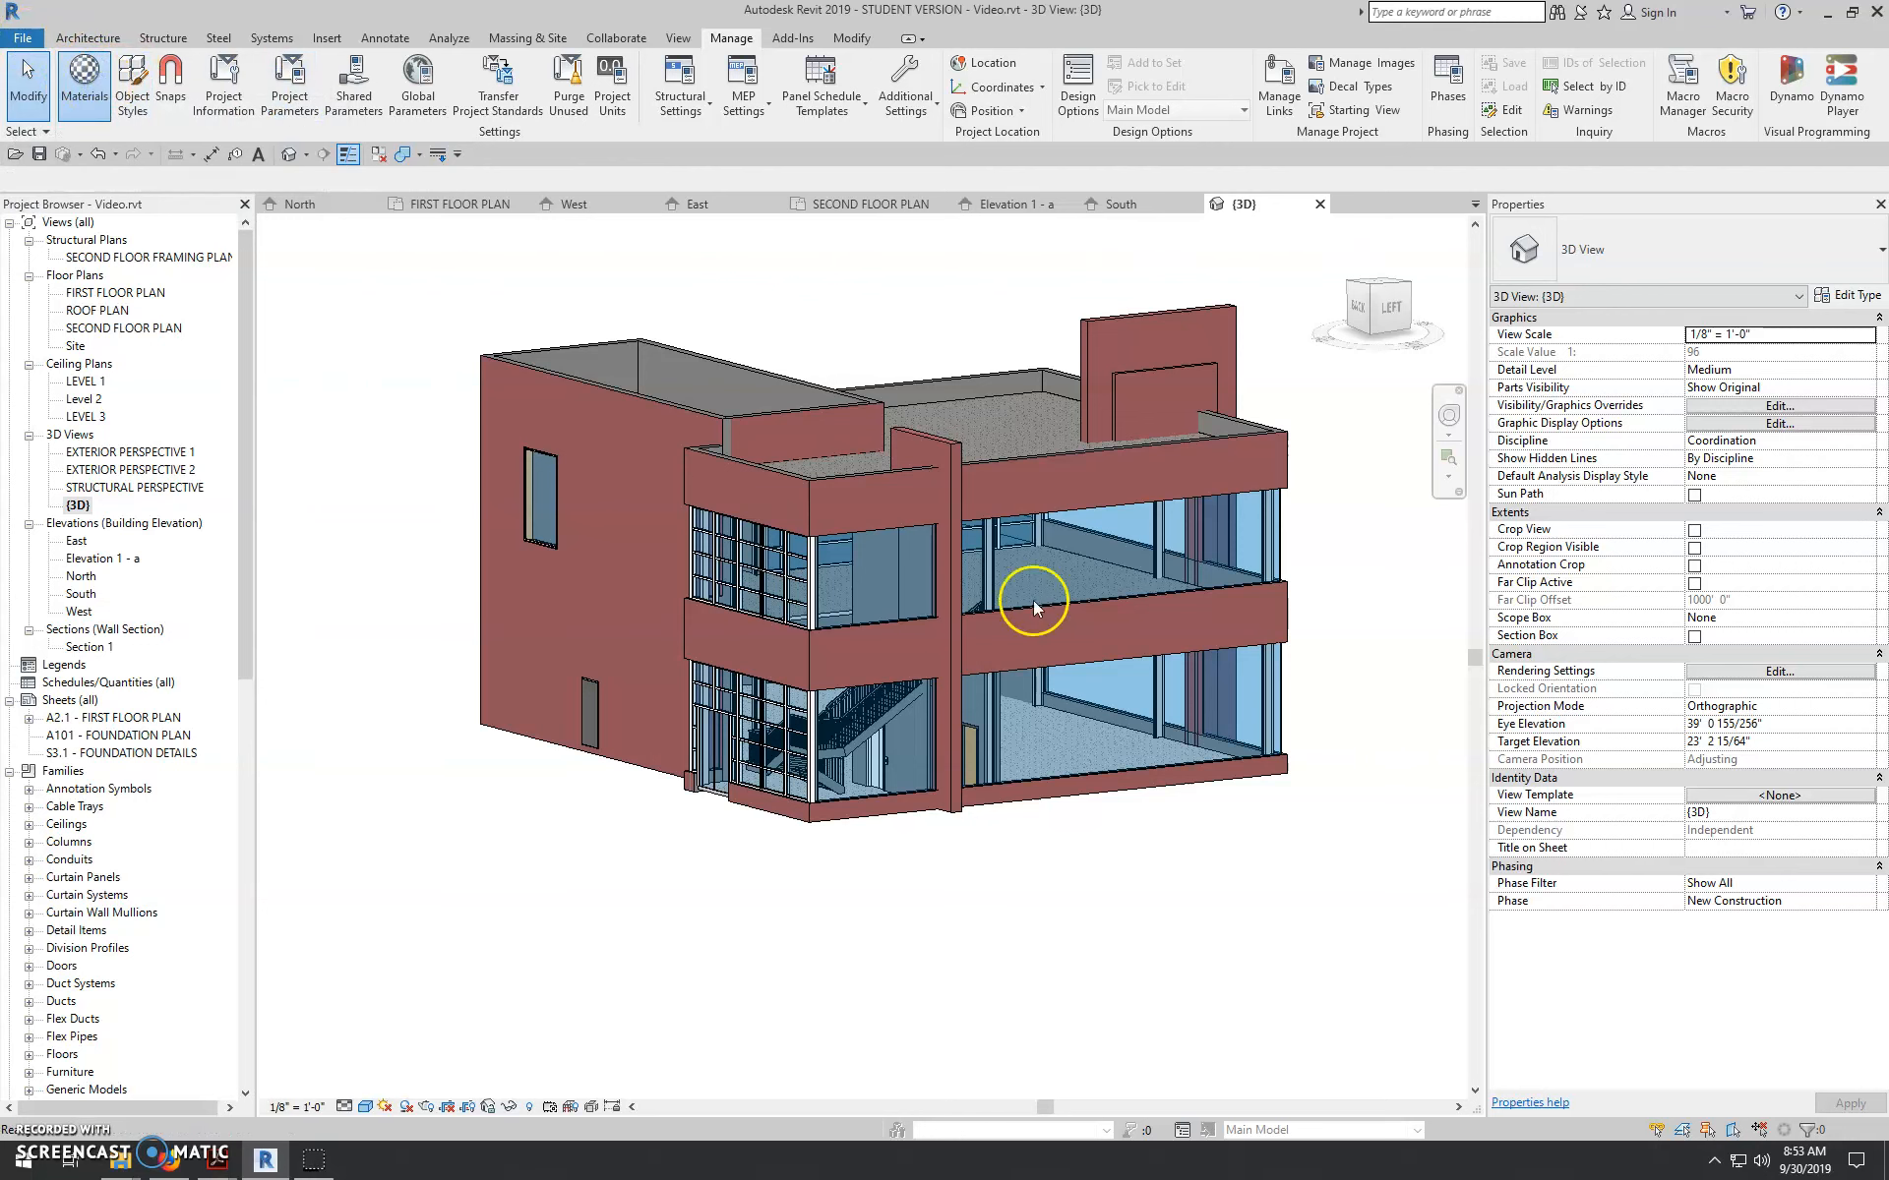
pyautogui.moveTo(1015, 567)
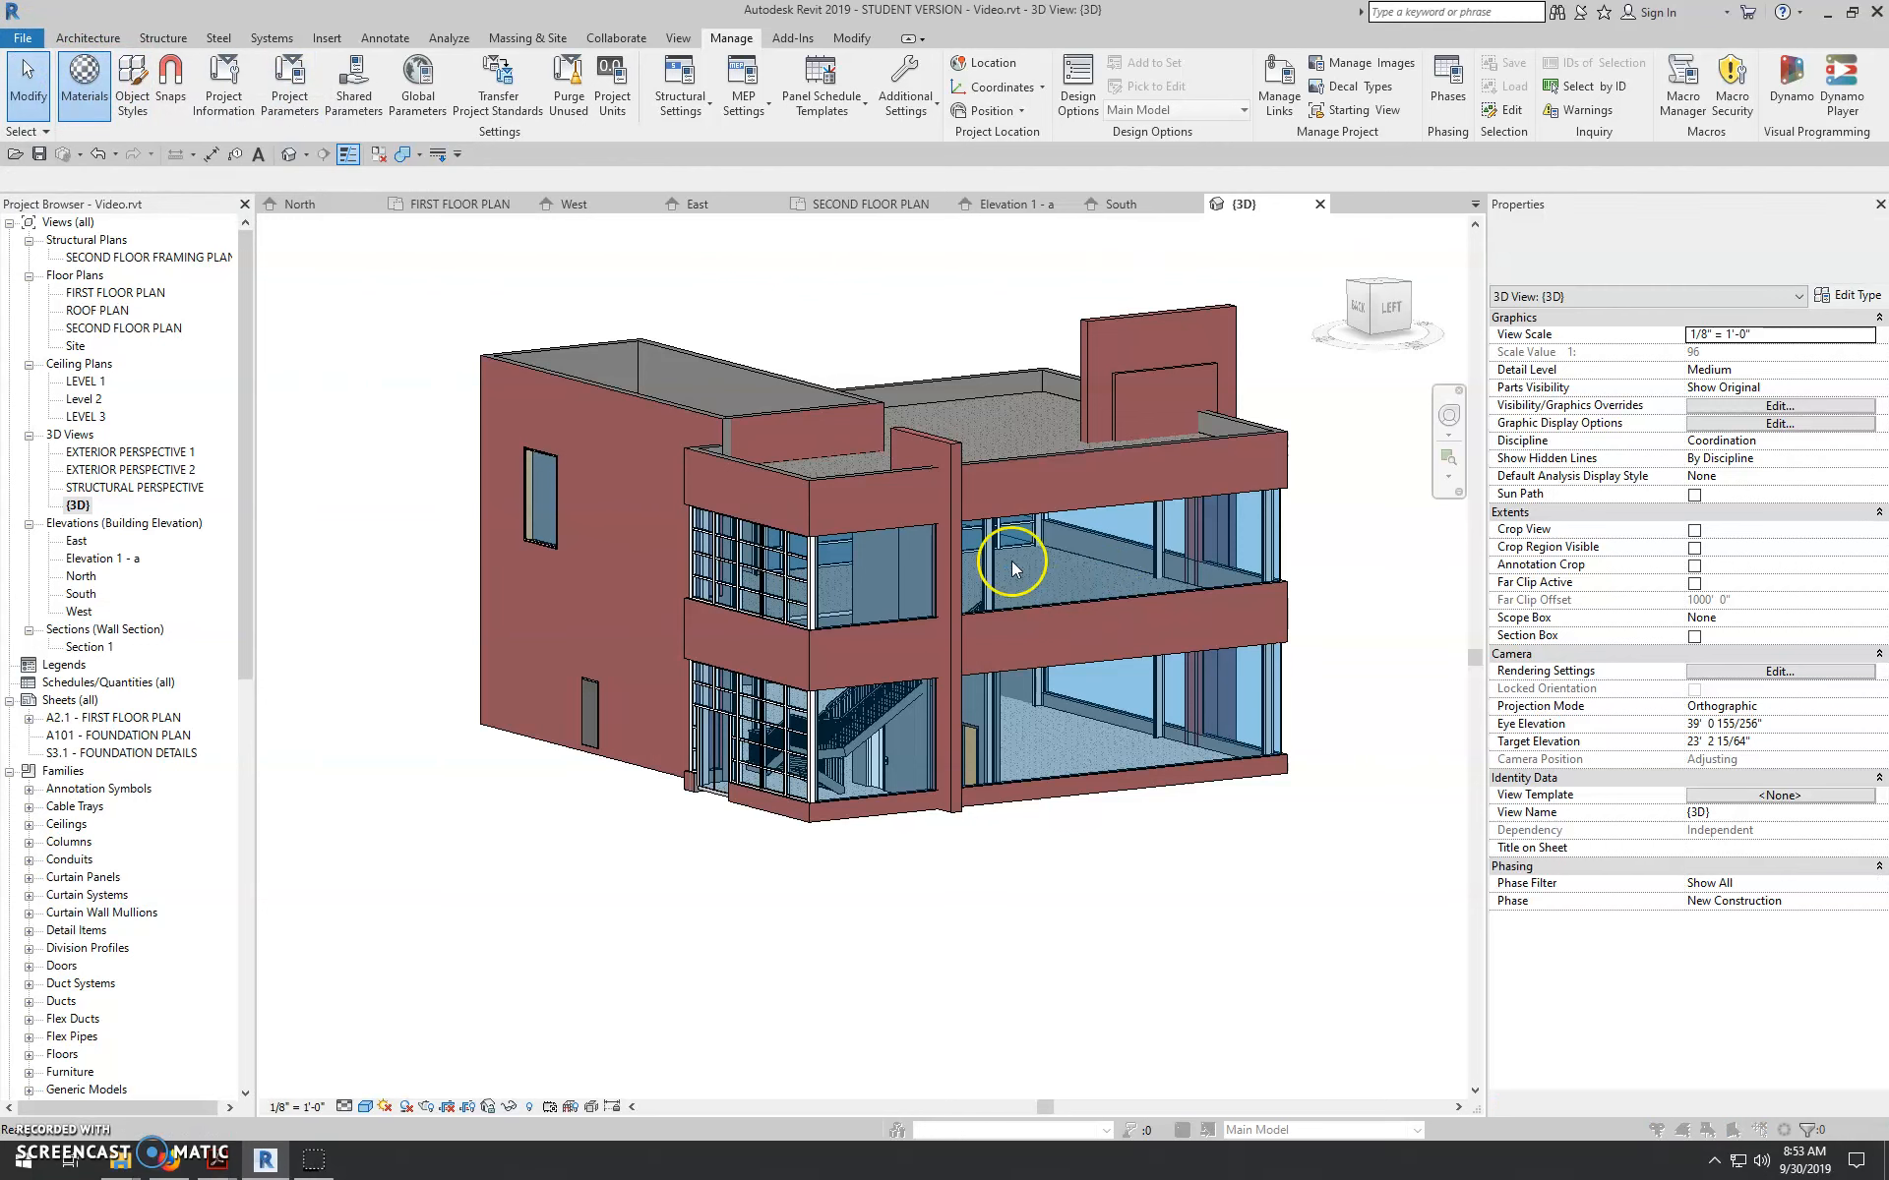
# - In the Material Browser search 'bri' and select the Brick, Common material
pyautogui.click(69, 77)
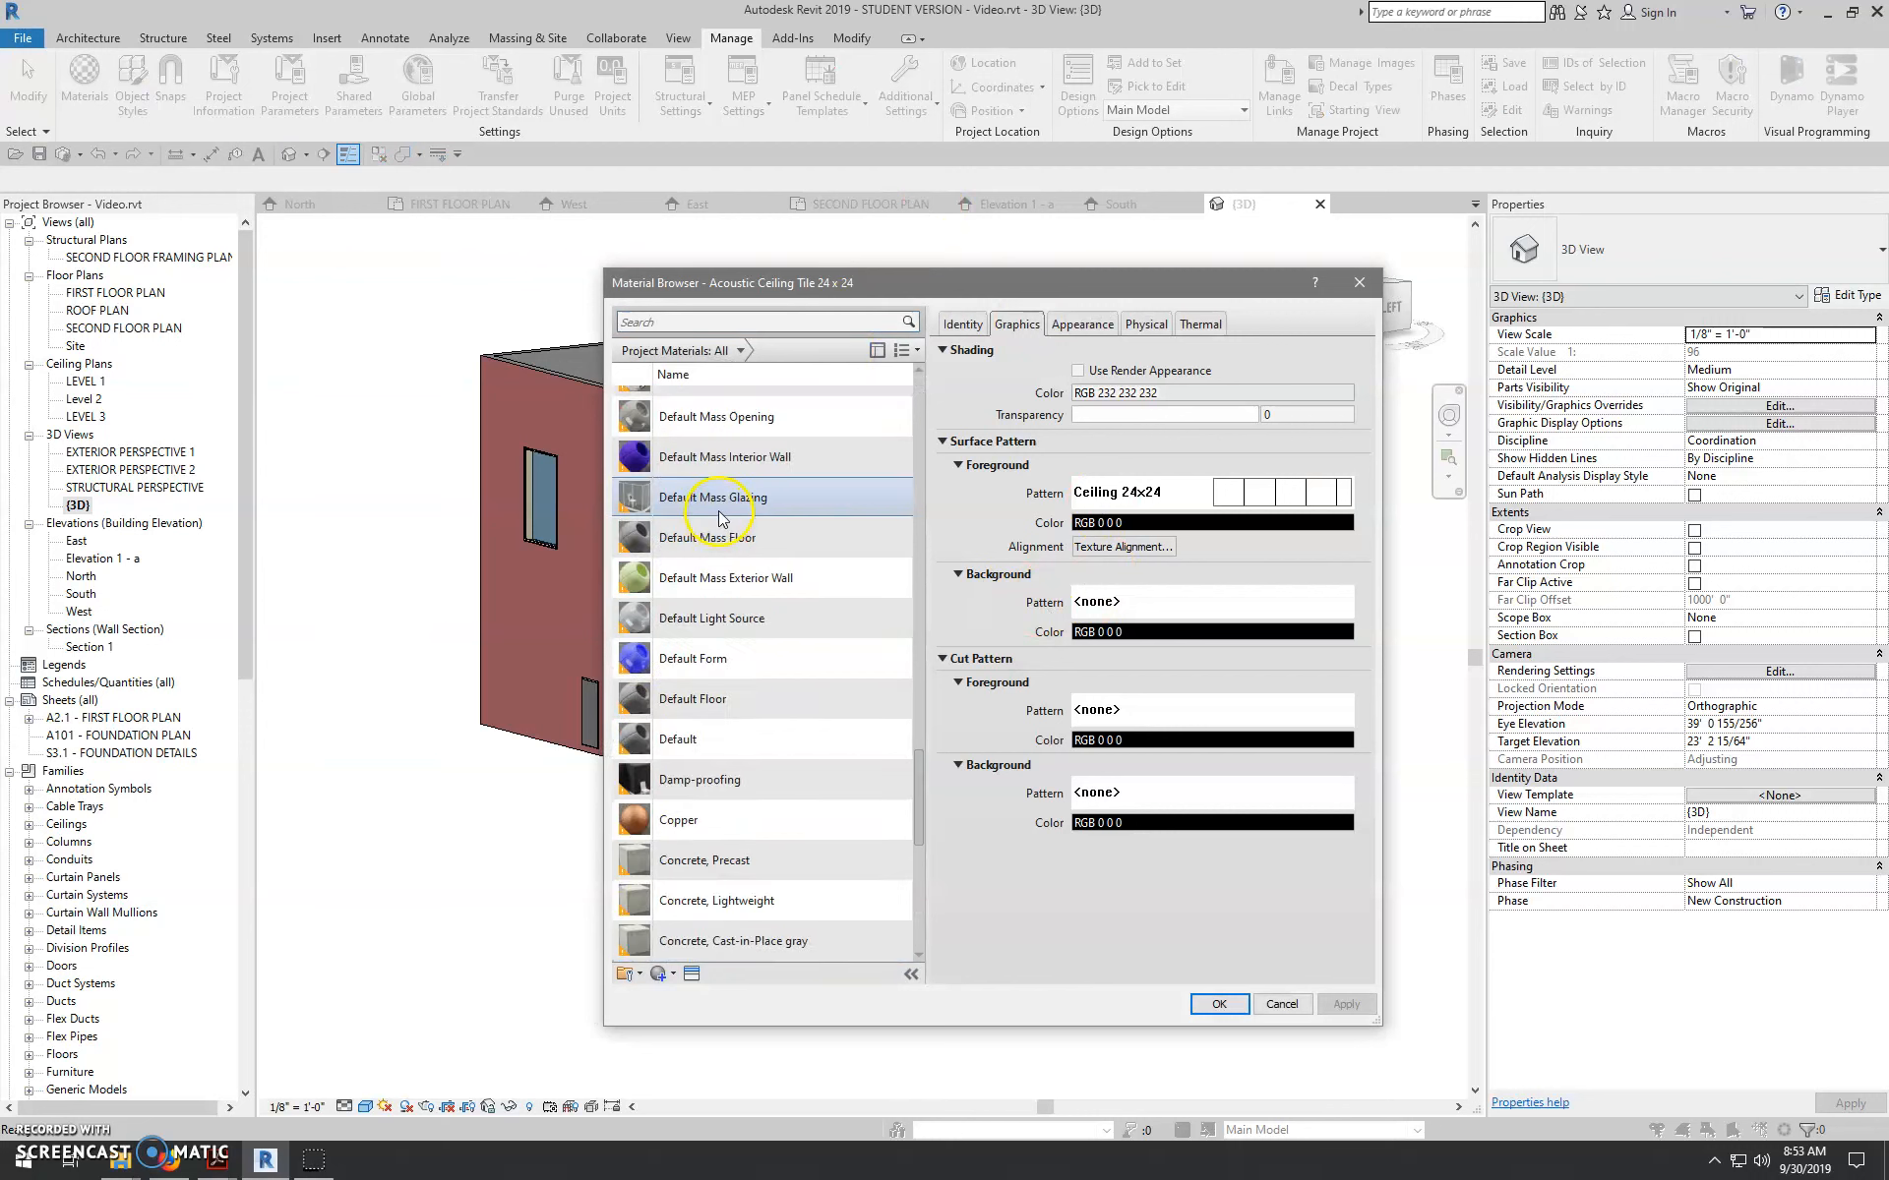
pyautogui.scroll(-3)
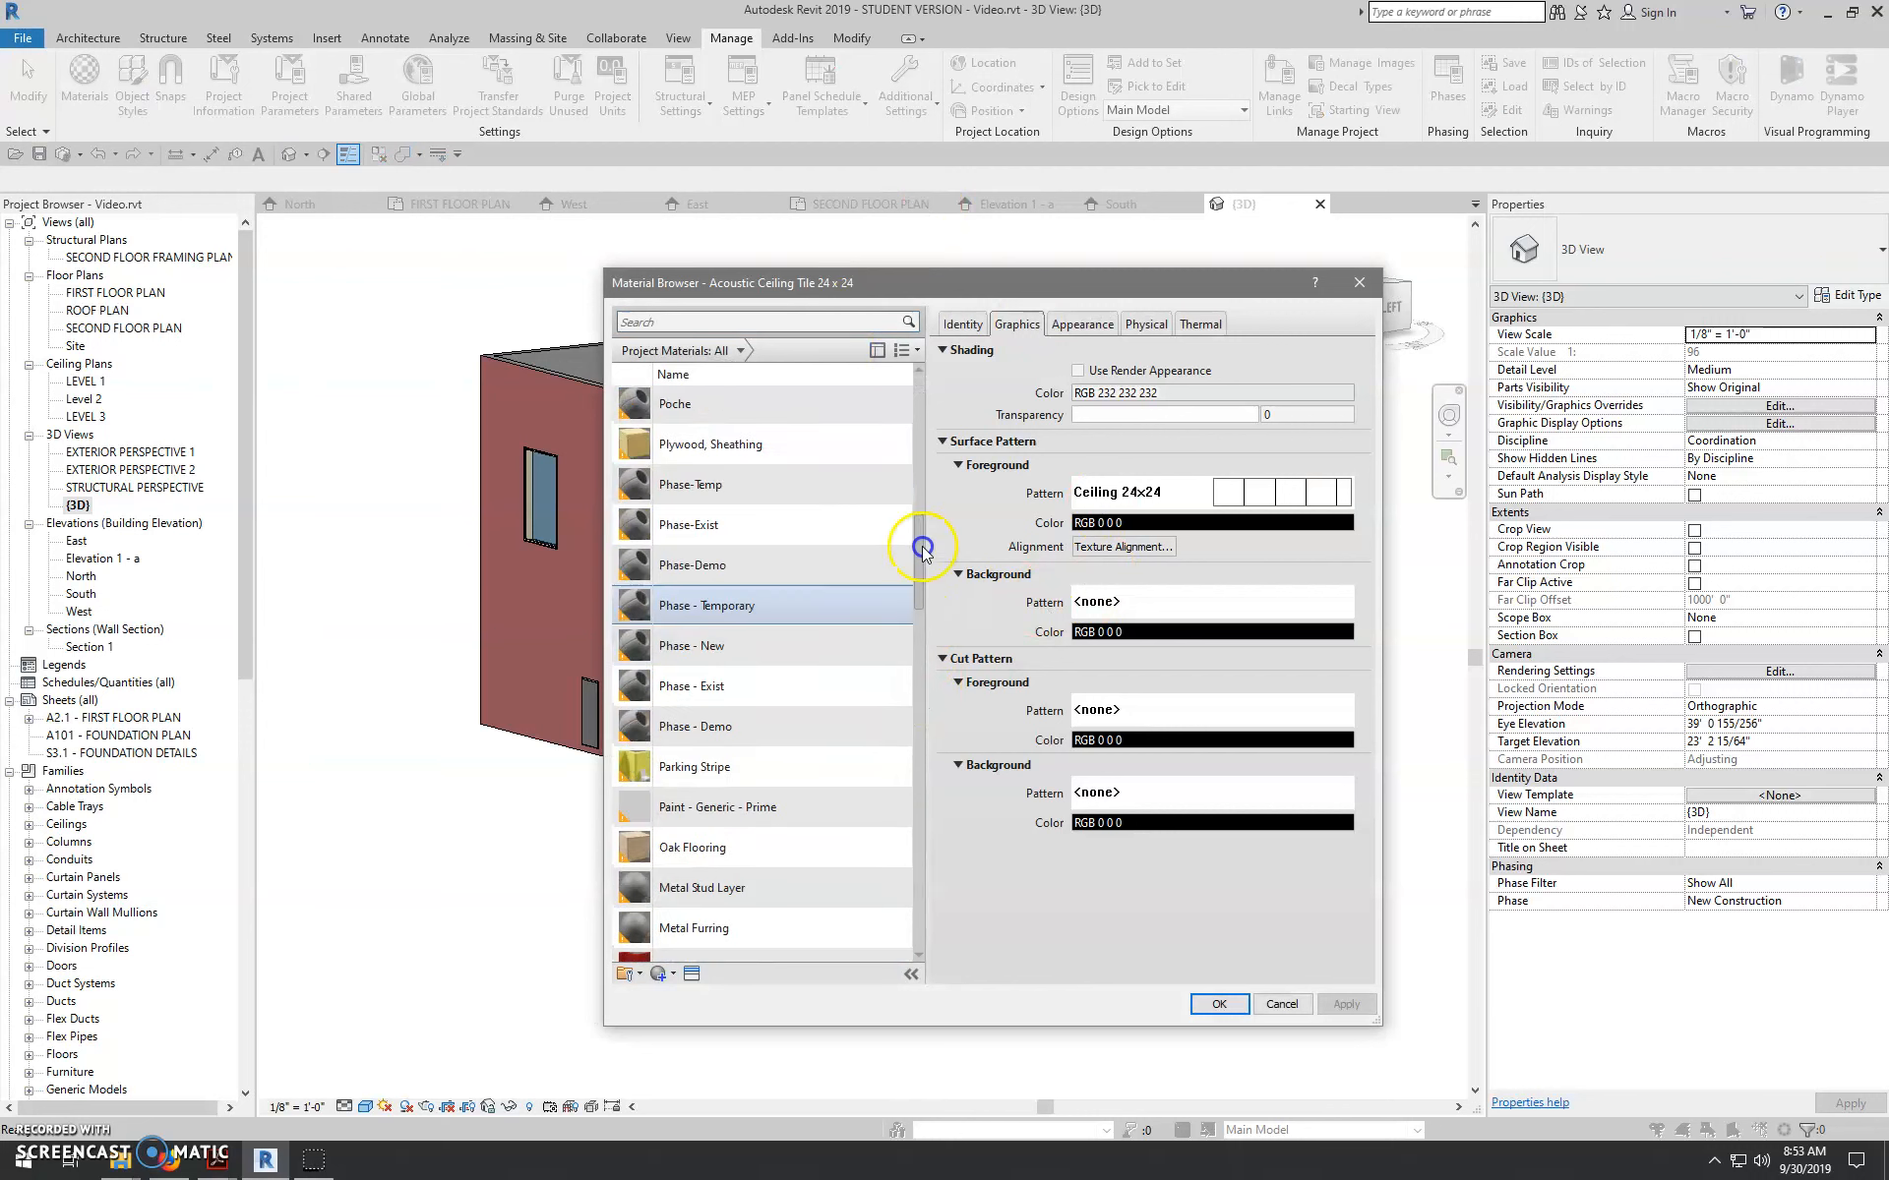
pyautogui.scroll(-3)
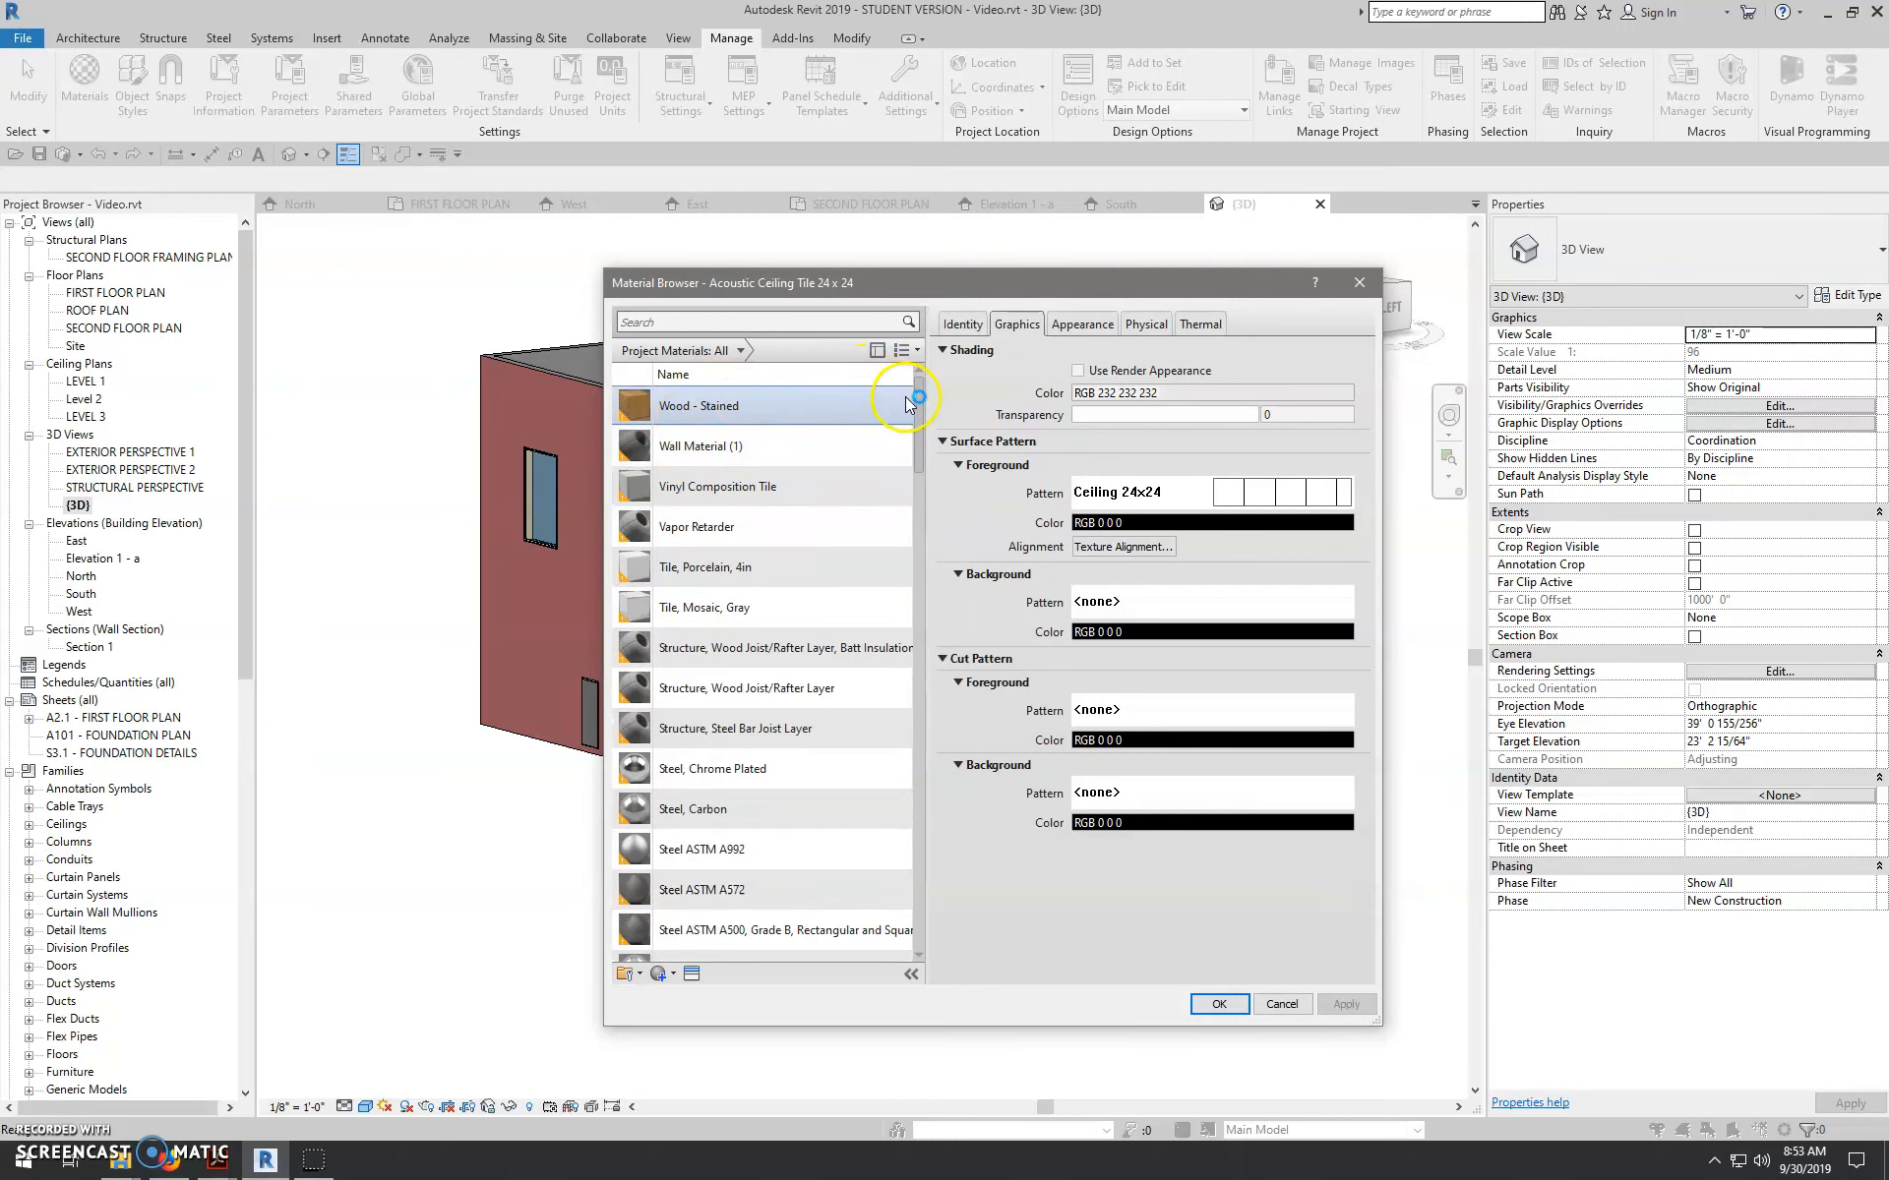
pyautogui.moveTo(914, 397); pyautogui.dragTo(918, 866)
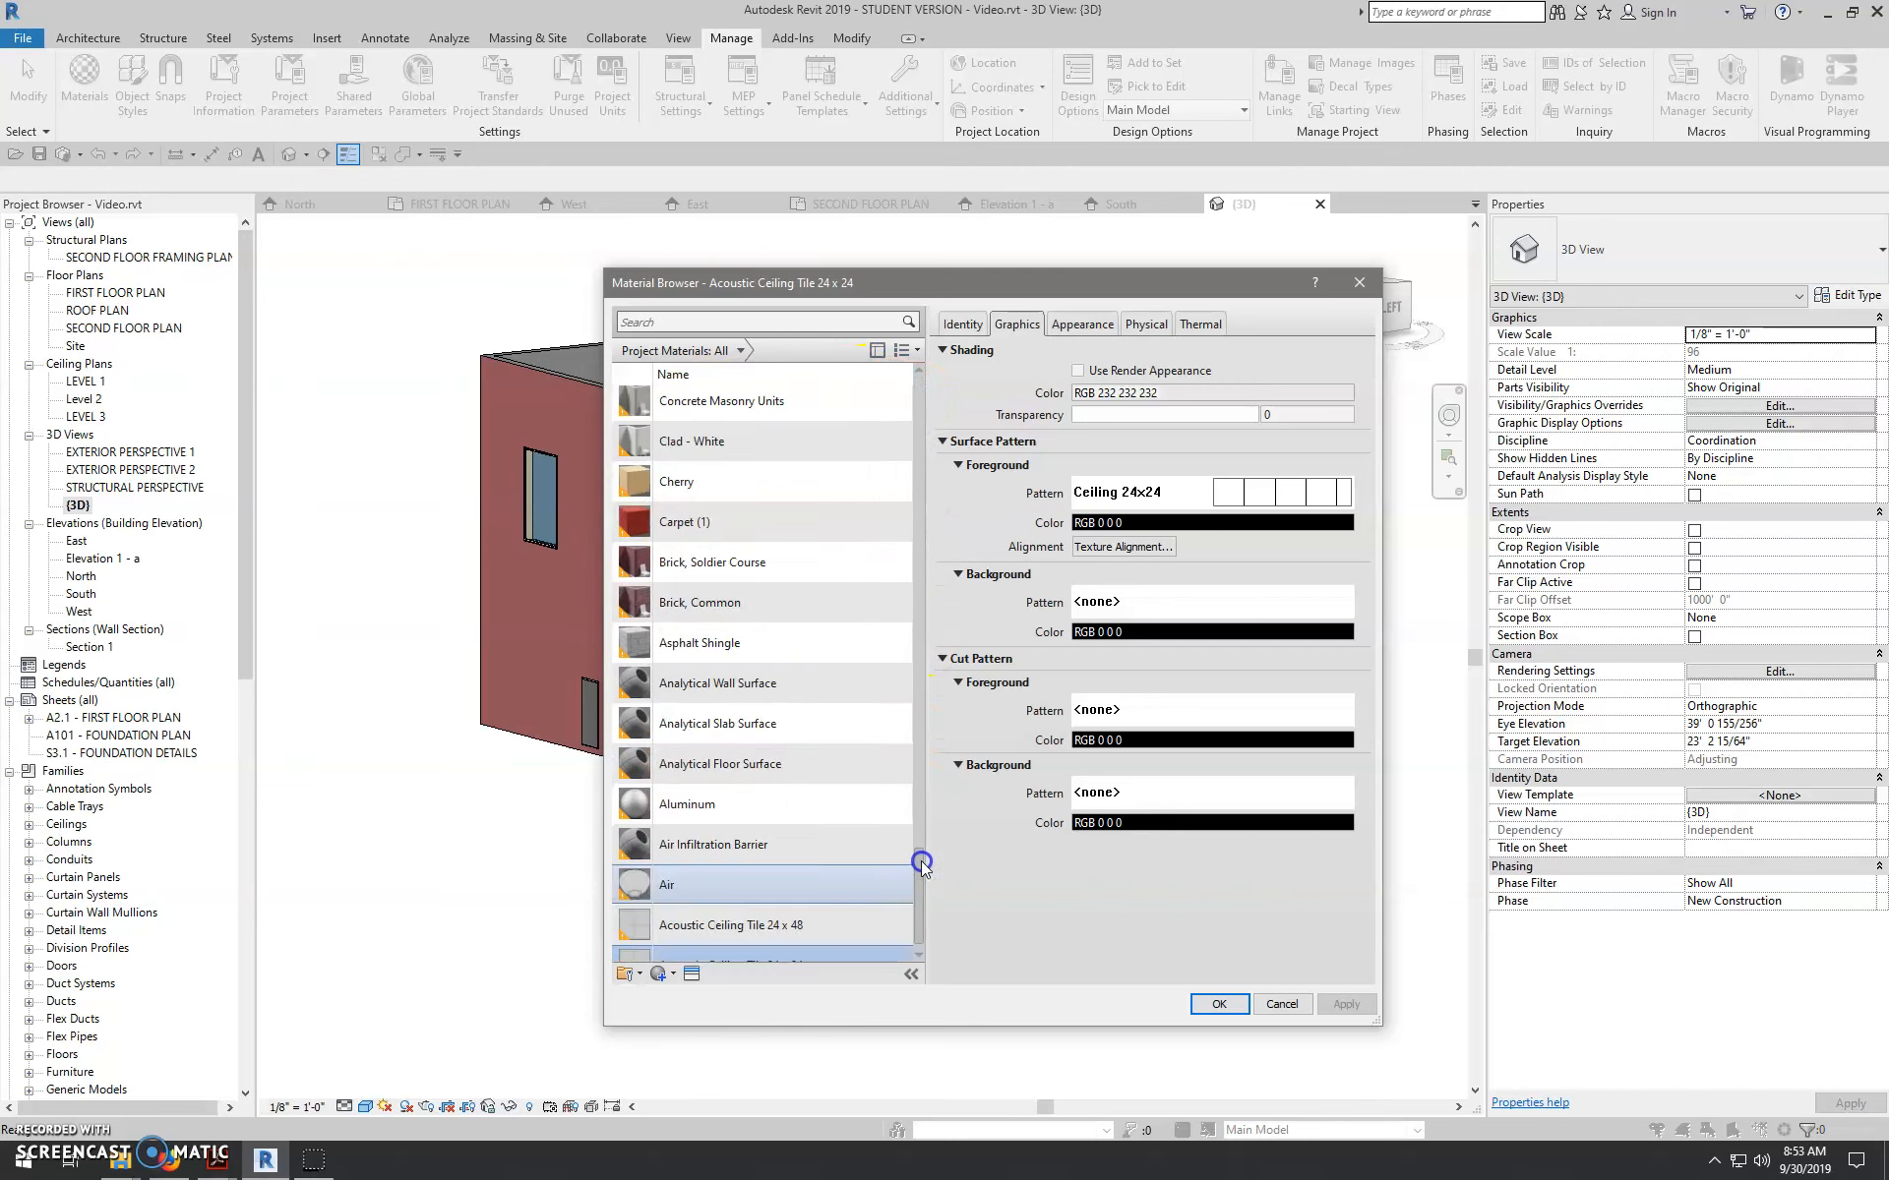
pyautogui.scroll(-3)
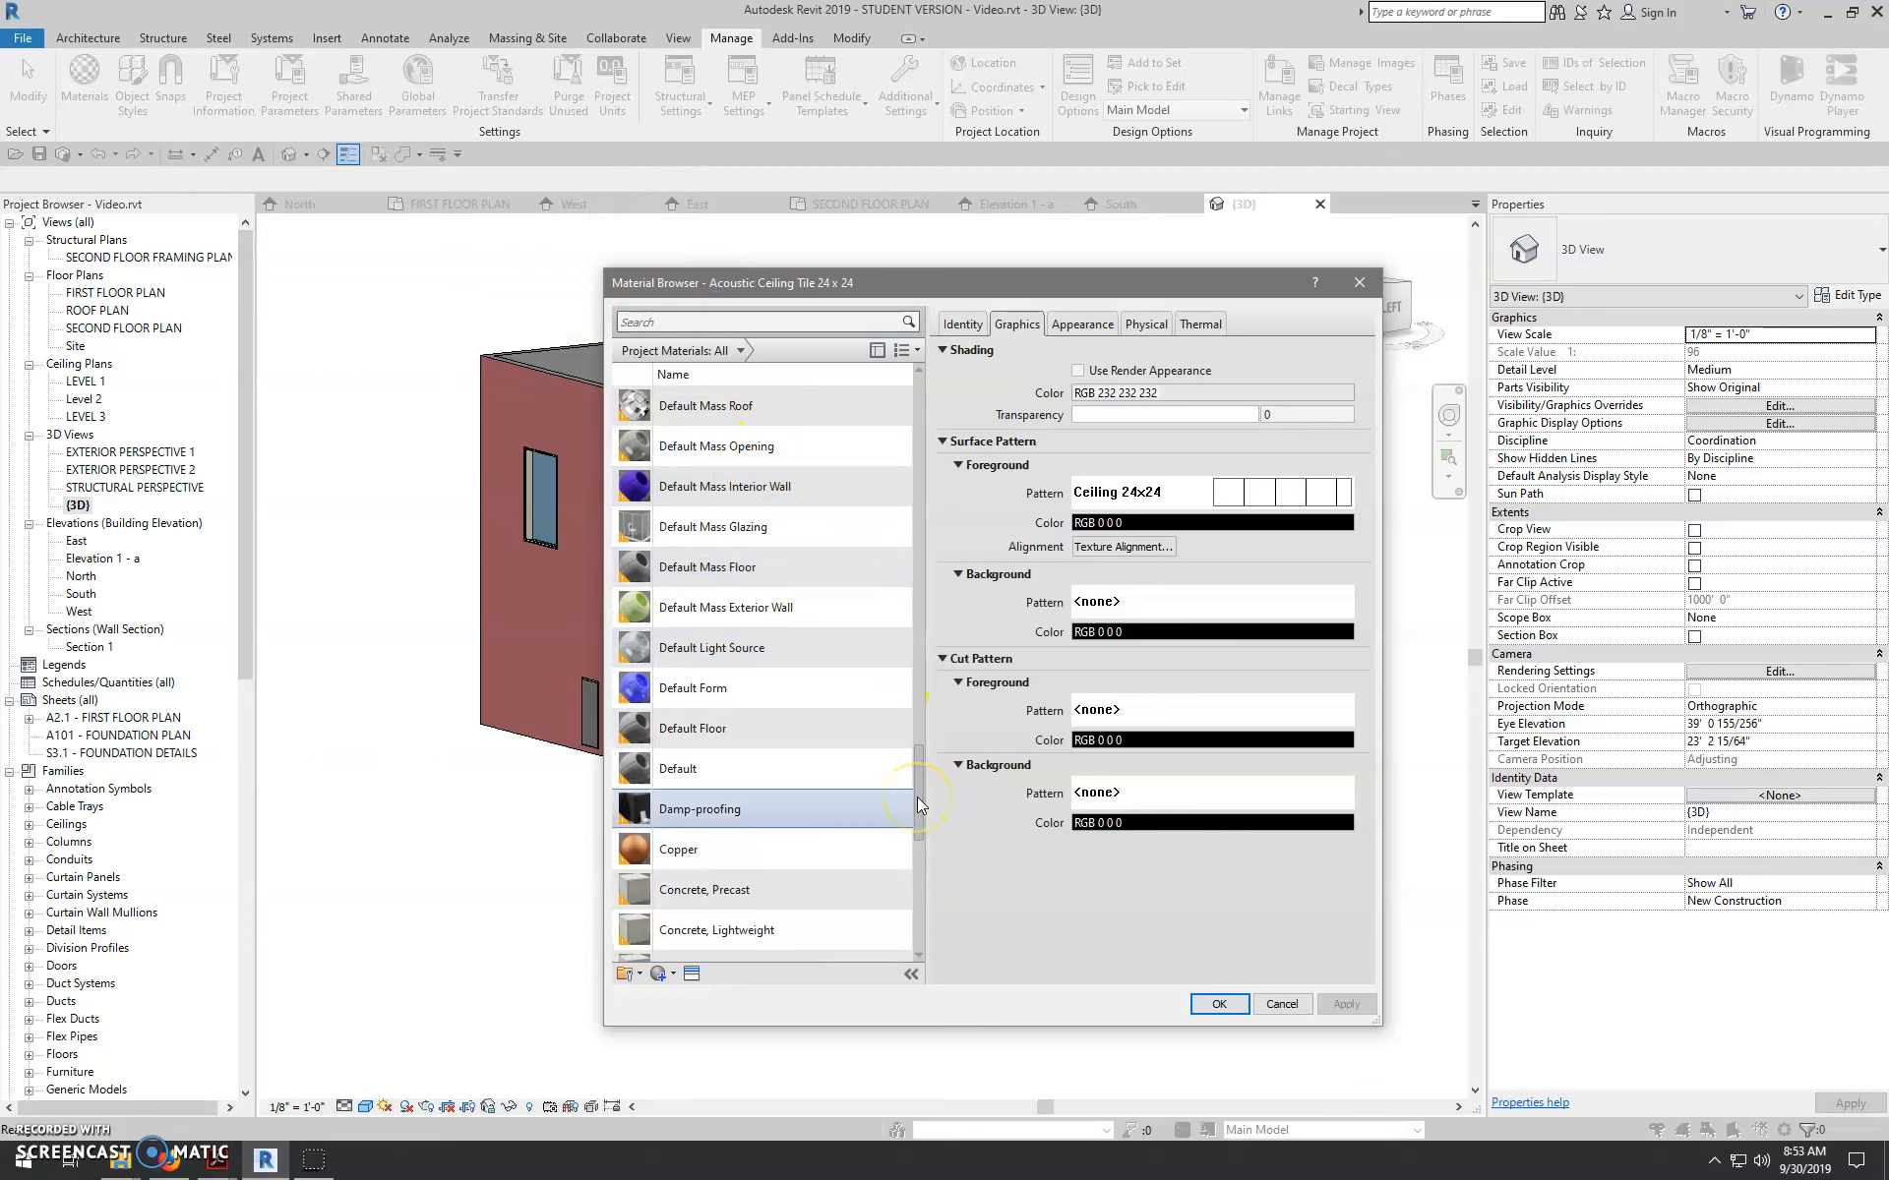
pyautogui.click(797, 323)
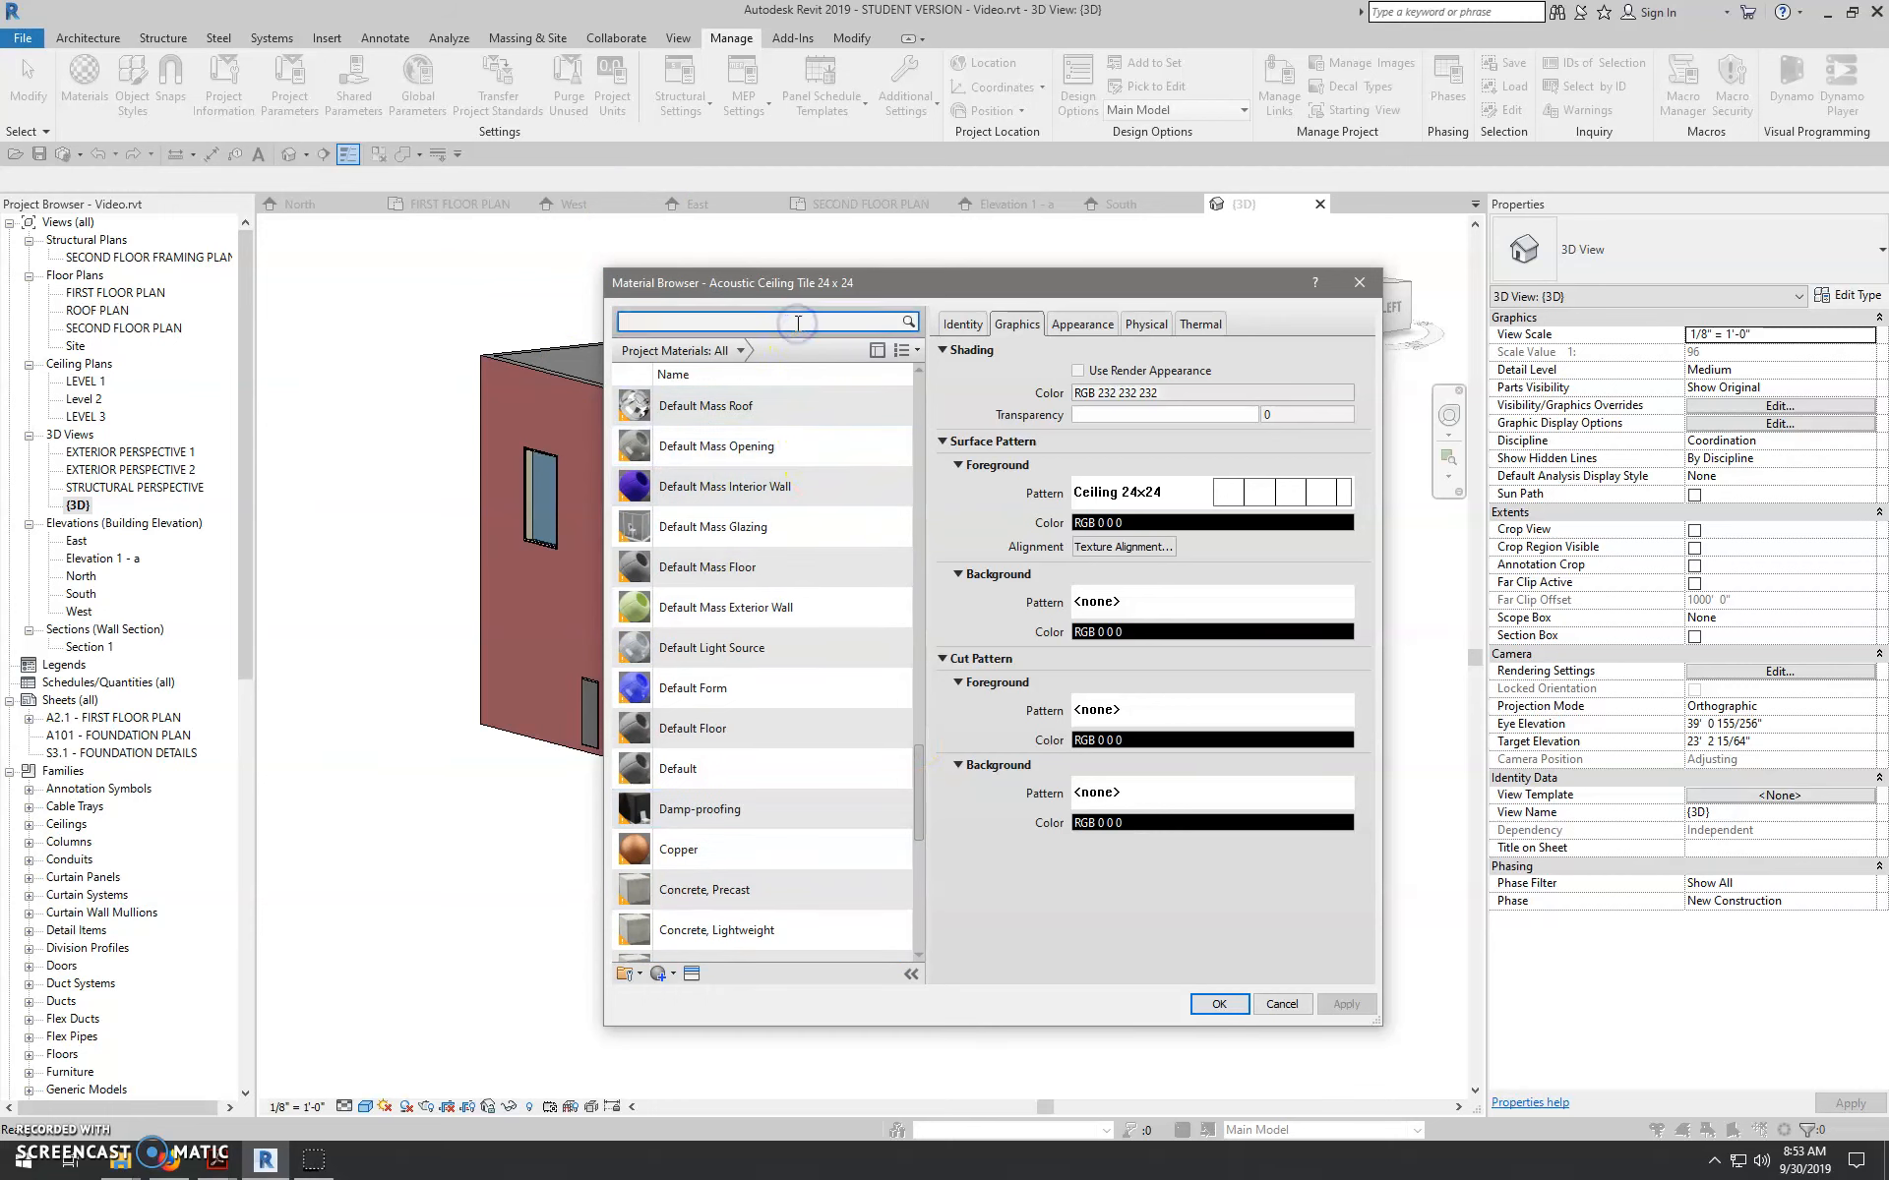
pyautogui.write('b')
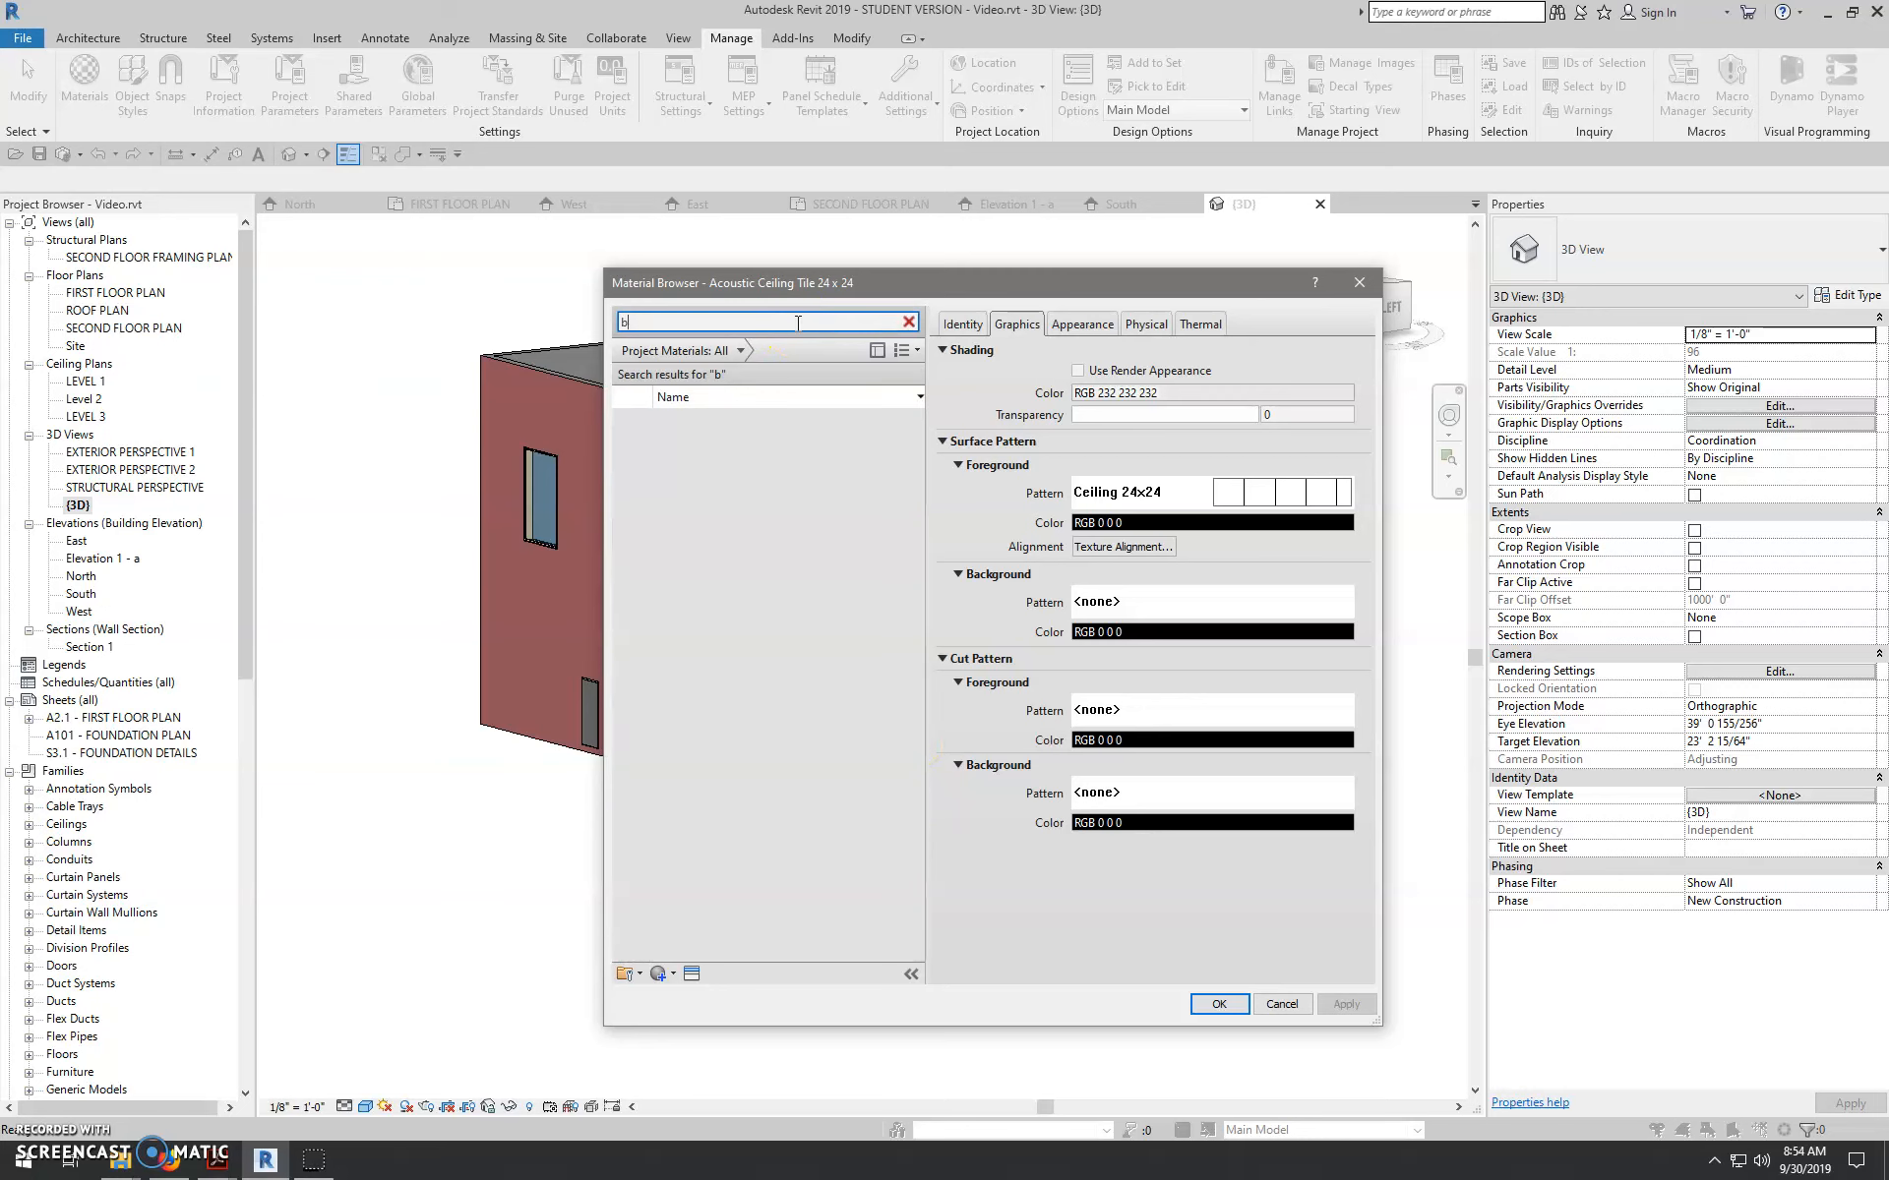
pyautogui.write('ri')
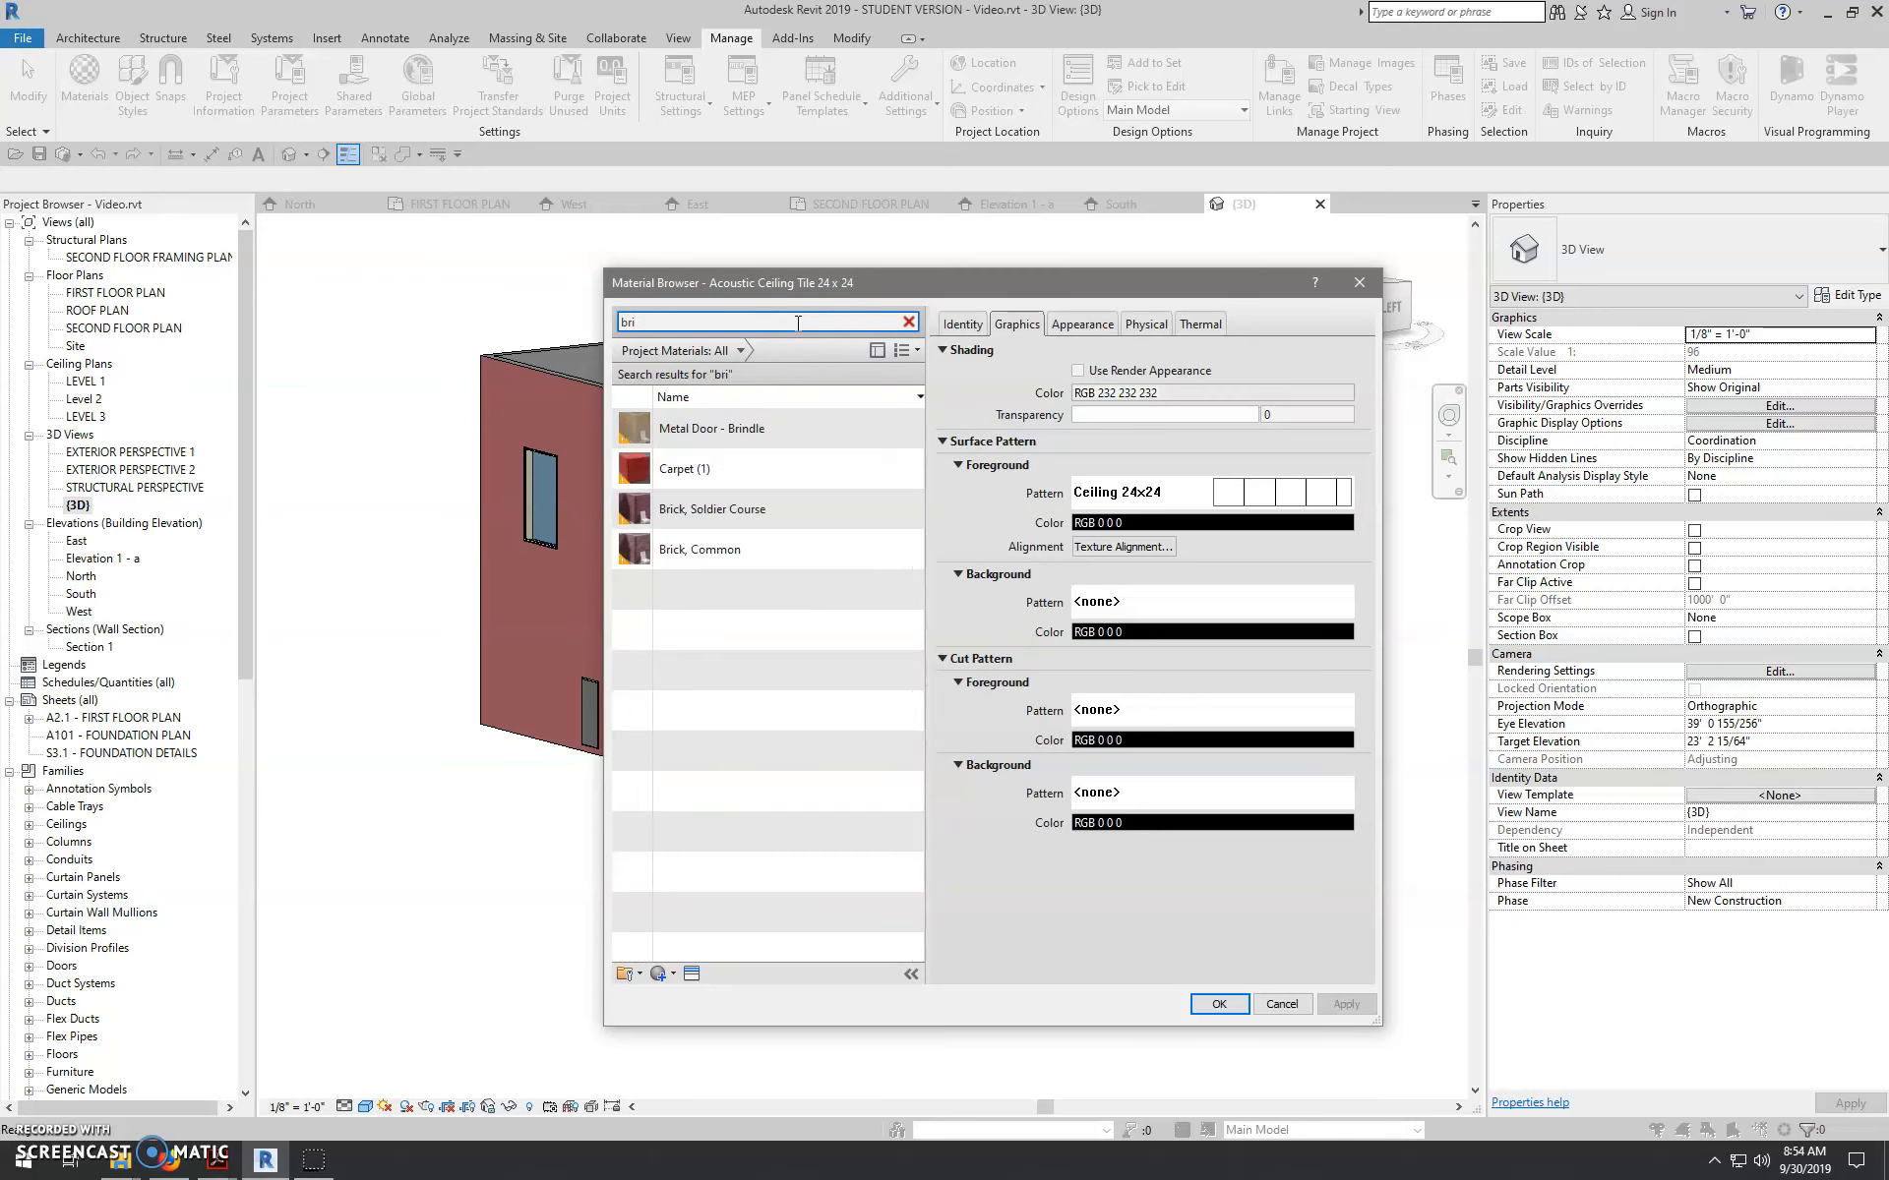
pyautogui.click(754, 549)
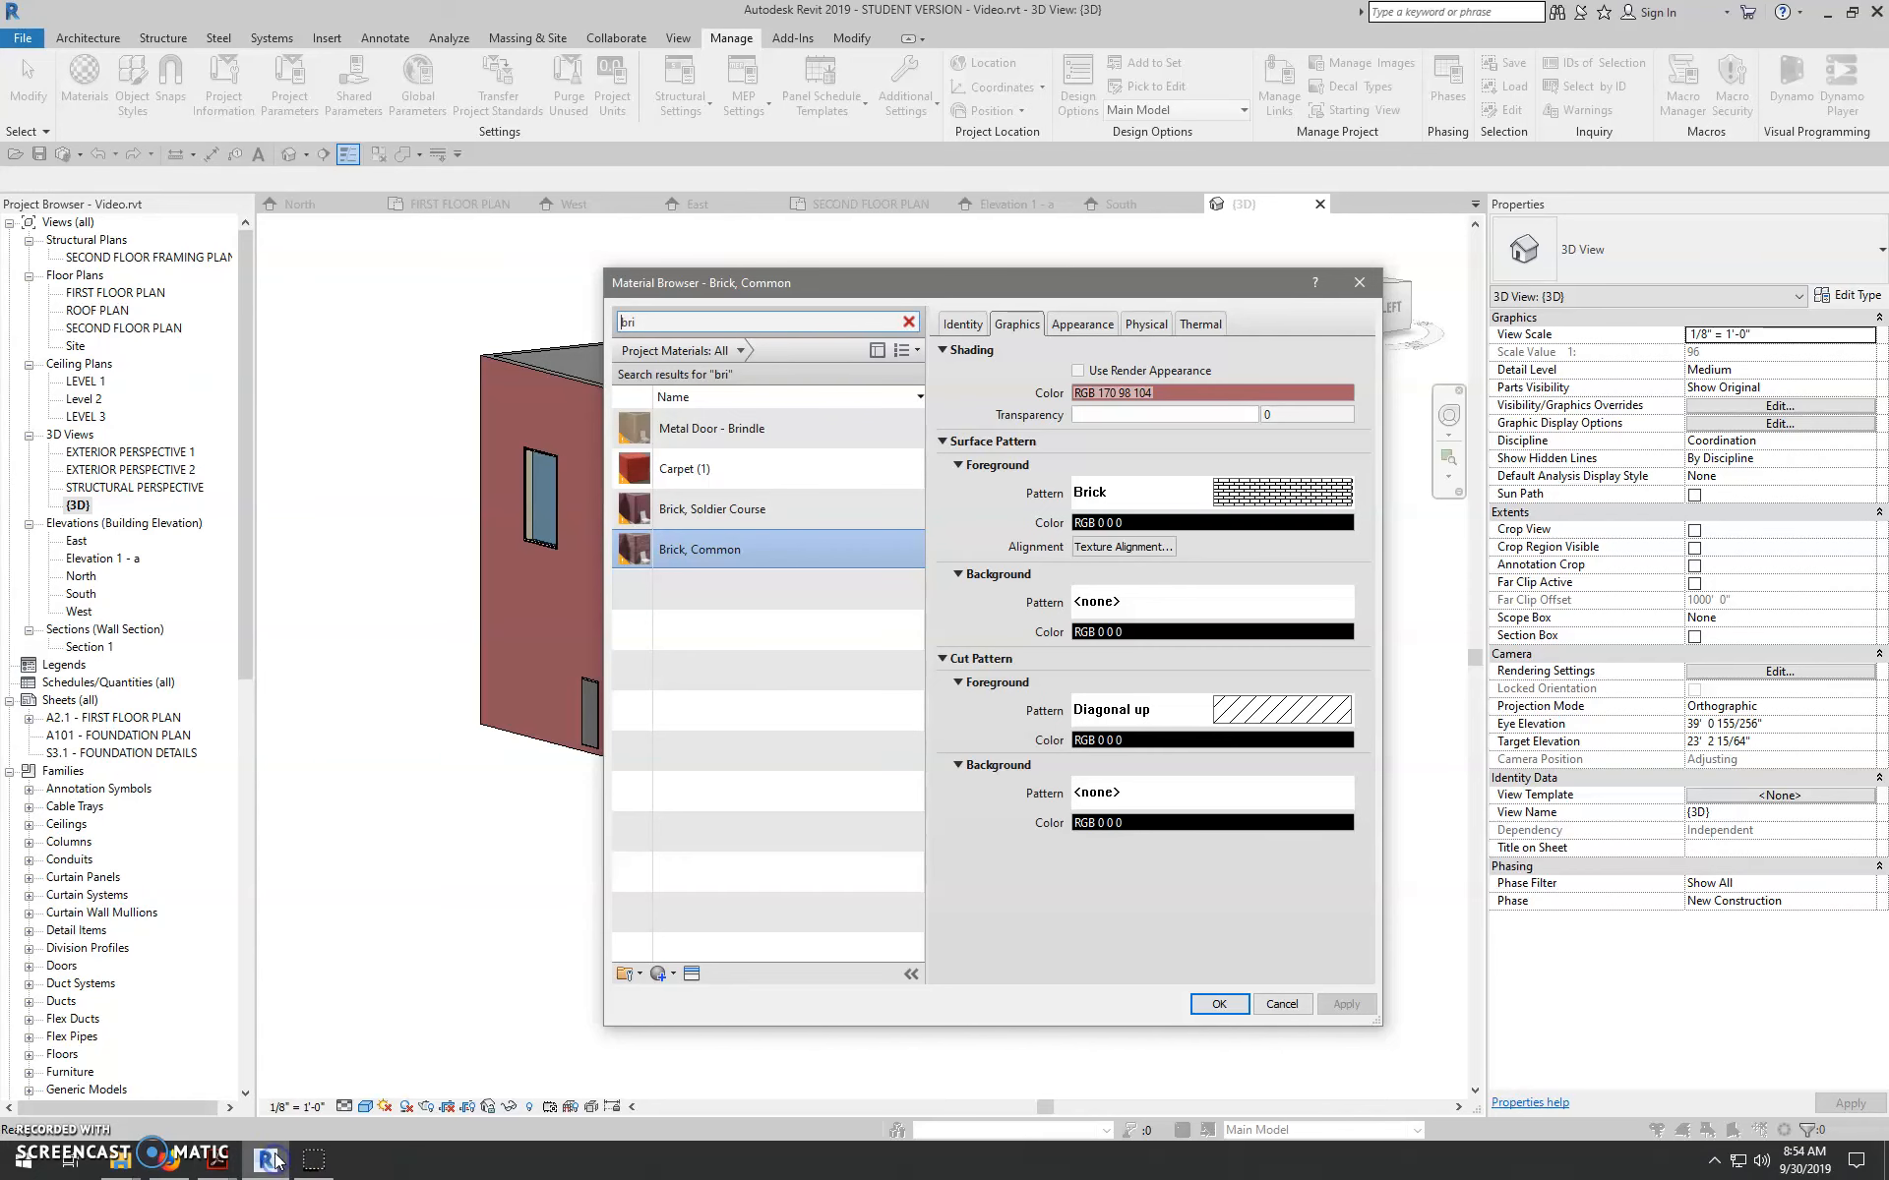
# - Set Brick, Common's shading colour to RGB 138 109 93 and apply it to the model
pyautogui.click(1210, 392)
pyautogui.write('138')
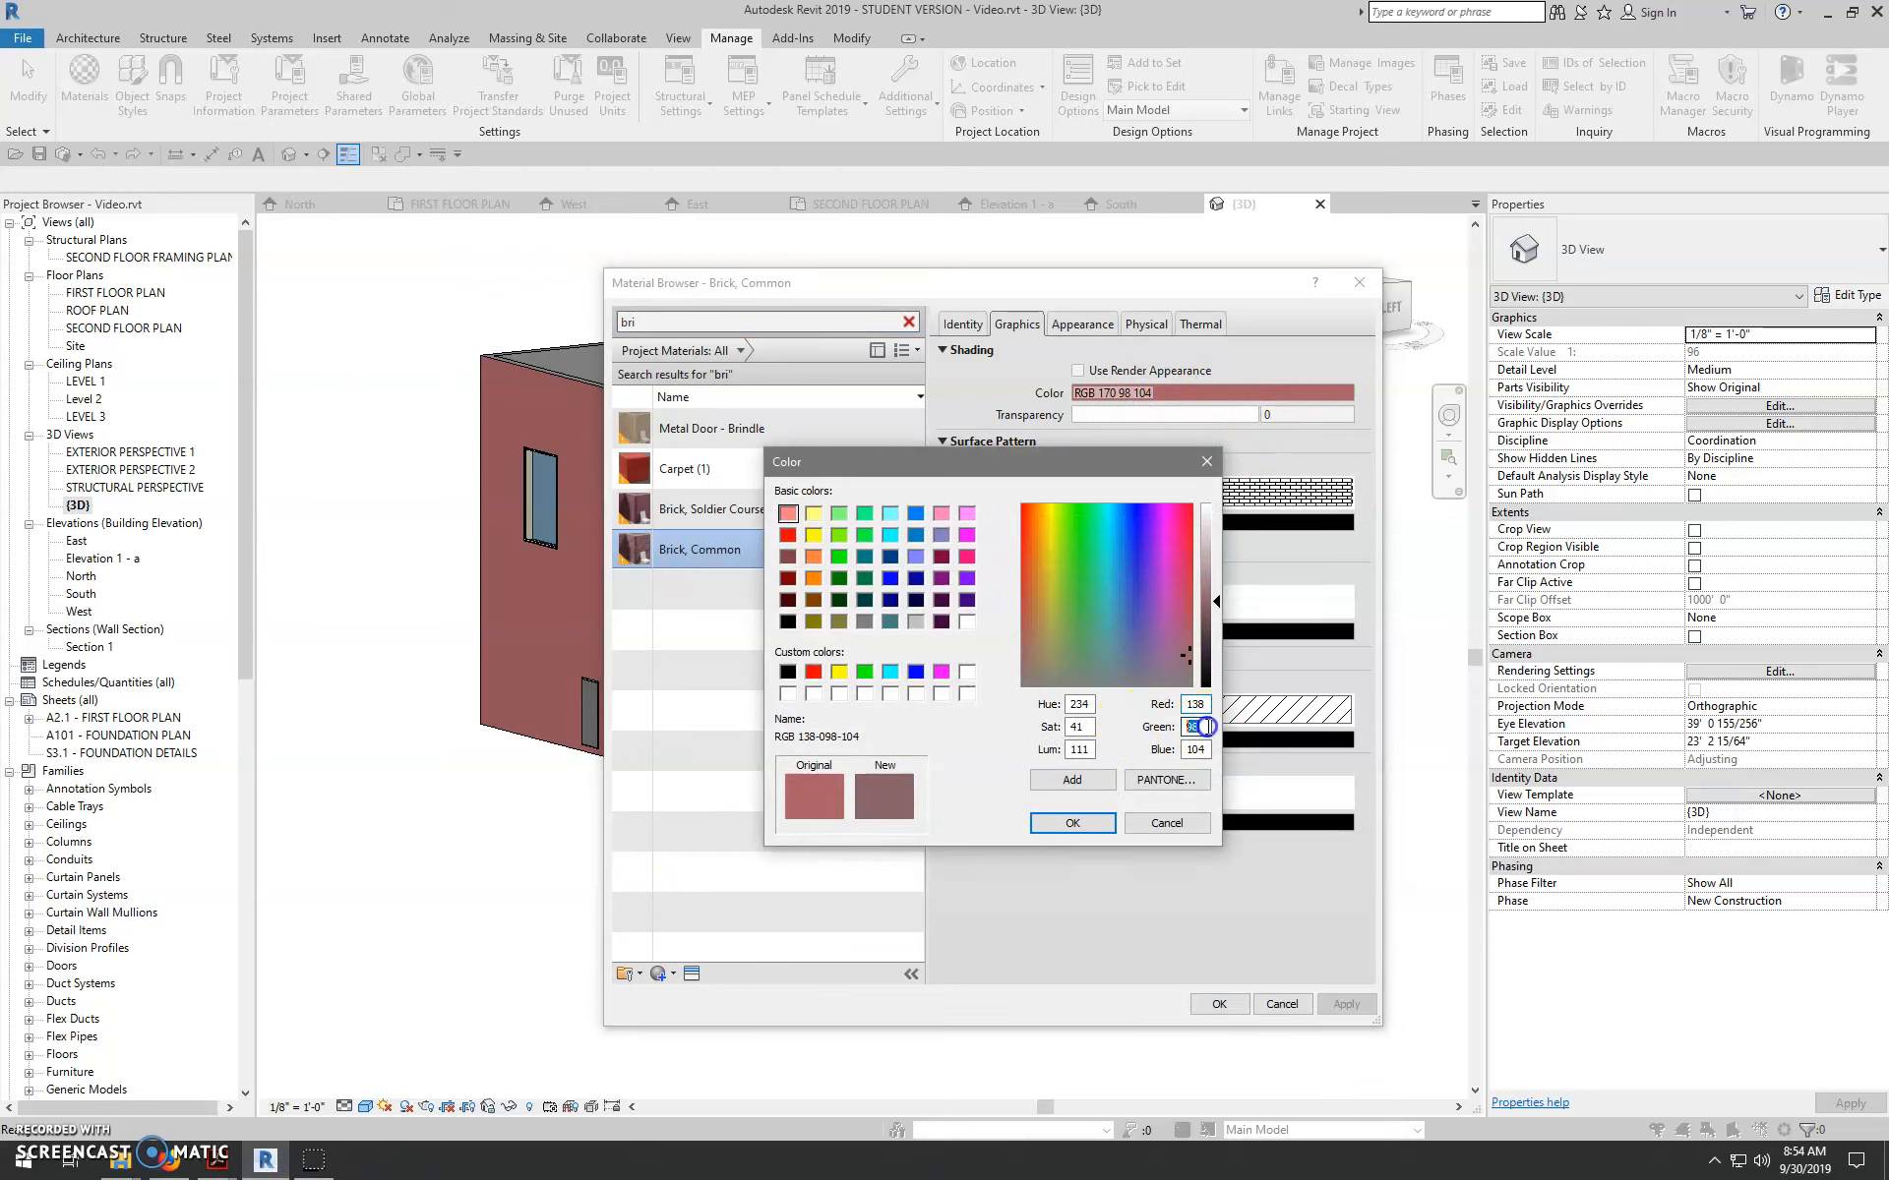
pyautogui.click(1197, 750)
pyautogui.write('93')
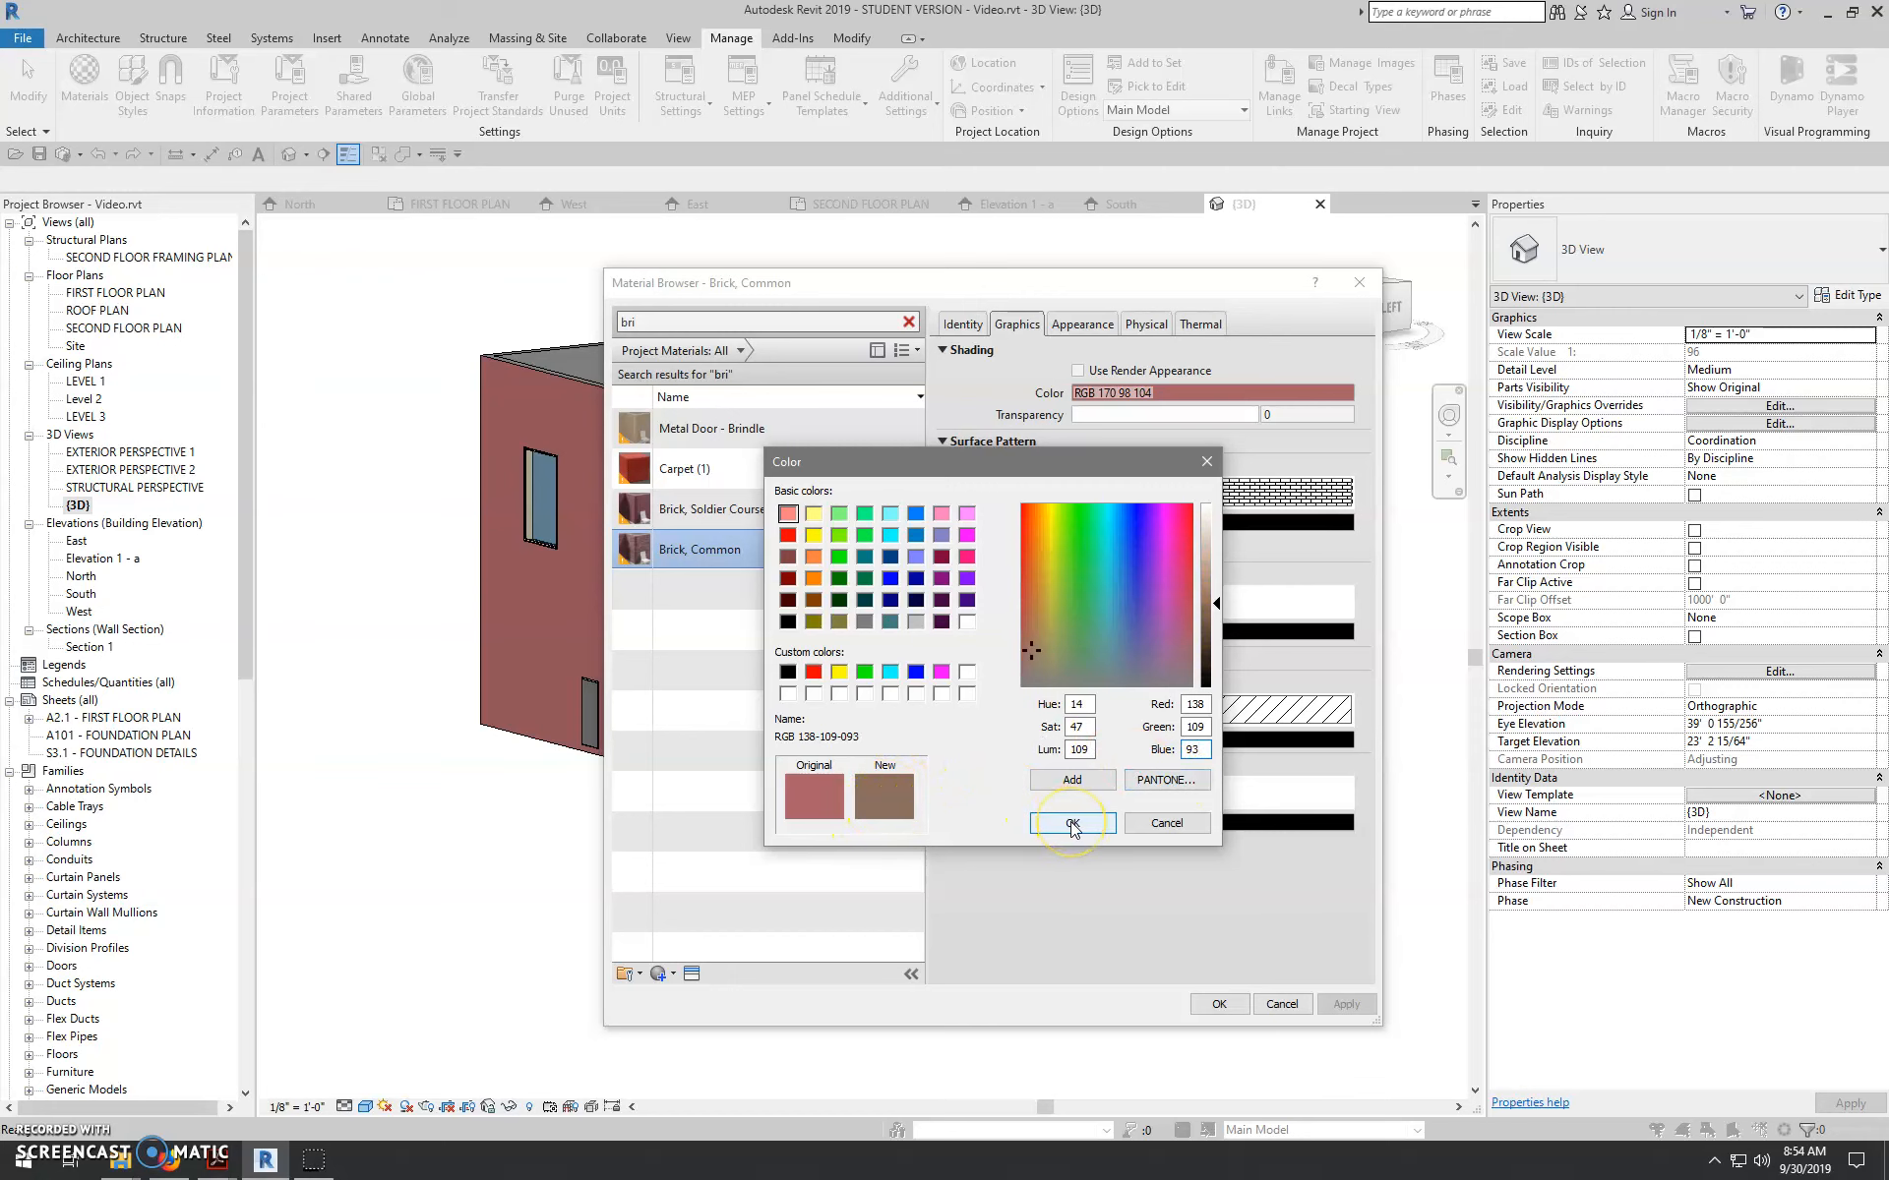
pyautogui.click(1073, 823)
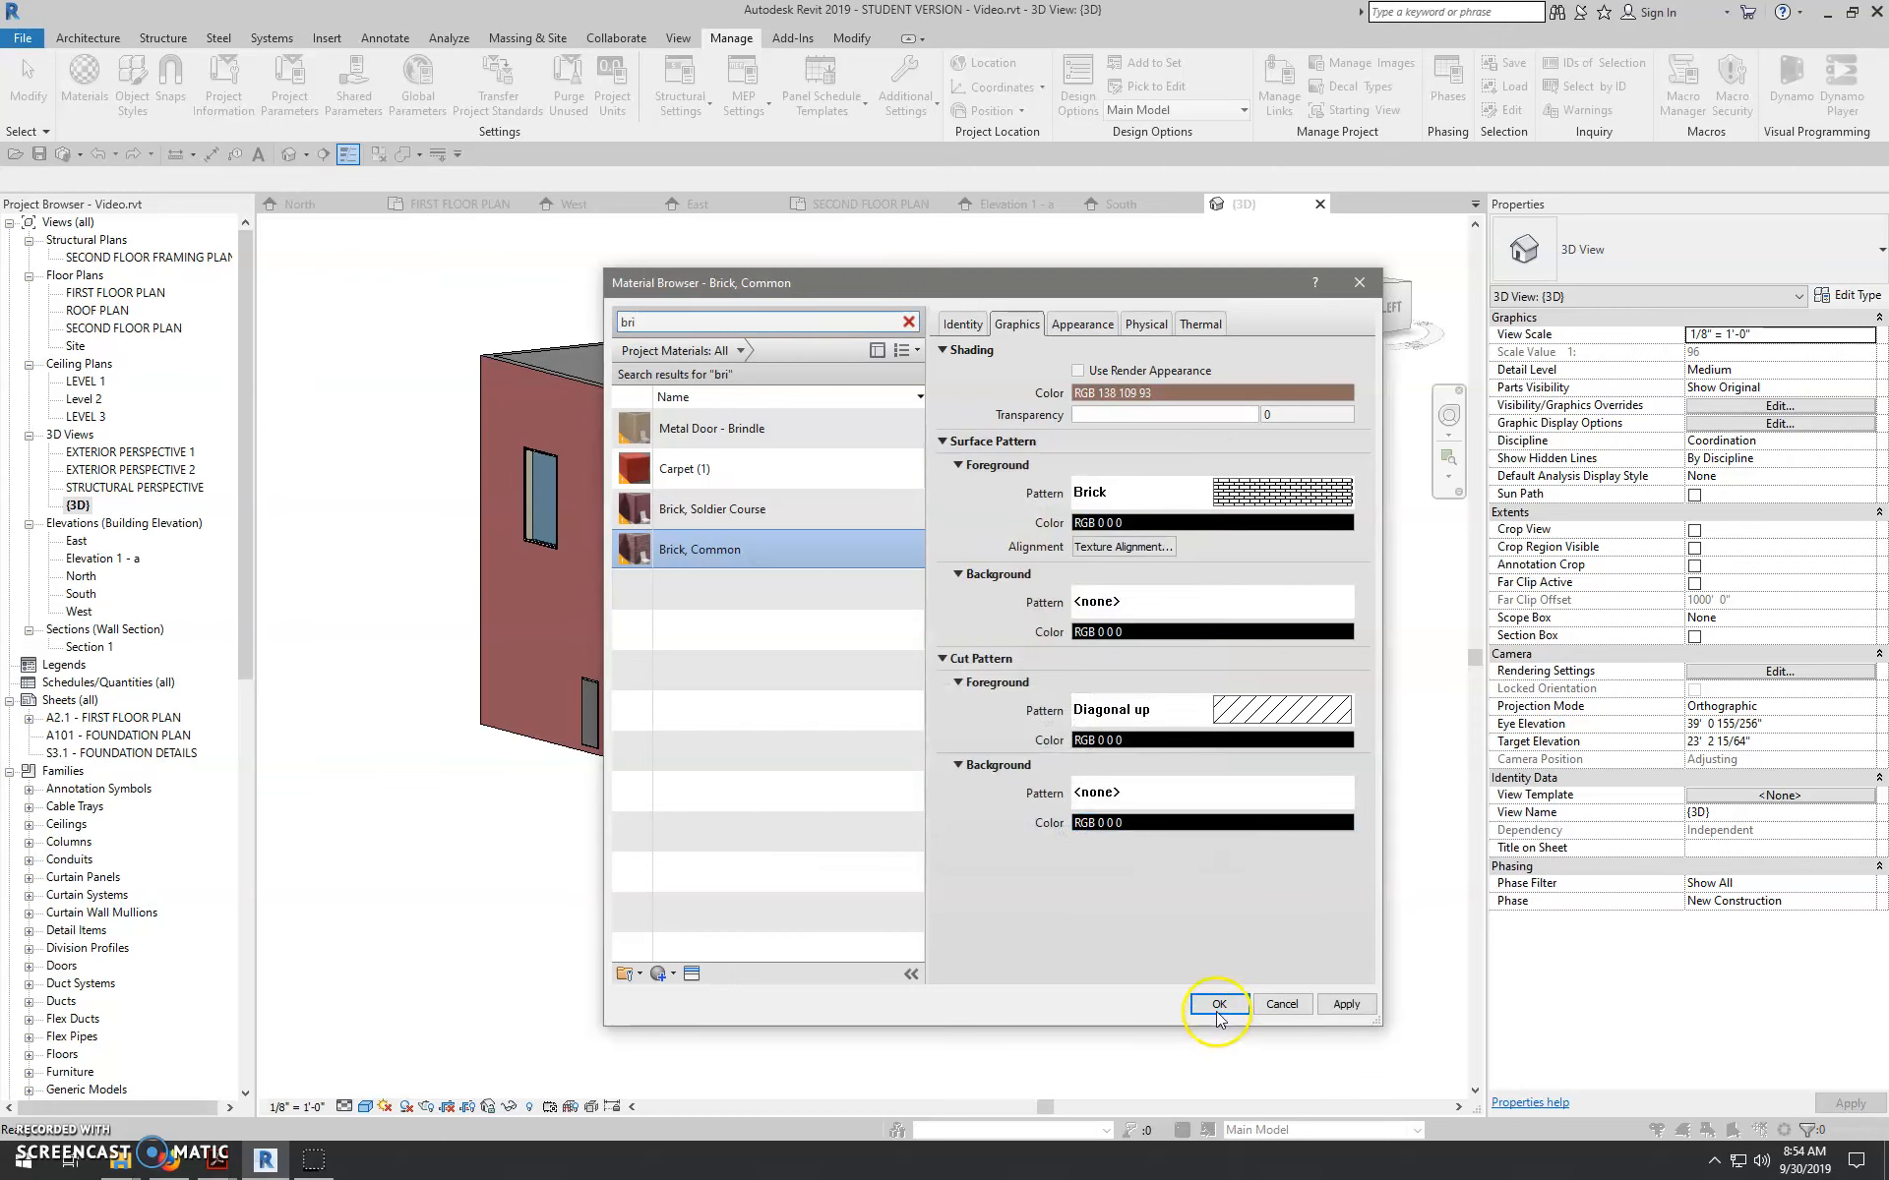
pyautogui.click(1218, 1003)
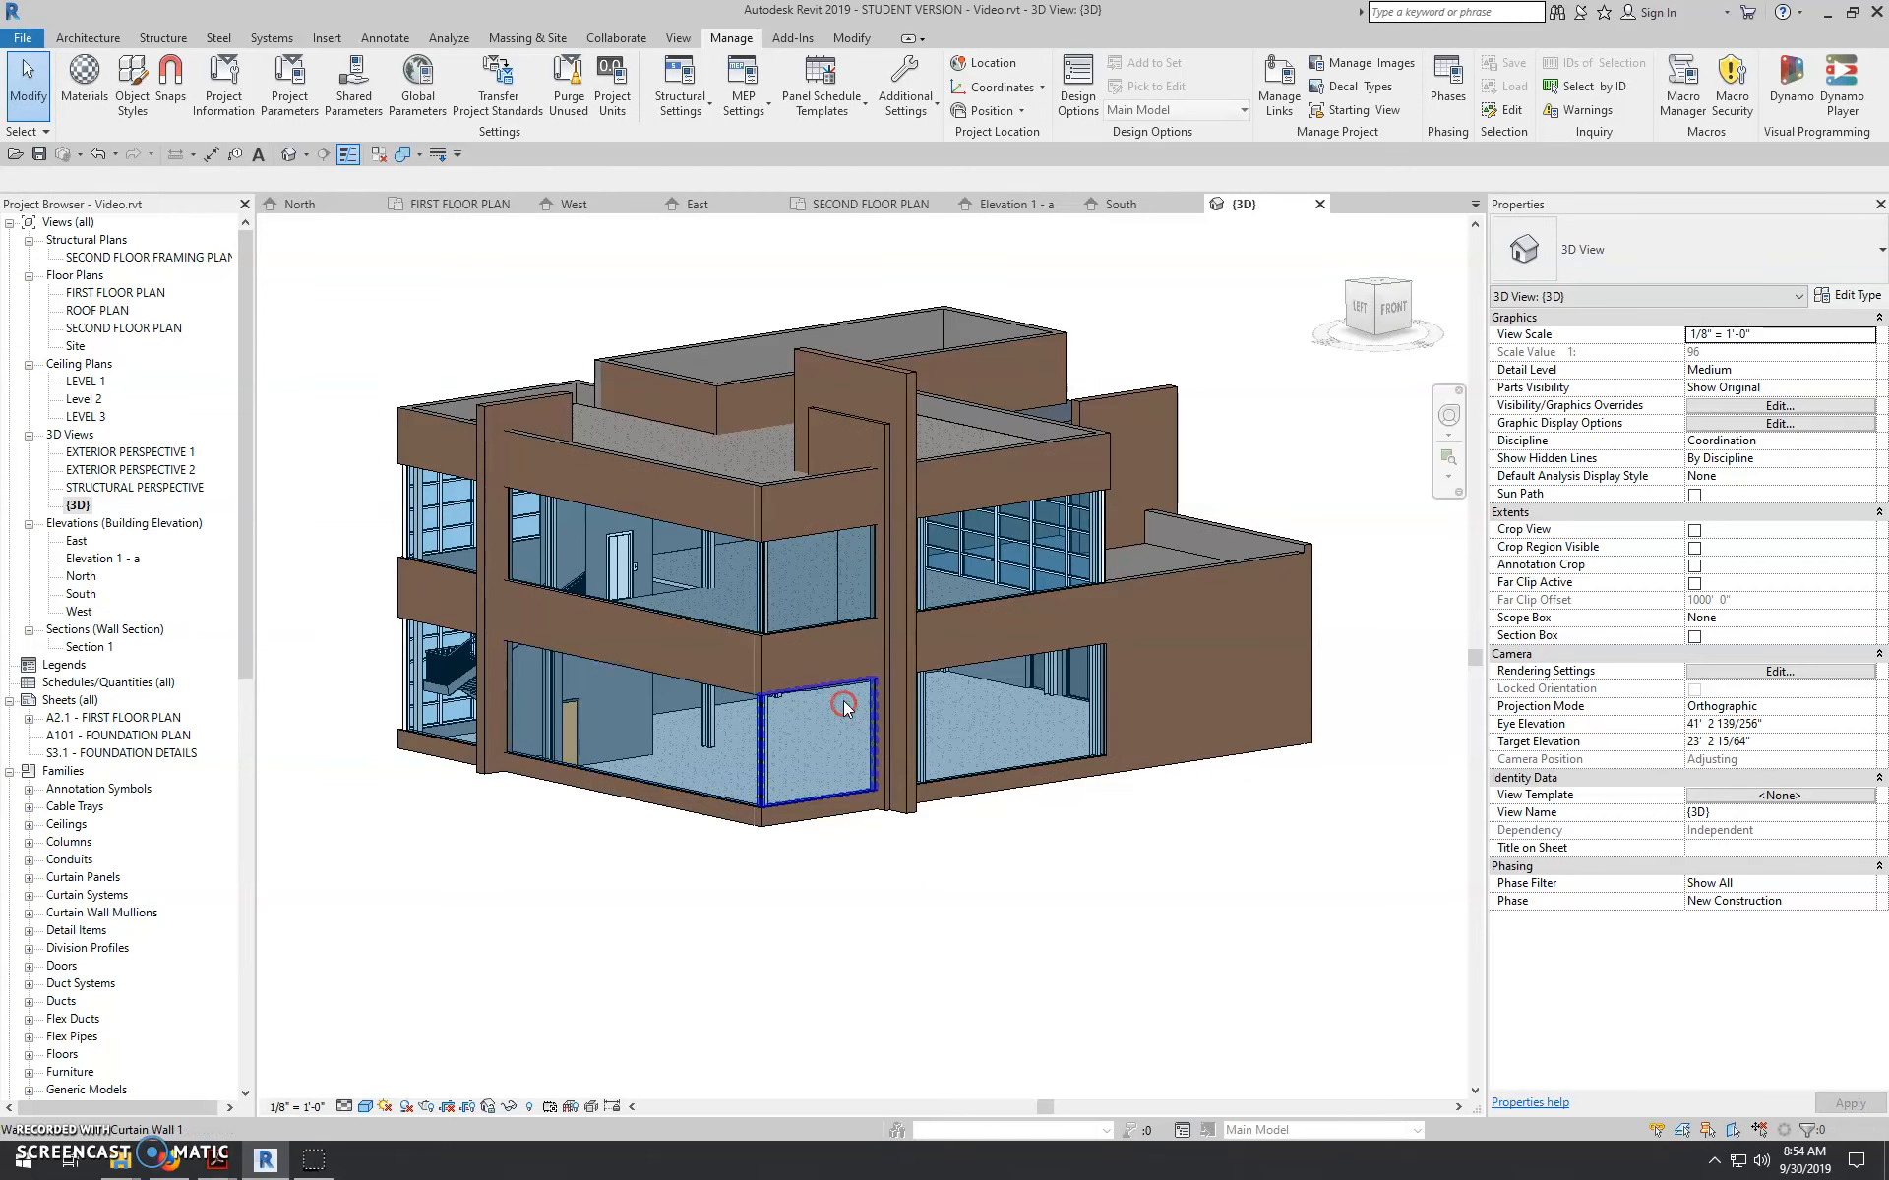
pyautogui.moveTo(844, 704); pyautogui.dragTo(933, 766)
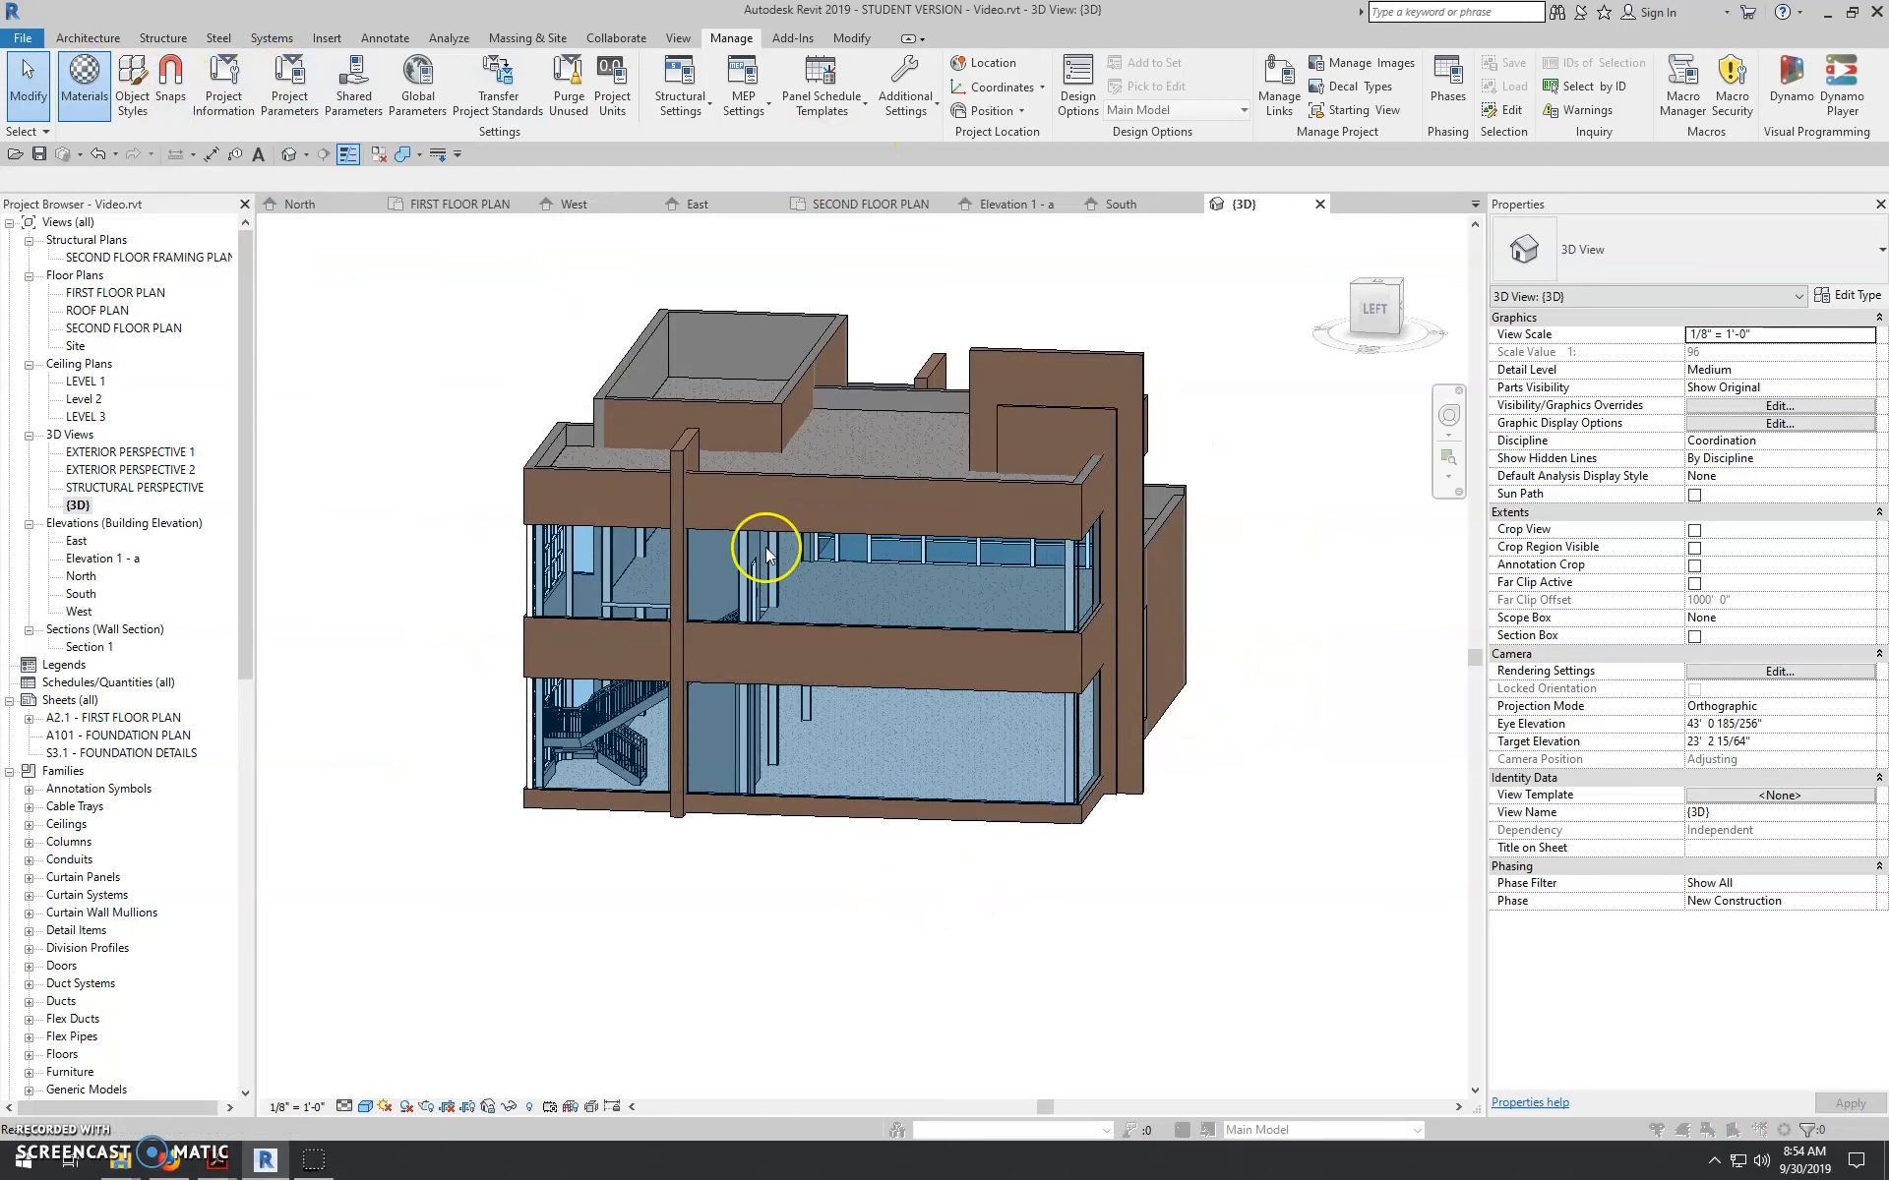
# - Duplicate Brick, Common as Brick, Common(1) with shading colour RGB 87 76 69
pyautogui.click(82, 77)
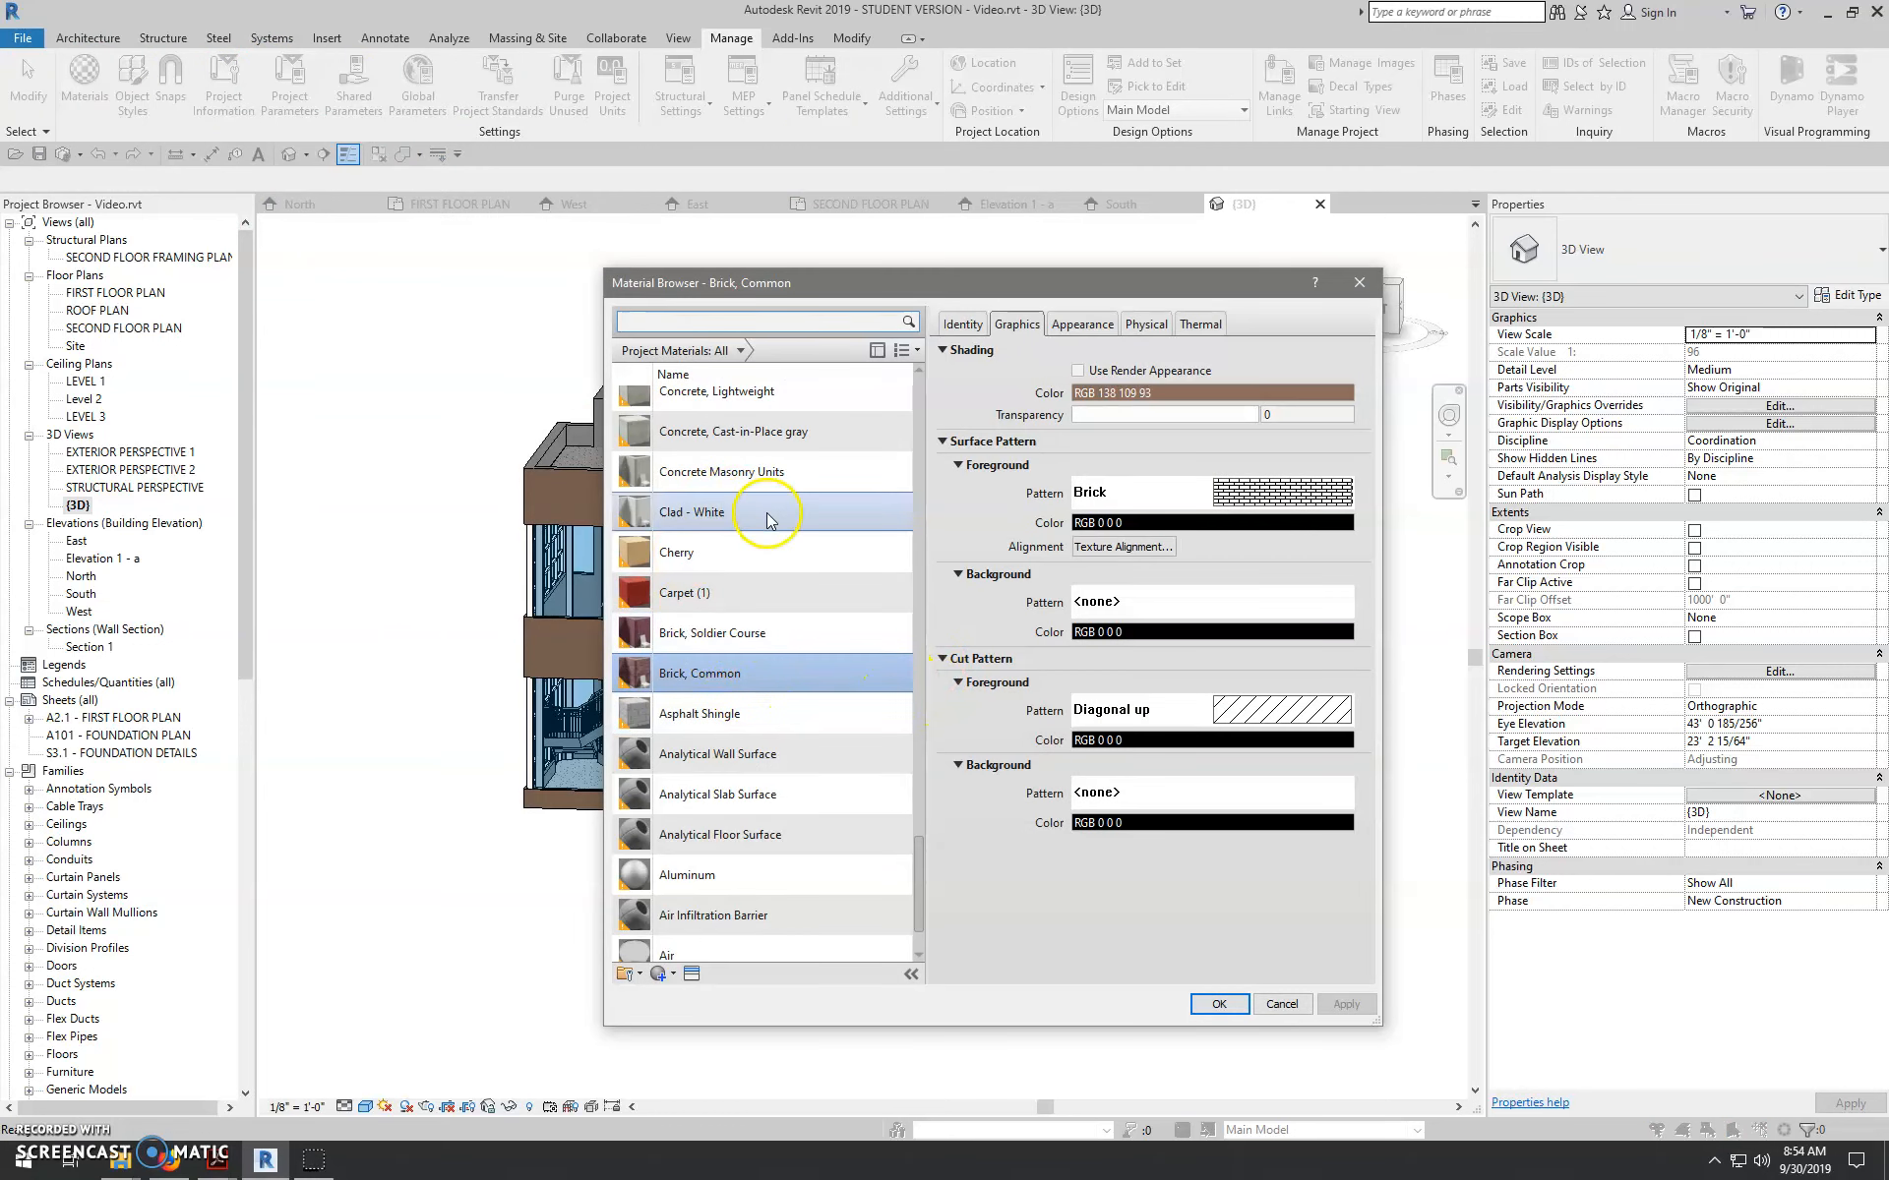
pyautogui.moveTo(565, 505)
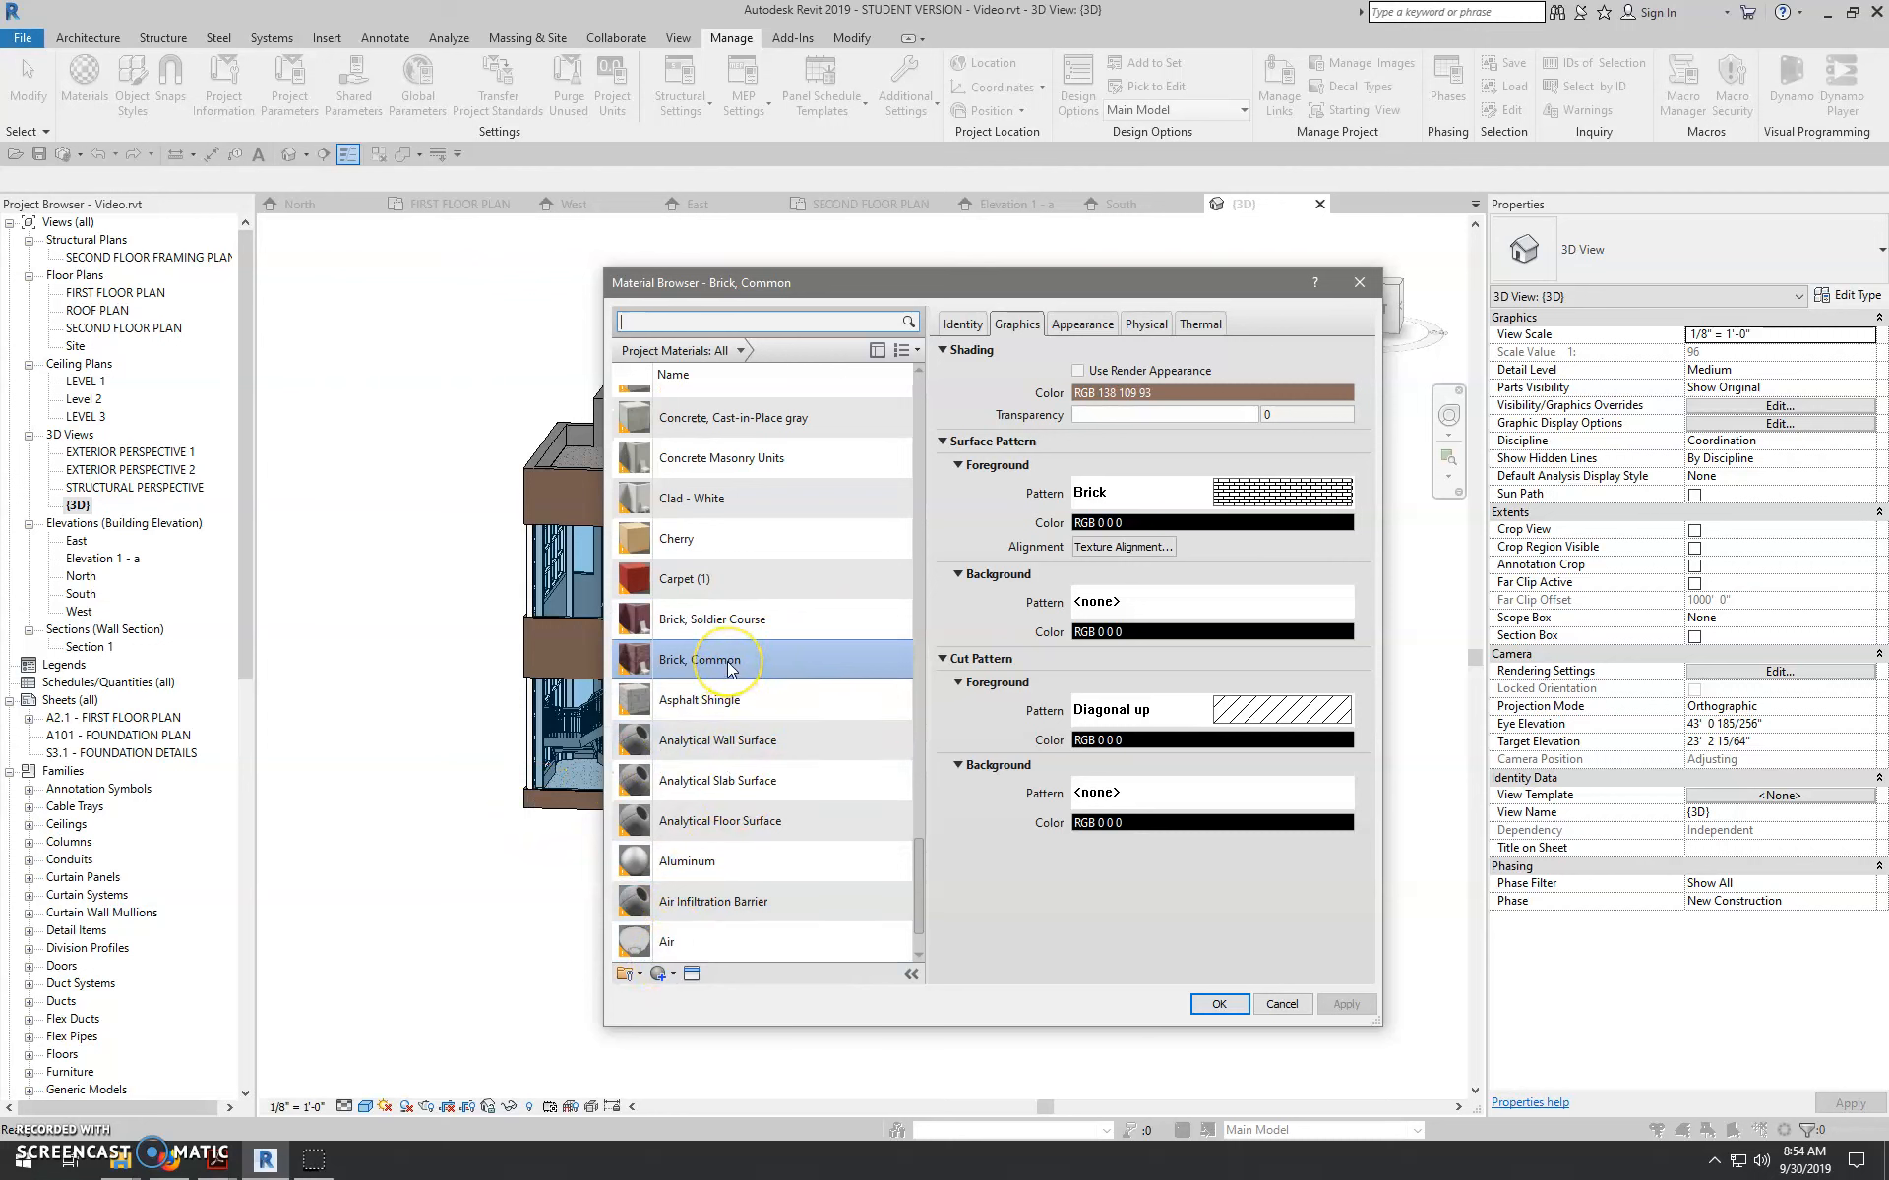
pyautogui.moveTo(657, 974)
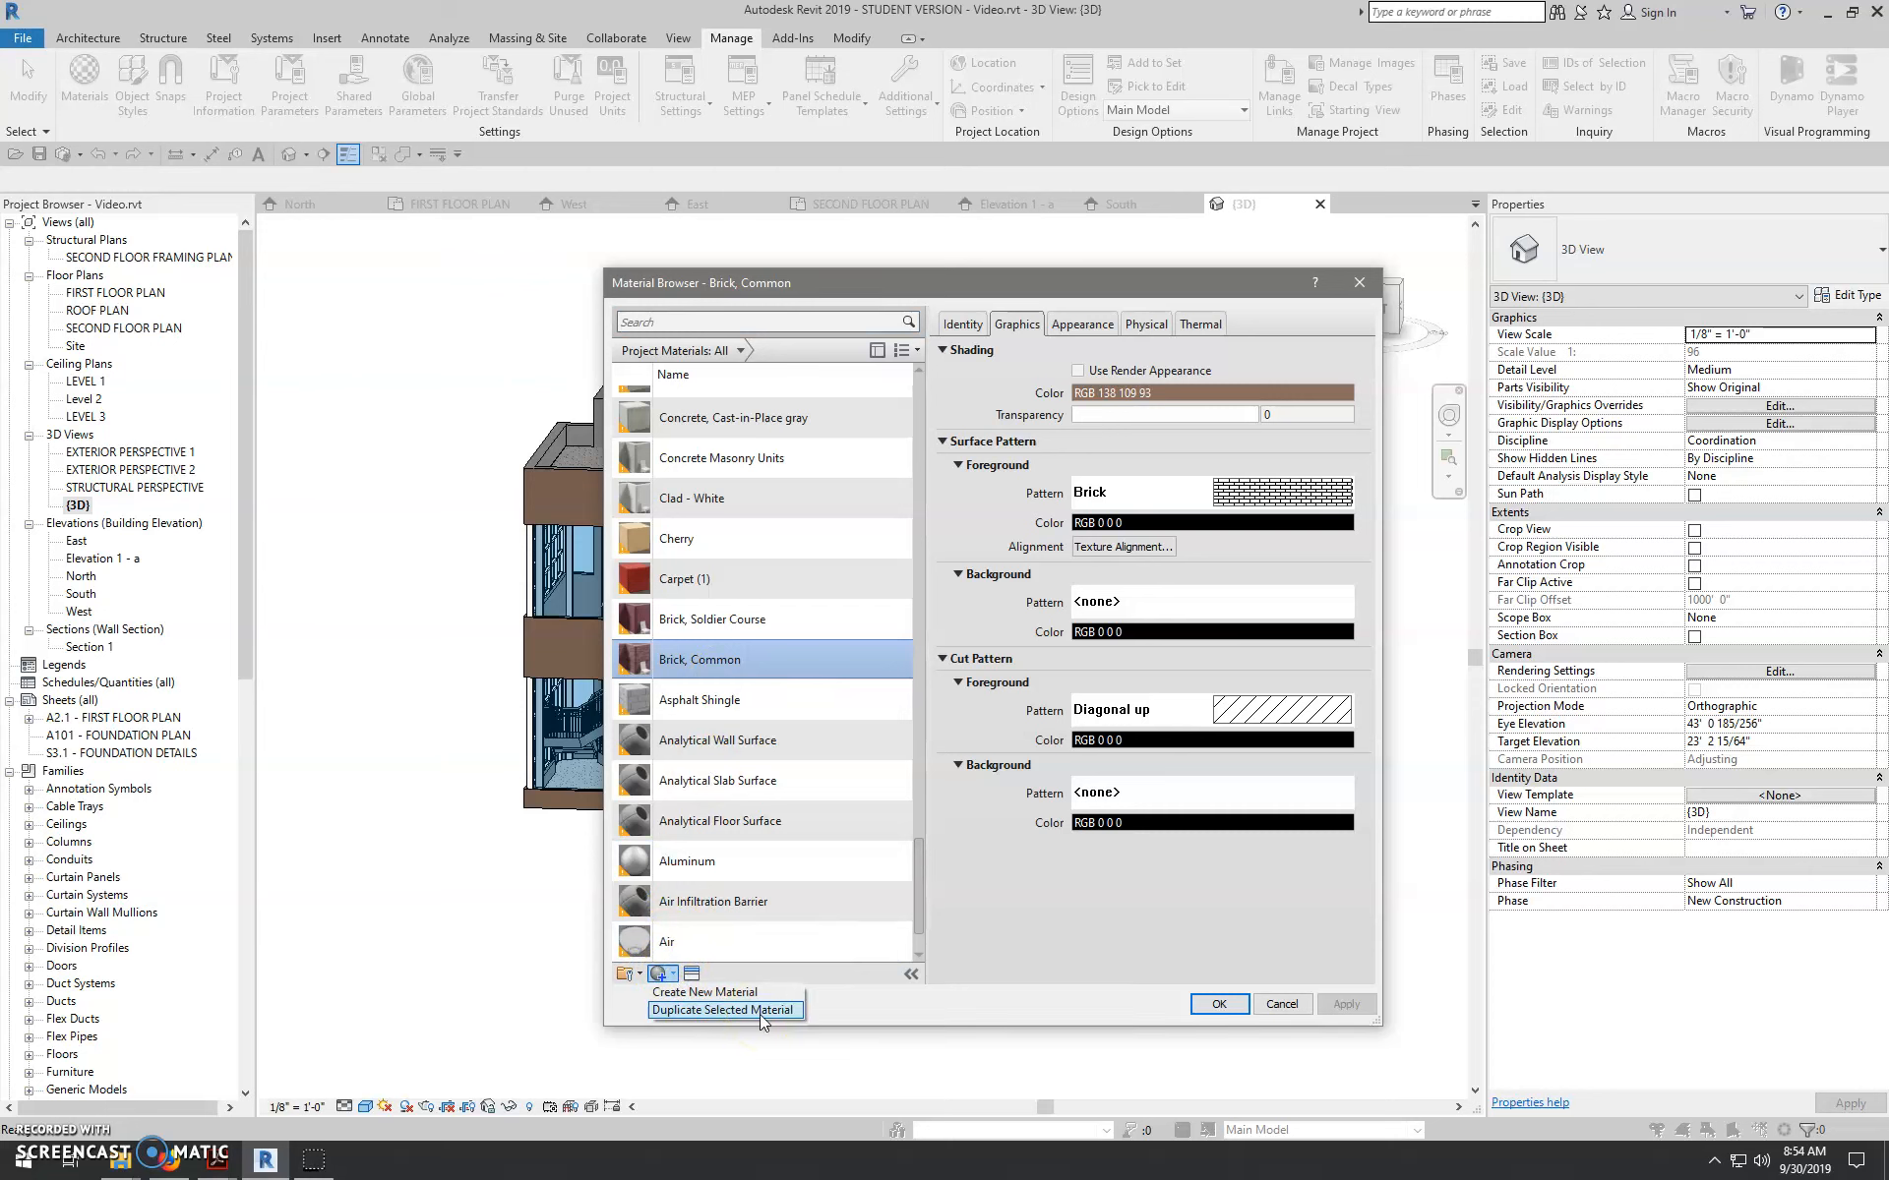
pyautogui.click(724, 1011)
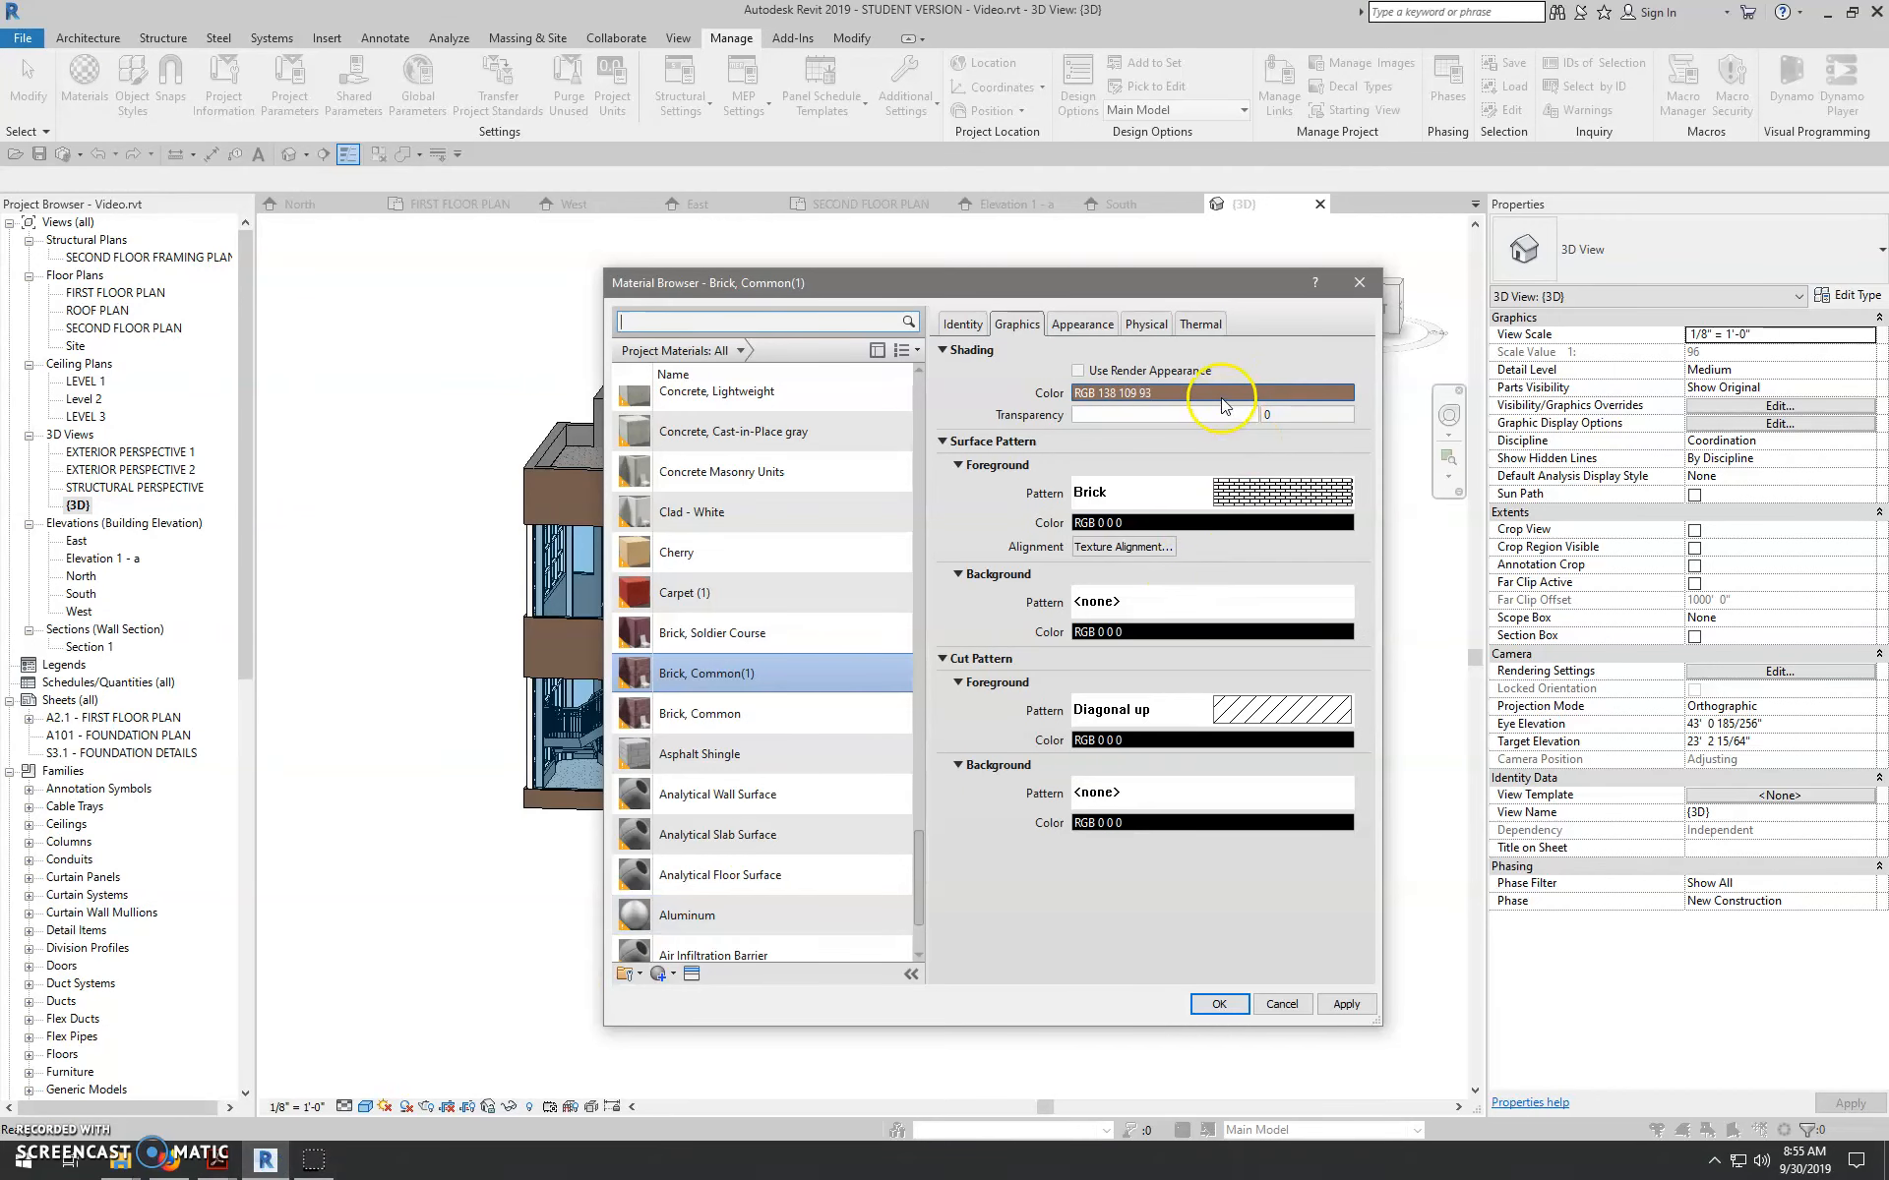
pyautogui.click(1212, 391)
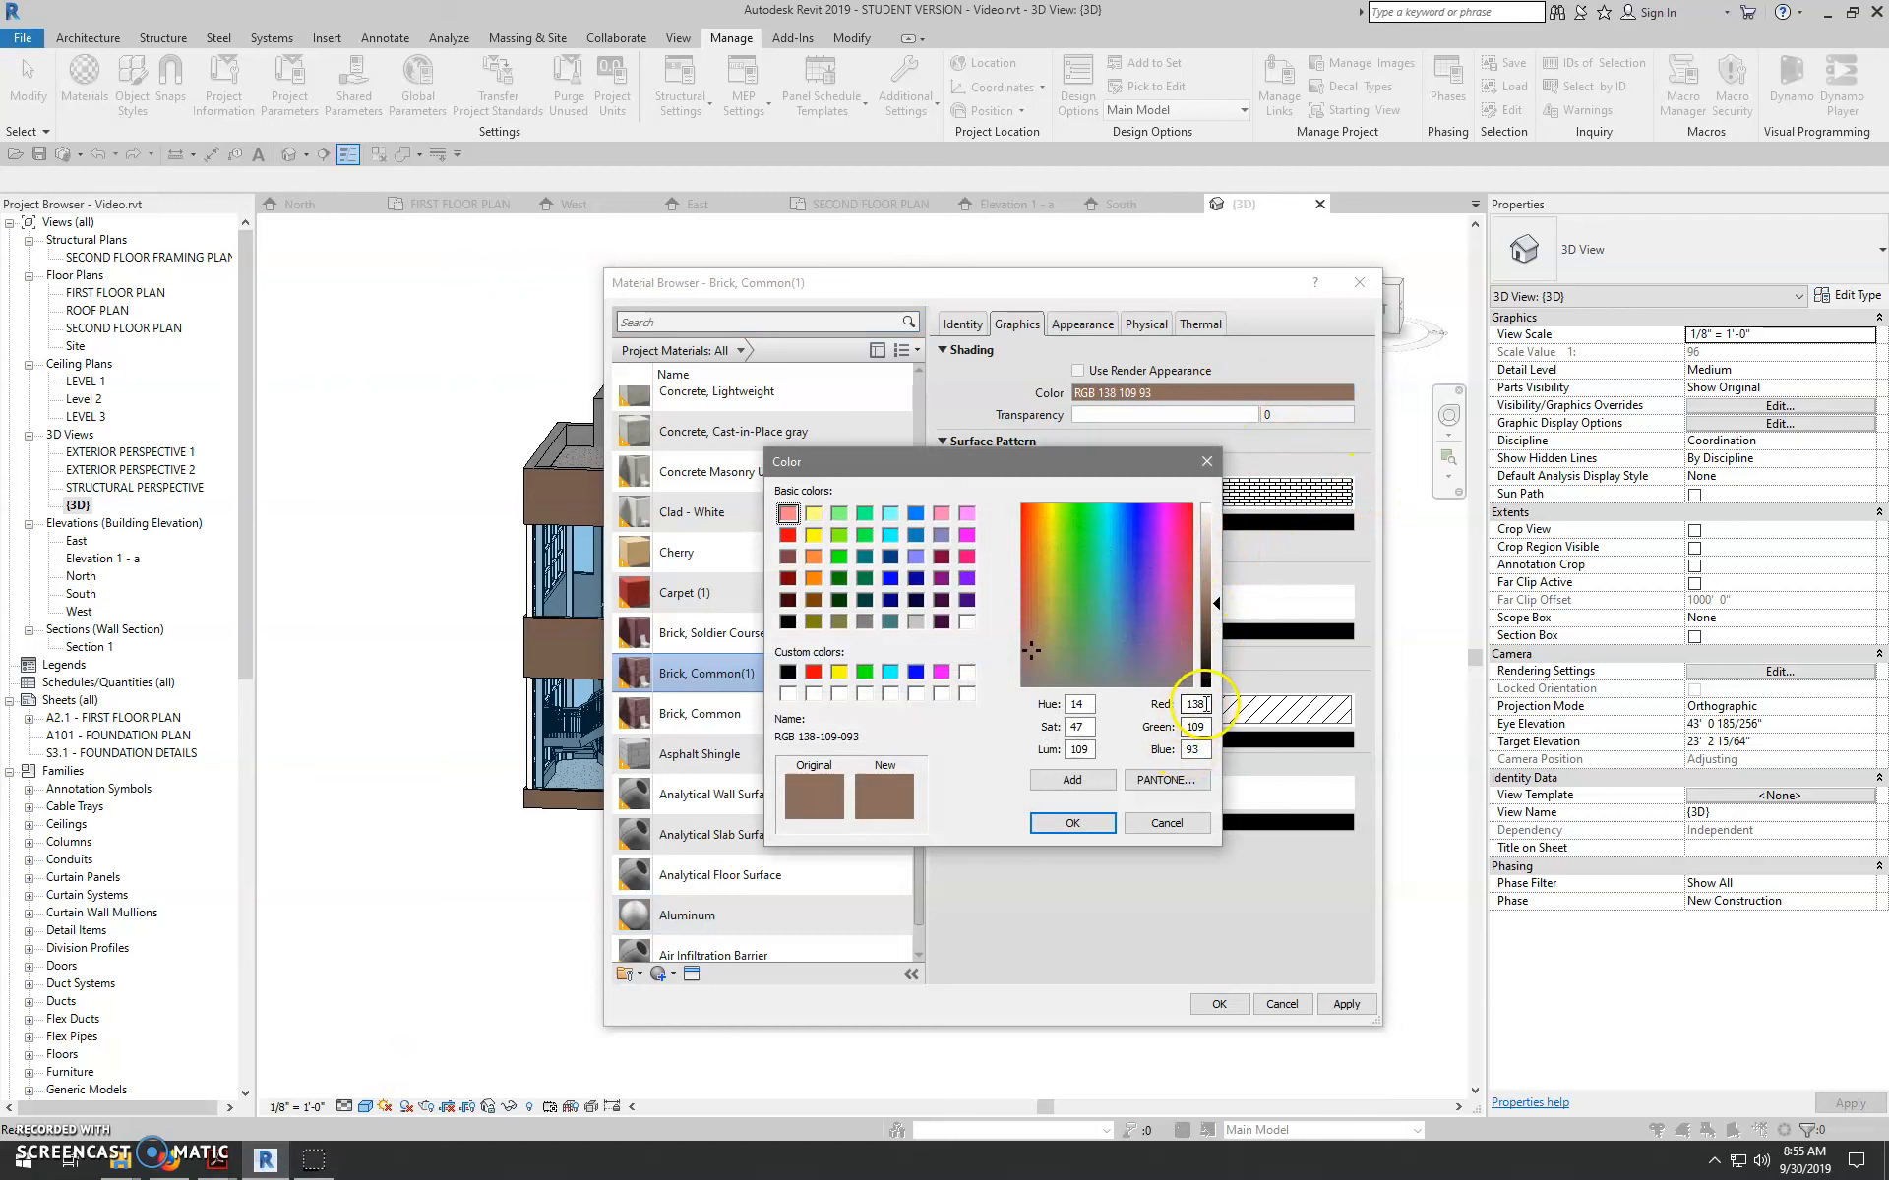
pyautogui.click(1086, 665)
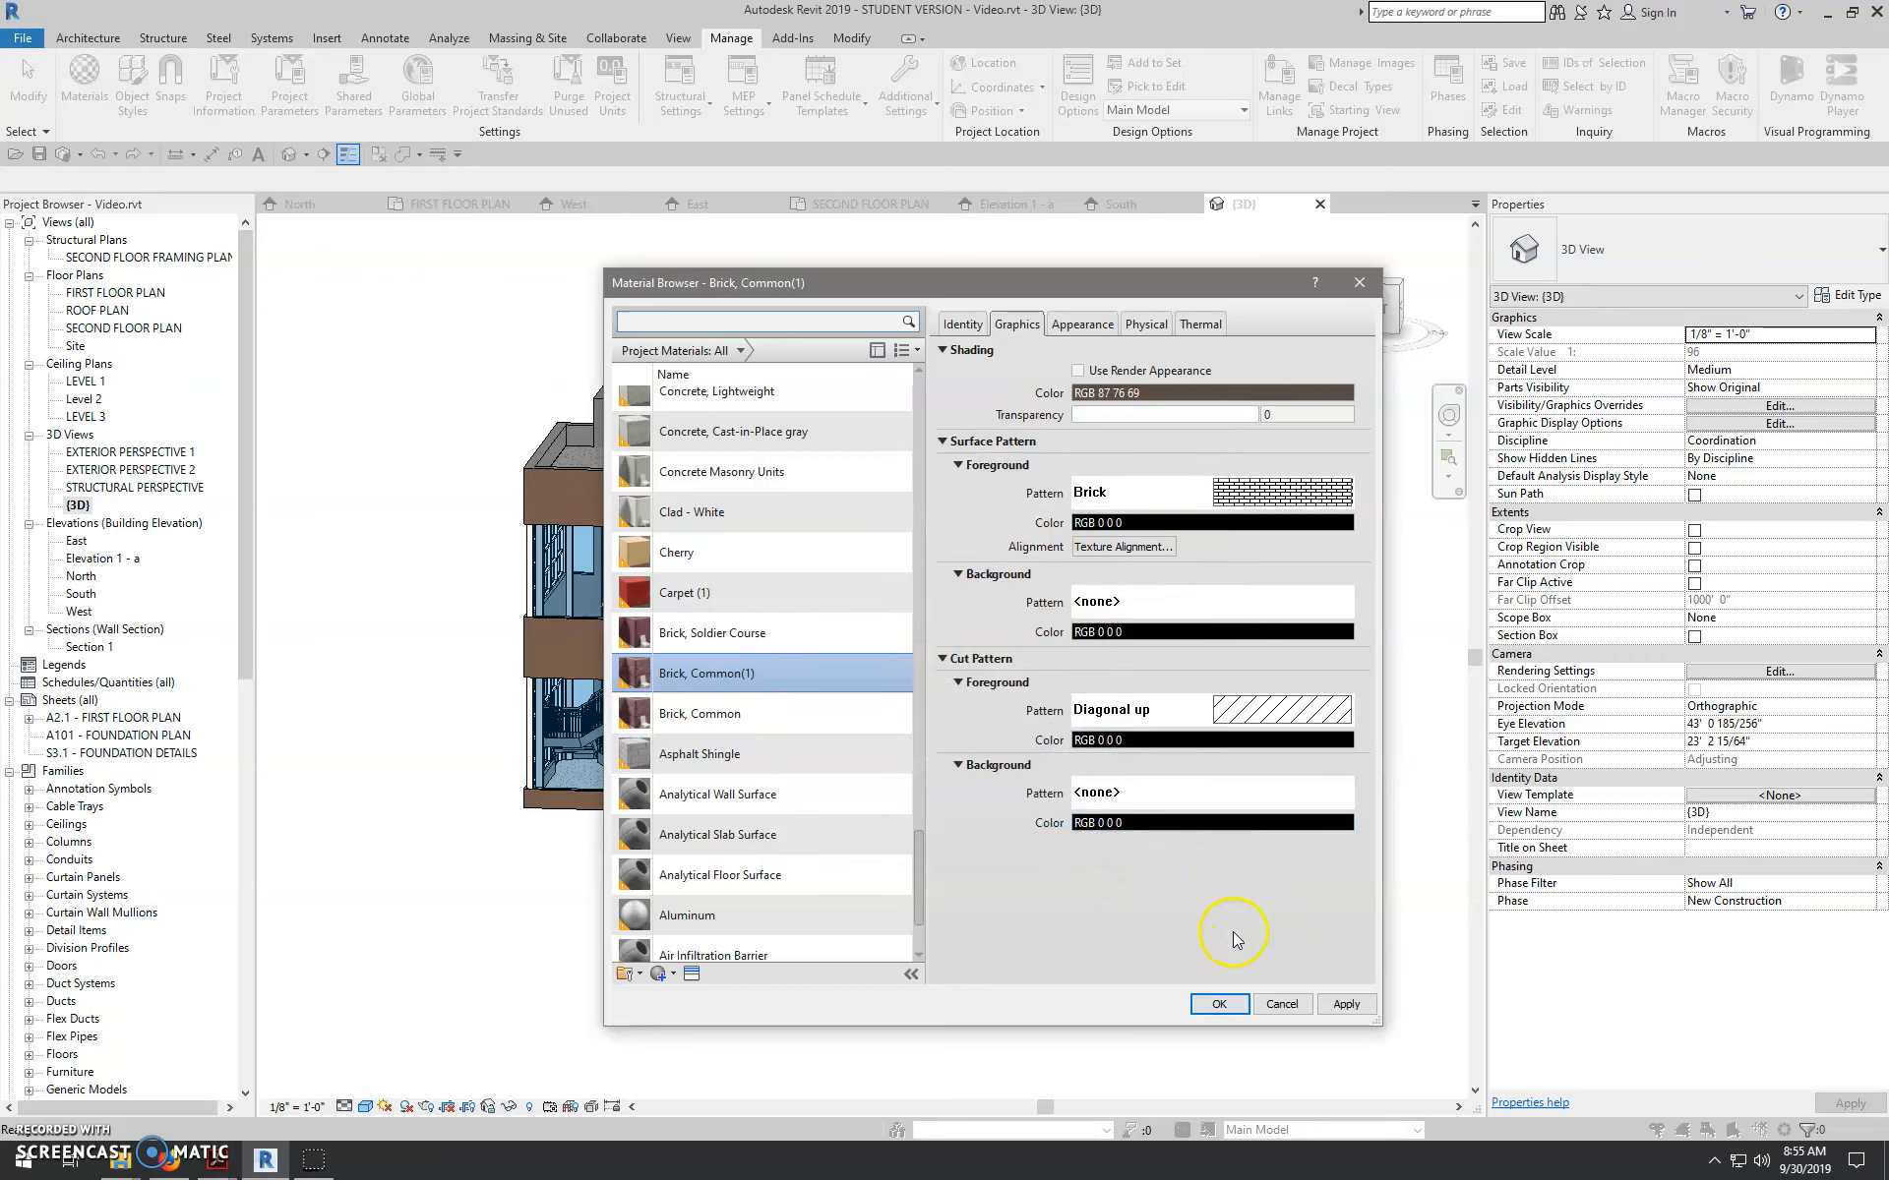
pyautogui.click(1220, 1003)
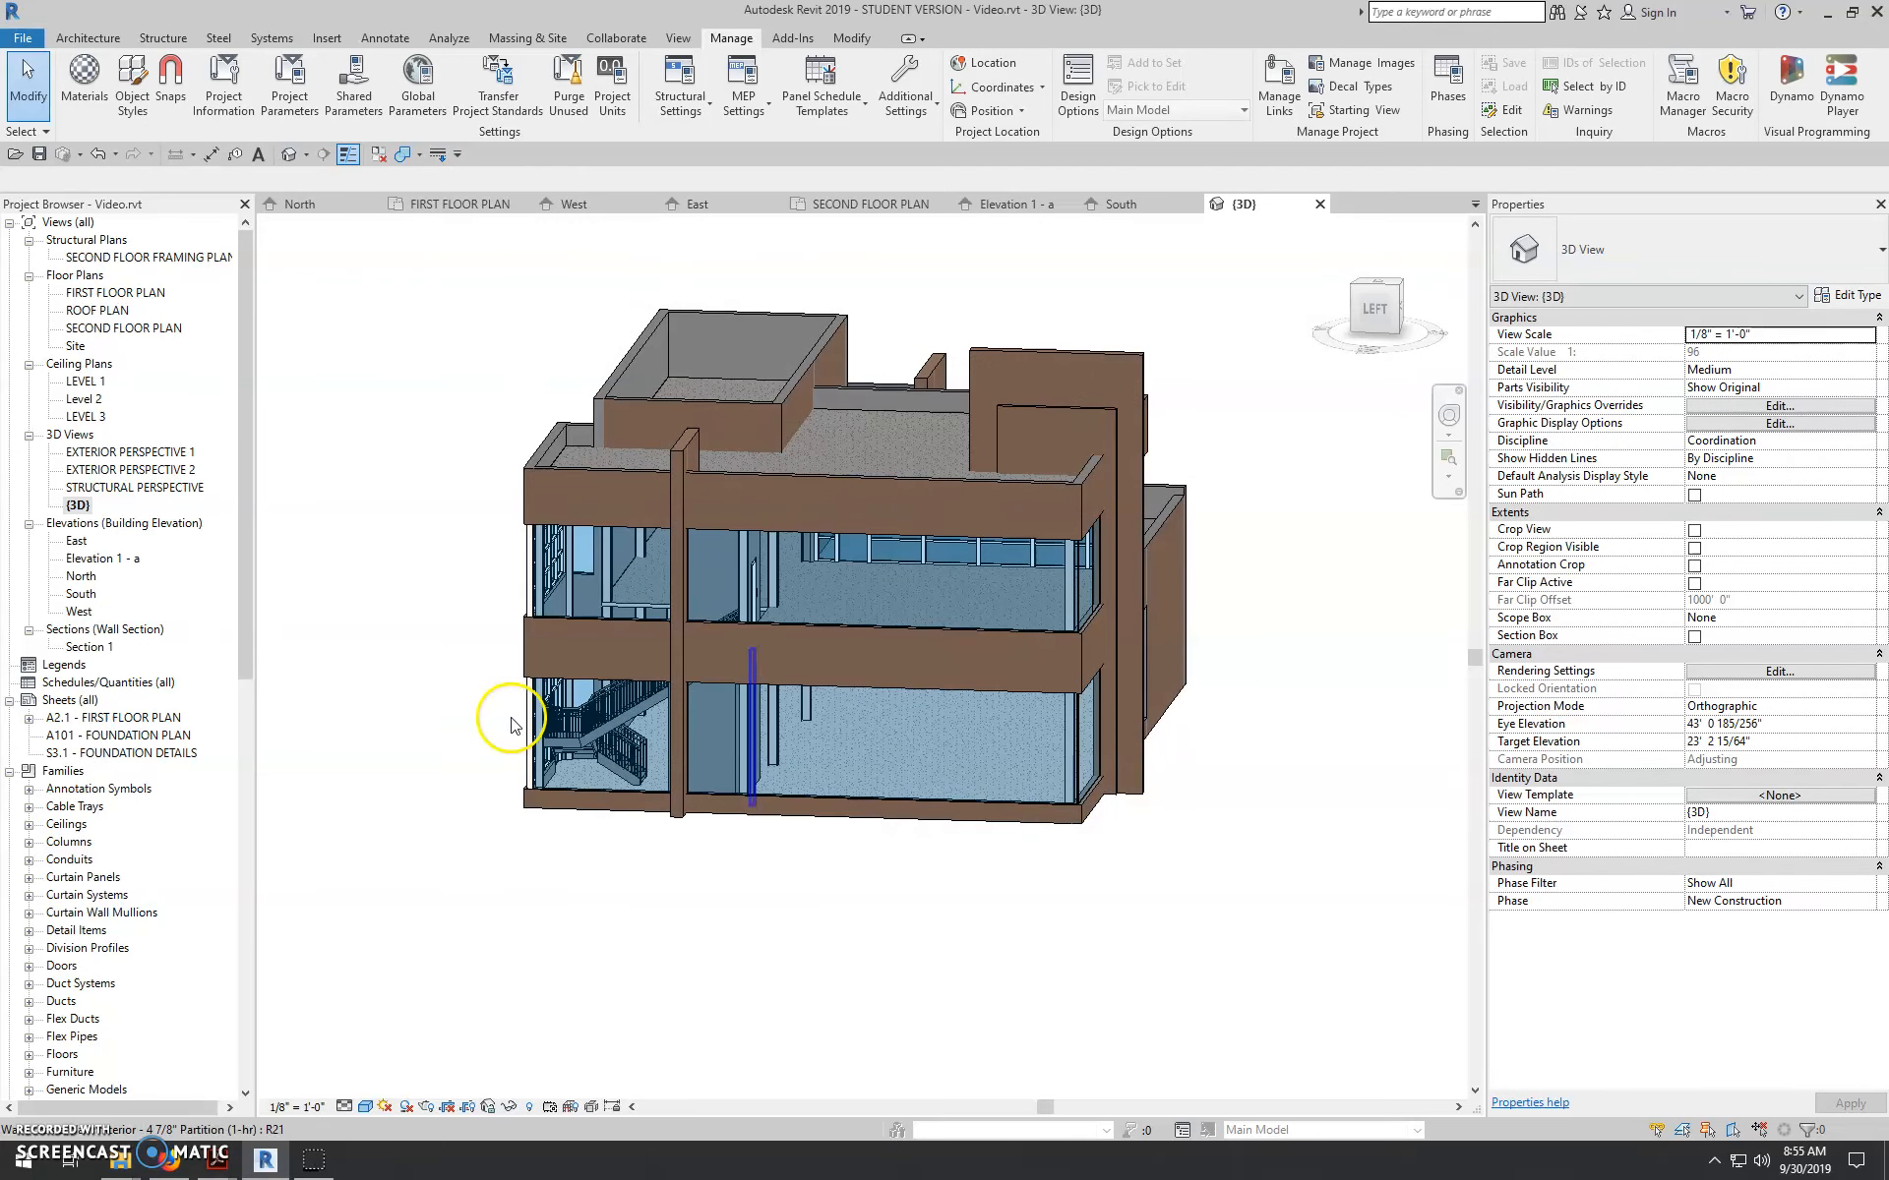
# - Orbit to the brick facade, then hide the Grids category in the North elevation
pyautogui.moveTo(512, 722); pyautogui.dragTo(813, 891)
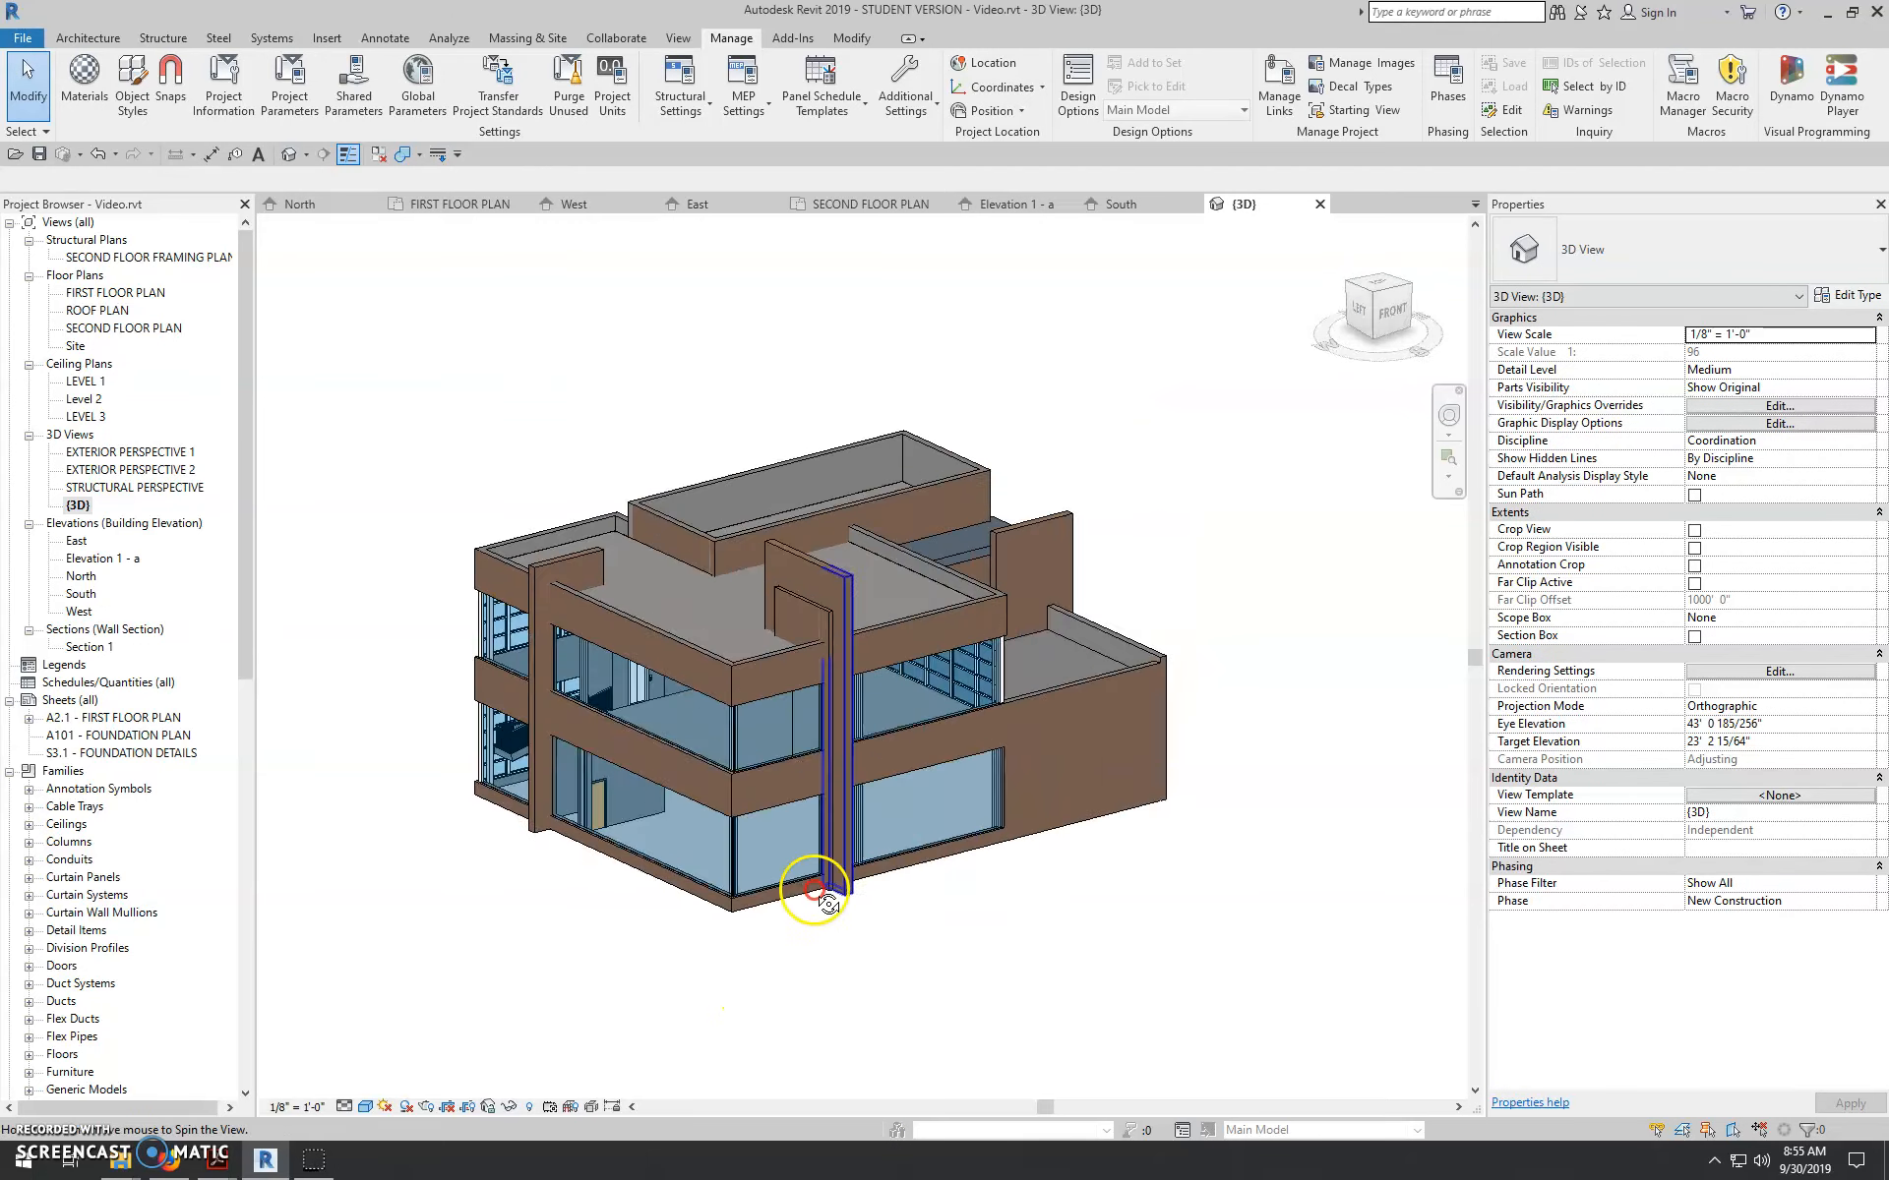
pyautogui.moveTo(812, 891); pyautogui.dragTo(675, 867)
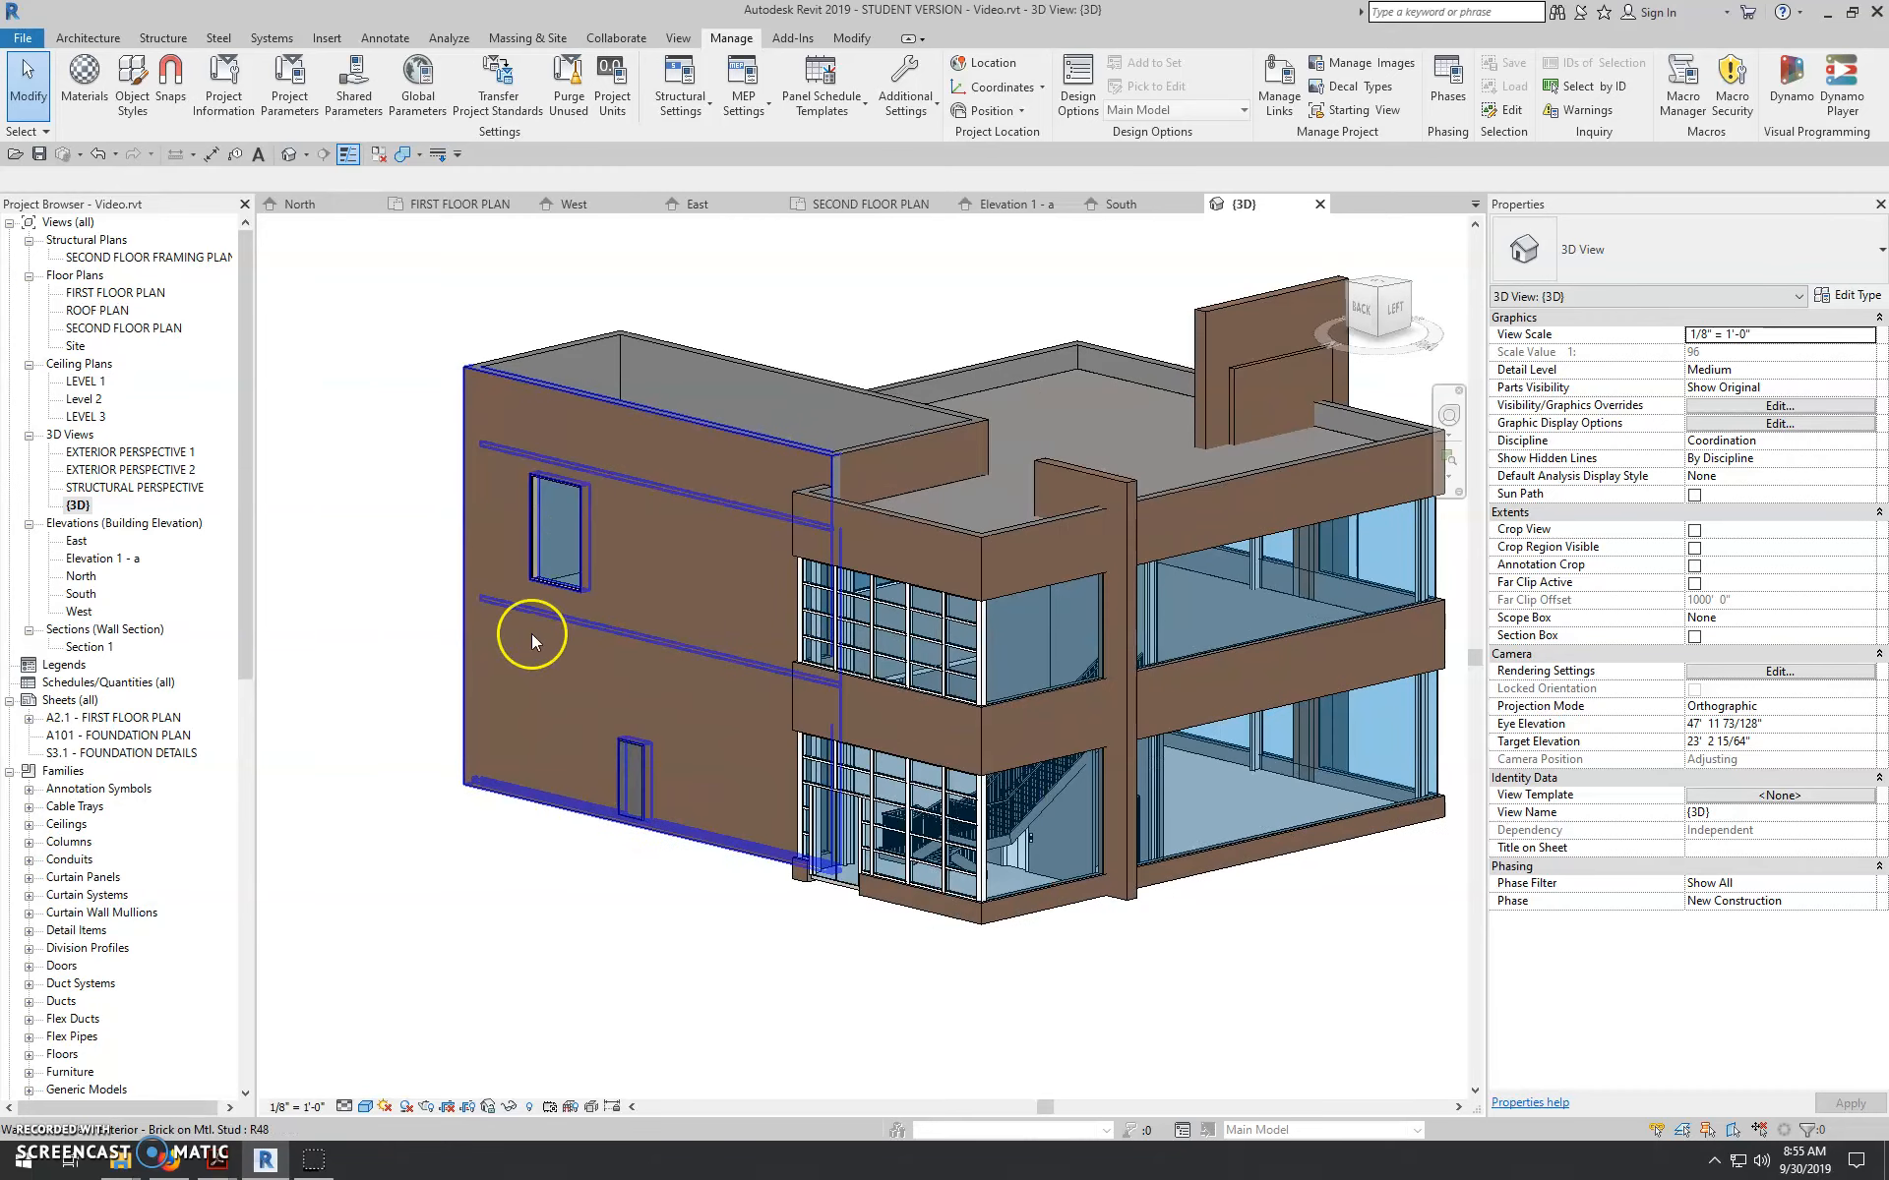
pyautogui.moveTo(533, 639); pyautogui.dragTo(877, 841)
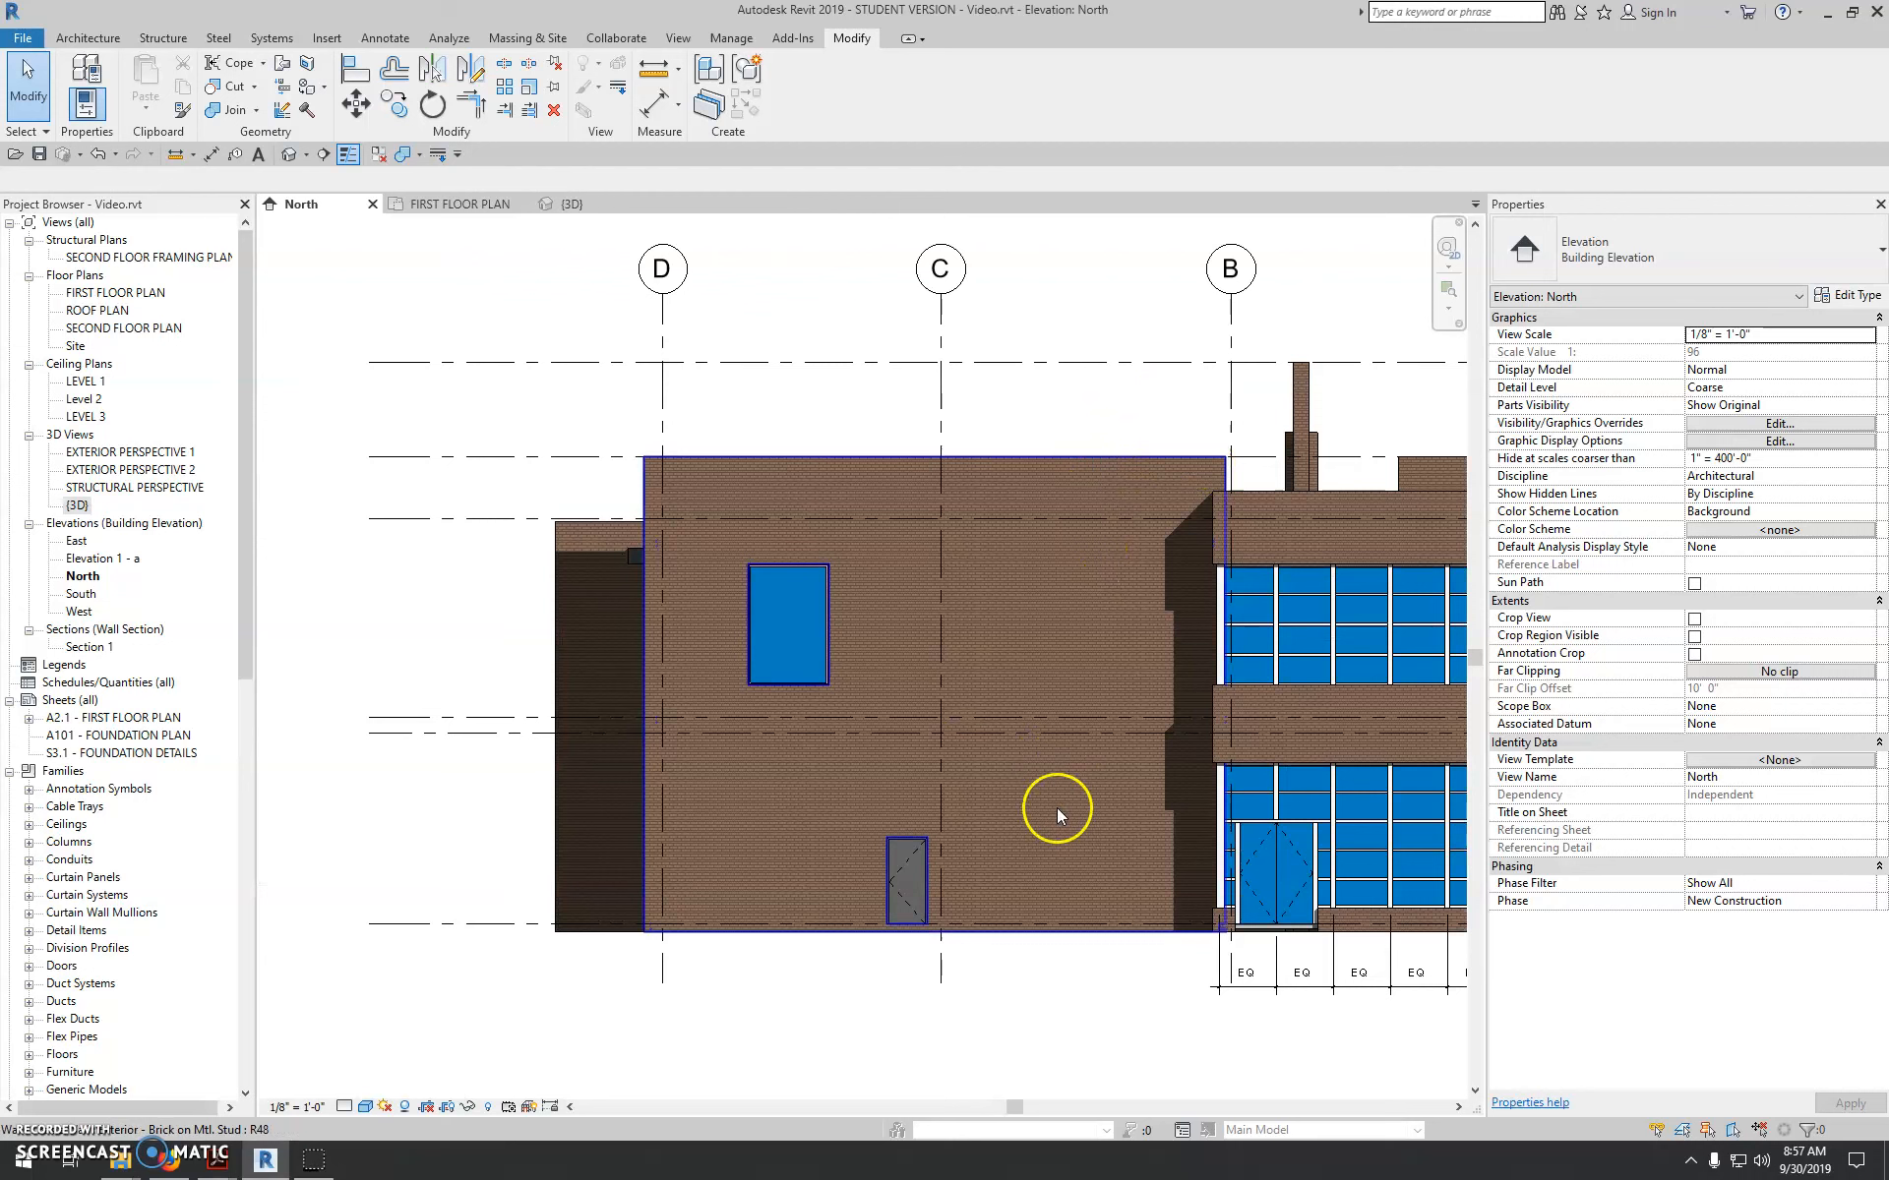
pyautogui.moveTo(677, 896)
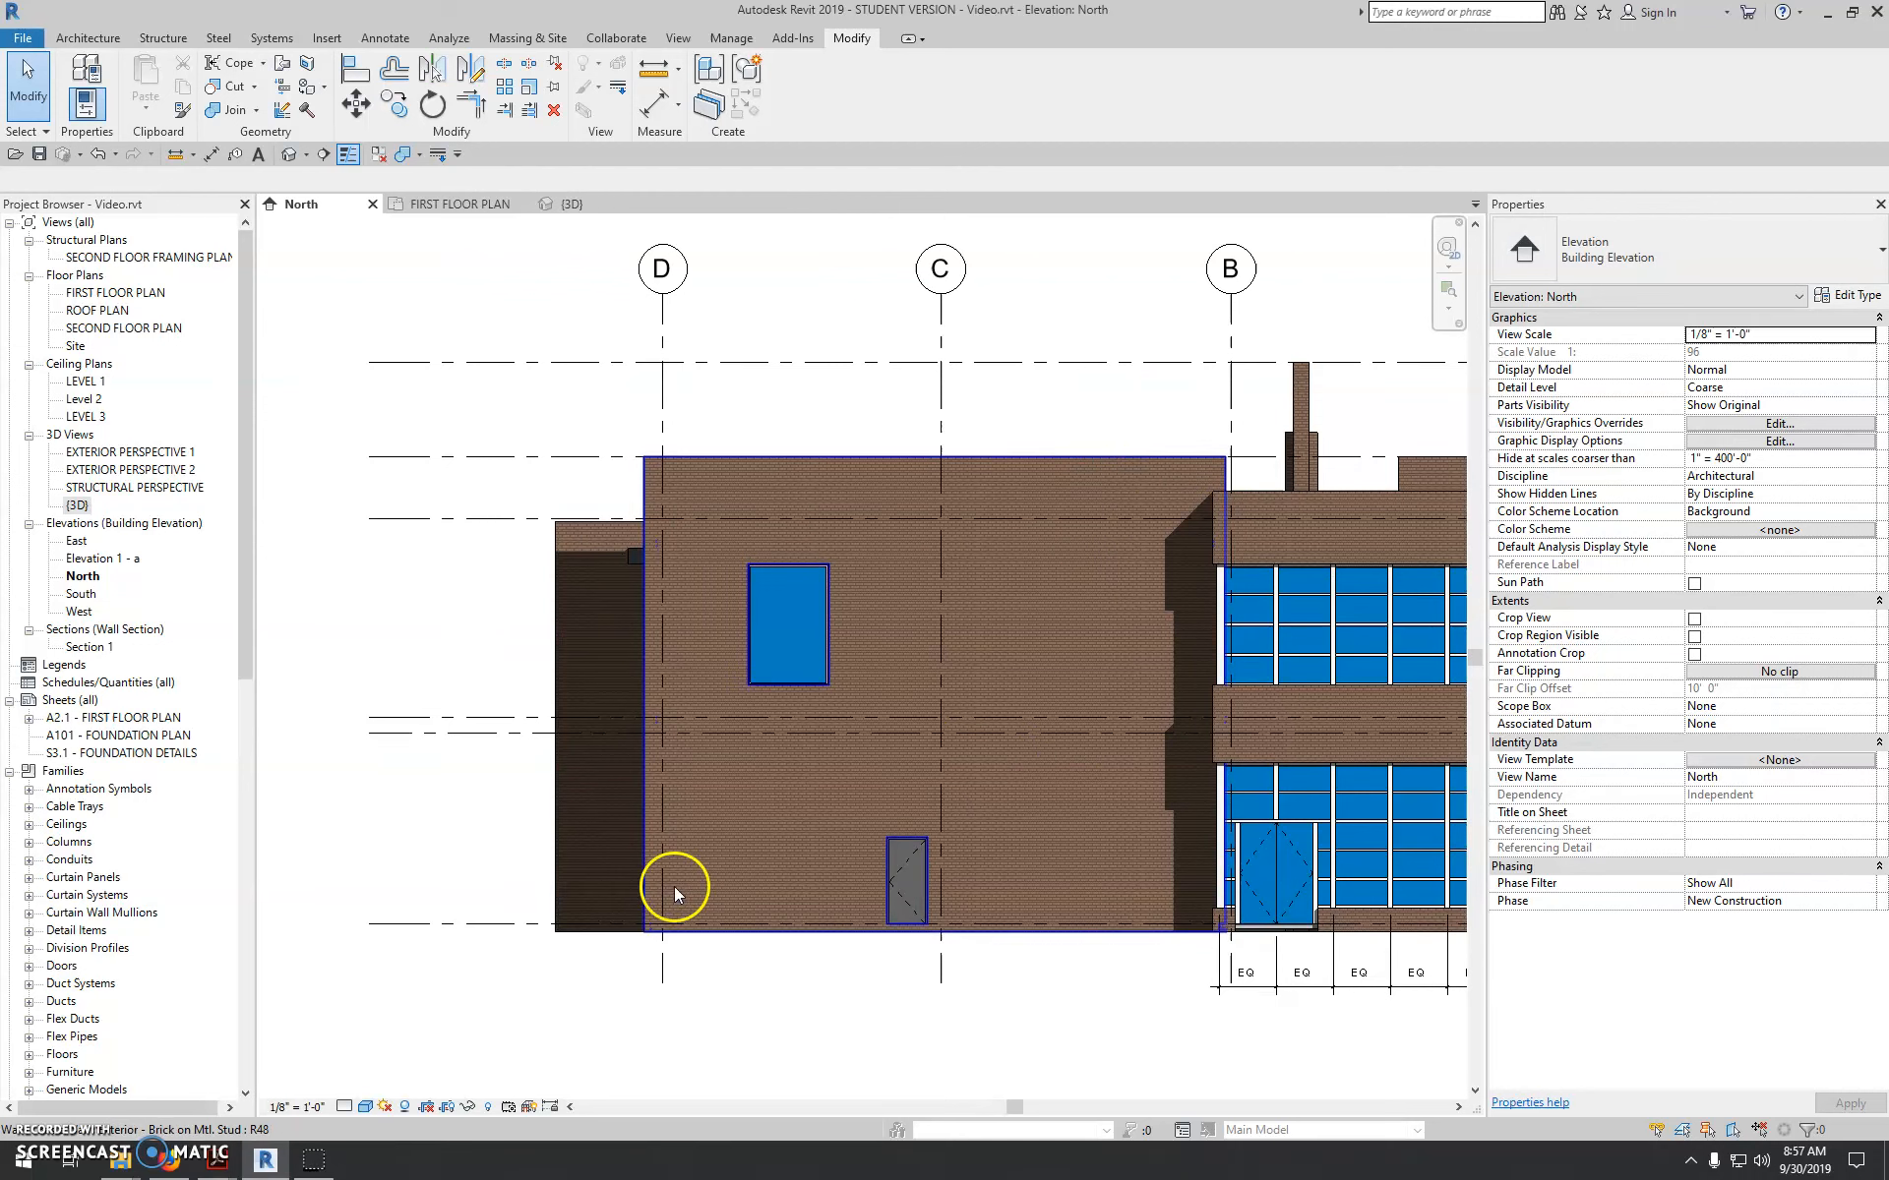
pyautogui.moveTo(791, 717)
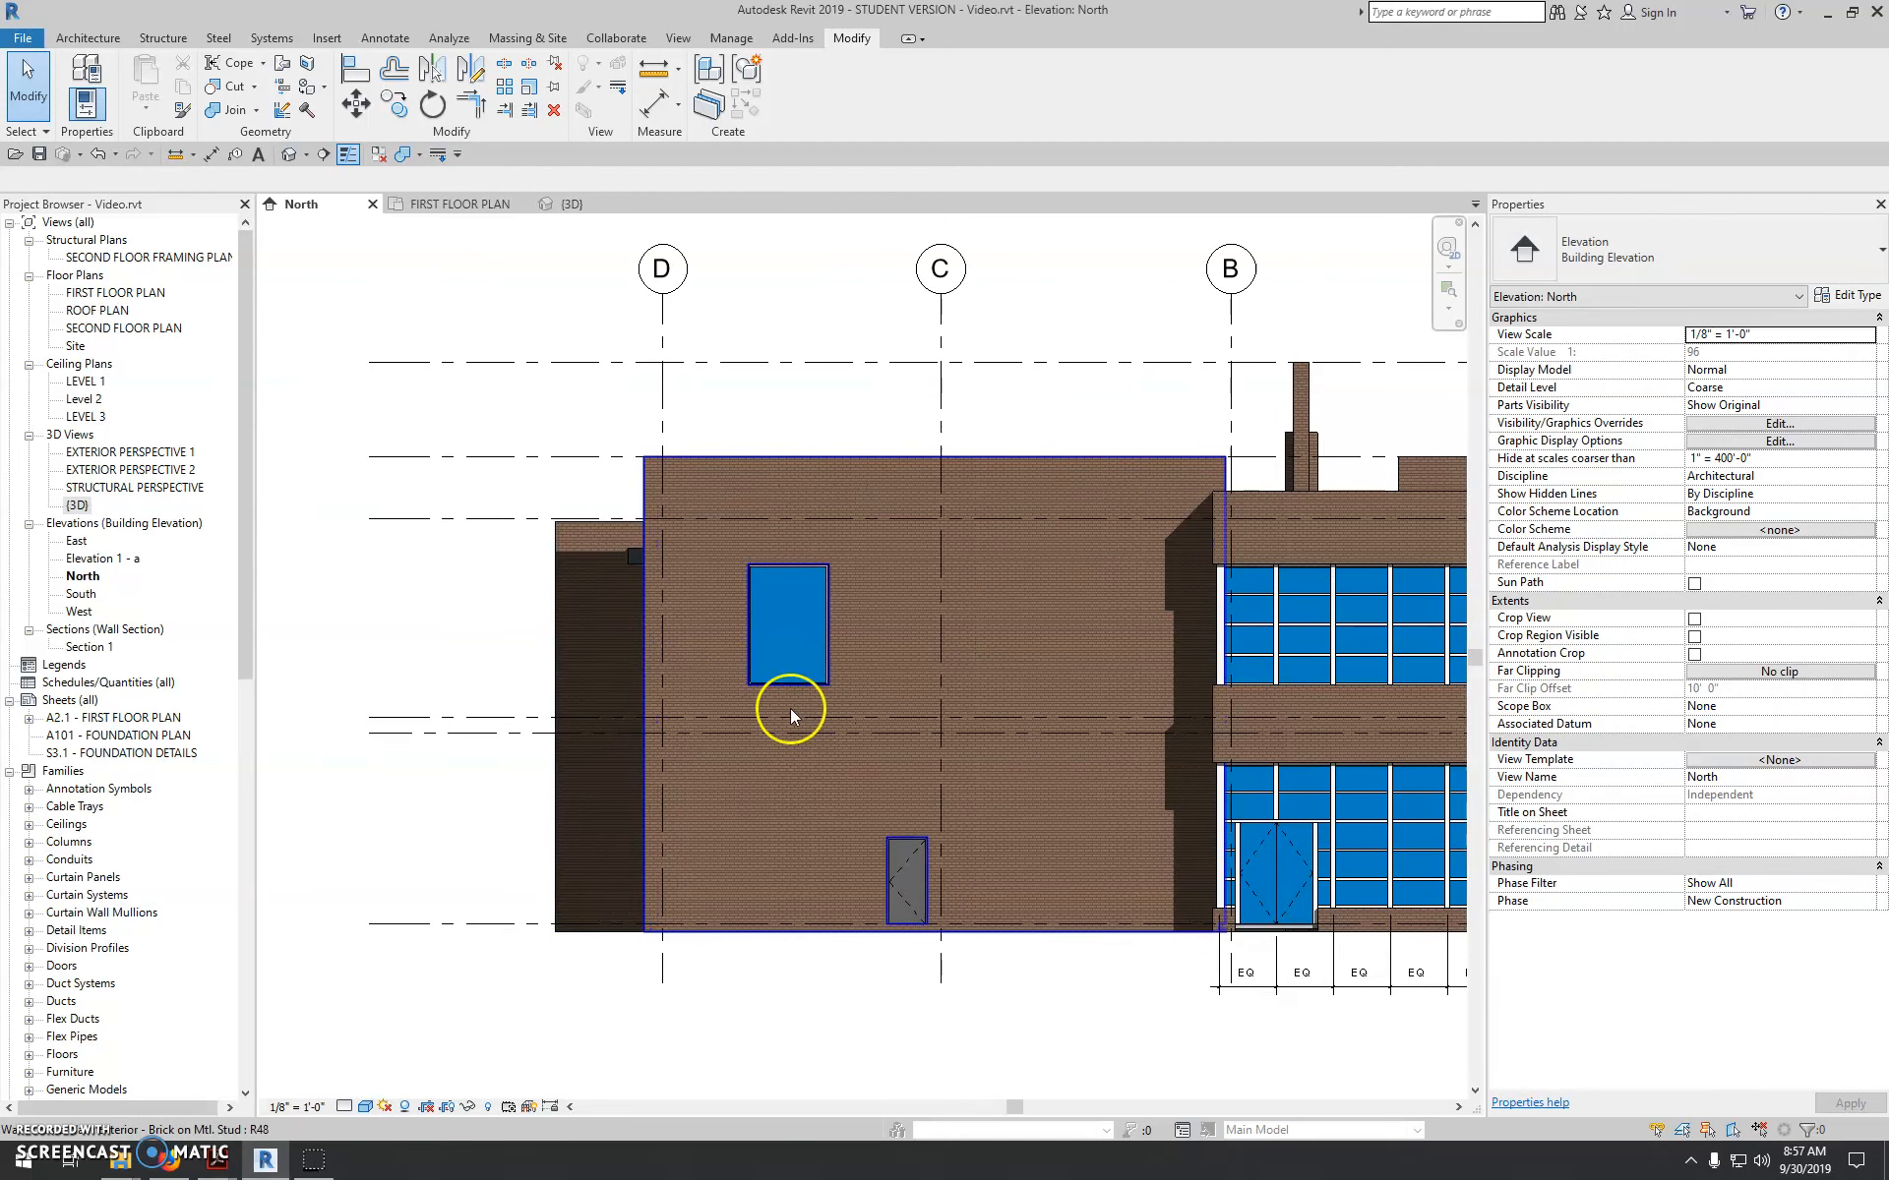
pyautogui.moveTo(980, 704)
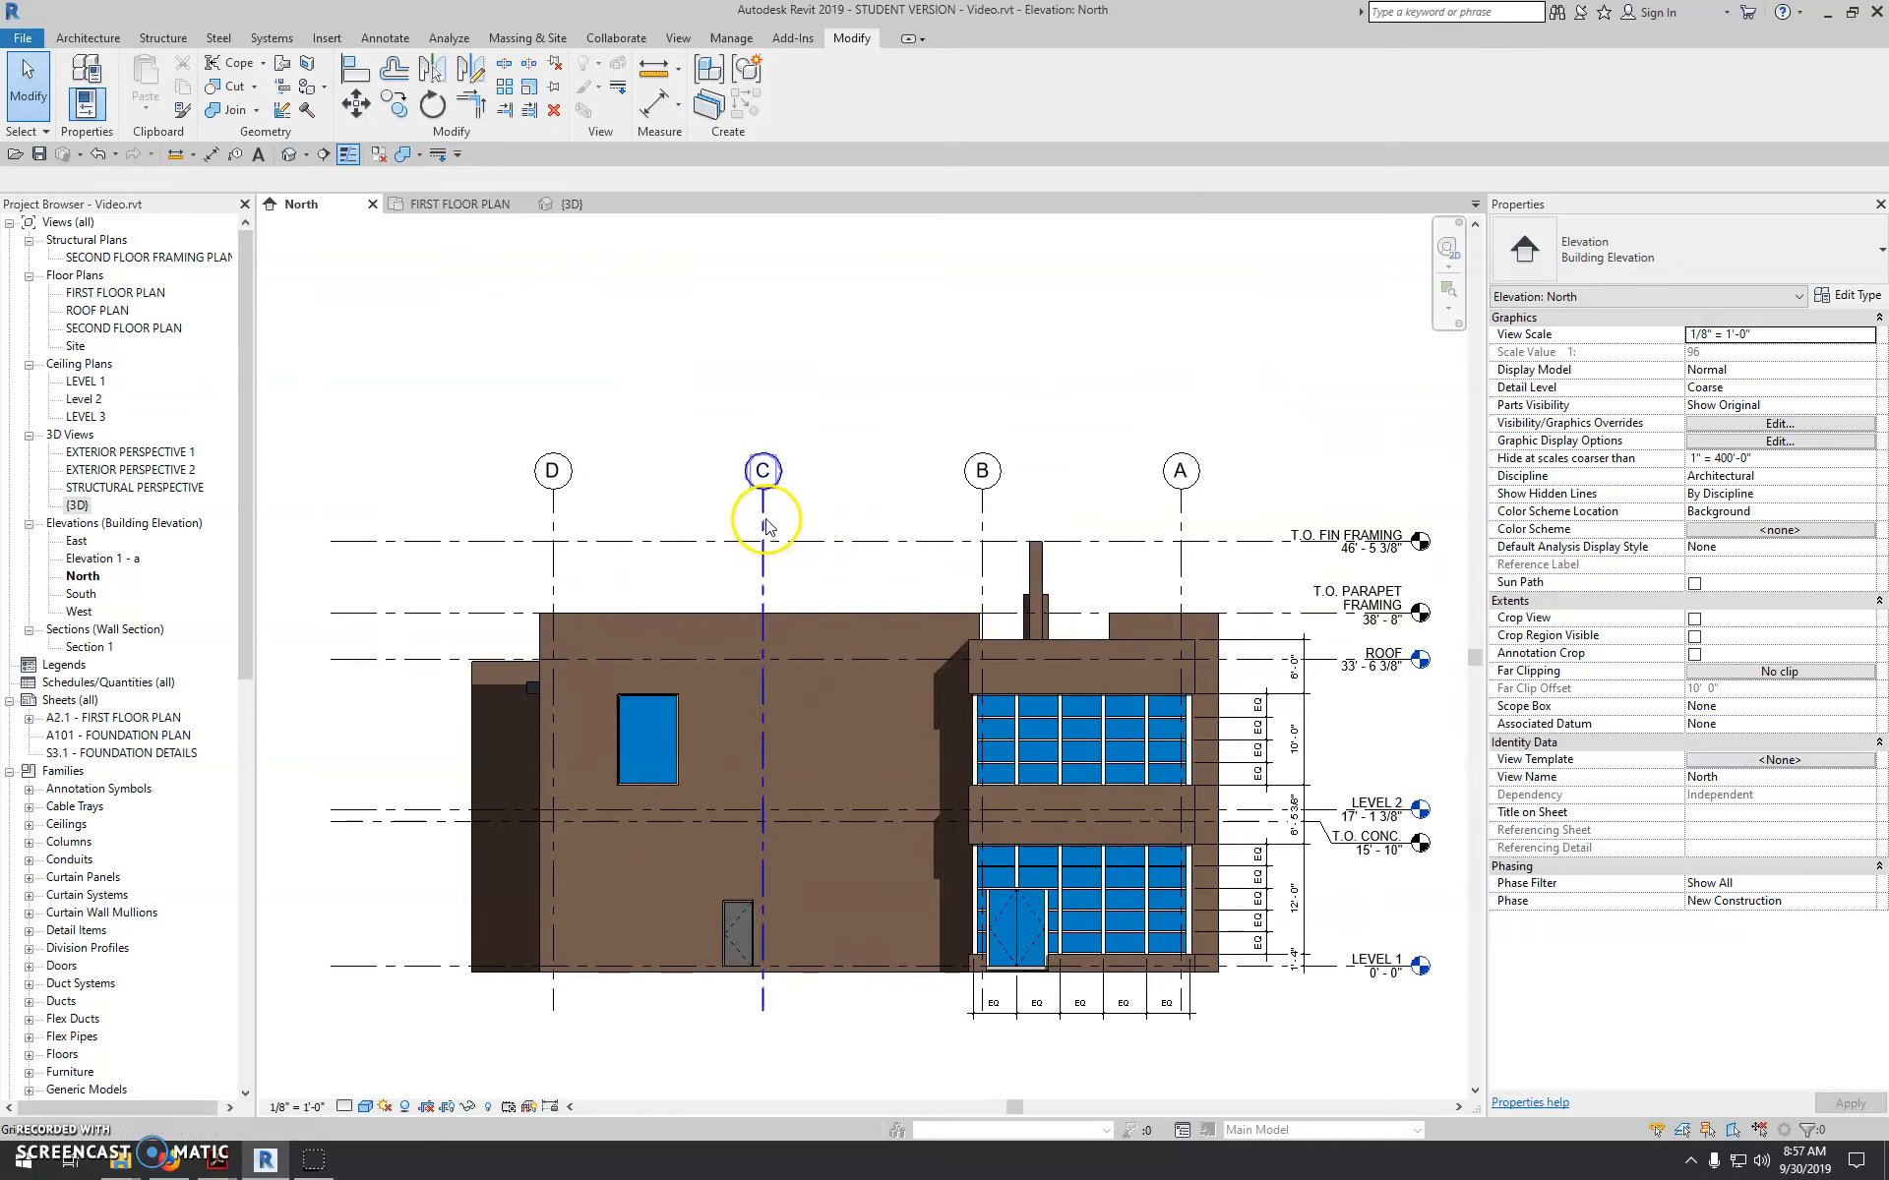
pyautogui.rightClick(763, 487)
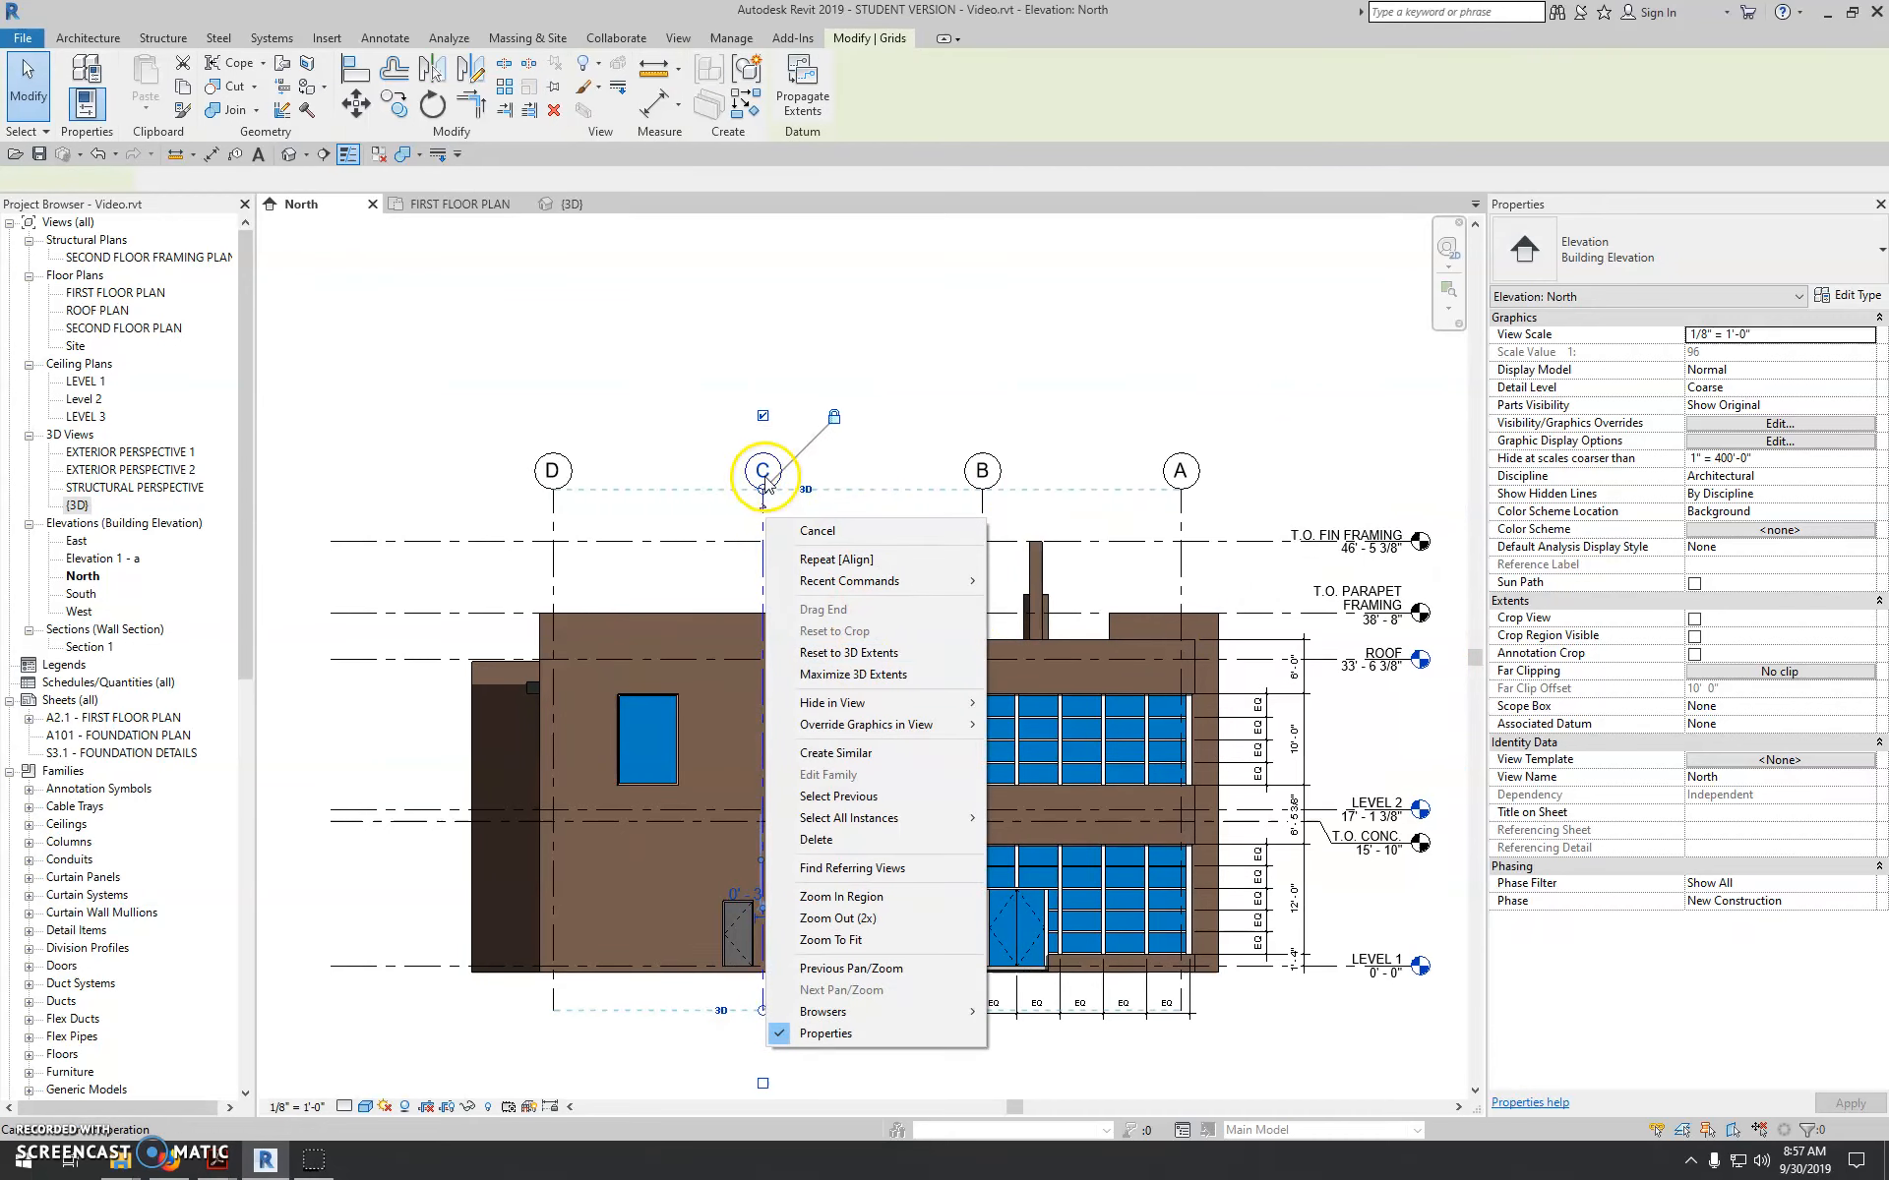
pyautogui.moveTo(832, 702)
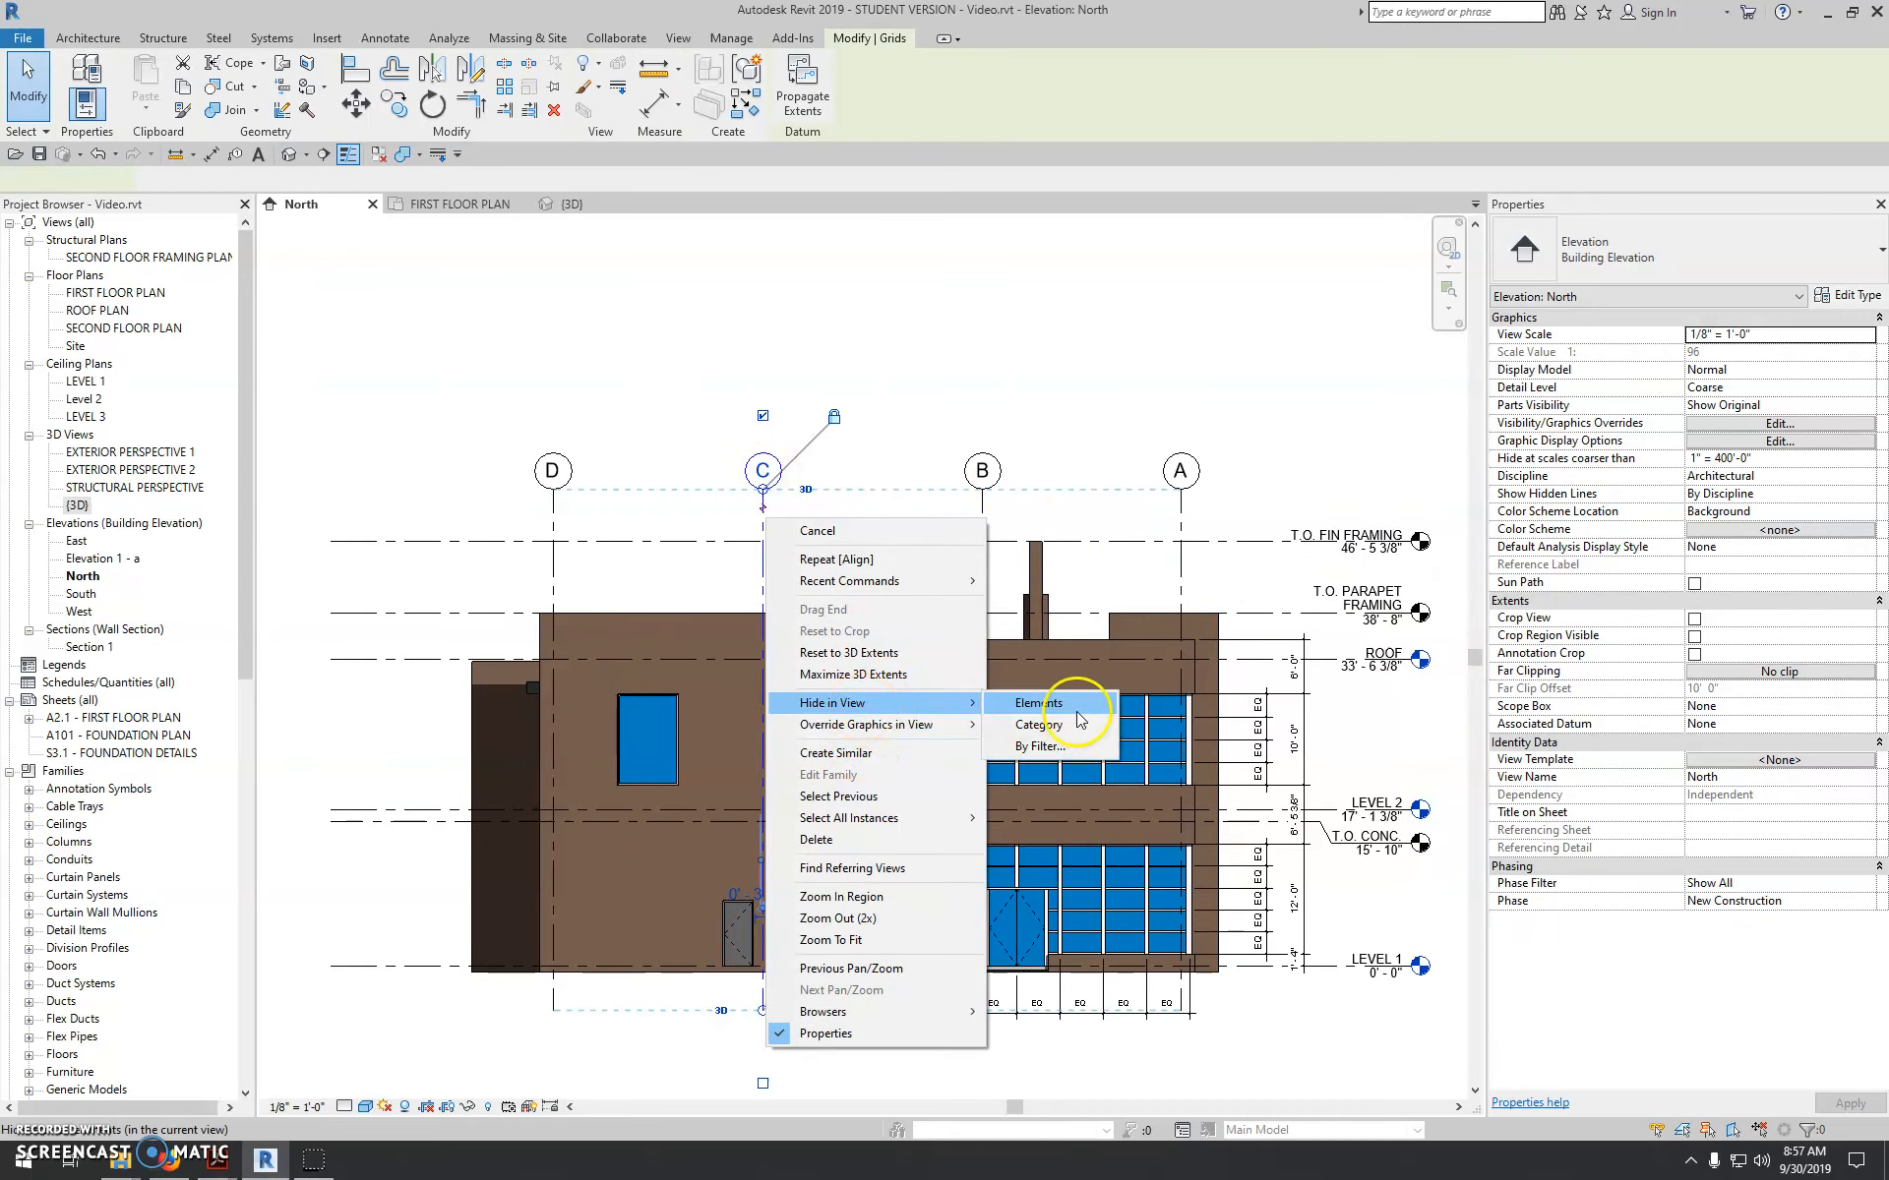
pyautogui.click(1037, 703)
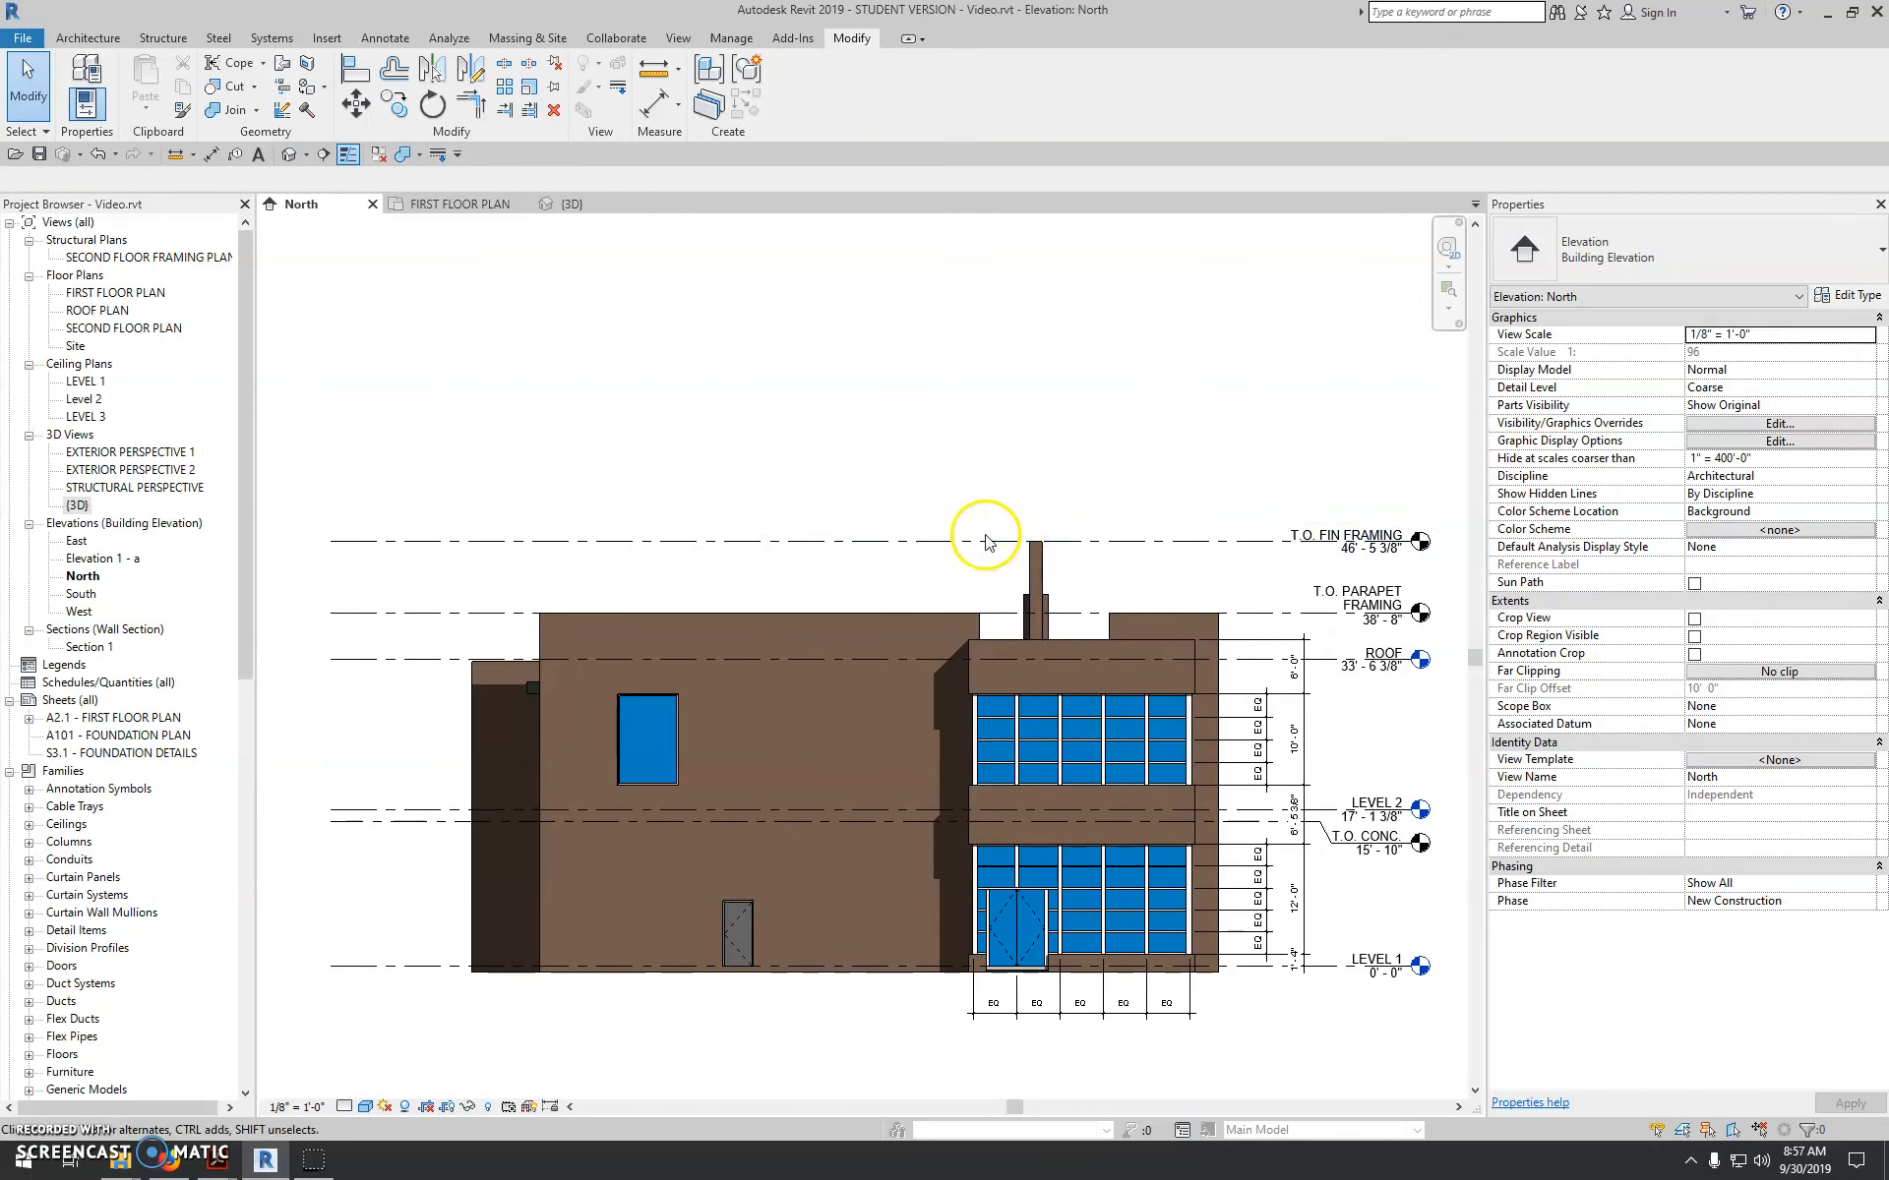
pyautogui.moveTo(1291, 561)
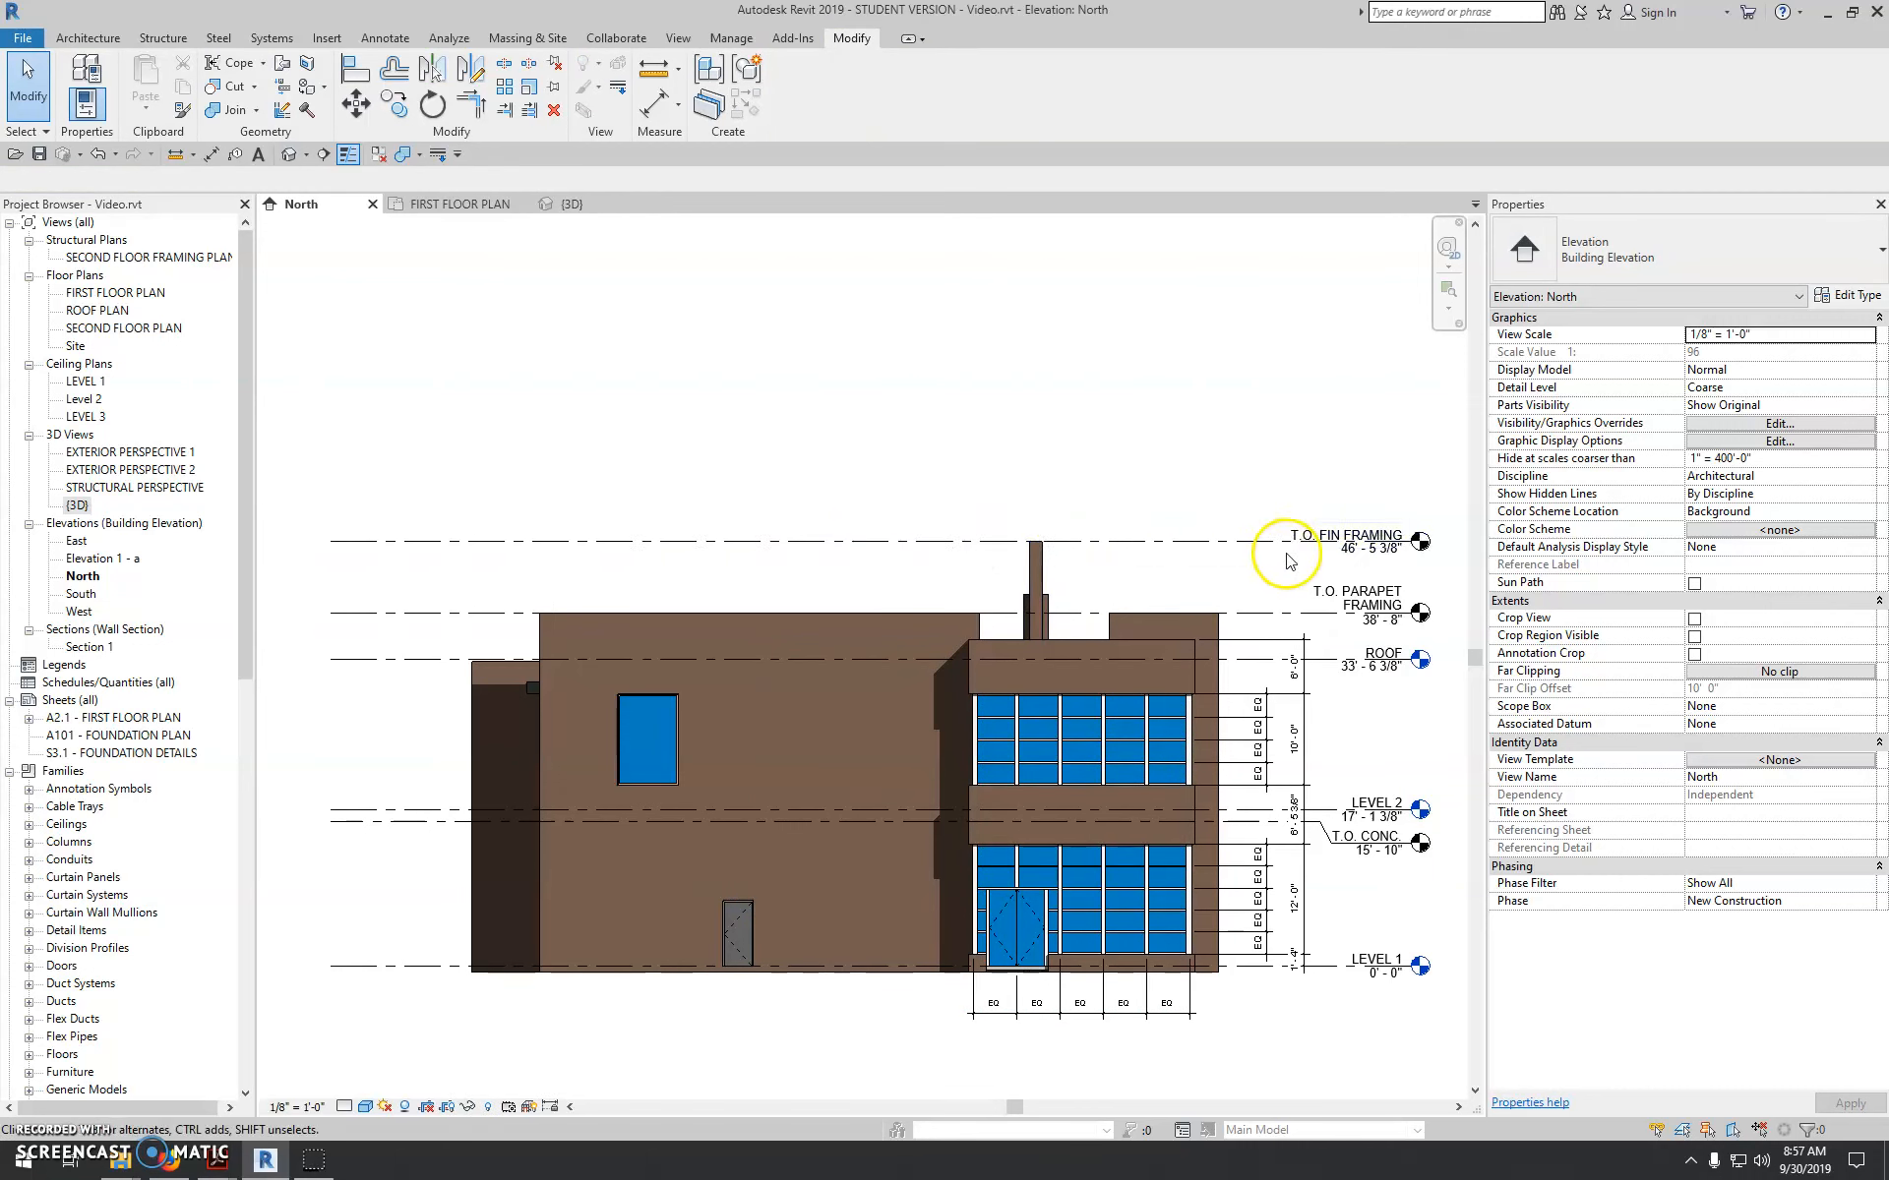
pyautogui.moveTo(1161, 598)
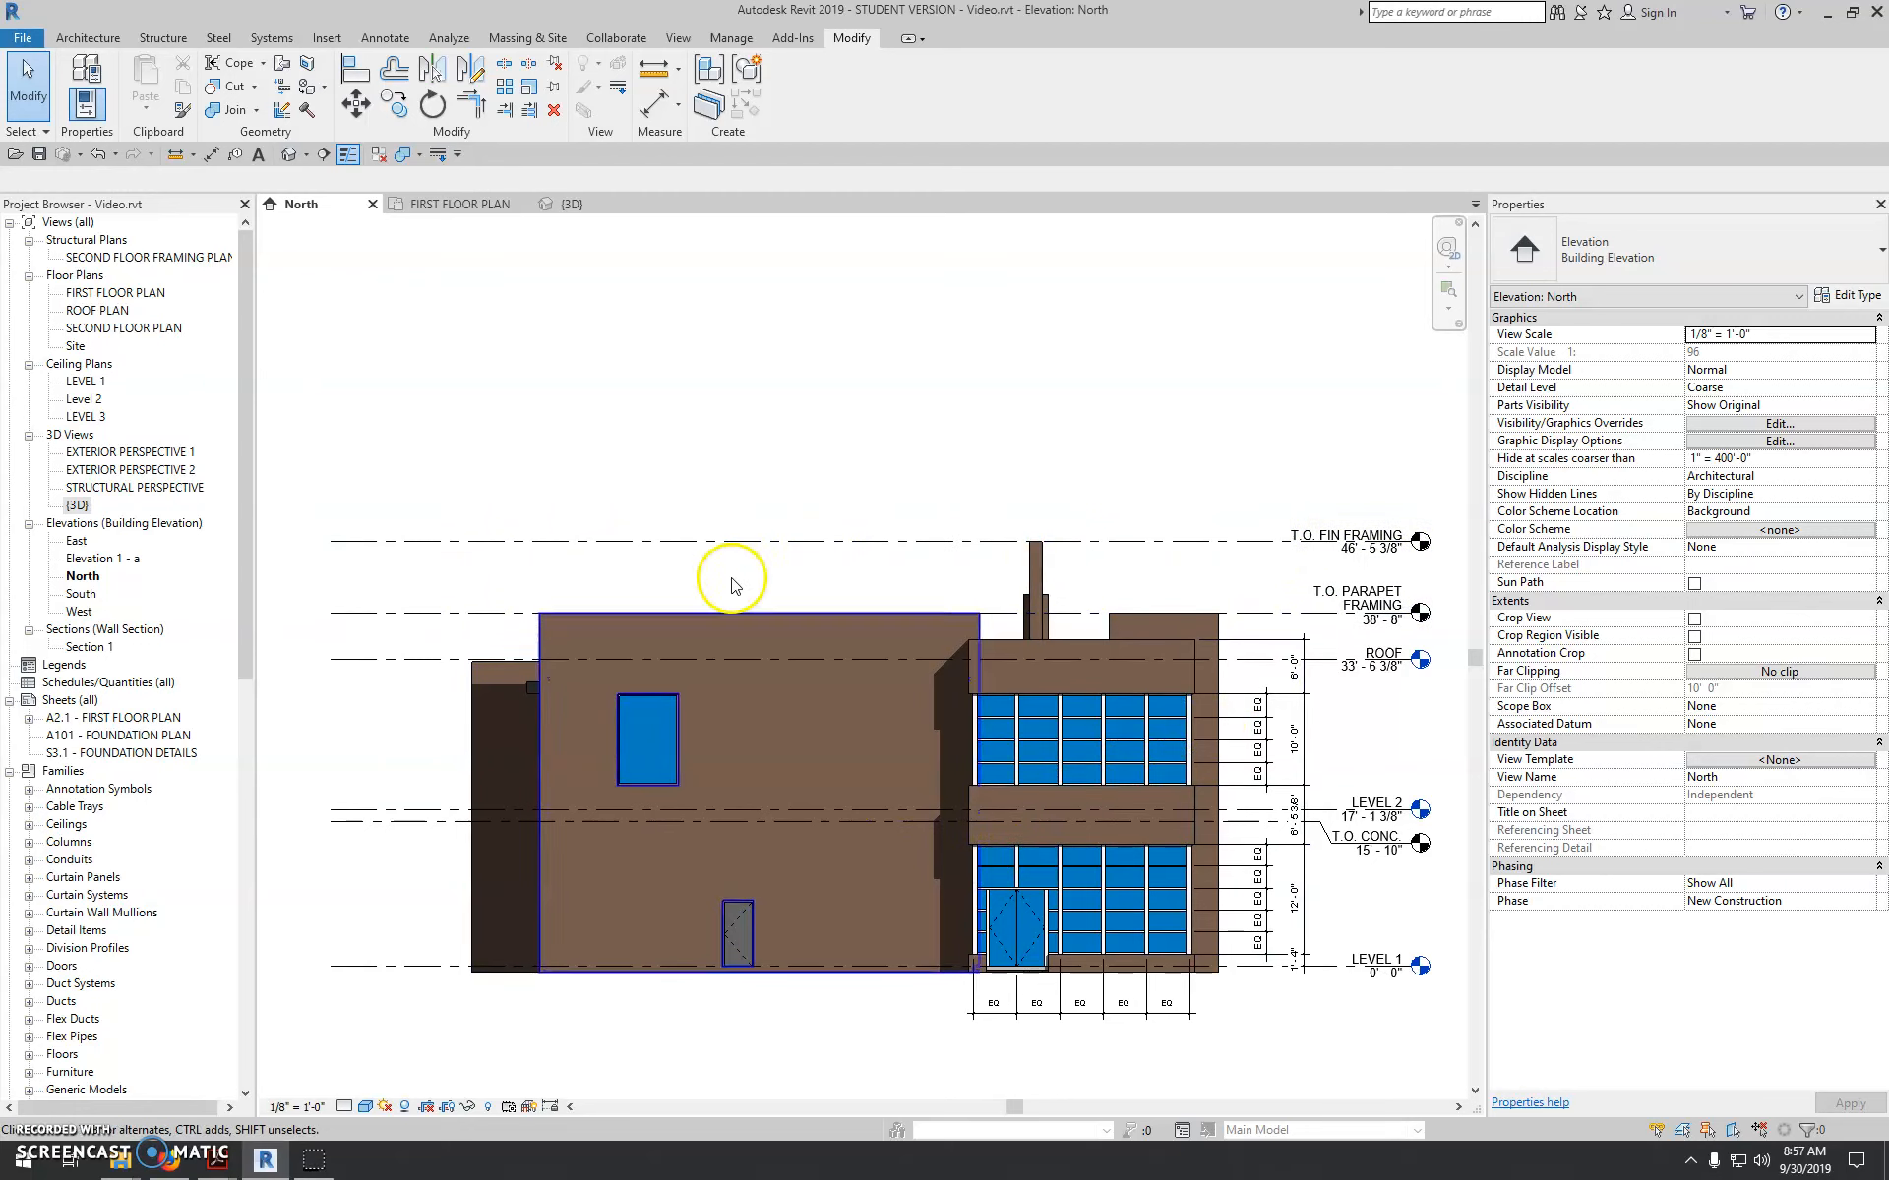
pyautogui.moveTo(882, 543)
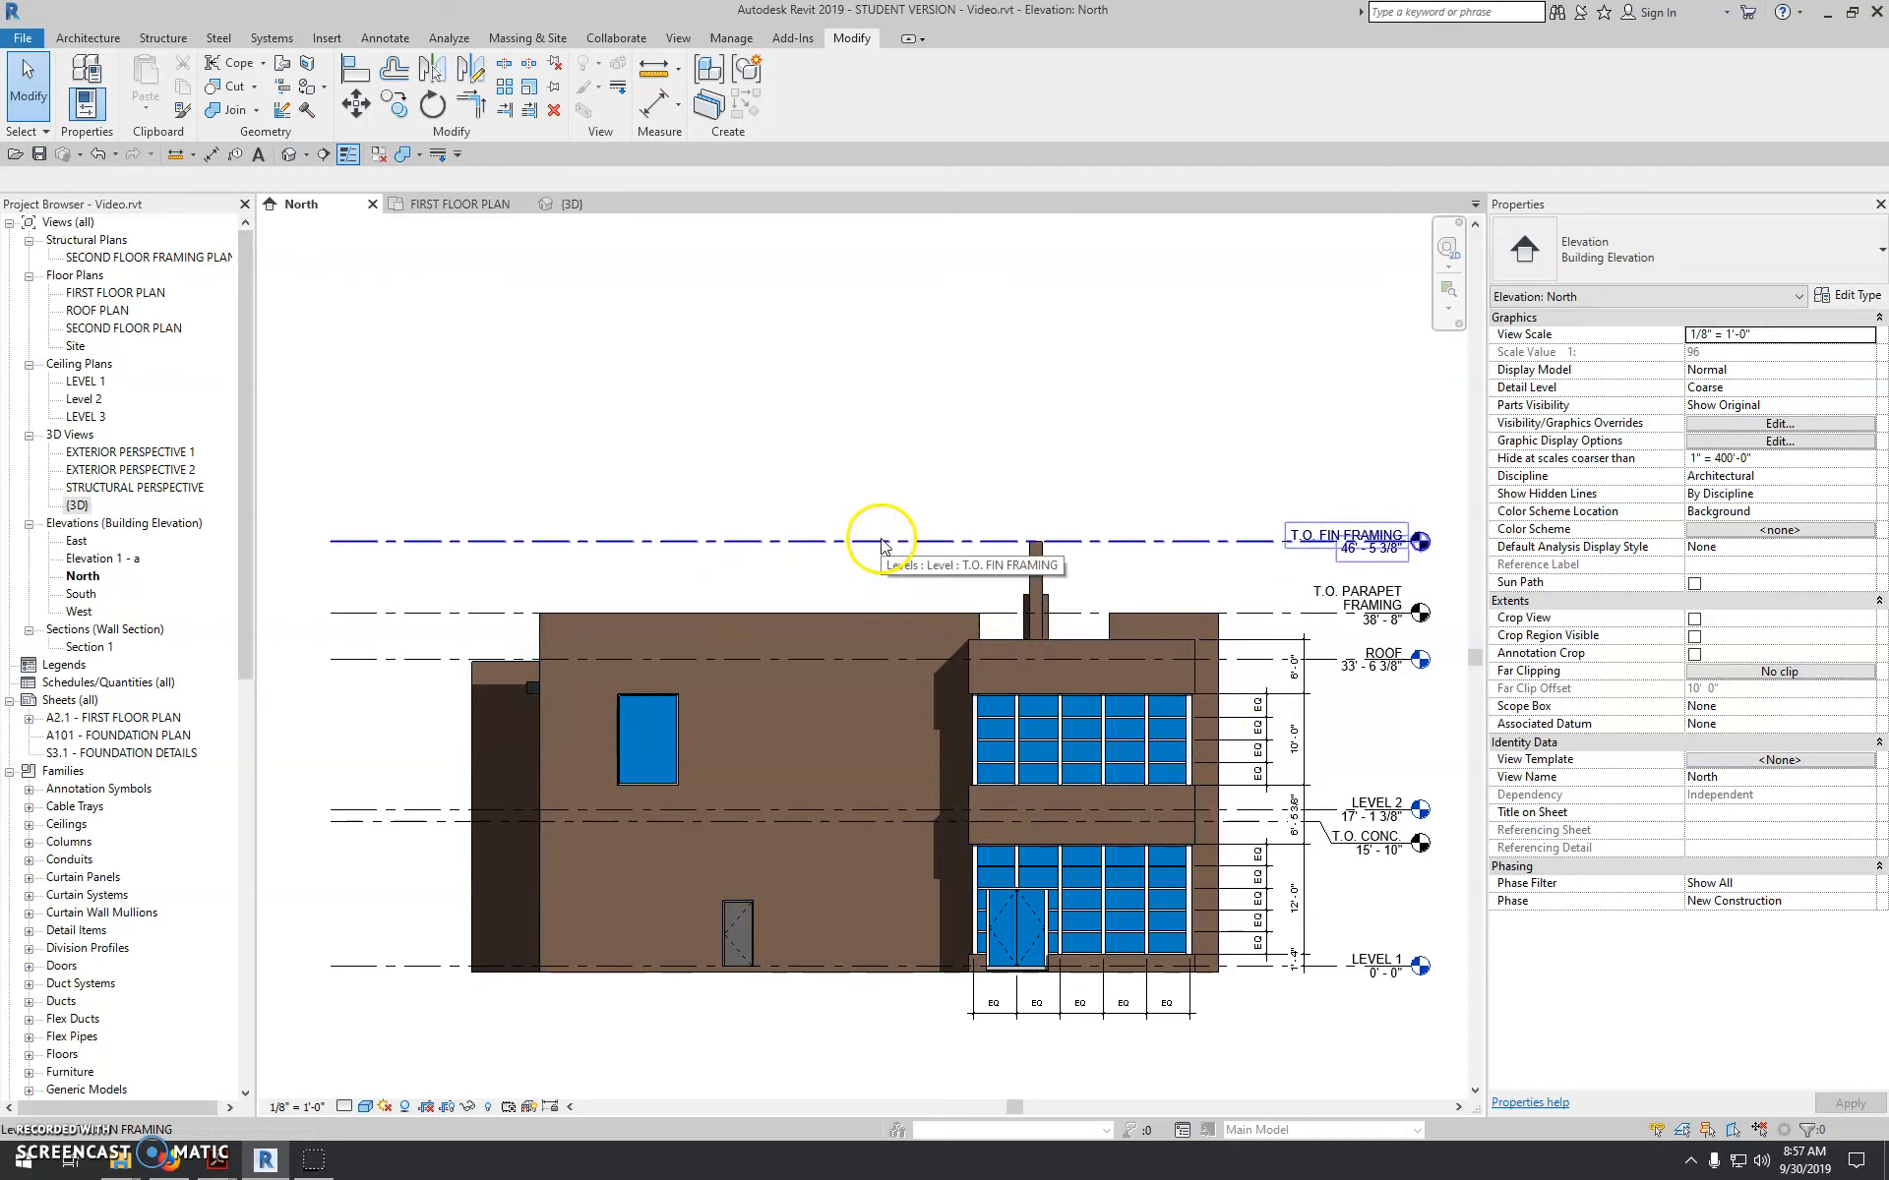
pyautogui.click(881, 539)
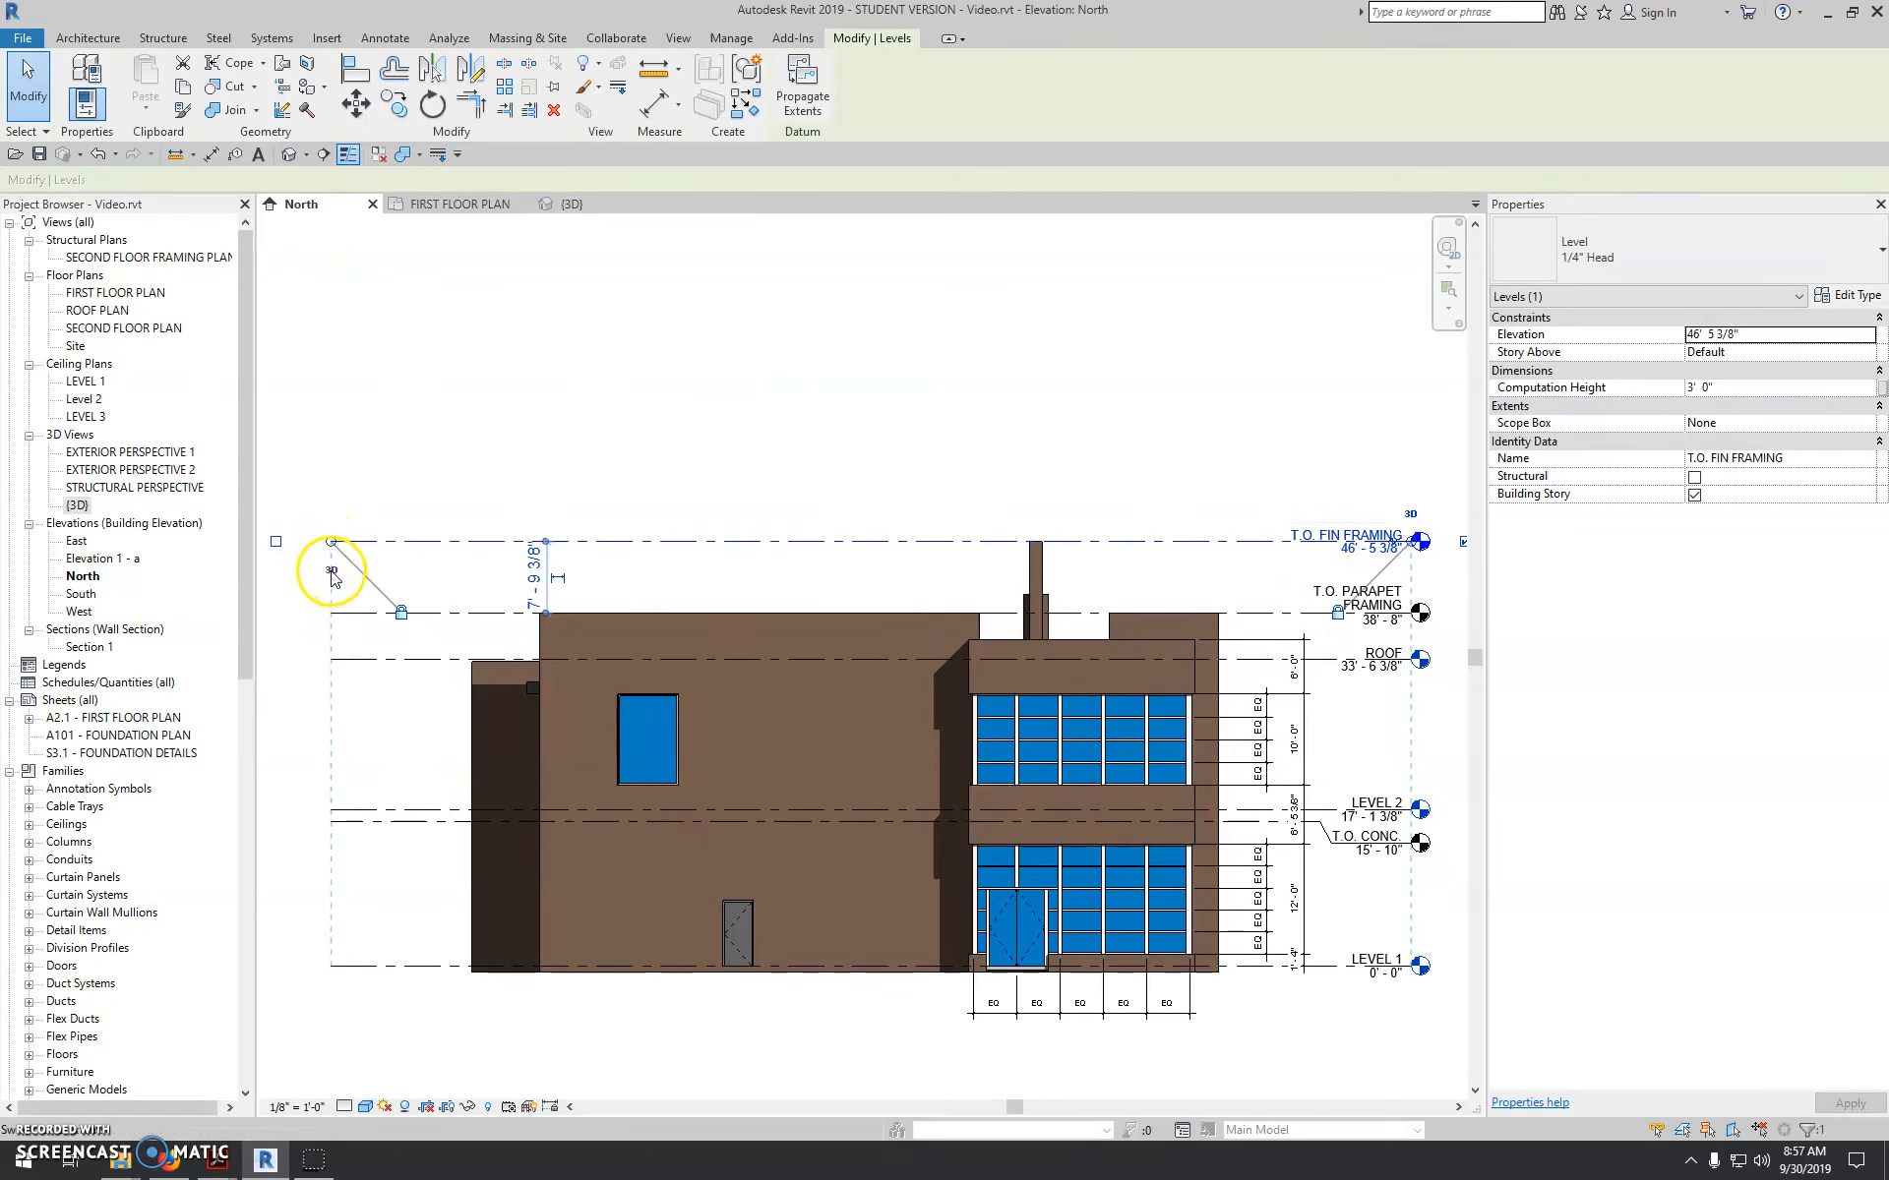
pyautogui.moveTo(331, 575)
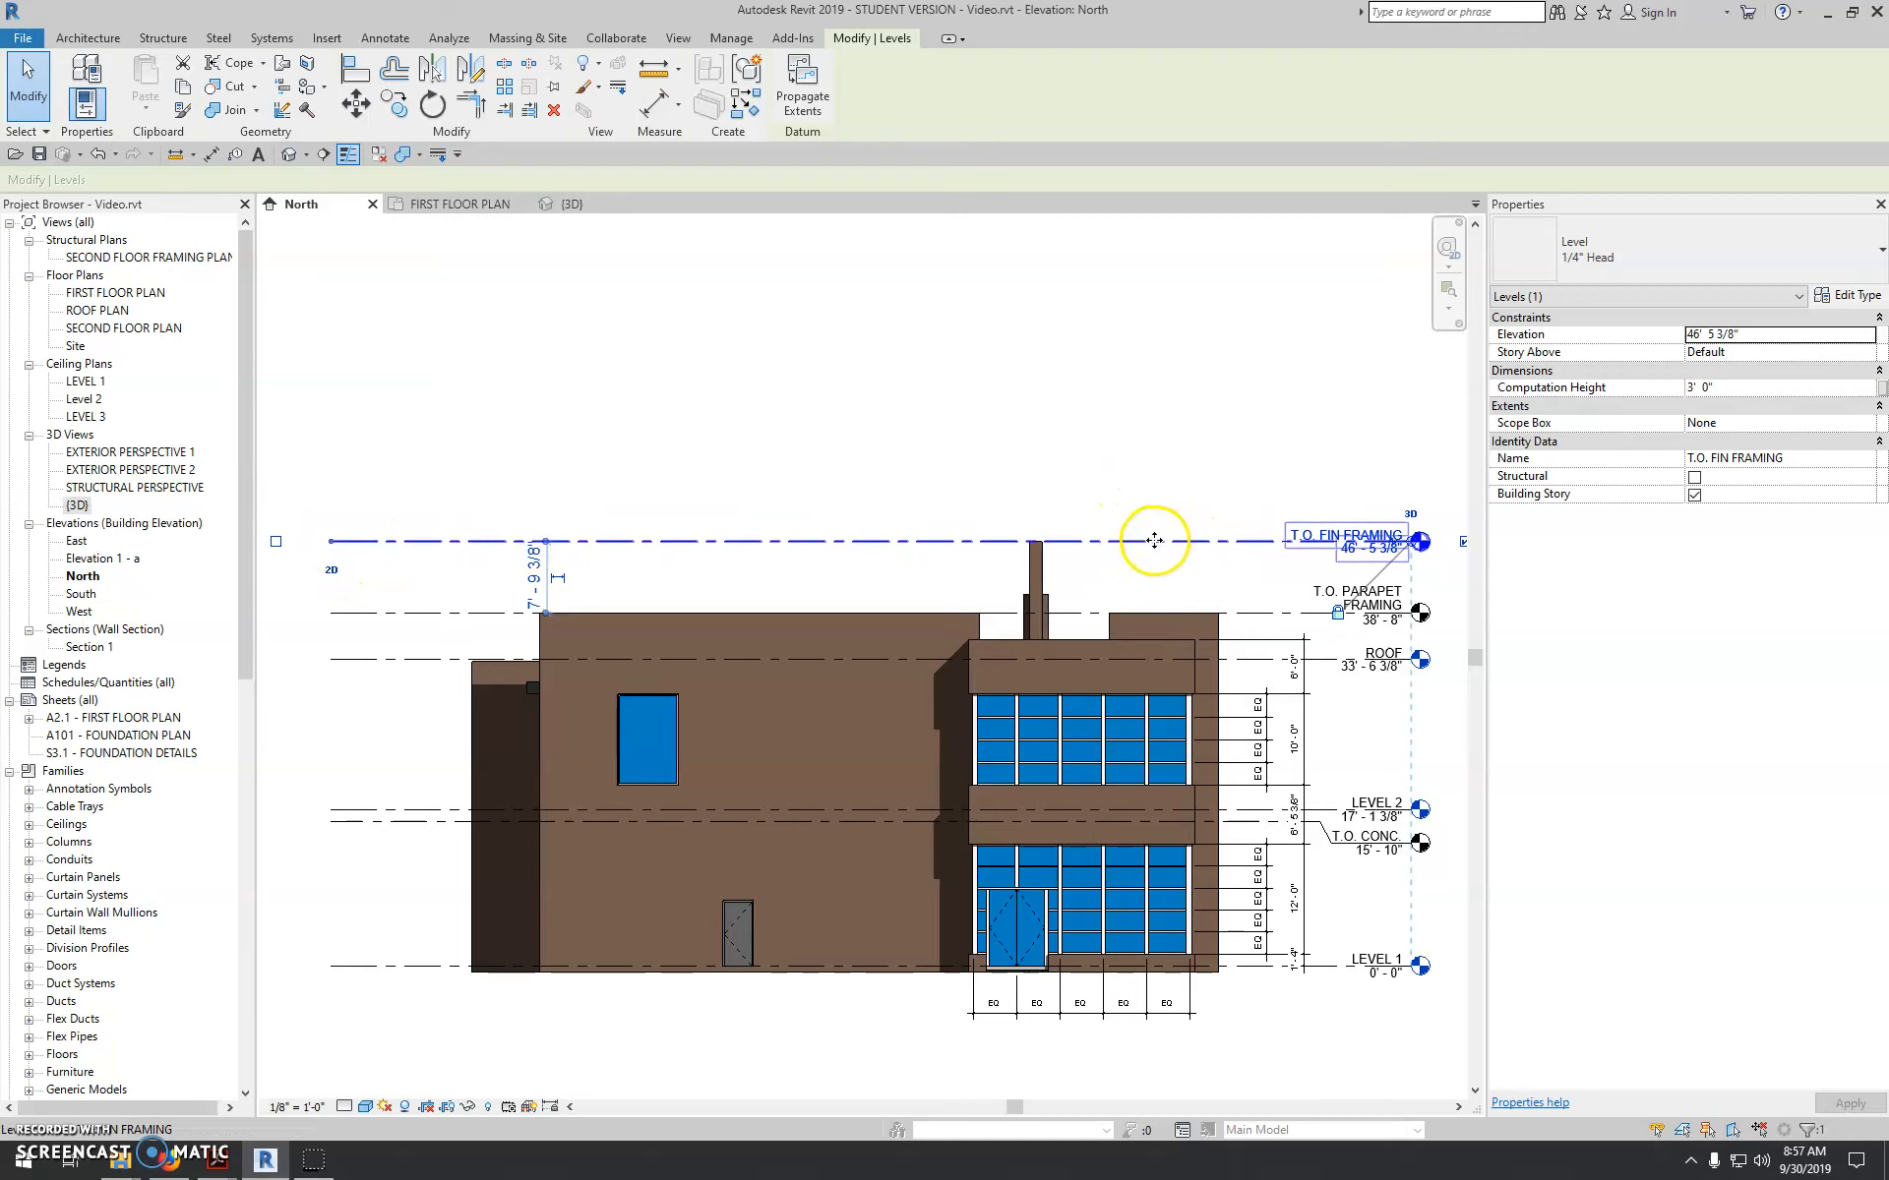
pyautogui.moveTo(1261, 529)
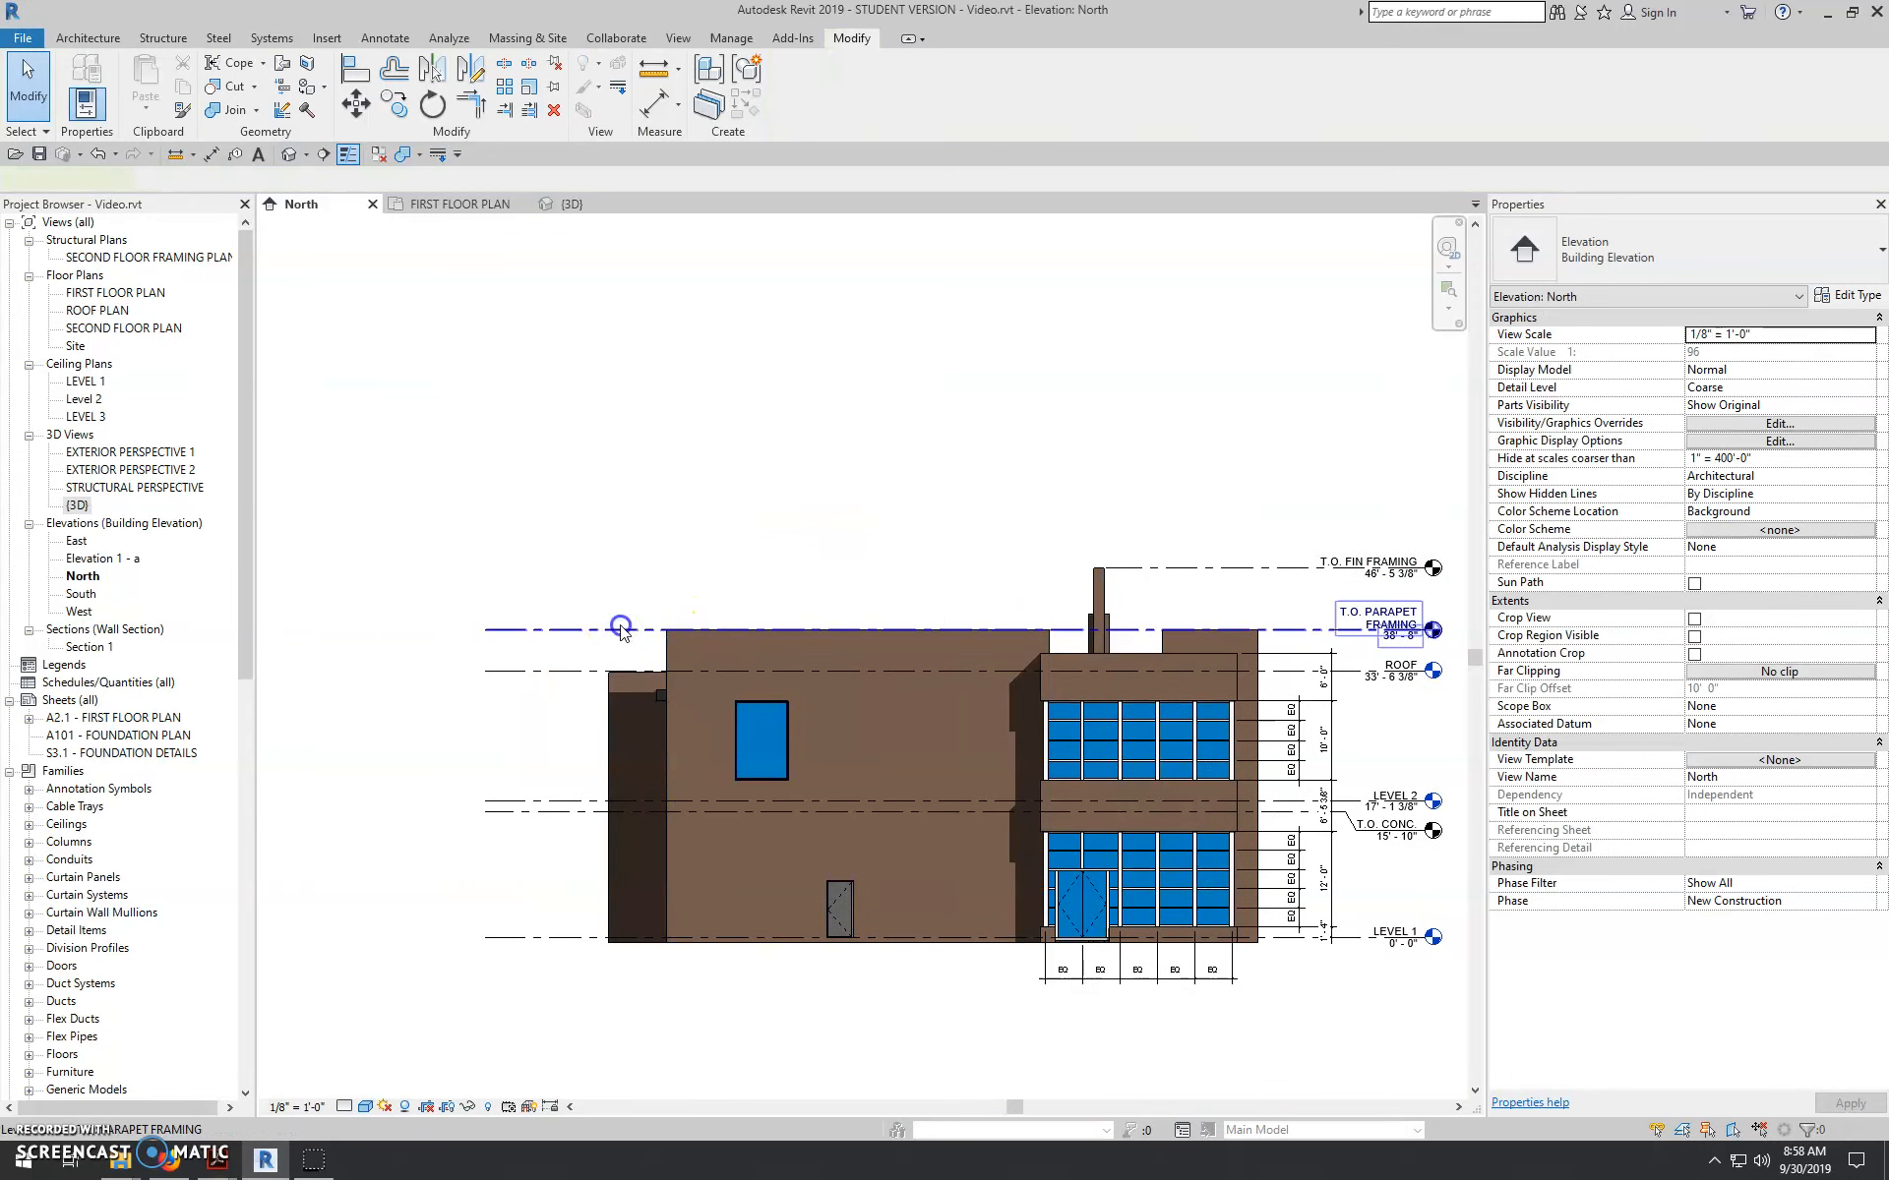
pyautogui.click(620, 625)
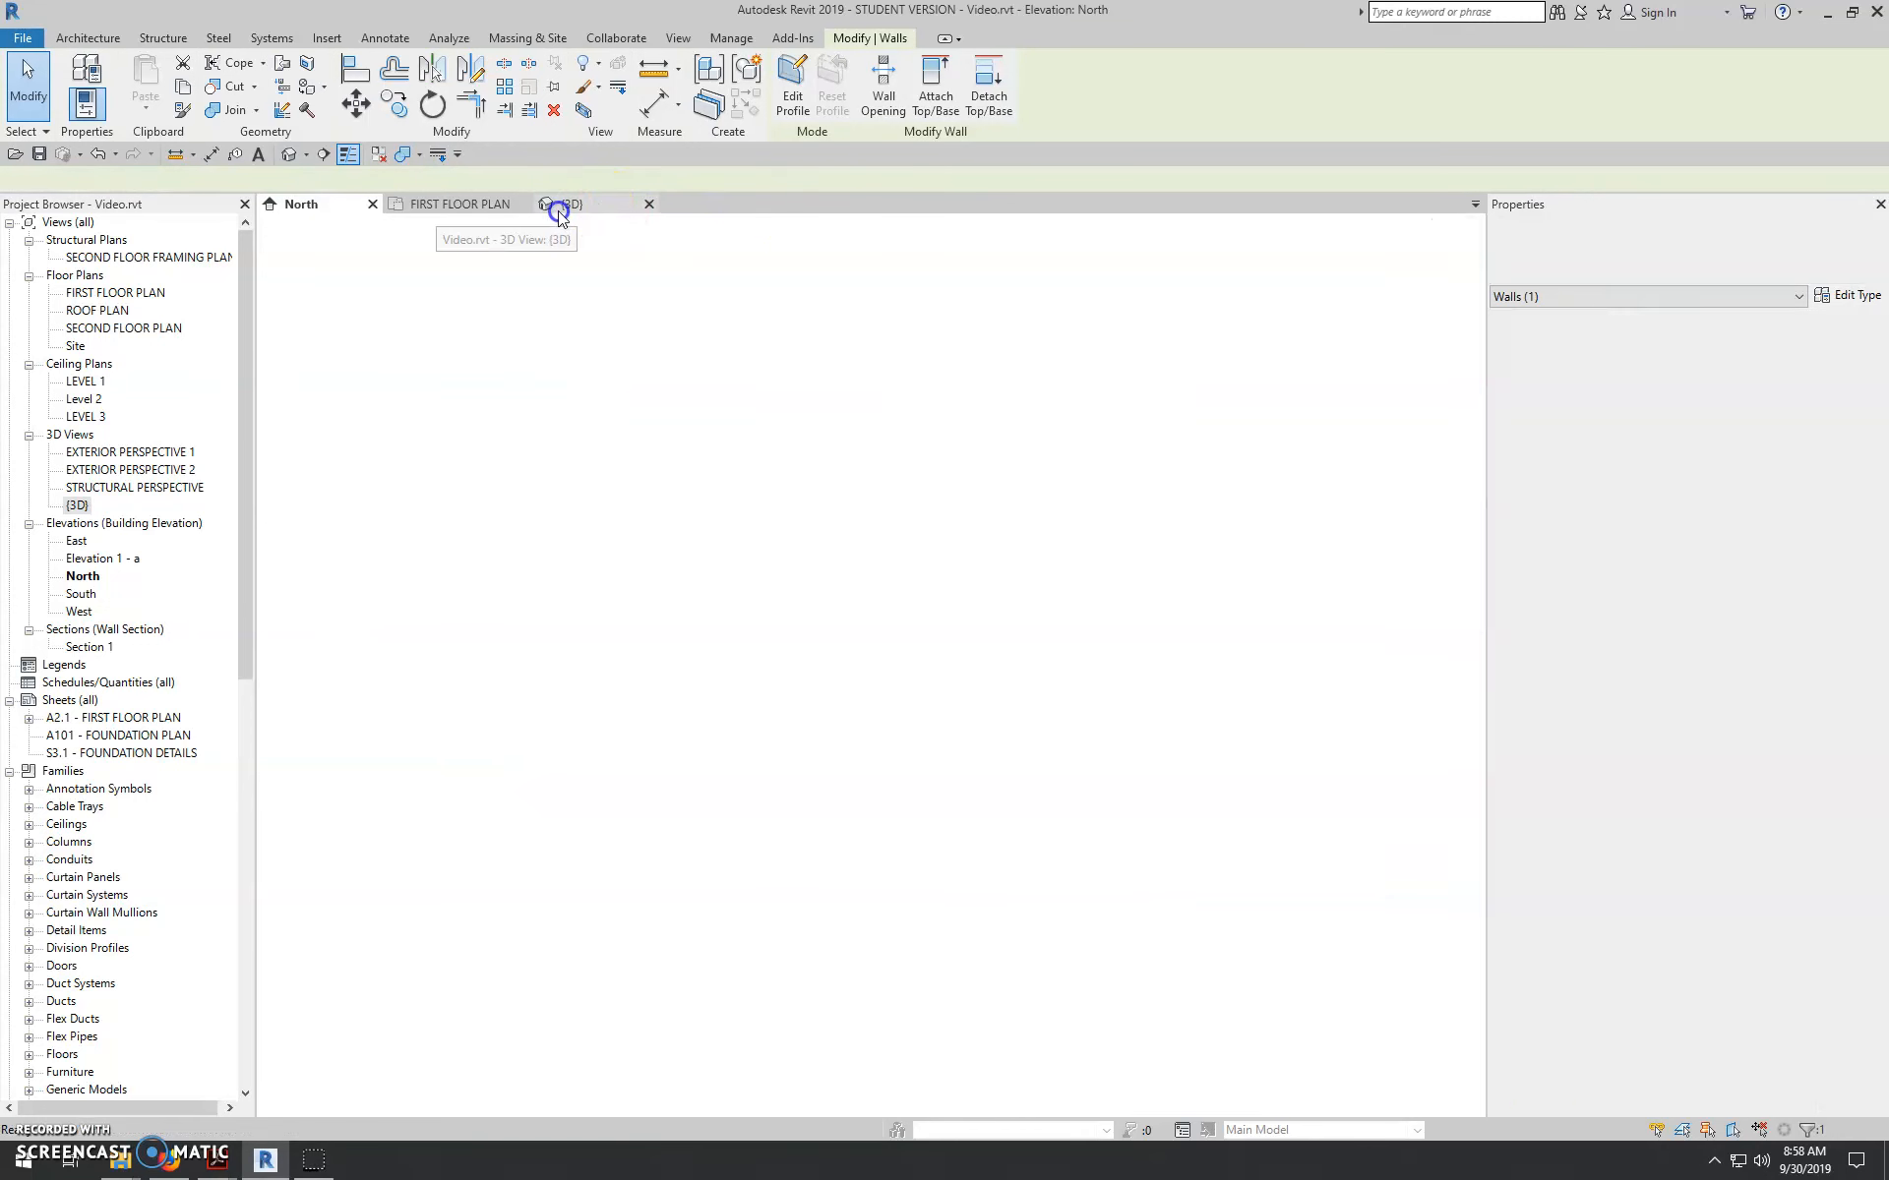
# - Select both brick walls and duplicate their type as Exterior - Brick on Mtl. Stud 2
pyautogui.click(558, 203)
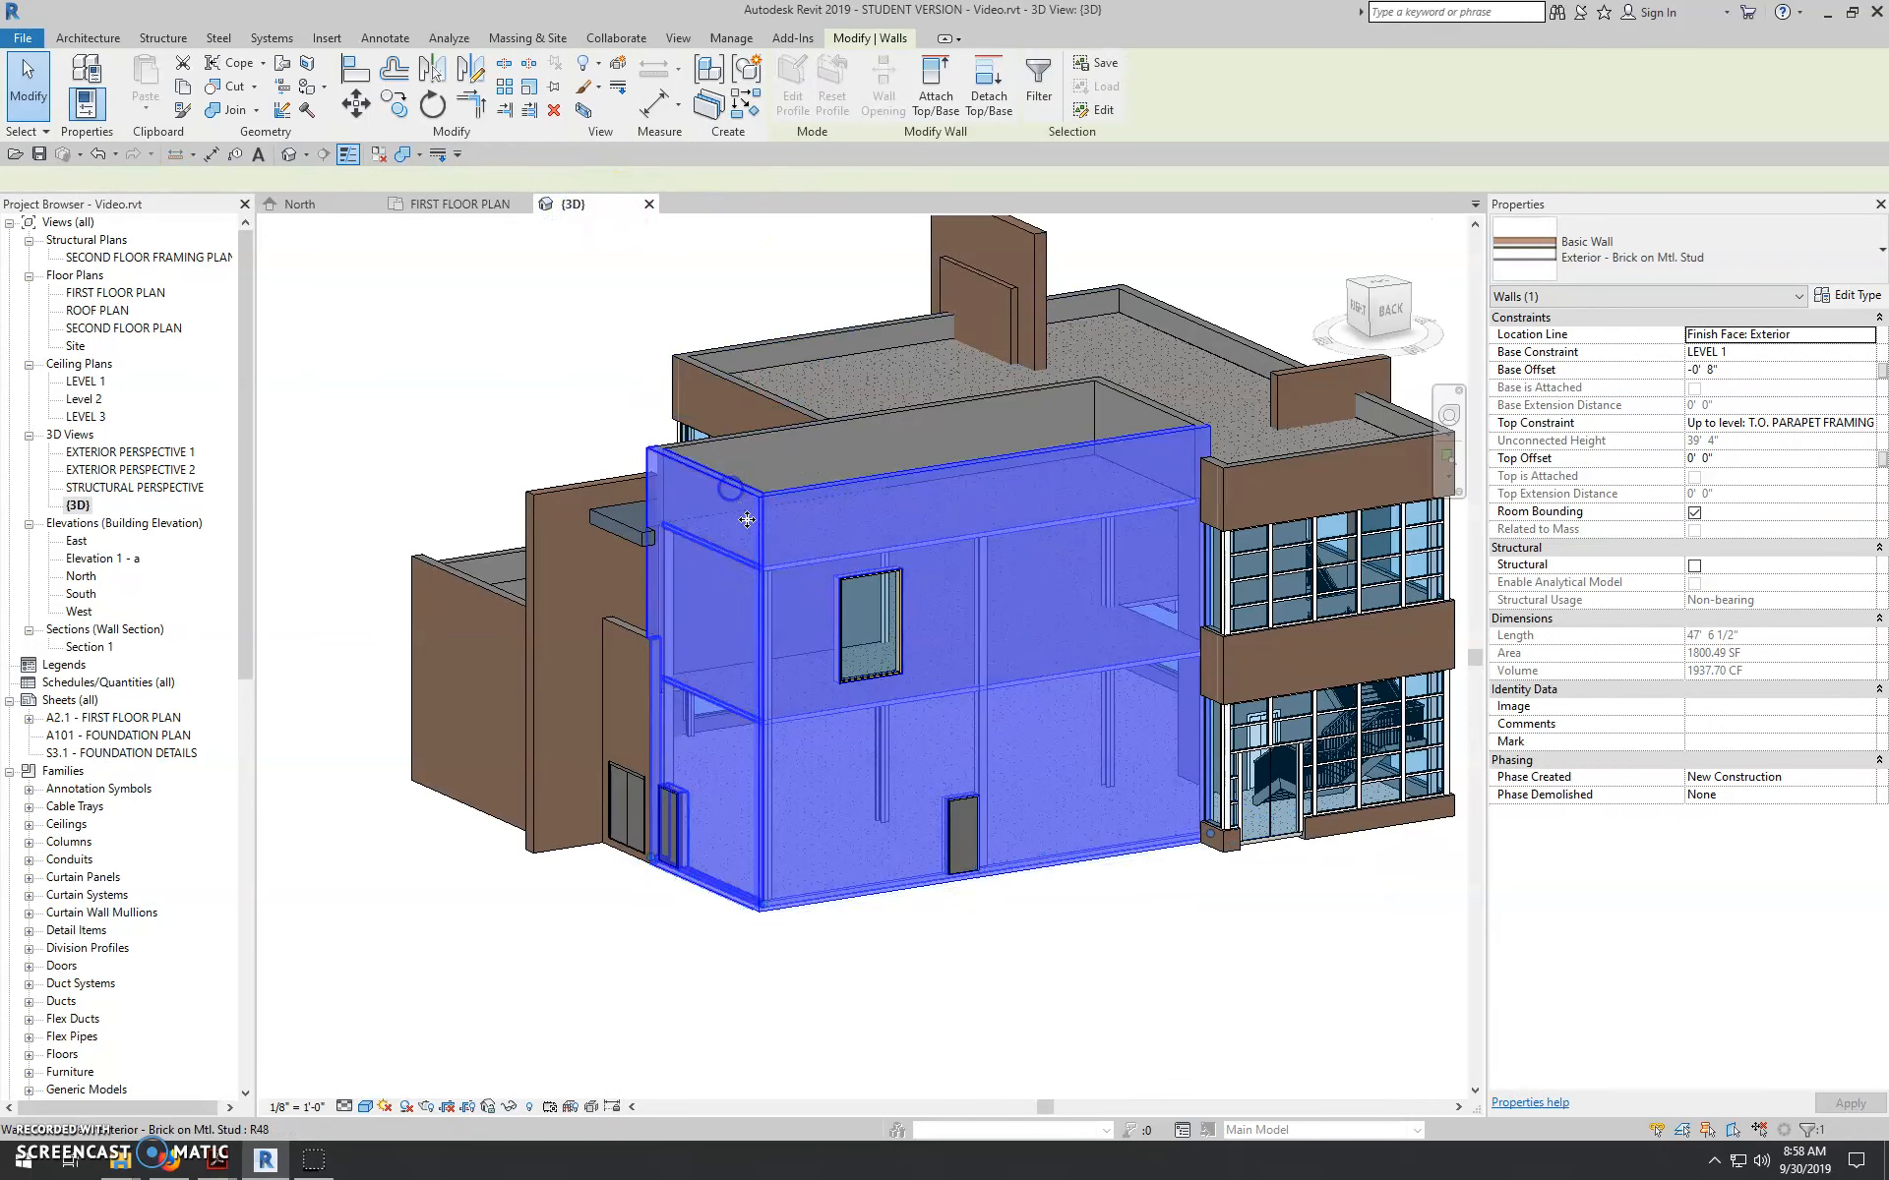
pyautogui.click(852, 689)
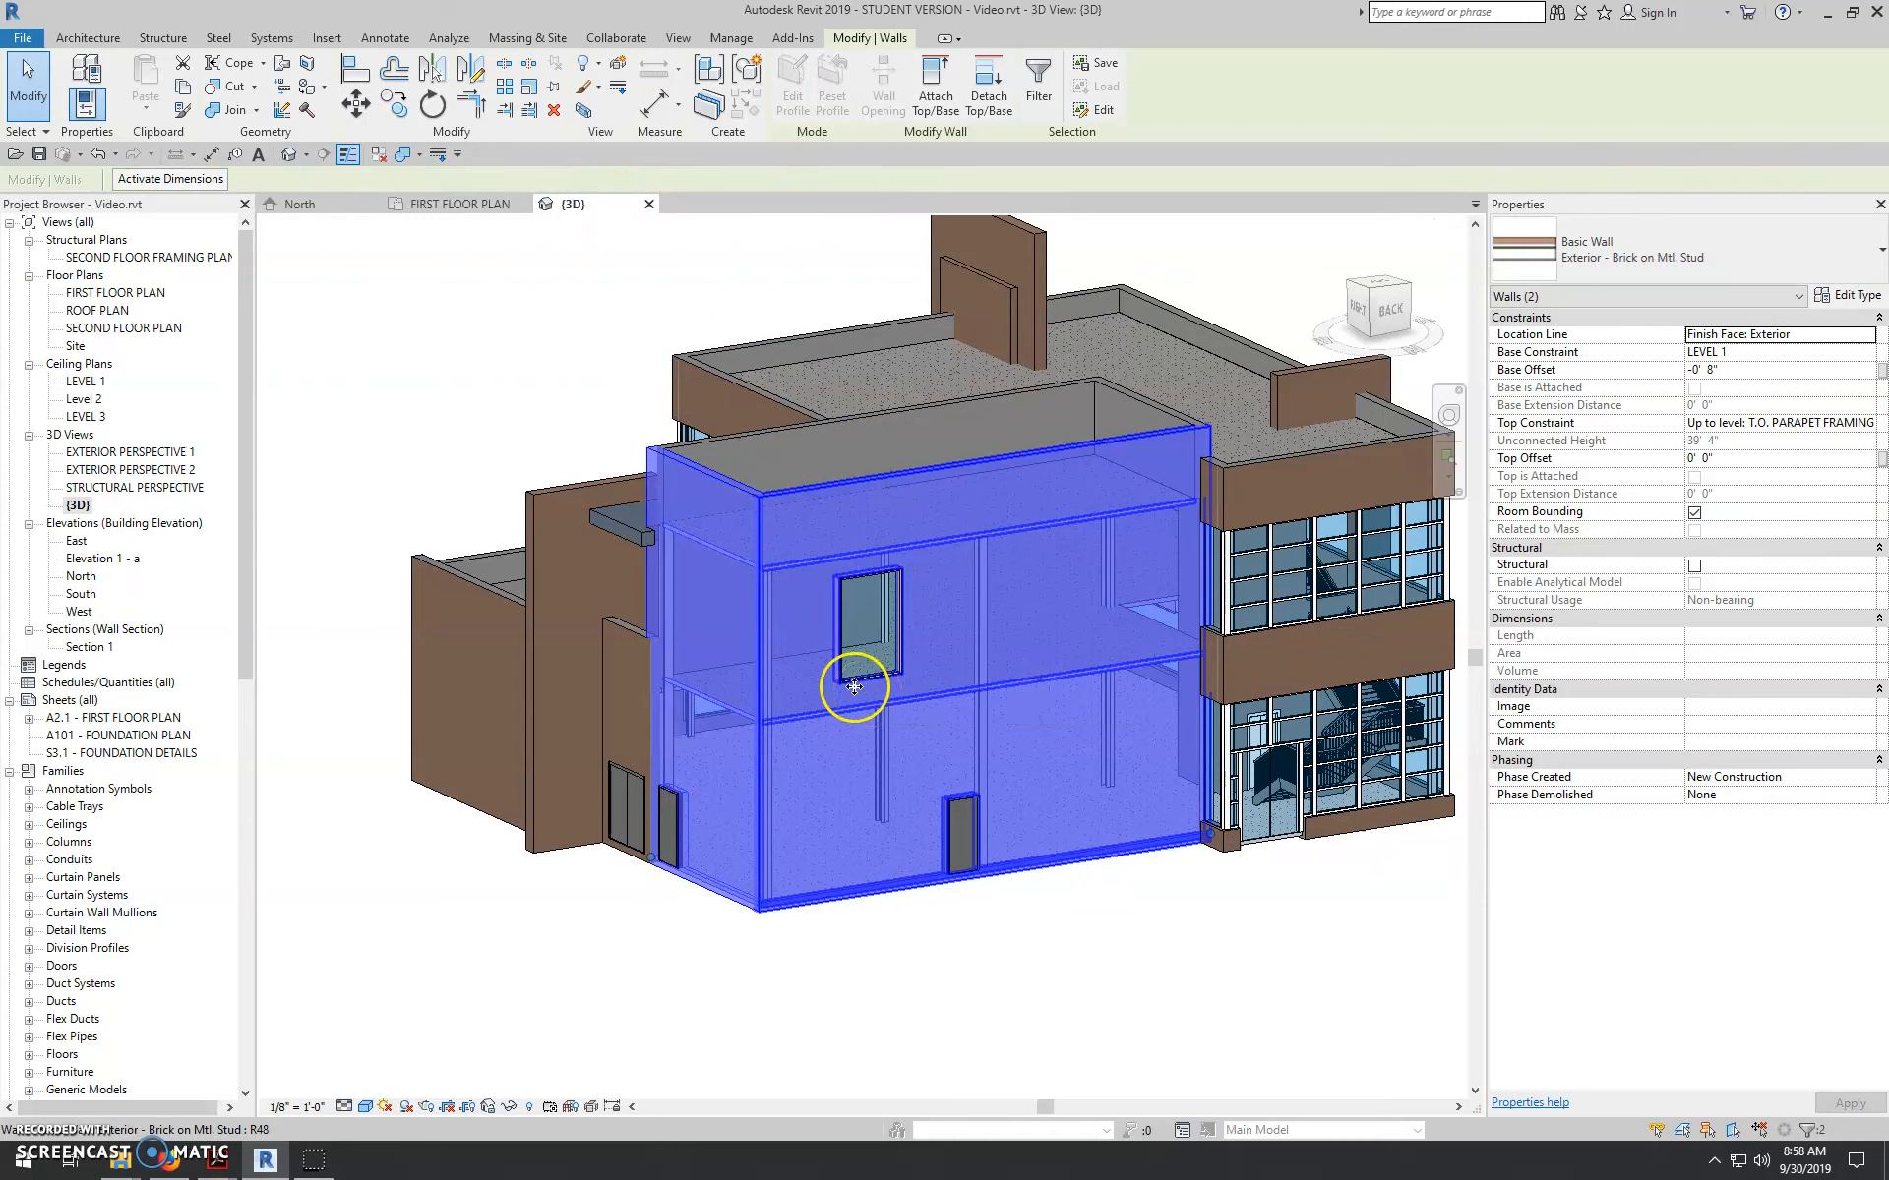
pyautogui.moveTo(1031, 767)
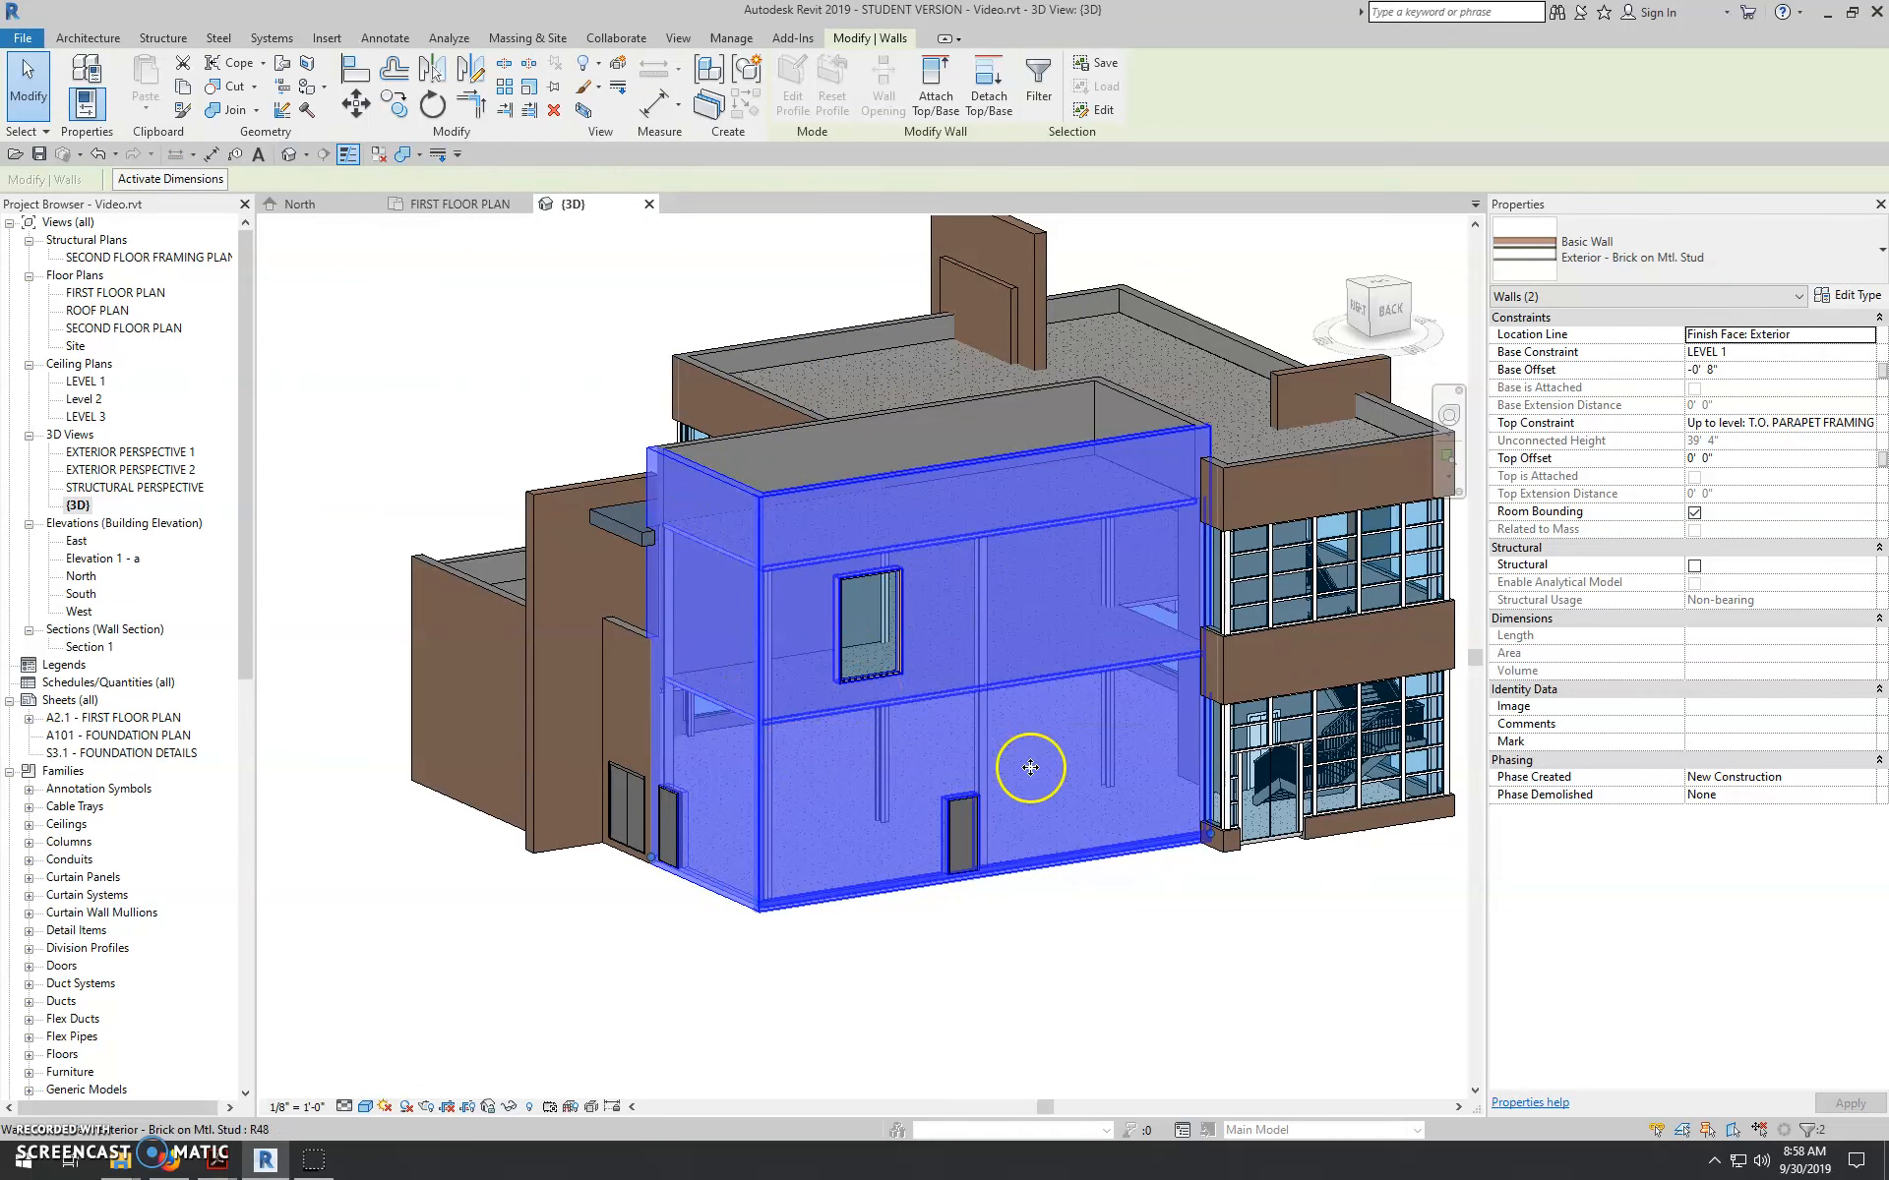
pyautogui.click(1854, 295)
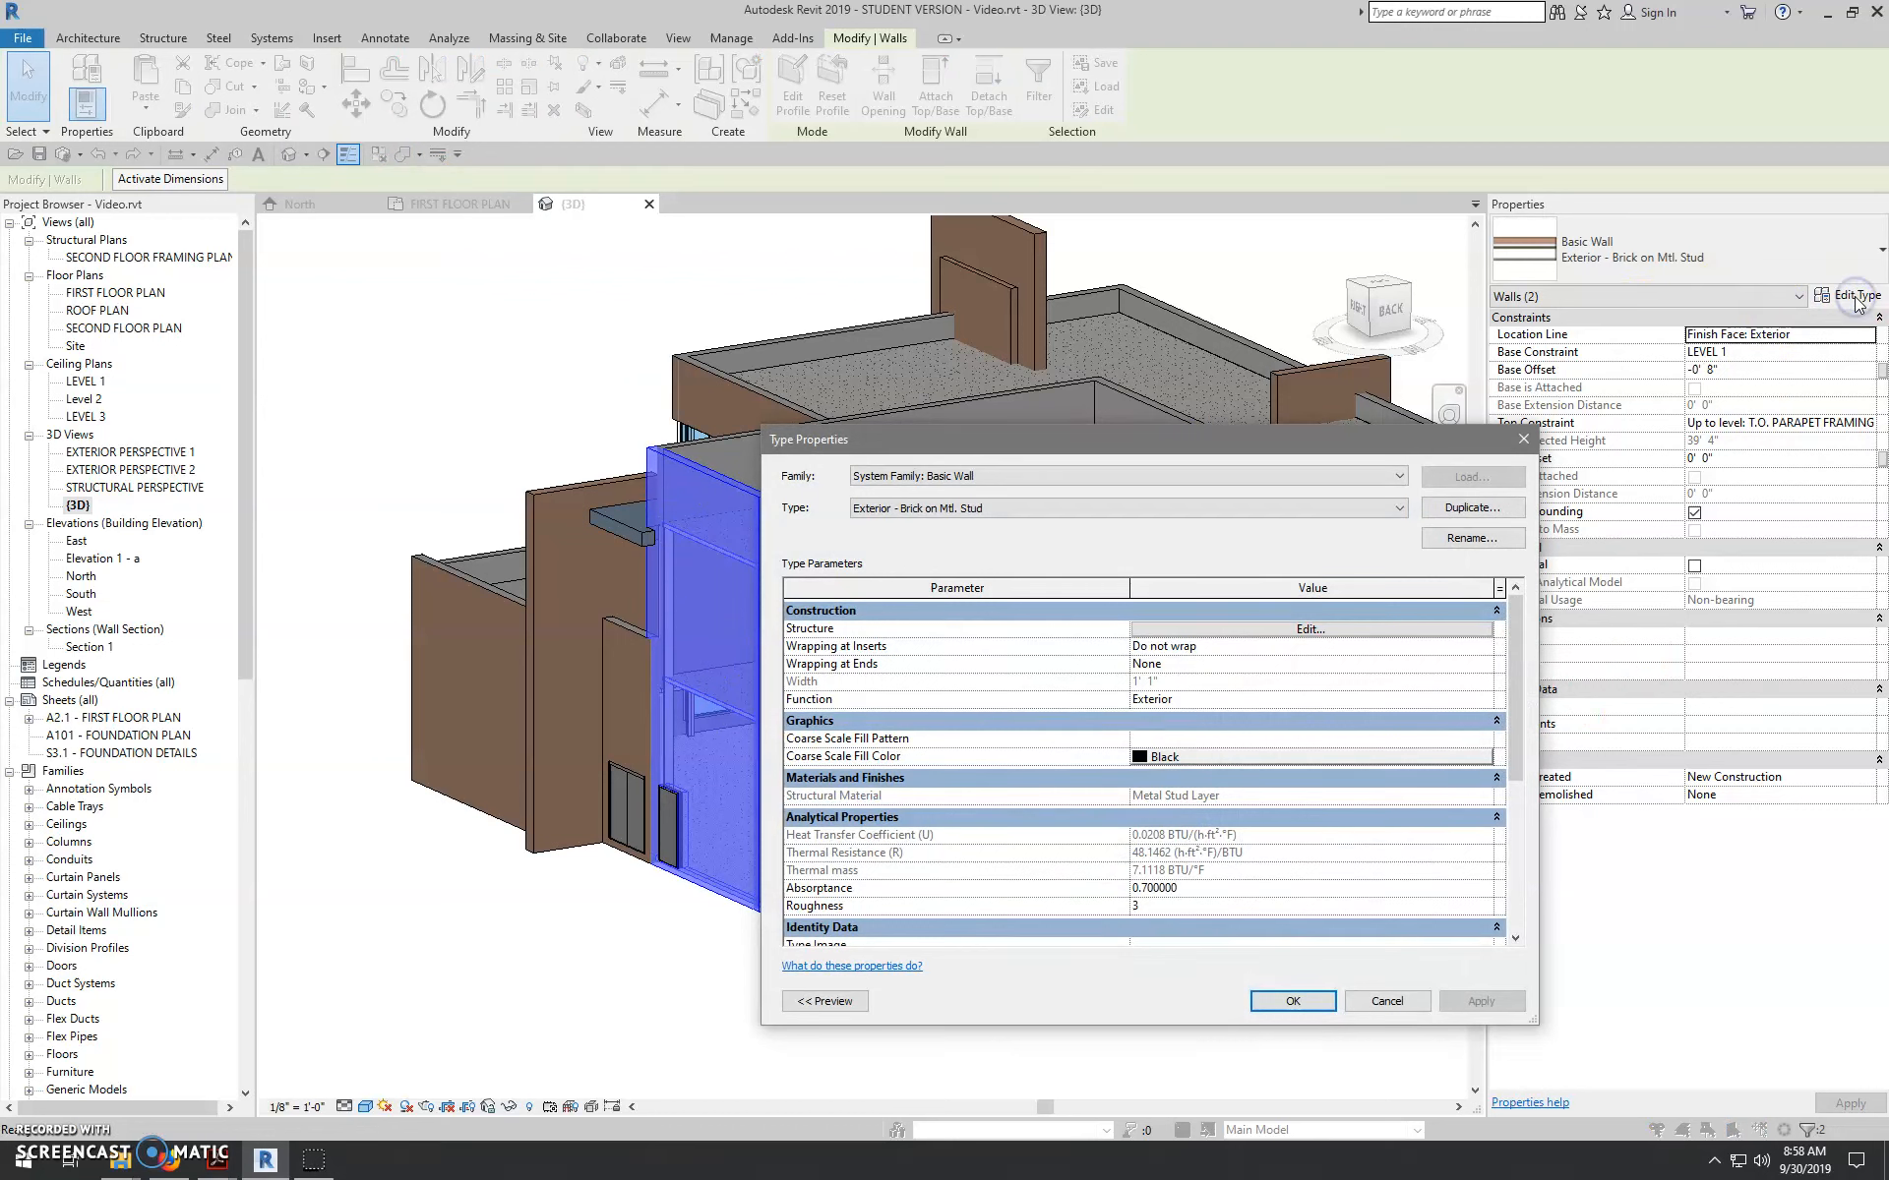
pyautogui.click(1471, 537)
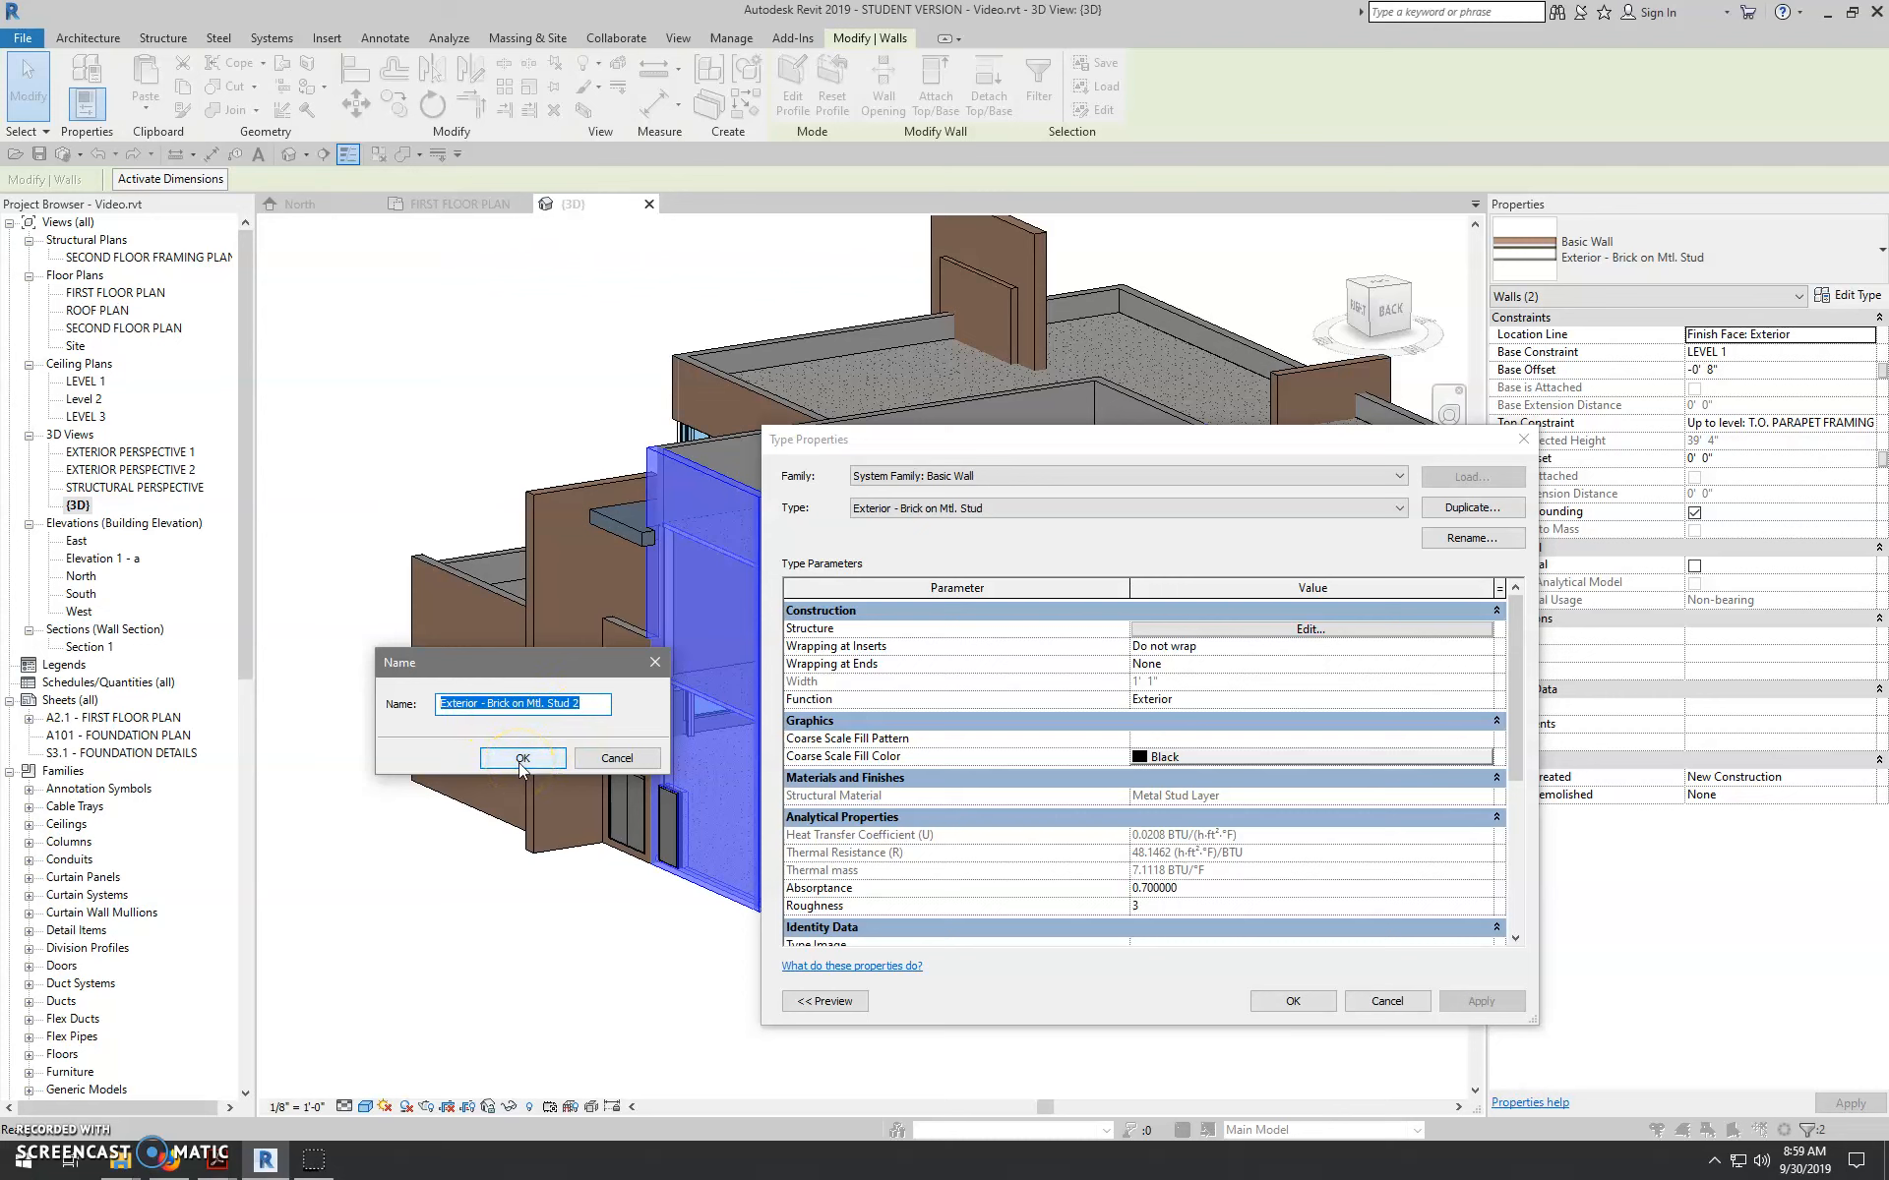
pyautogui.click(524, 759)
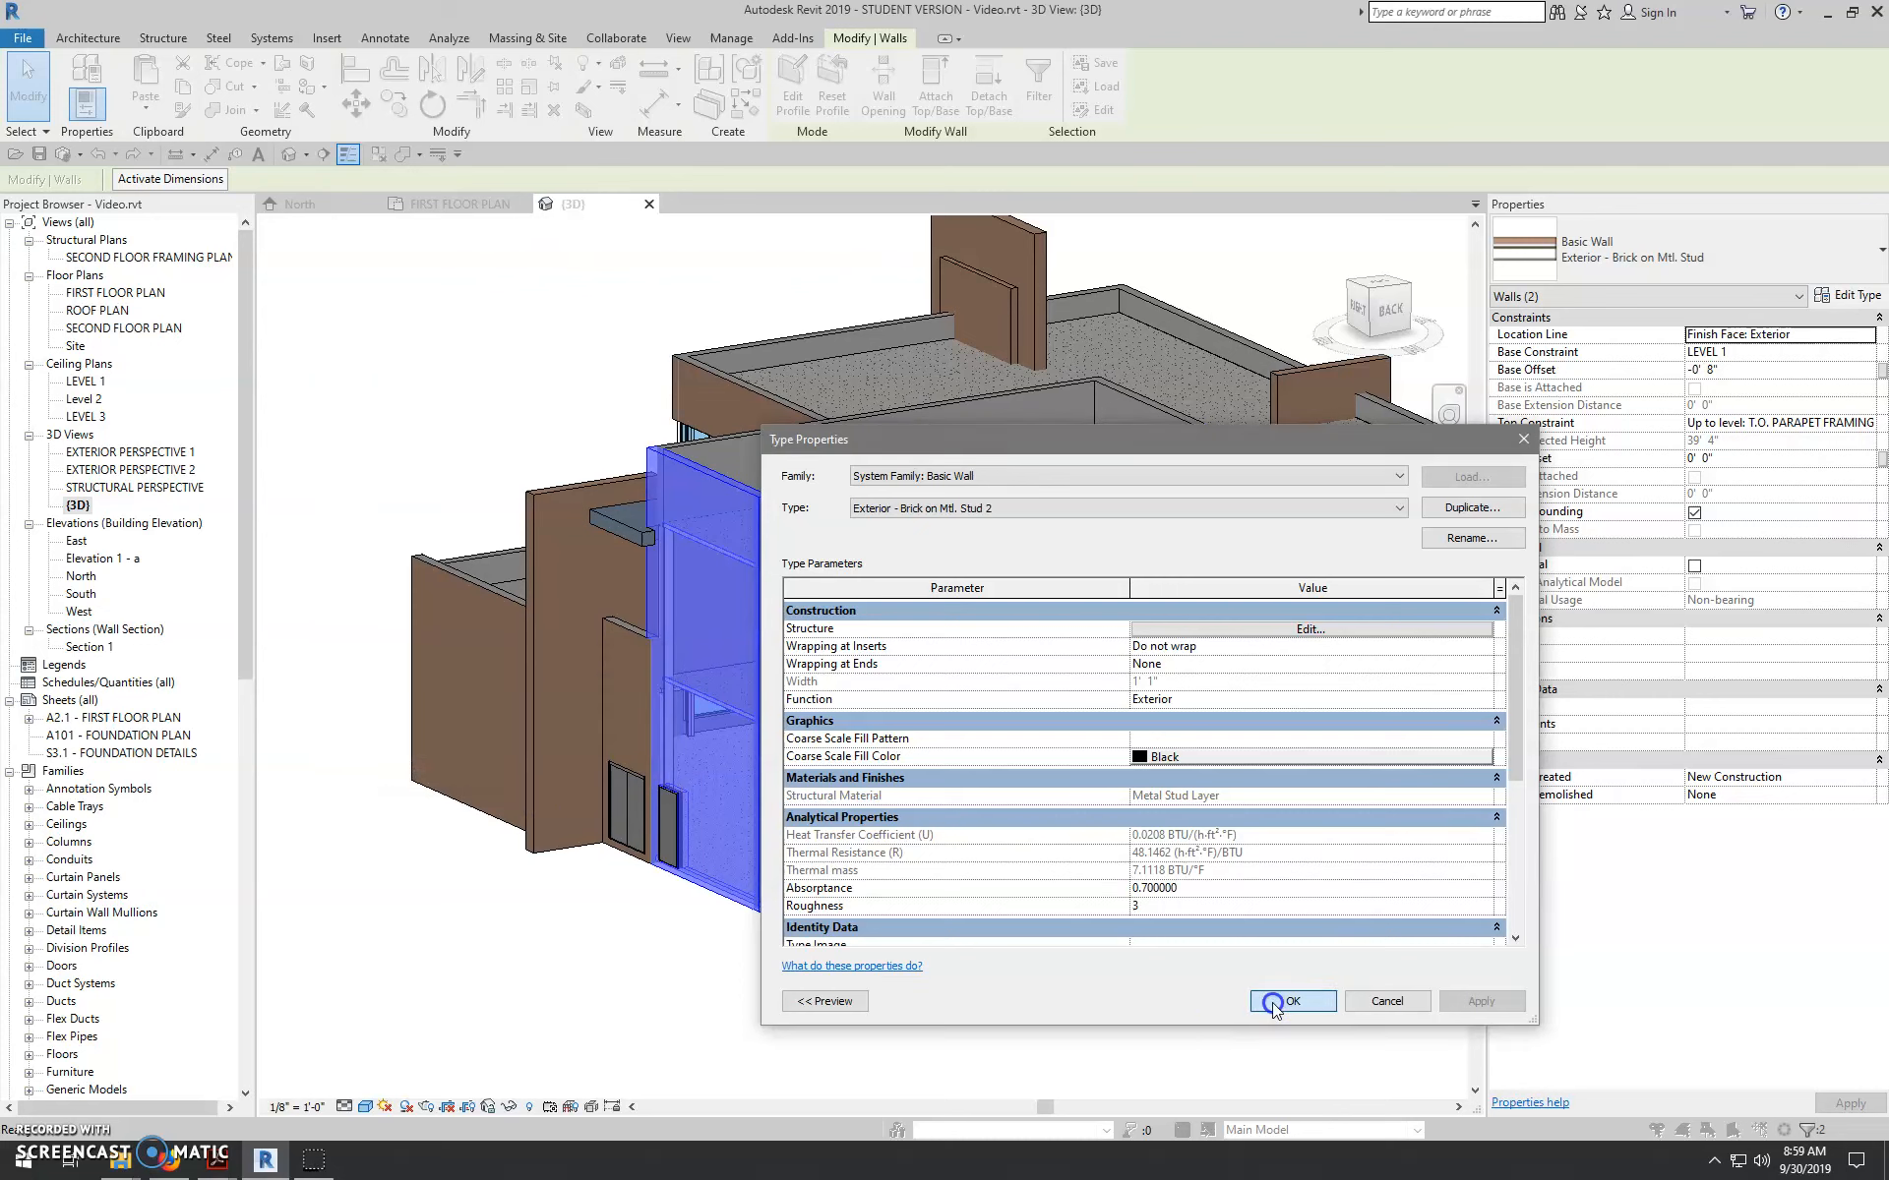
pyautogui.click(1292, 1001)
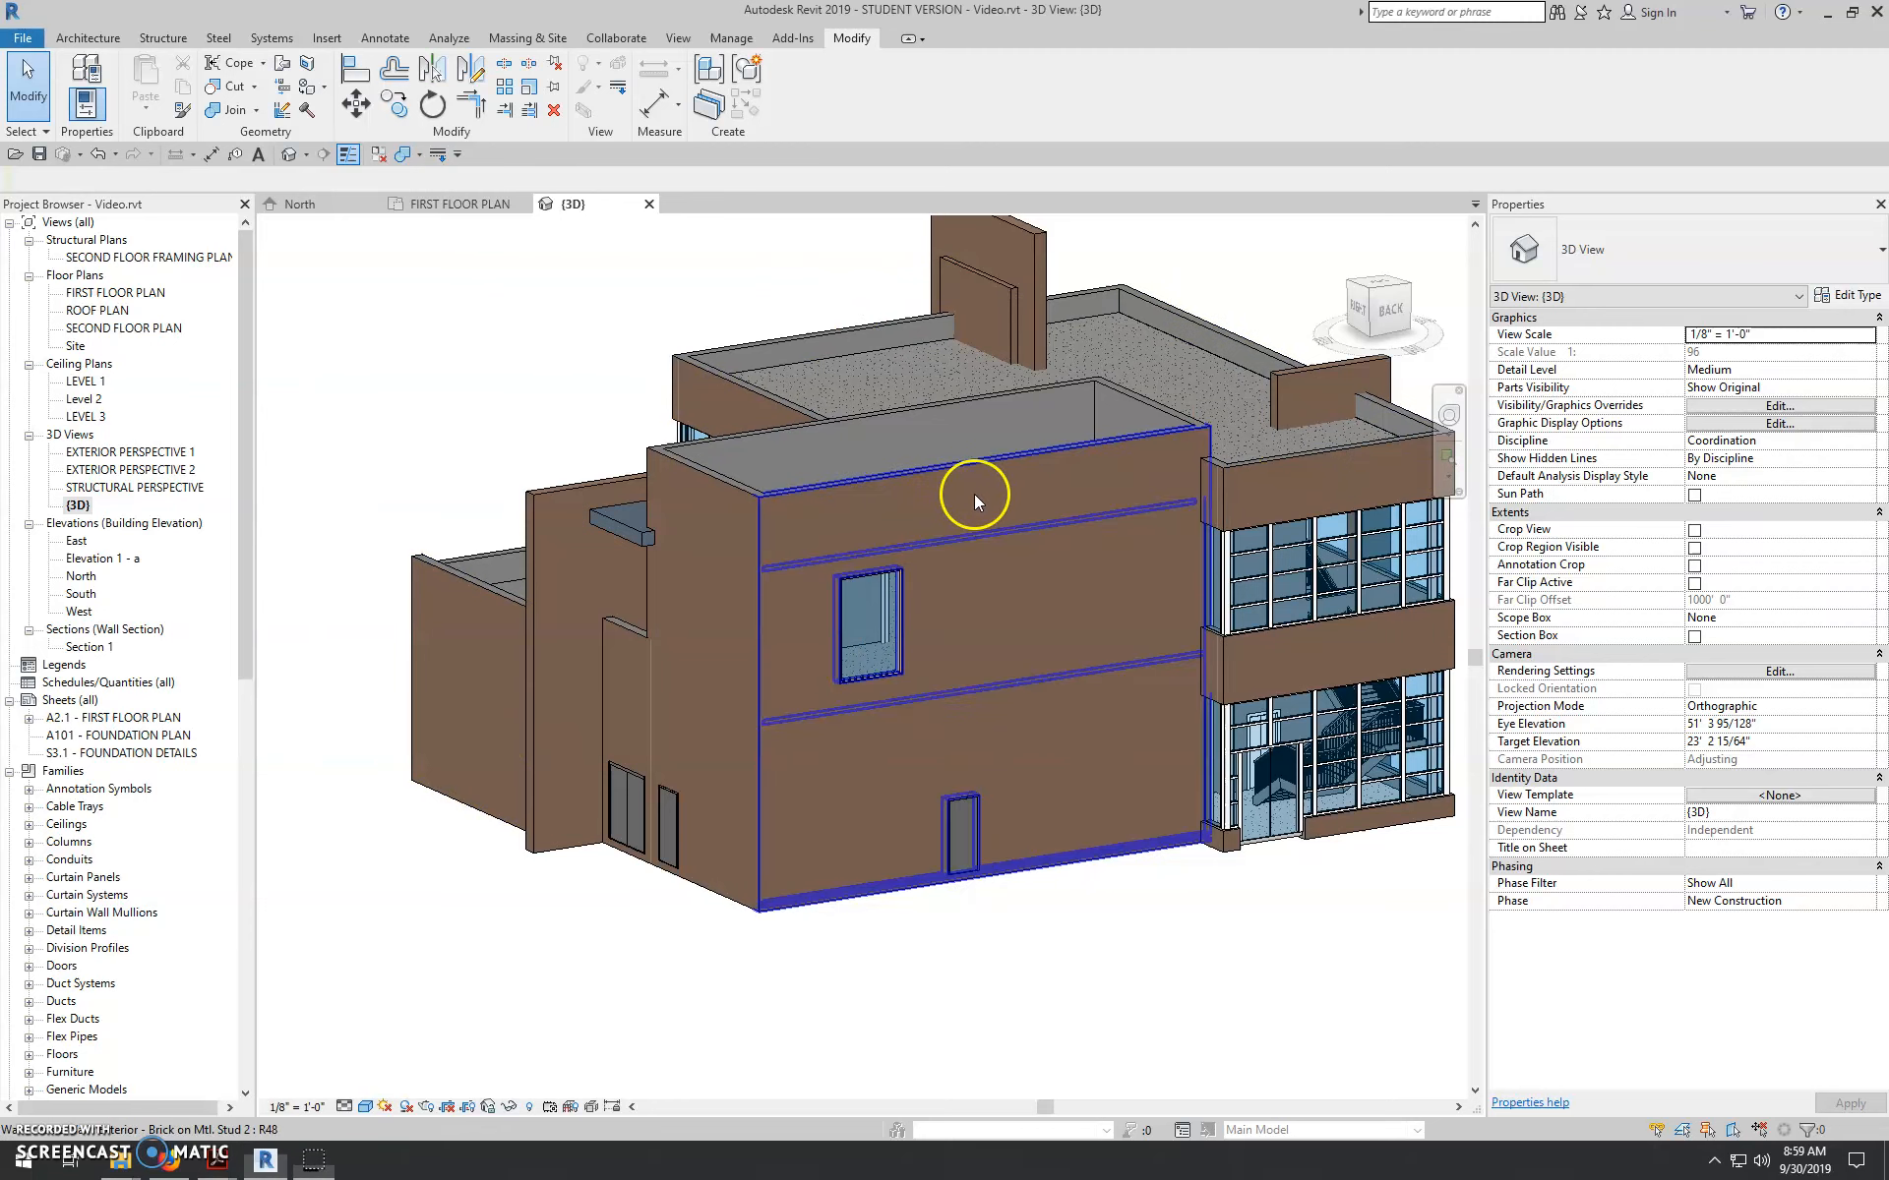
pyautogui.click(976, 500)
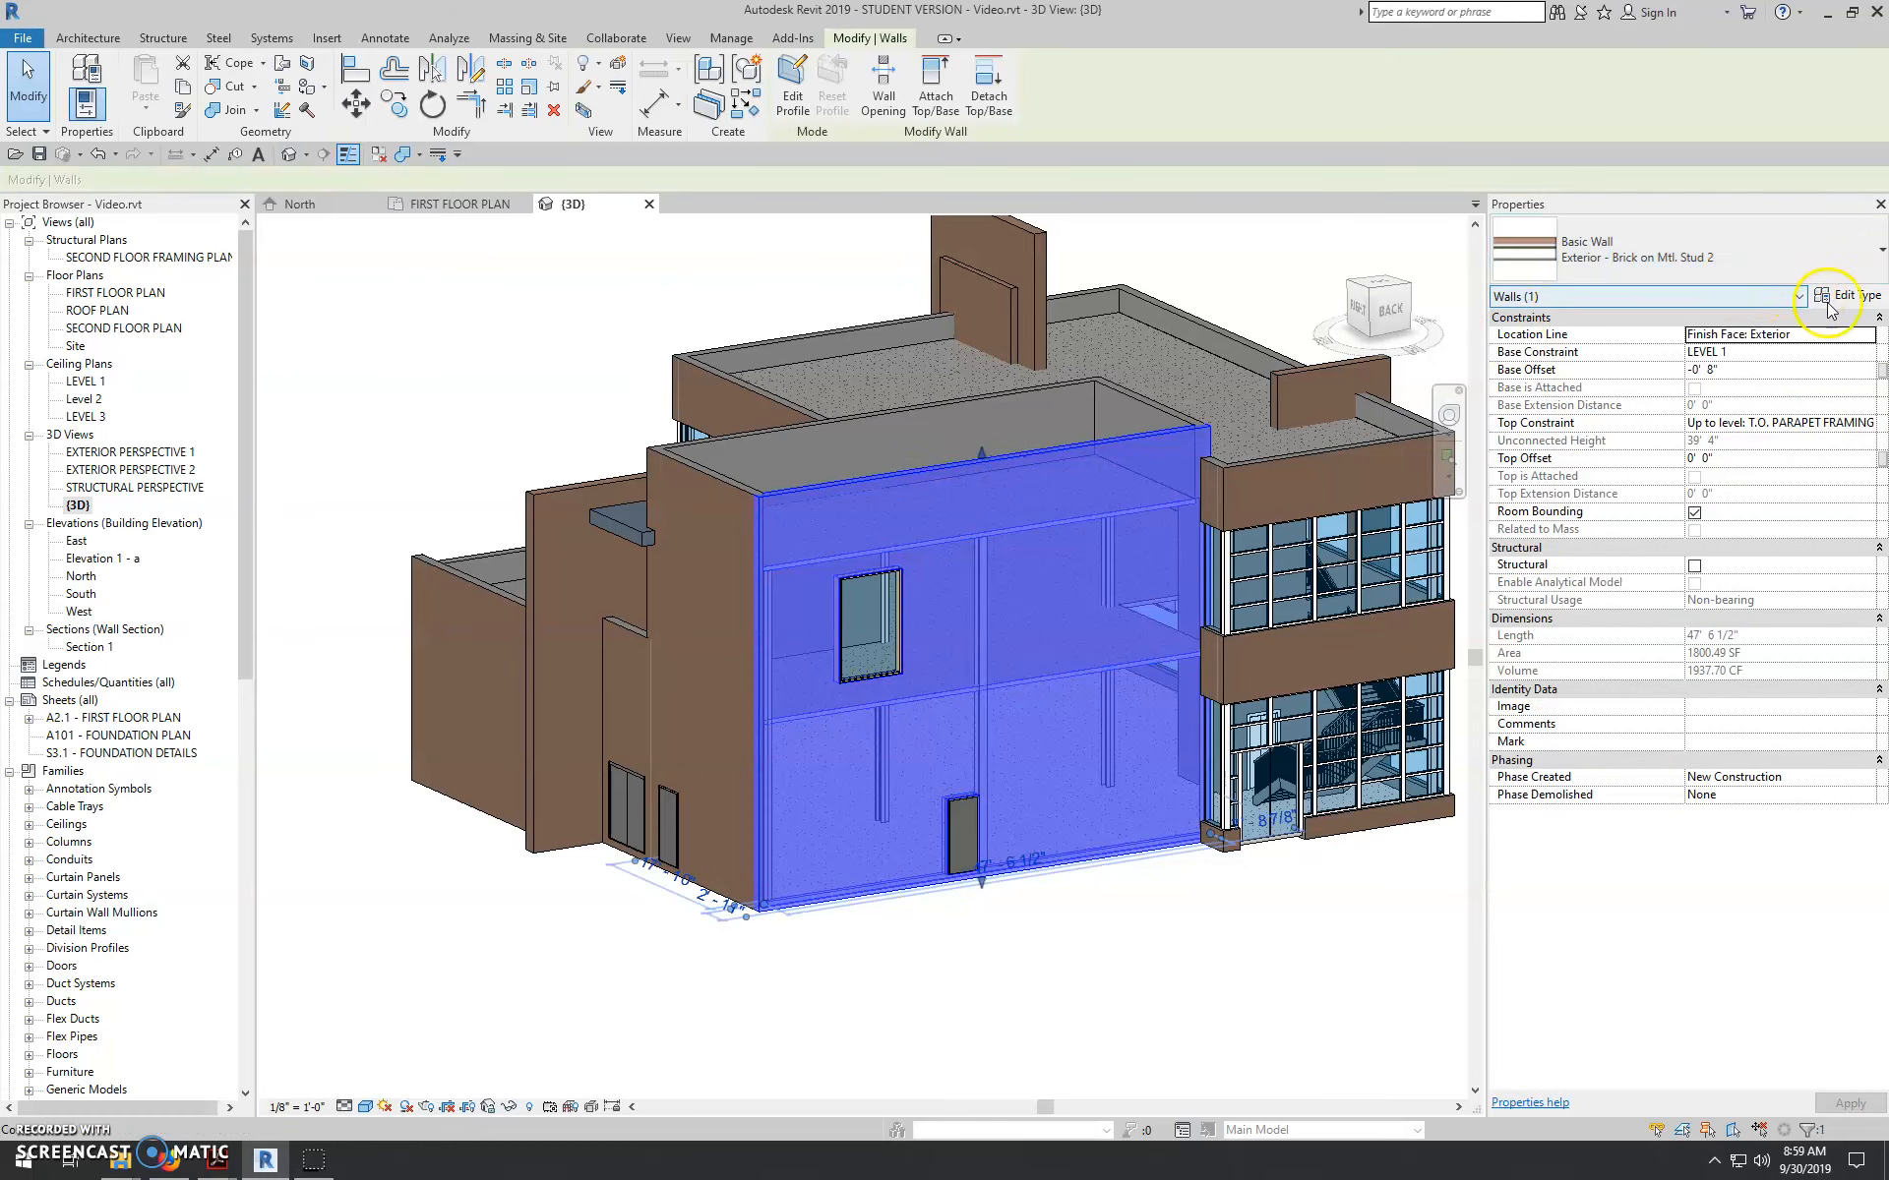
pyautogui.click(1818, 299)
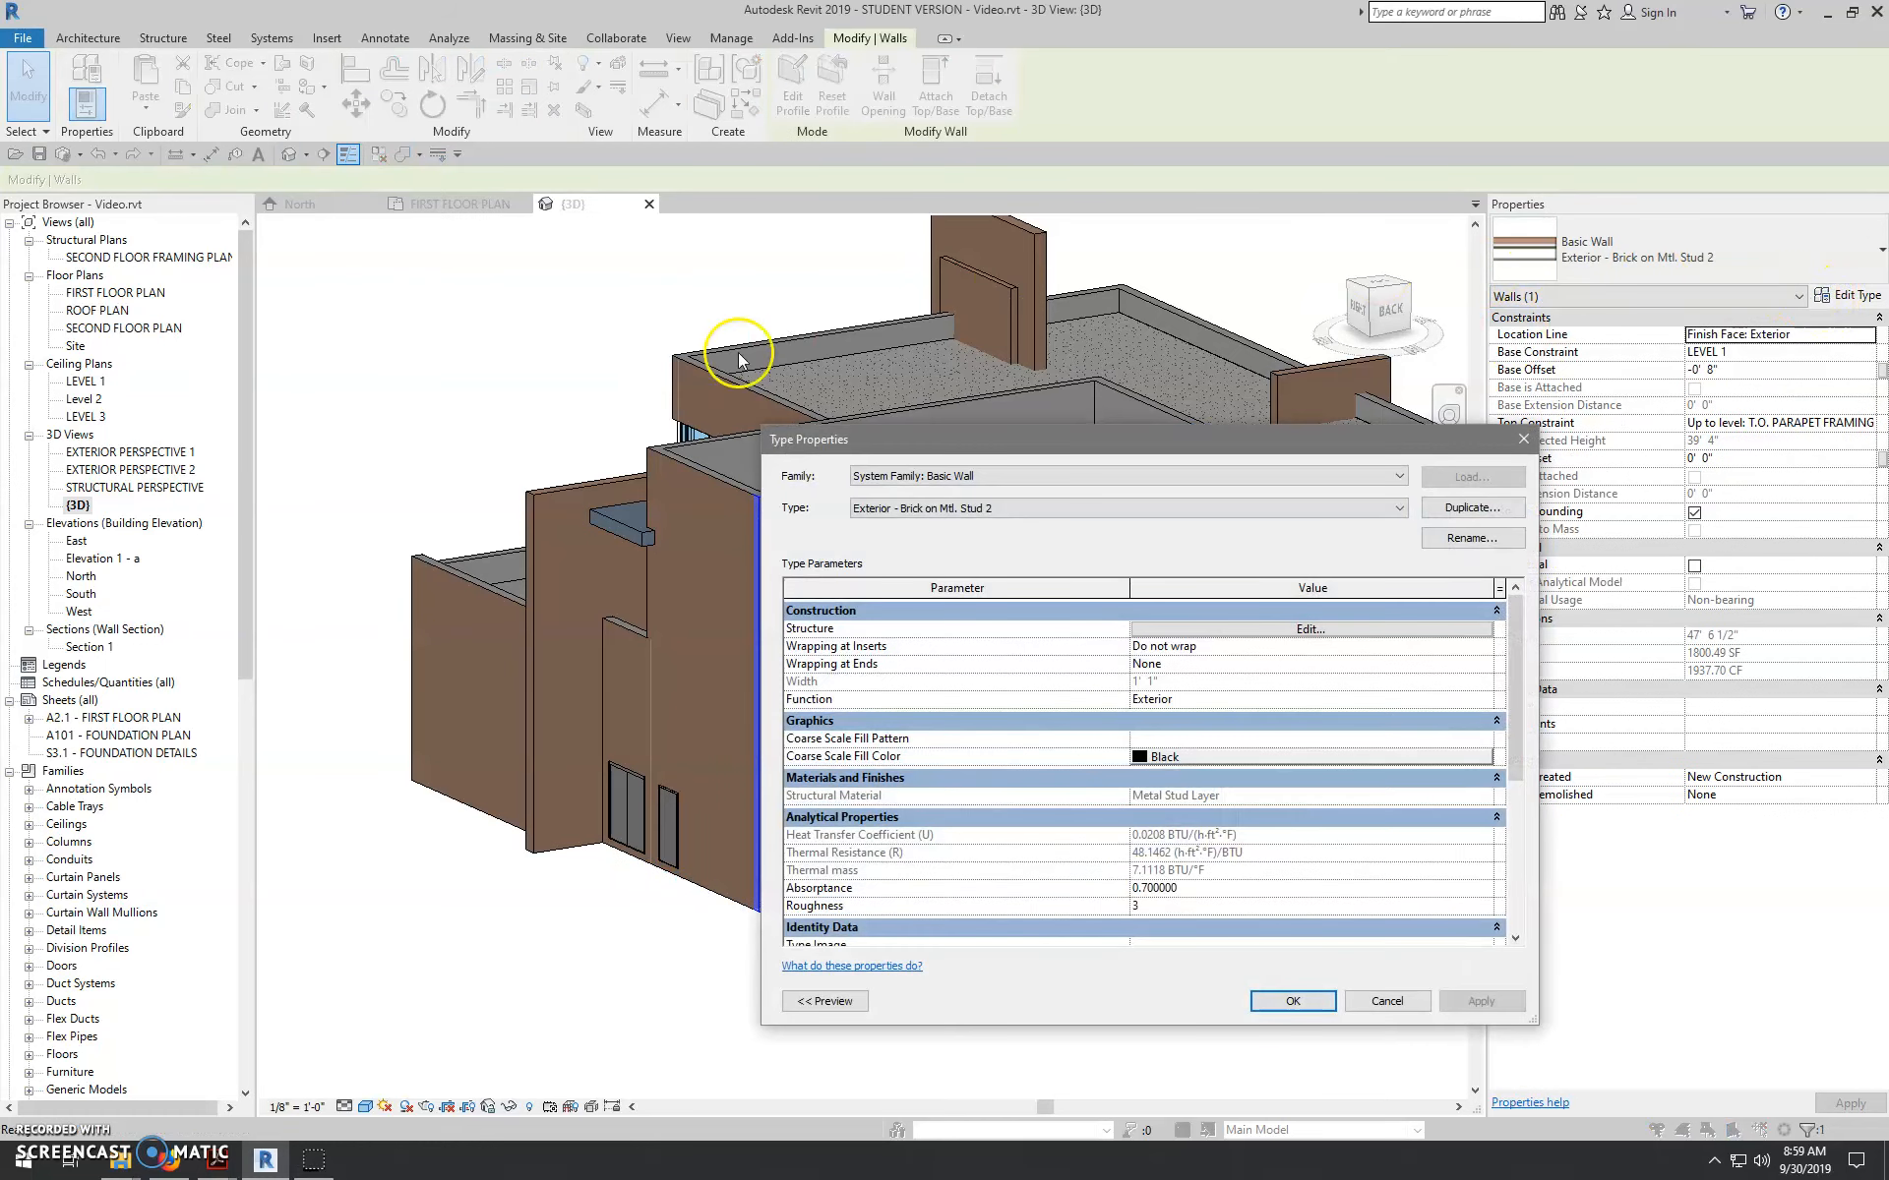
pyautogui.moveTo(1220, 638)
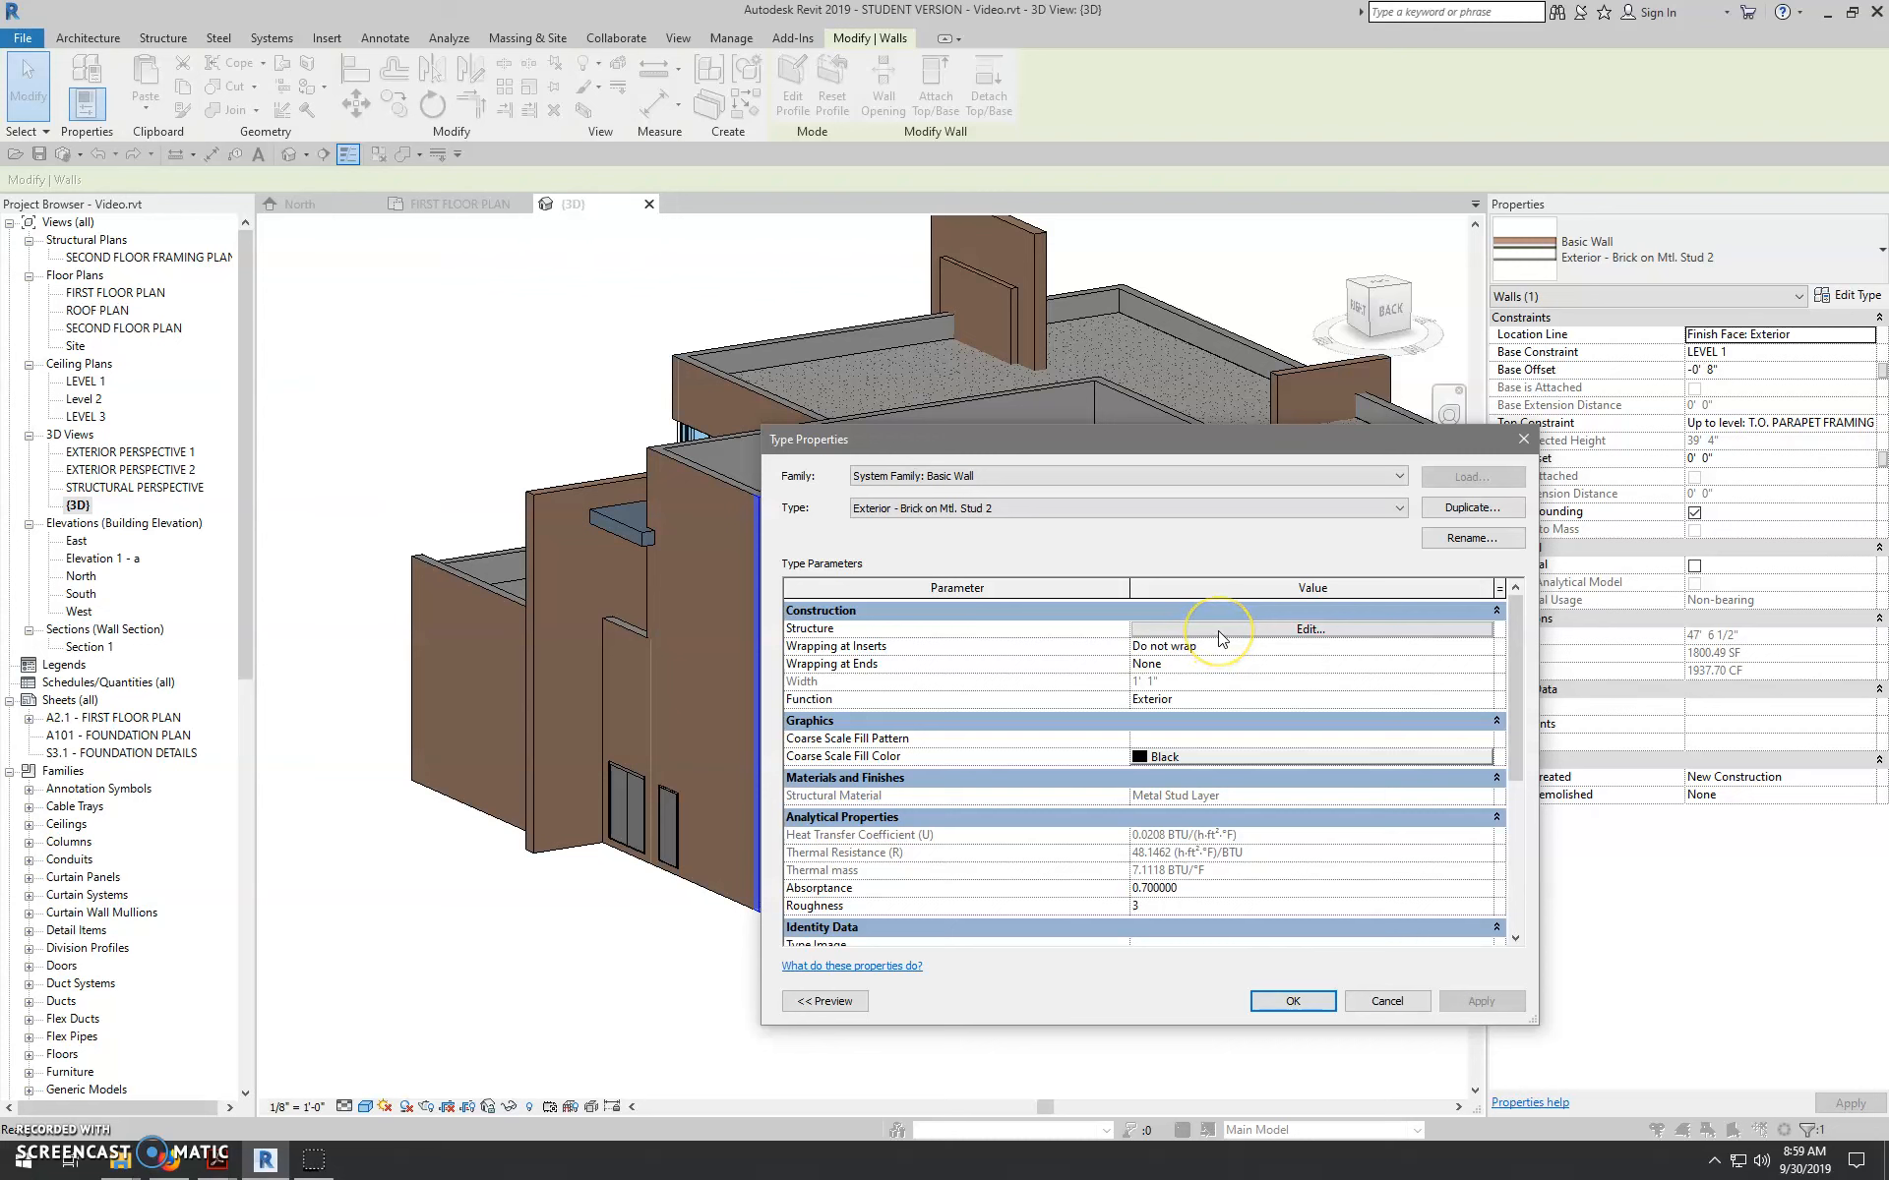
pyautogui.click(1311, 630)
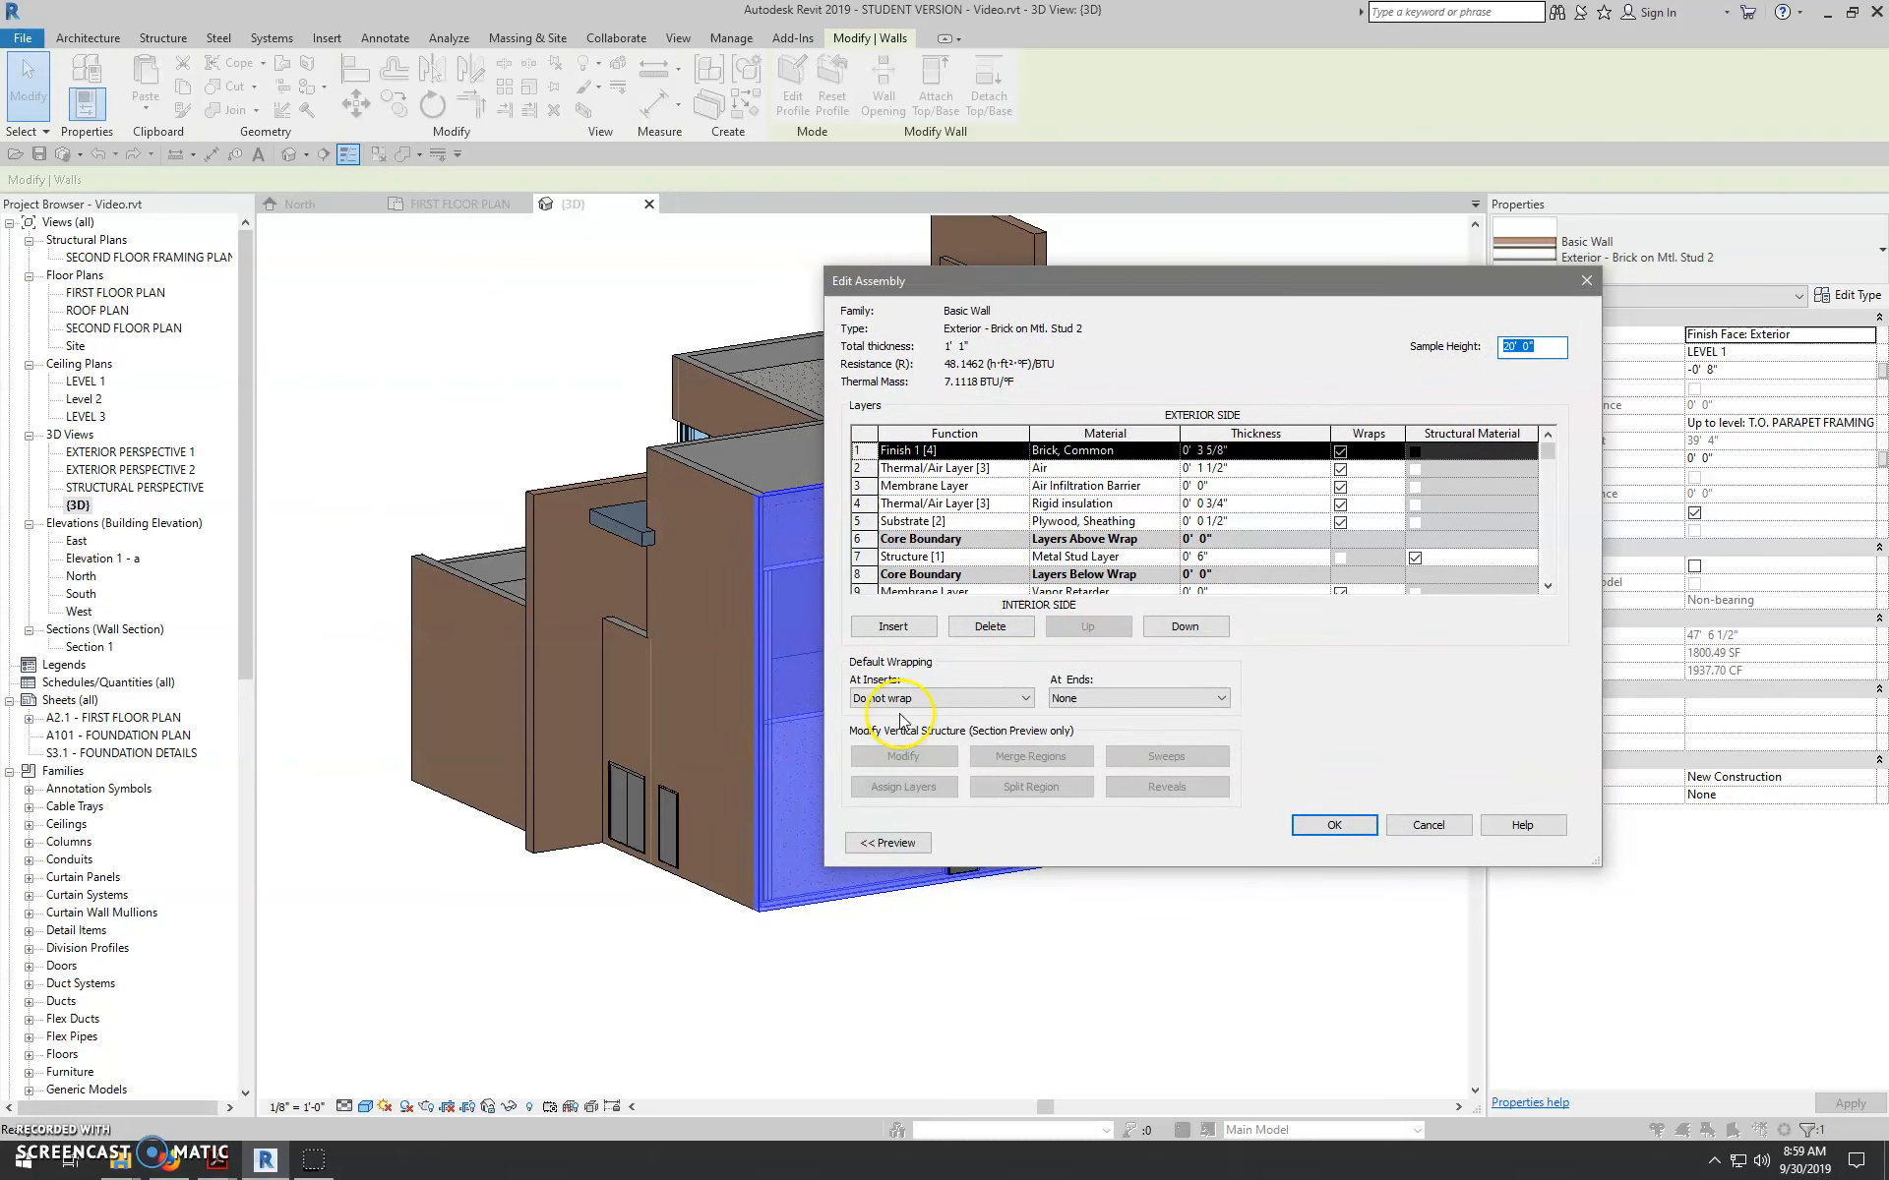
pyautogui.moveTo(1051, 747)
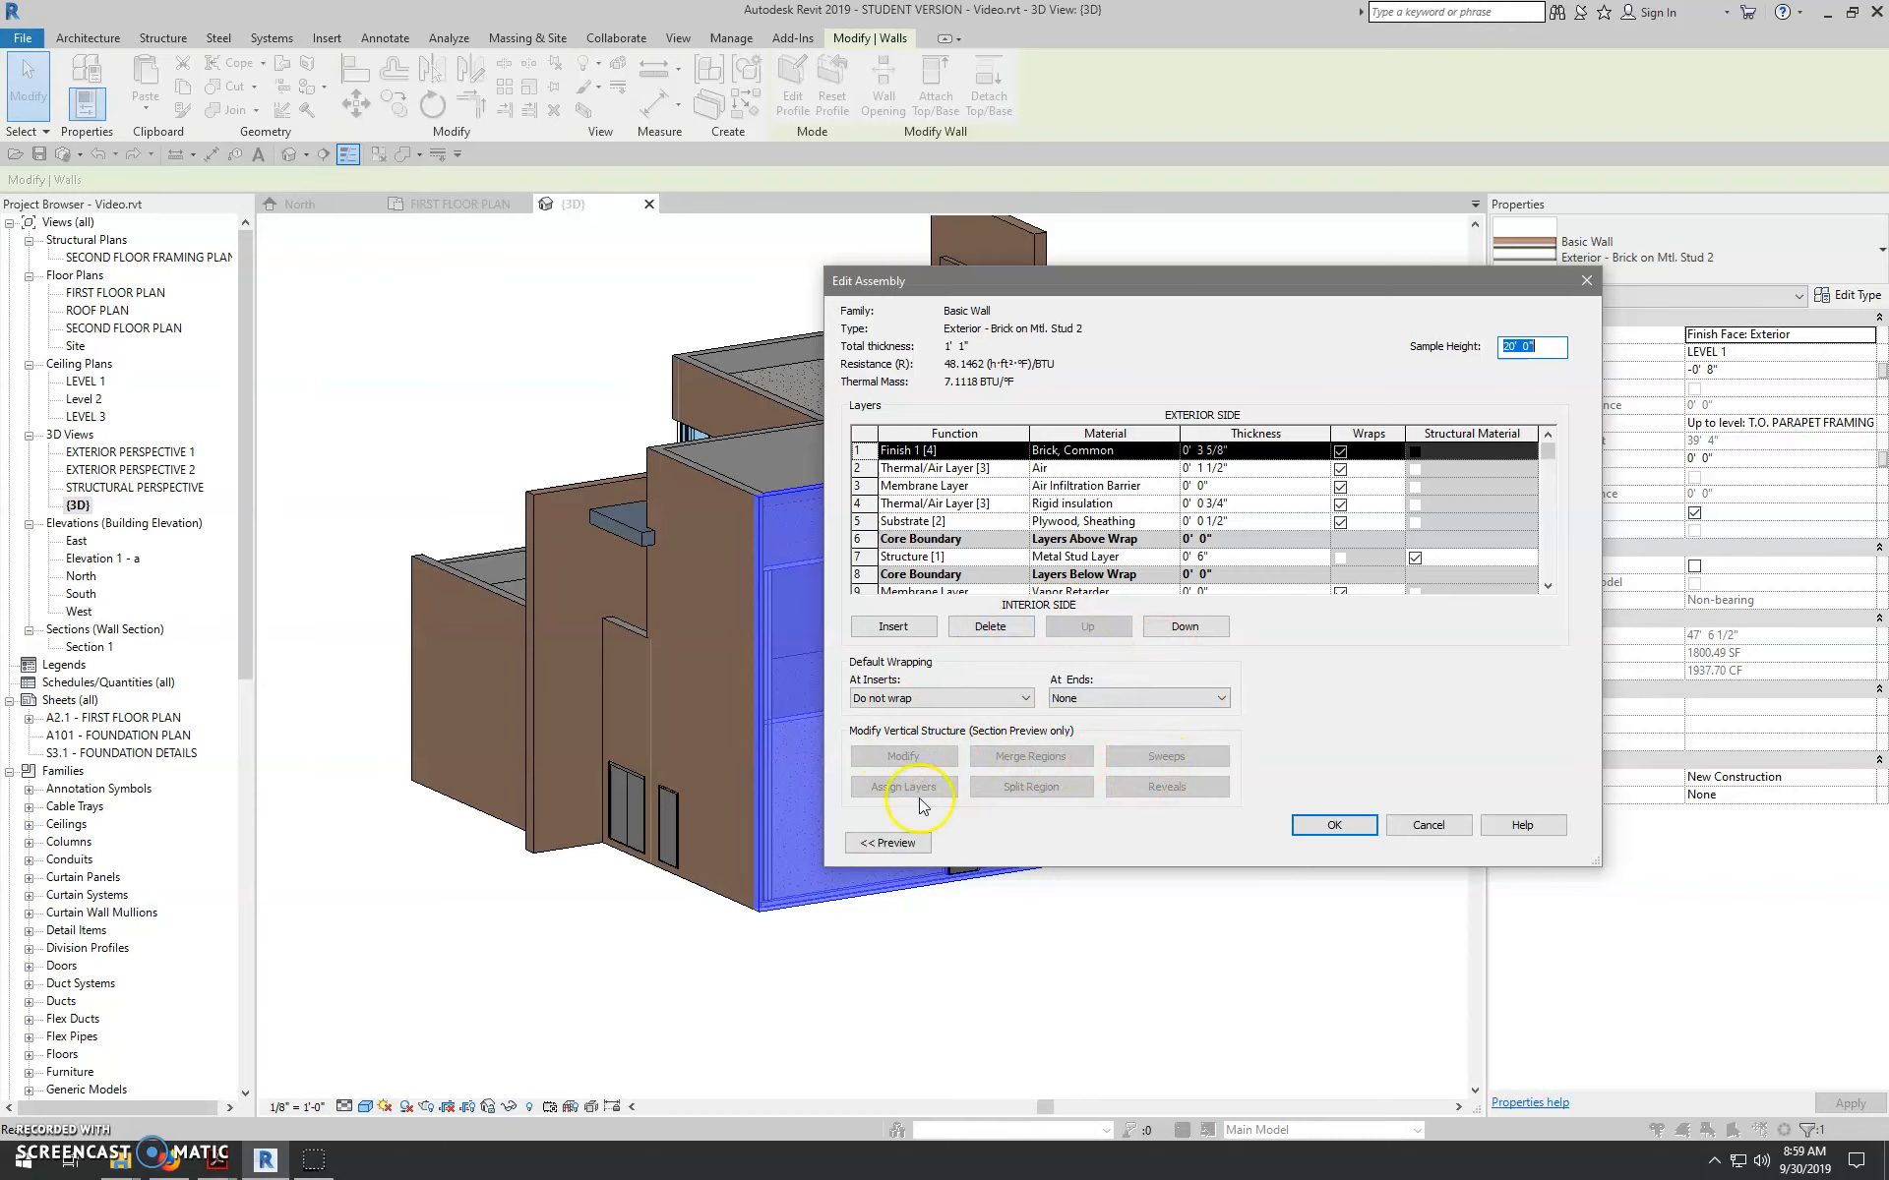
pyautogui.click(887, 842)
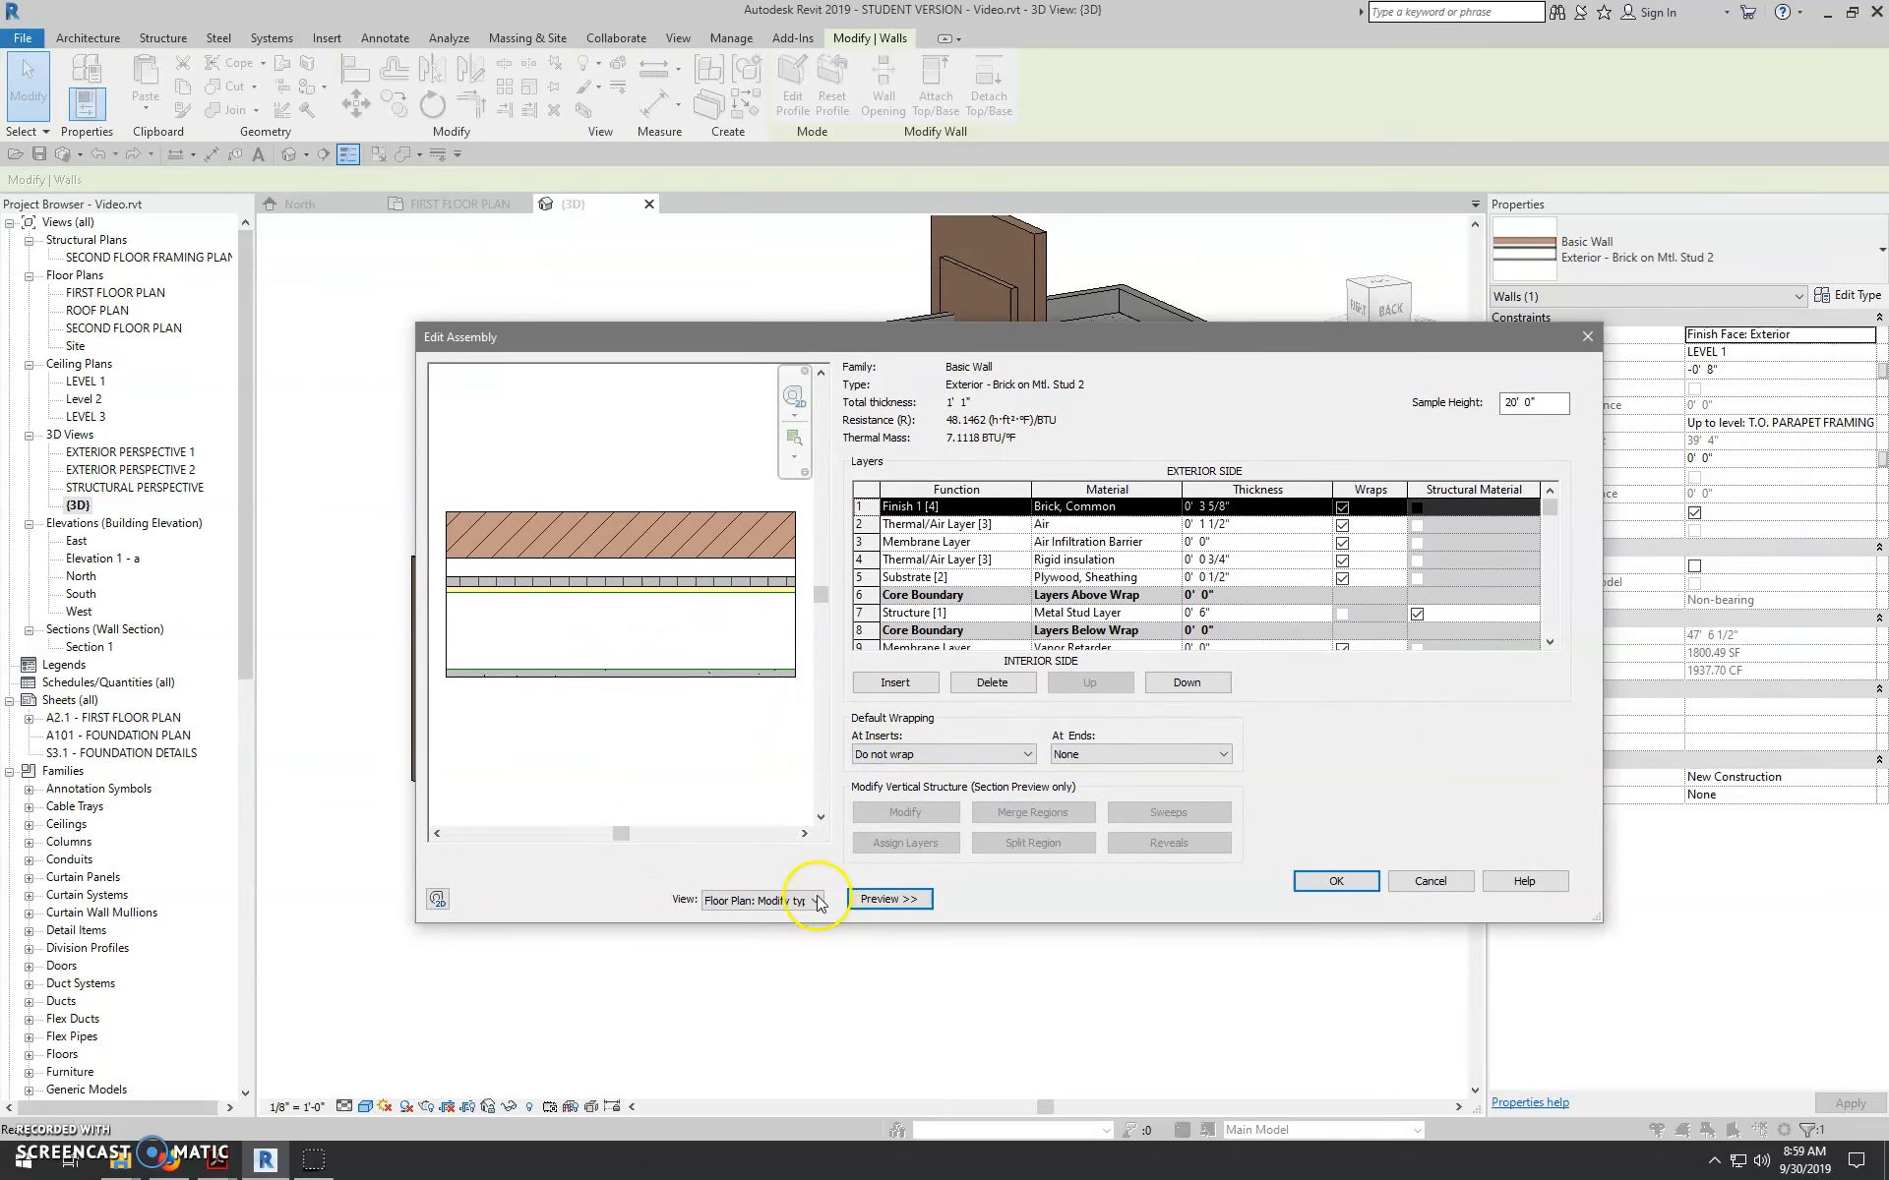
pyautogui.click(815, 901)
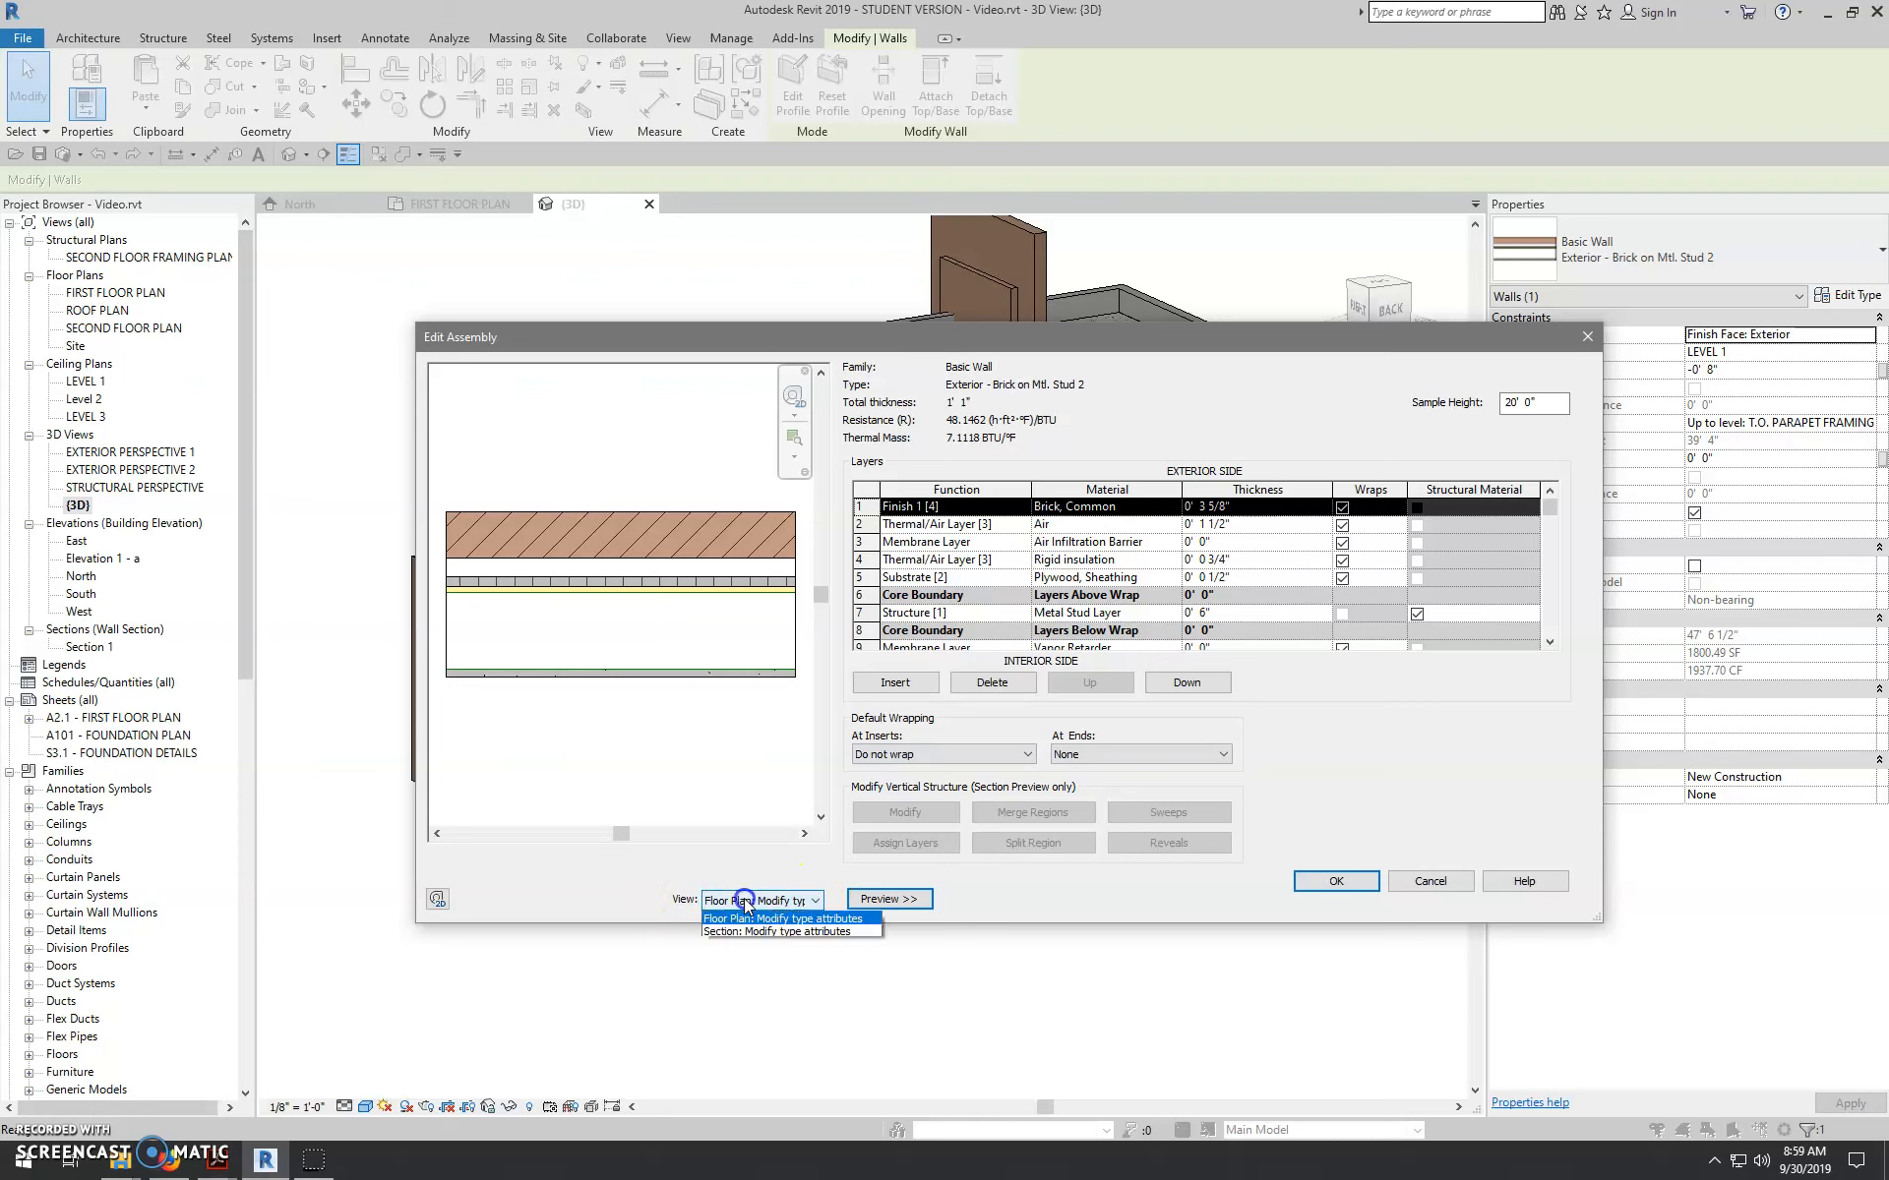
pyautogui.click(791, 933)
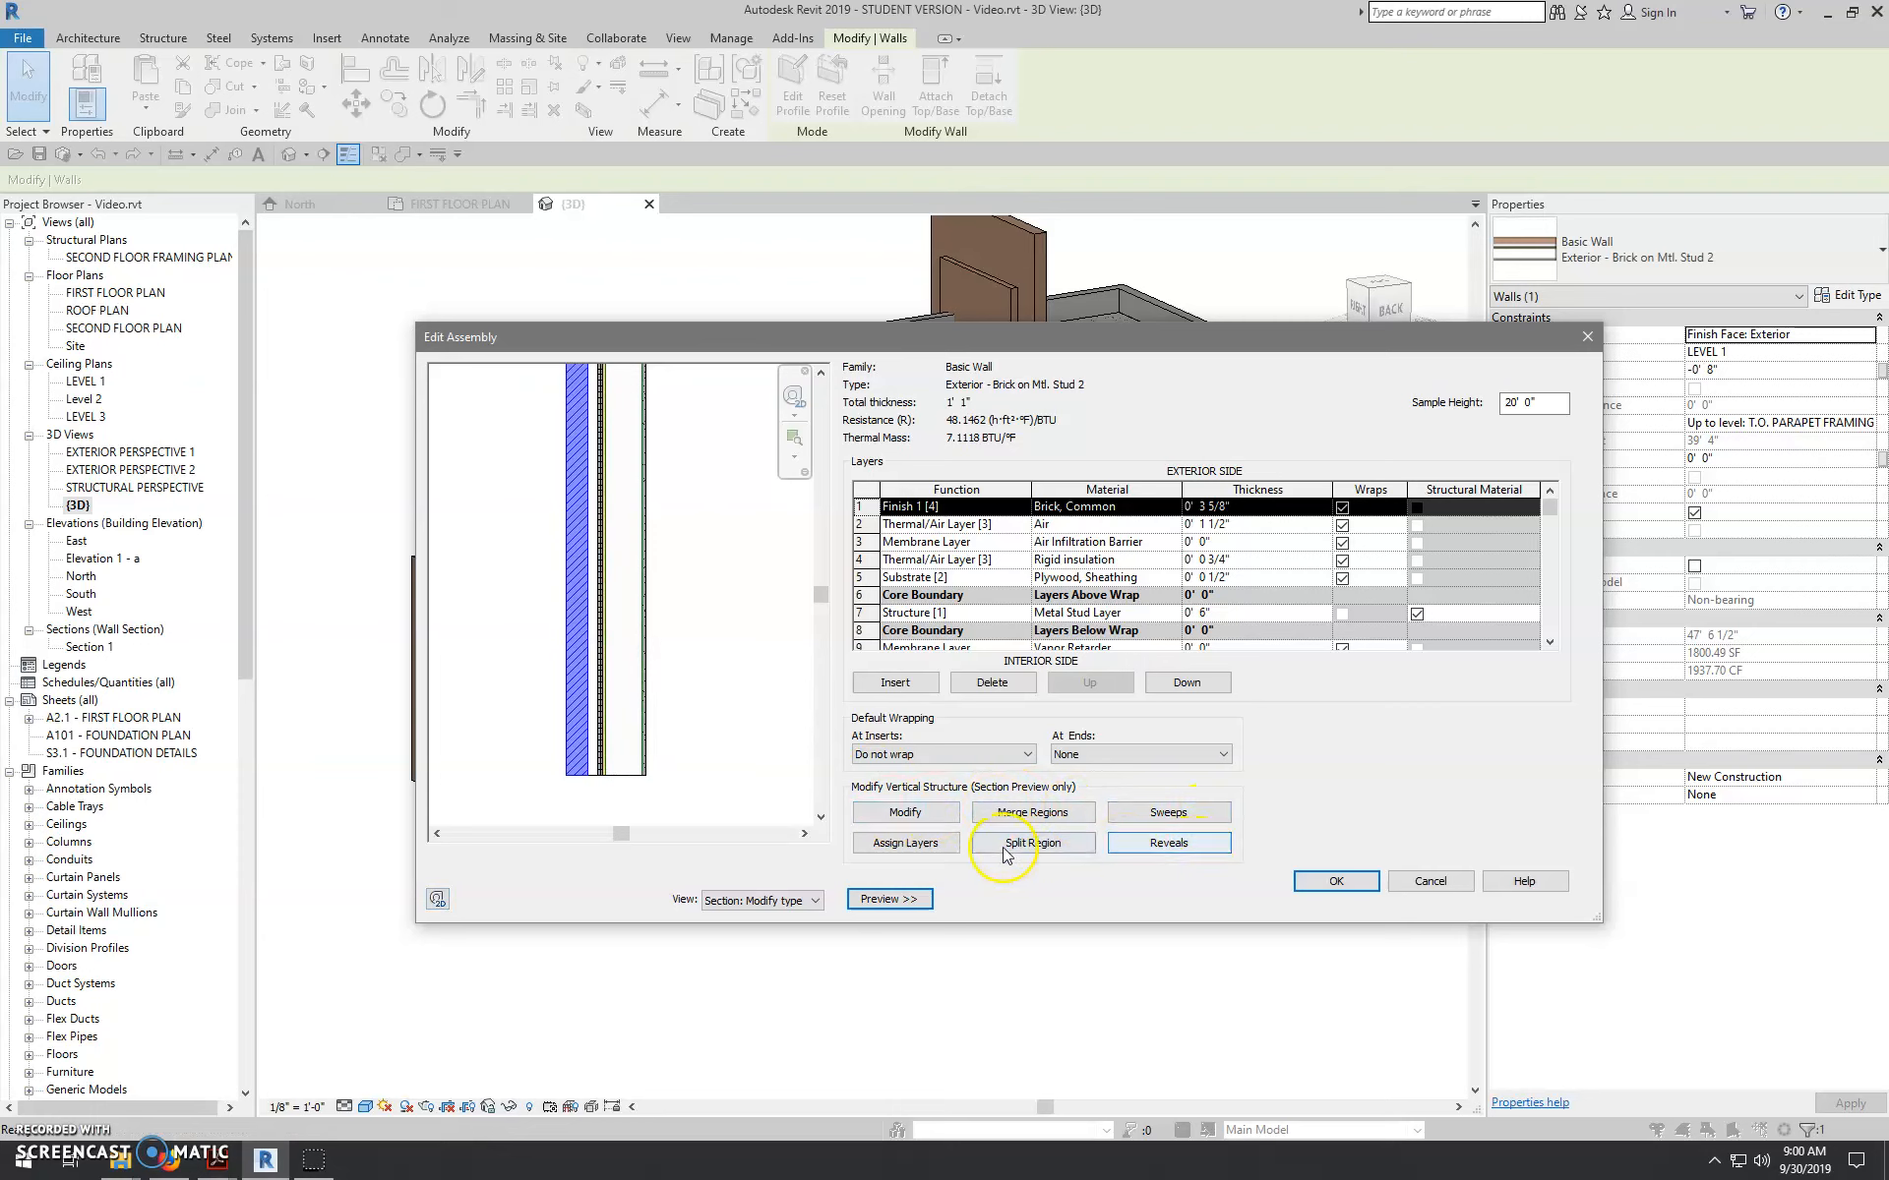
pyautogui.moveTo(972, 803)
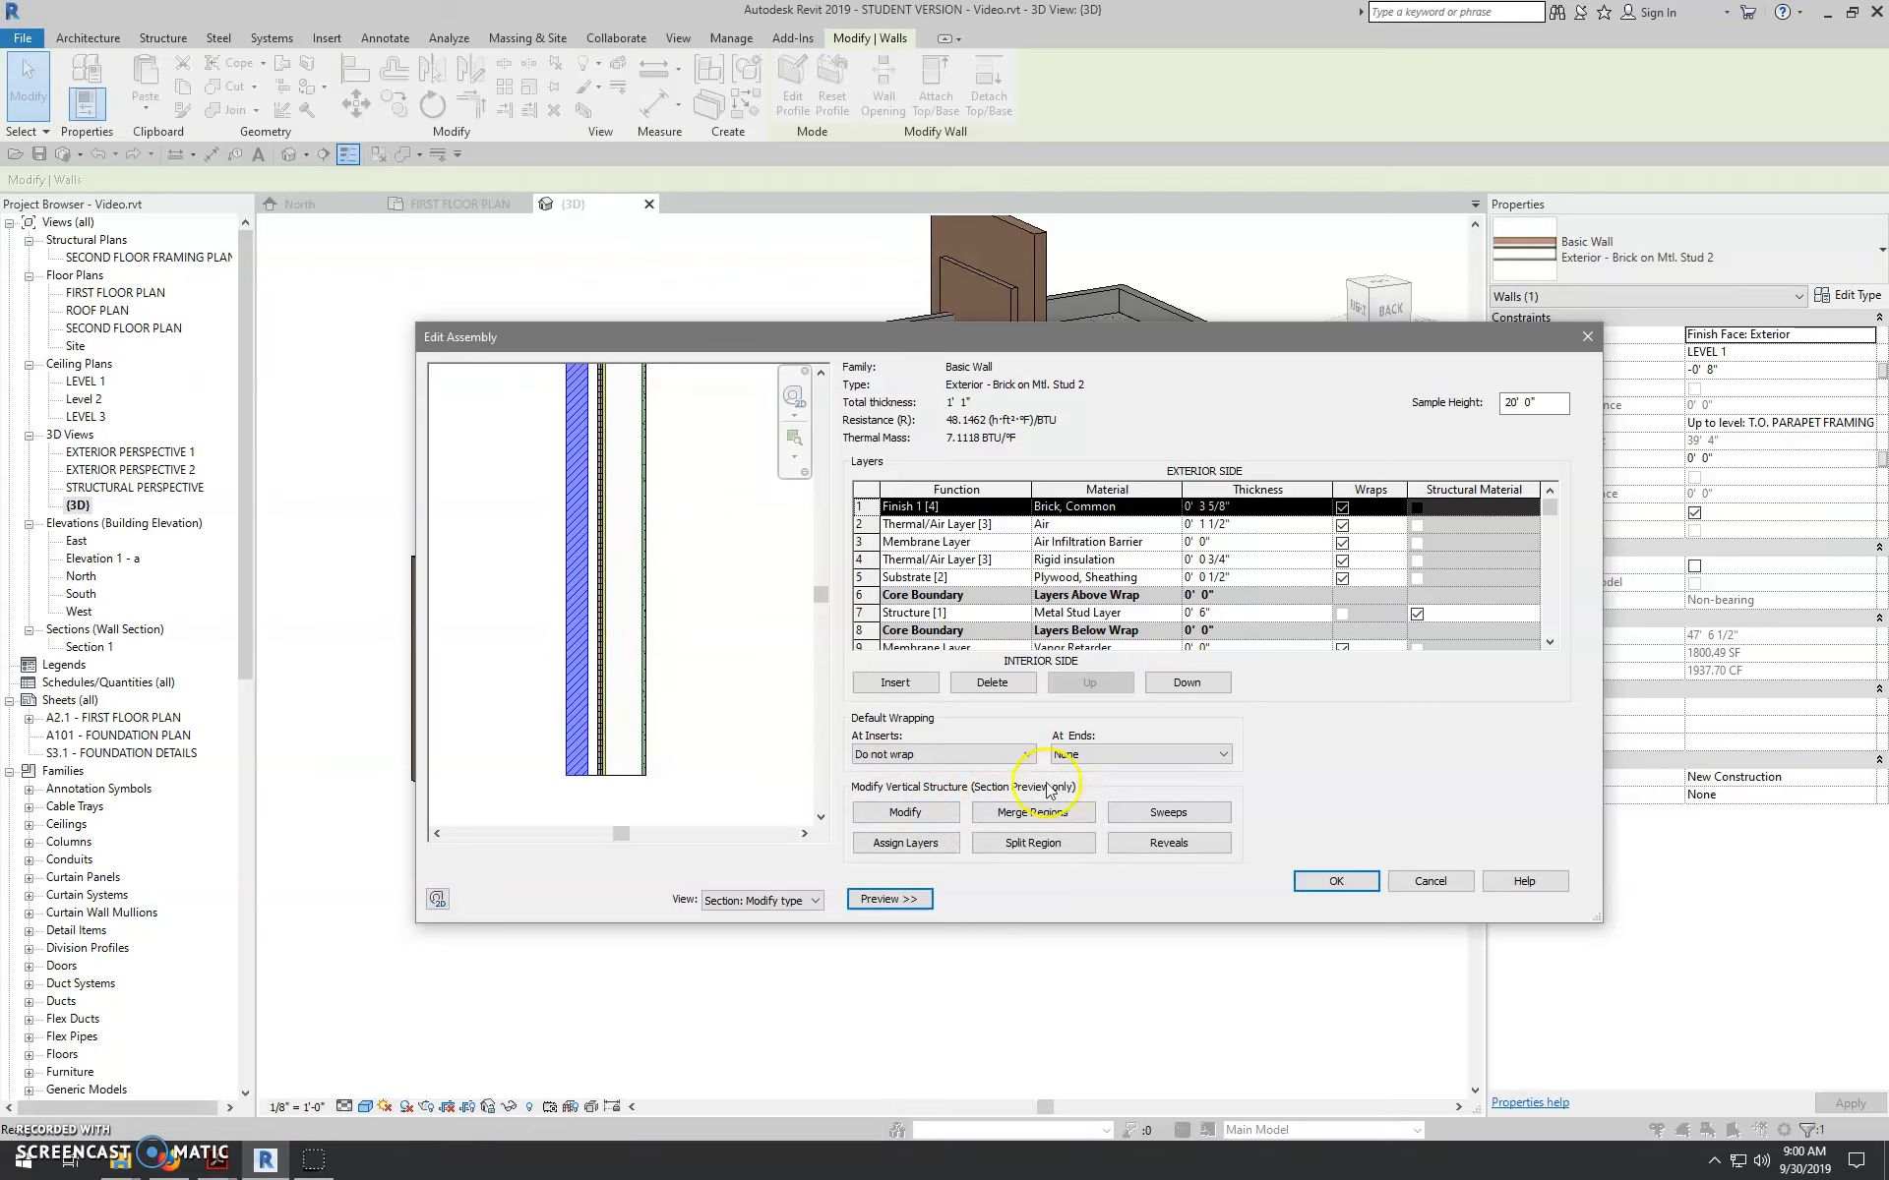
pyautogui.moveTo(625, 730)
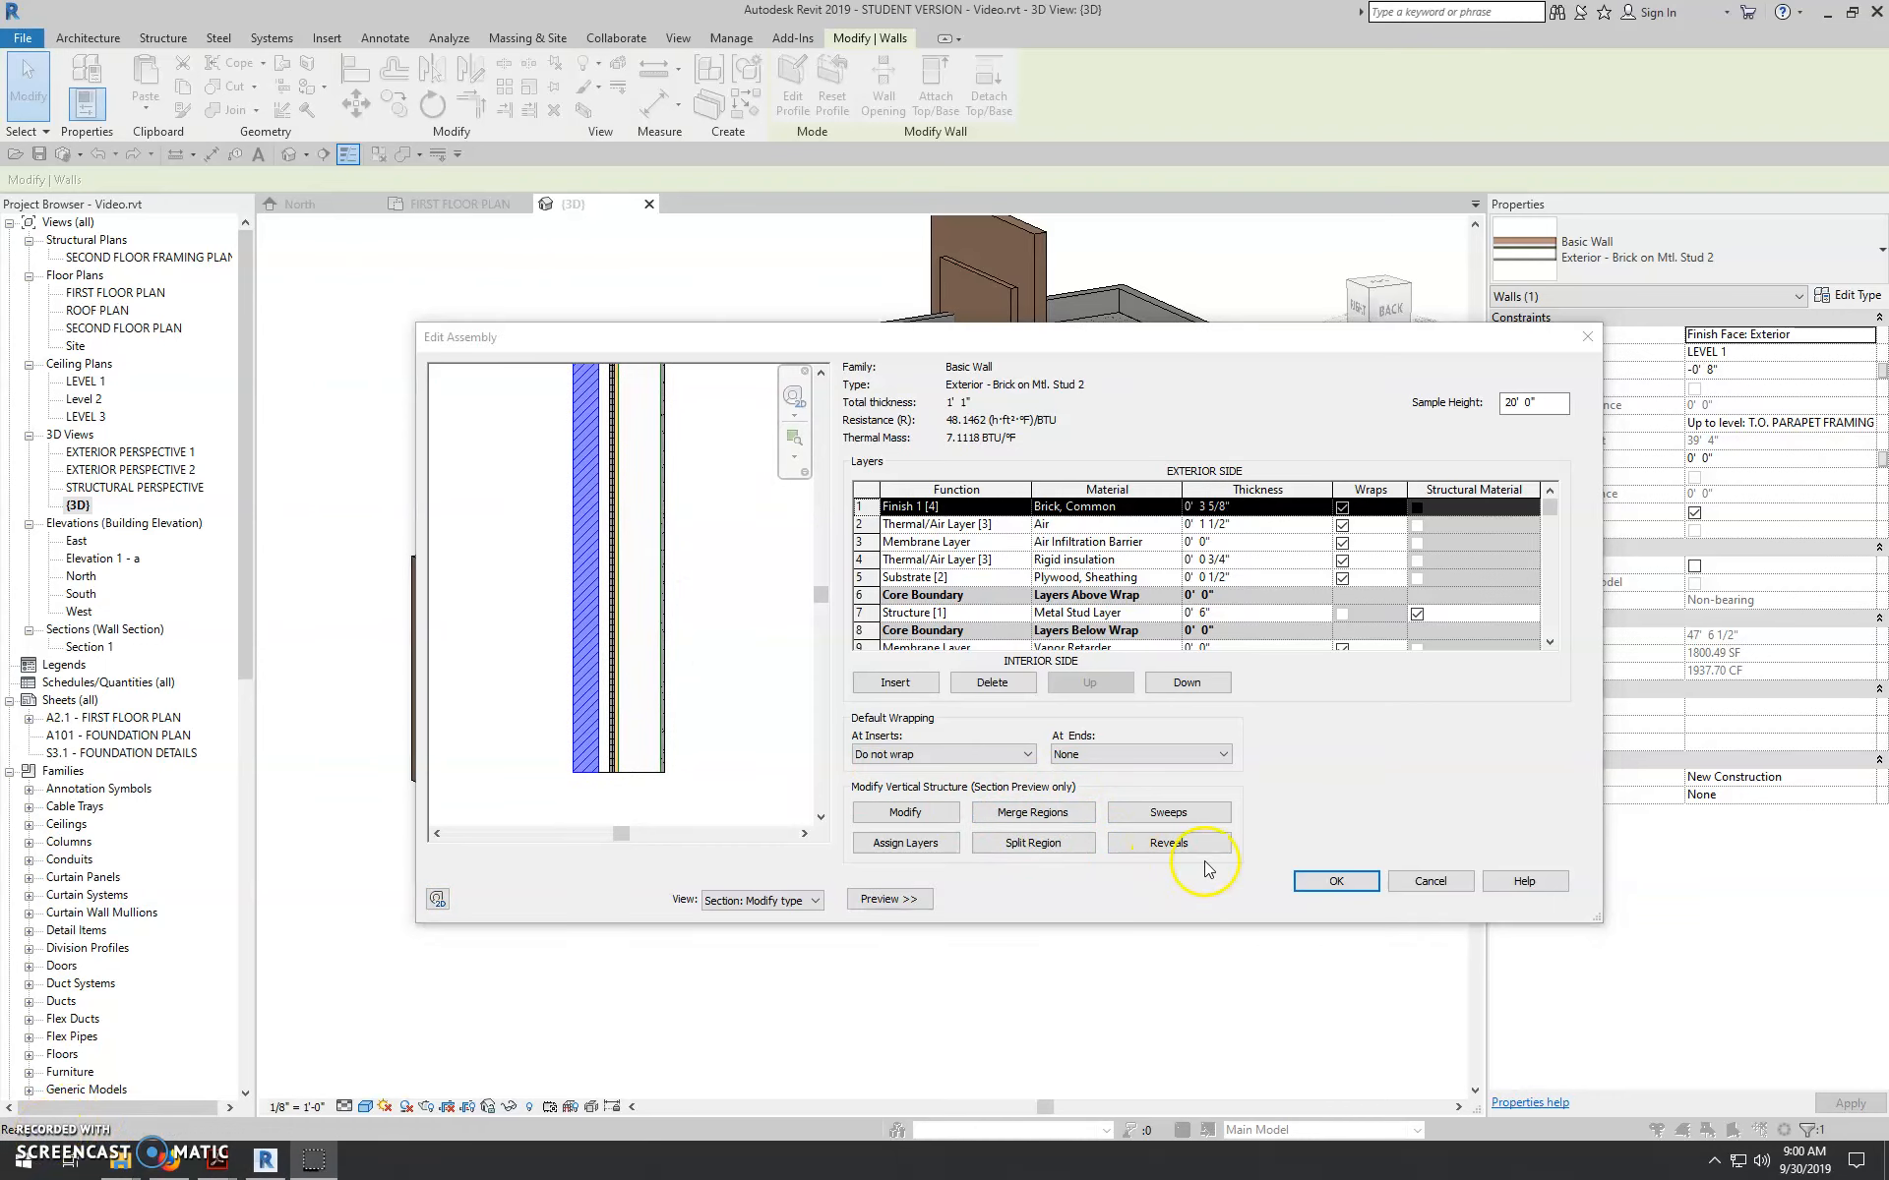
pyautogui.moveTo(1169, 812)
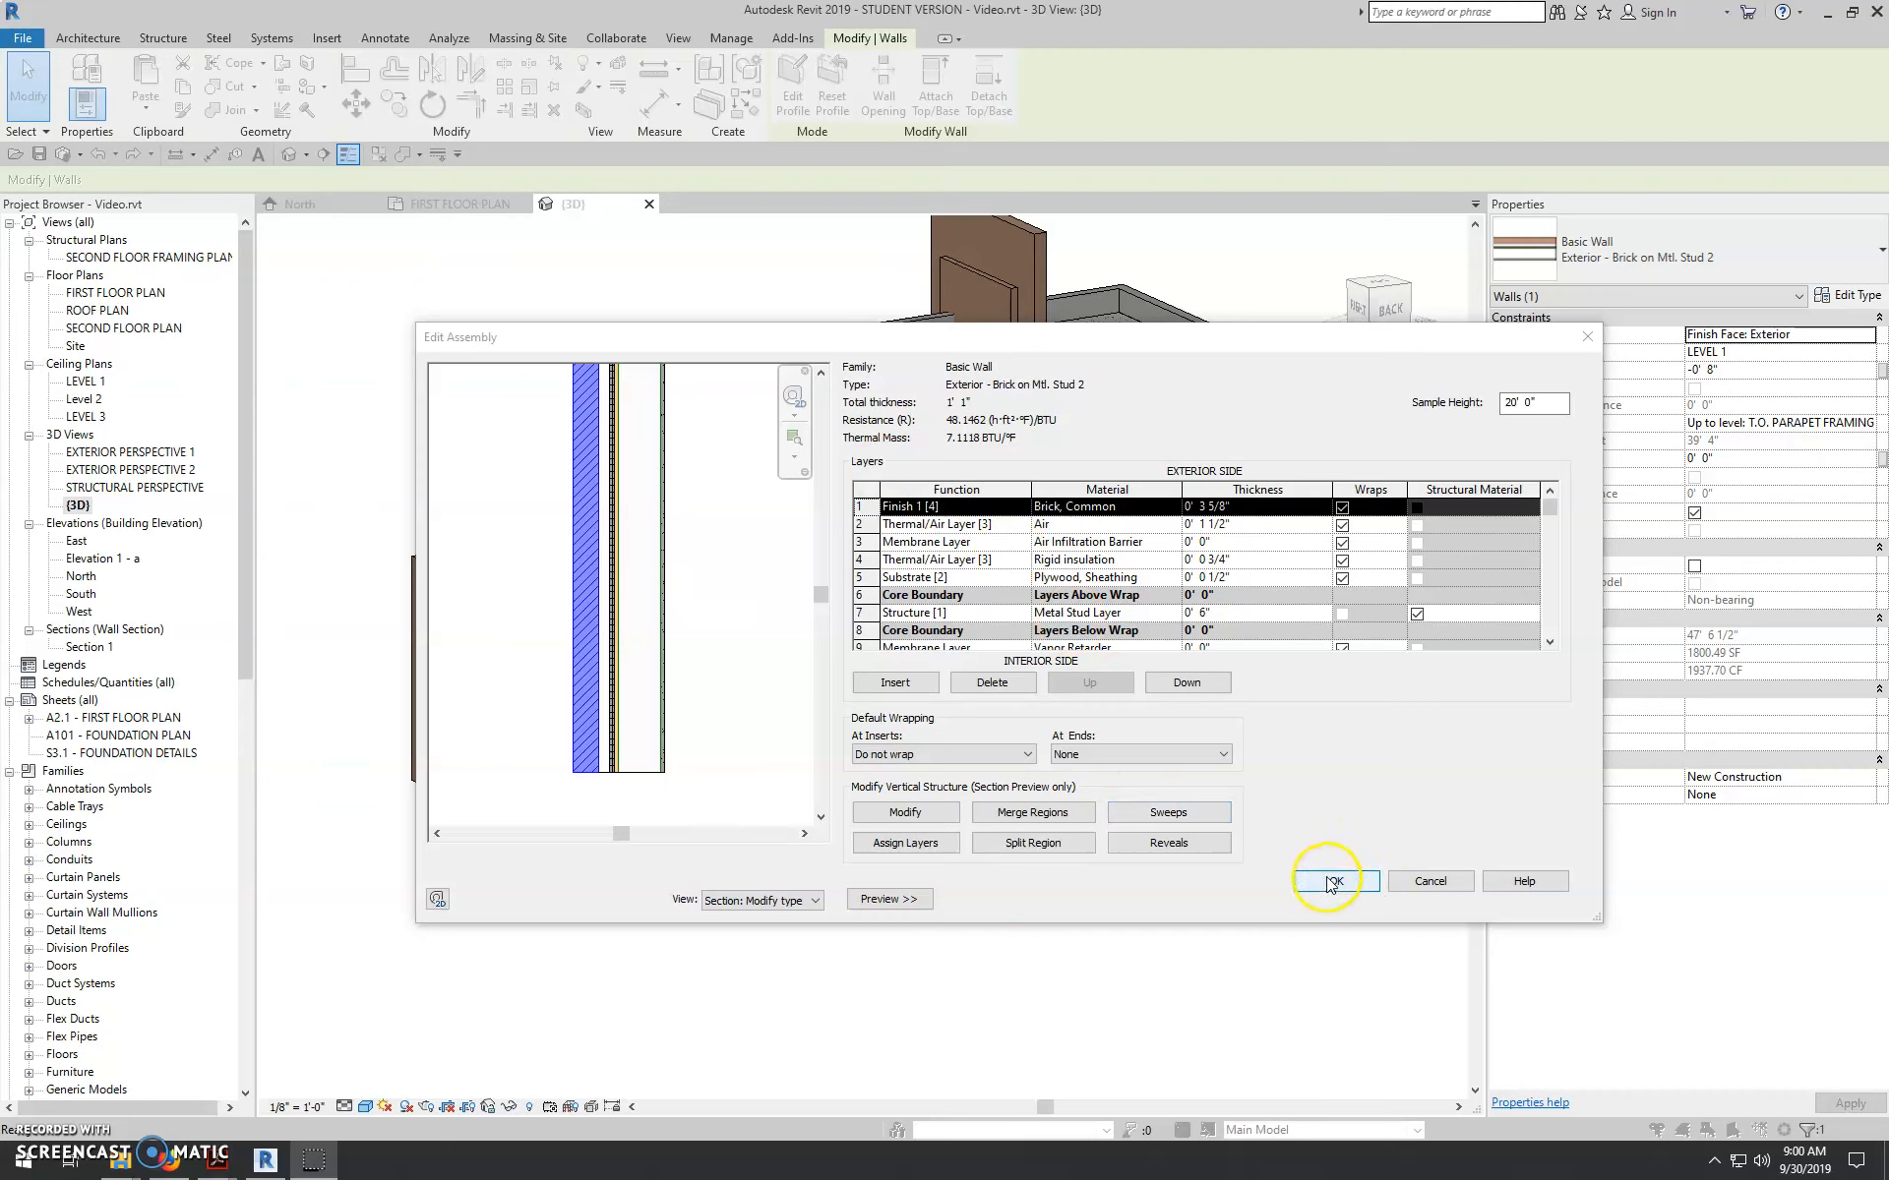
pyautogui.click(1334, 882)
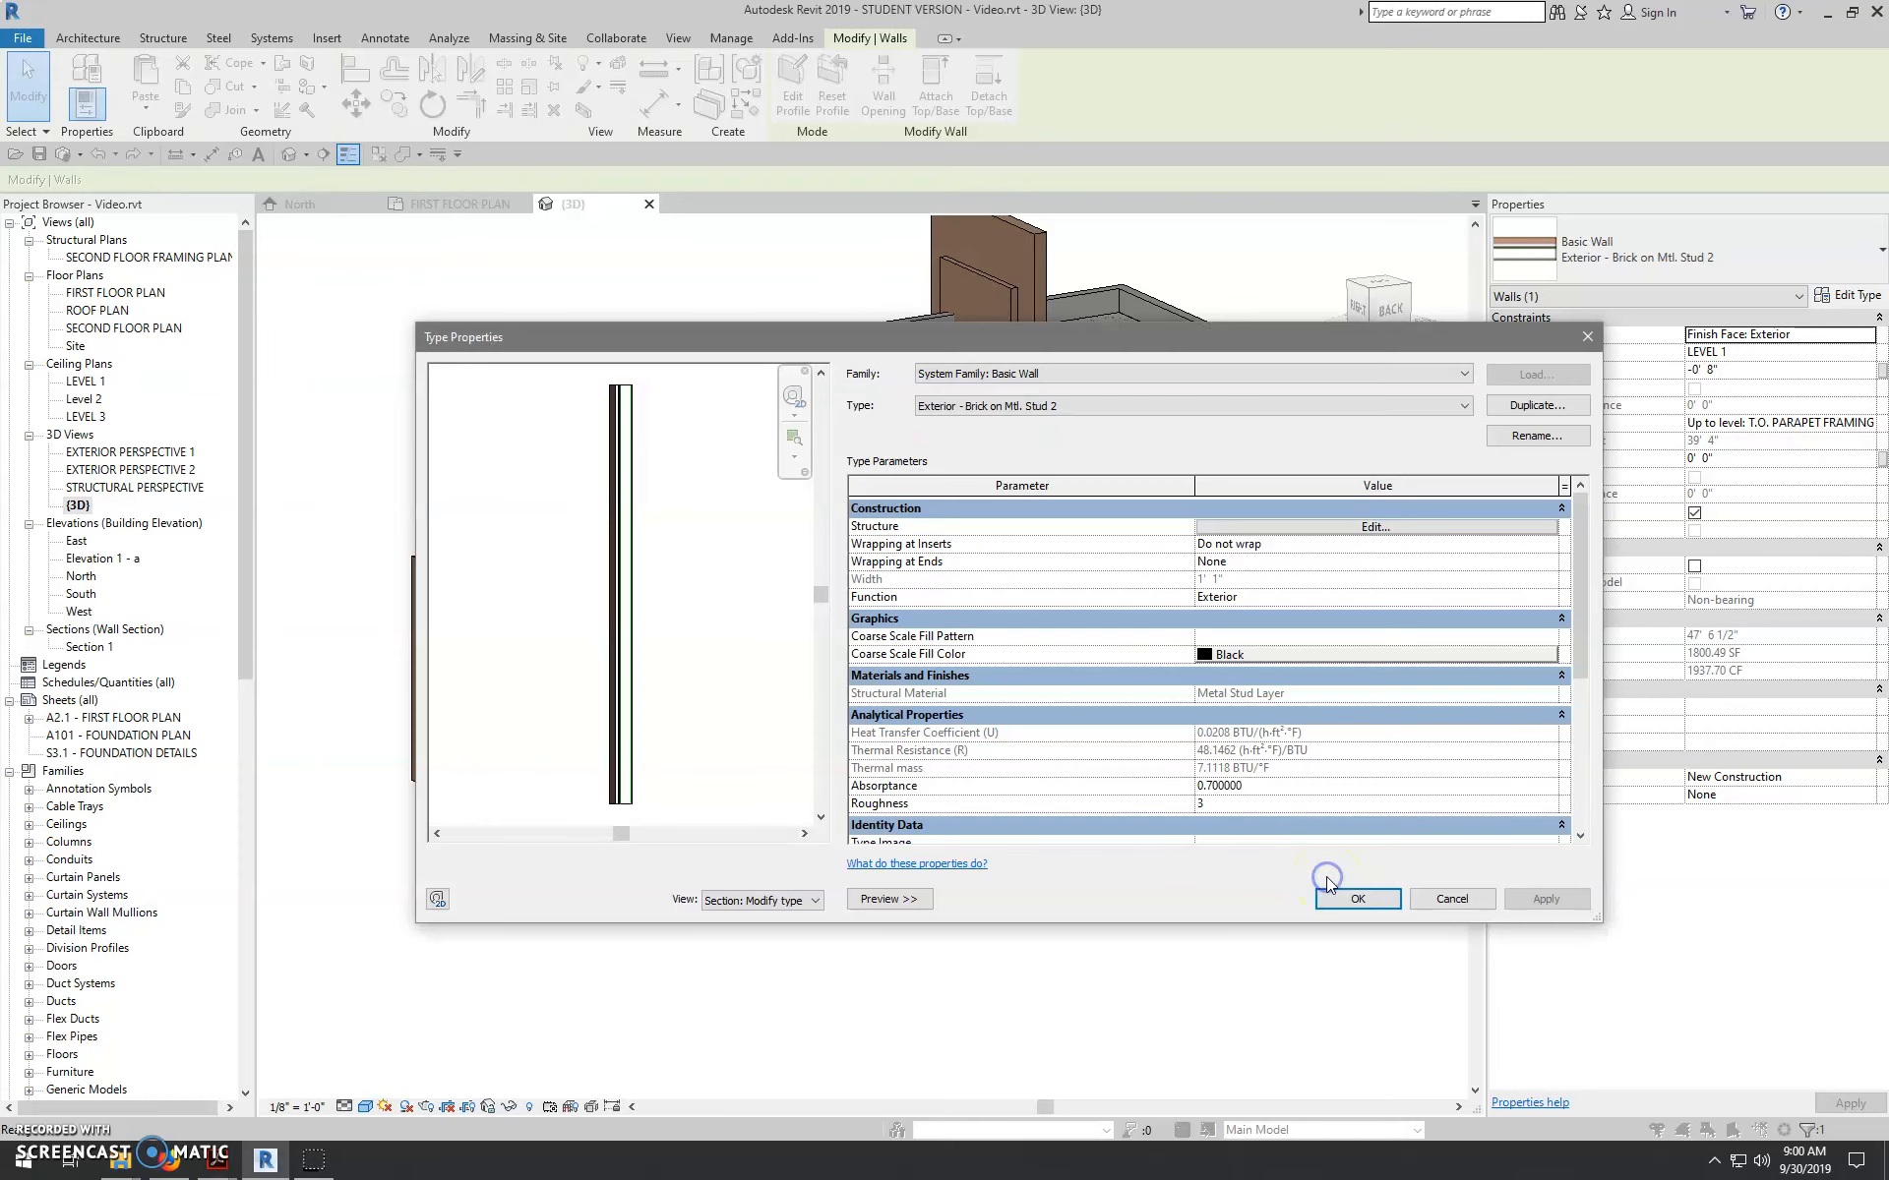
pyautogui.click(1358, 899)
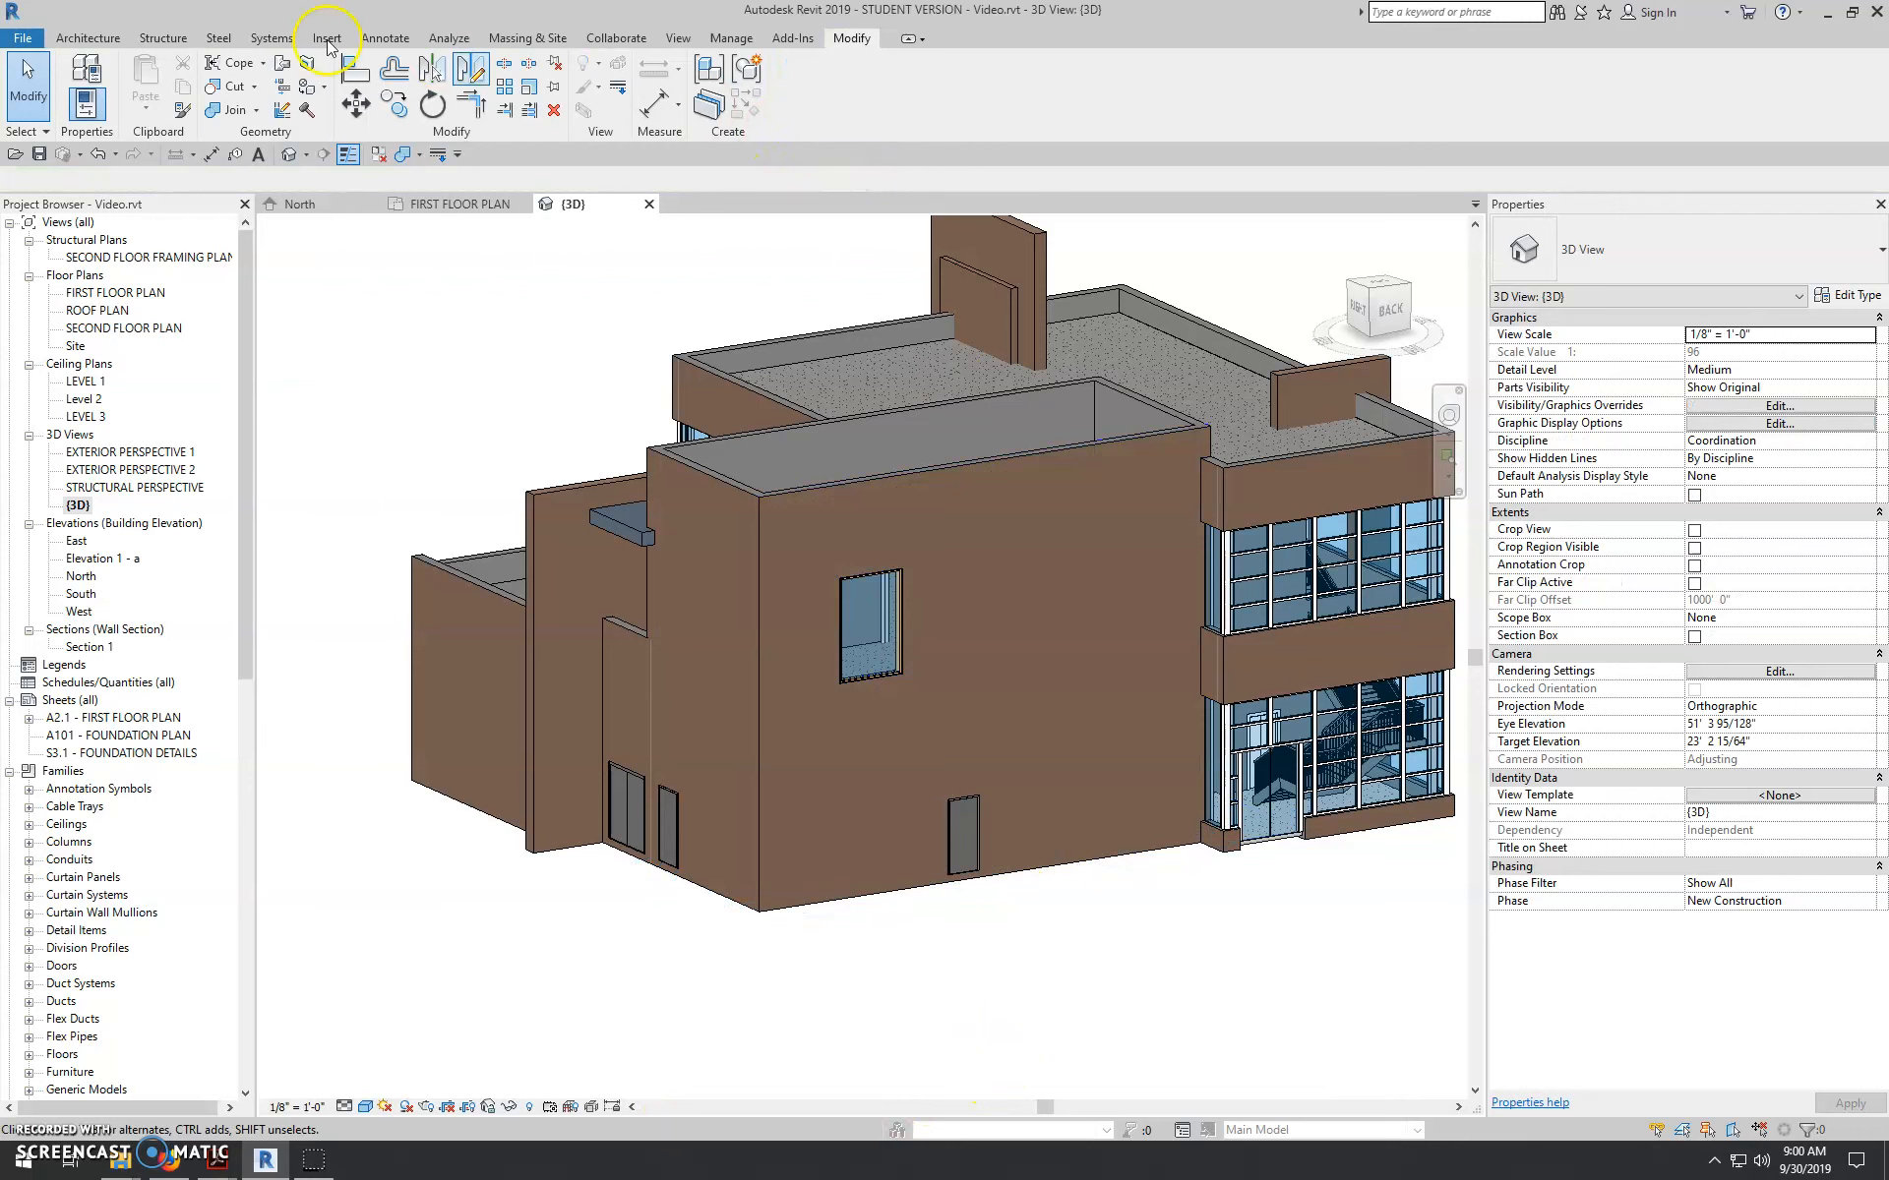
# - In Load Family, browse to the course's Module 2 - Restaurant folder
pyautogui.click(326, 38)
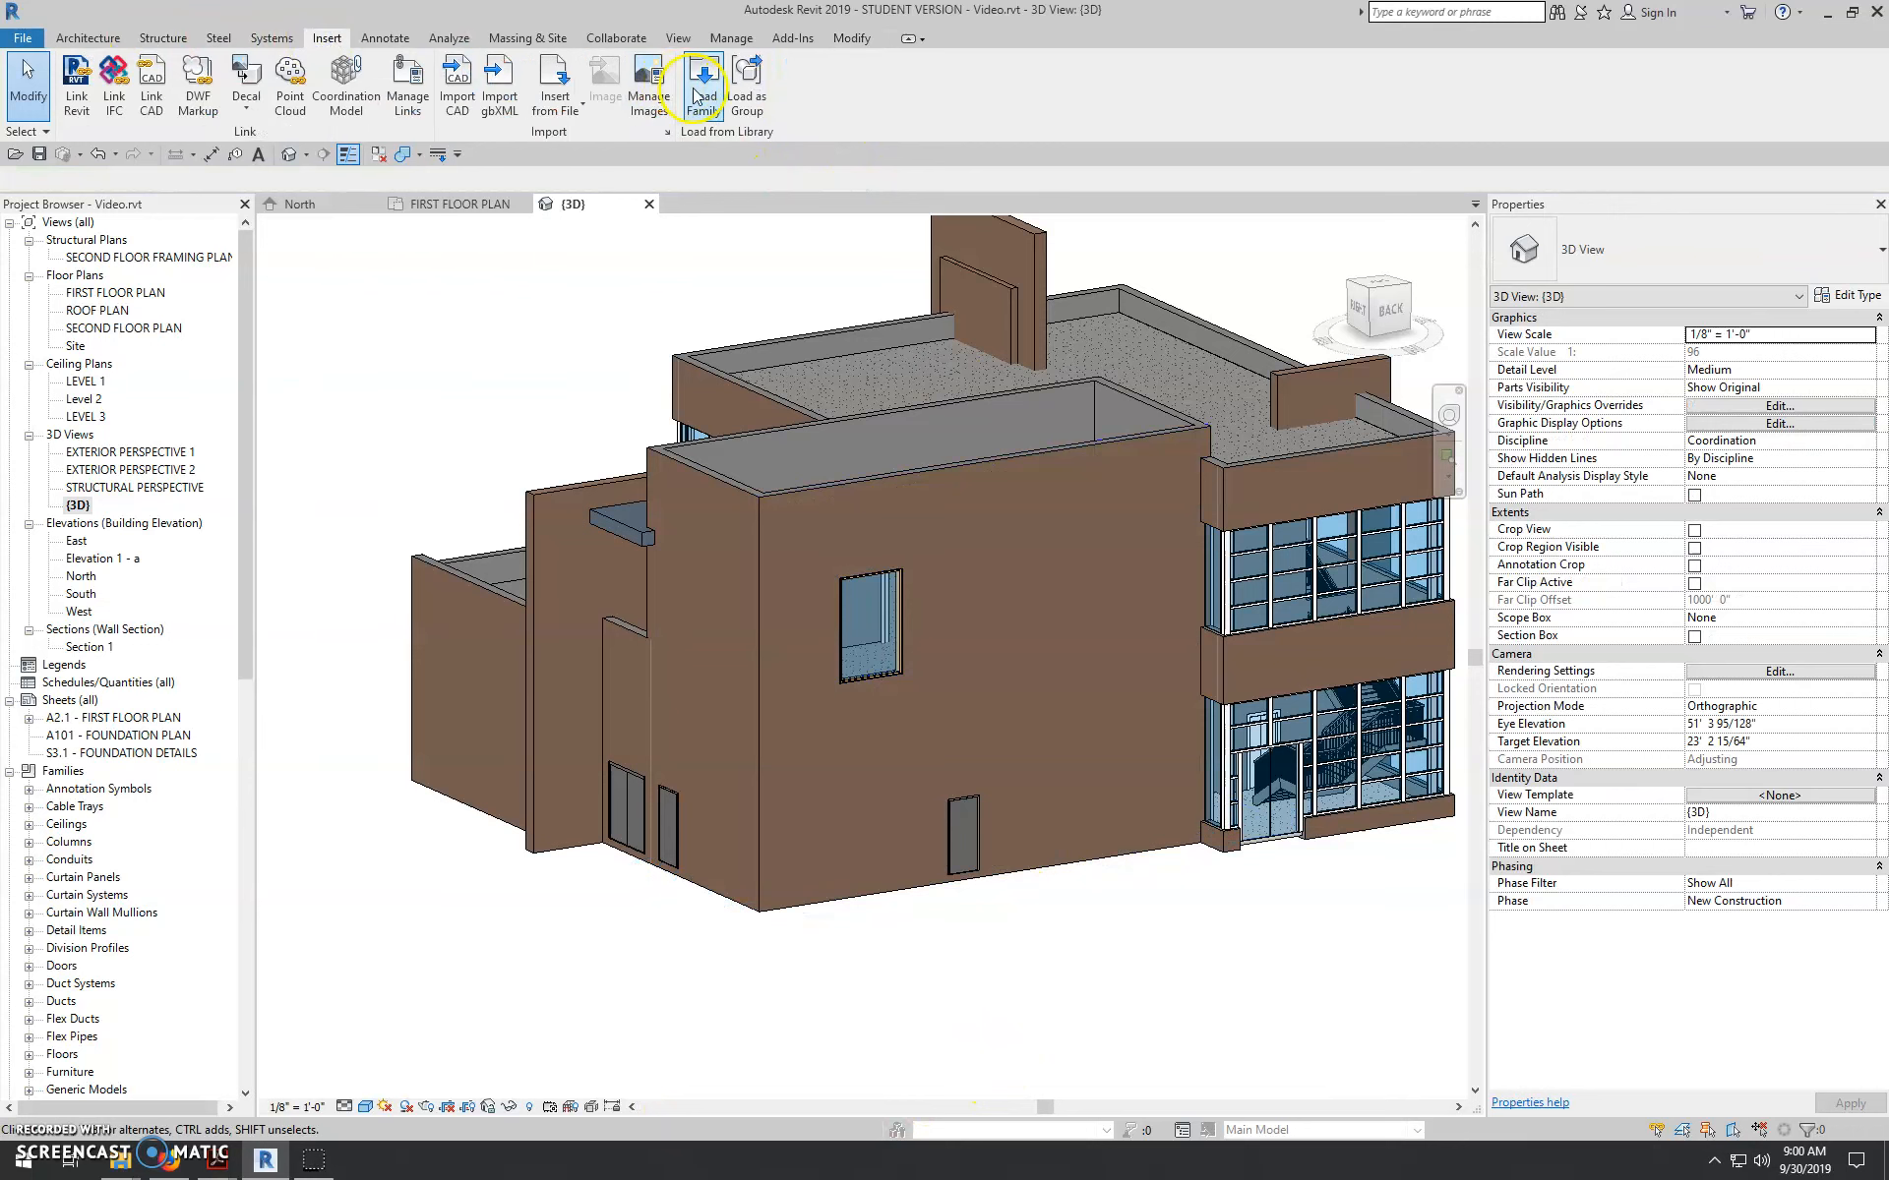
pyautogui.click(702, 76)
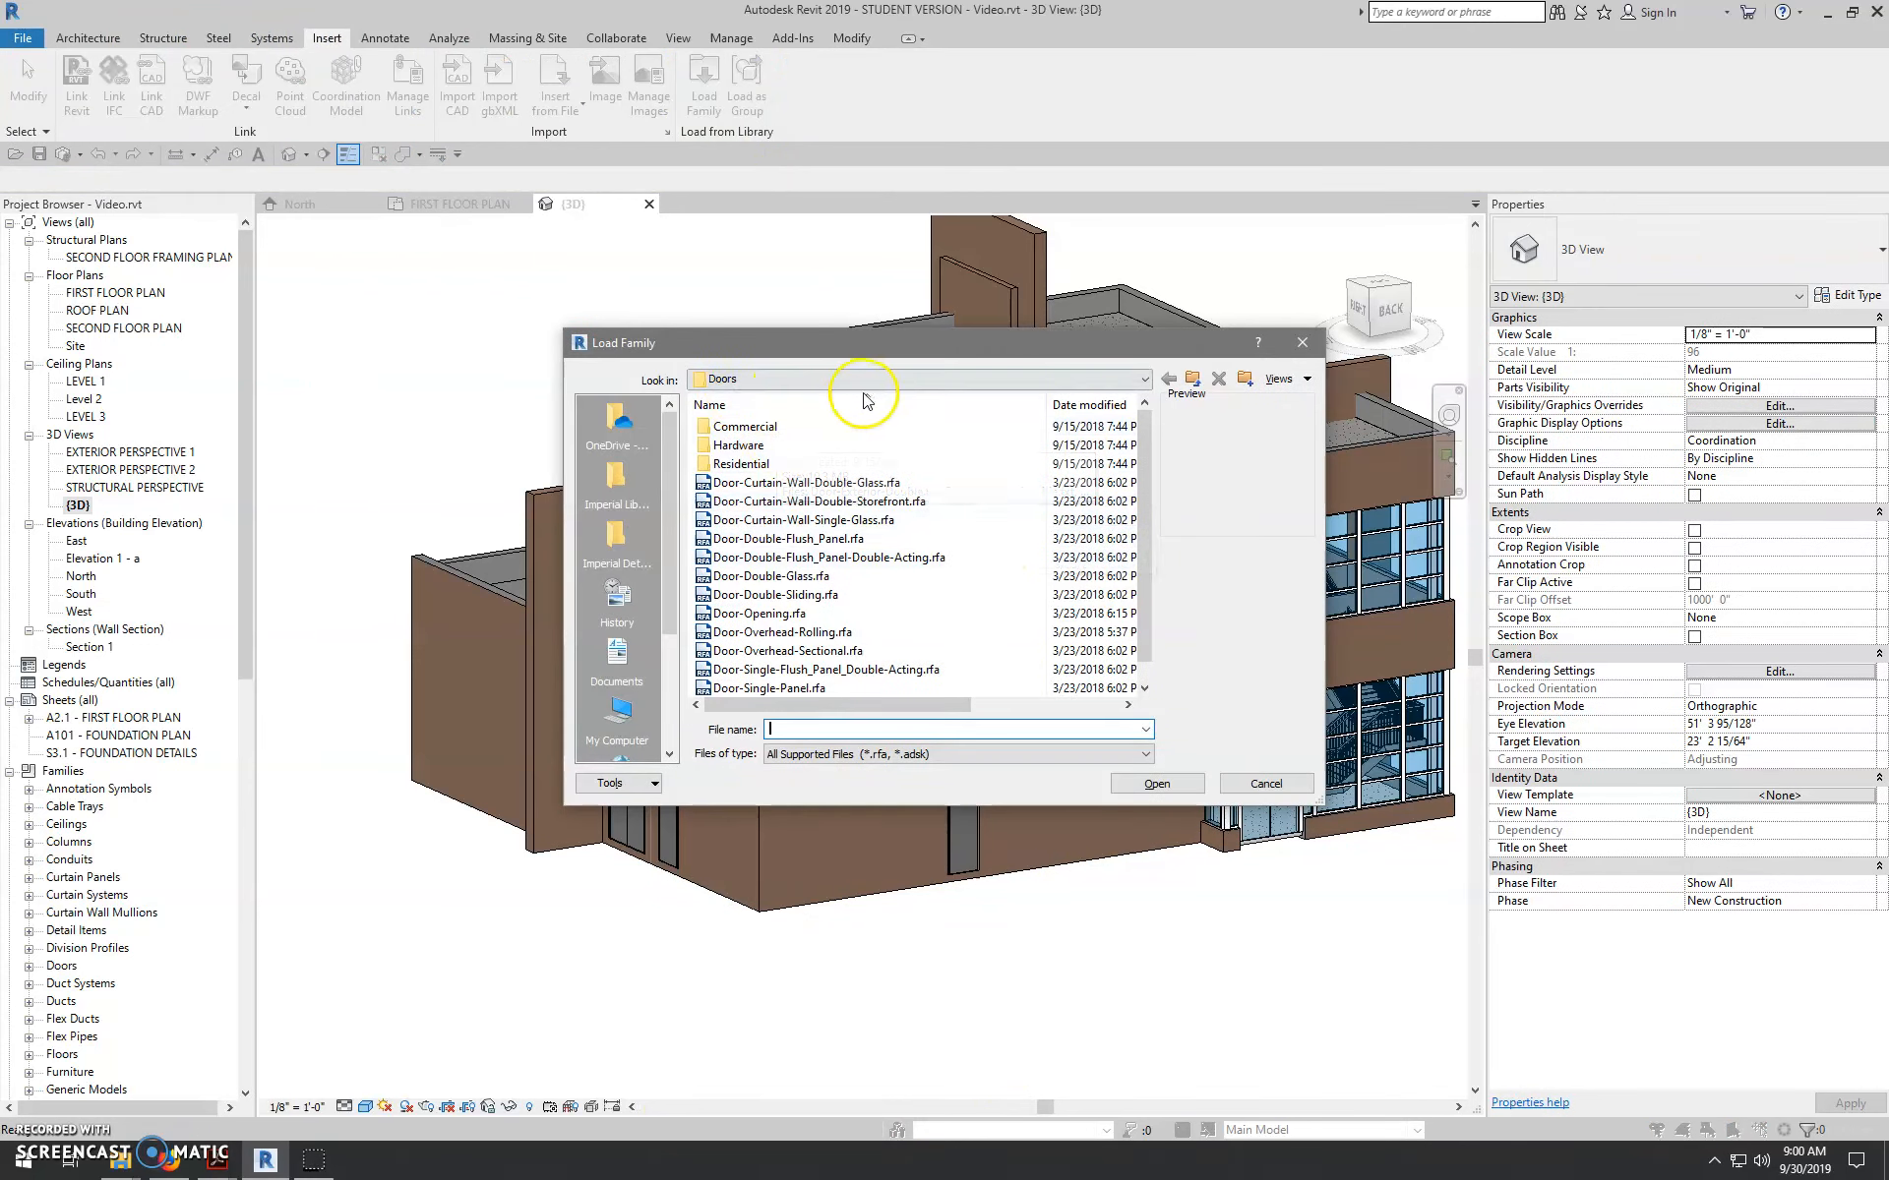
pyautogui.click(616, 421)
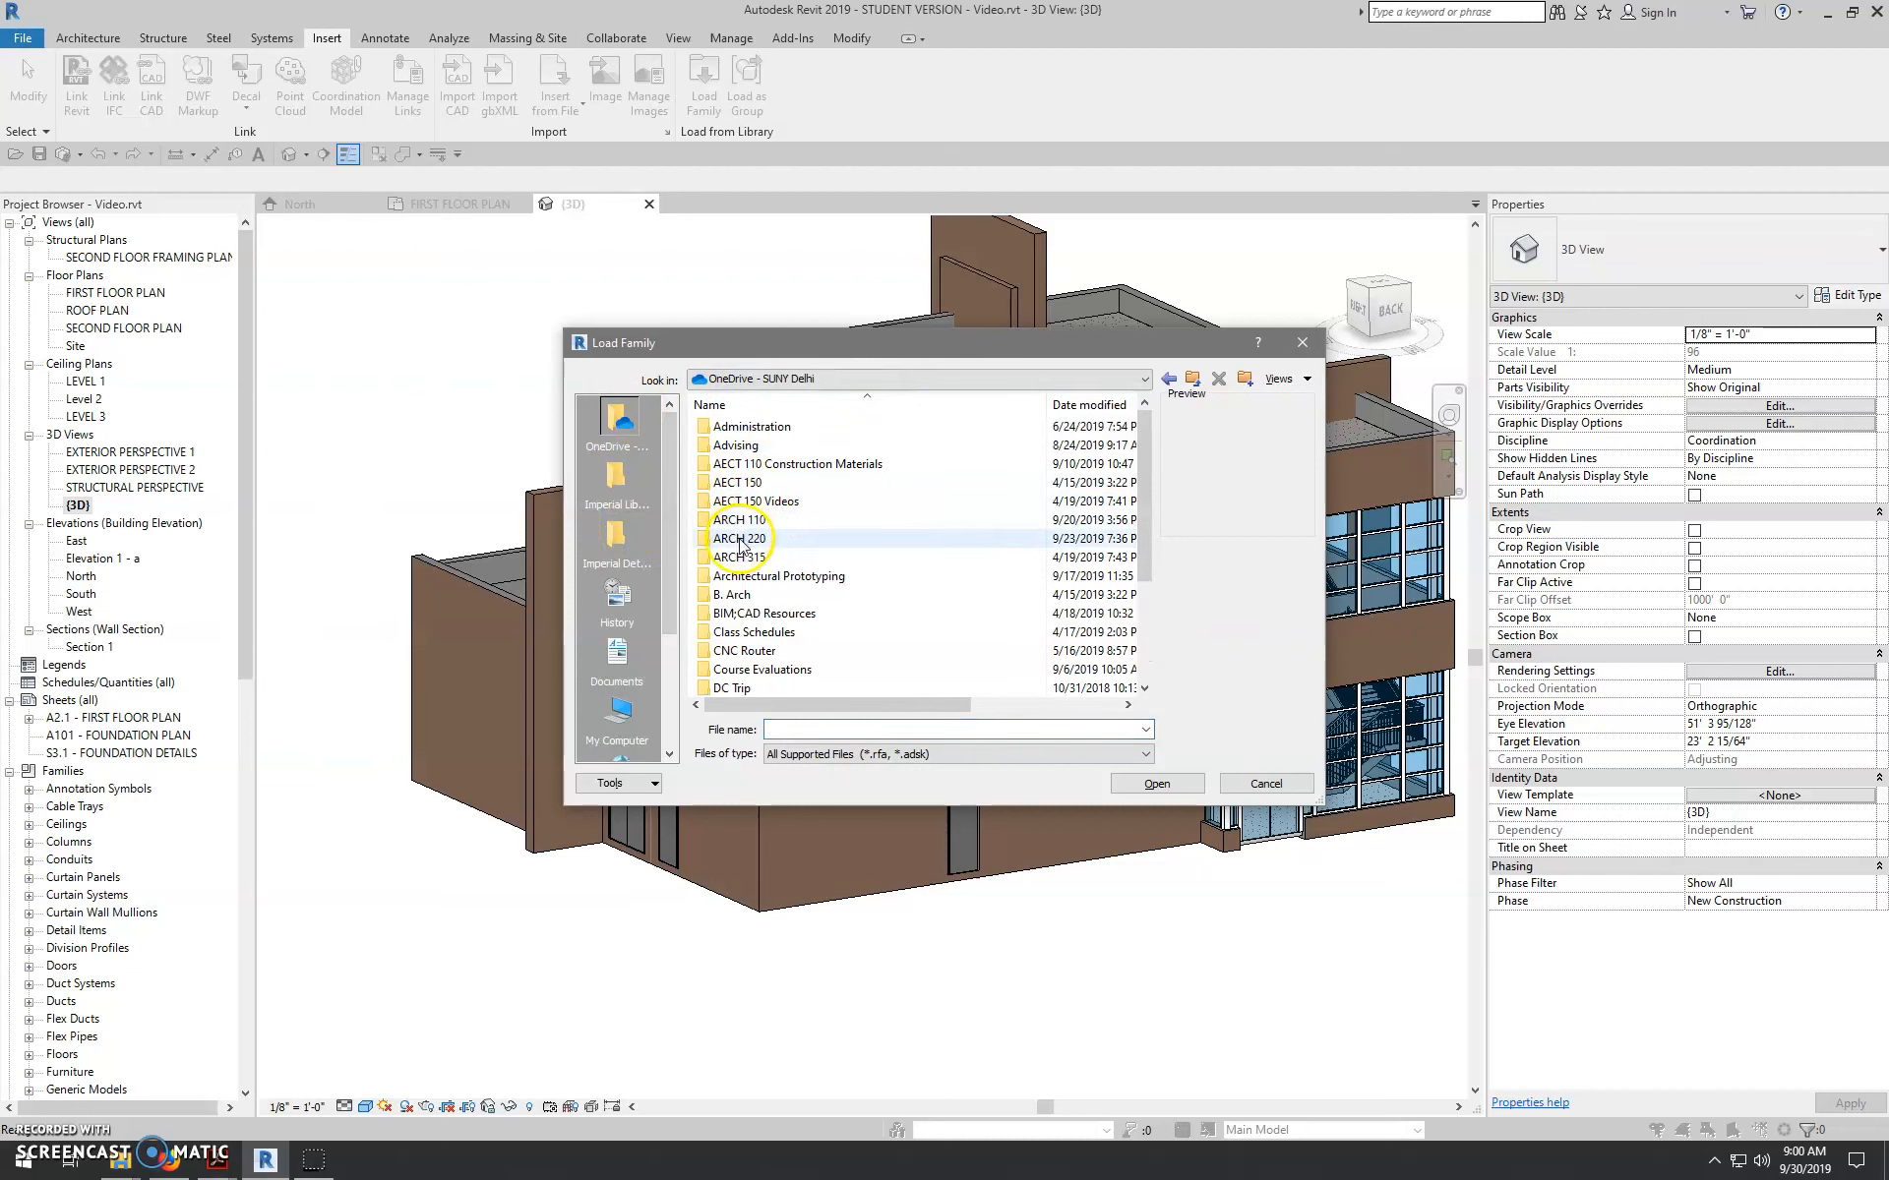
pyautogui.doubleClick(739, 539)
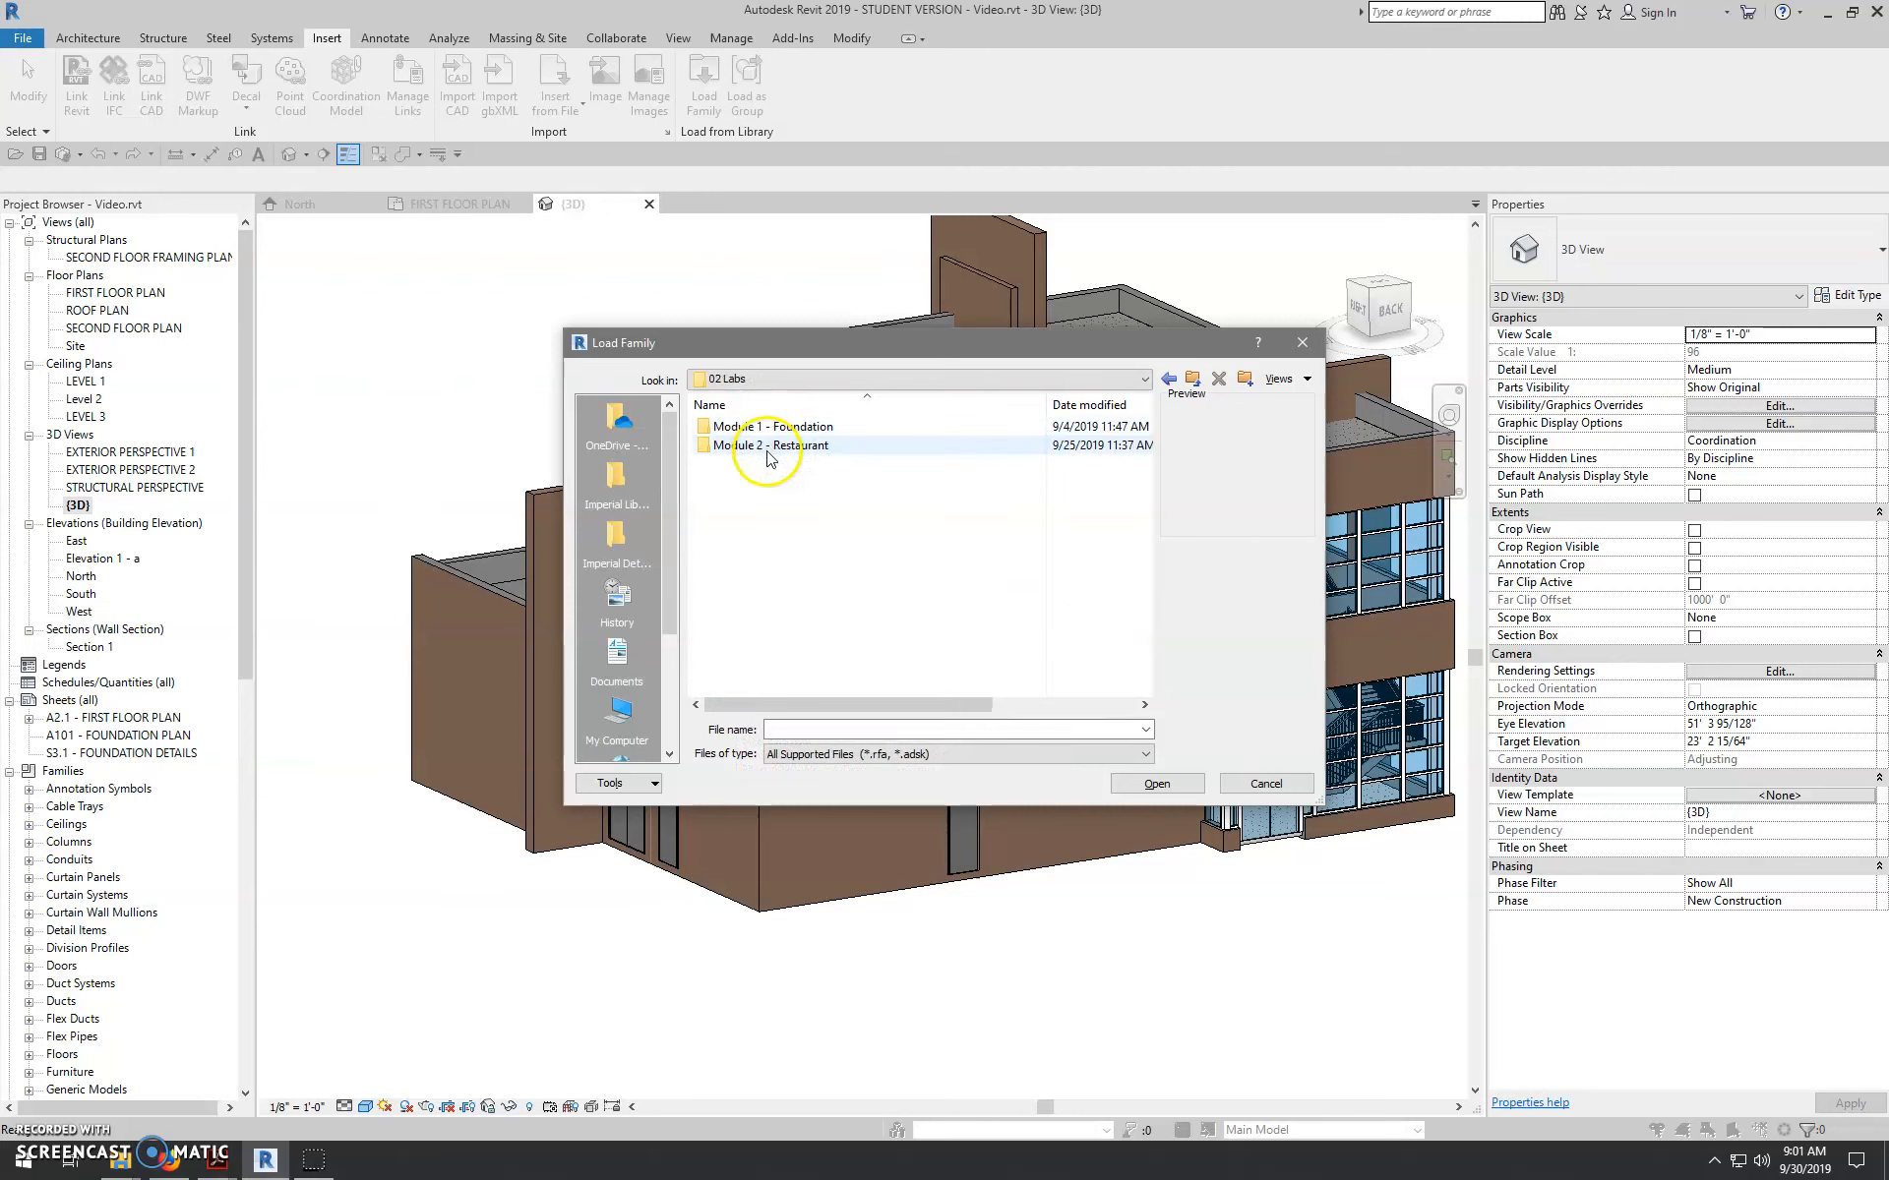
pyautogui.click(765, 445)
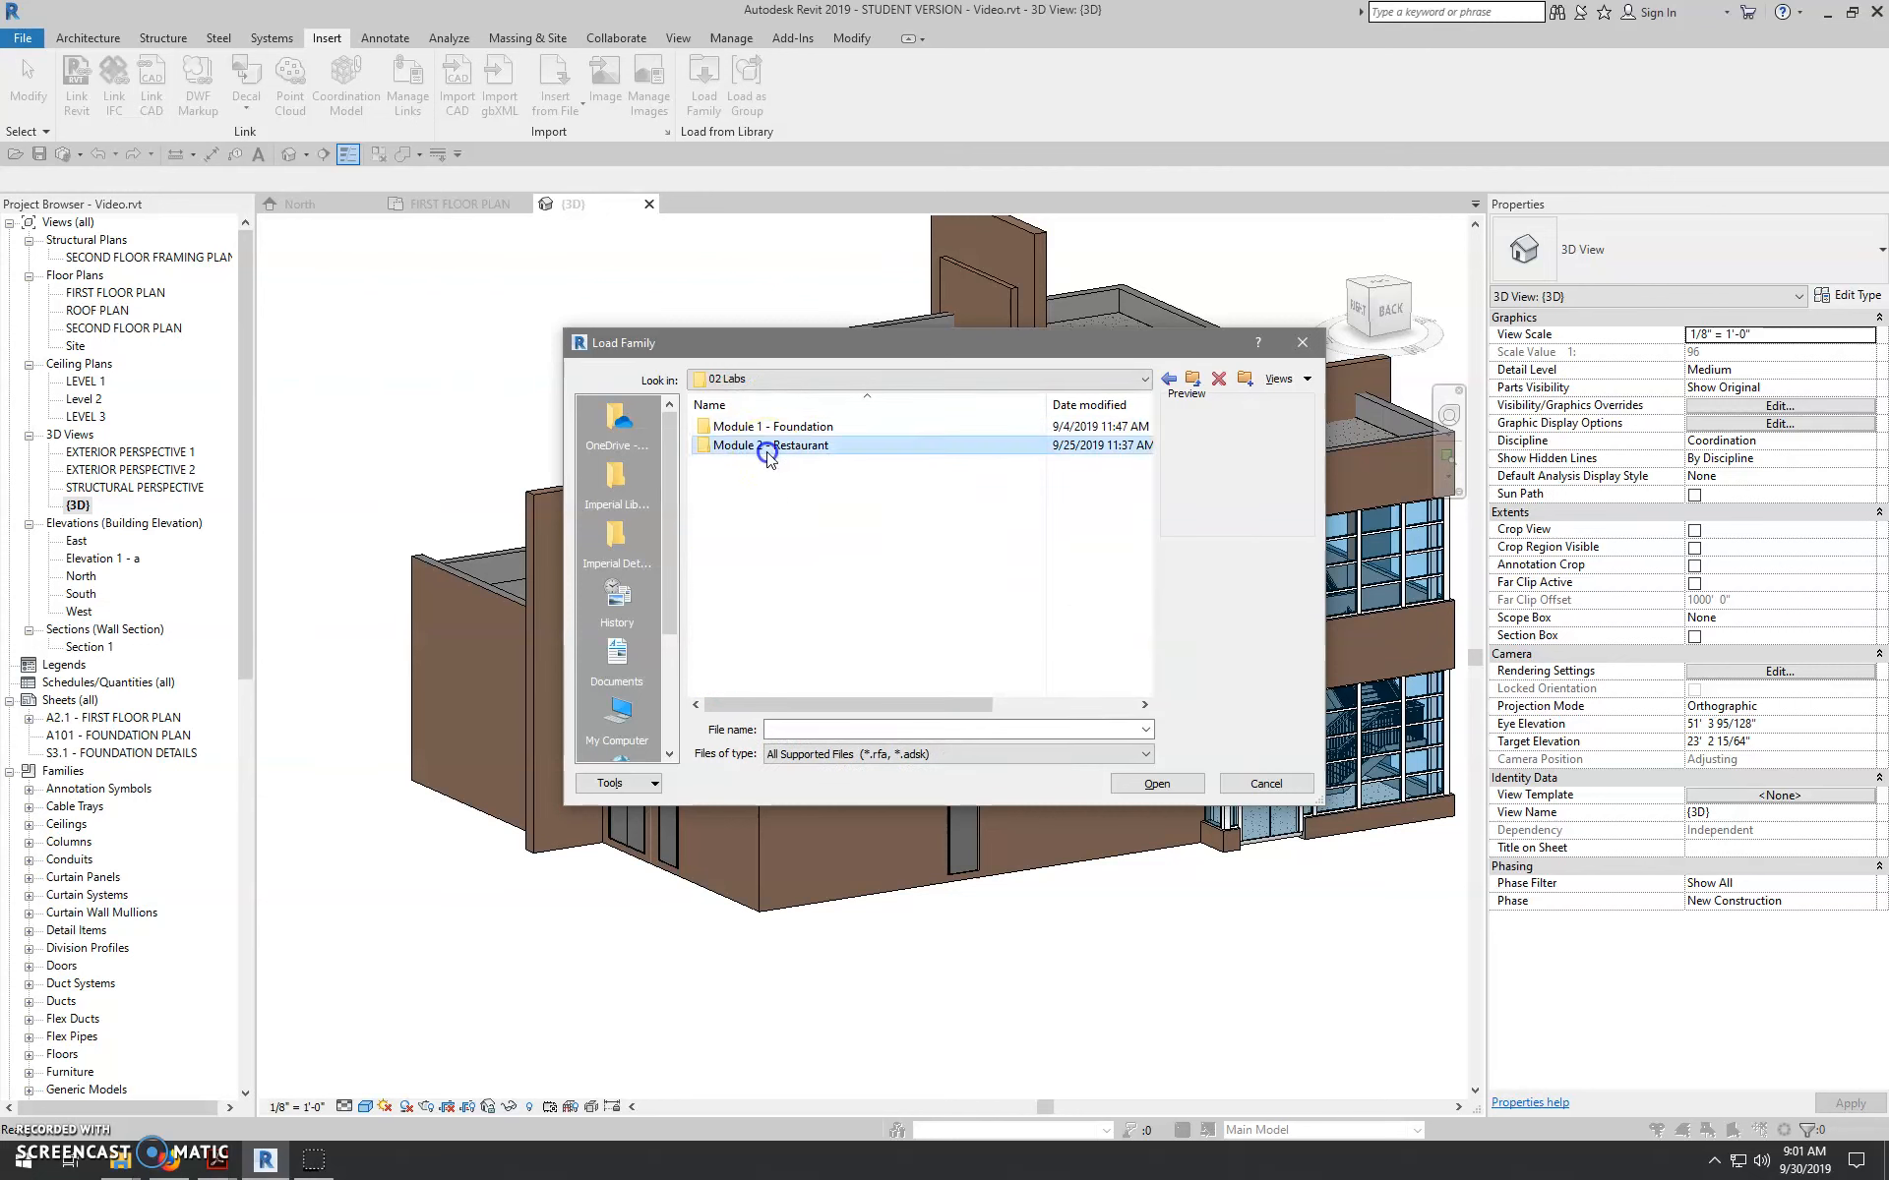
pyautogui.doubleClick(767, 444)
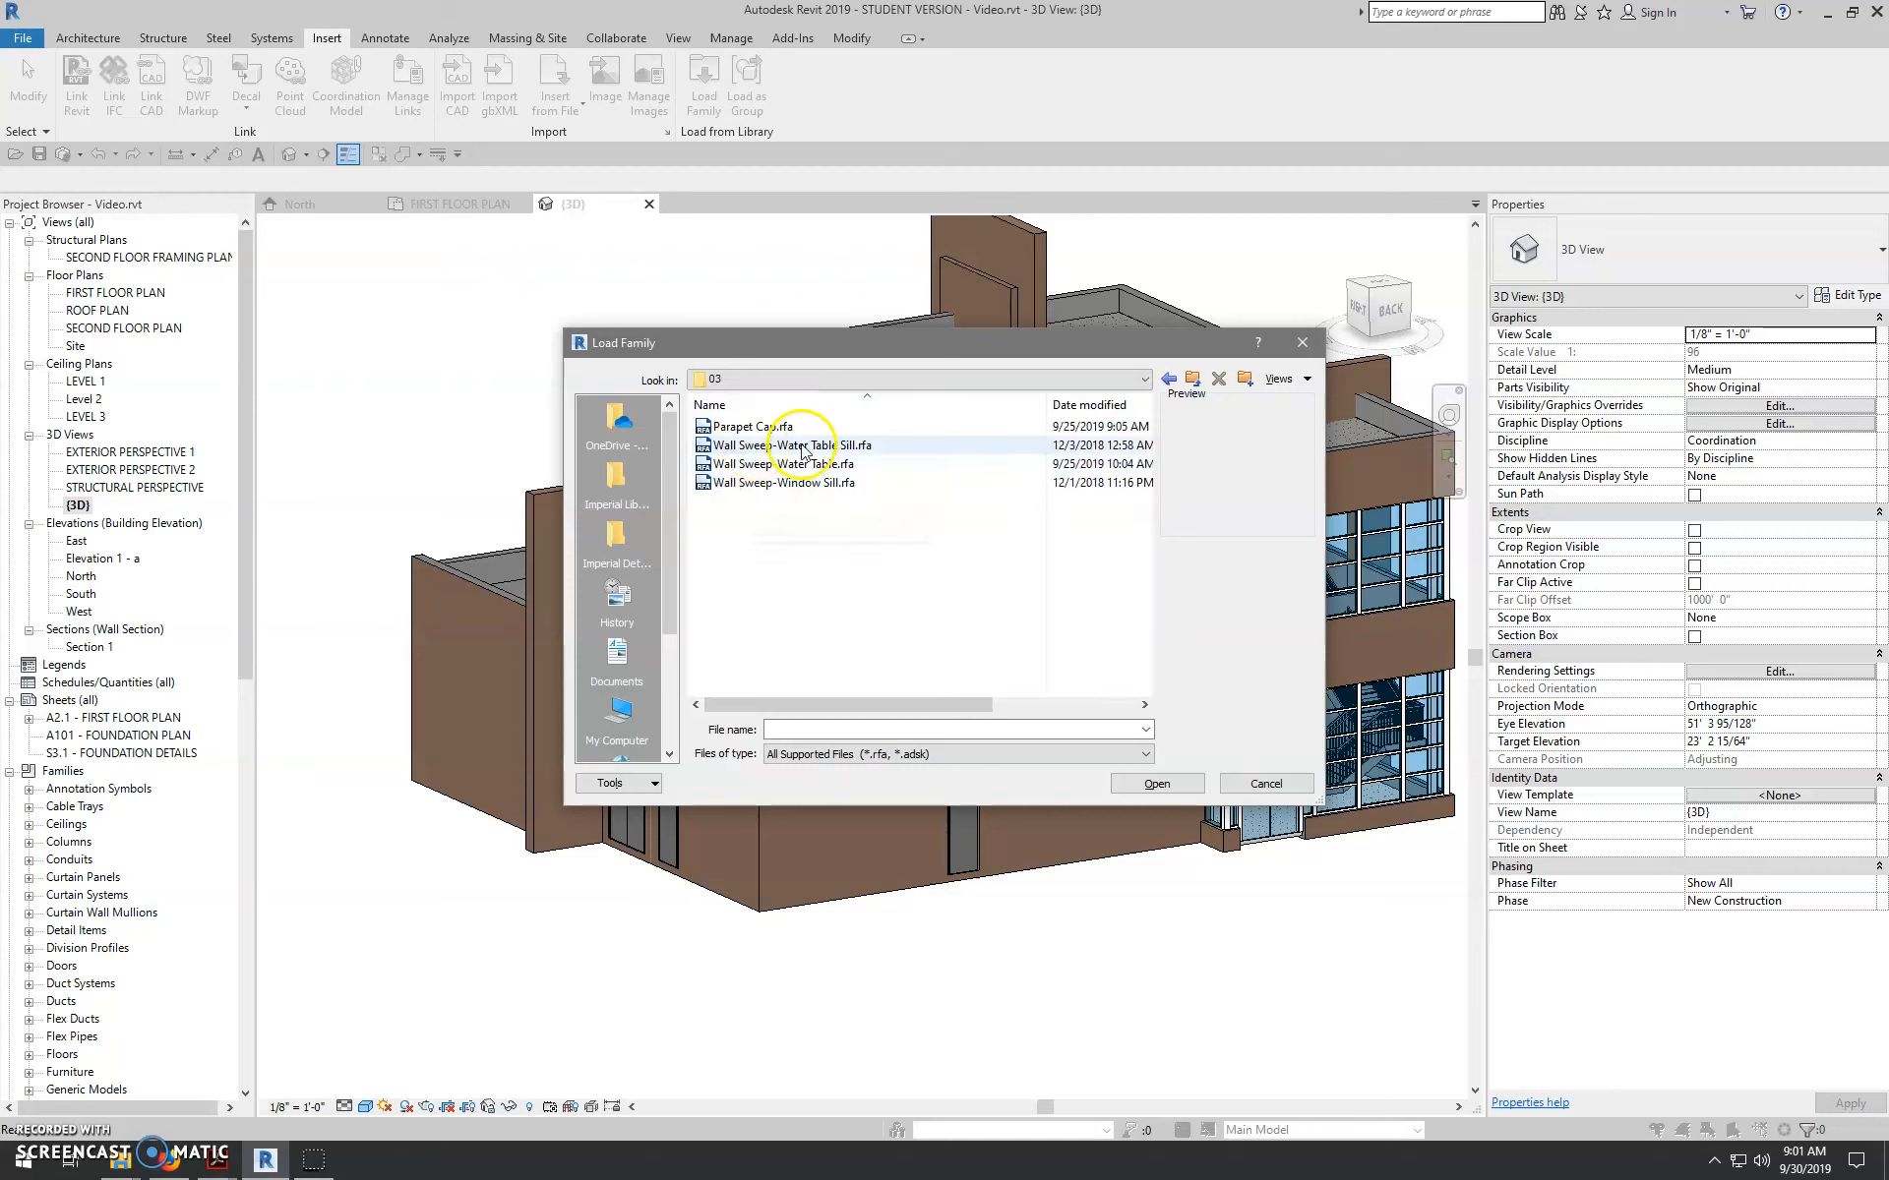
# - Select the Wall Sweep profile families and Parapet Cap for loading
pyautogui.click(785, 482)
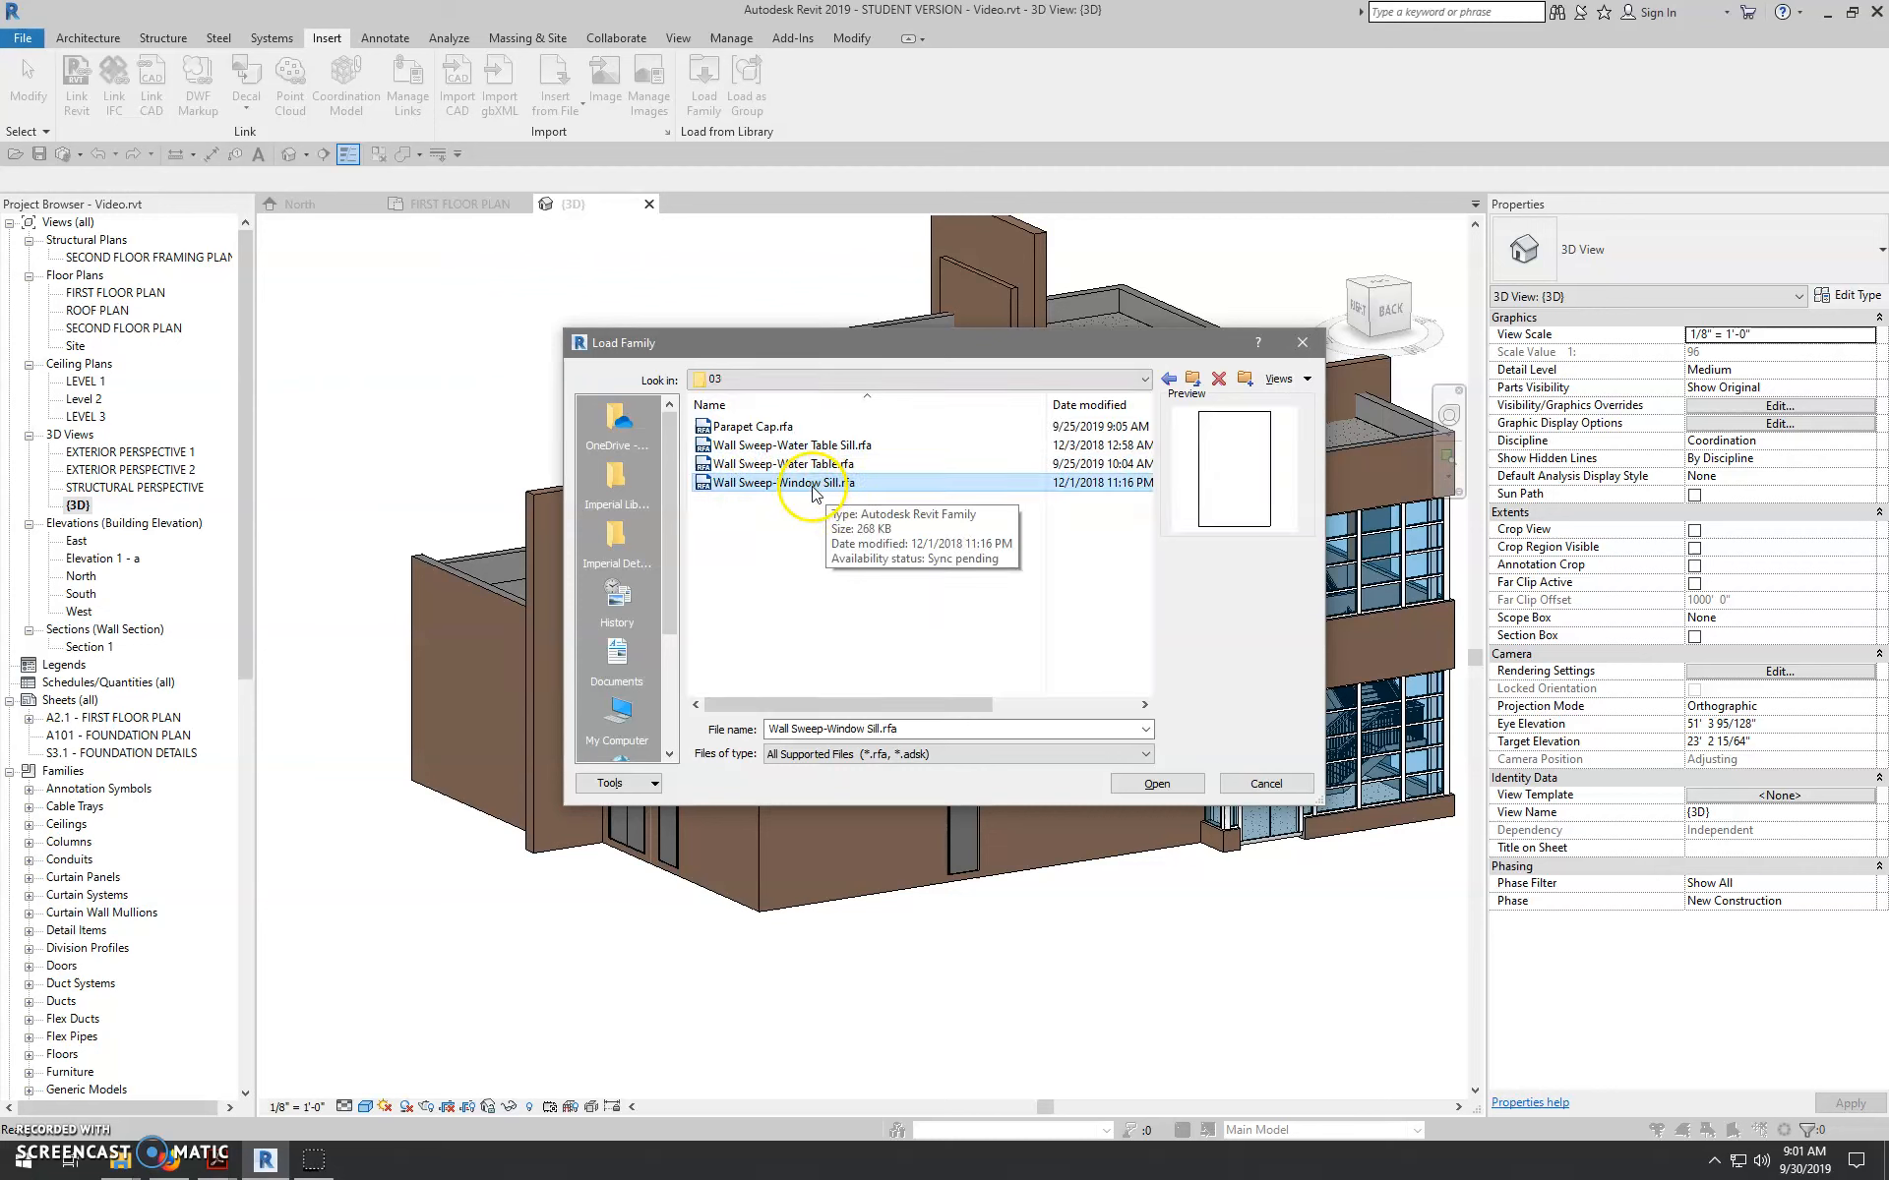
pyautogui.click(783, 464)
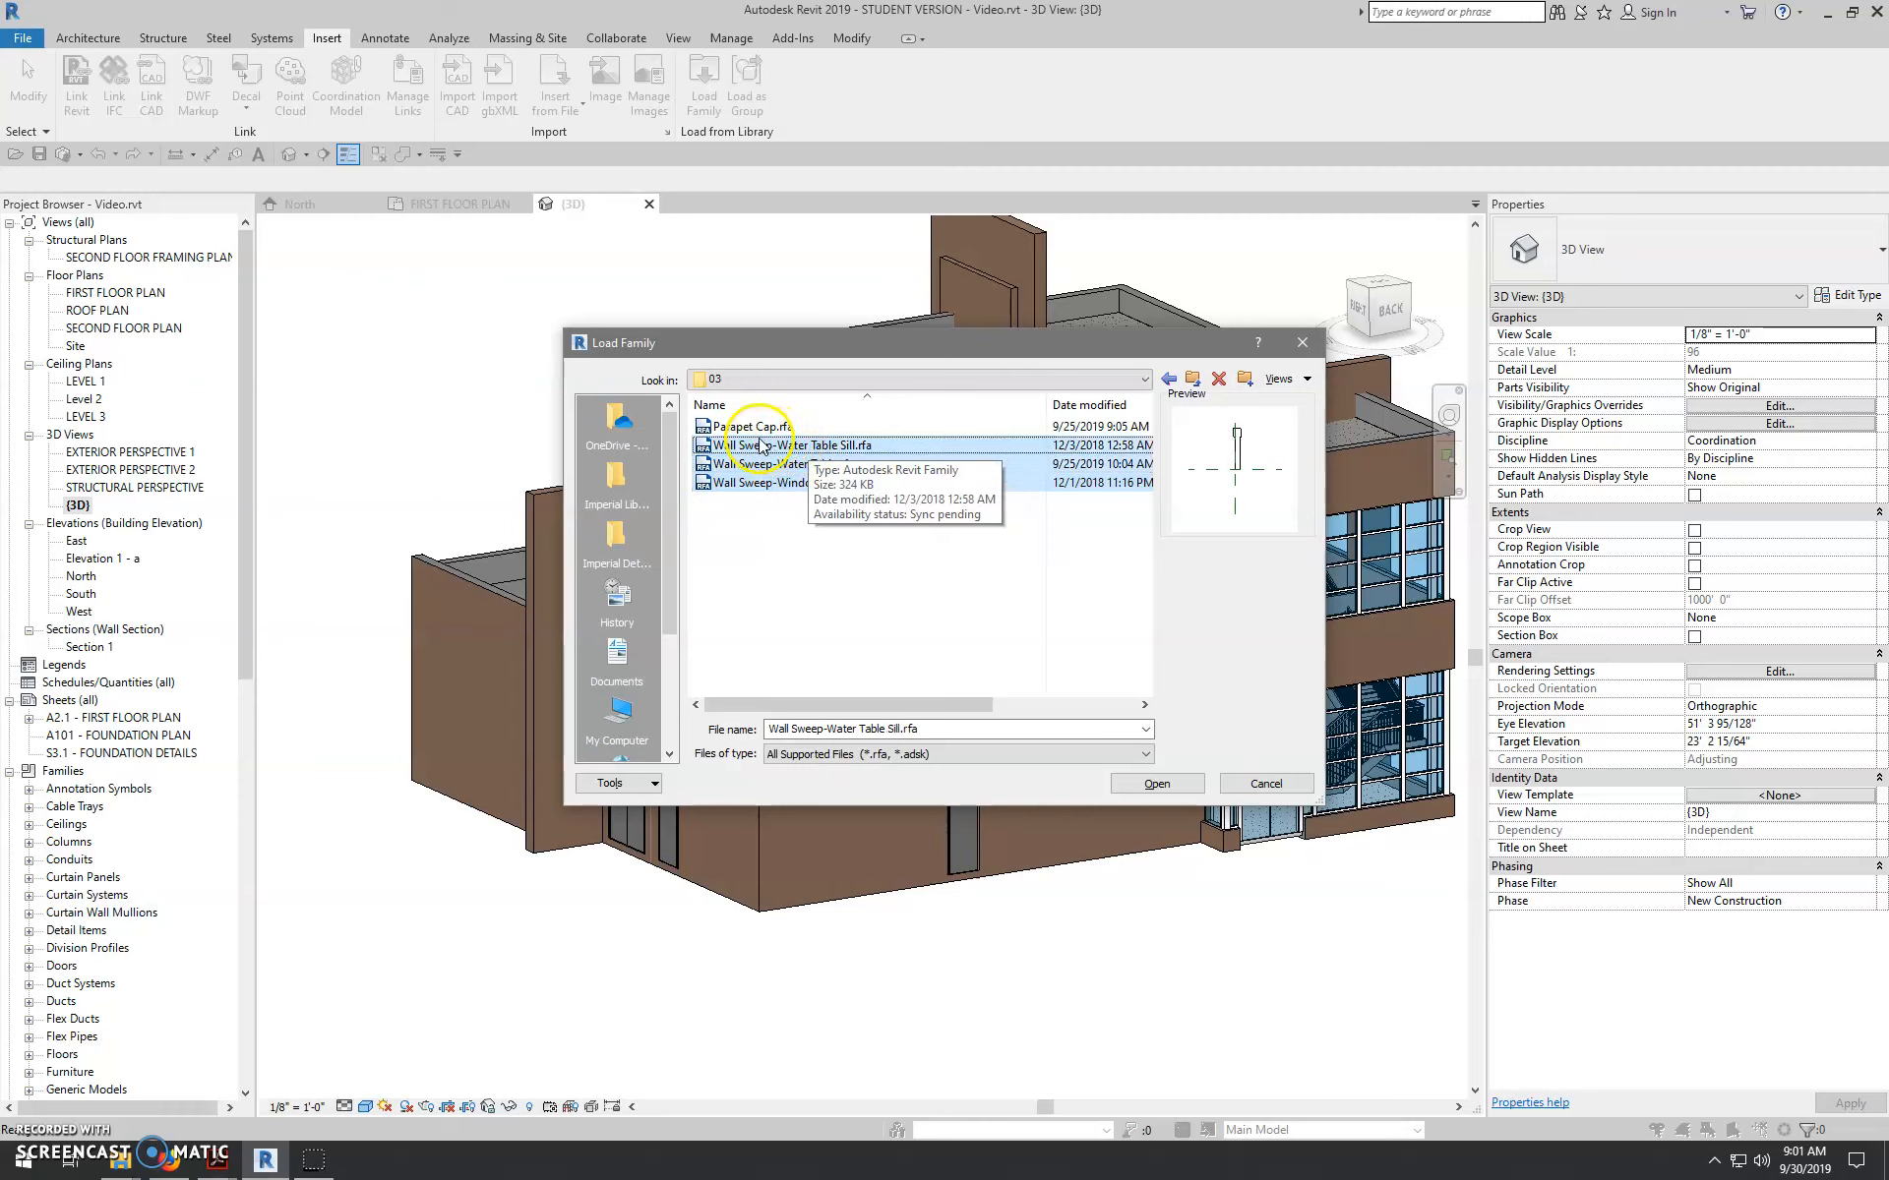
pyautogui.click(750, 425)
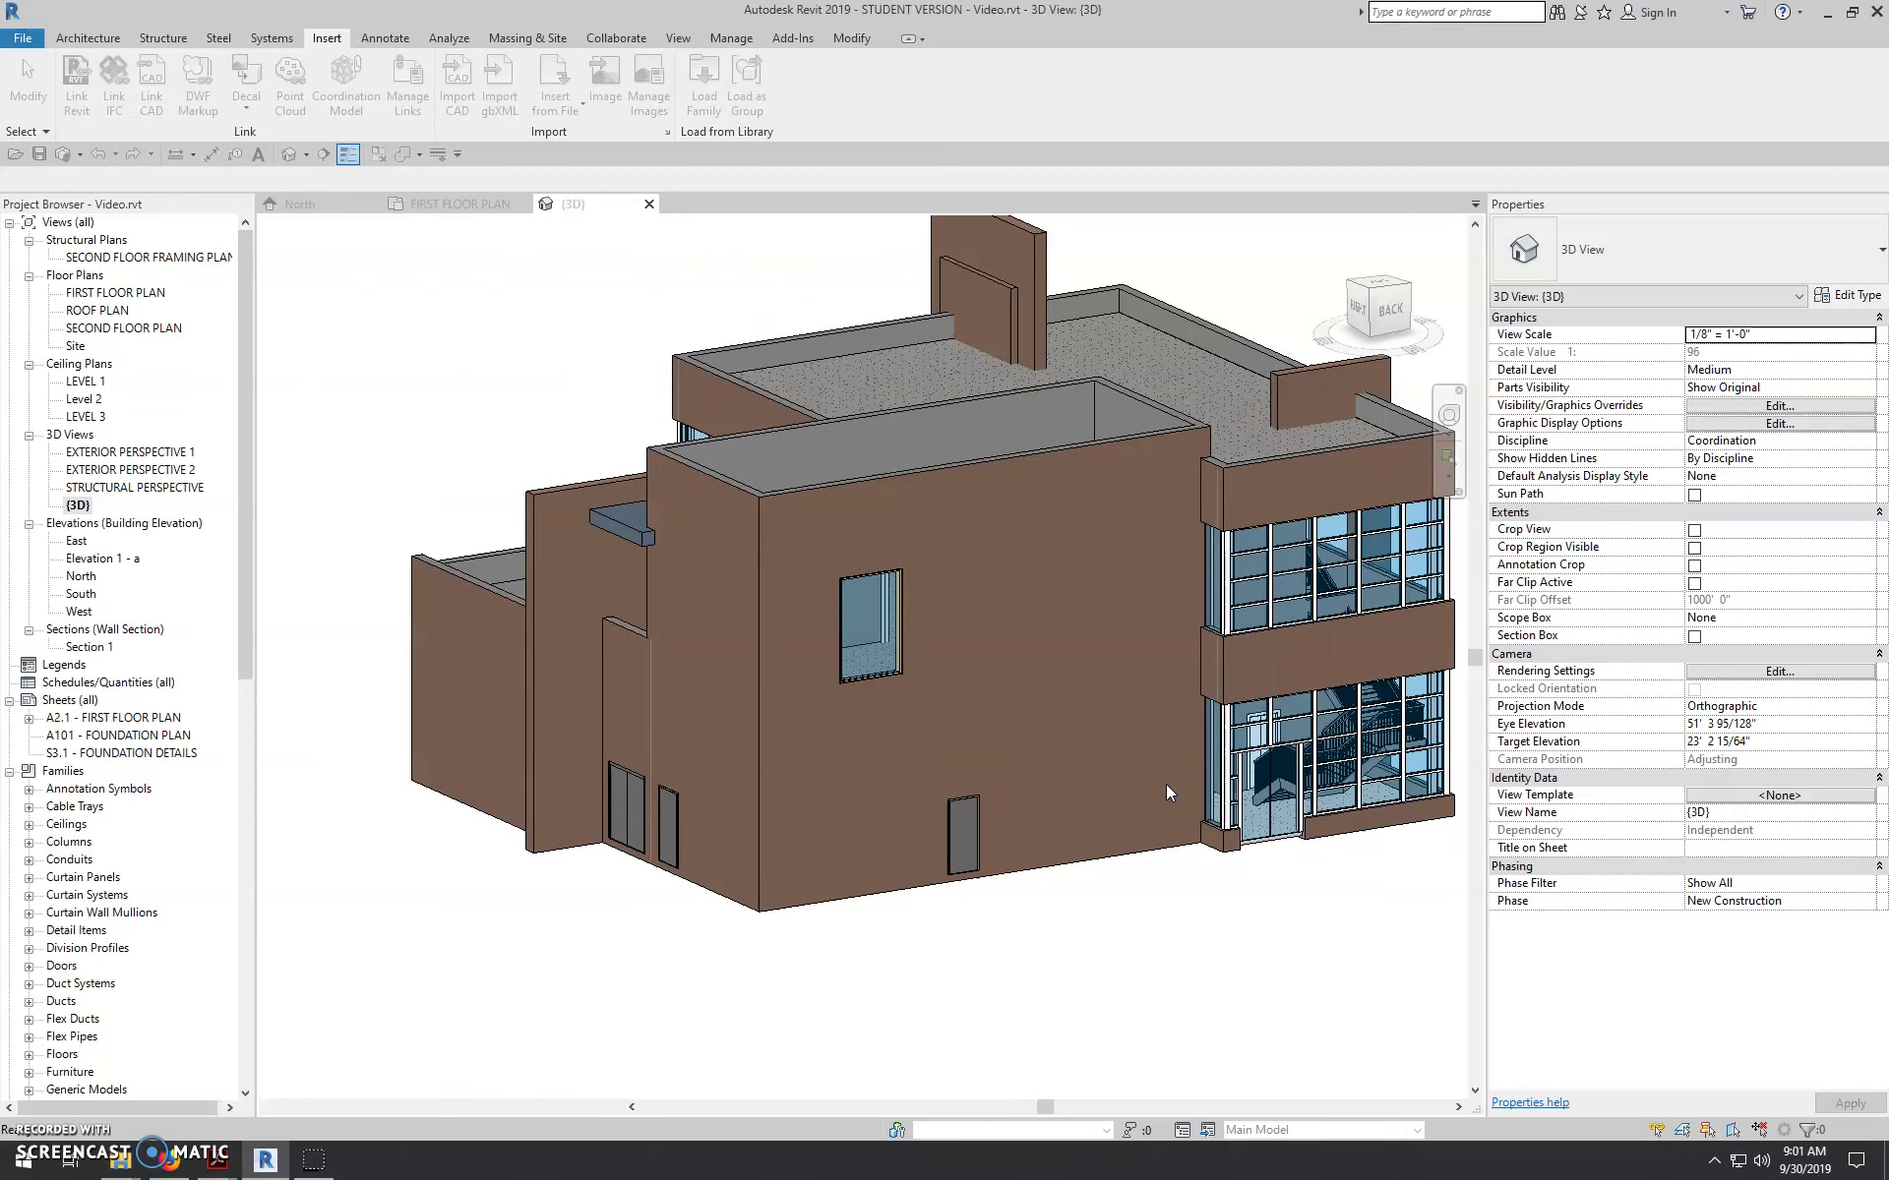
# - Open Edit Assembly for Exterior - Brick on Mtl. Stud 2 and bring up its Wall Sweeps list
pyautogui.click(836, 756)
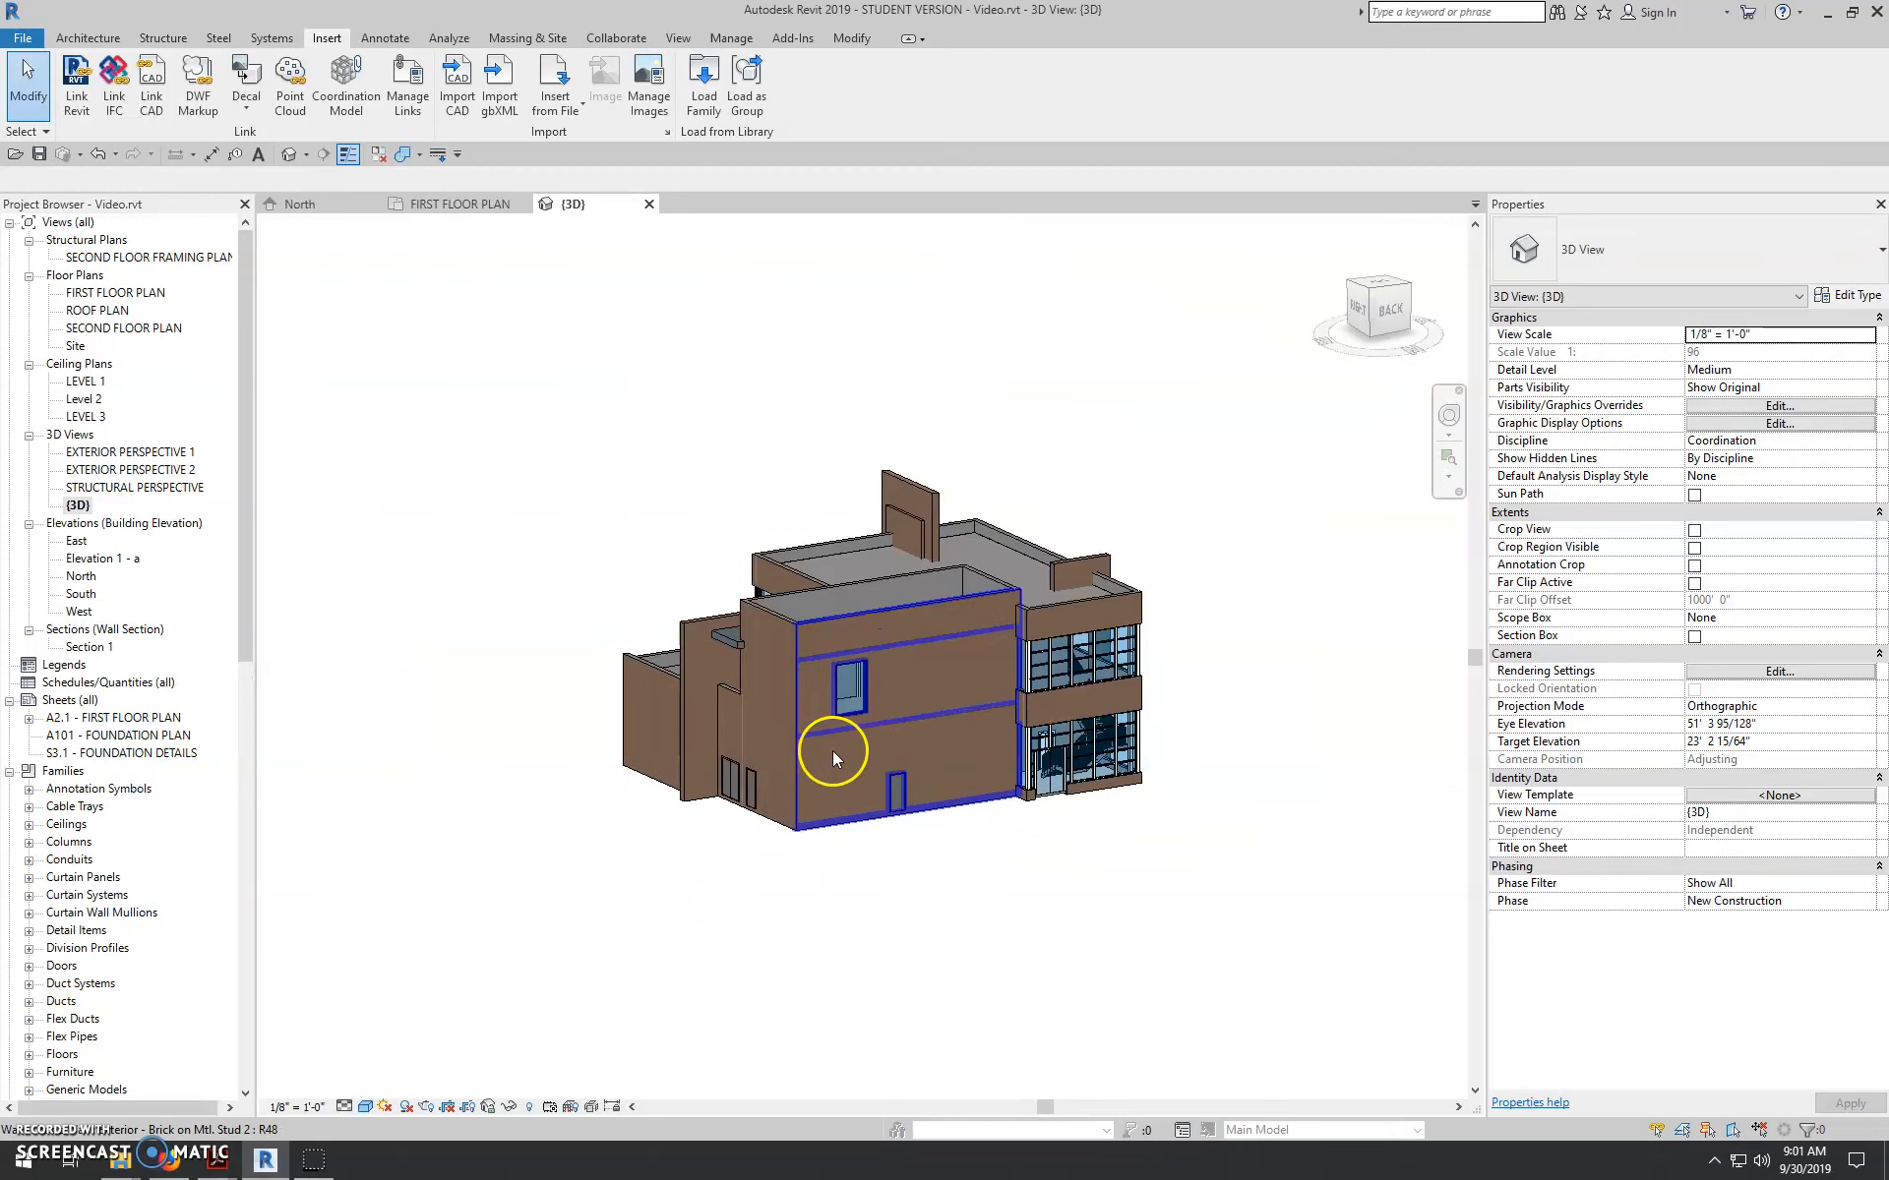
pyautogui.click(834, 755)
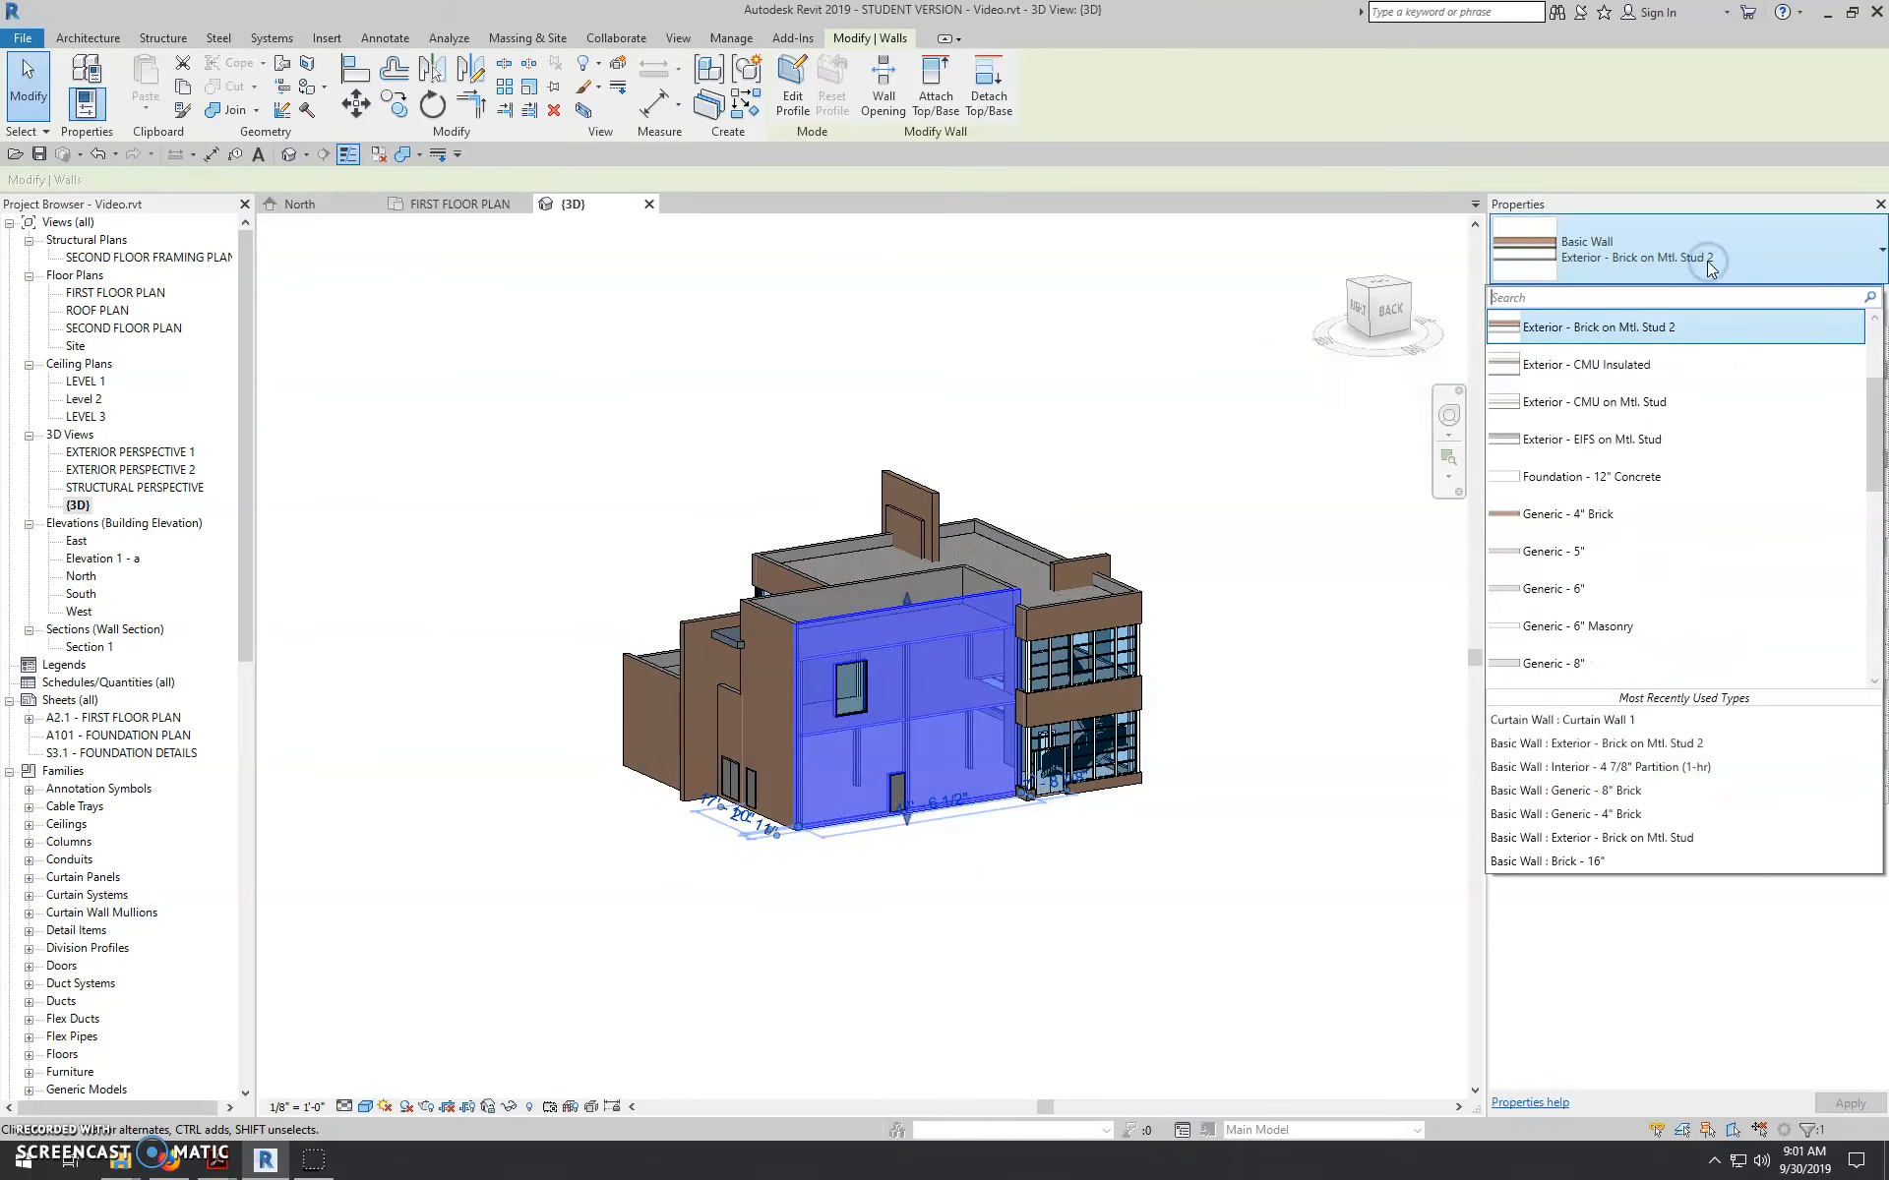
pyautogui.click(1844, 295)
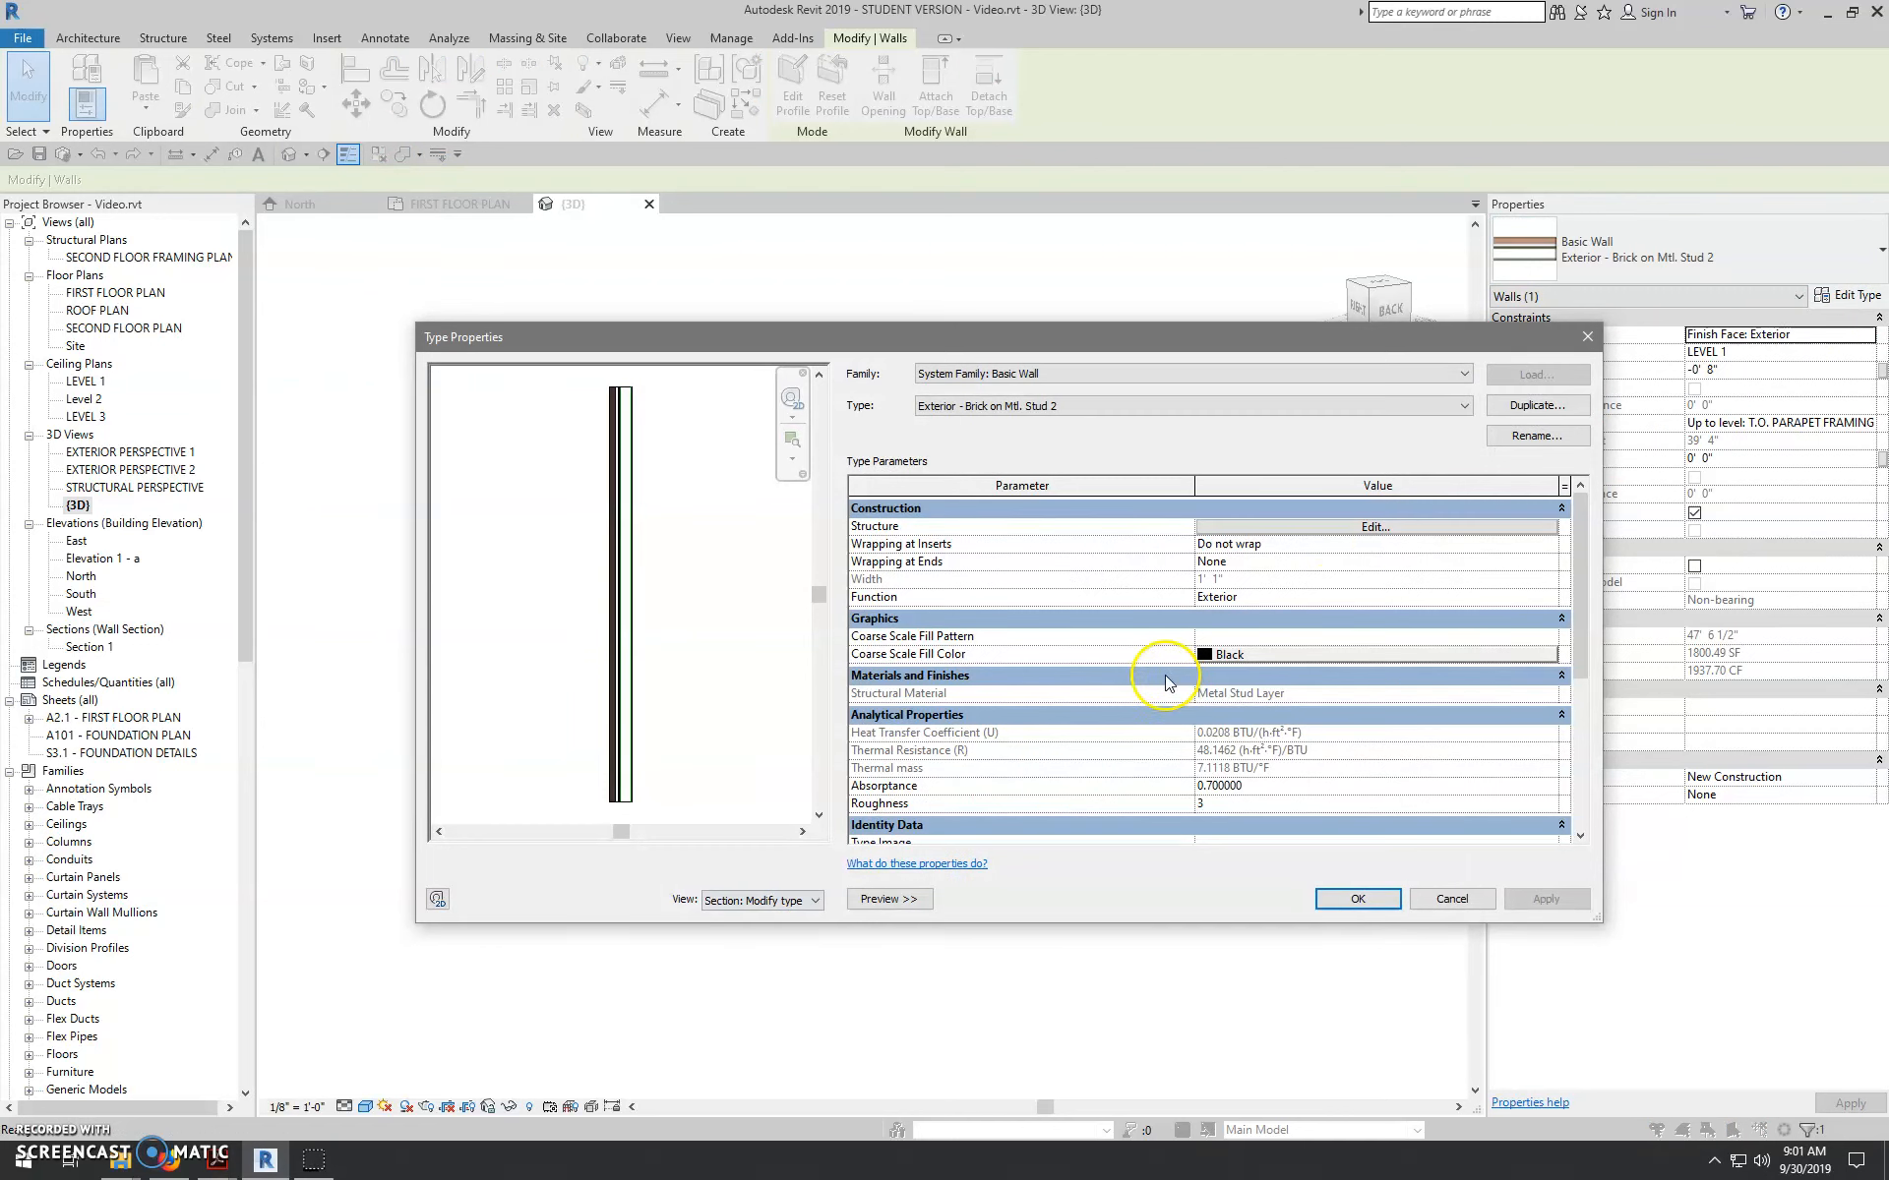
pyautogui.click(1373, 527)
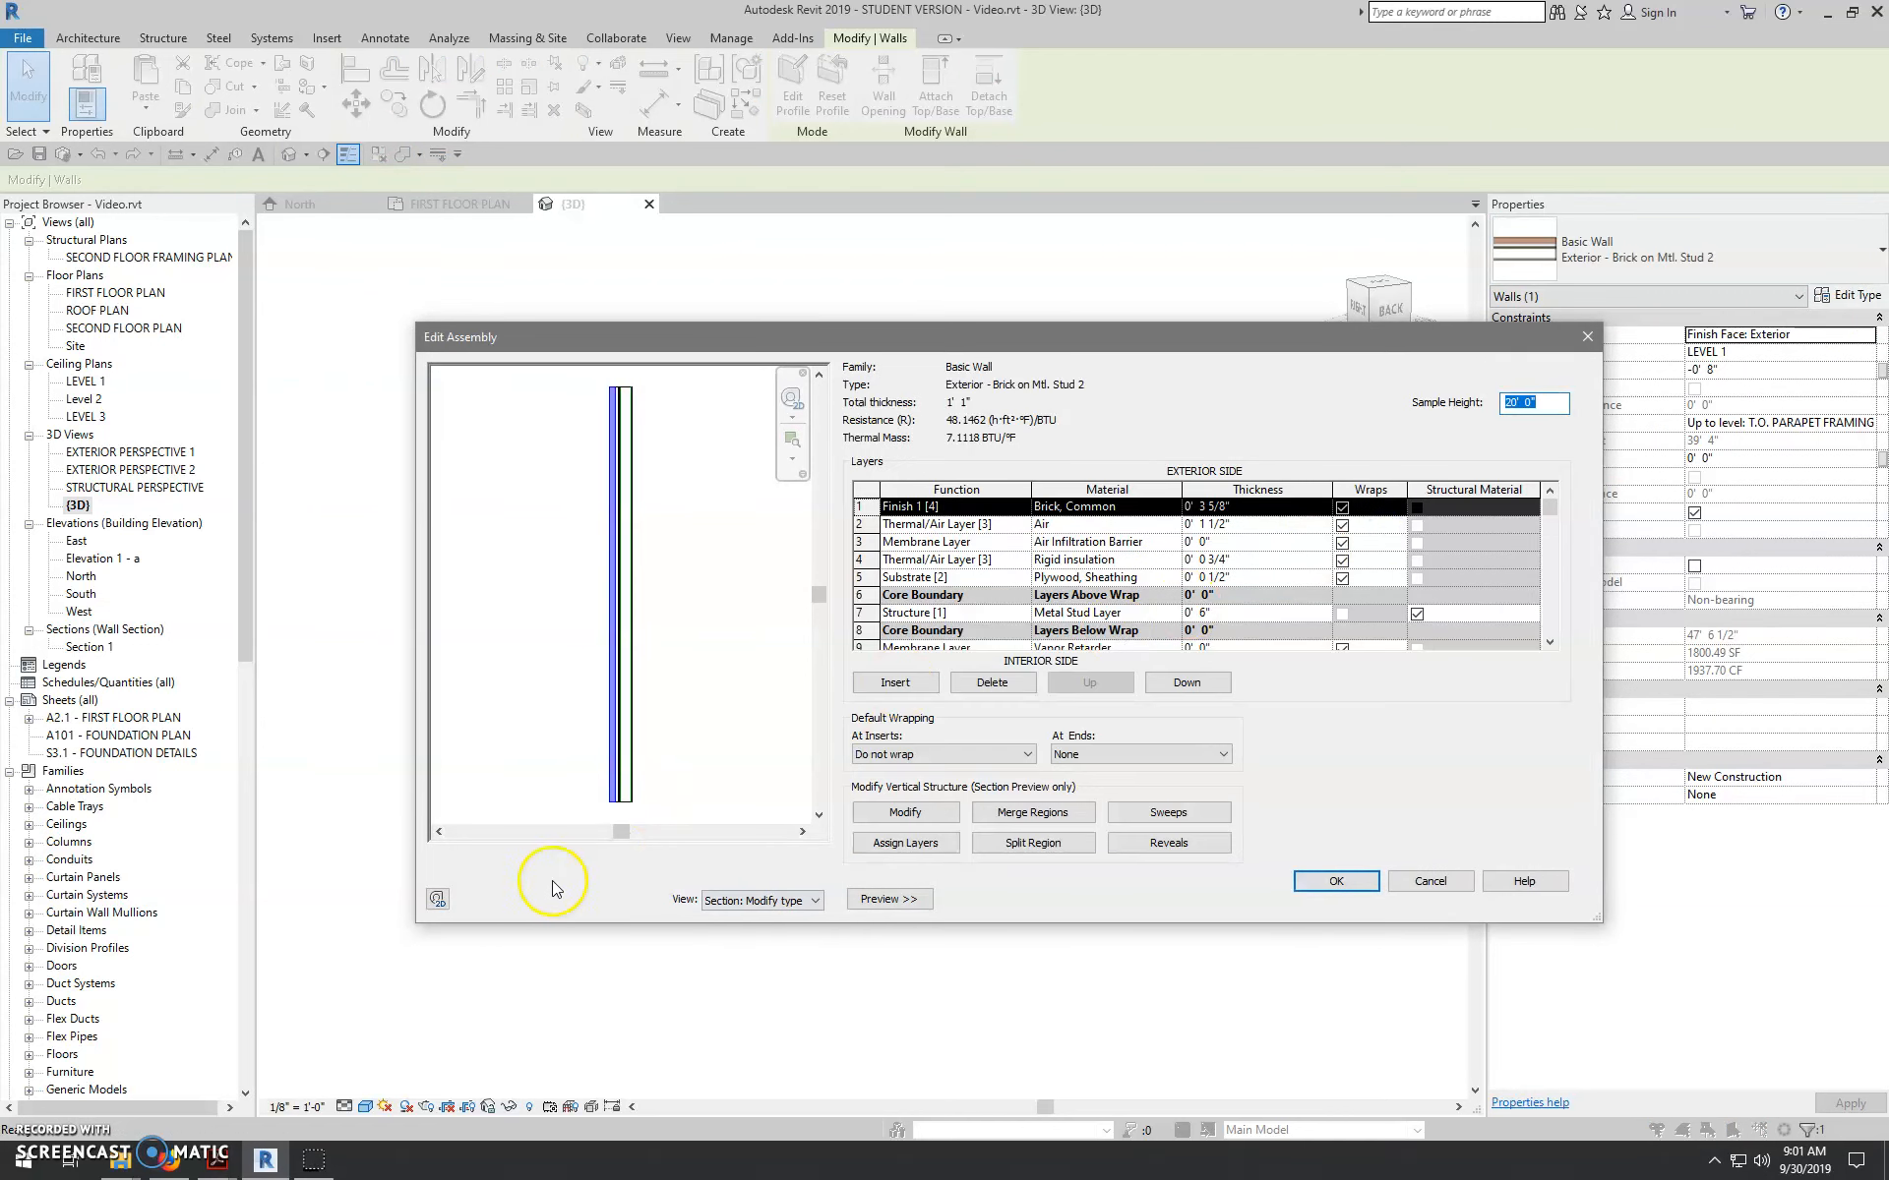
pyautogui.moveTo(1248, 824)
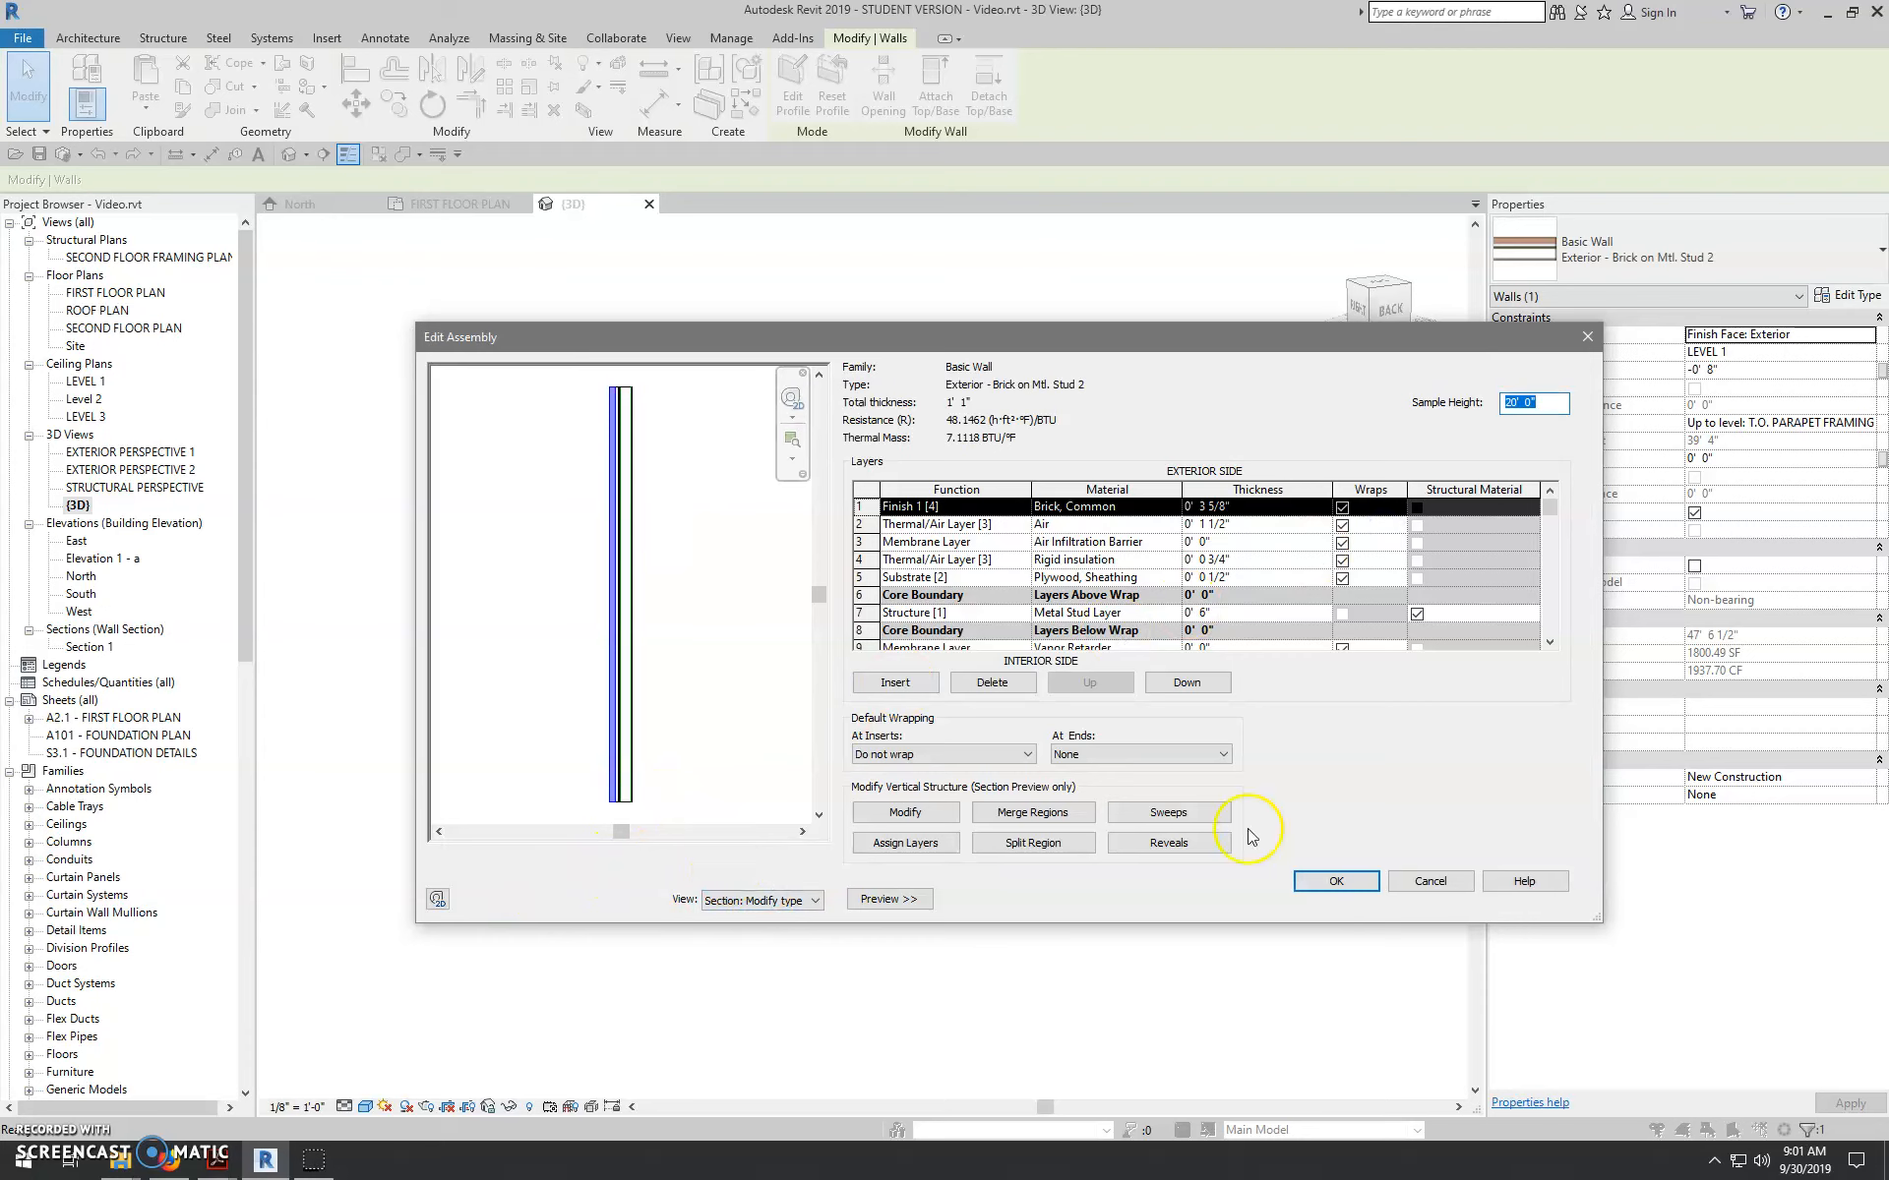
pyautogui.click(1168, 812)
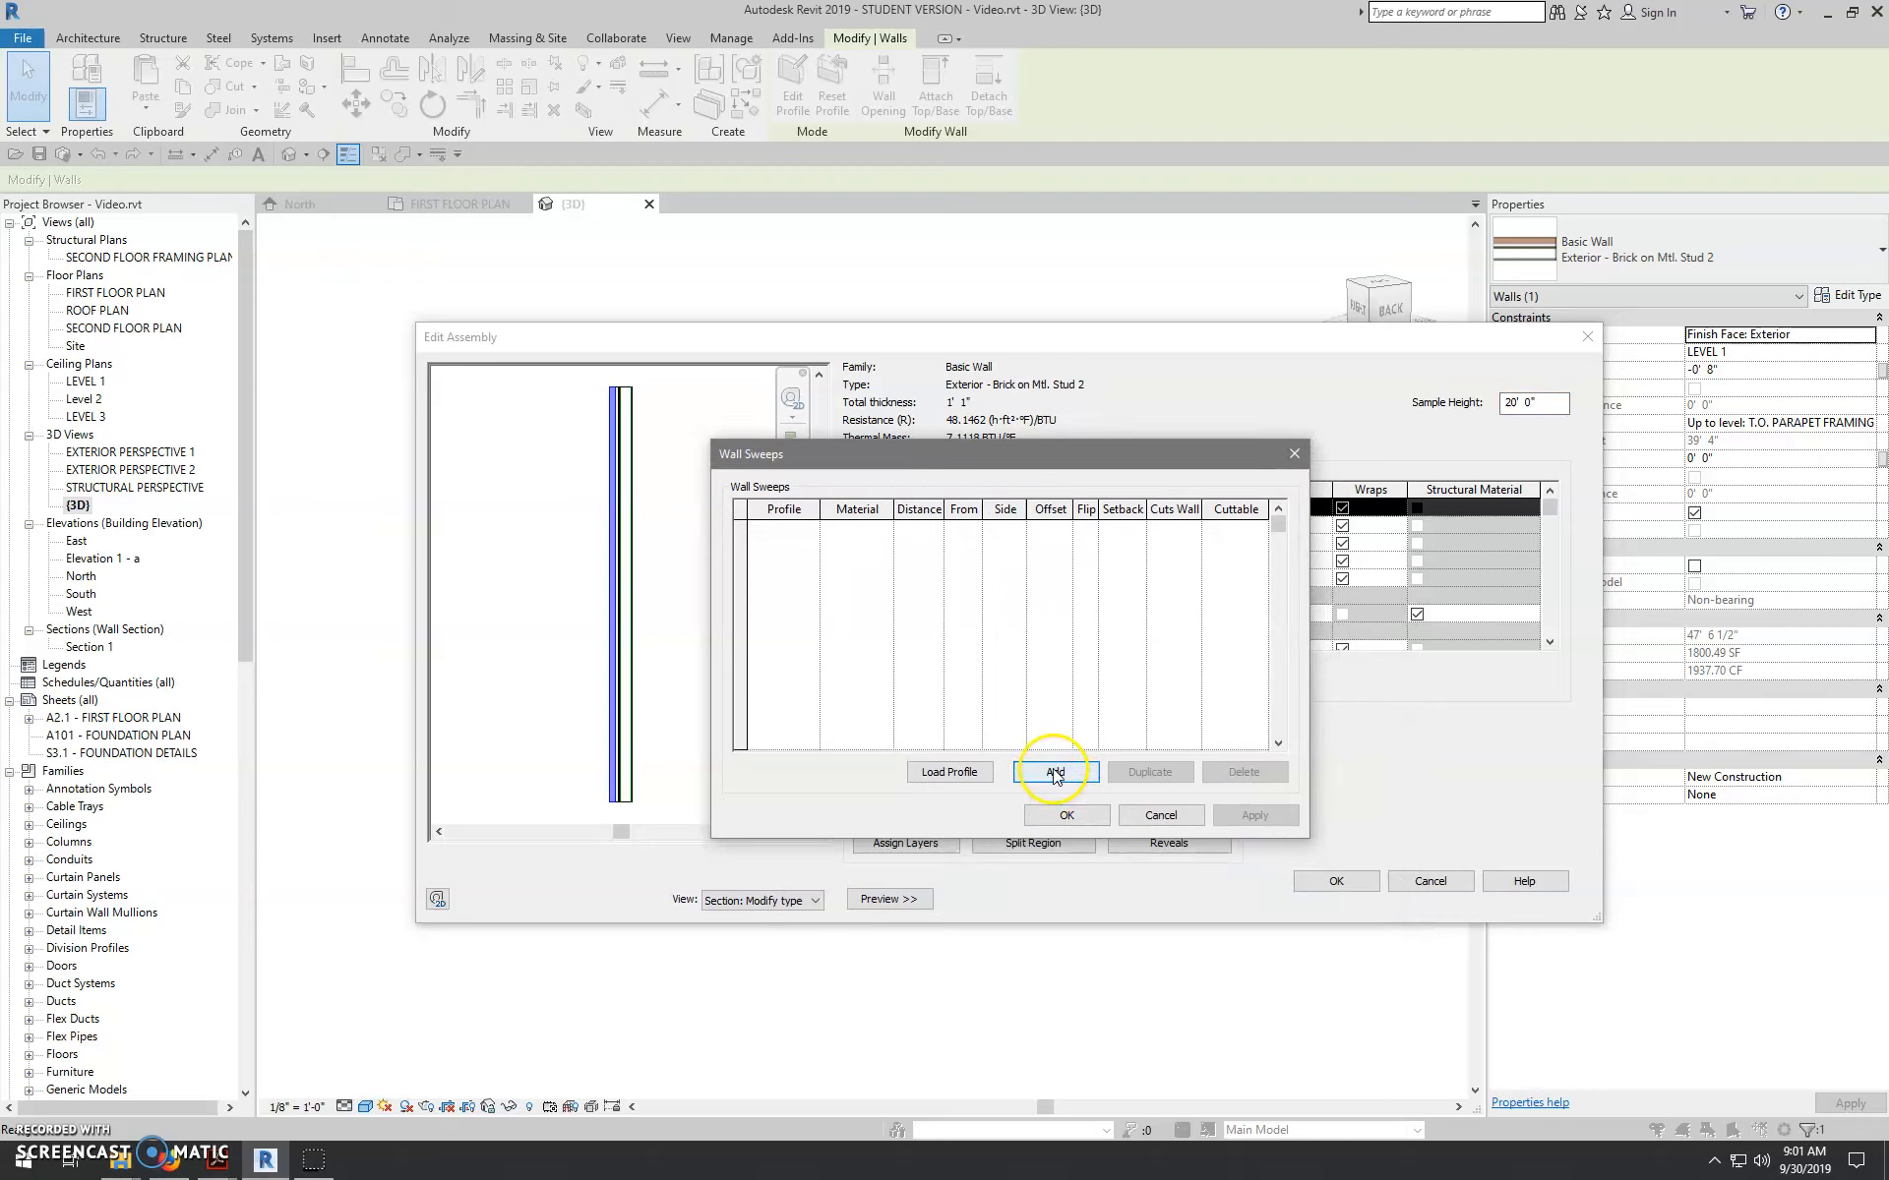
# - Add a new empty row to the Wall Sweeps list
pyautogui.click(1054, 771)
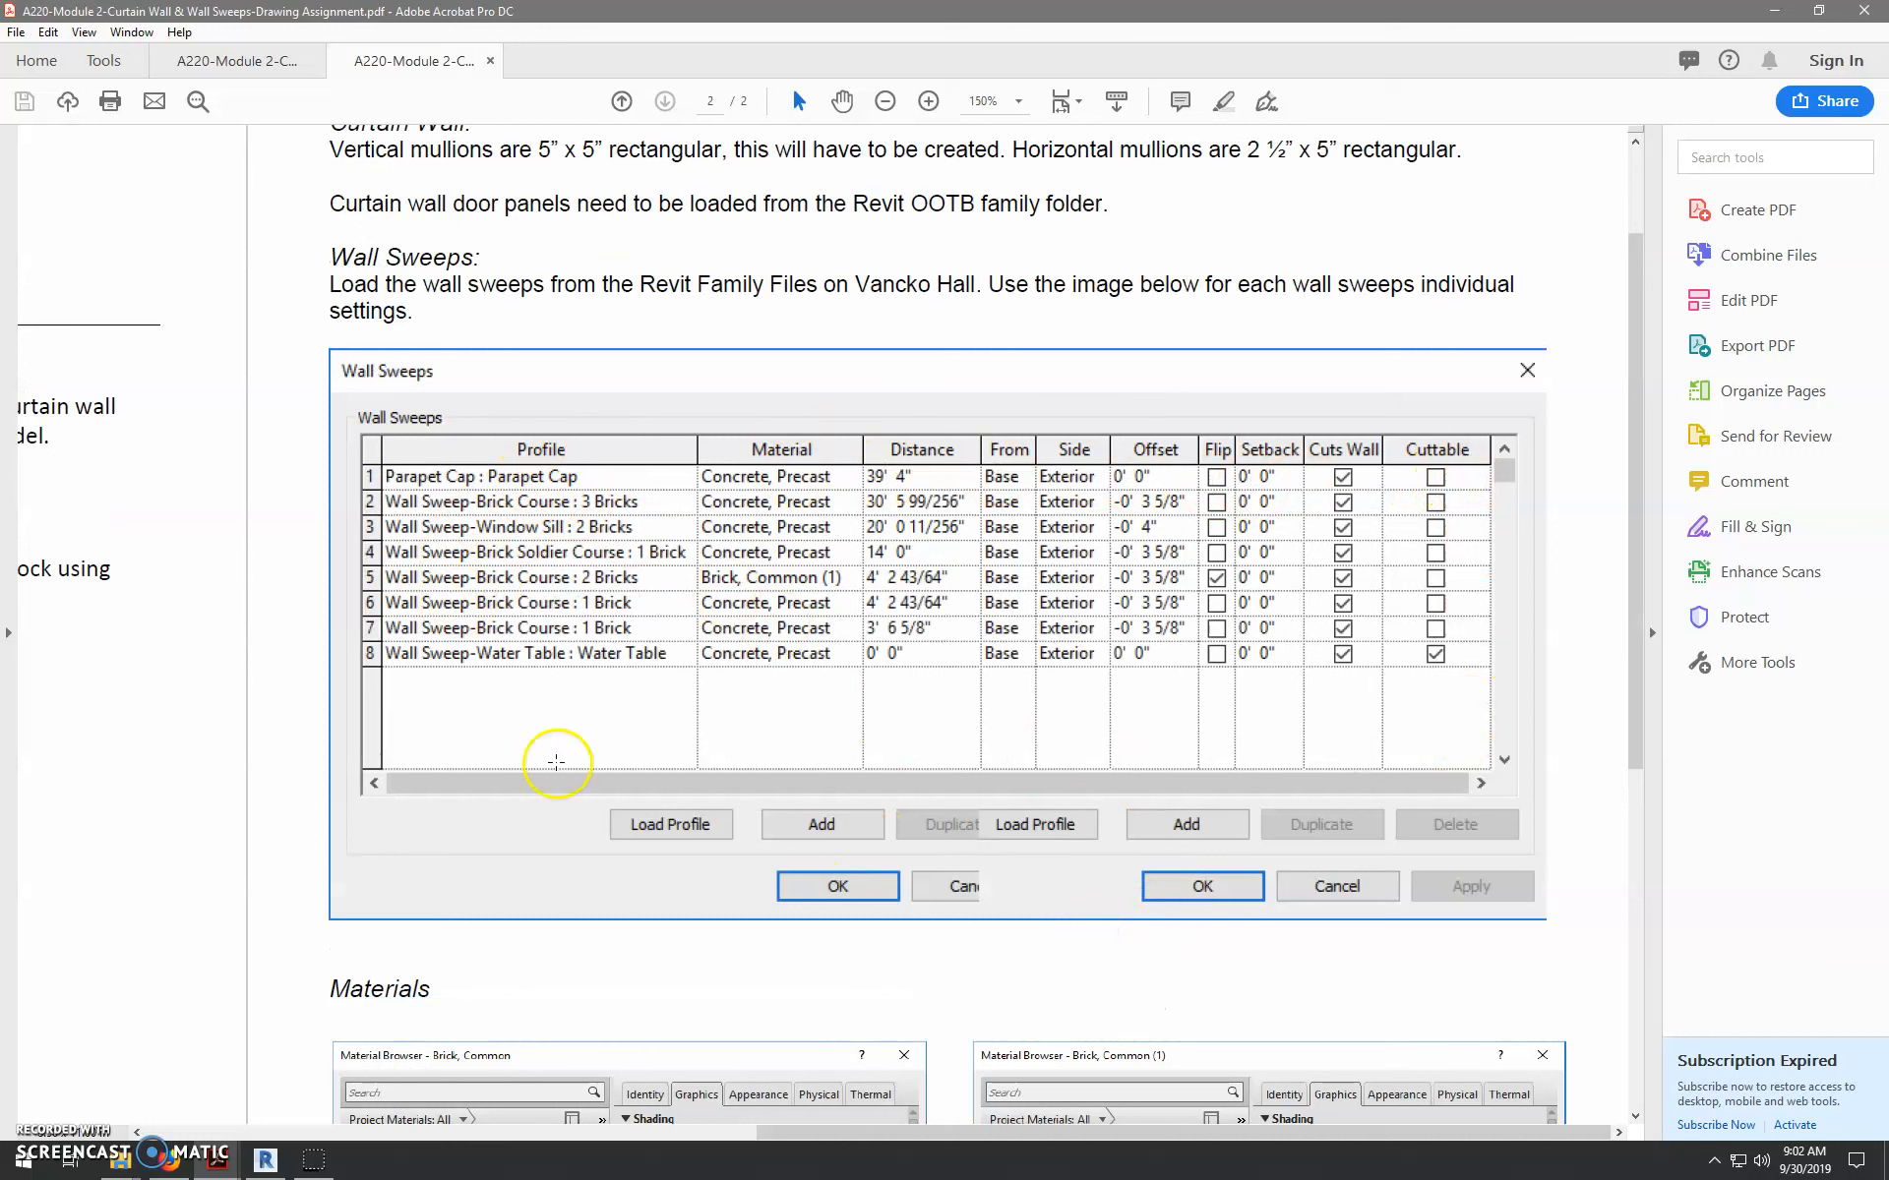
pyautogui.moveTo(673, 602)
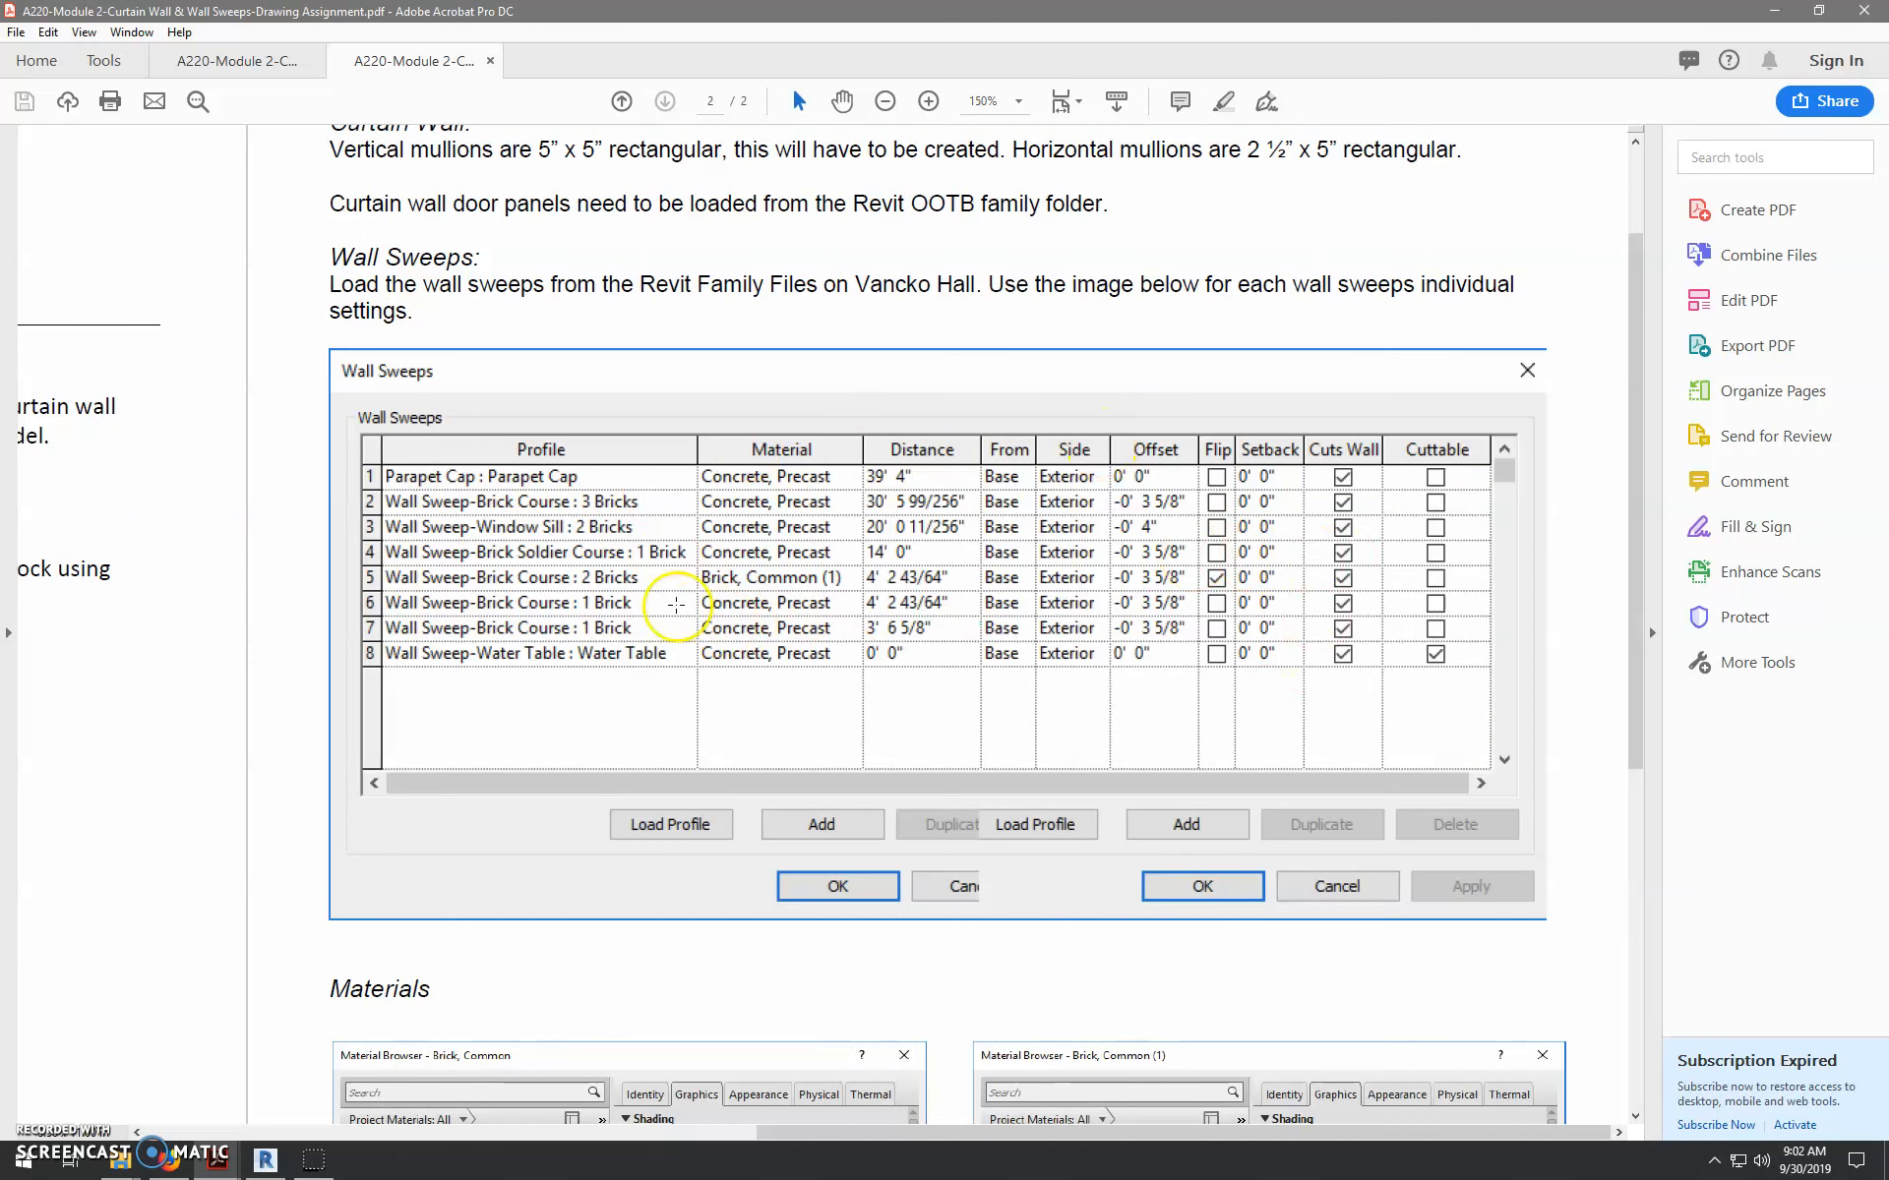
pyautogui.moveTo(1548, 582)
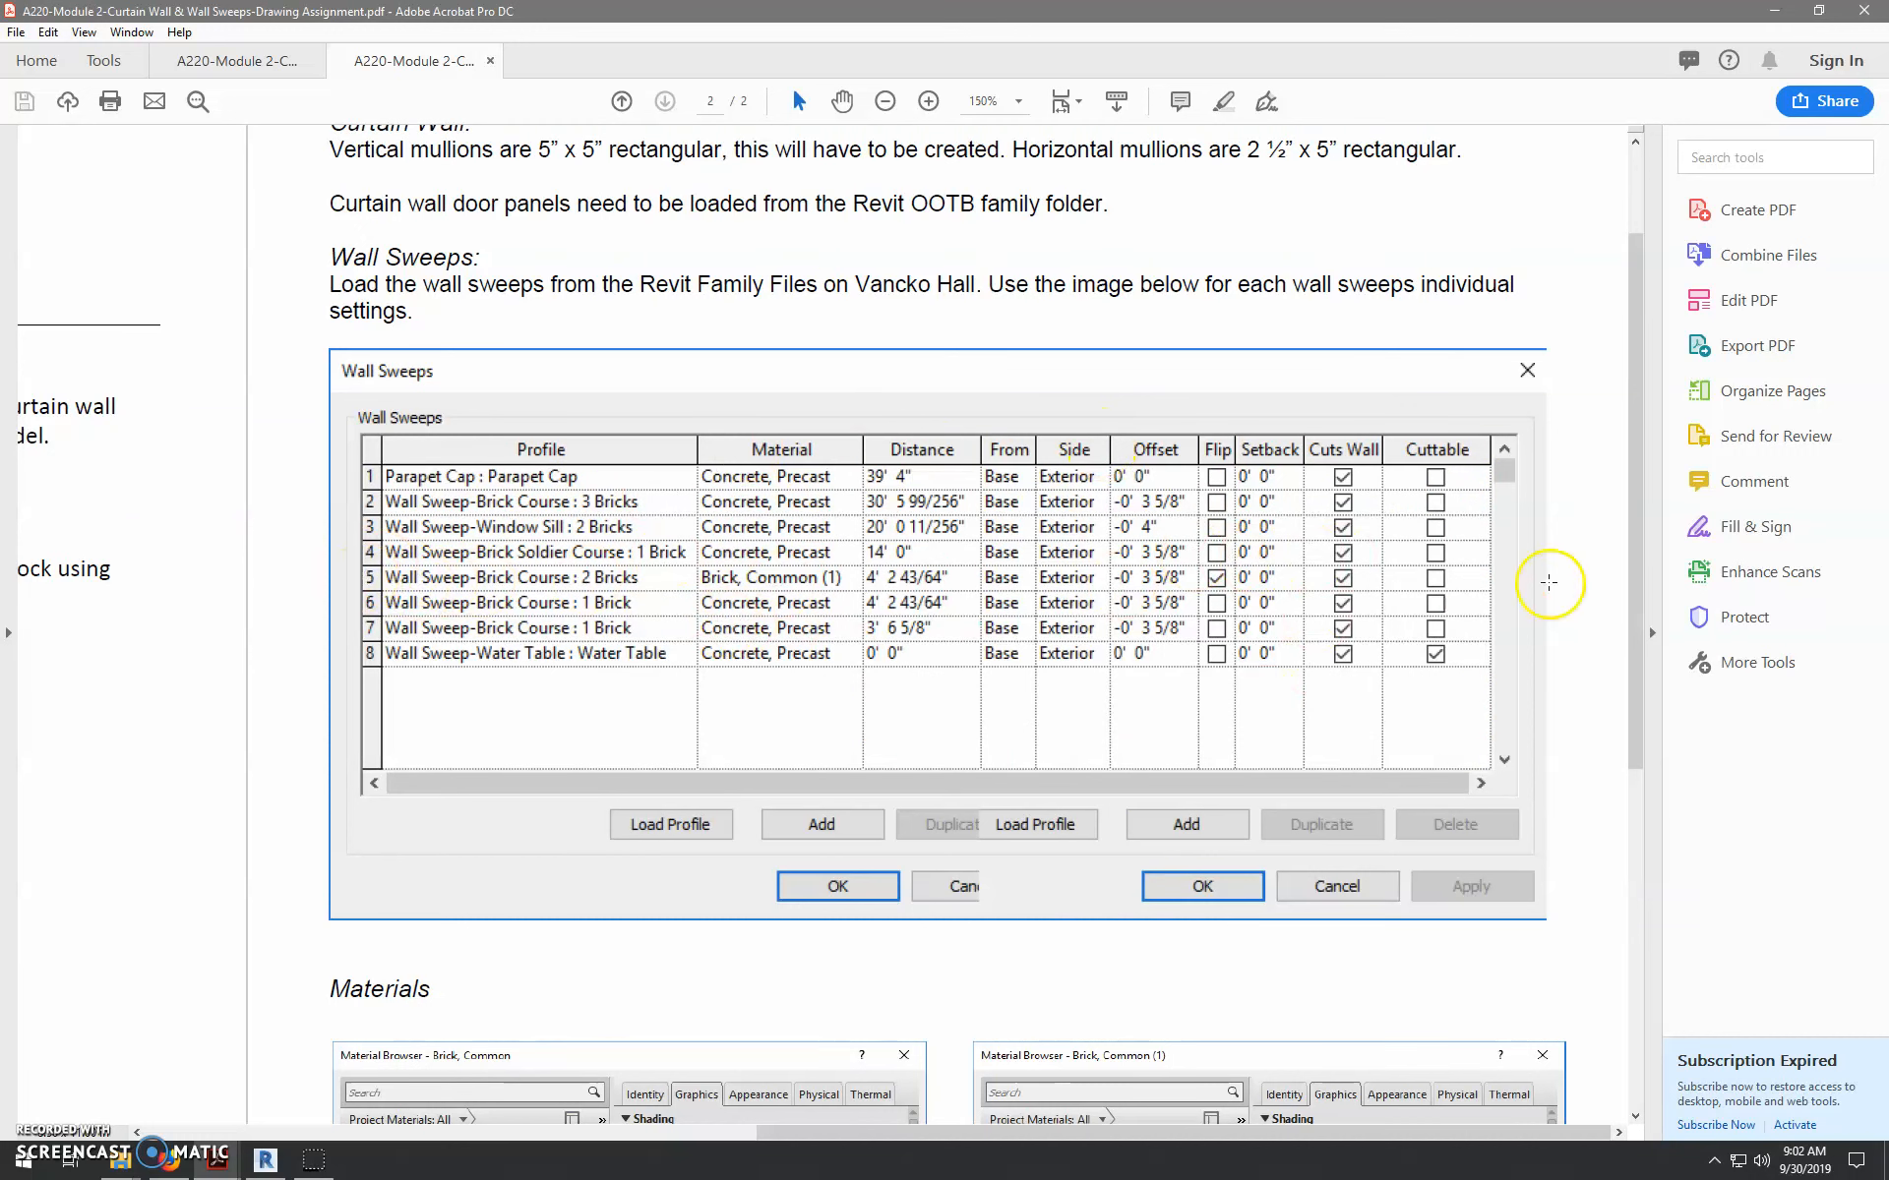
pyautogui.moveTo(954, 825)
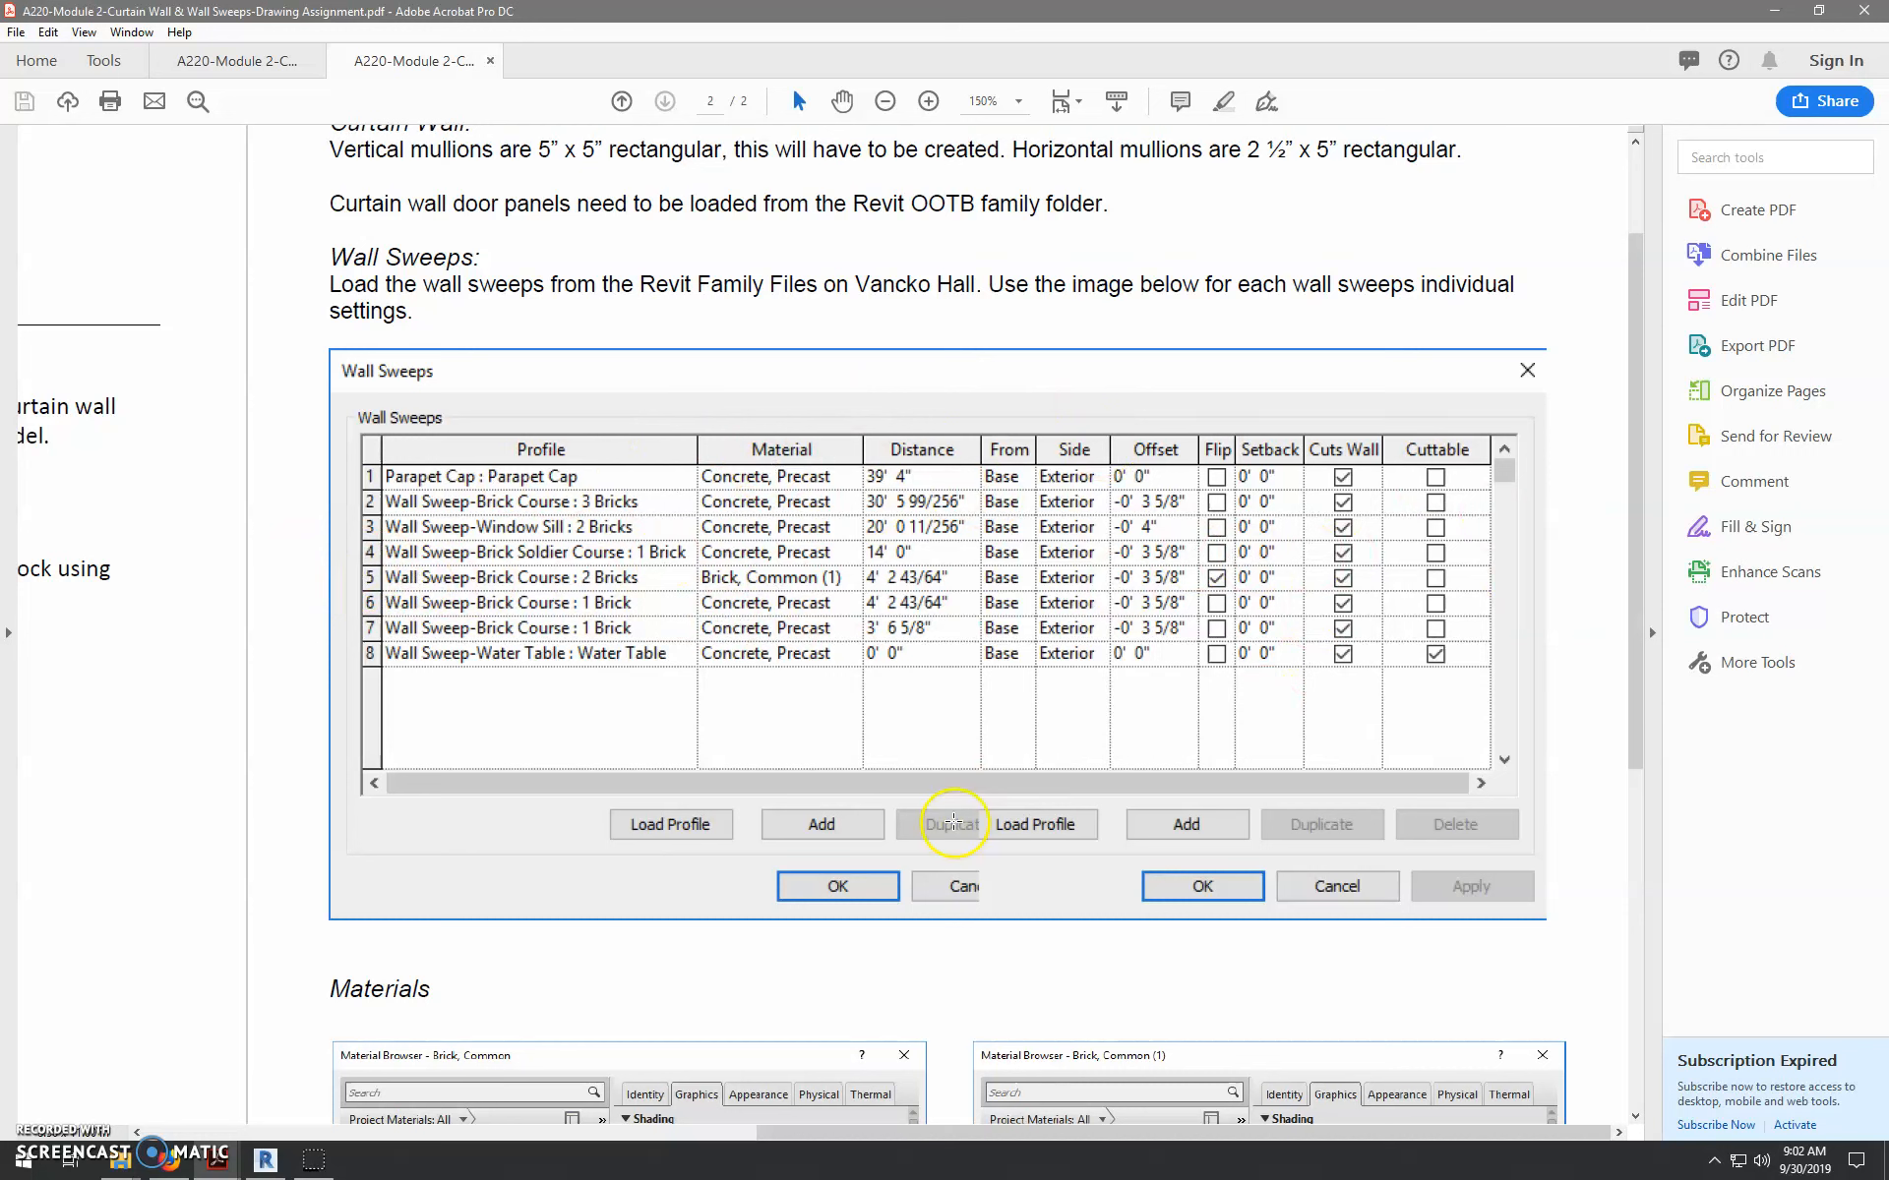
pyautogui.moveTo(979, 861)
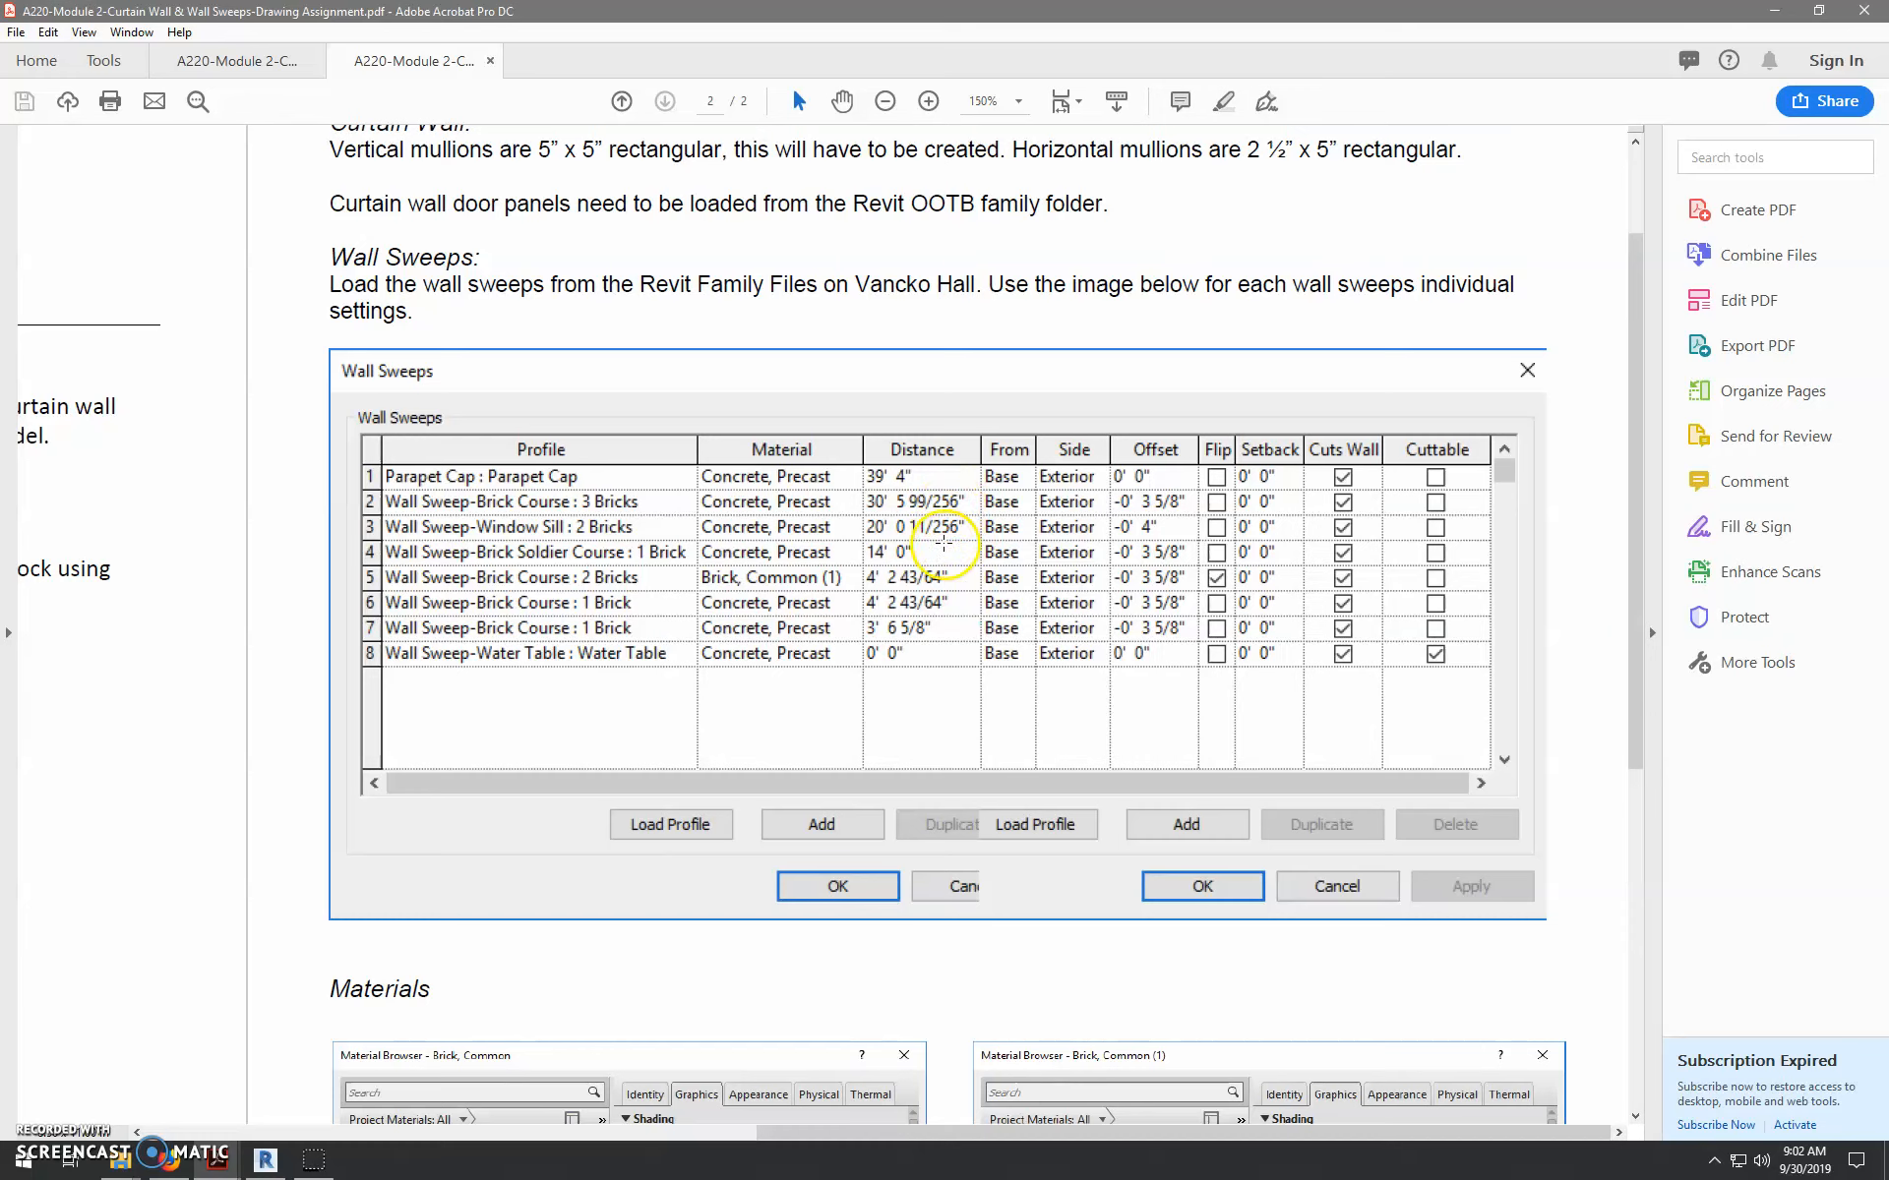
pyautogui.moveTo(950, 602)
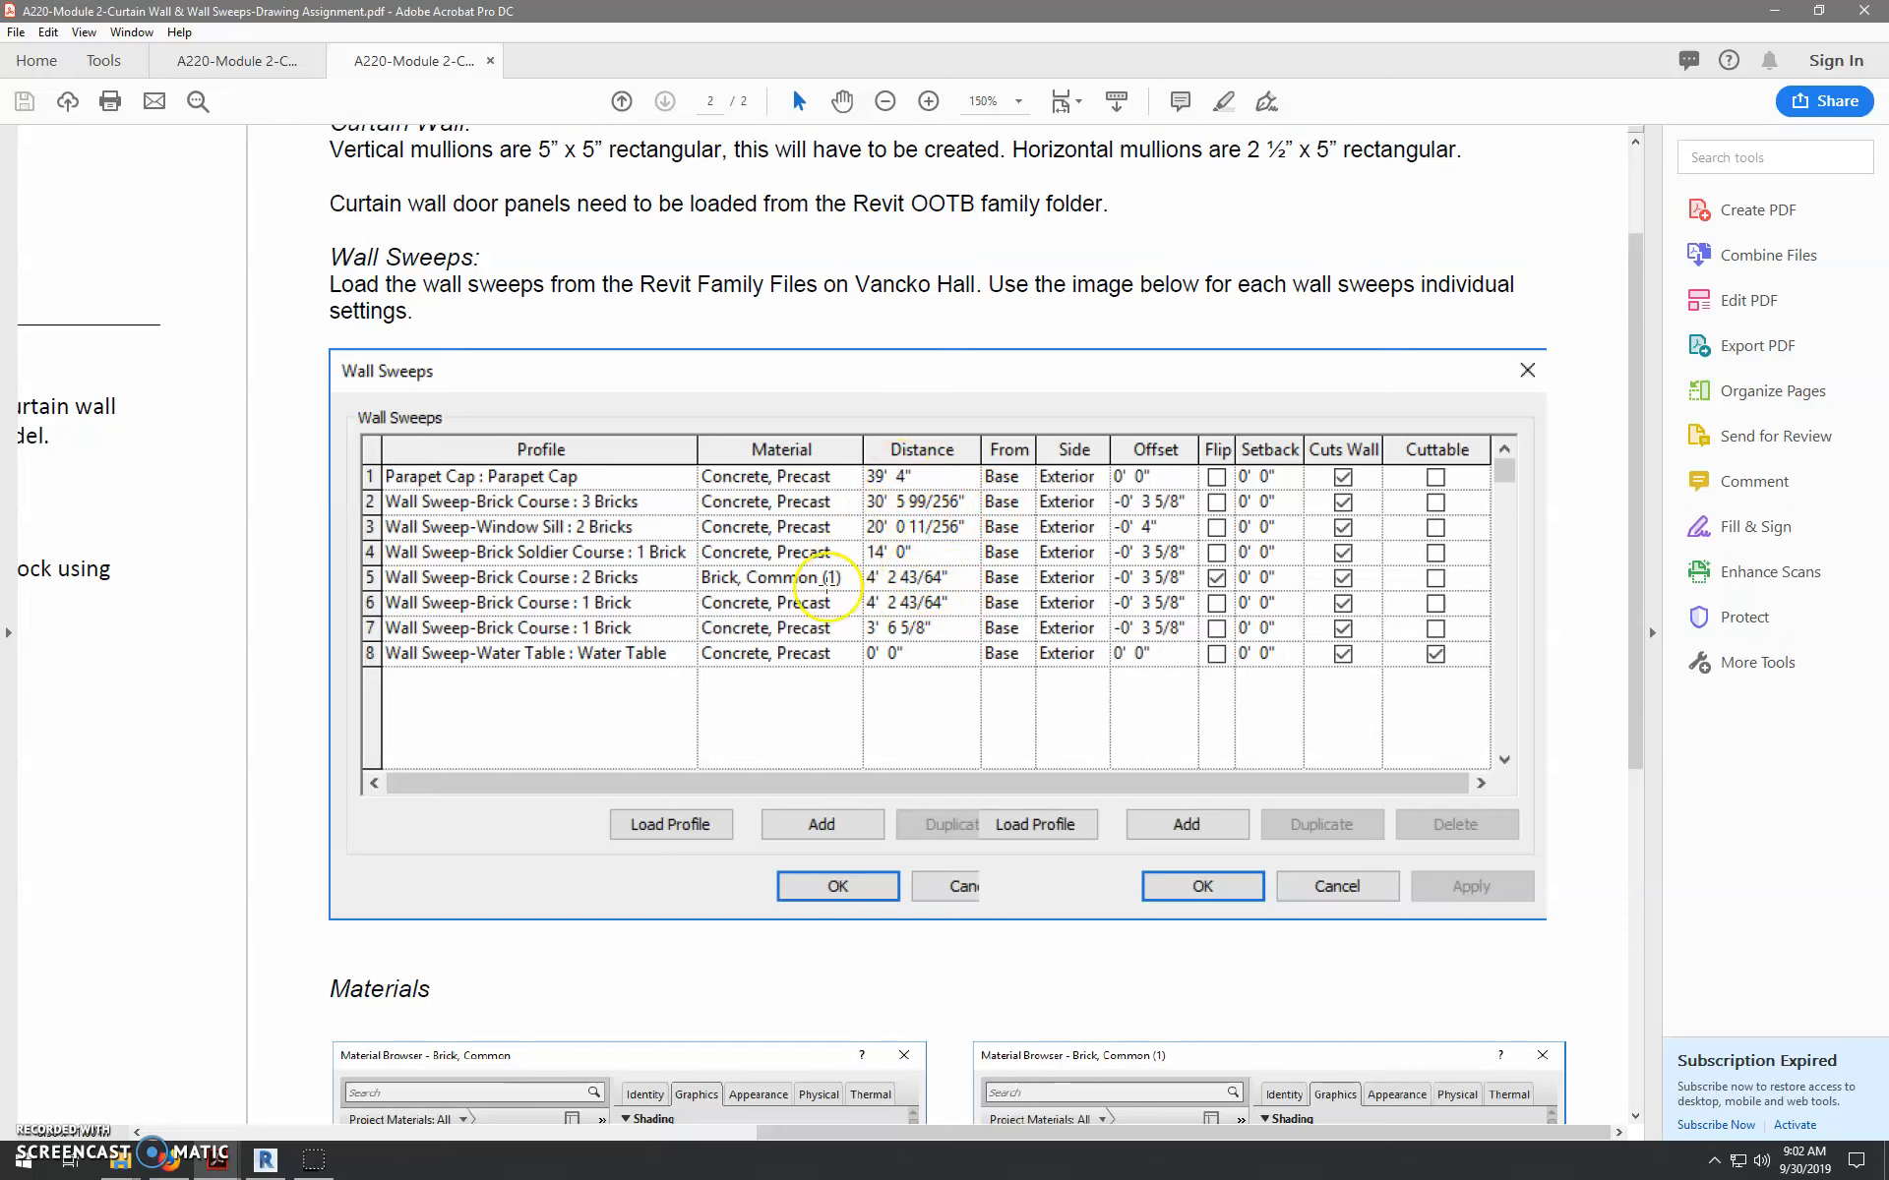
pyautogui.moveTo(976, 675)
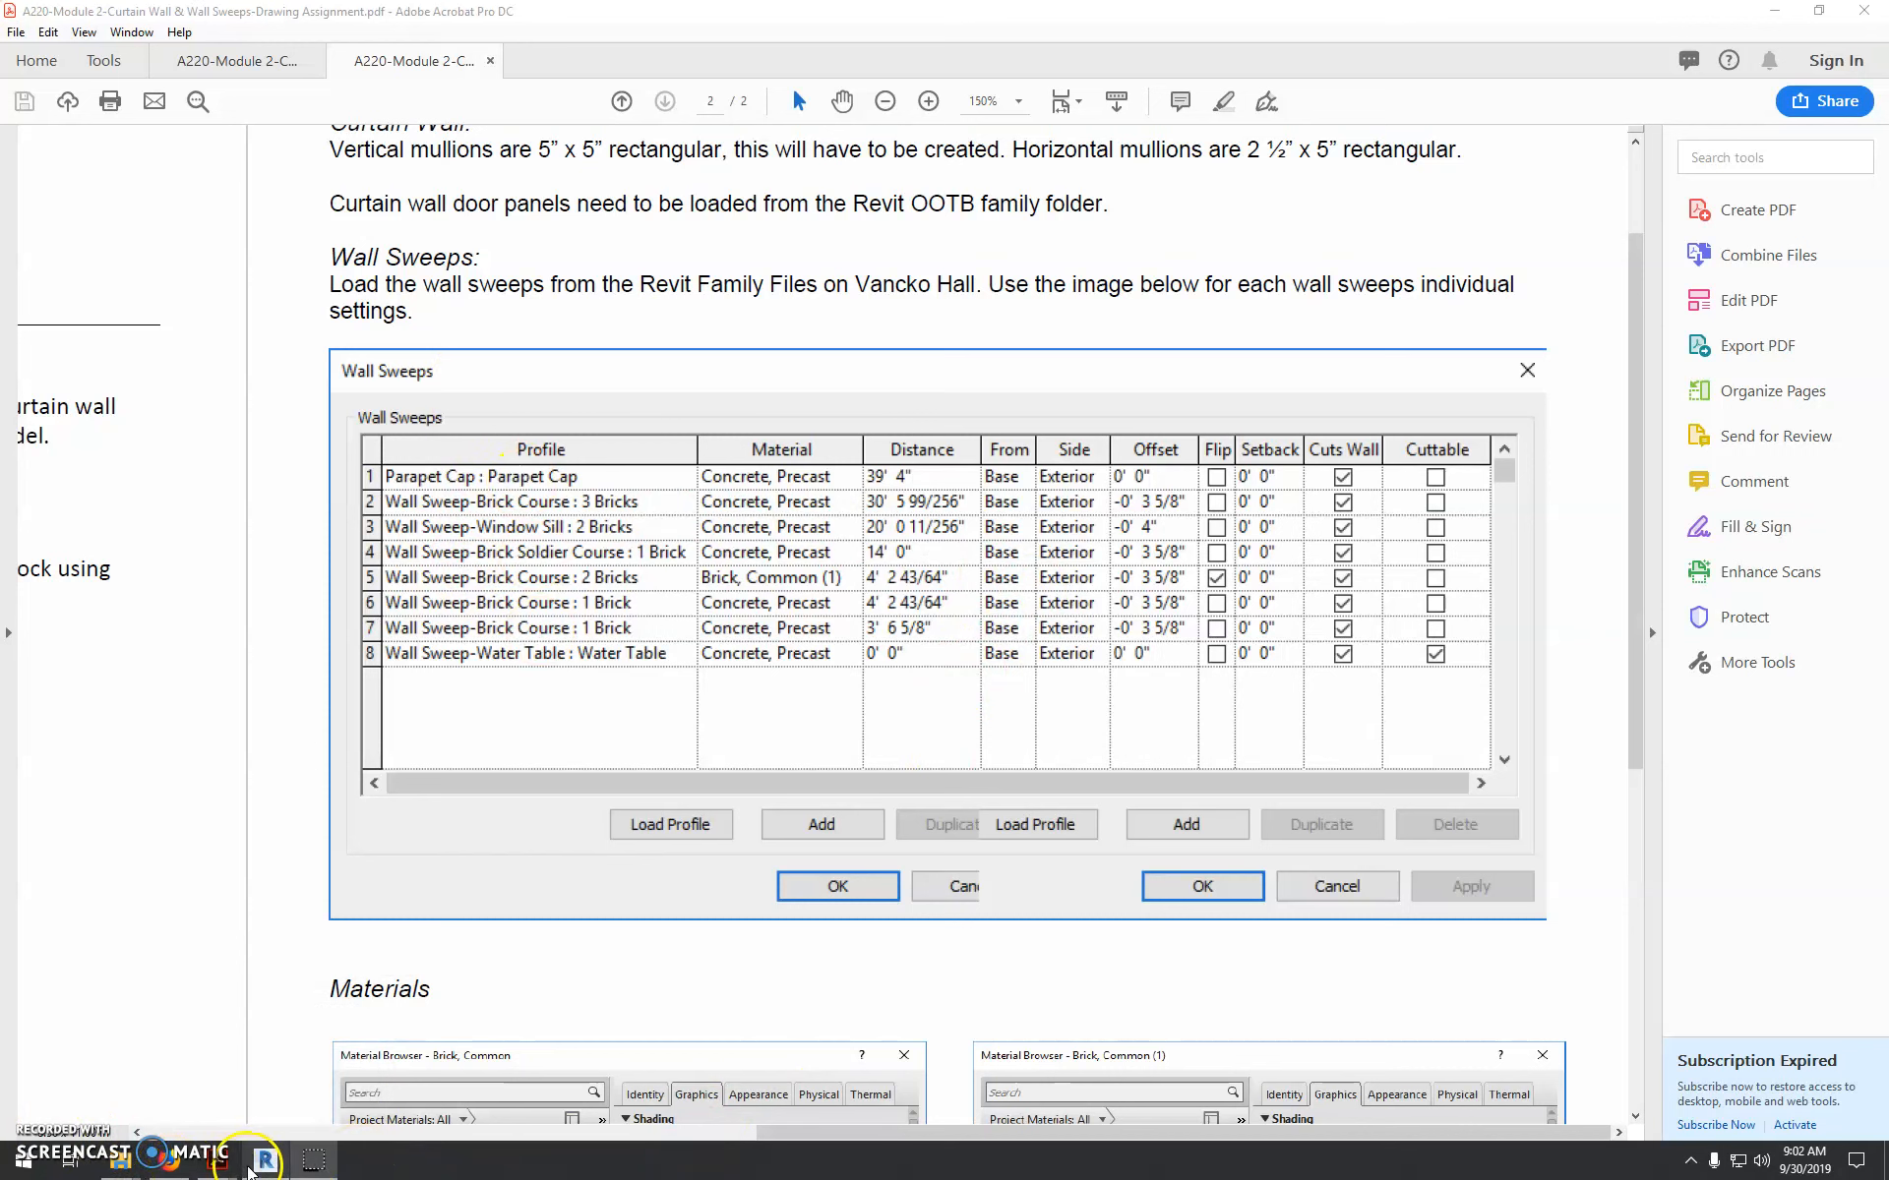
# - Set sweep row 1 to the Parapet Cap profile with Concrete, Precast material found by searching 'cast'
pyautogui.click(248, 1159)
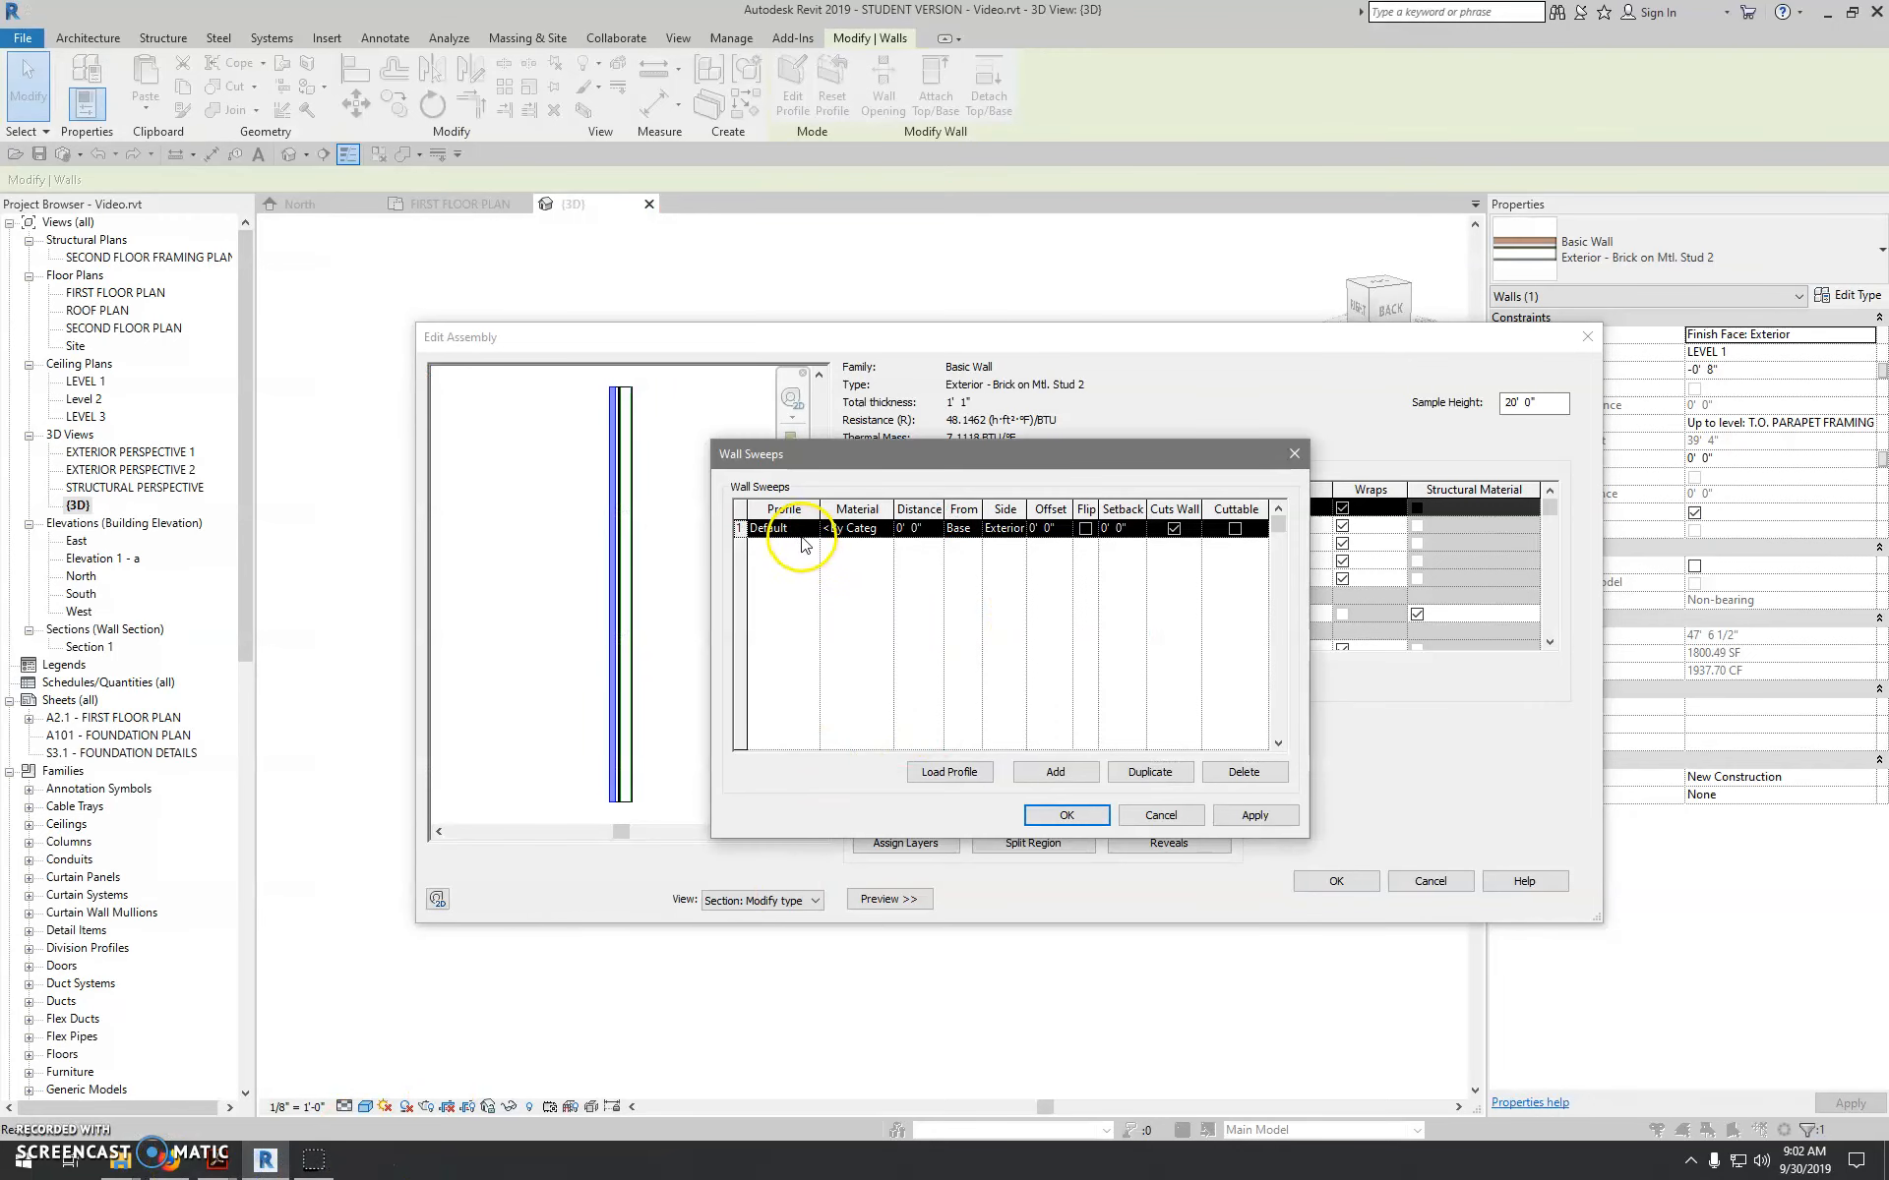
pyautogui.click(811, 527)
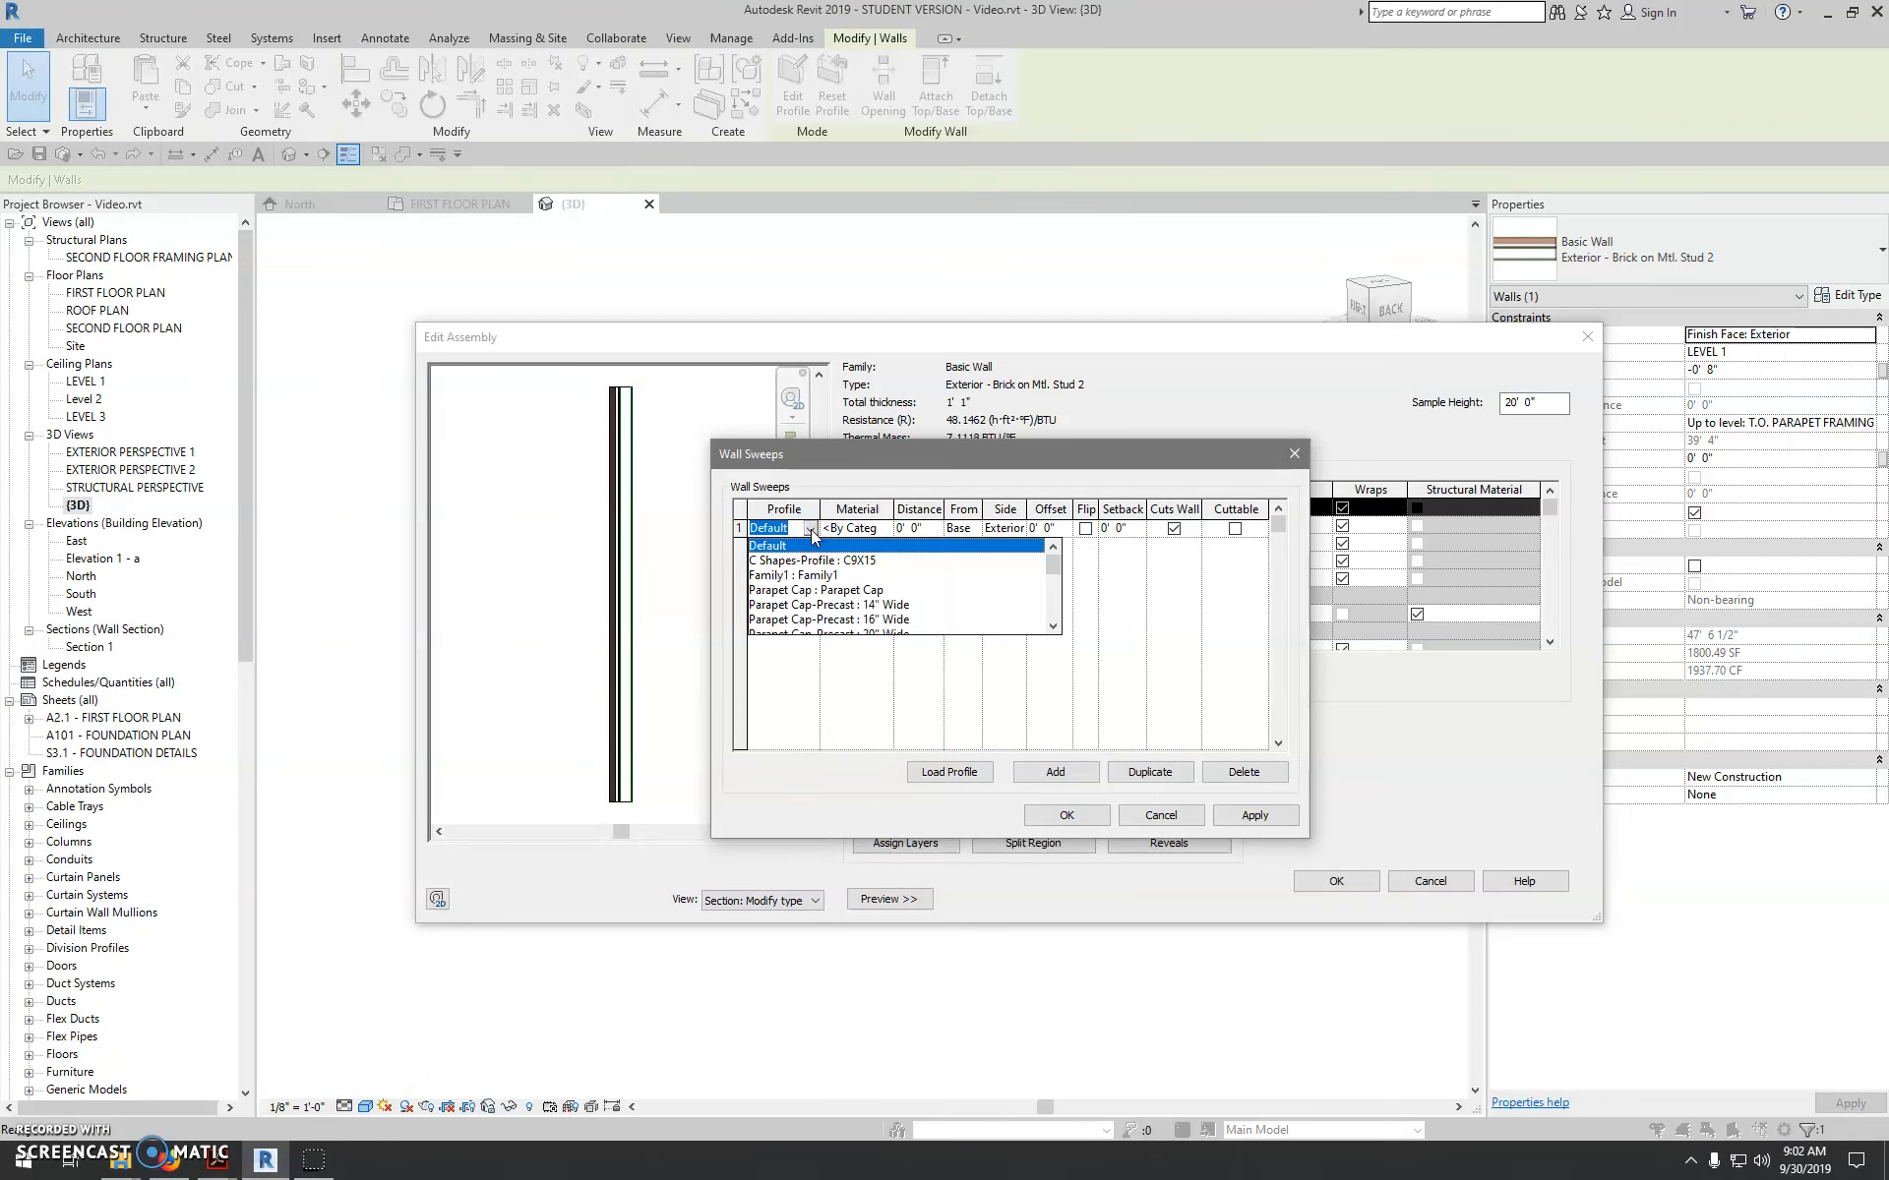
pyautogui.moveTo(838, 598)
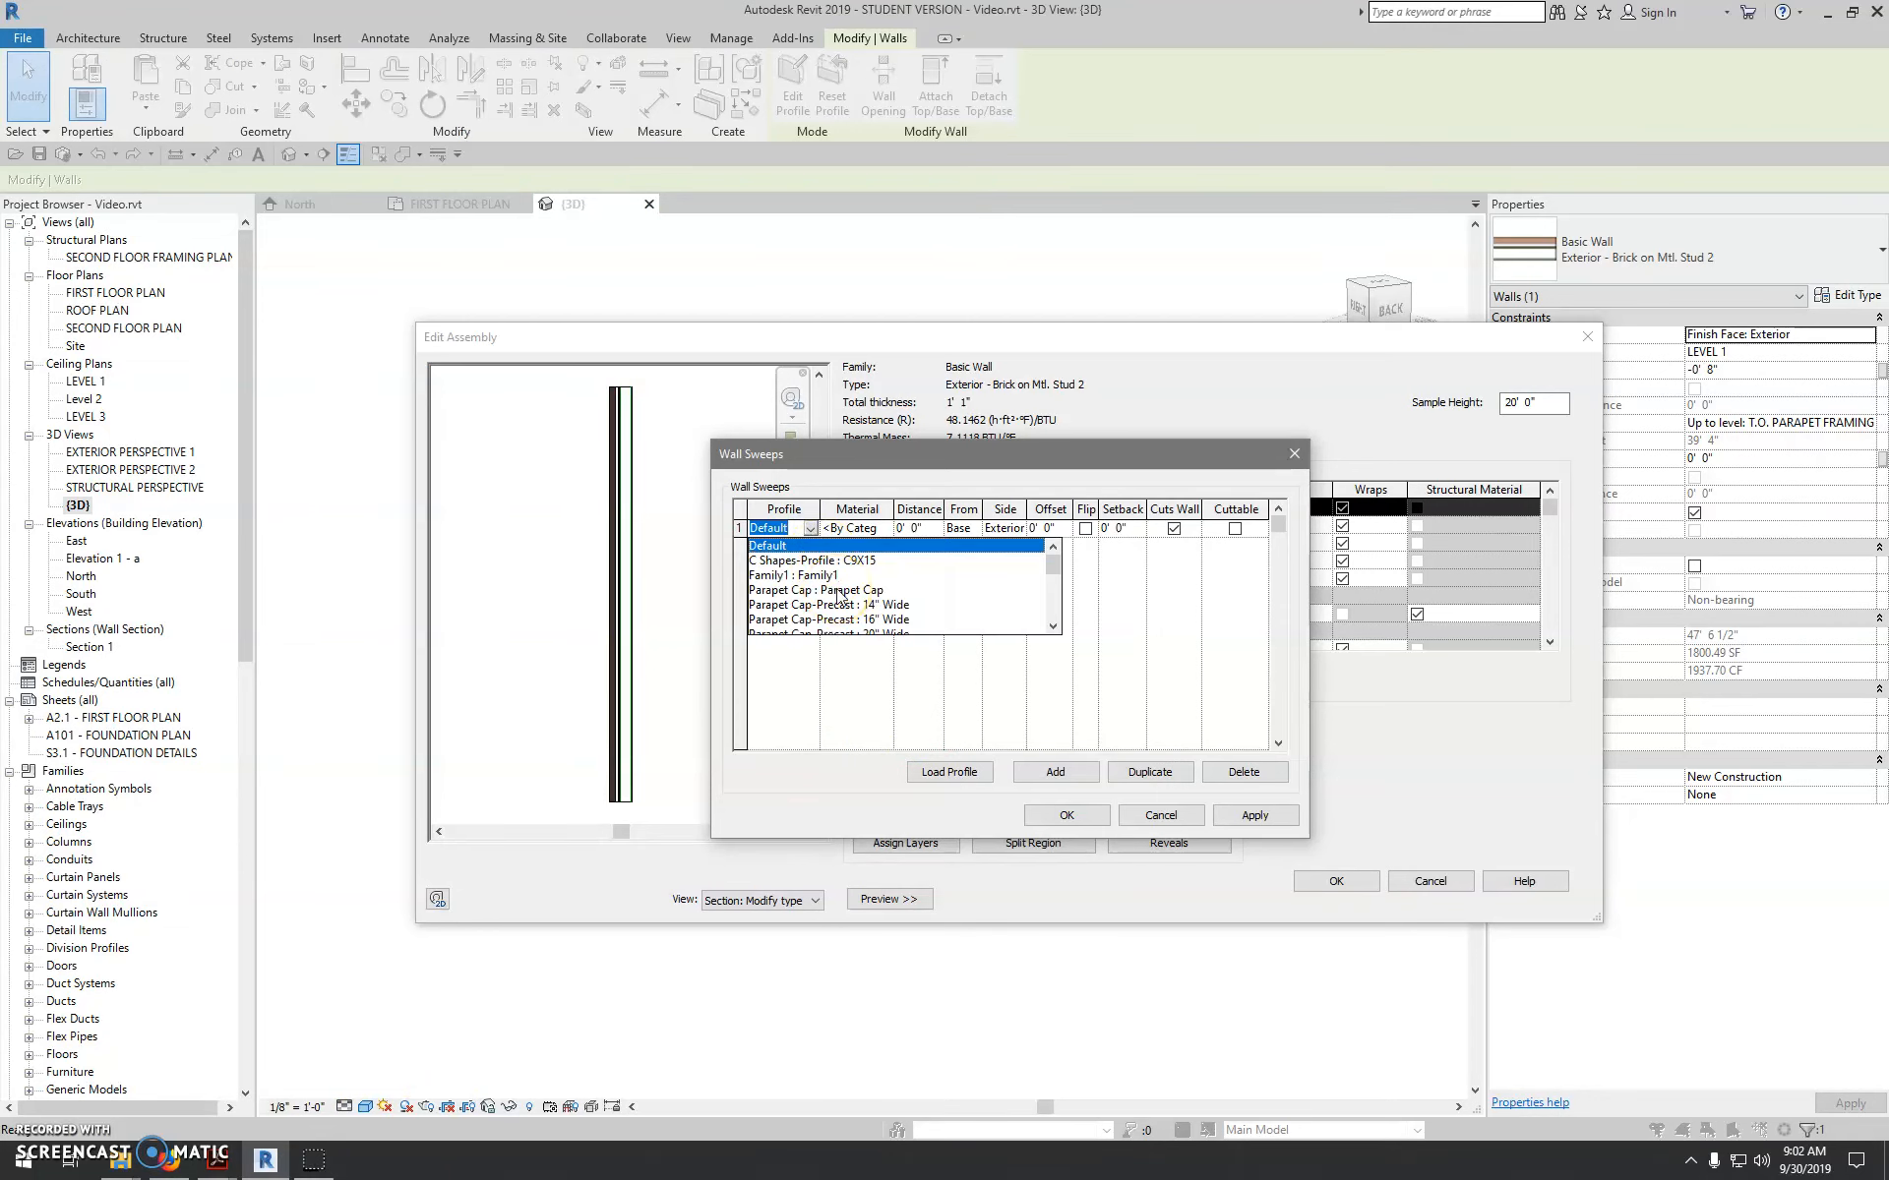
pyautogui.click(827, 590)
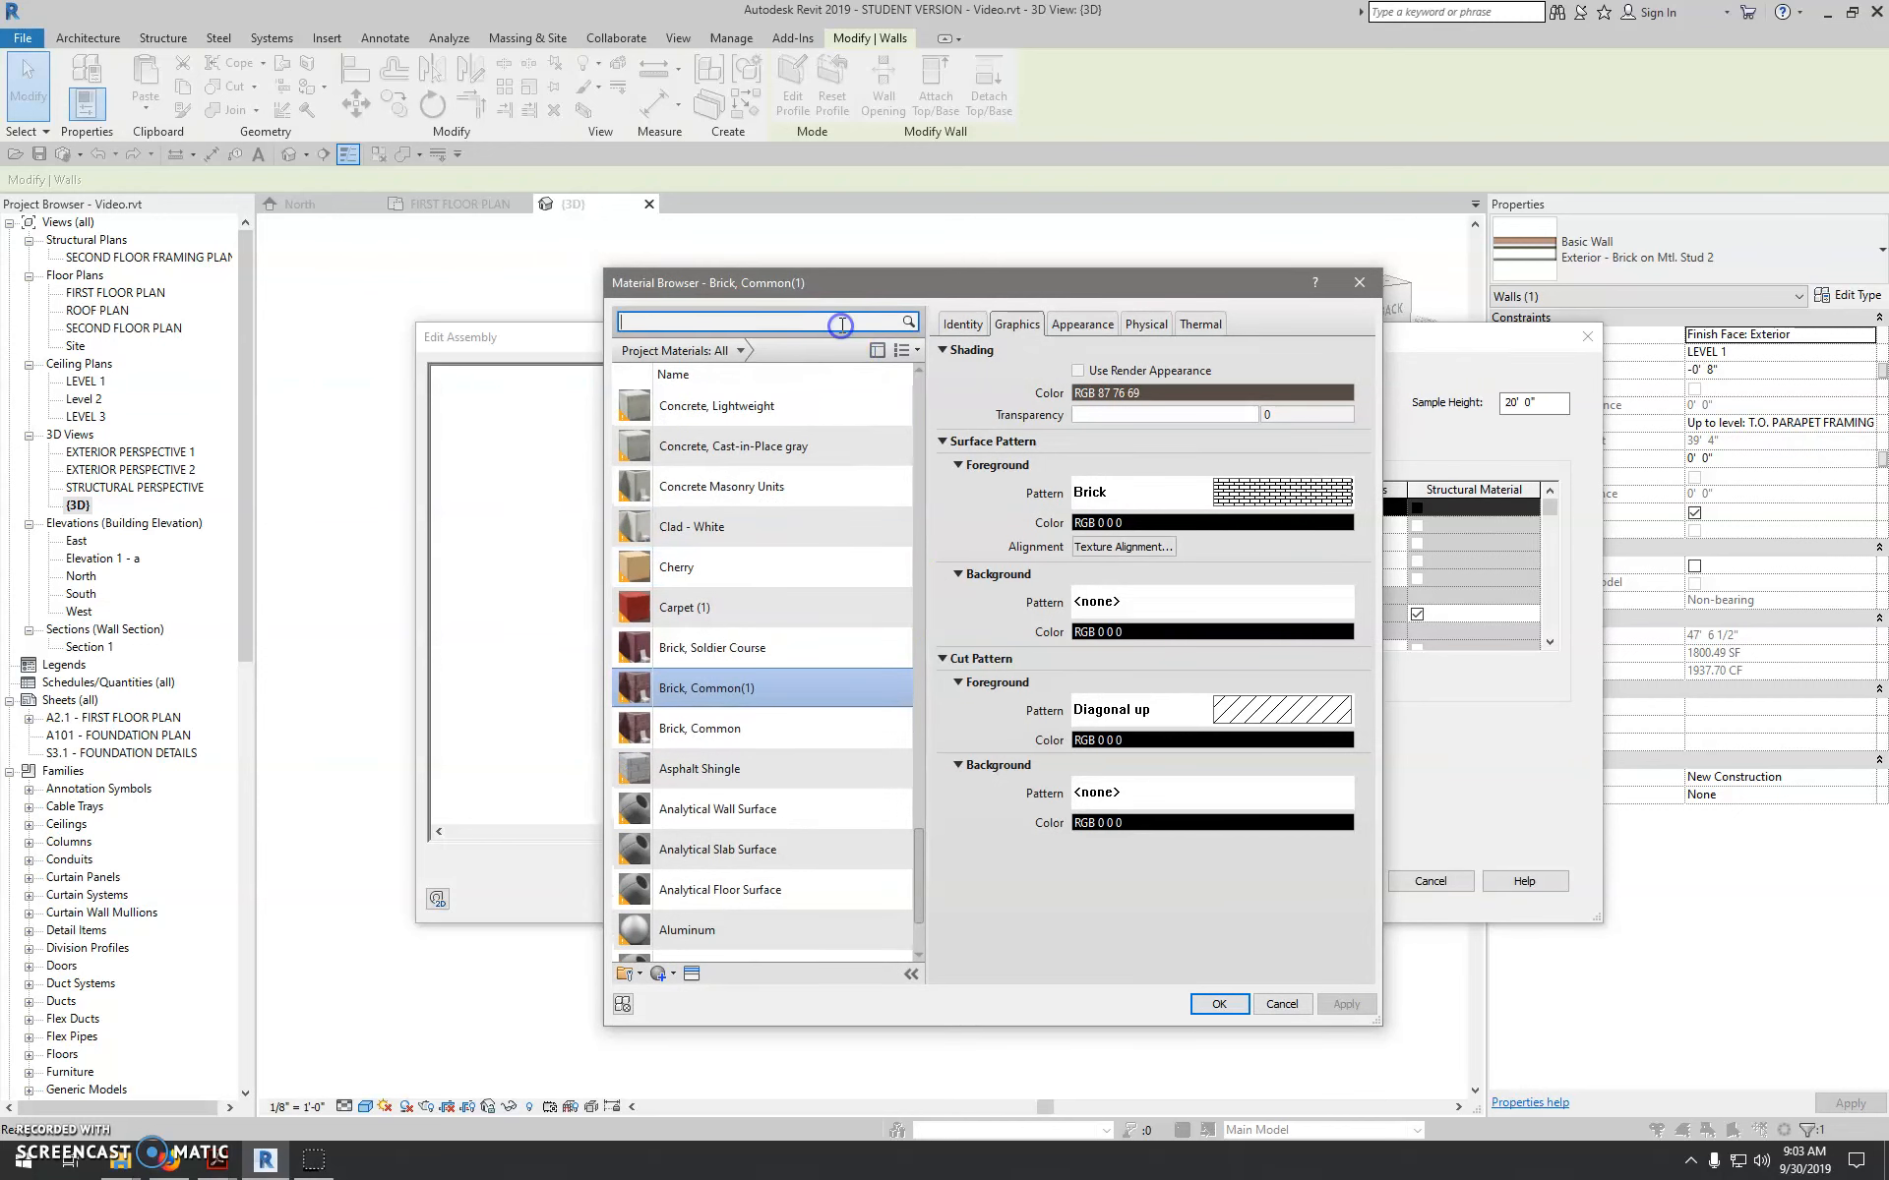
pyautogui.moveTo(842, 322)
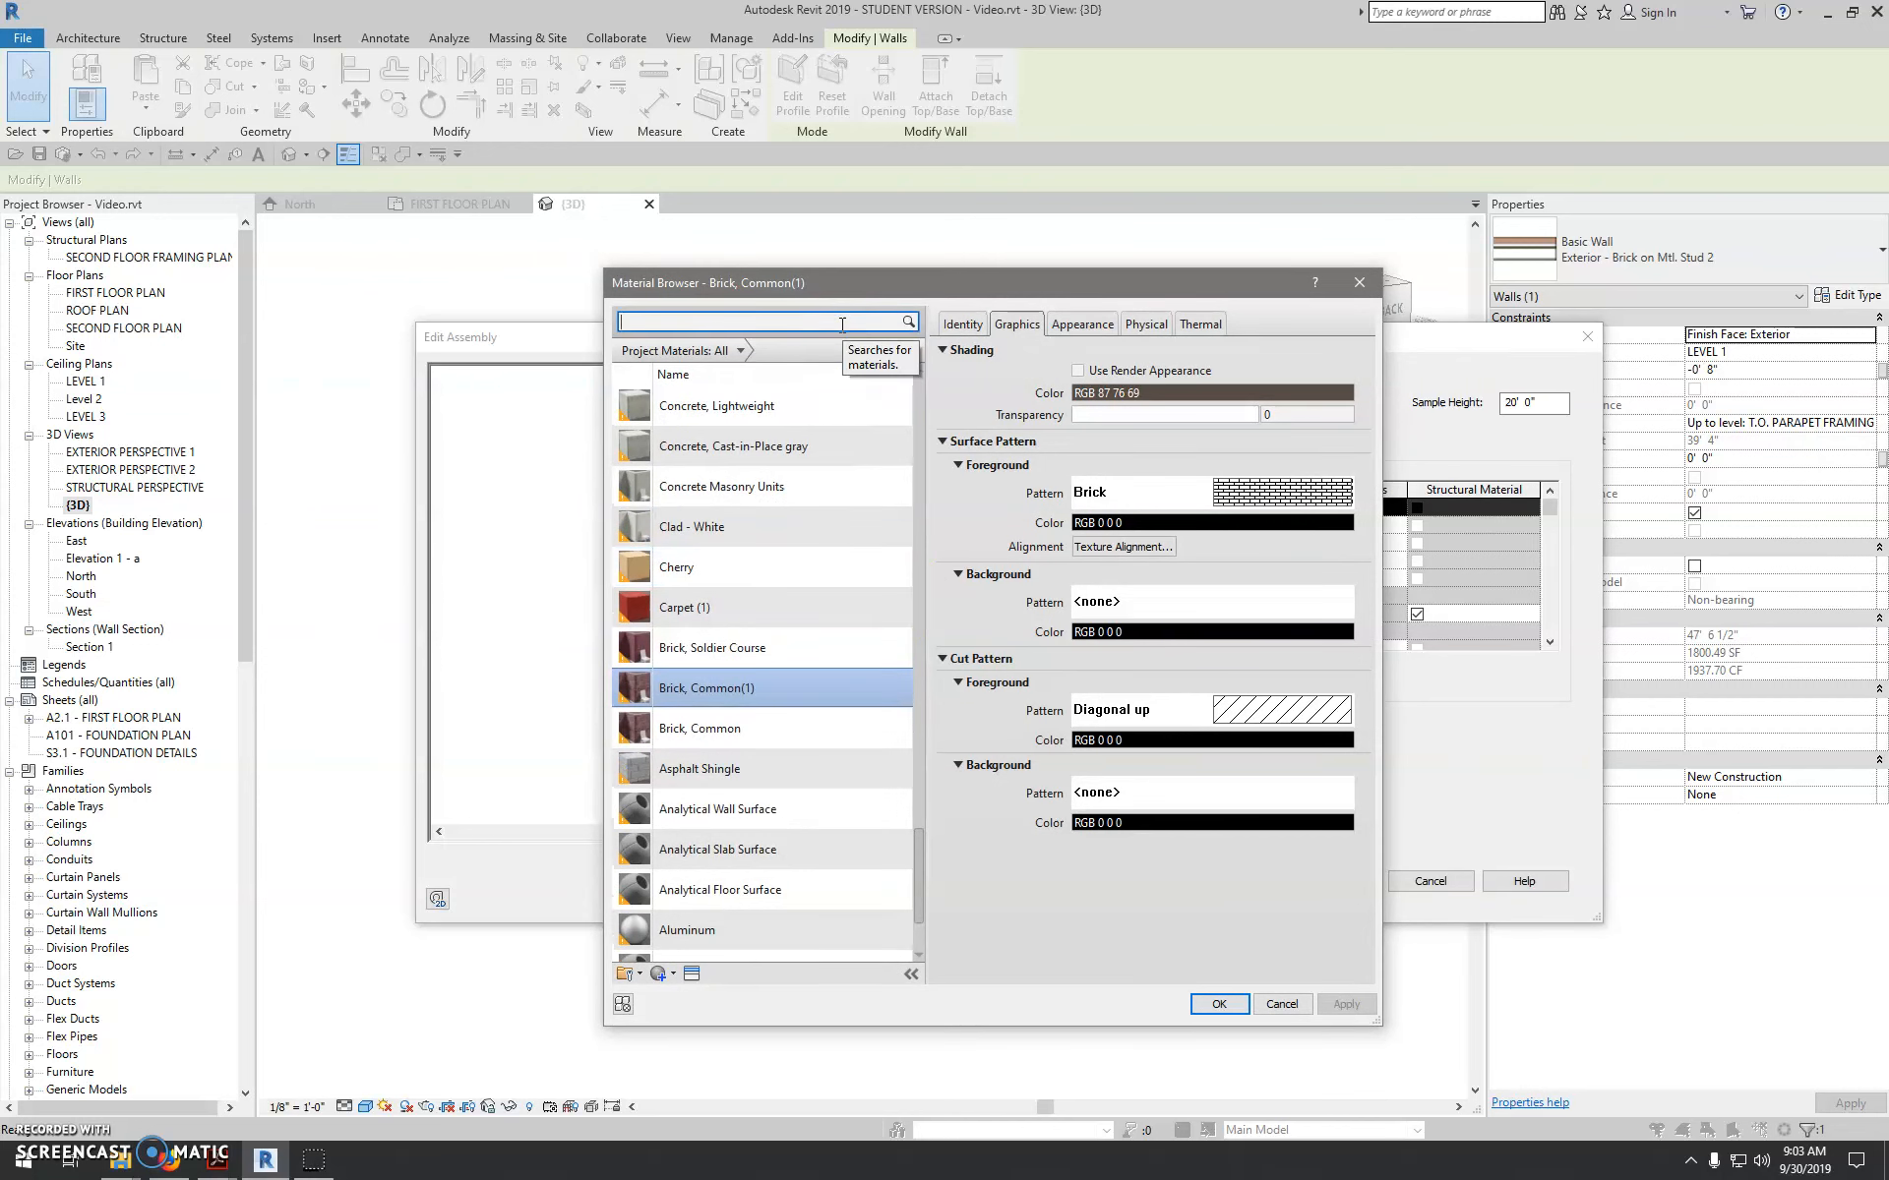
pyautogui.write('cast')
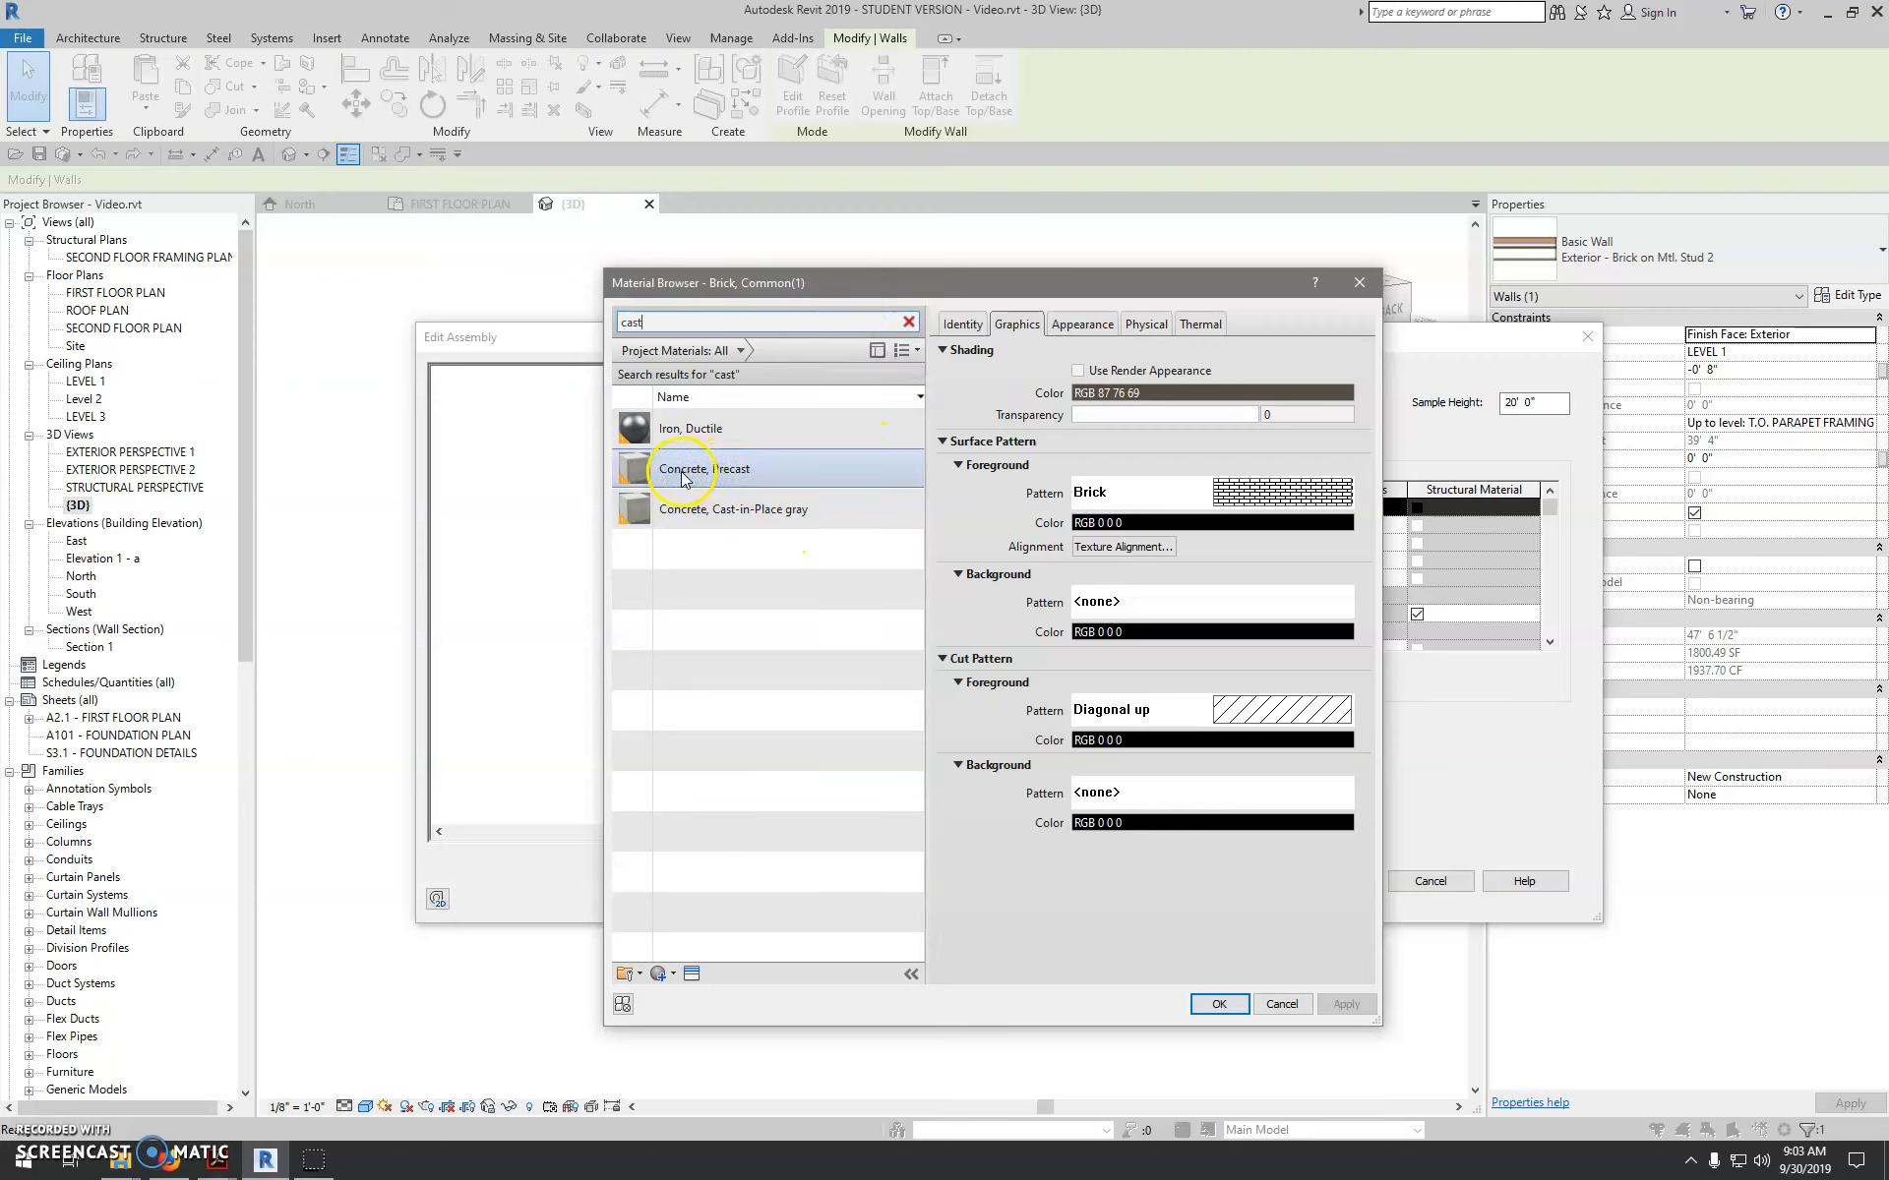
pyautogui.moveTo(743, 476)
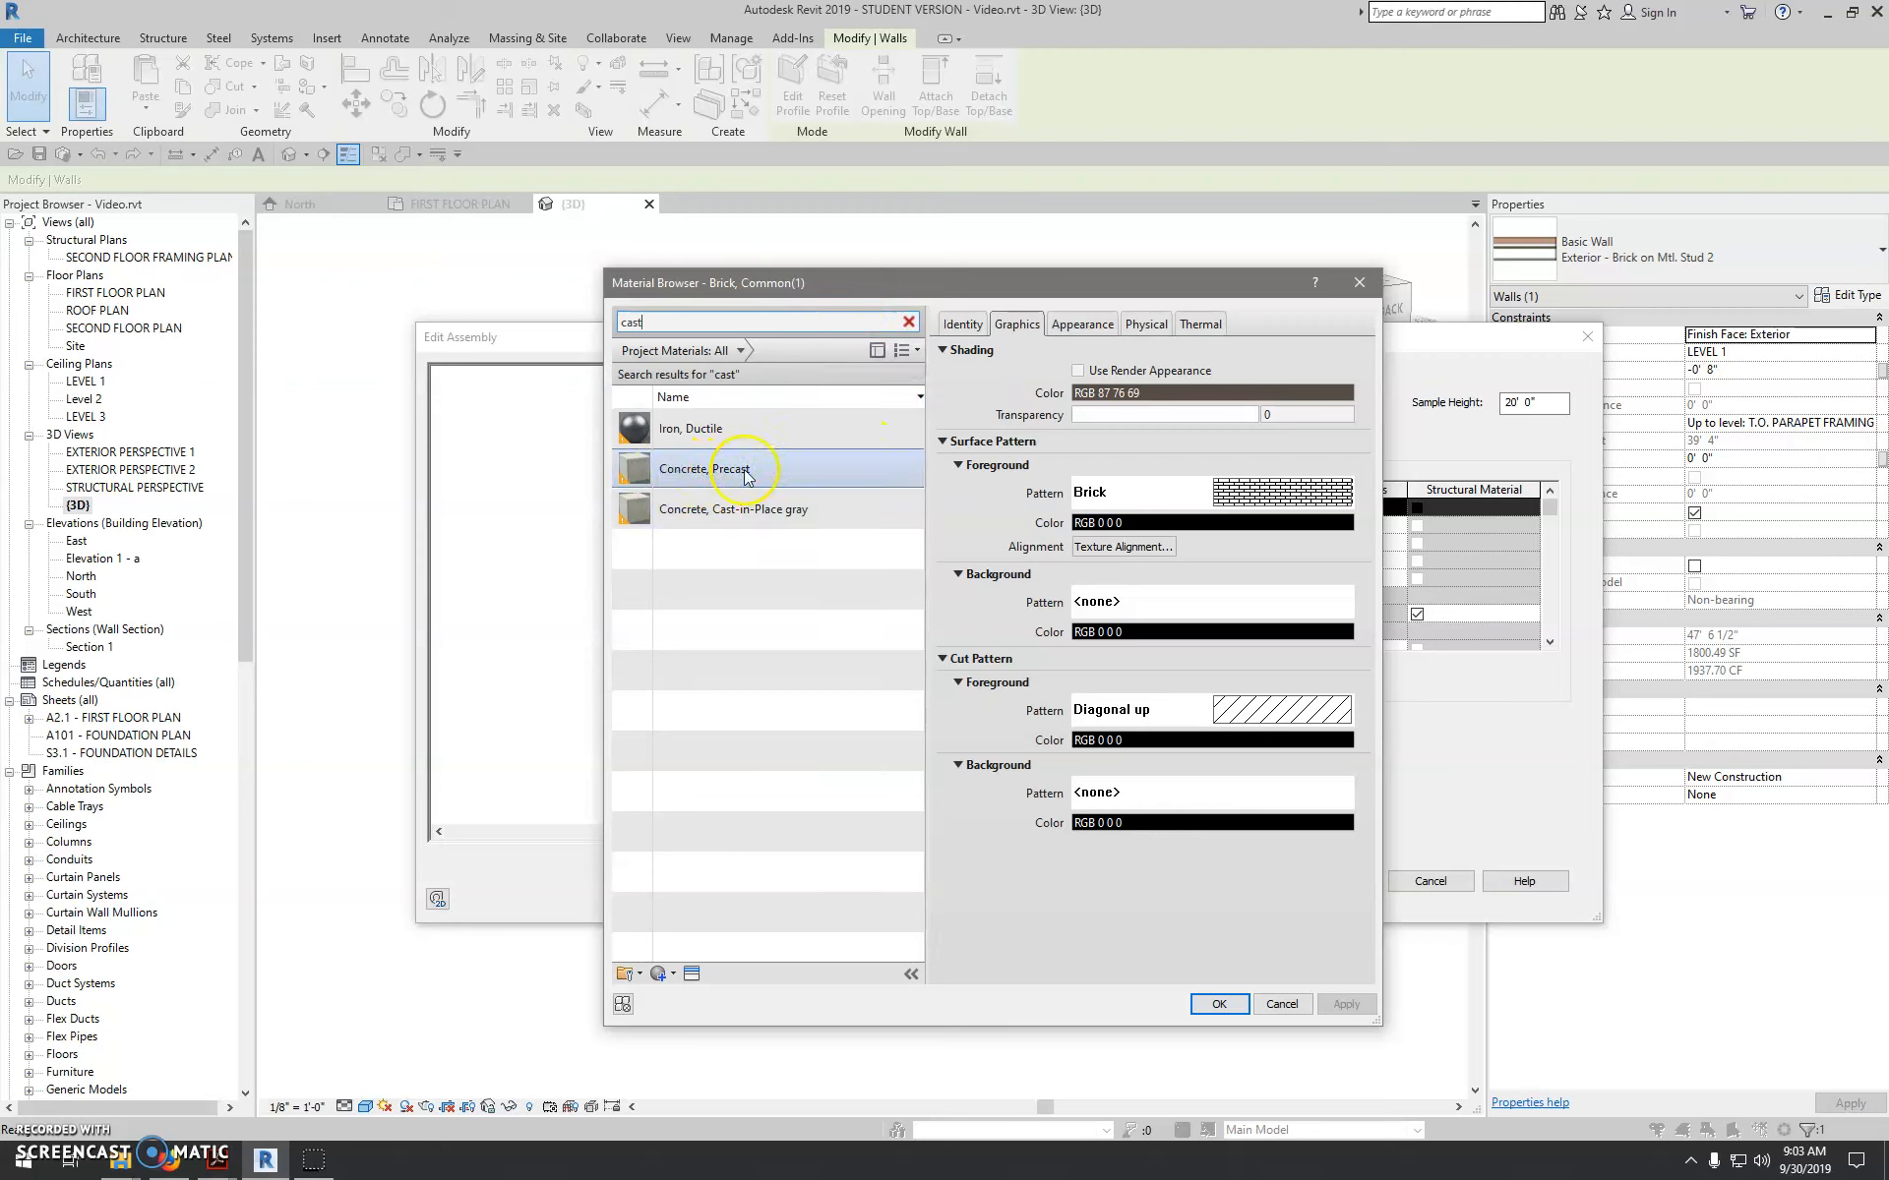
pyautogui.click(724, 468)
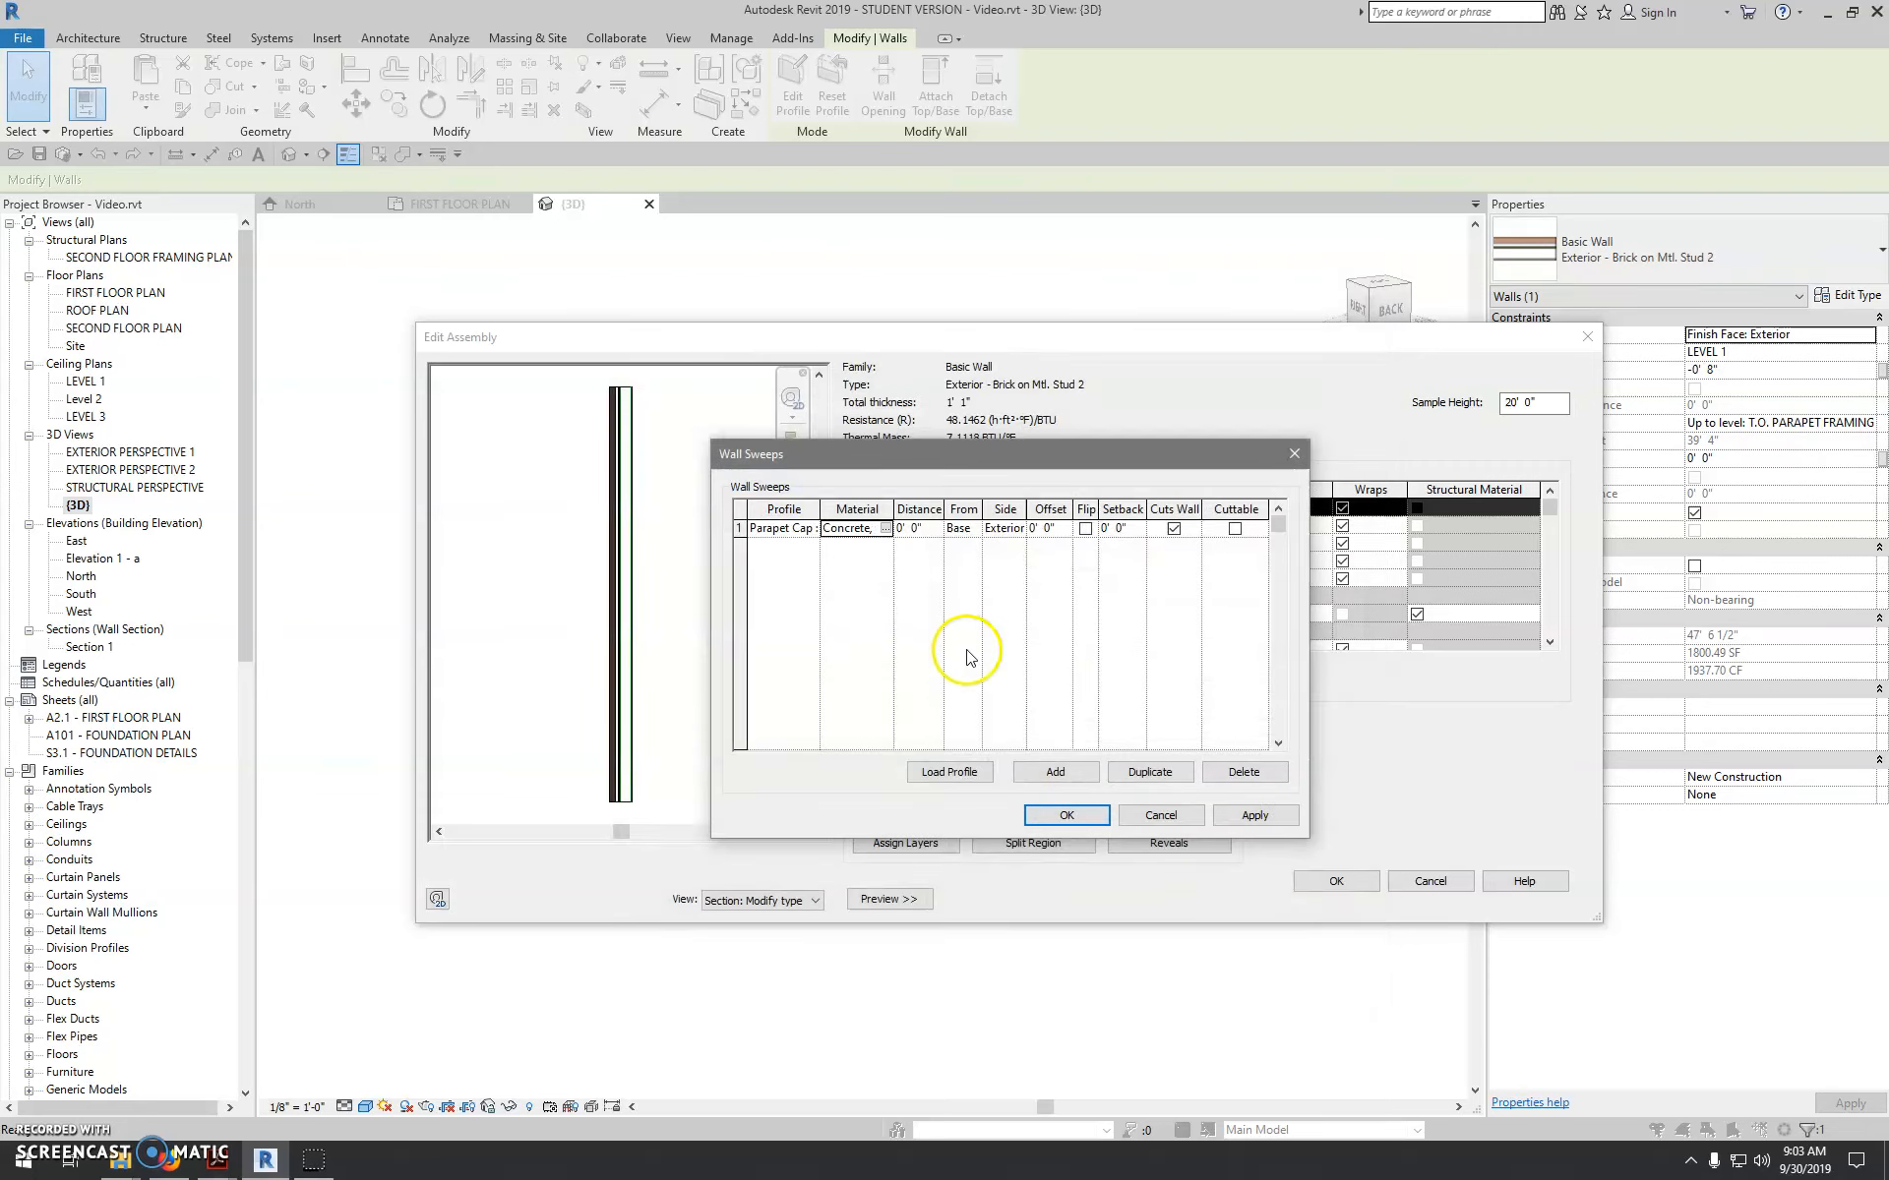
pyautogui.moveTo(862, 598)
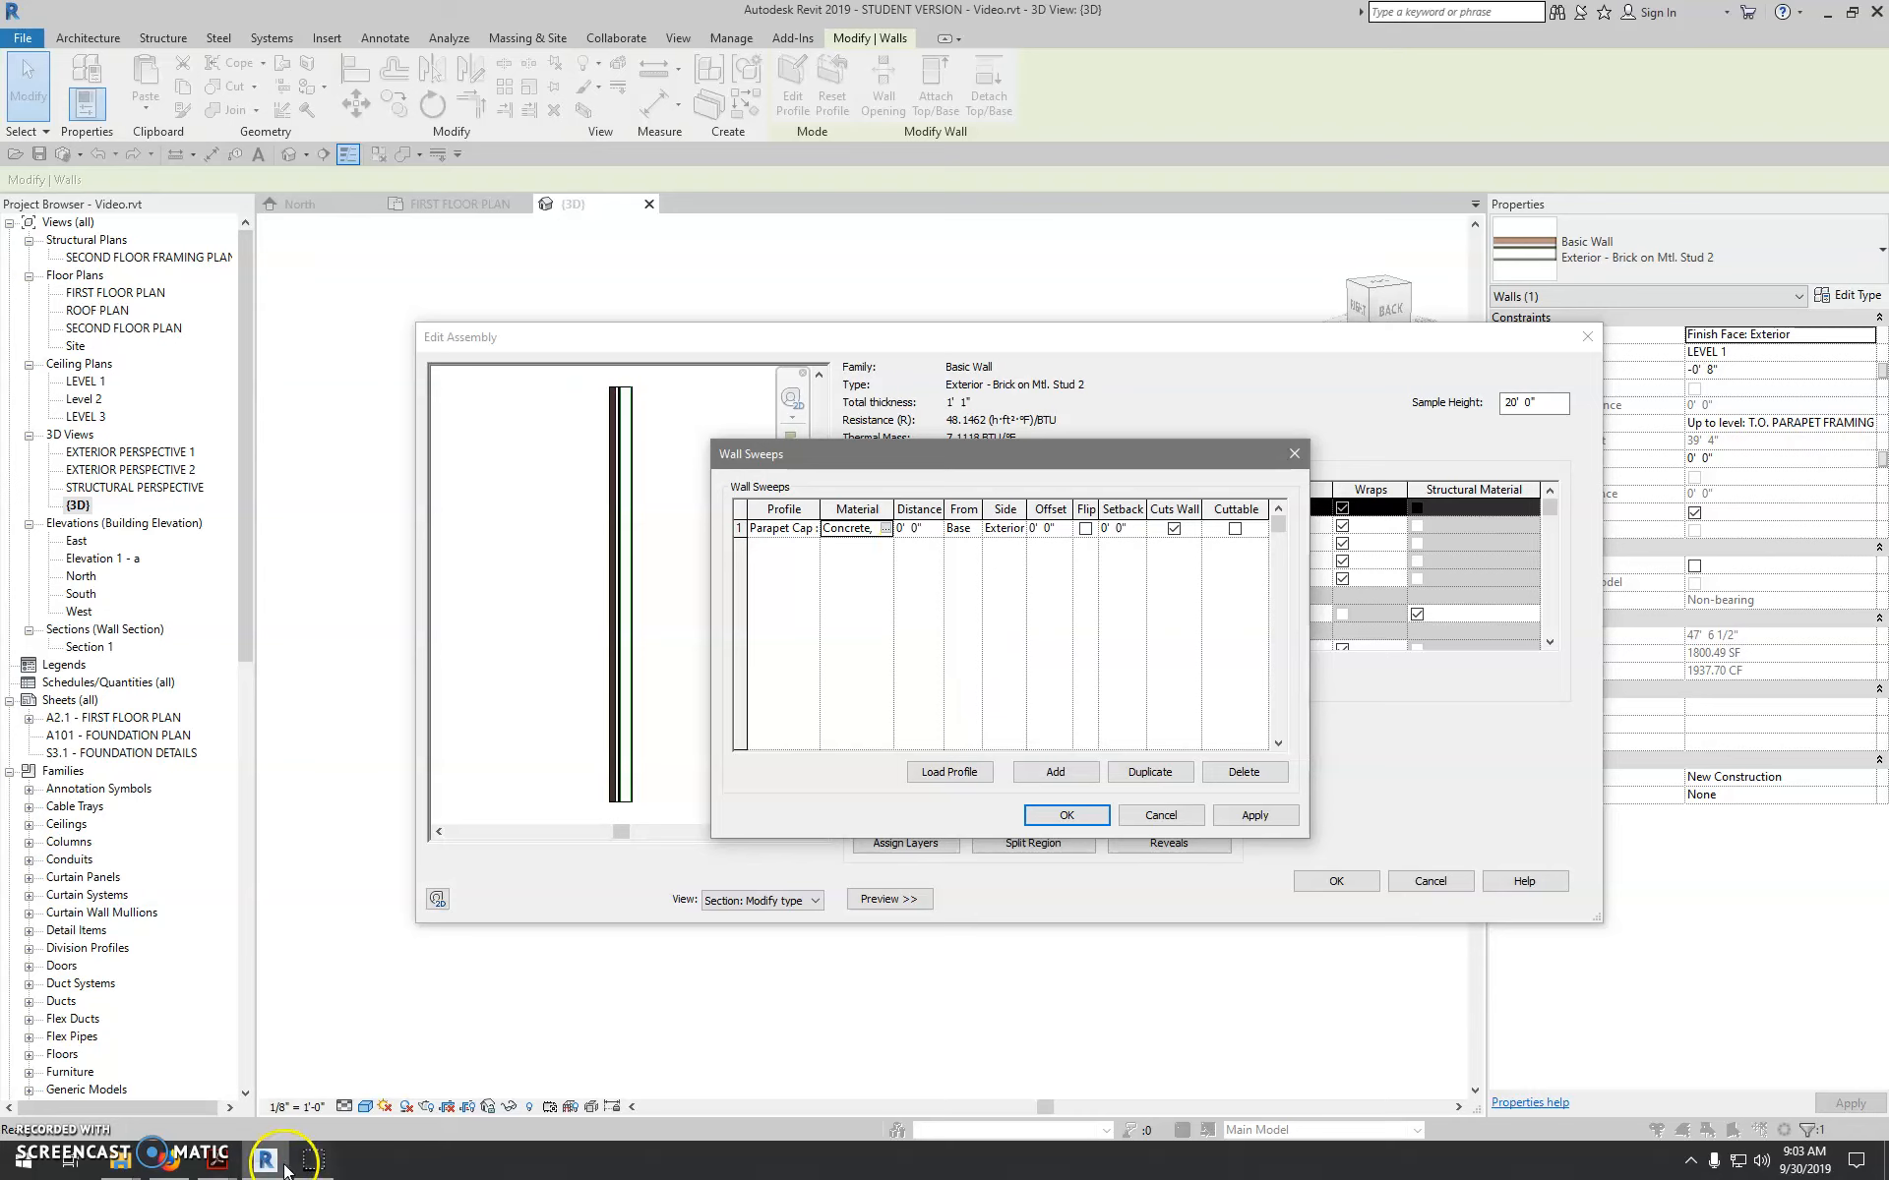
# - Enter a 39' 4" distance for the Parapet Cap sweep, triggering the outside-of-wall warning
pyautogui.click(209, 1153)
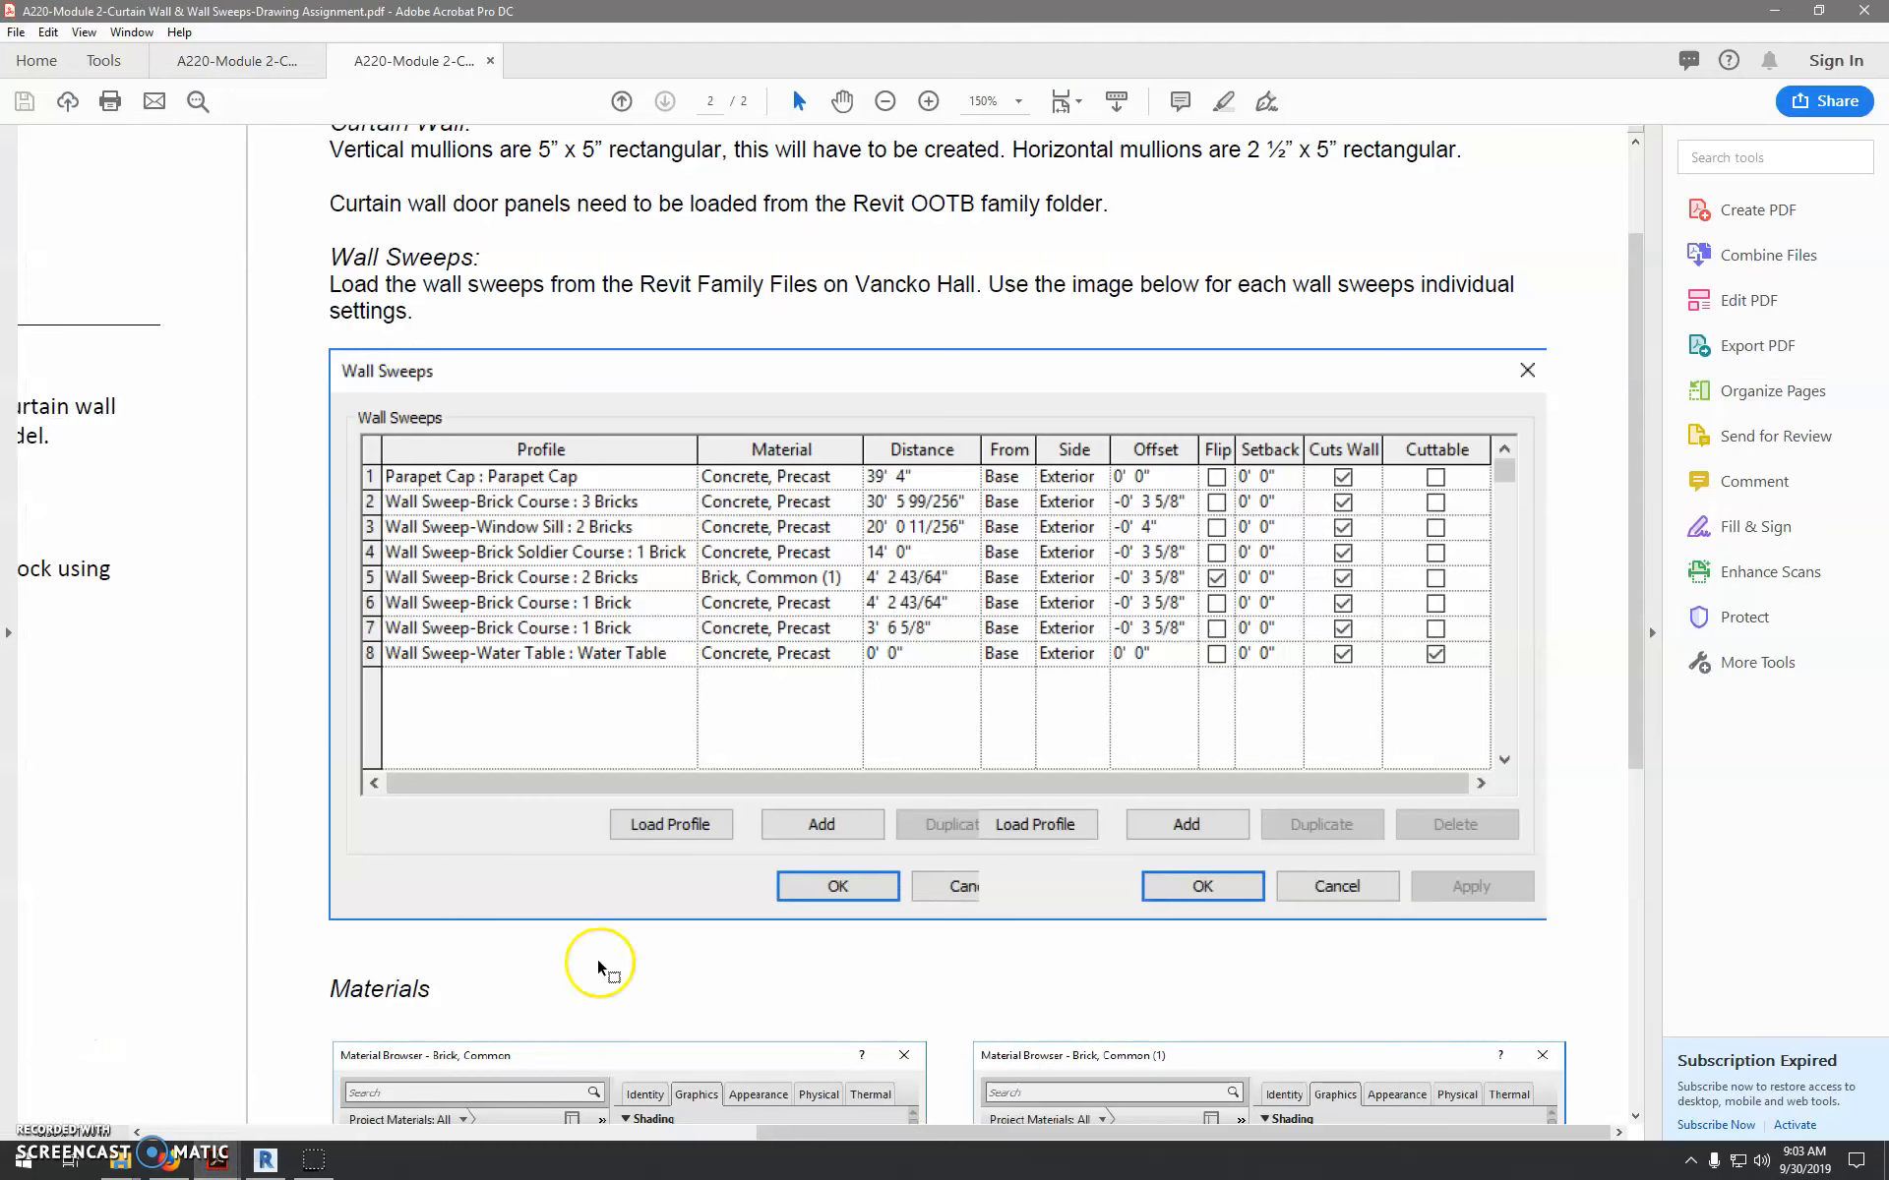
pyautogui.moveTo(313, 1173)
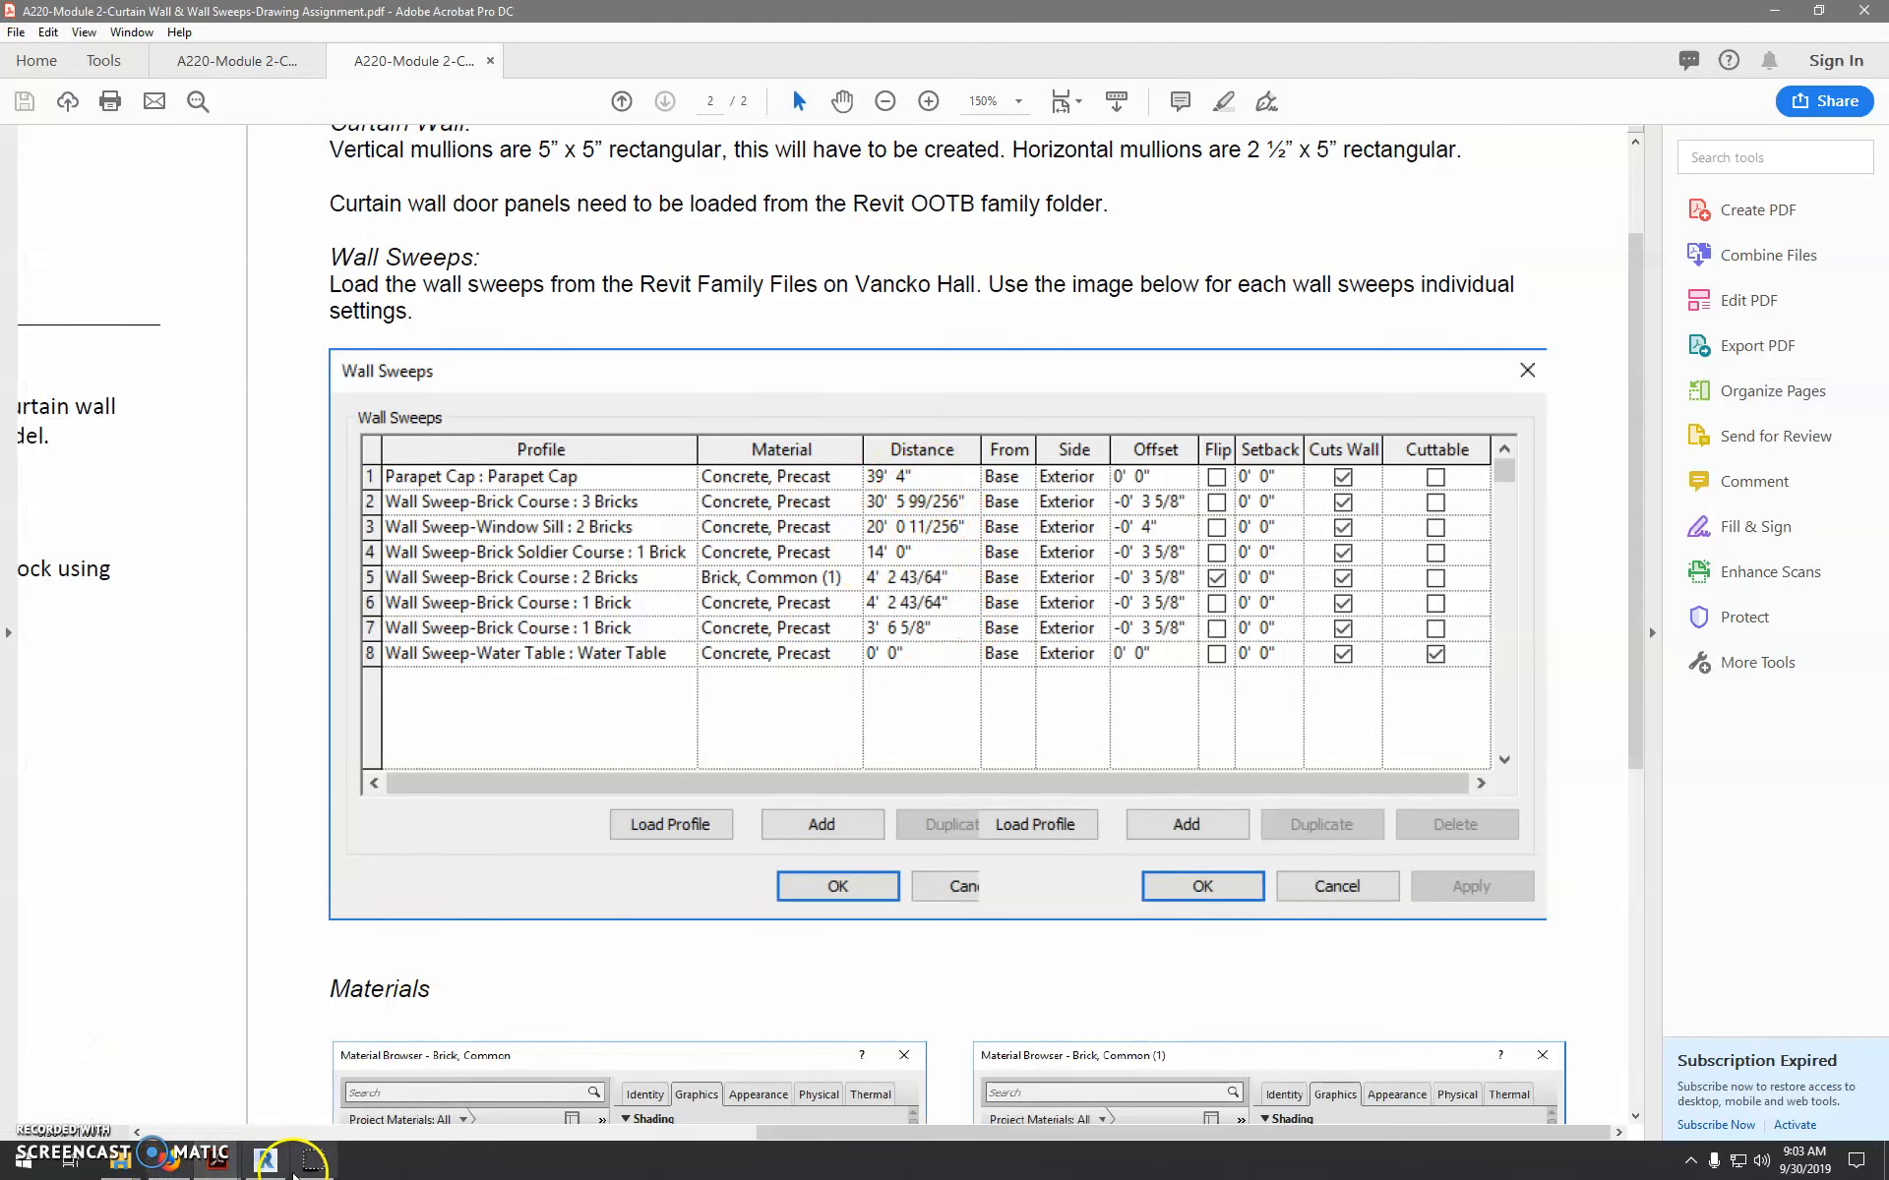
pyautogui.click(263, 1161)
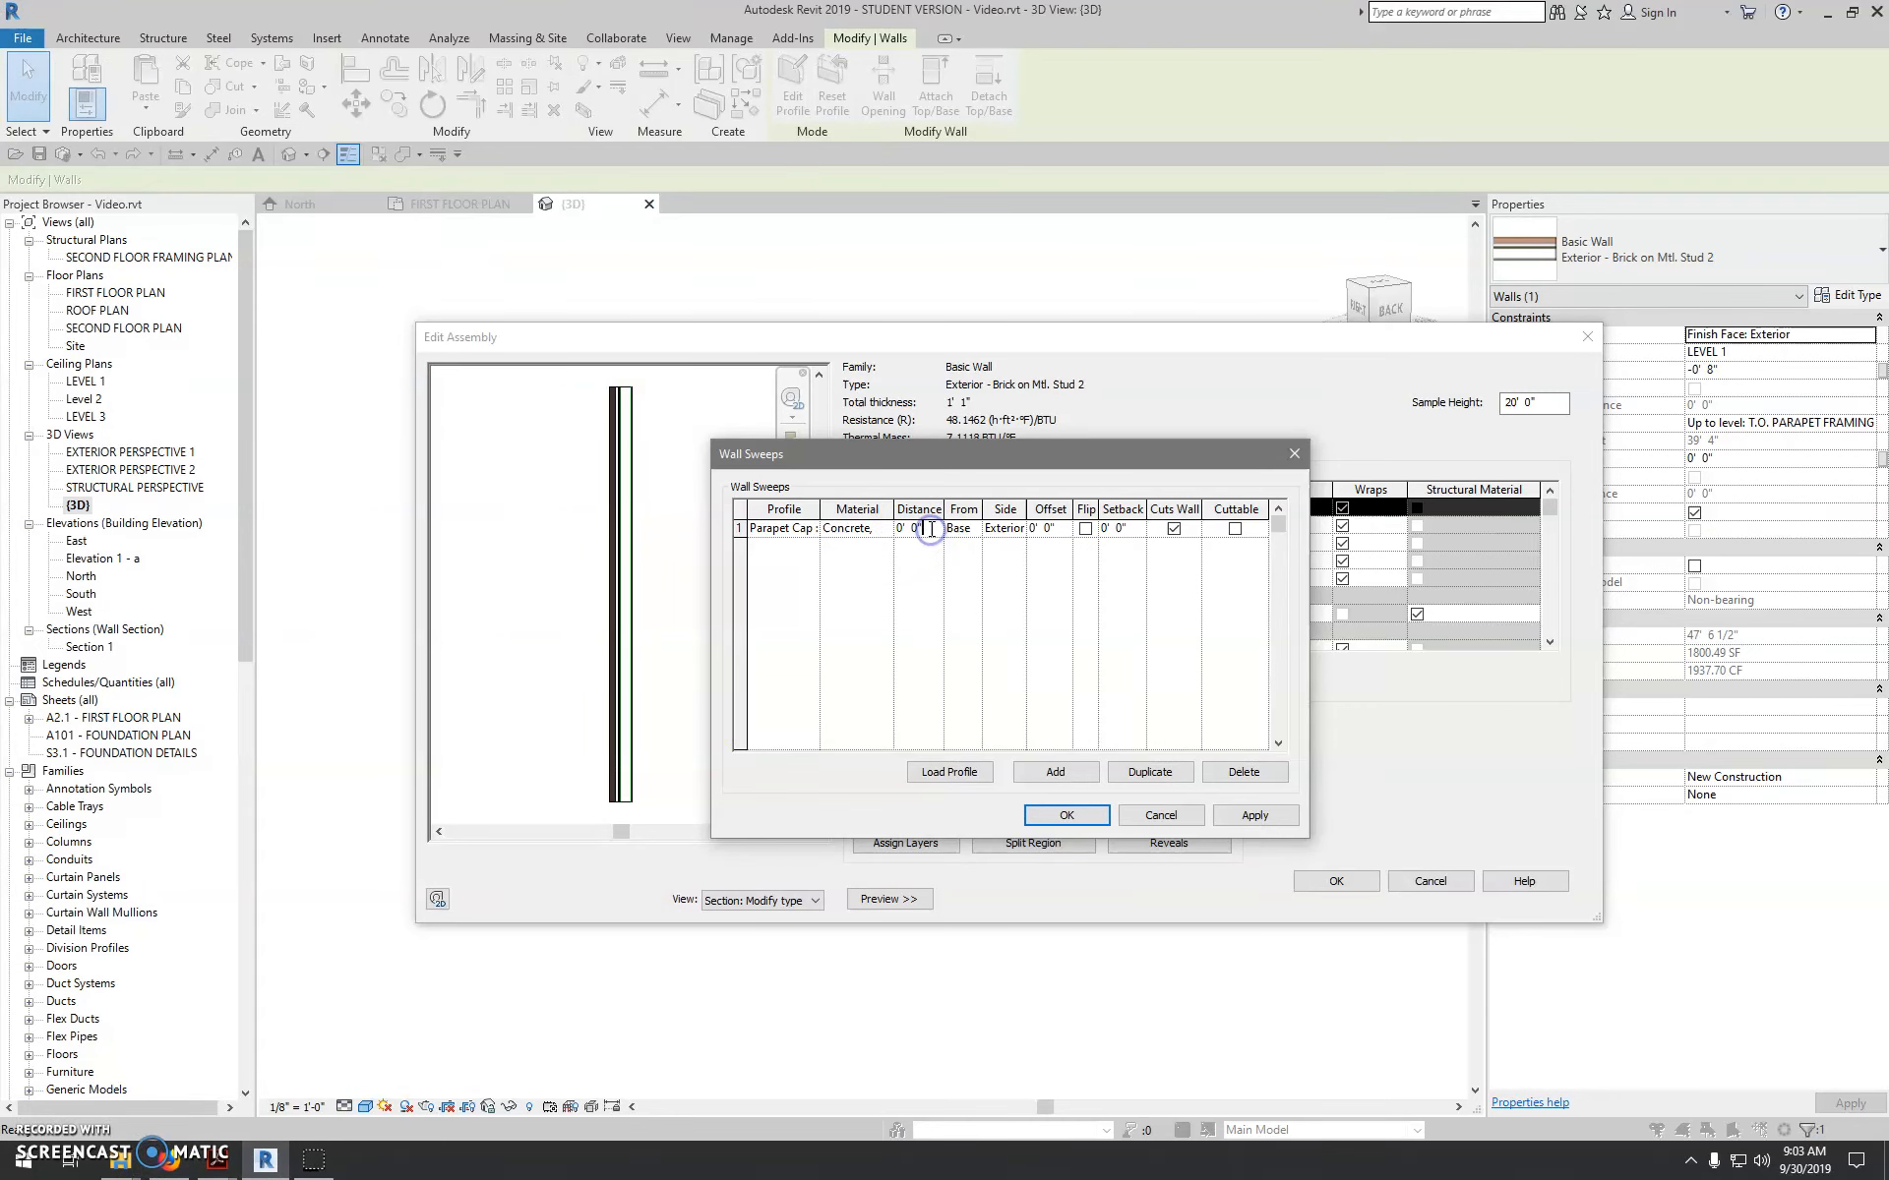
pyautogui.write("39'")
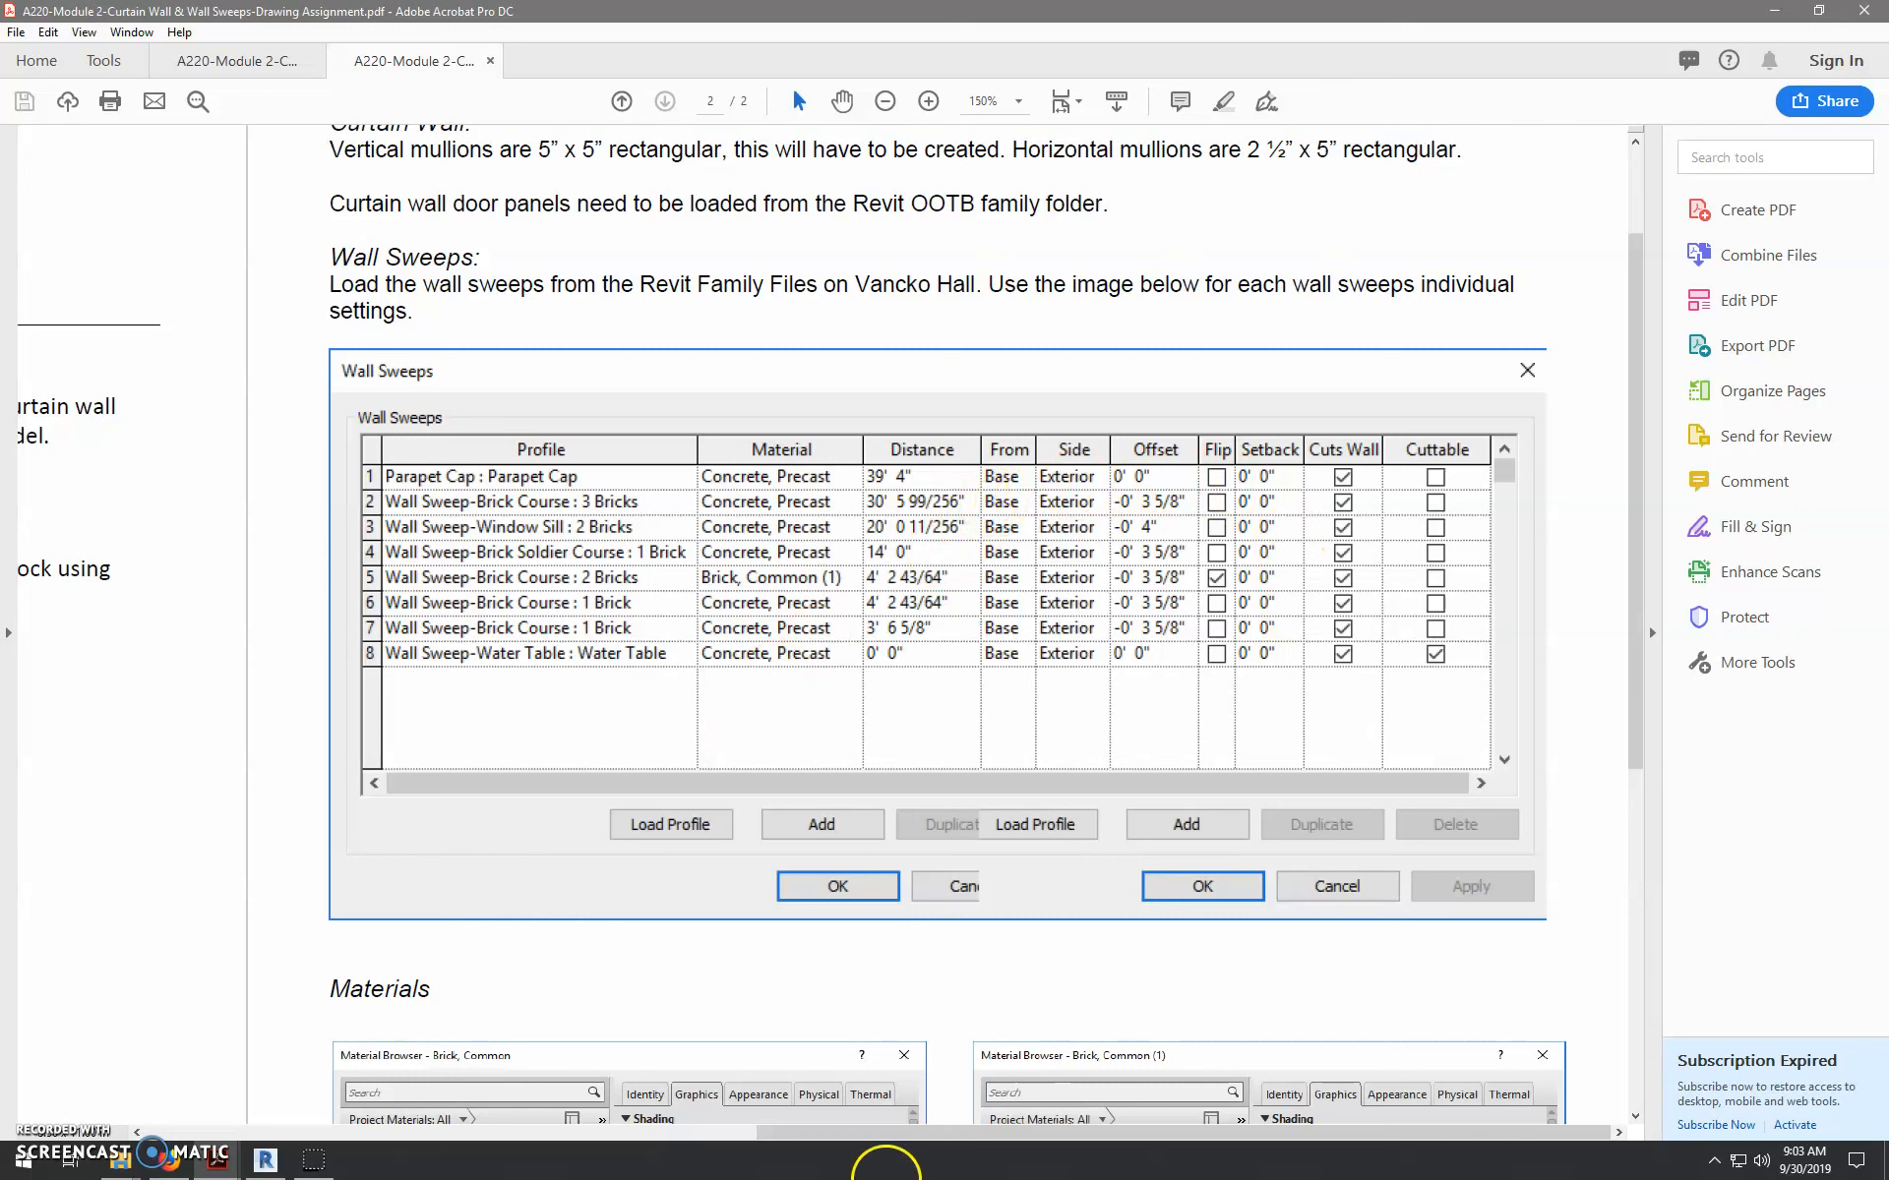
pyautogui.click(264, 1161)
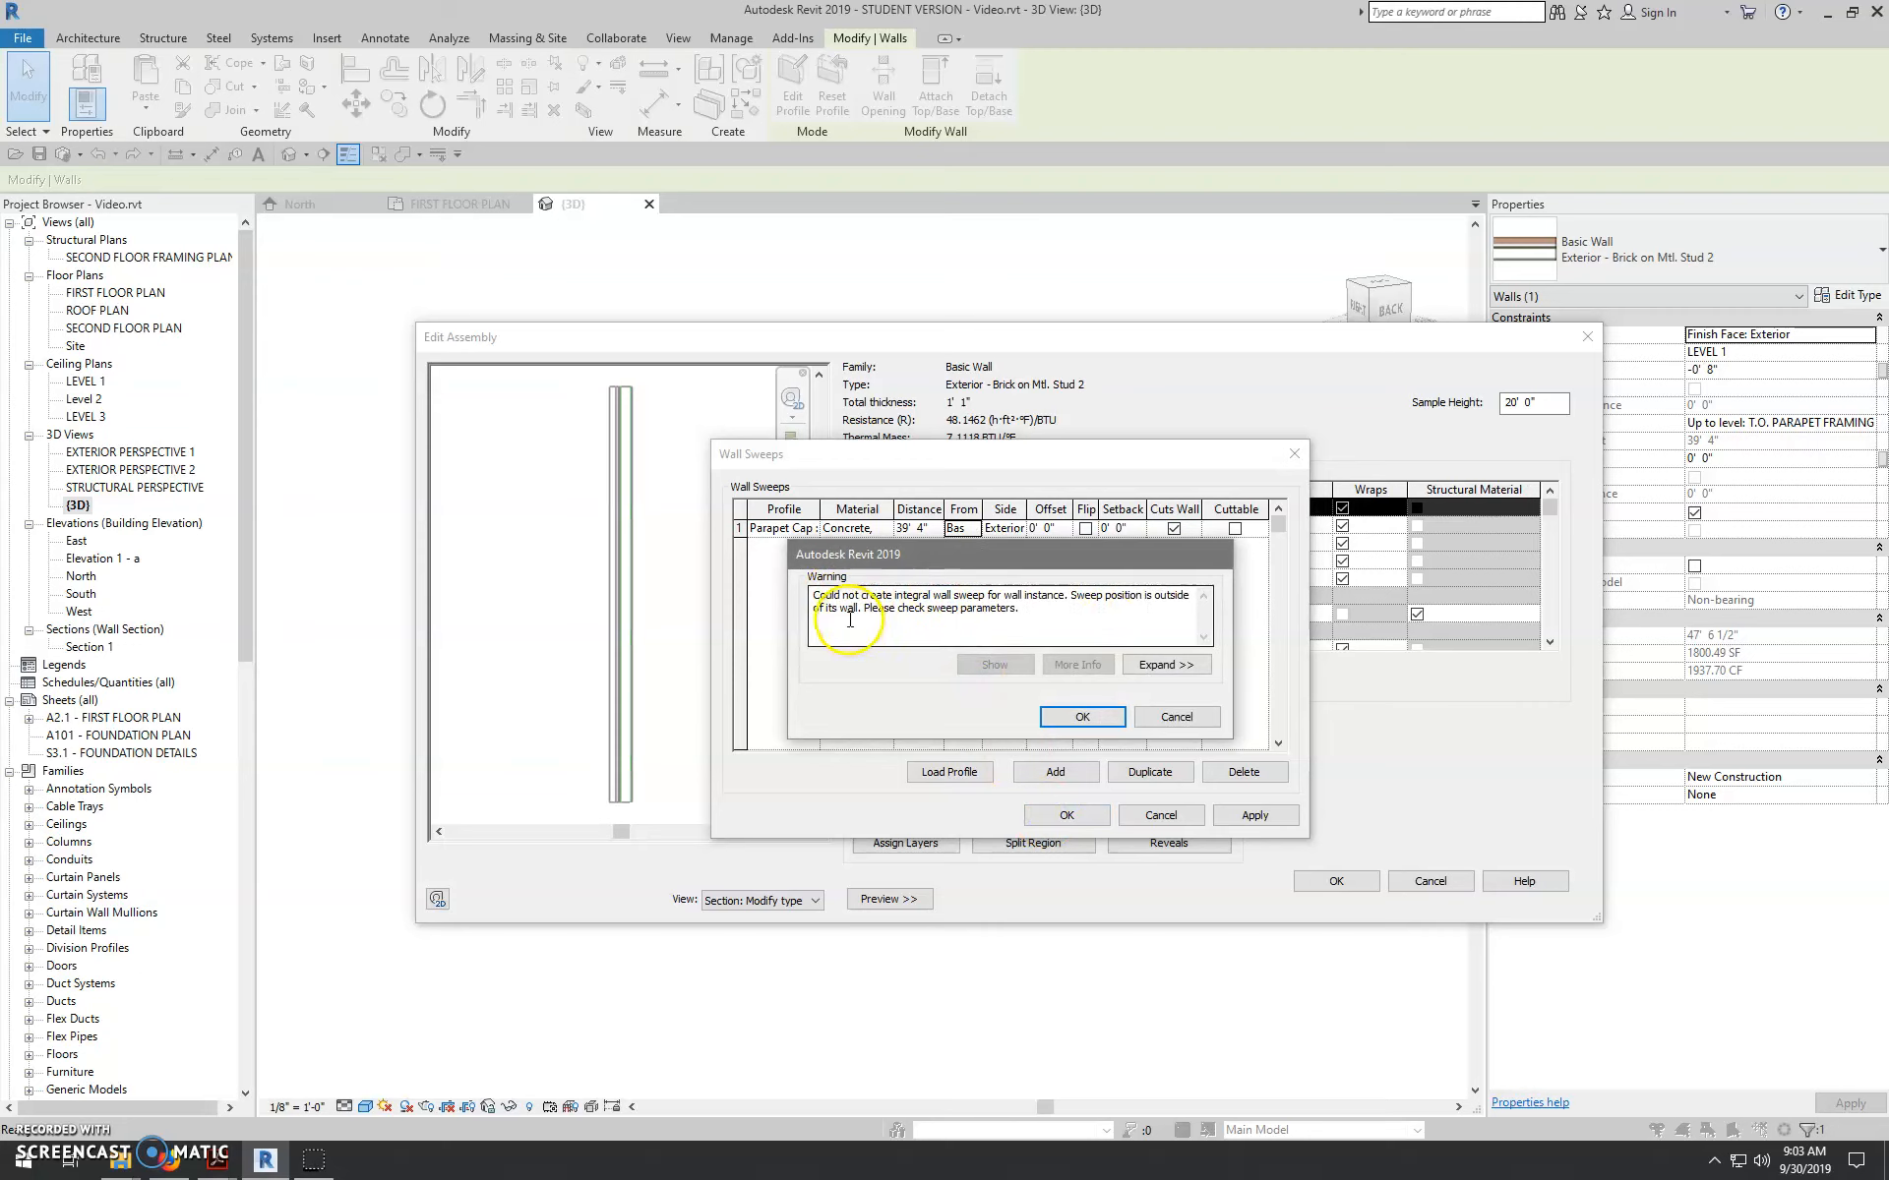
pyautogui.moveTo(844, 594); pyautogui.dragTo(1067, 594)
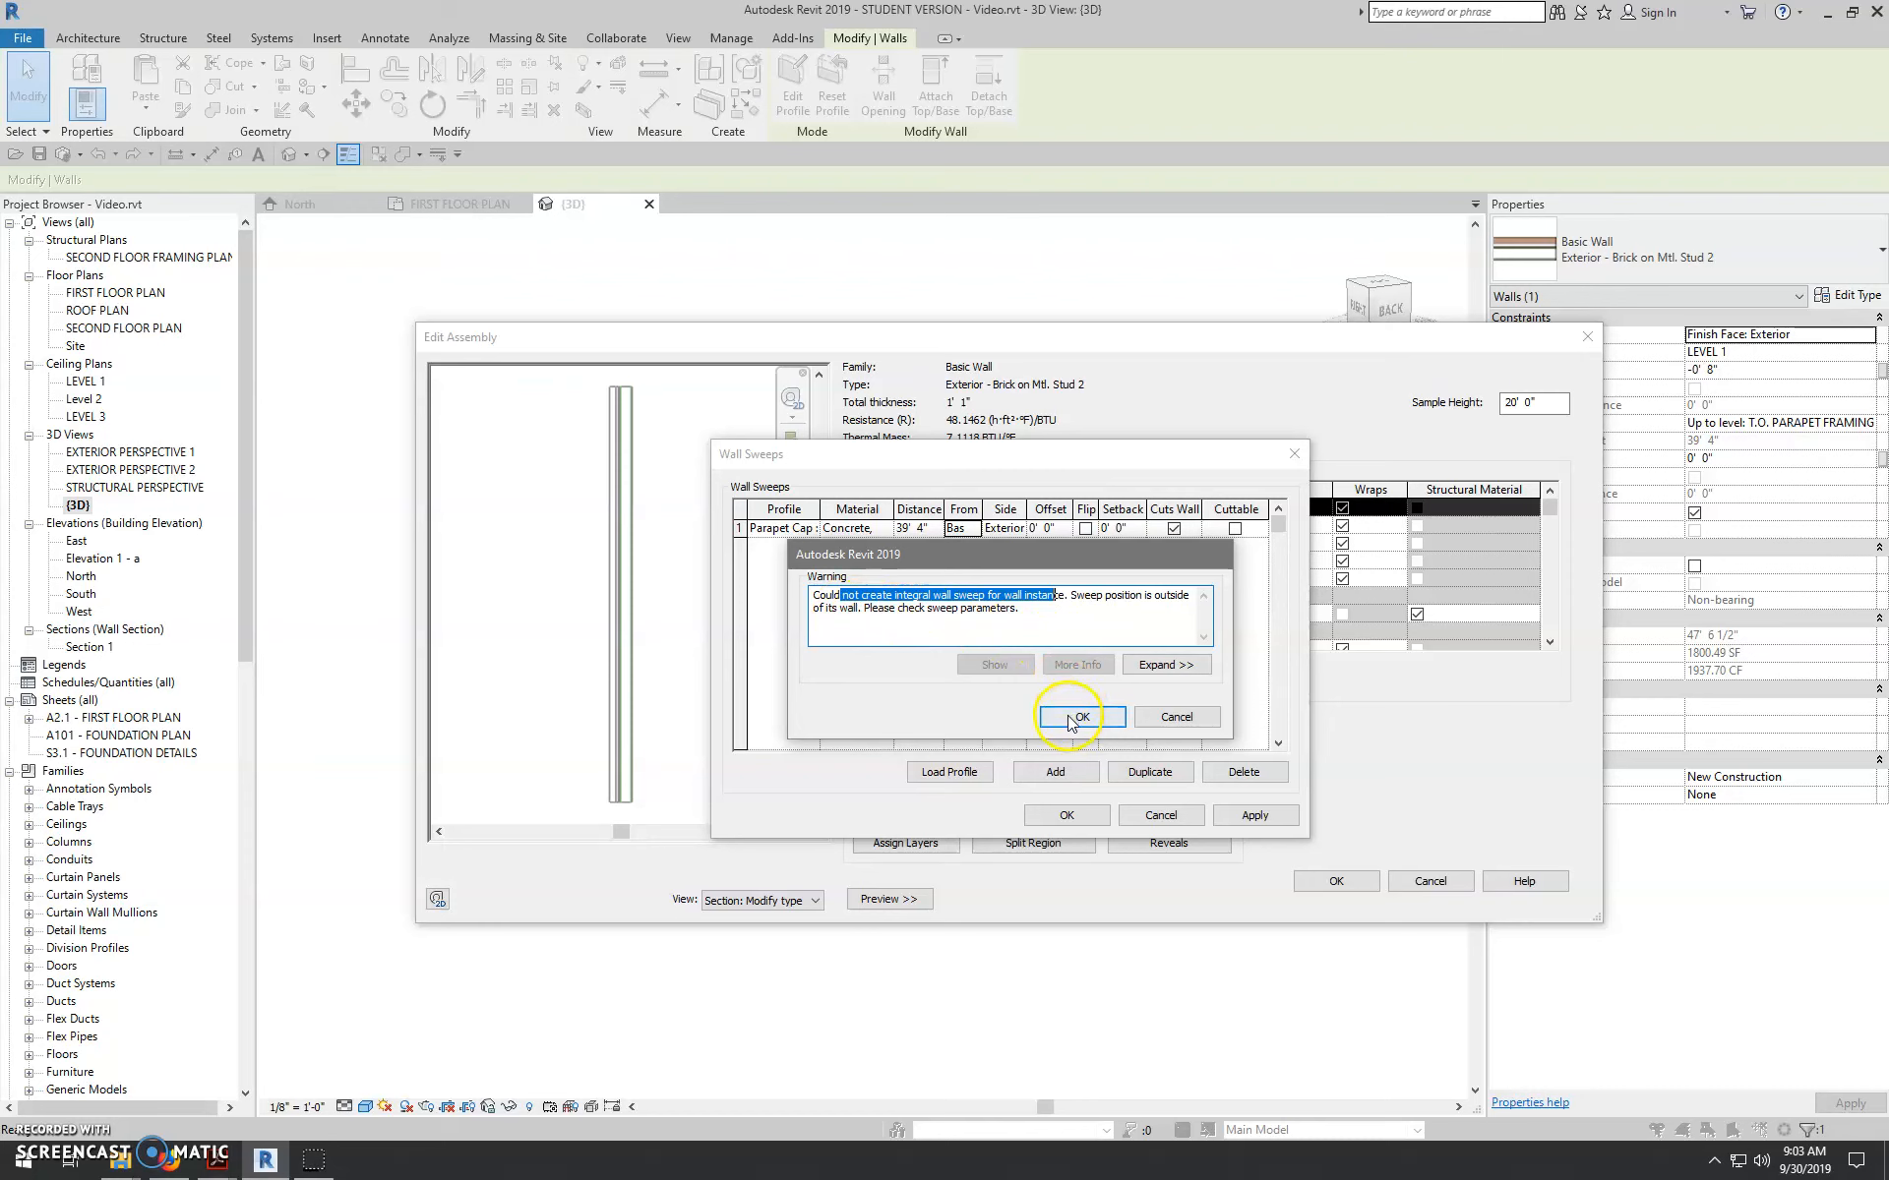
# - Acknowledge the warning and accept the Wall Sweeps and Edit Assembly dialogs, keeping the parapet cap
pyautogui.click(1080, 717)
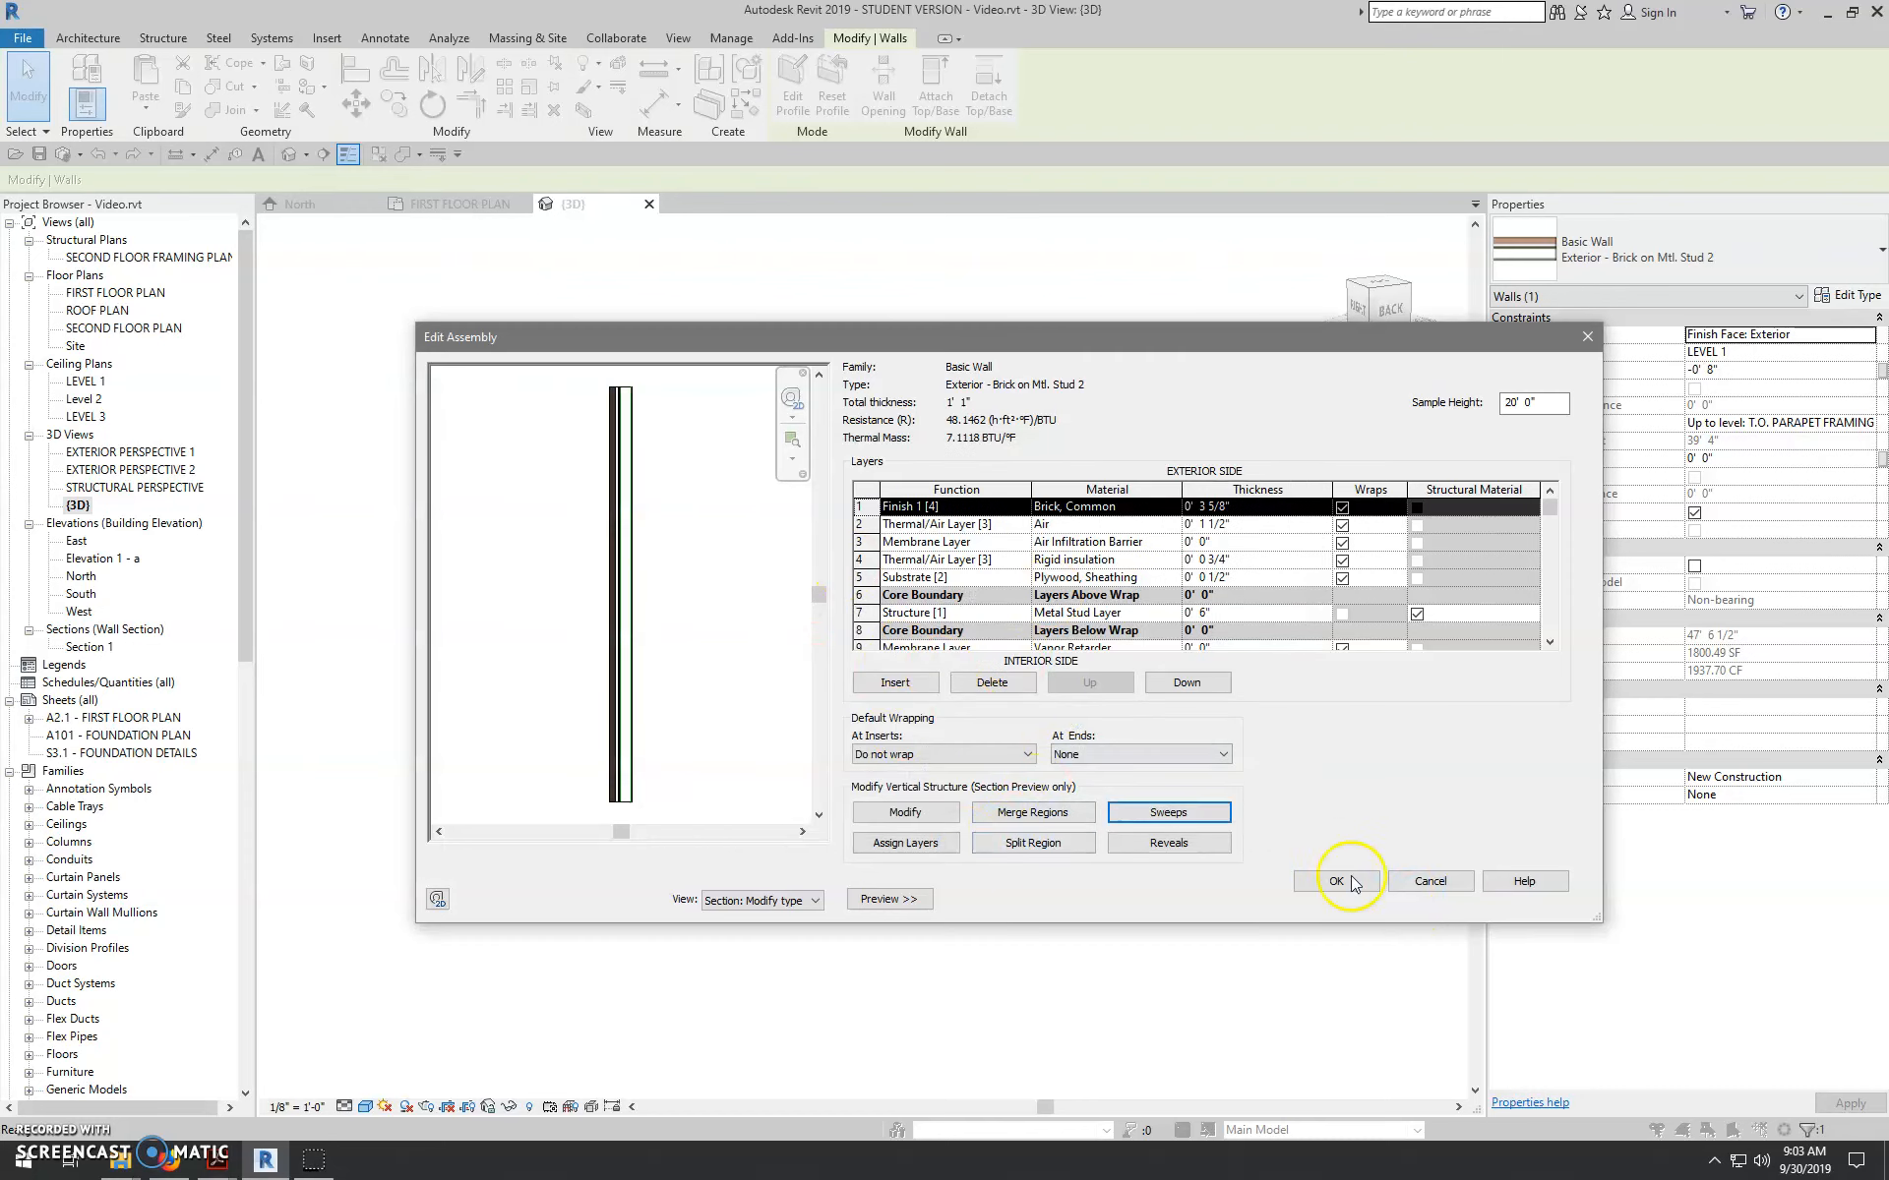
pyautogui.click(1336, 882)
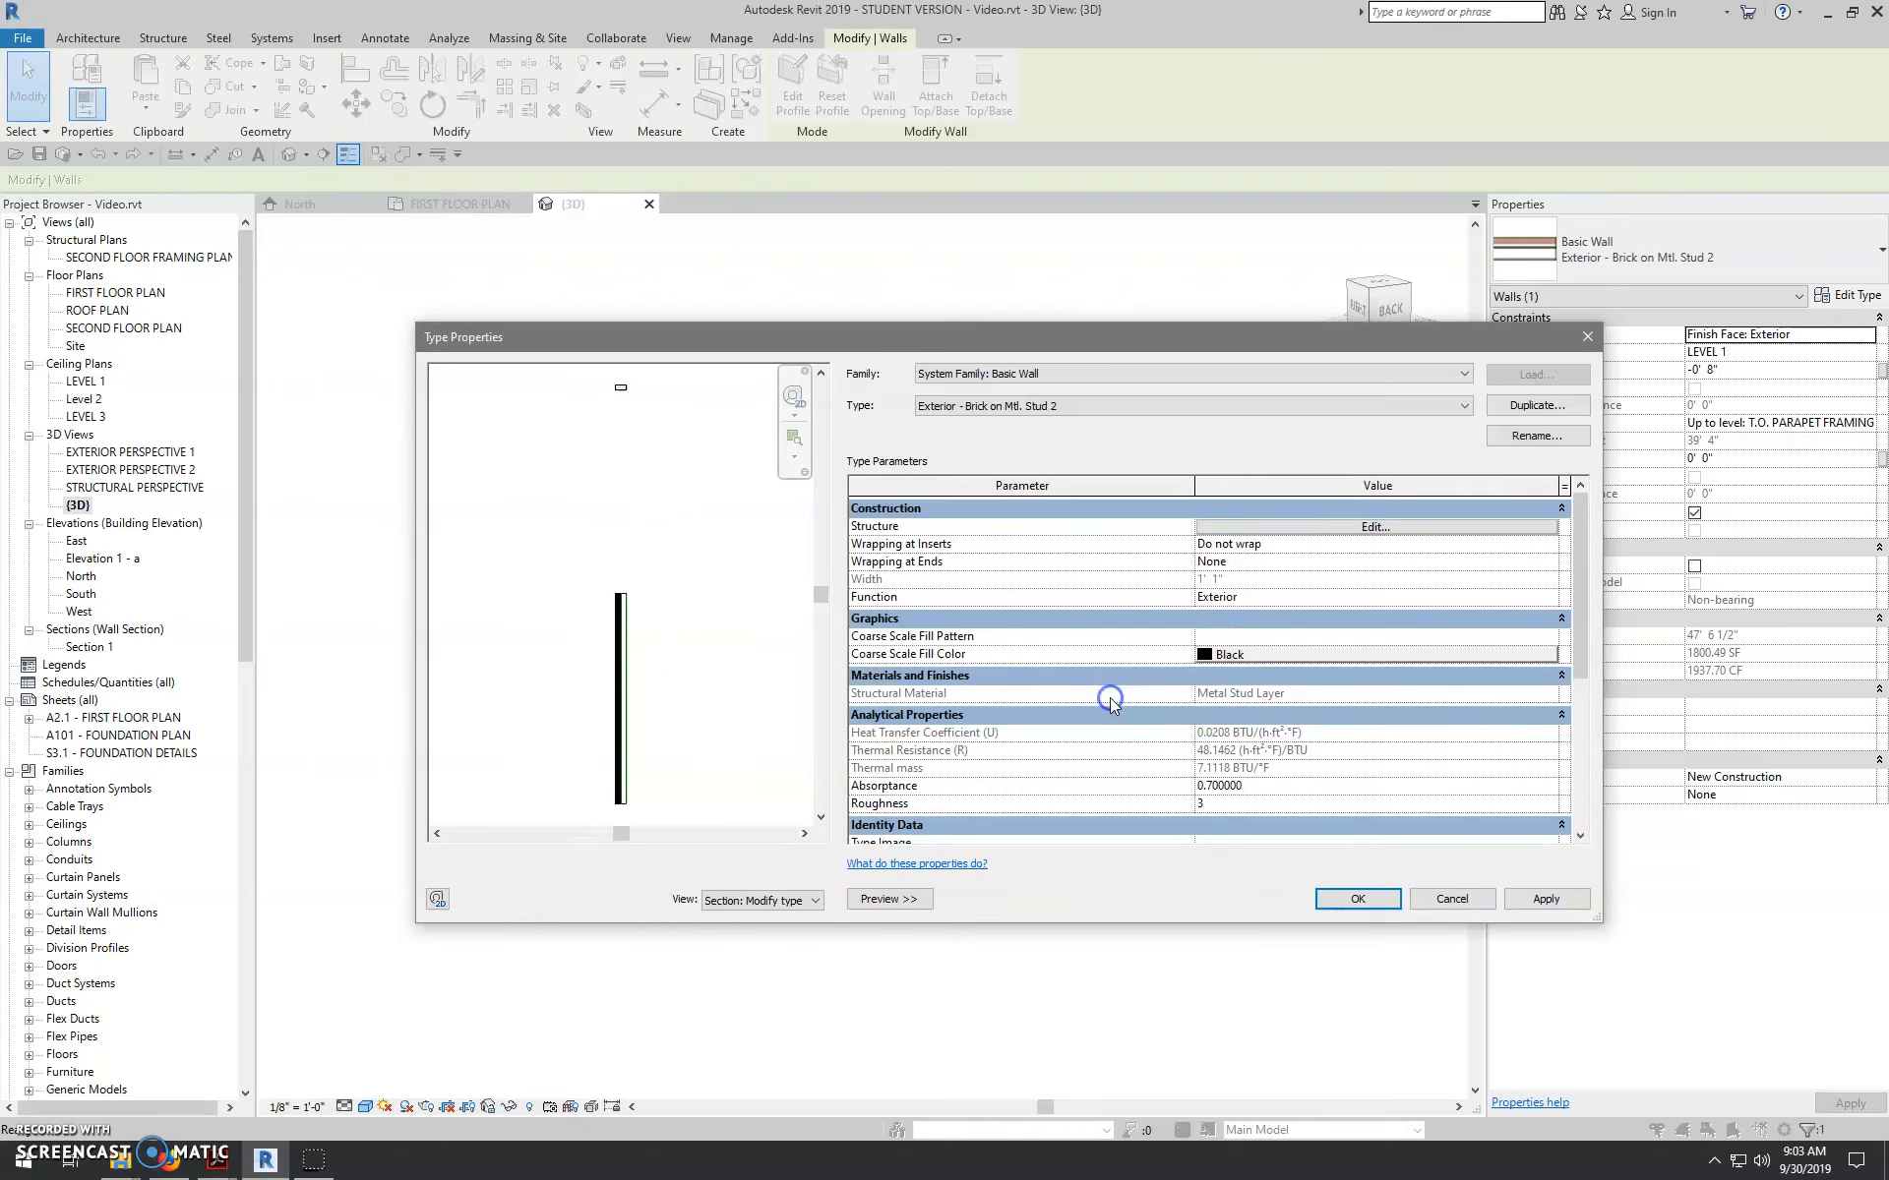
pyautogui.moveTo(637, 480)
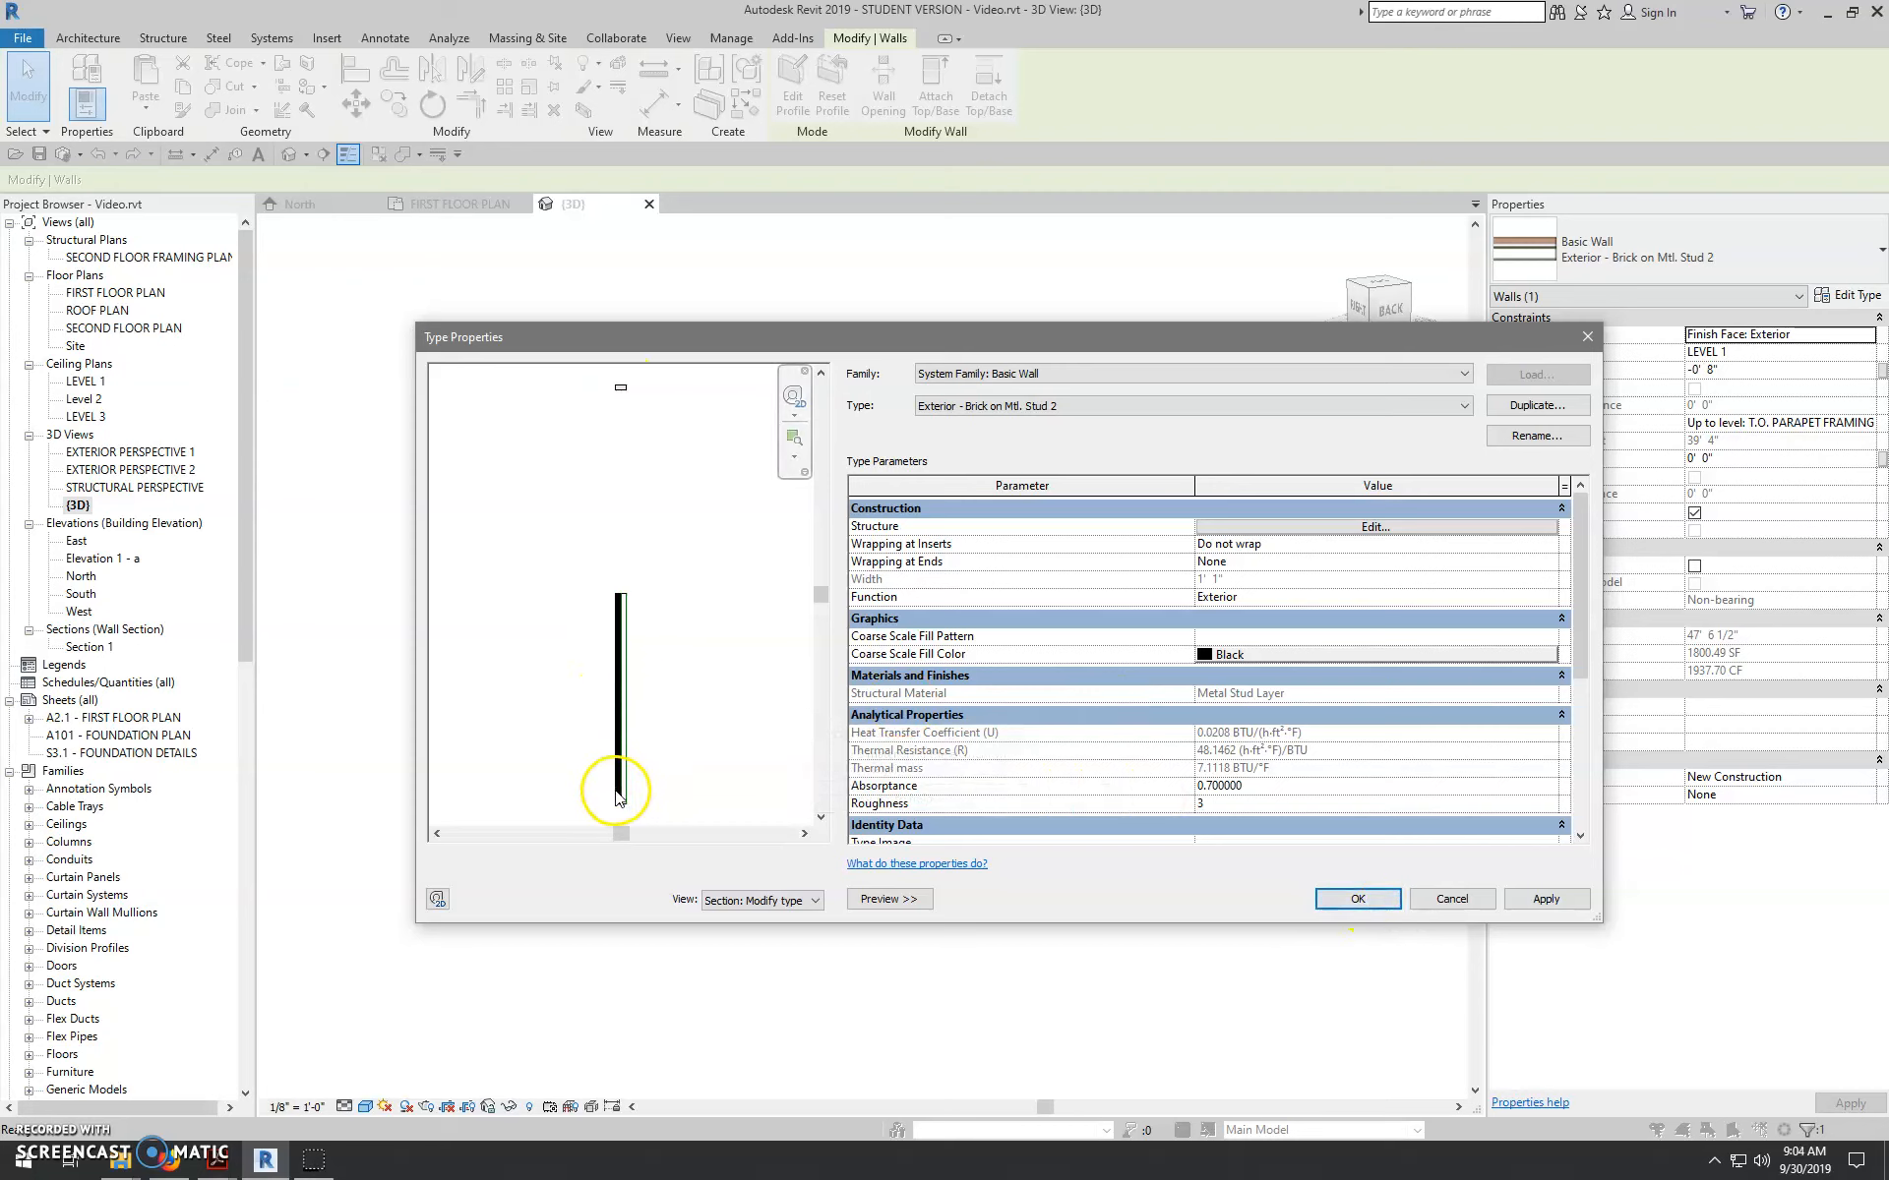
pyautogui.scroll(-3)
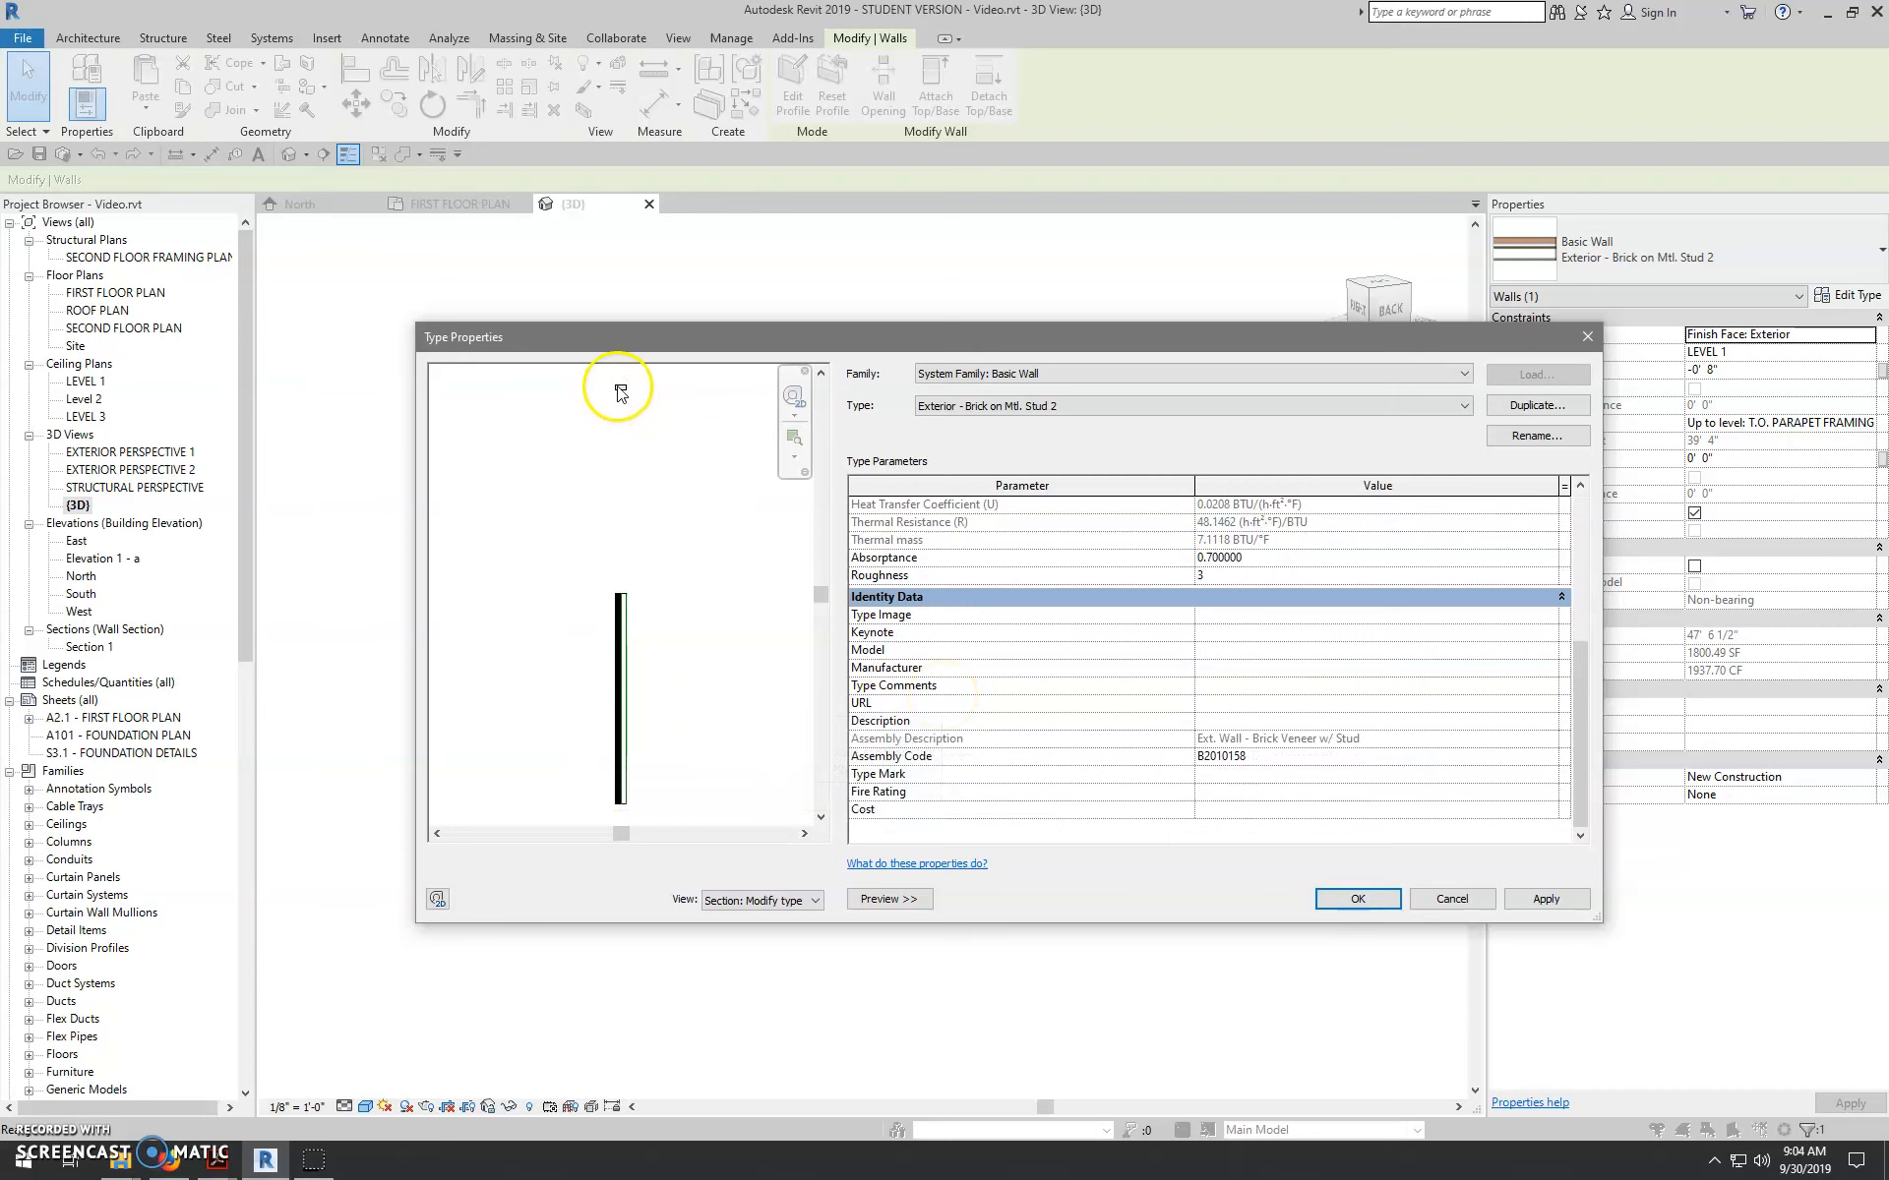
pyautogui.click(1358, 899)
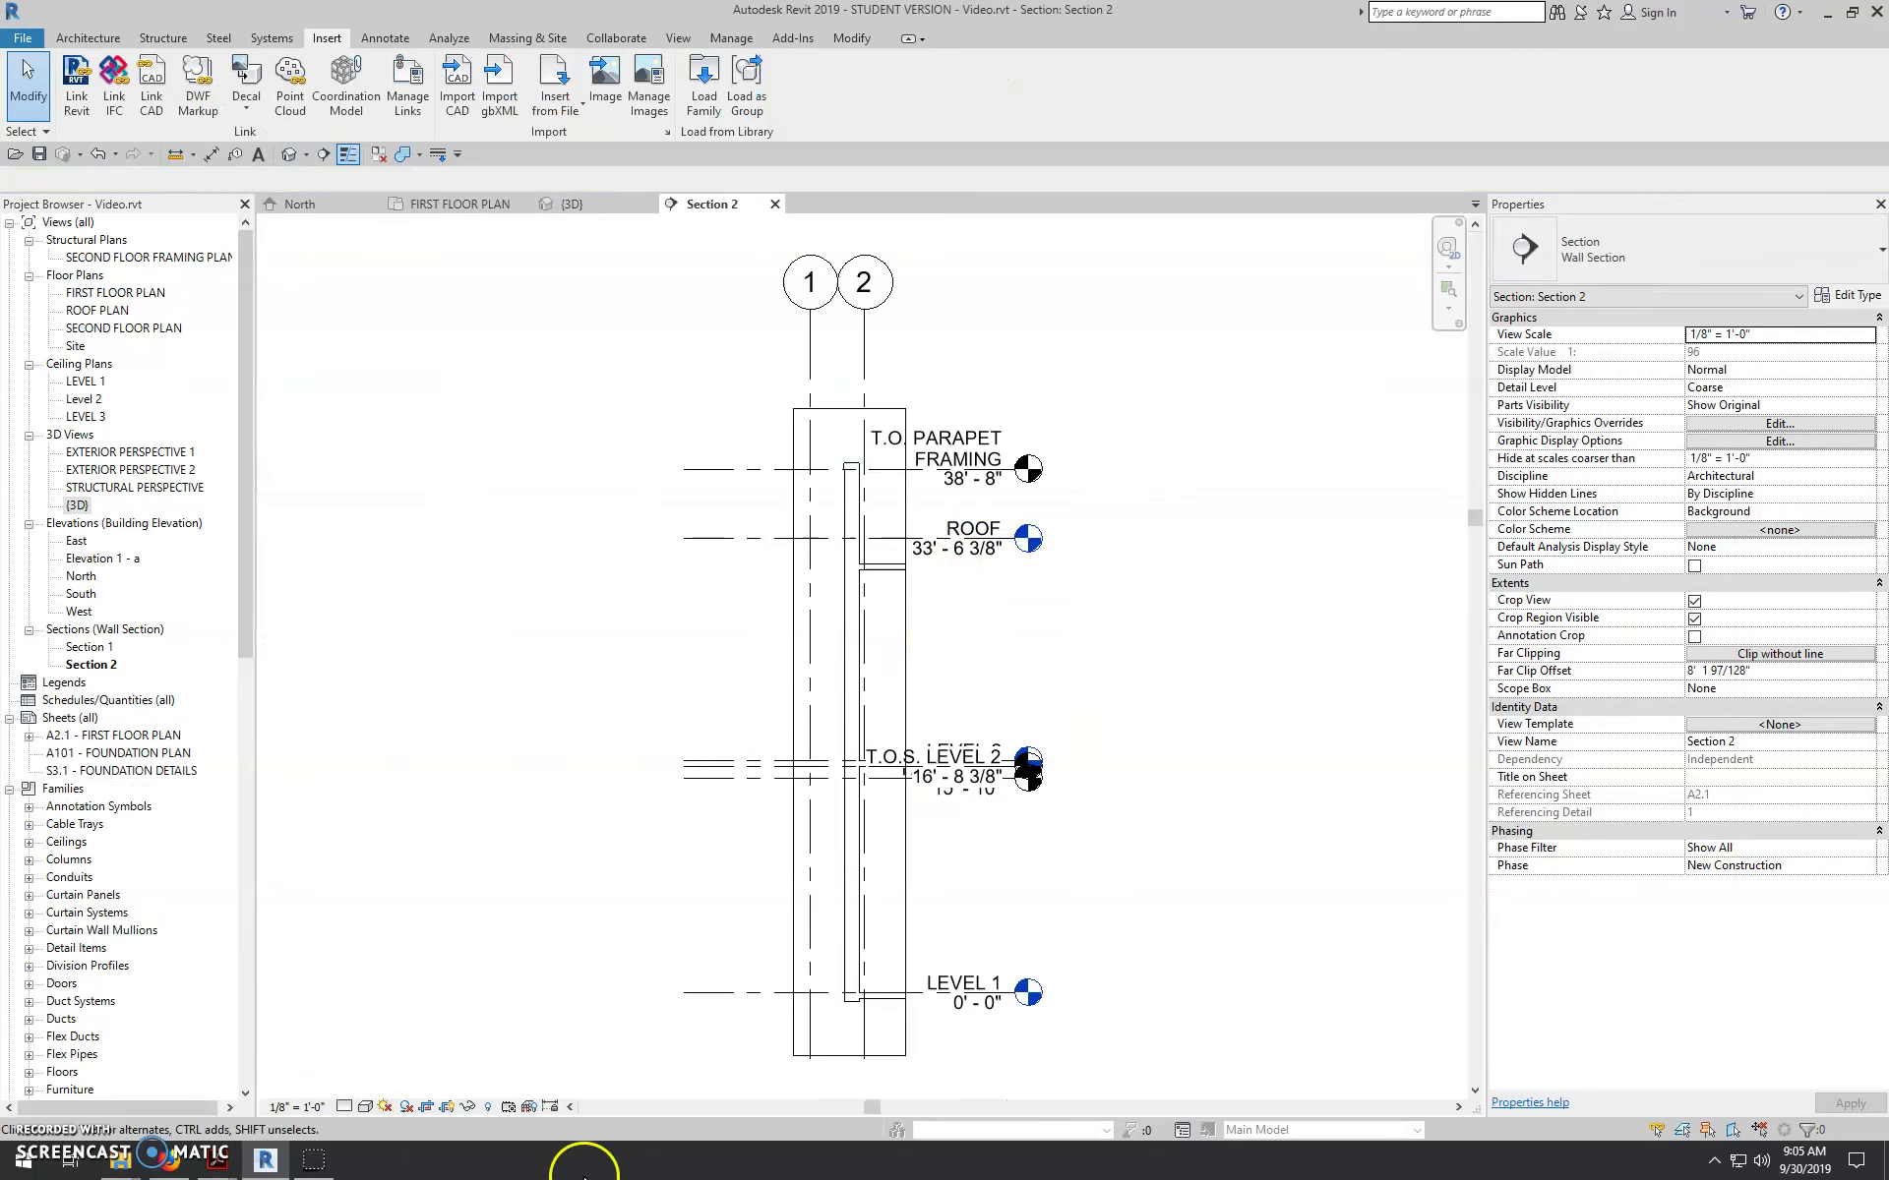
# - Set Section 2 to 3/4" = 1'-0" scale and Fine detail level to reveal the wall layers
pyautogui.click(309, 1106)
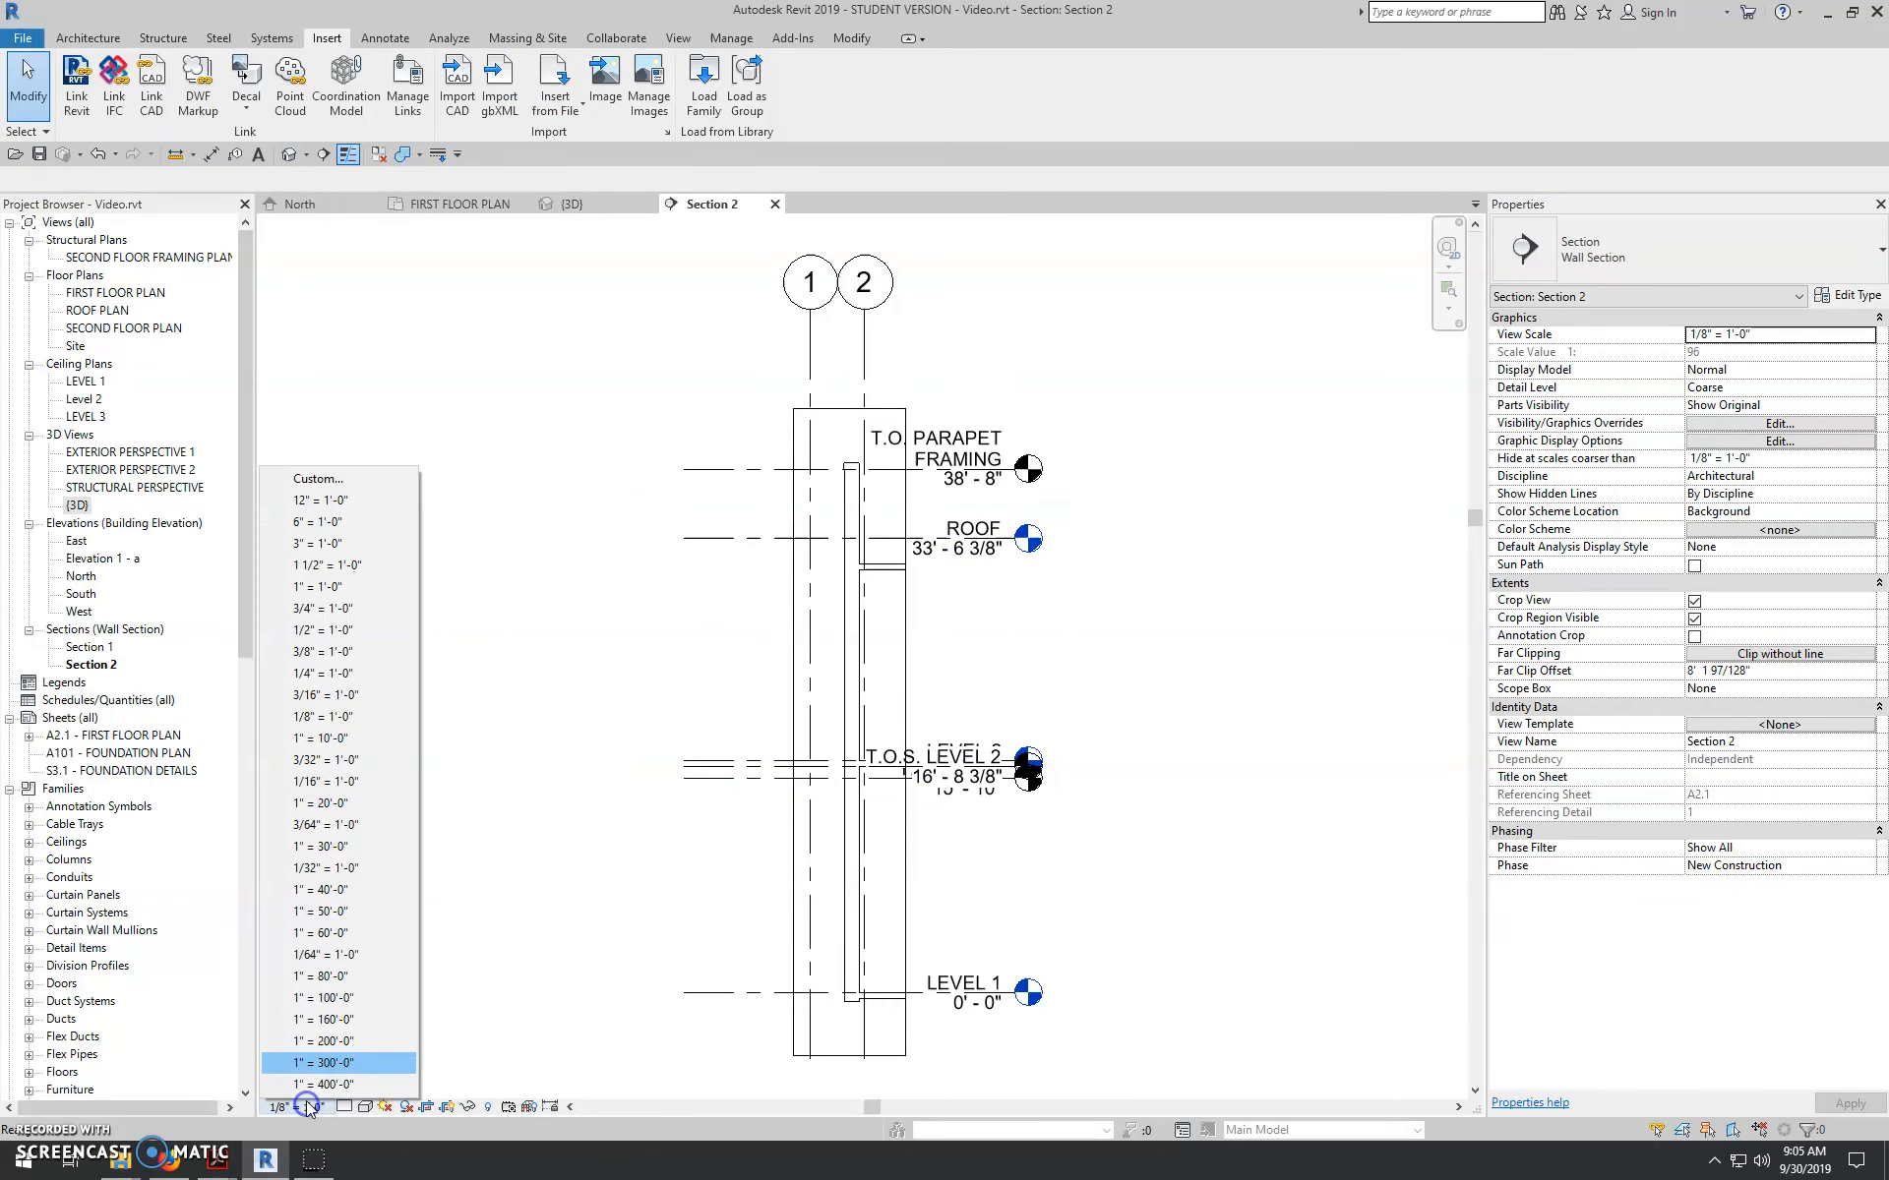
pyautogui.click(315, 608)
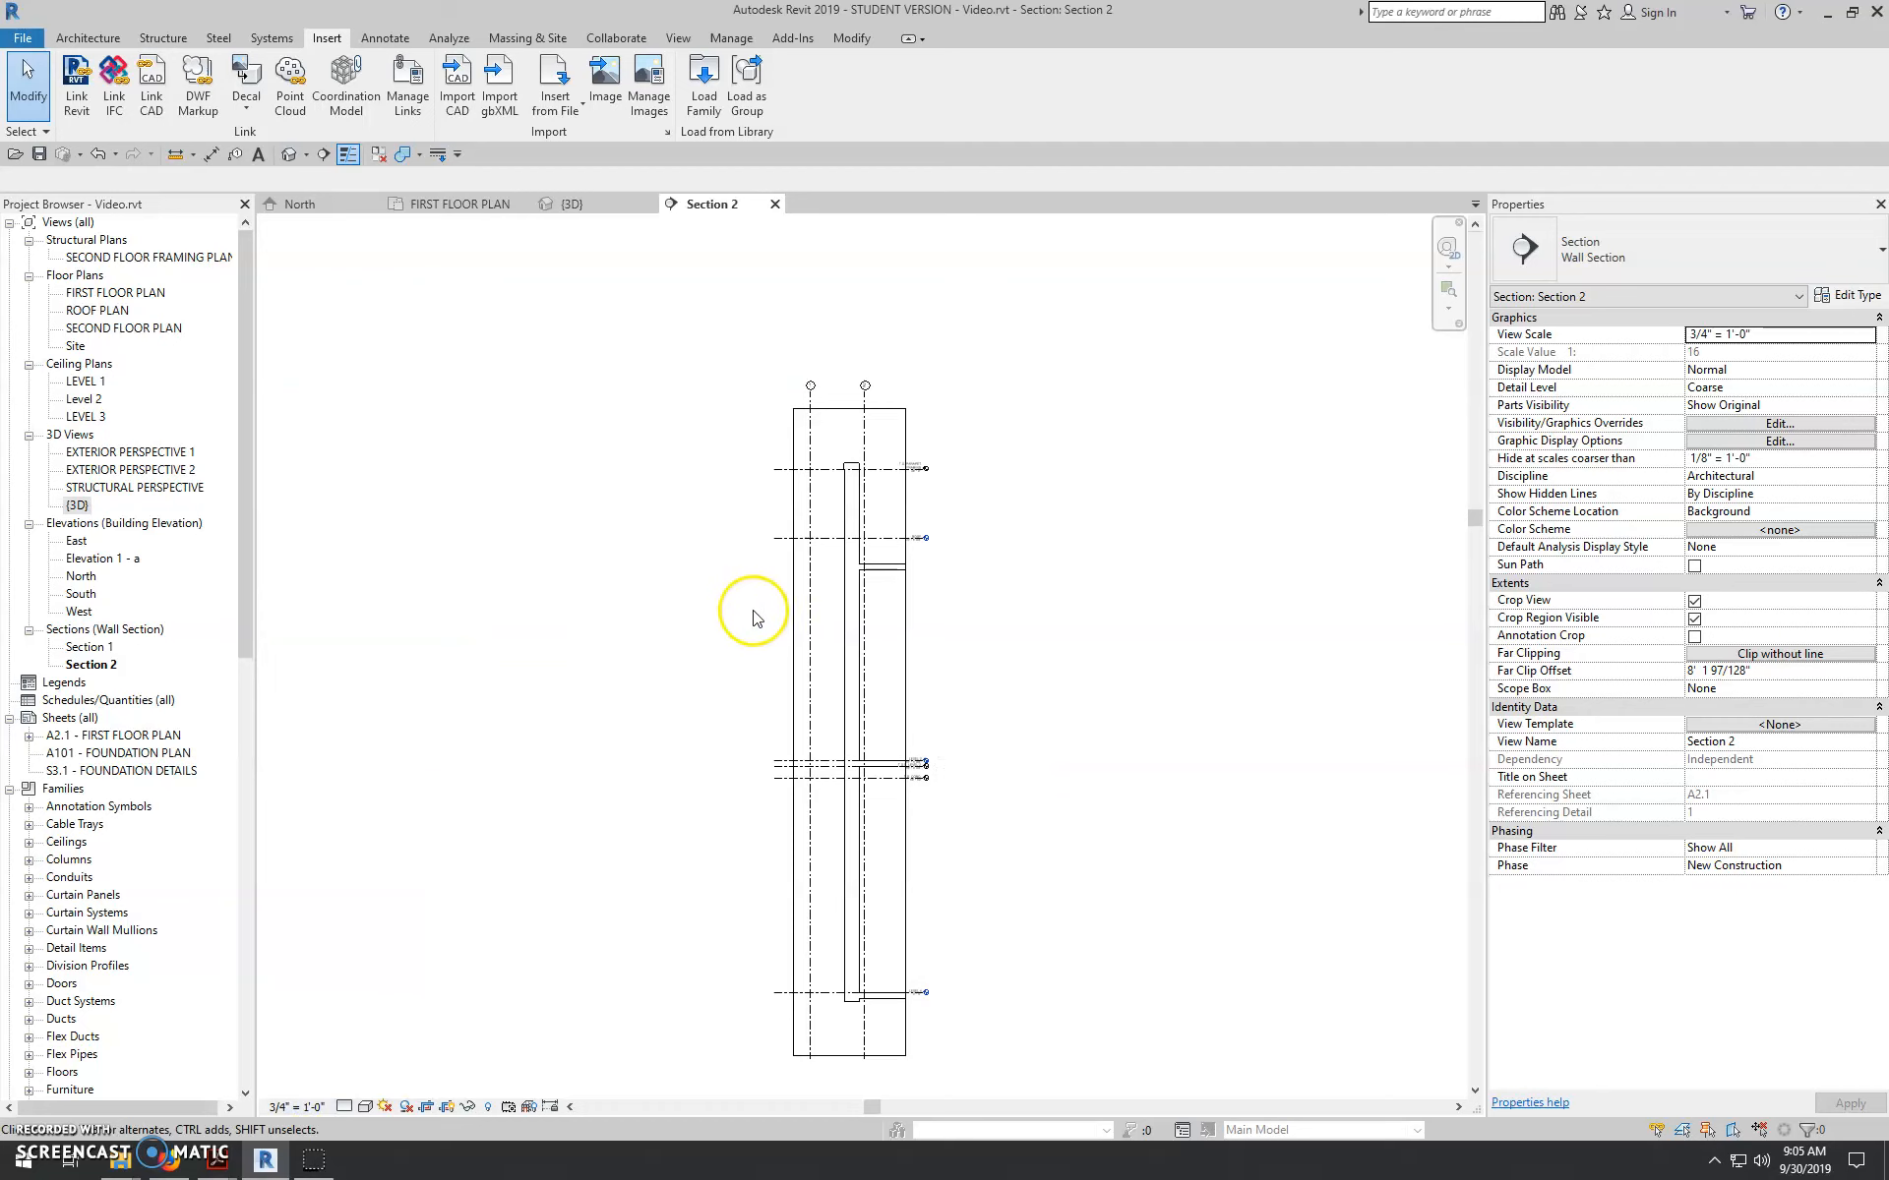
pyautogui.click(342, 1107)
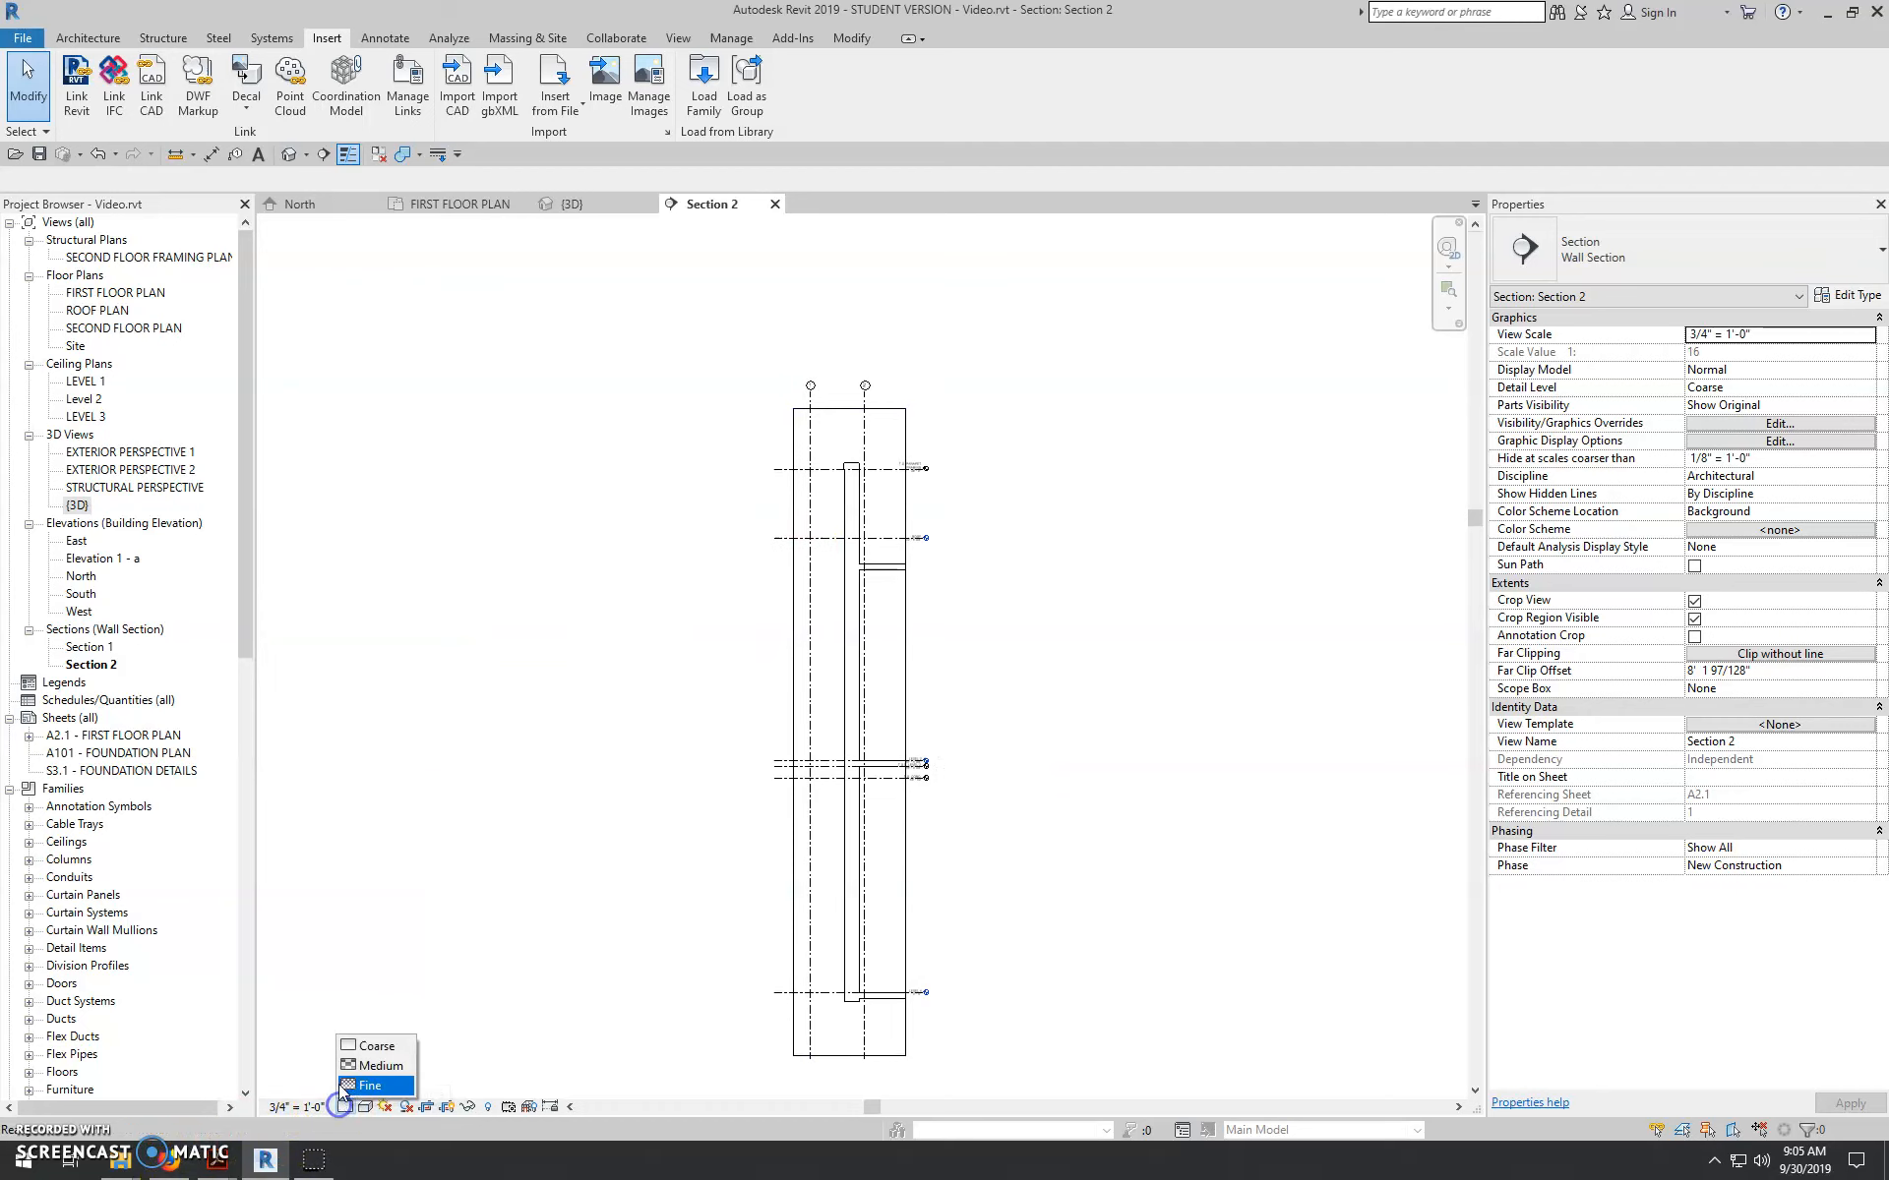
pyautogui.click(370, 1086)
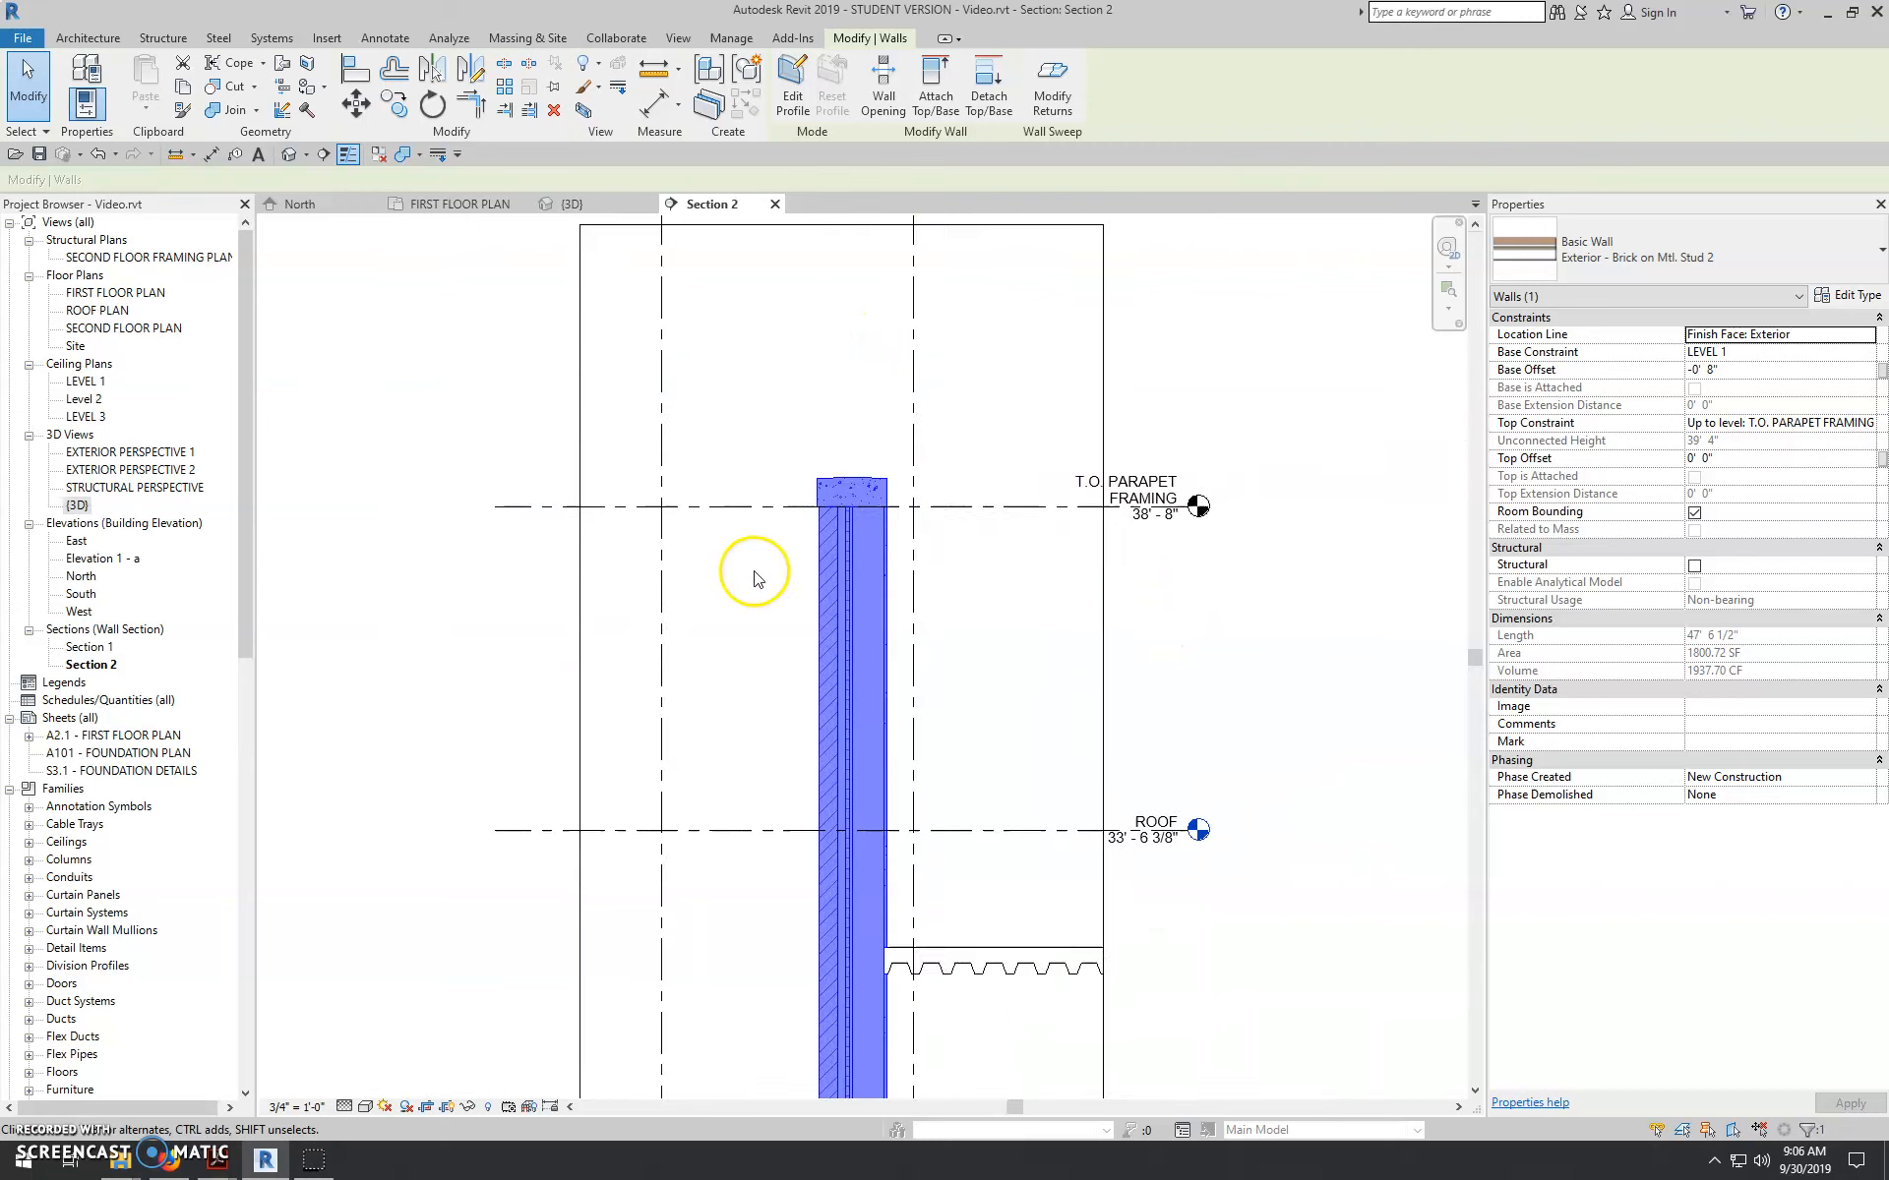
pyautogui.moveTo(838, 494)
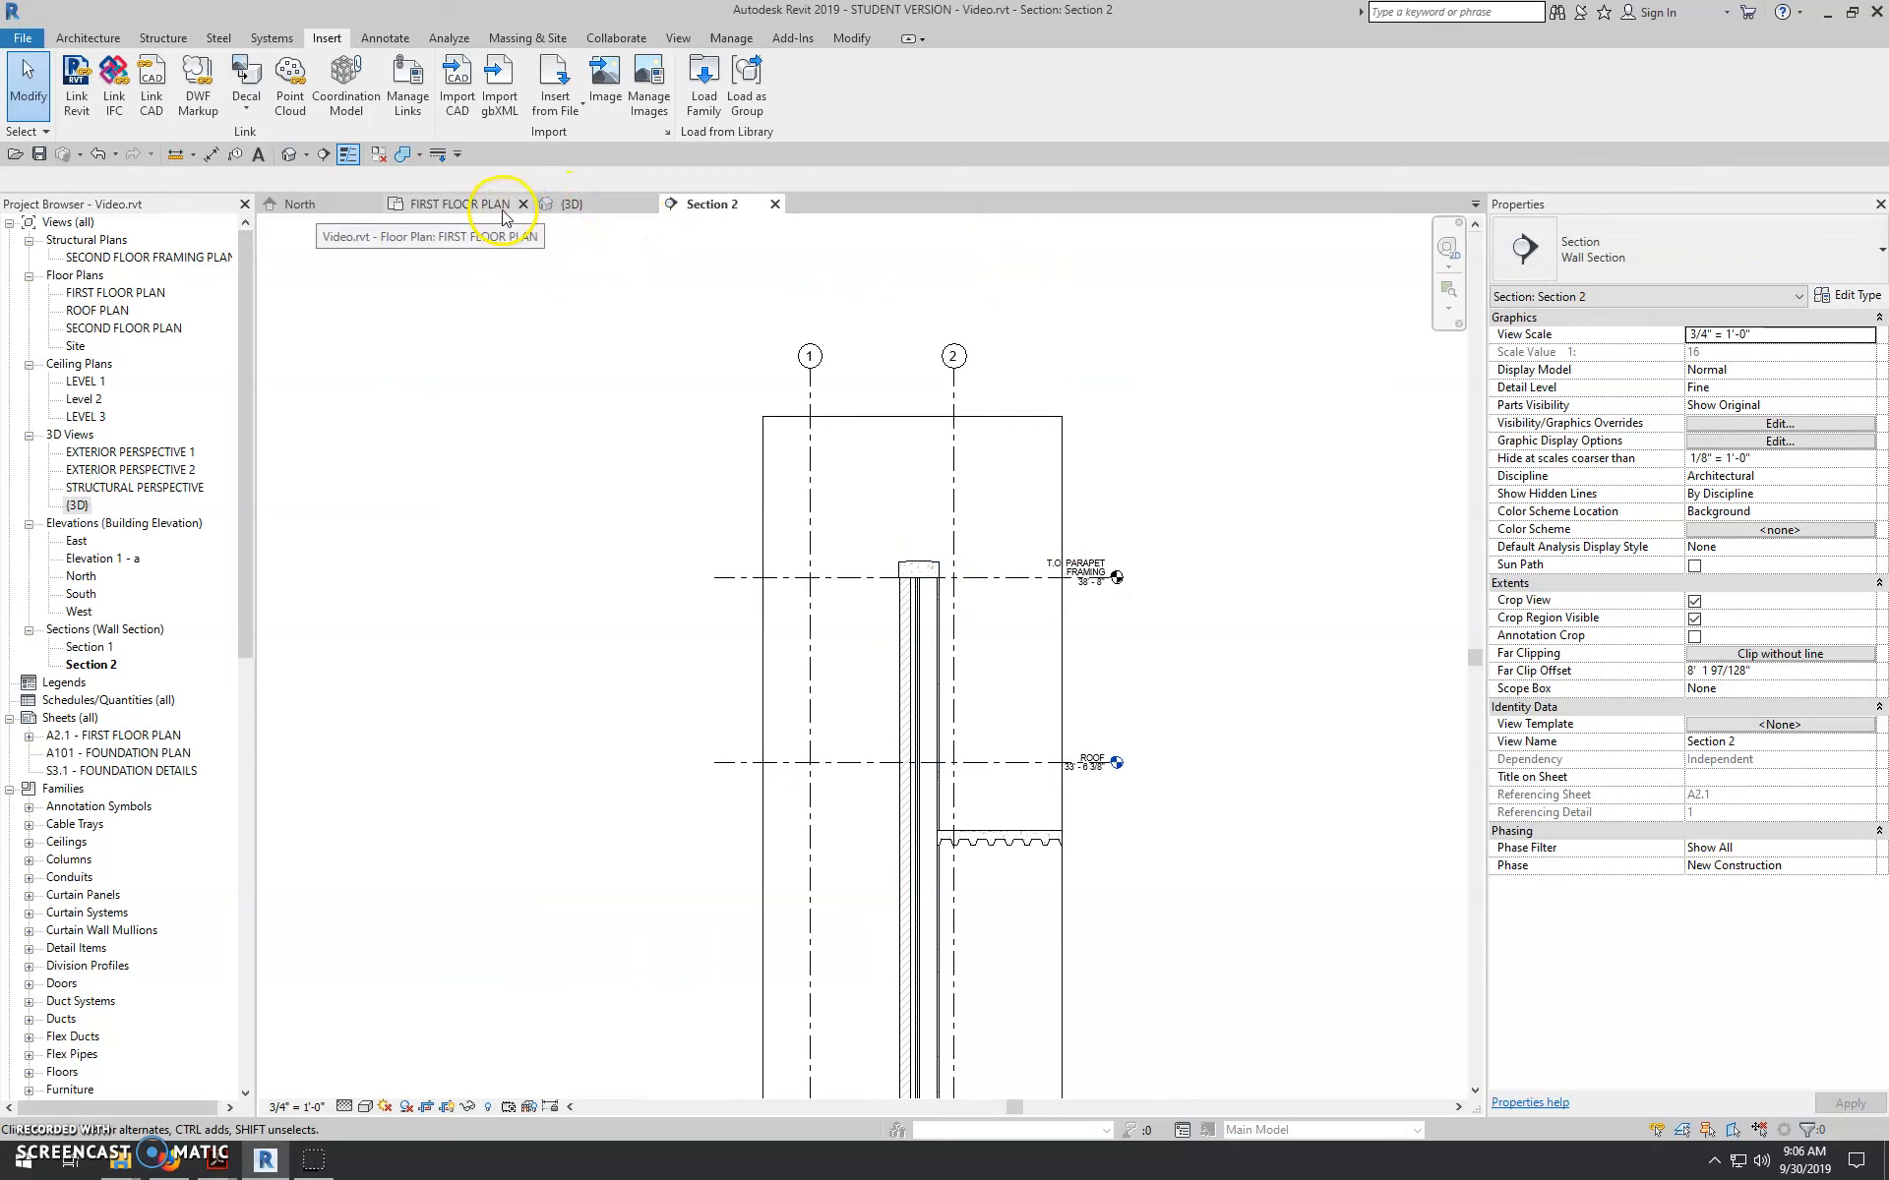
# - Select the brick wall and reach its type's Structure via Edit Type, dismissing the warning
pyautogui.click(917, 665)
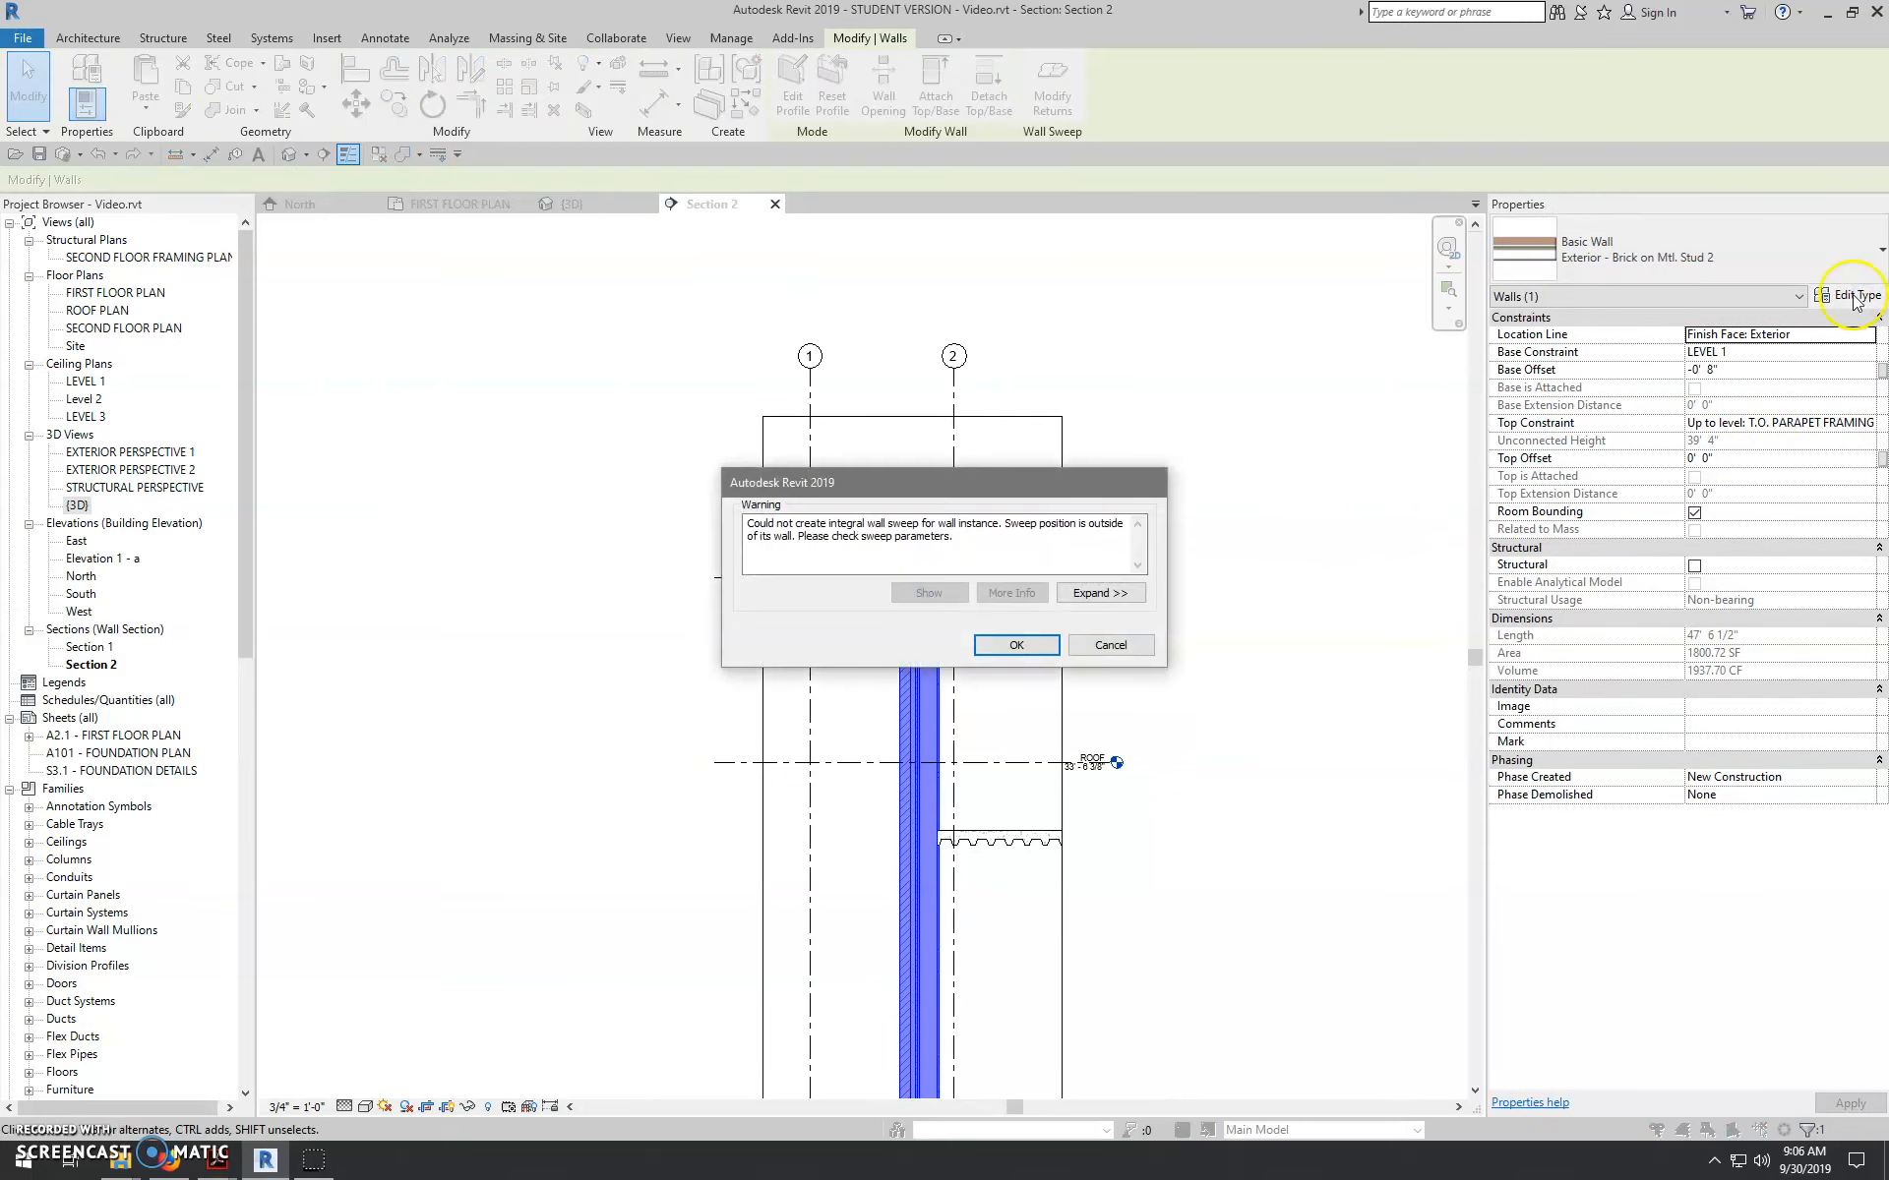
pyautogui.click(1015, 645)
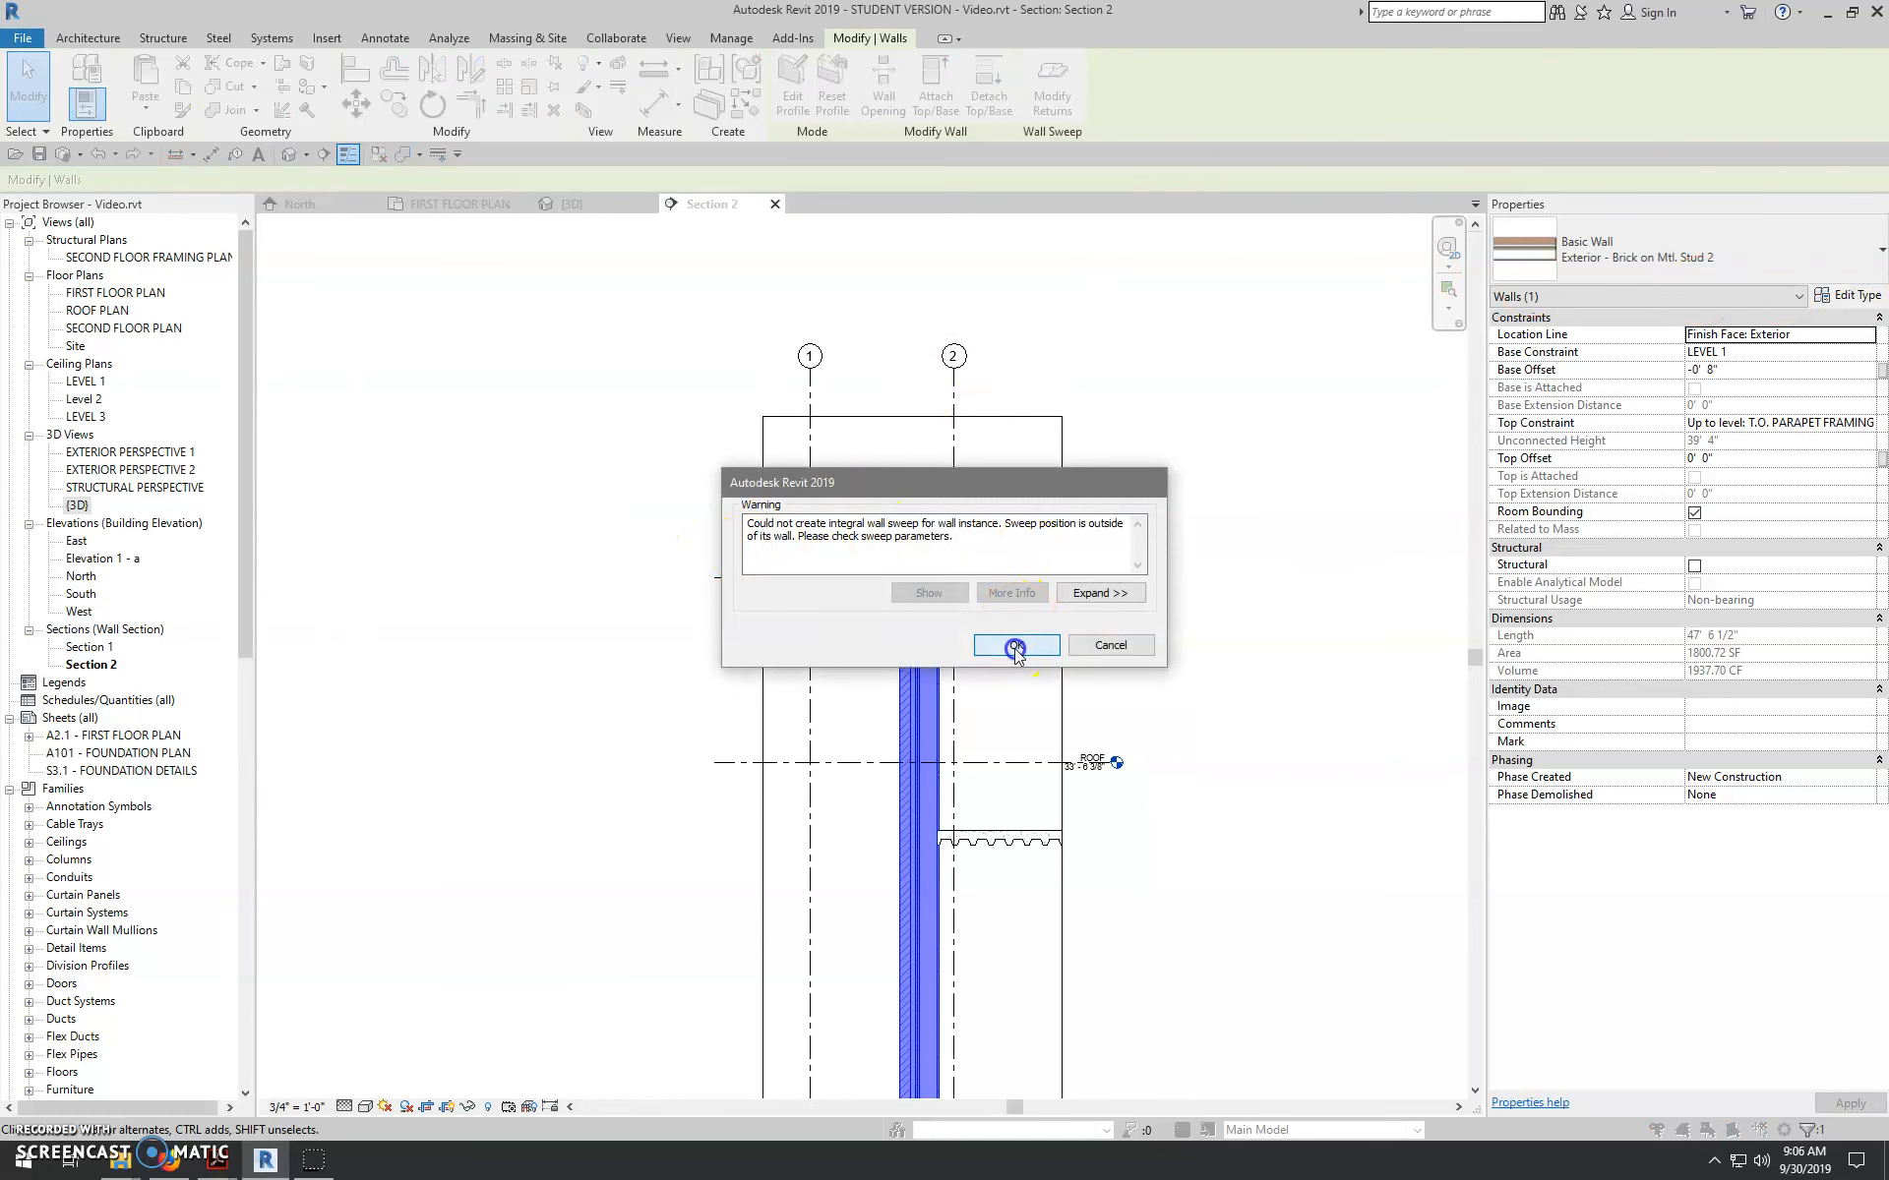
pyautogui.click(1015, 646)
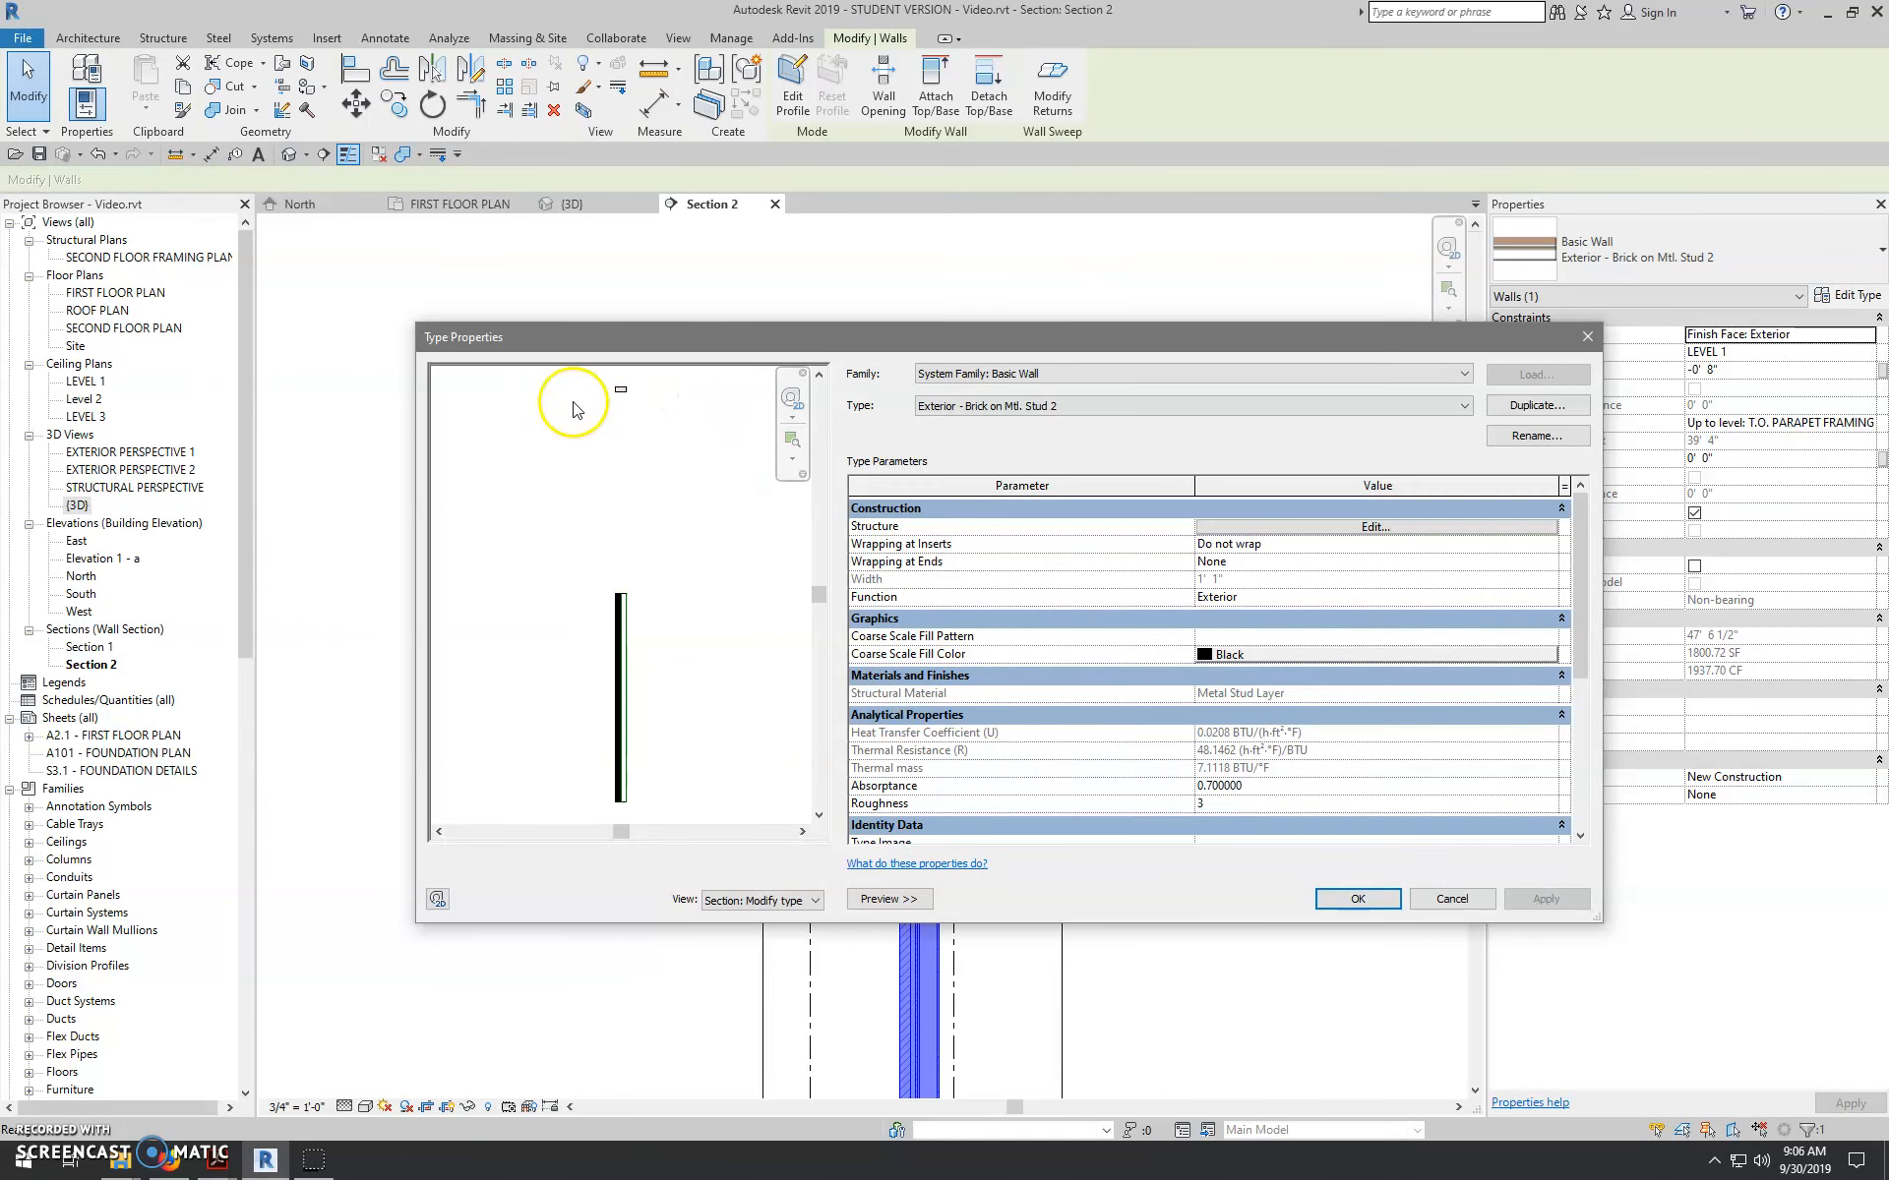
pyautogui.moveTo(1322, 504)
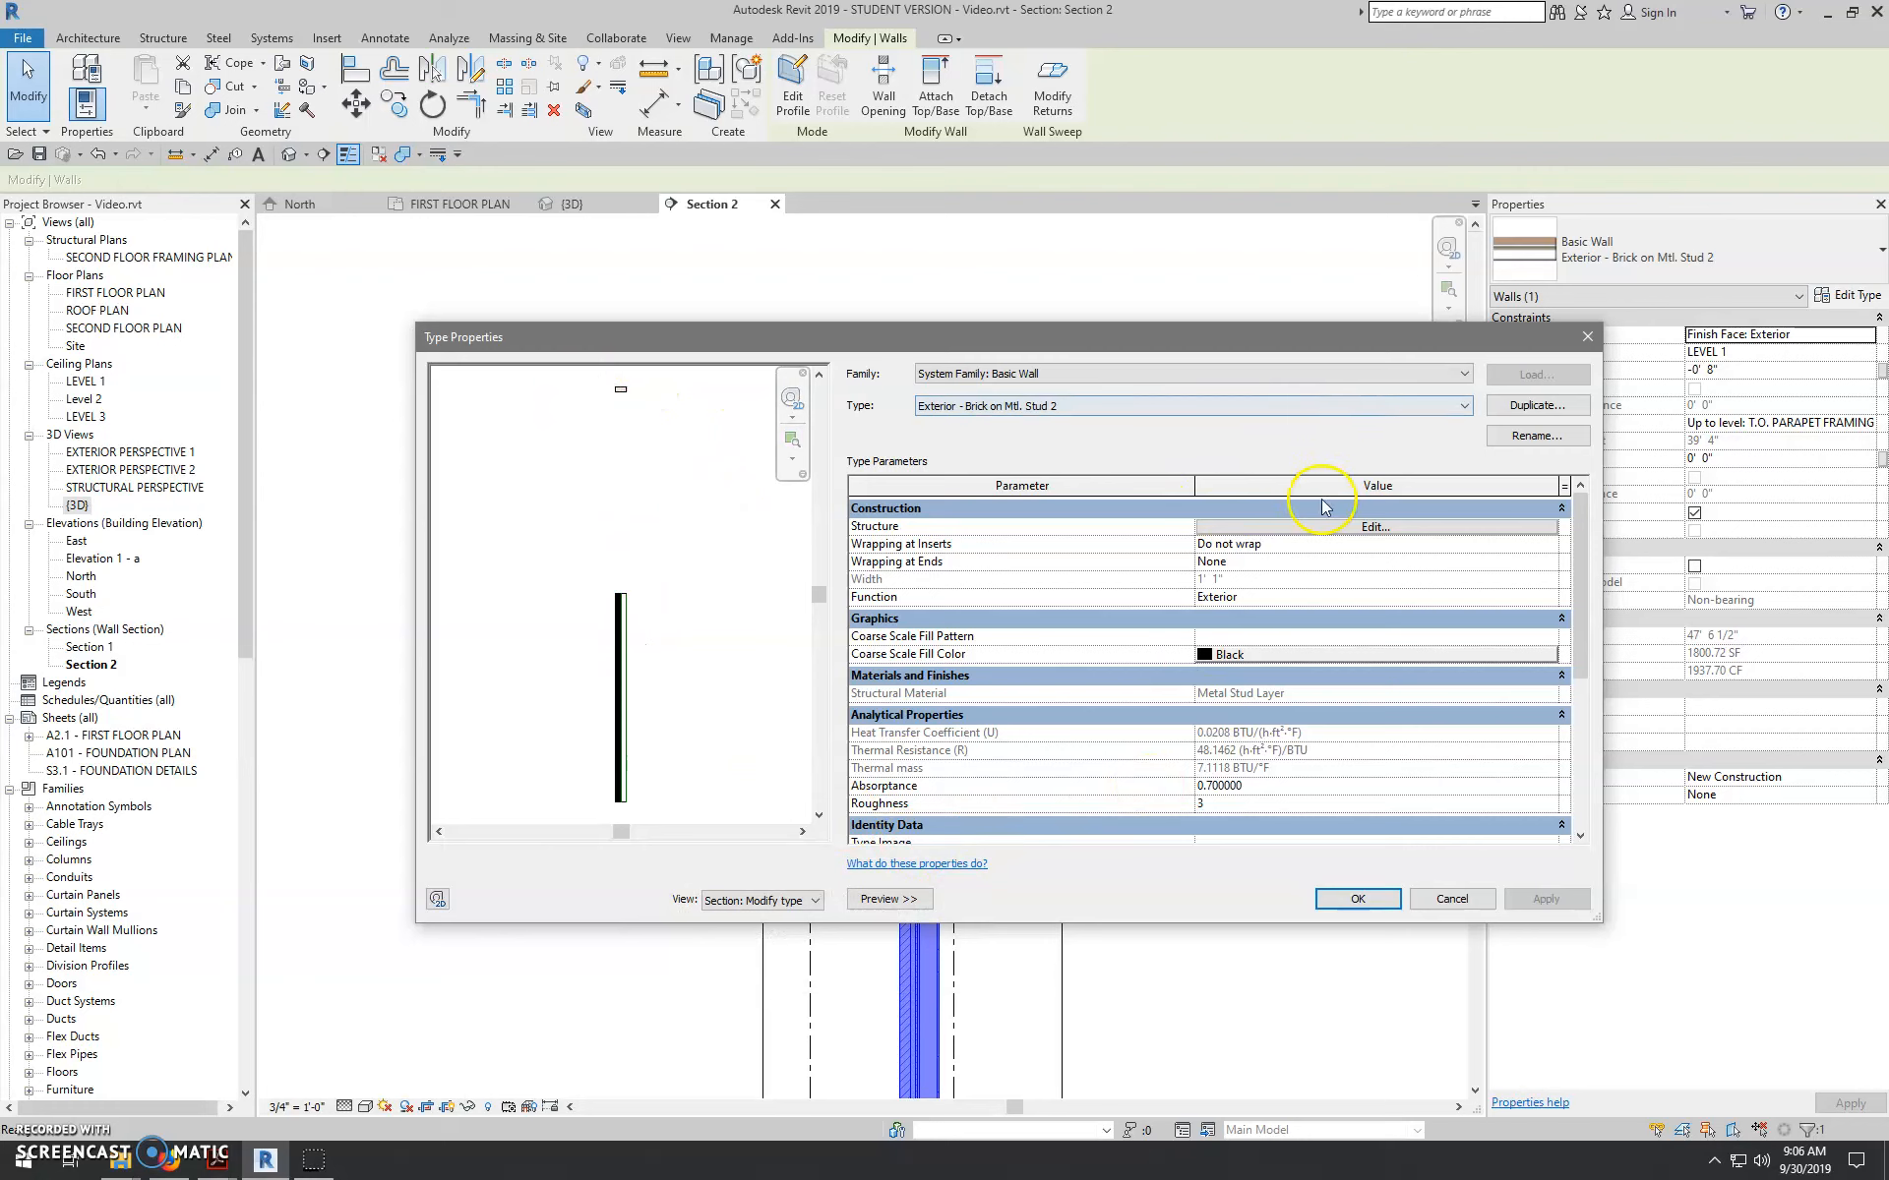
pyautogui.click(1375, 527)
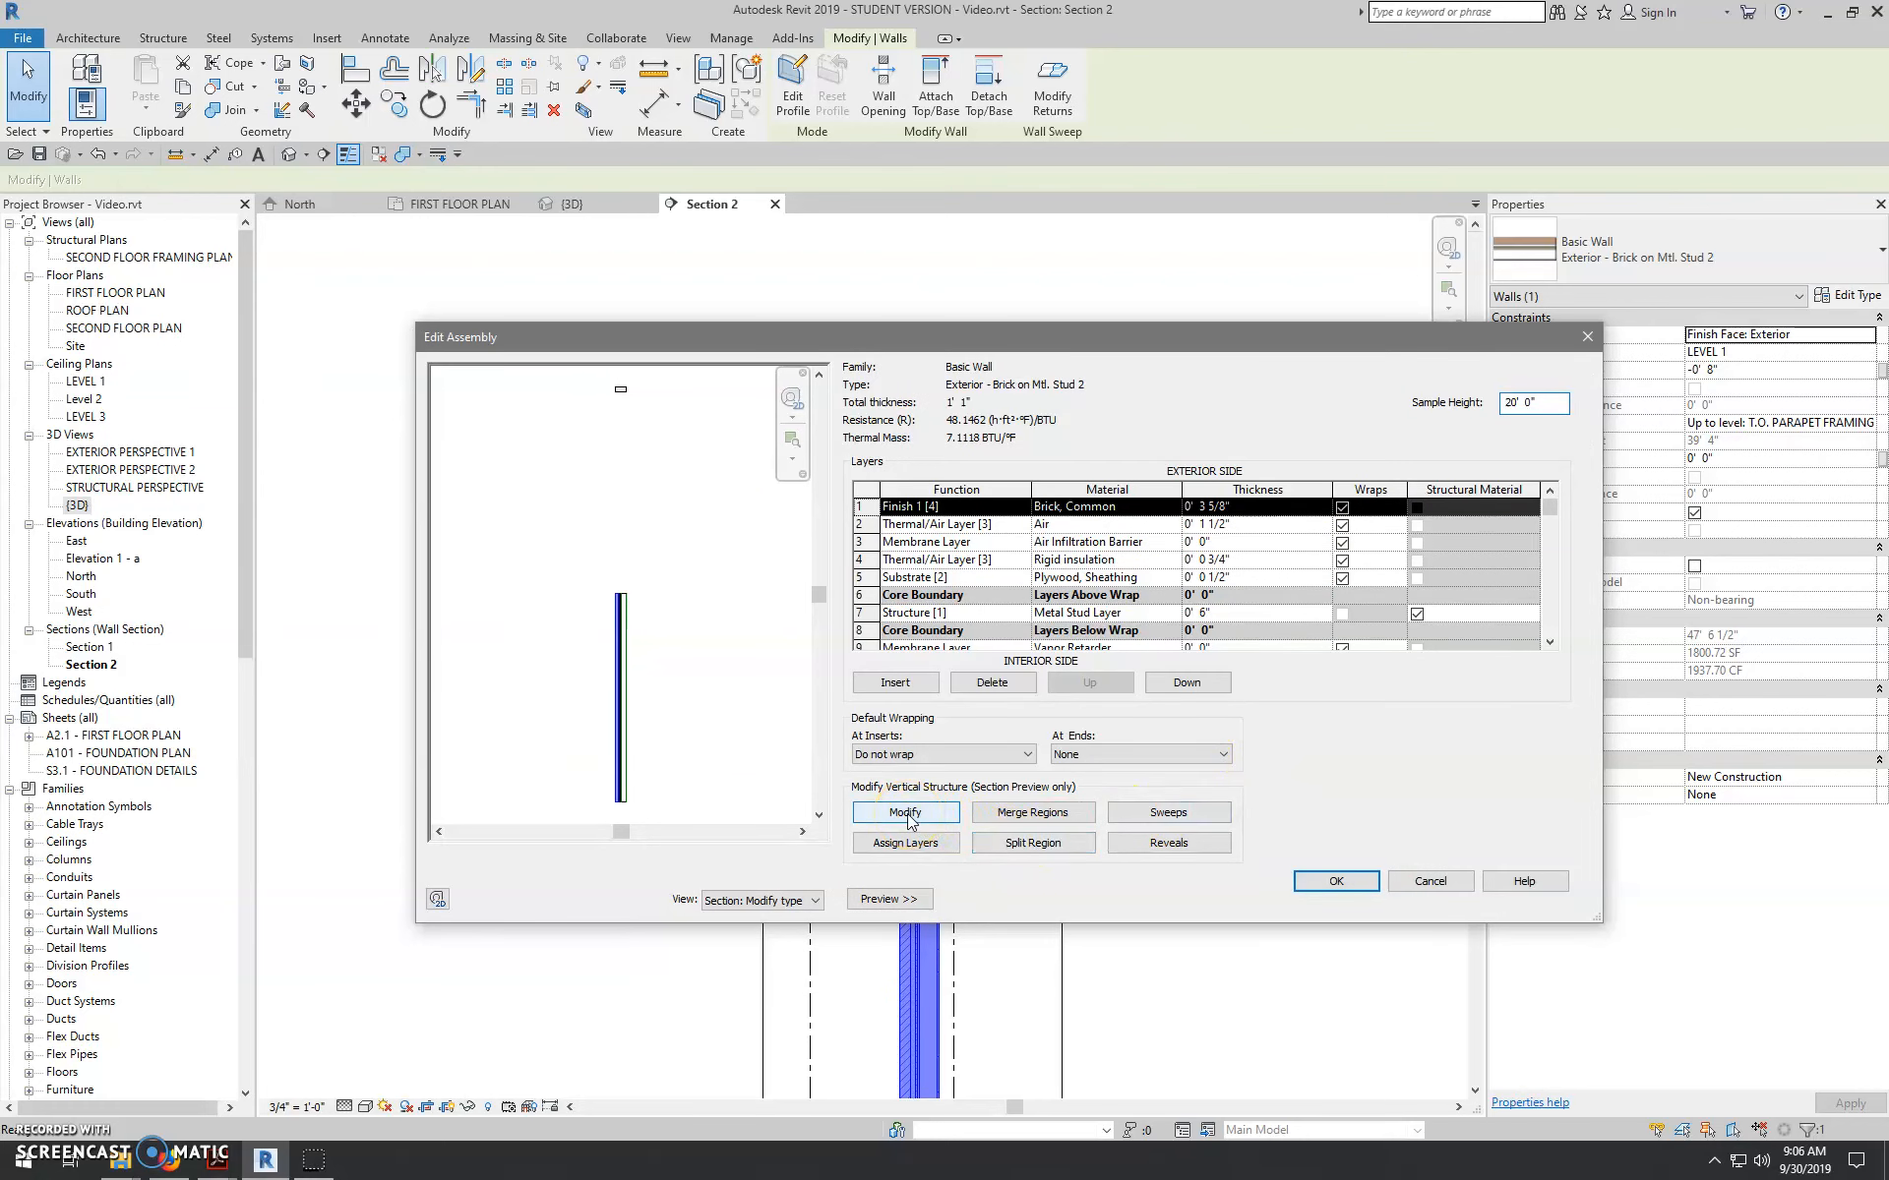
# - Switch the assembly preview to Section and set the sample height to 40' 0"
pyautogui.click(905, 813)
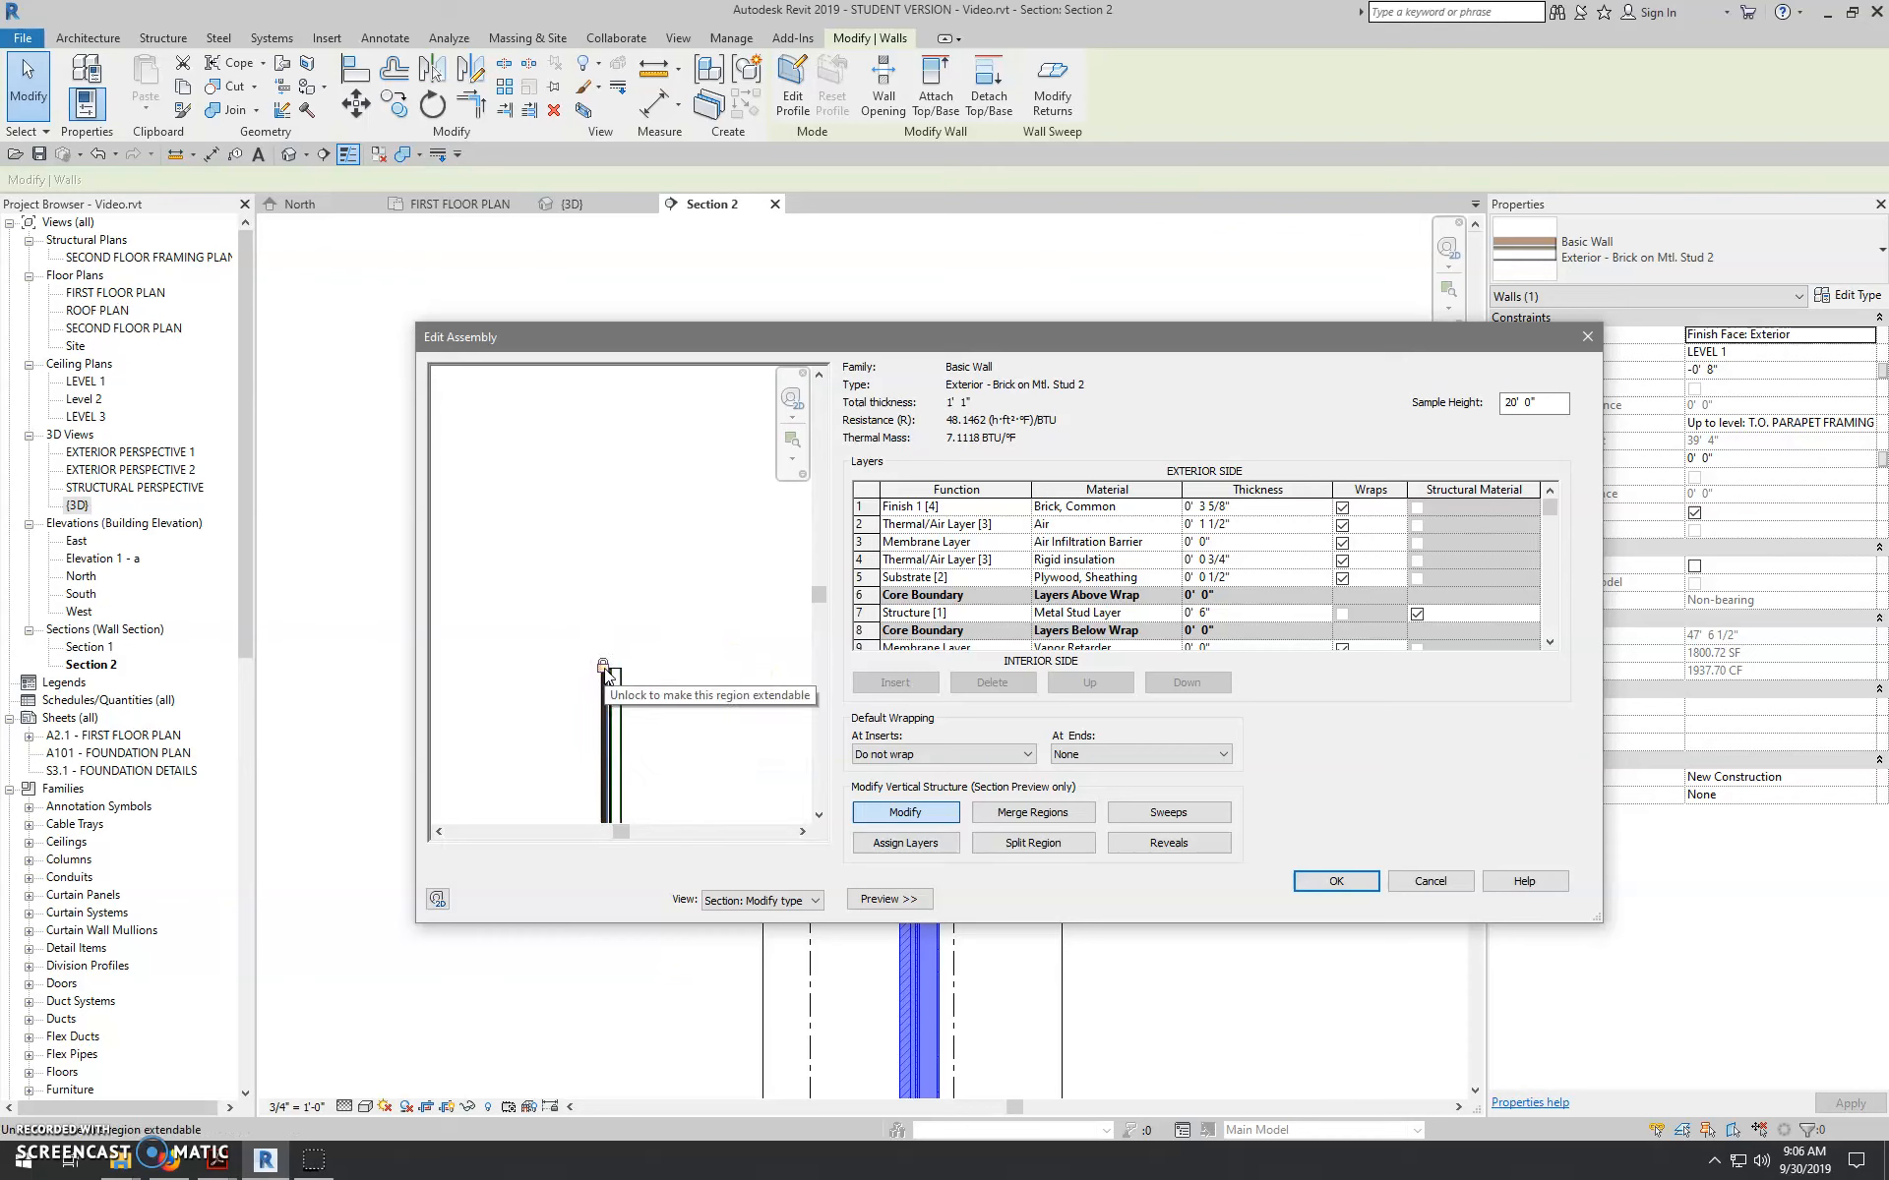
pyautogui.click(602, 665)
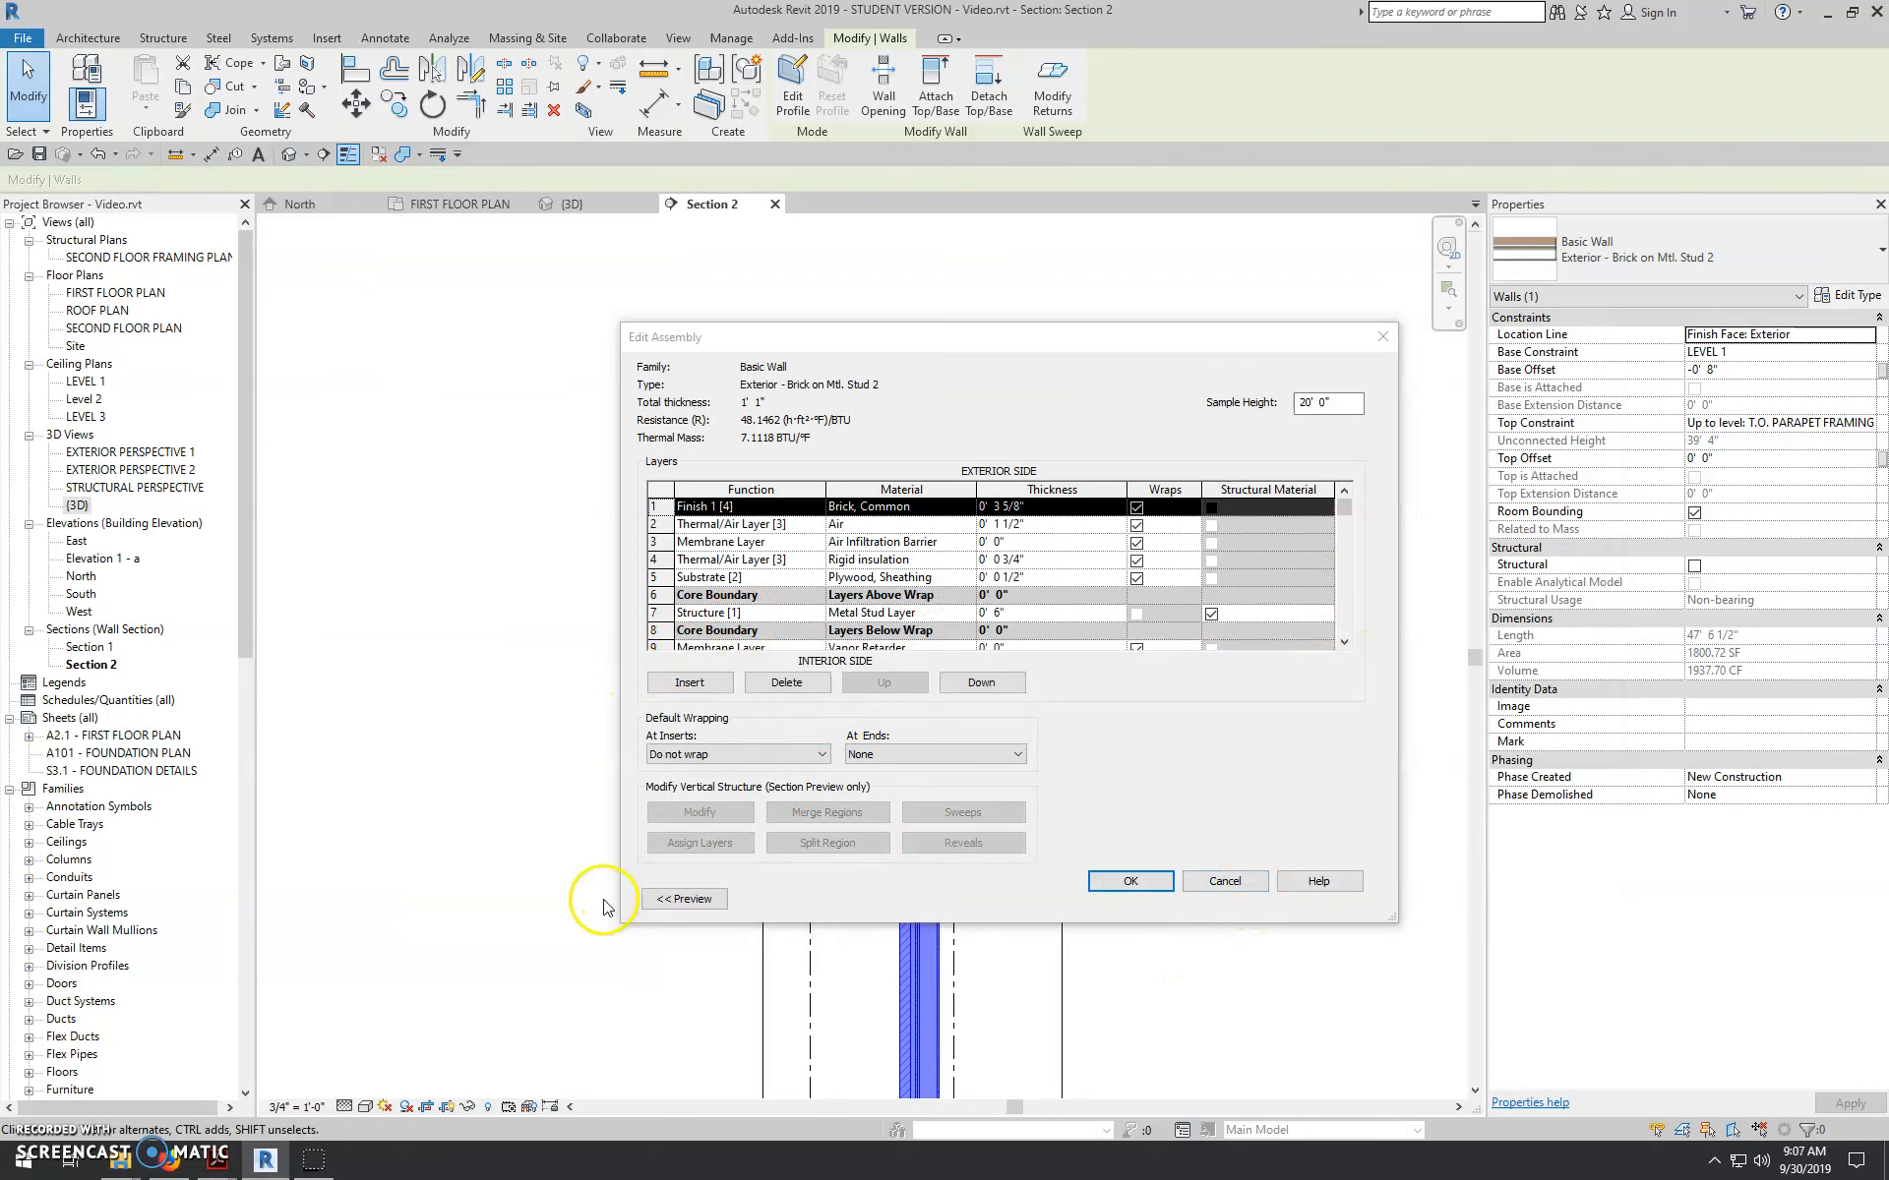
pyautogui.click(684, 899)
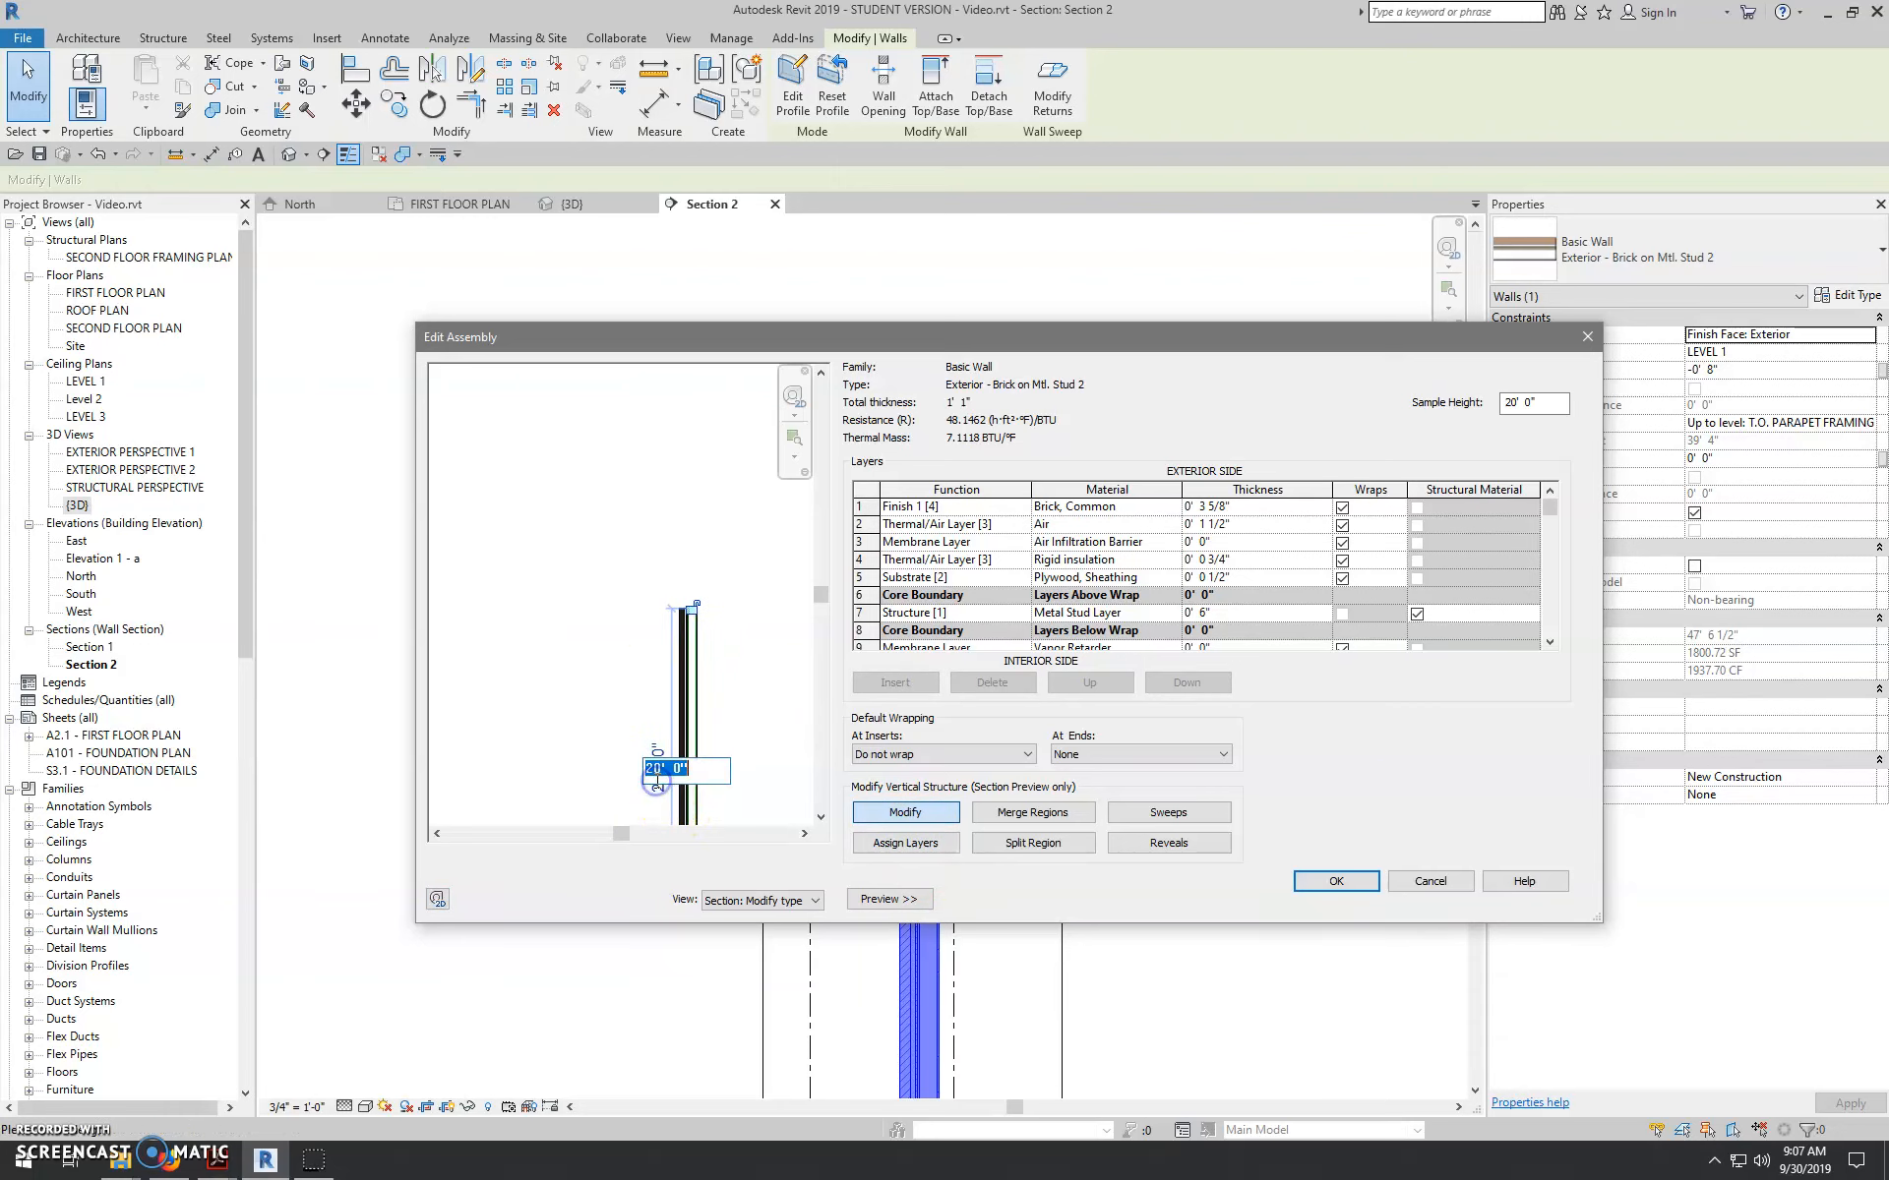
pyautogui.write('40\' 0"')
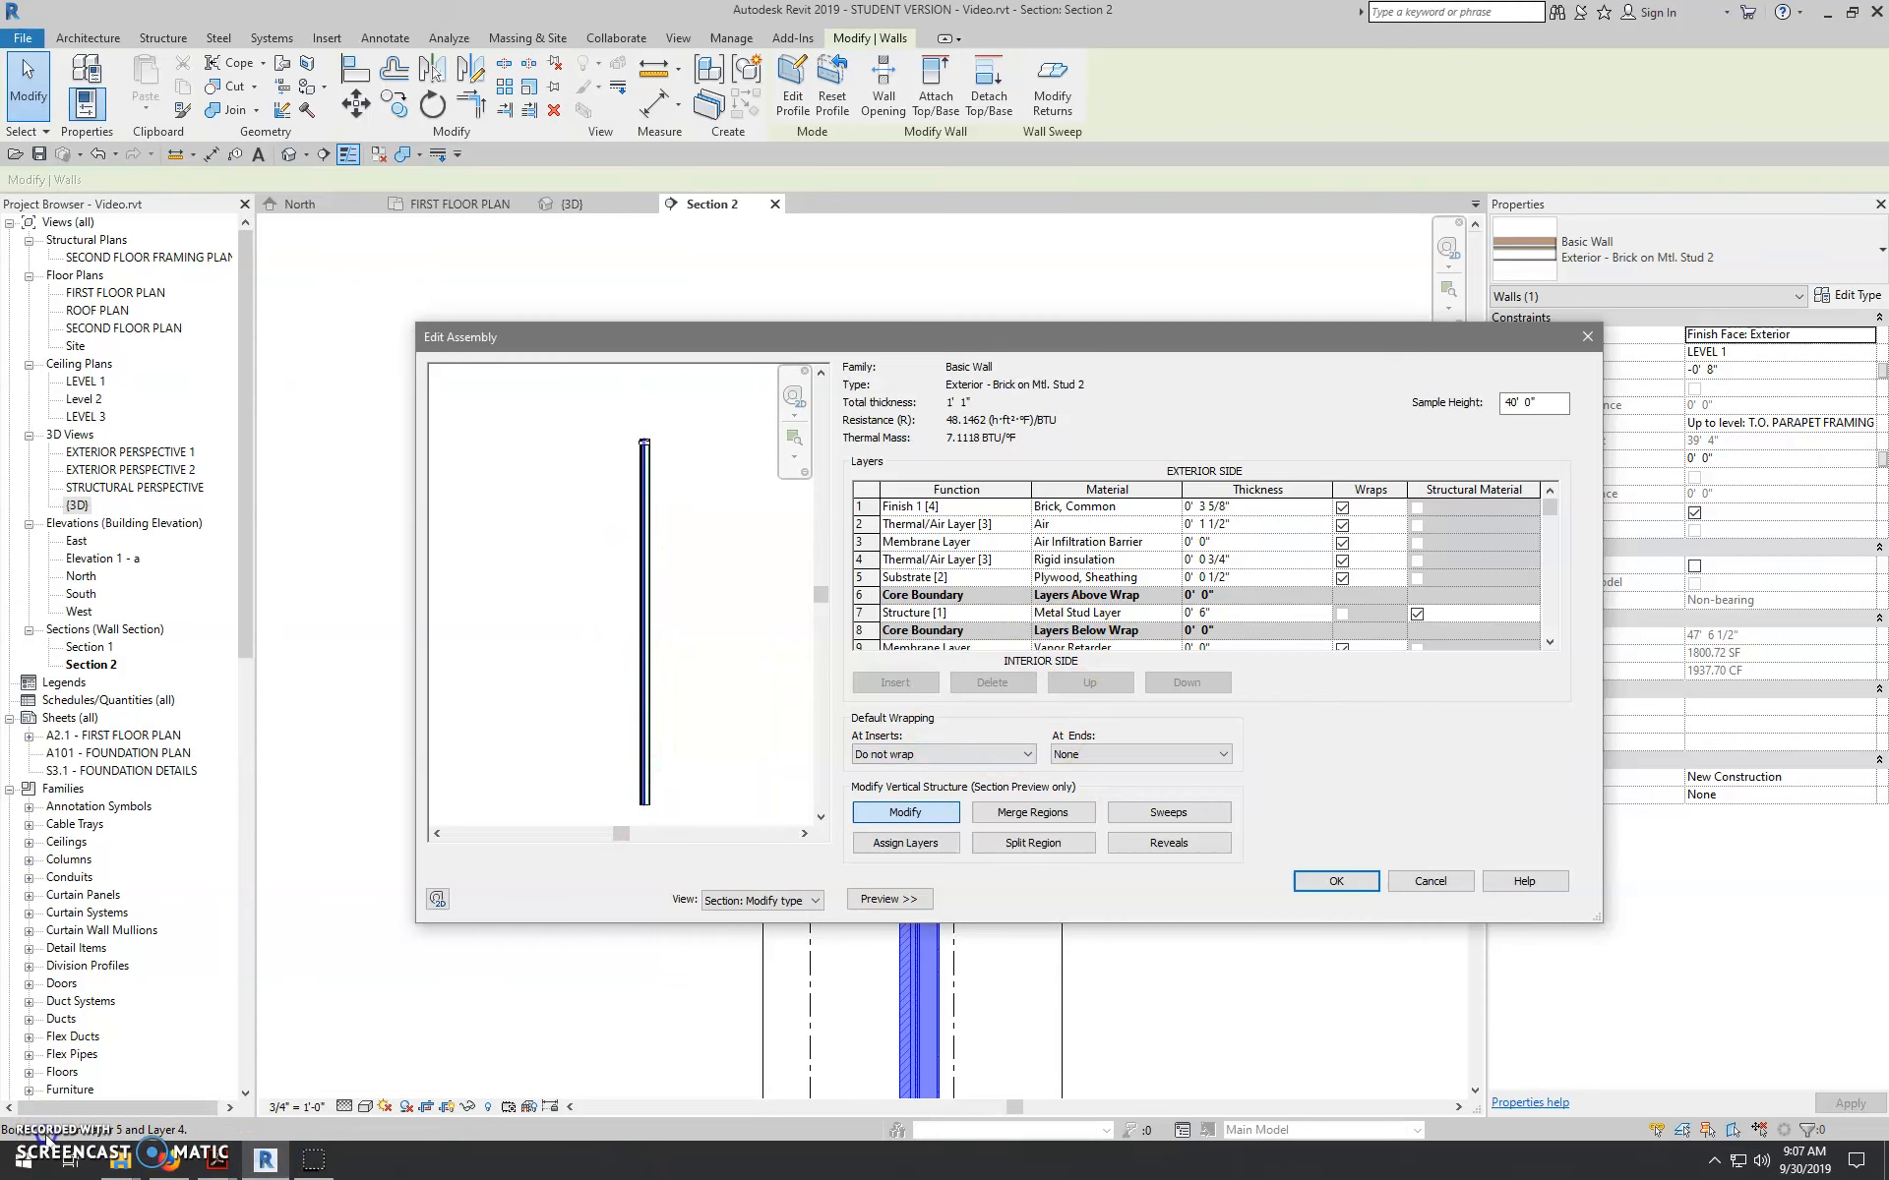
# - Start loading a profile from Wall Sweeps, browsing to the US Imperial library folder
pyautogui.click(1169, 812)
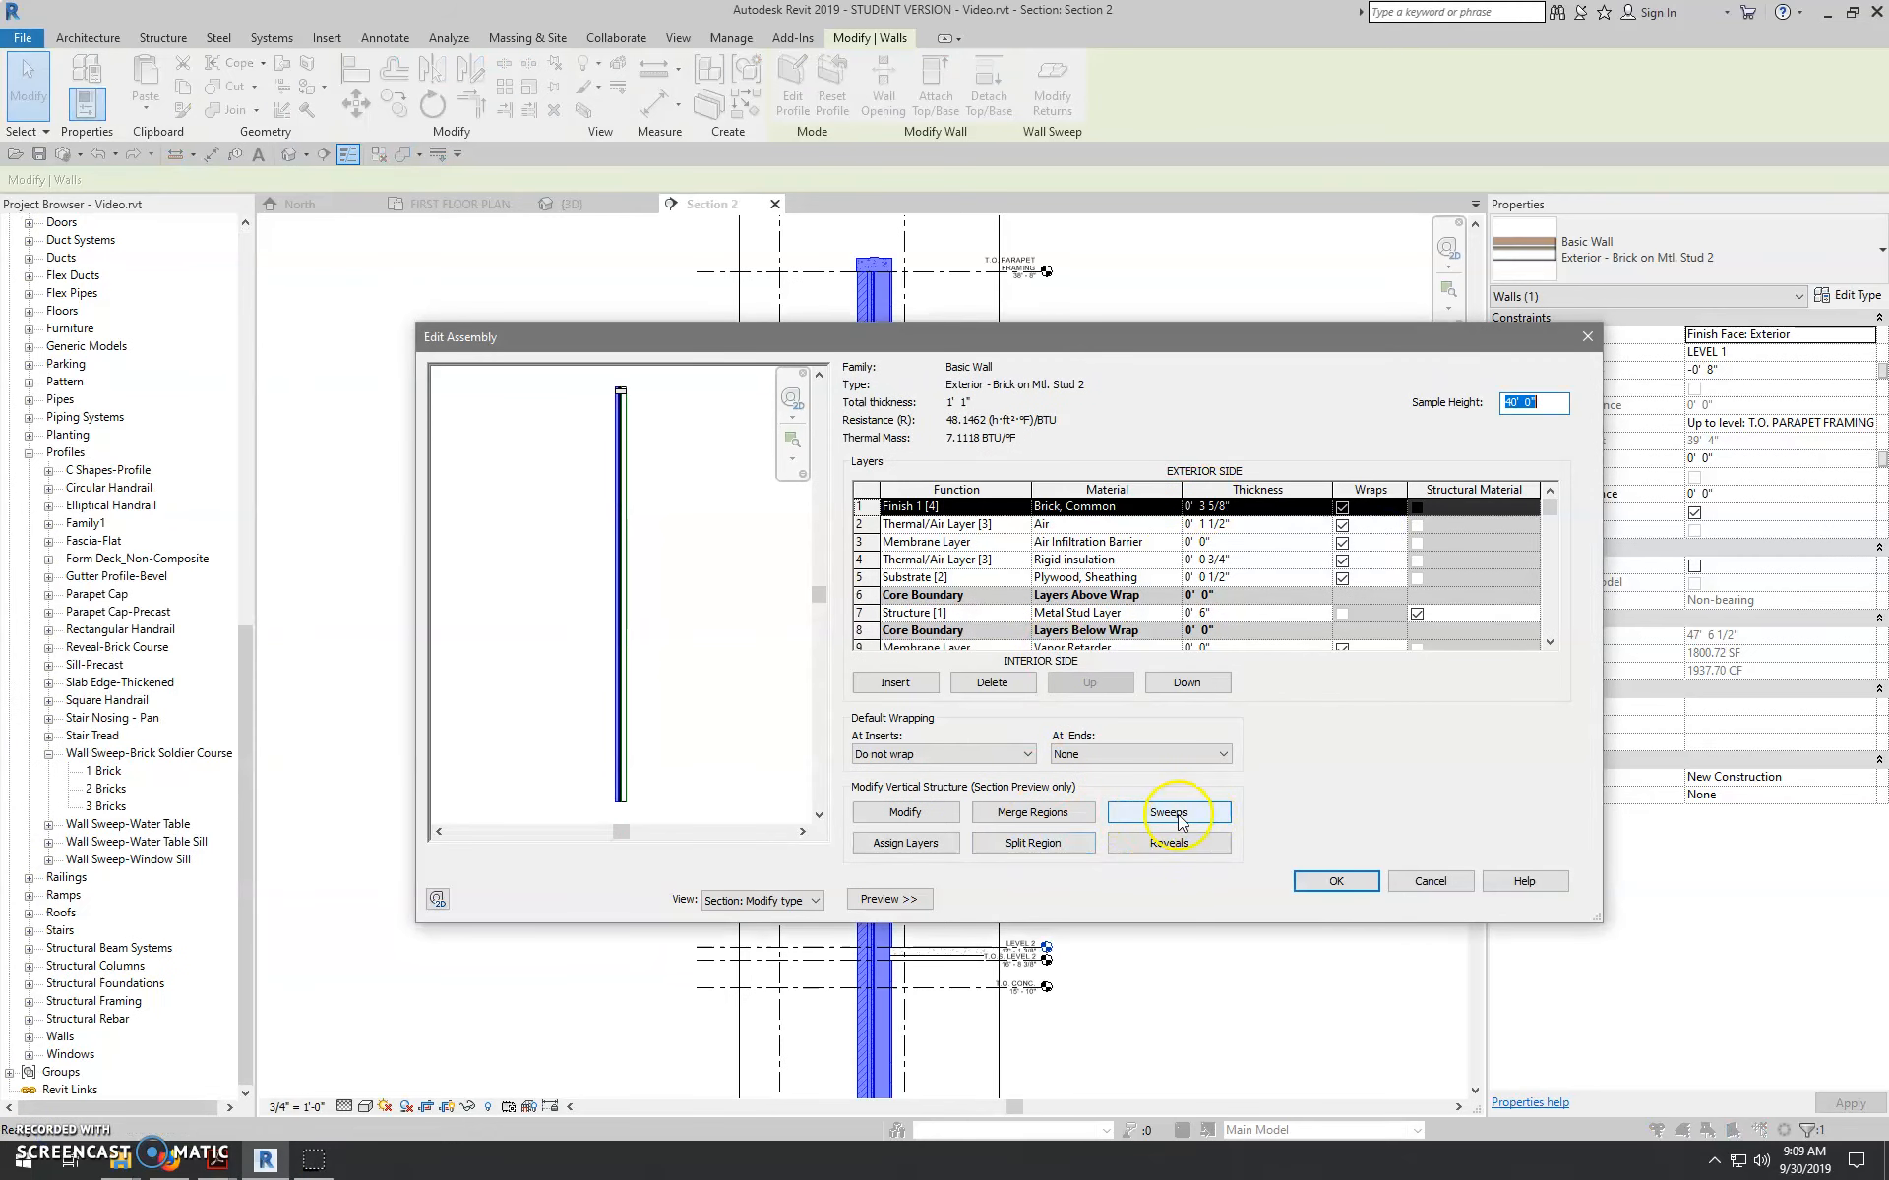
pyautogui.click(1168, 812)
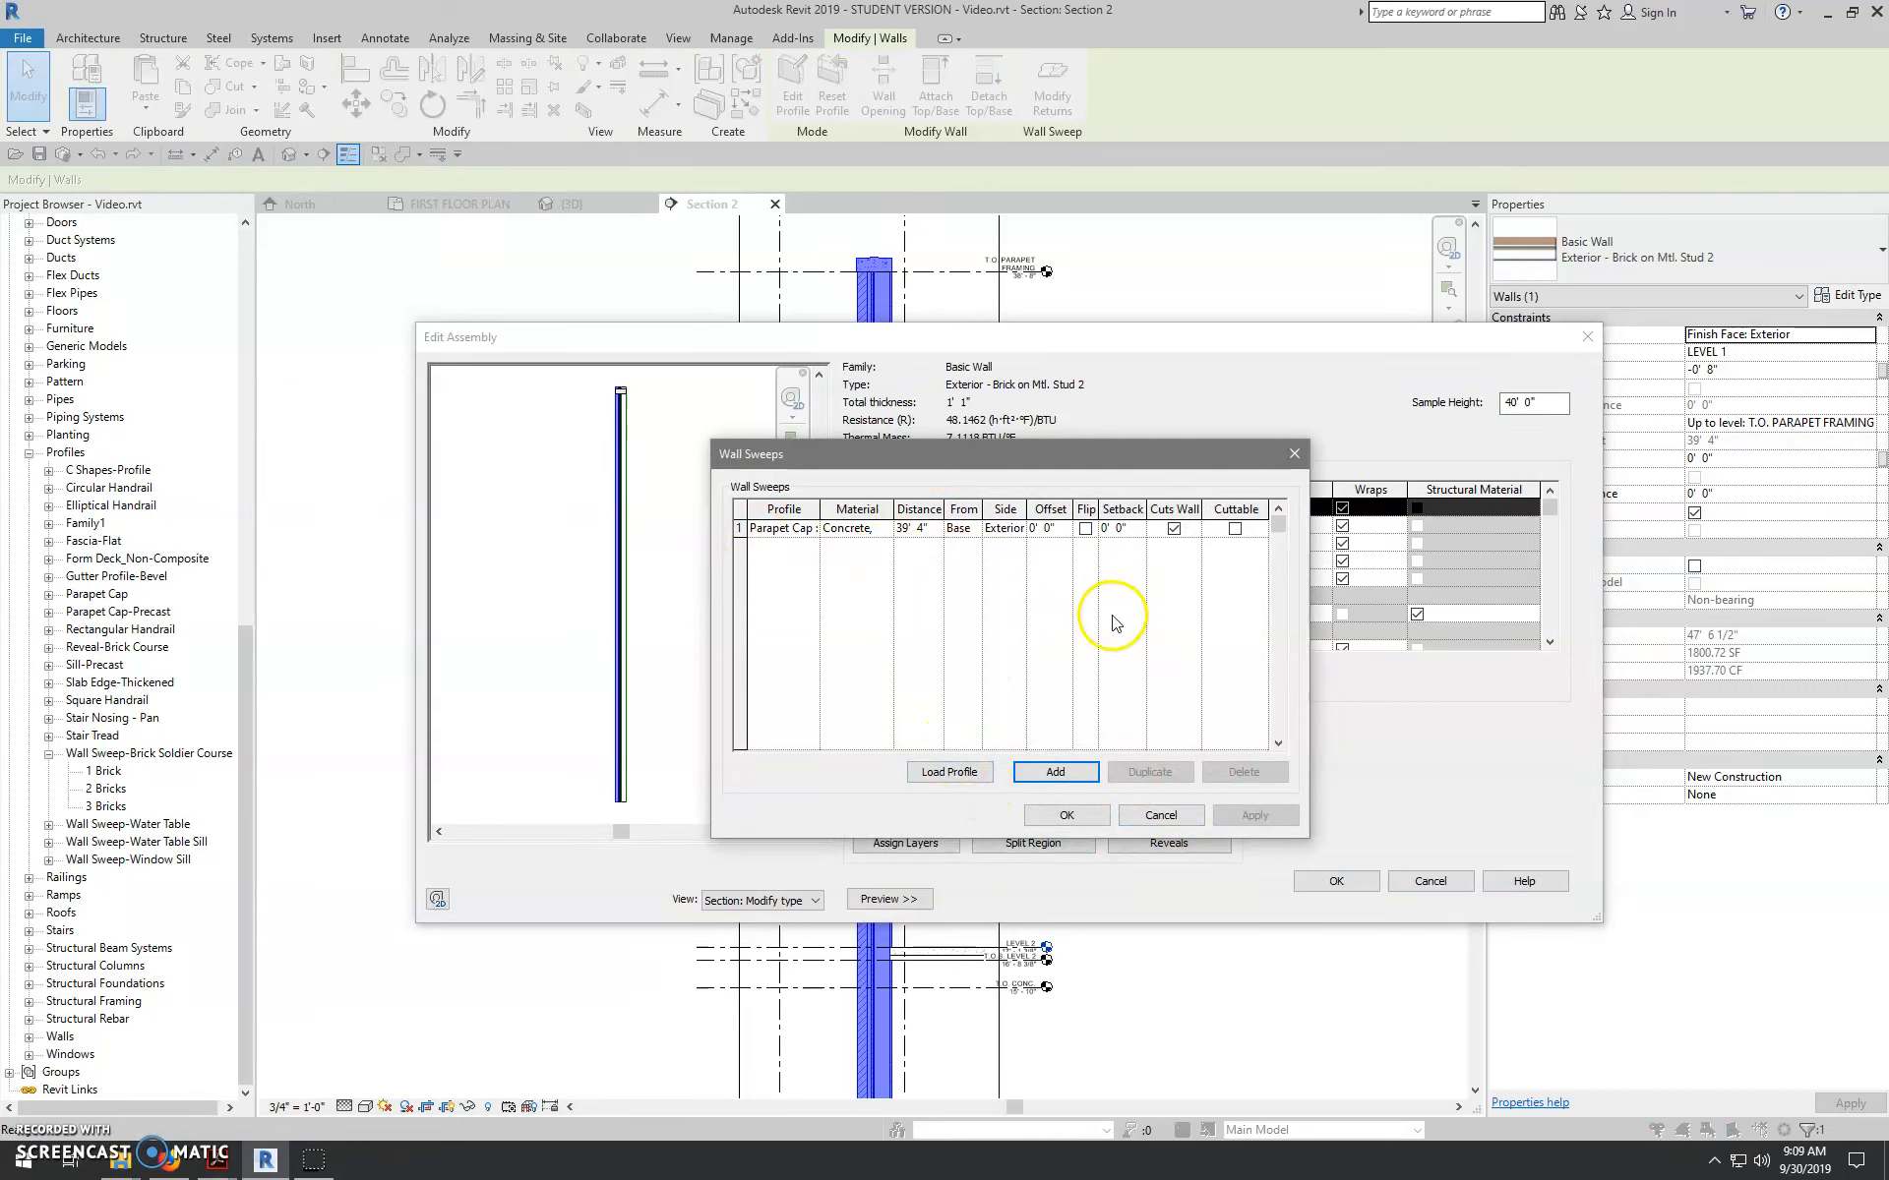
pyautogui.moveTo(951, 771)
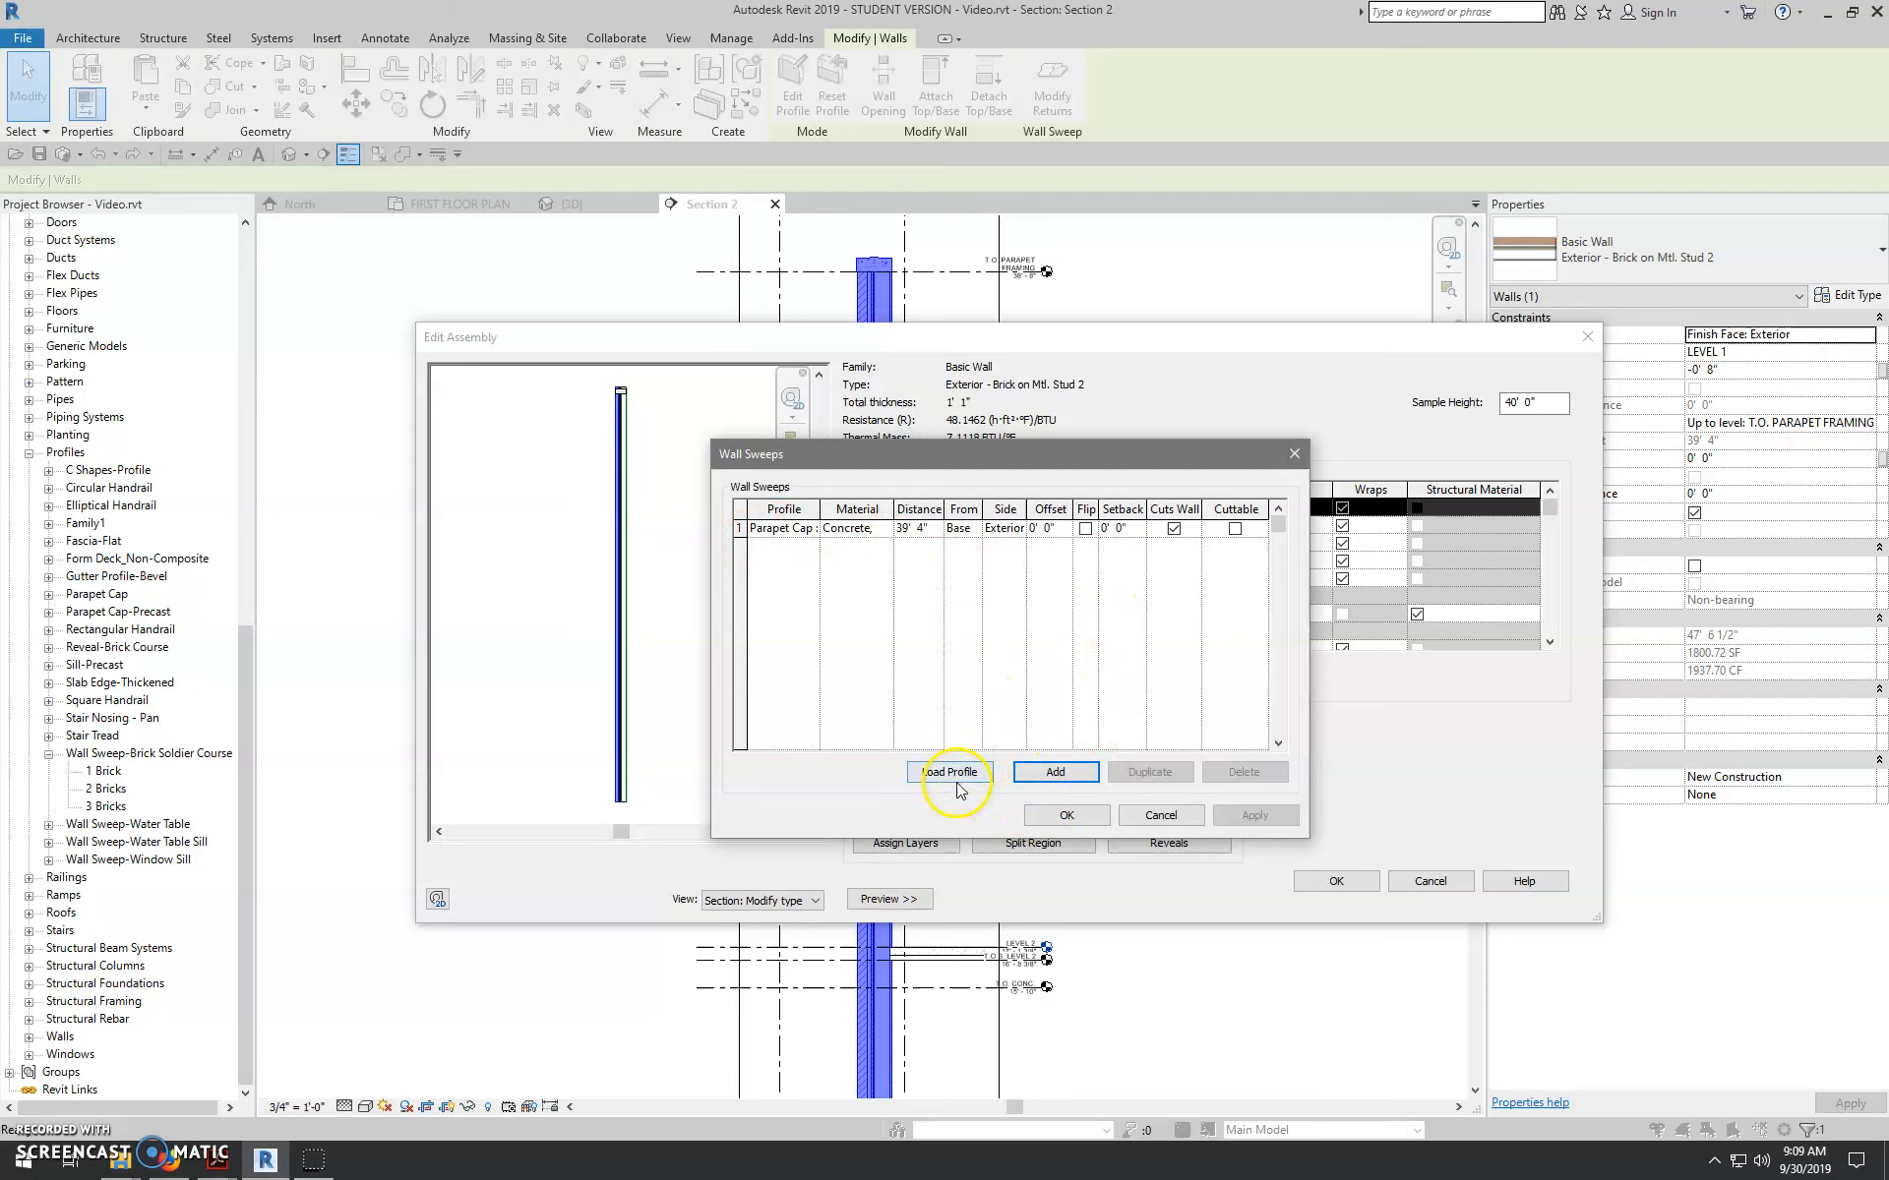
pyautogui.click(950, 771)
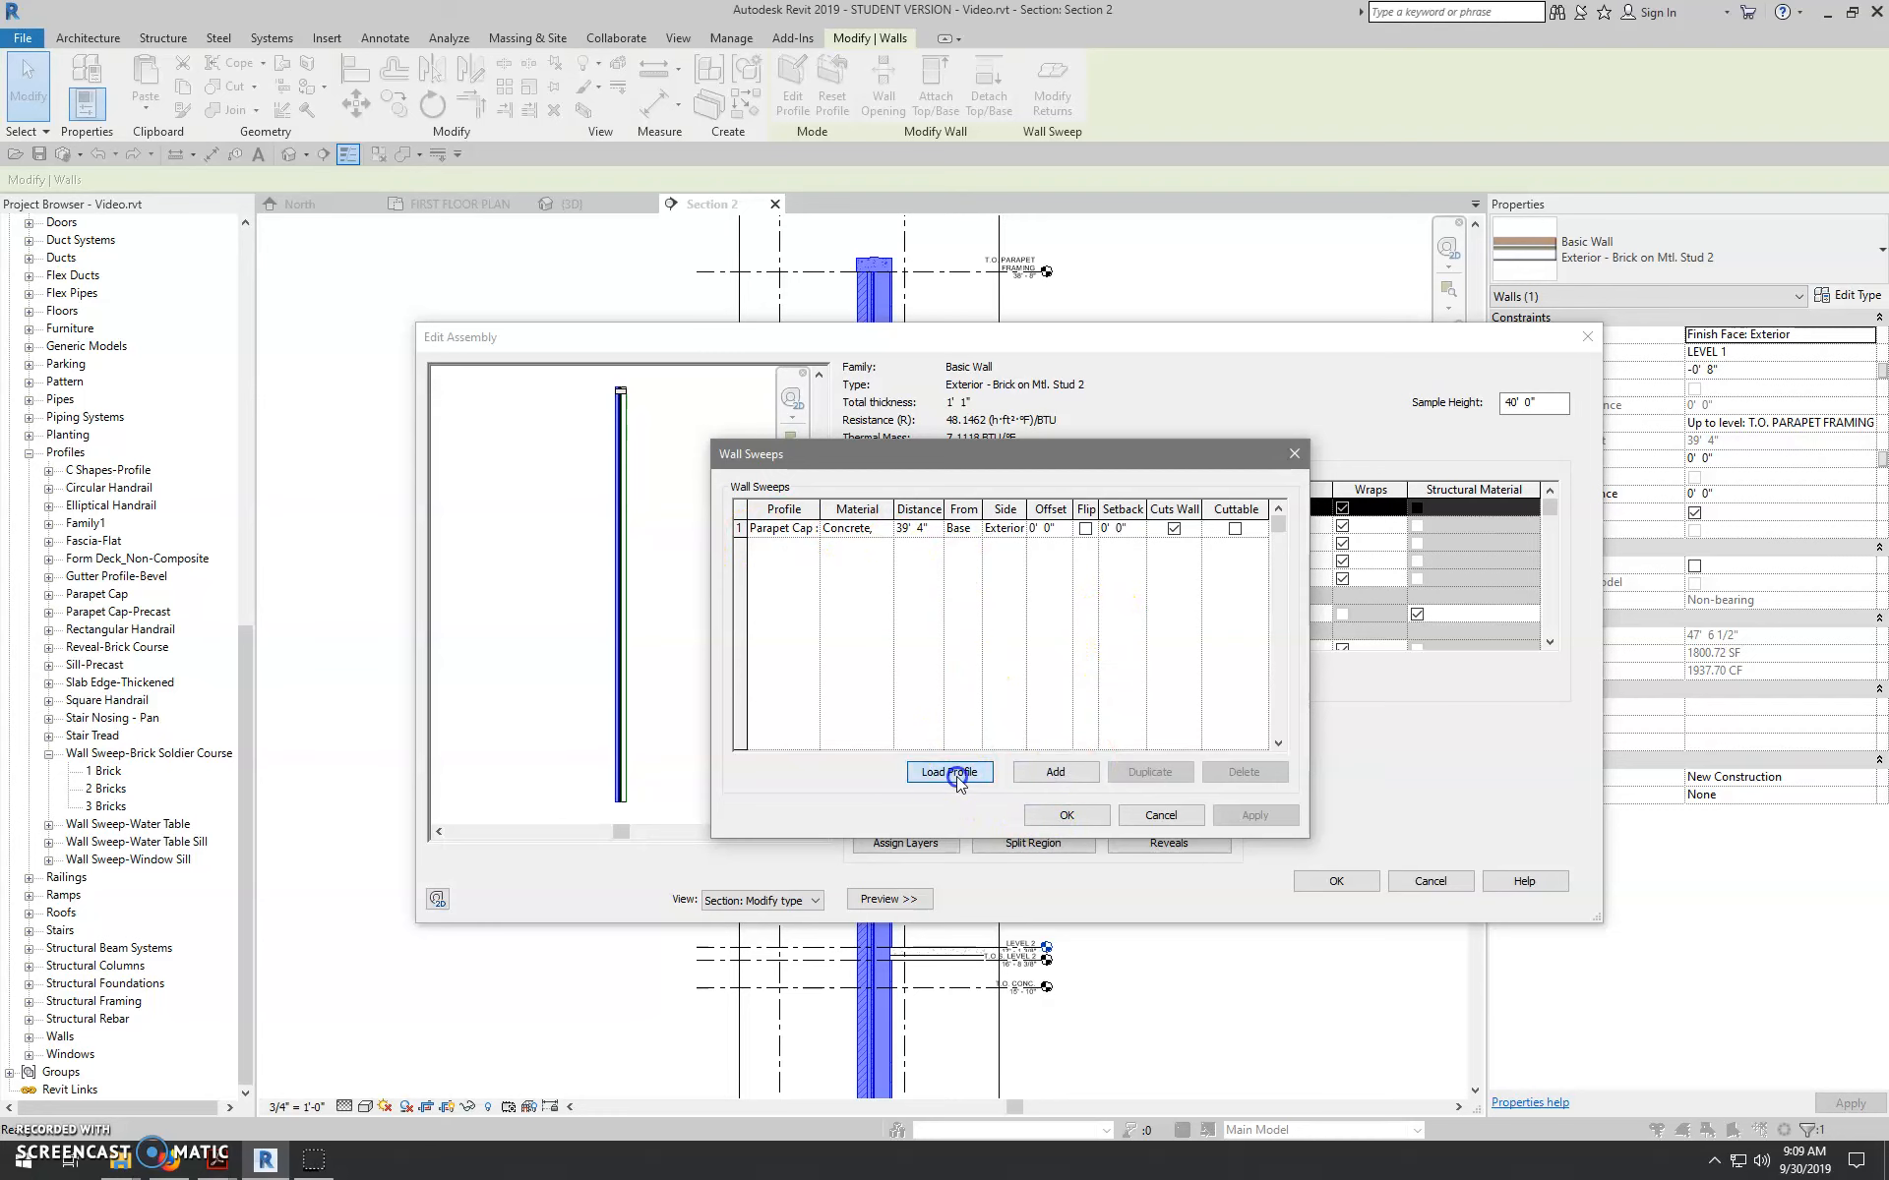
pyautogui.click(950, 771)
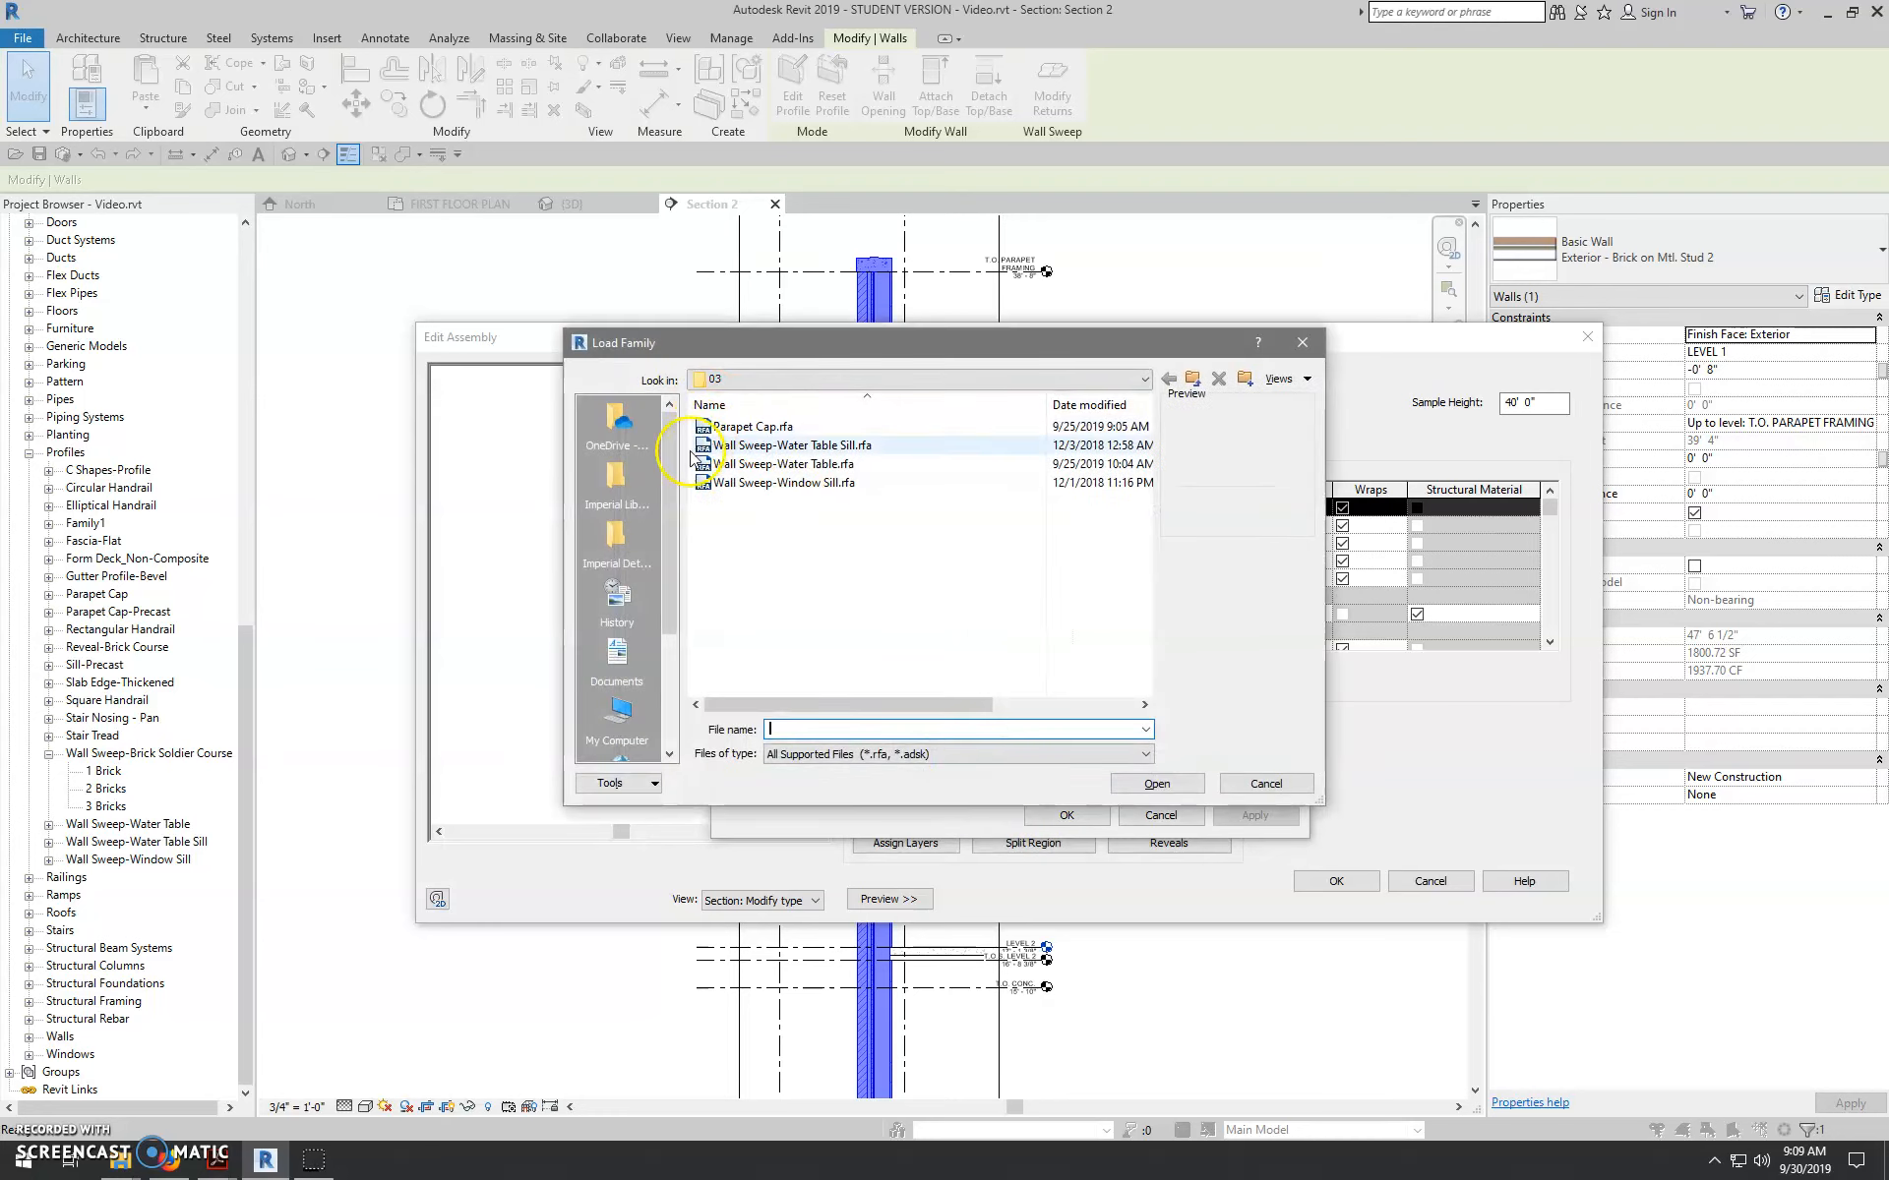
pyautogui.click(616, 480)
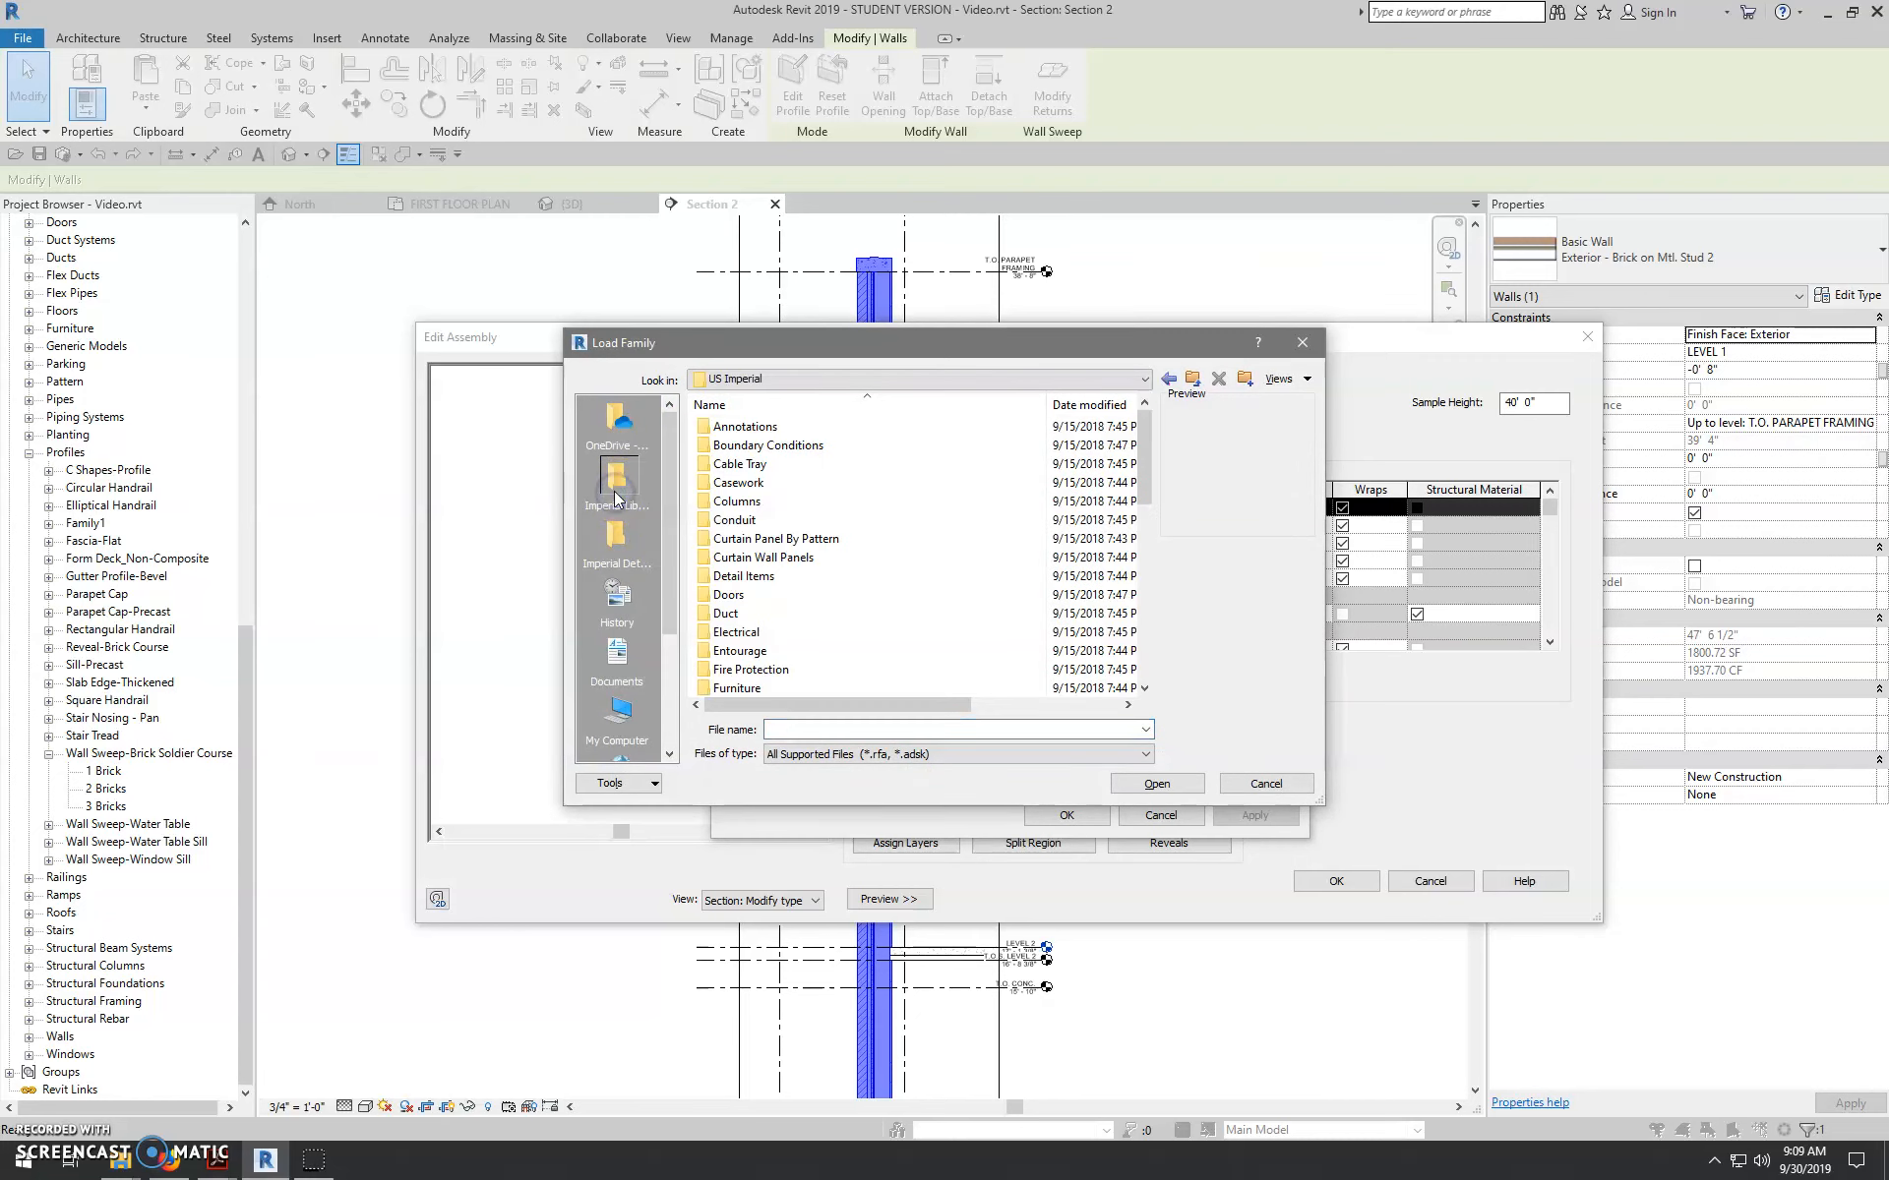
pyautogui.click(743, 577)
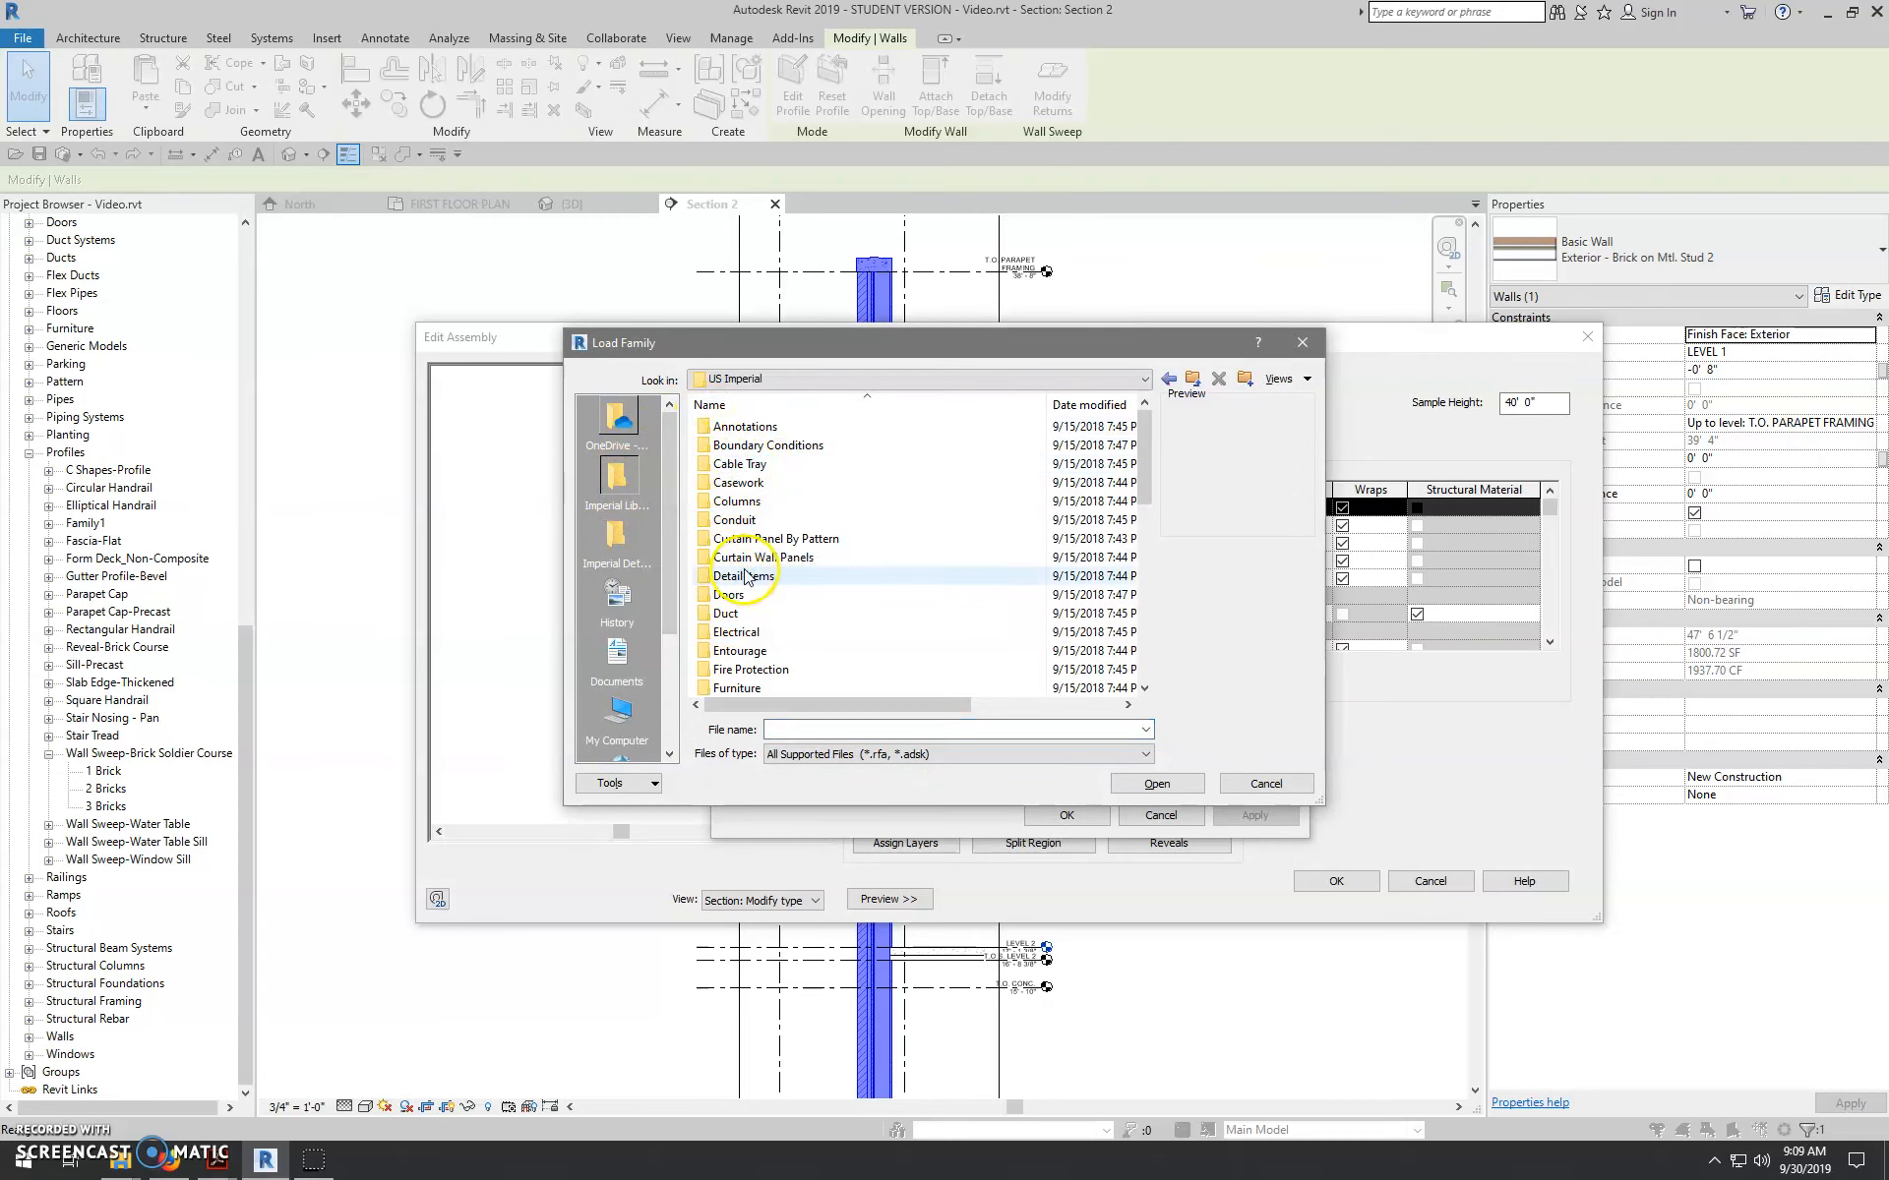
pyautogui.scroll(-3)
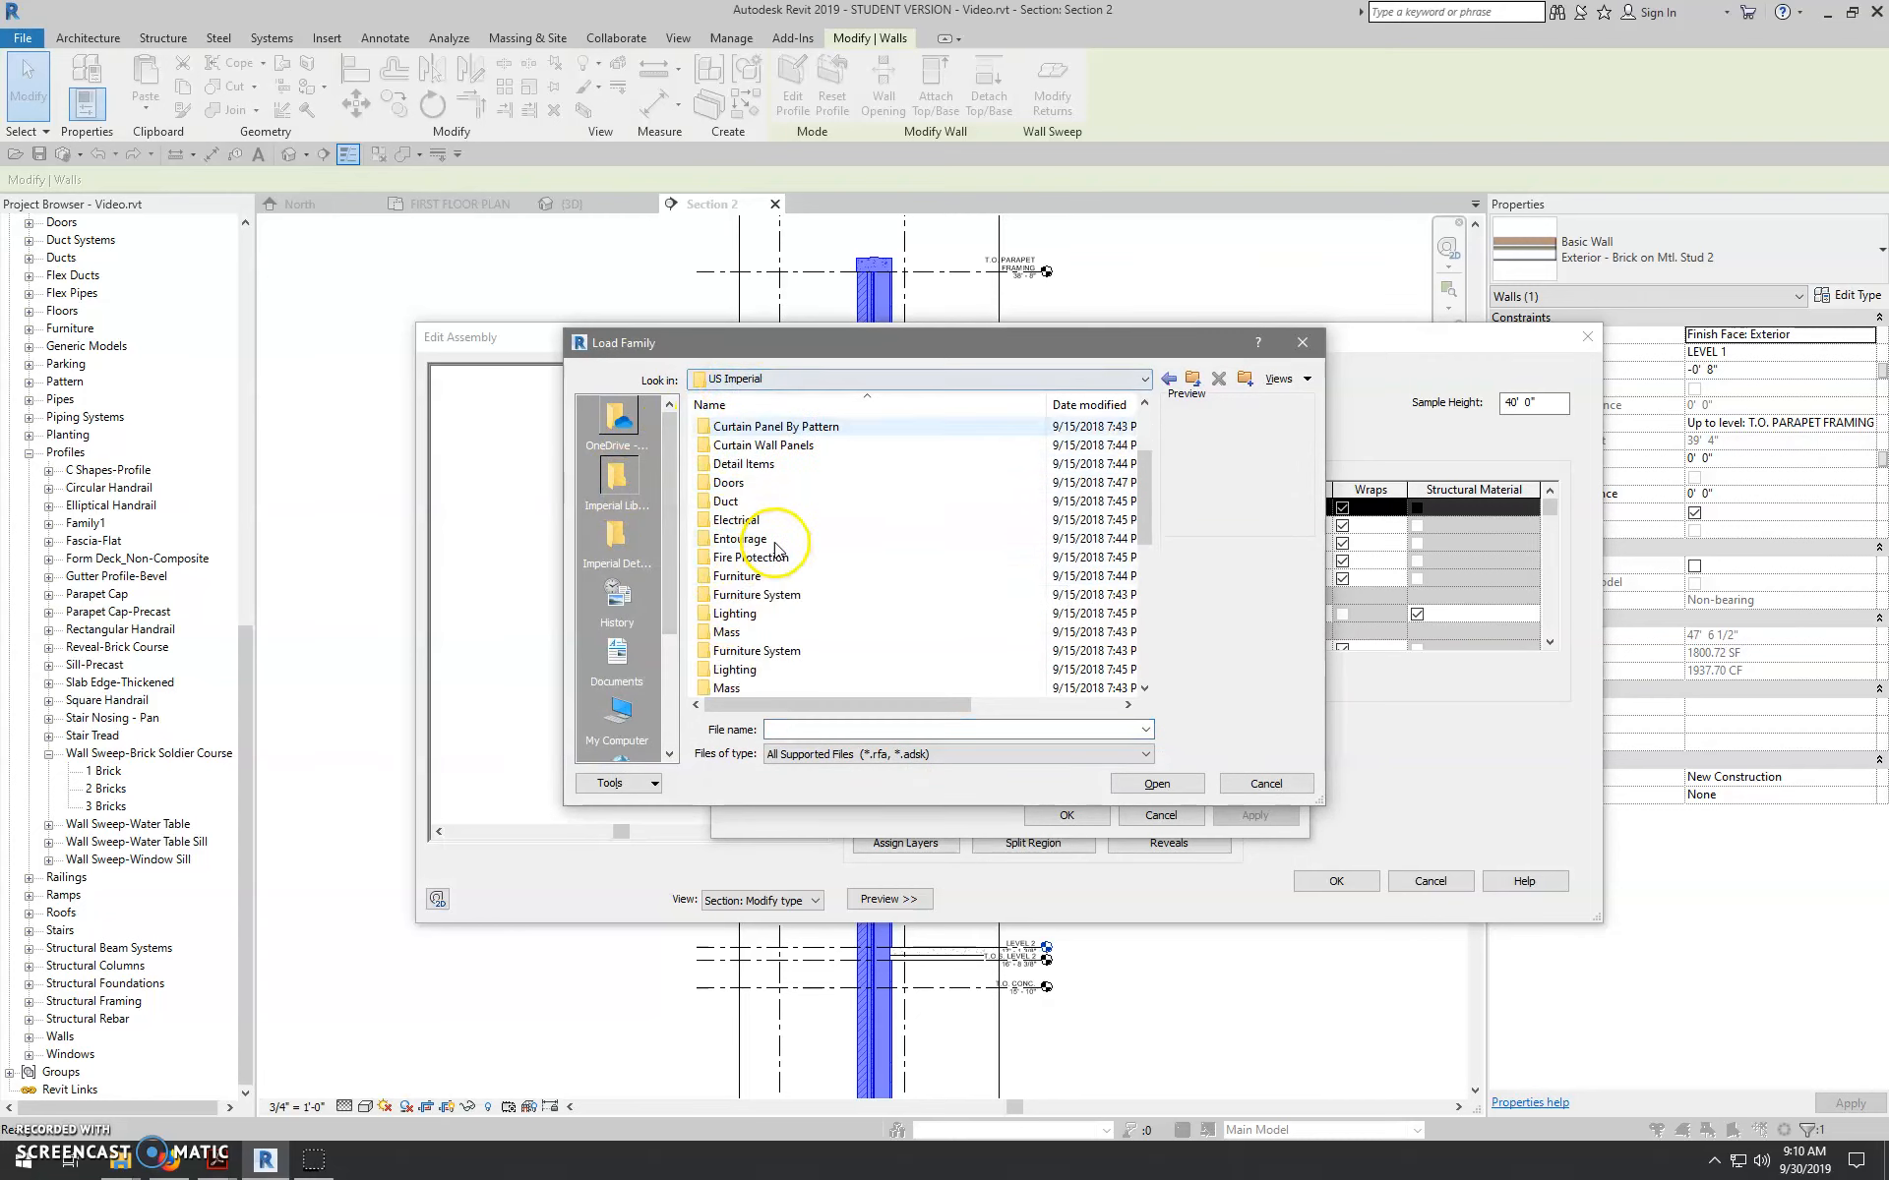
# - Load Wall Sweep-Brick Course.rfa from the Profiles > Wall folder
pyautogui.click(1168, 380)
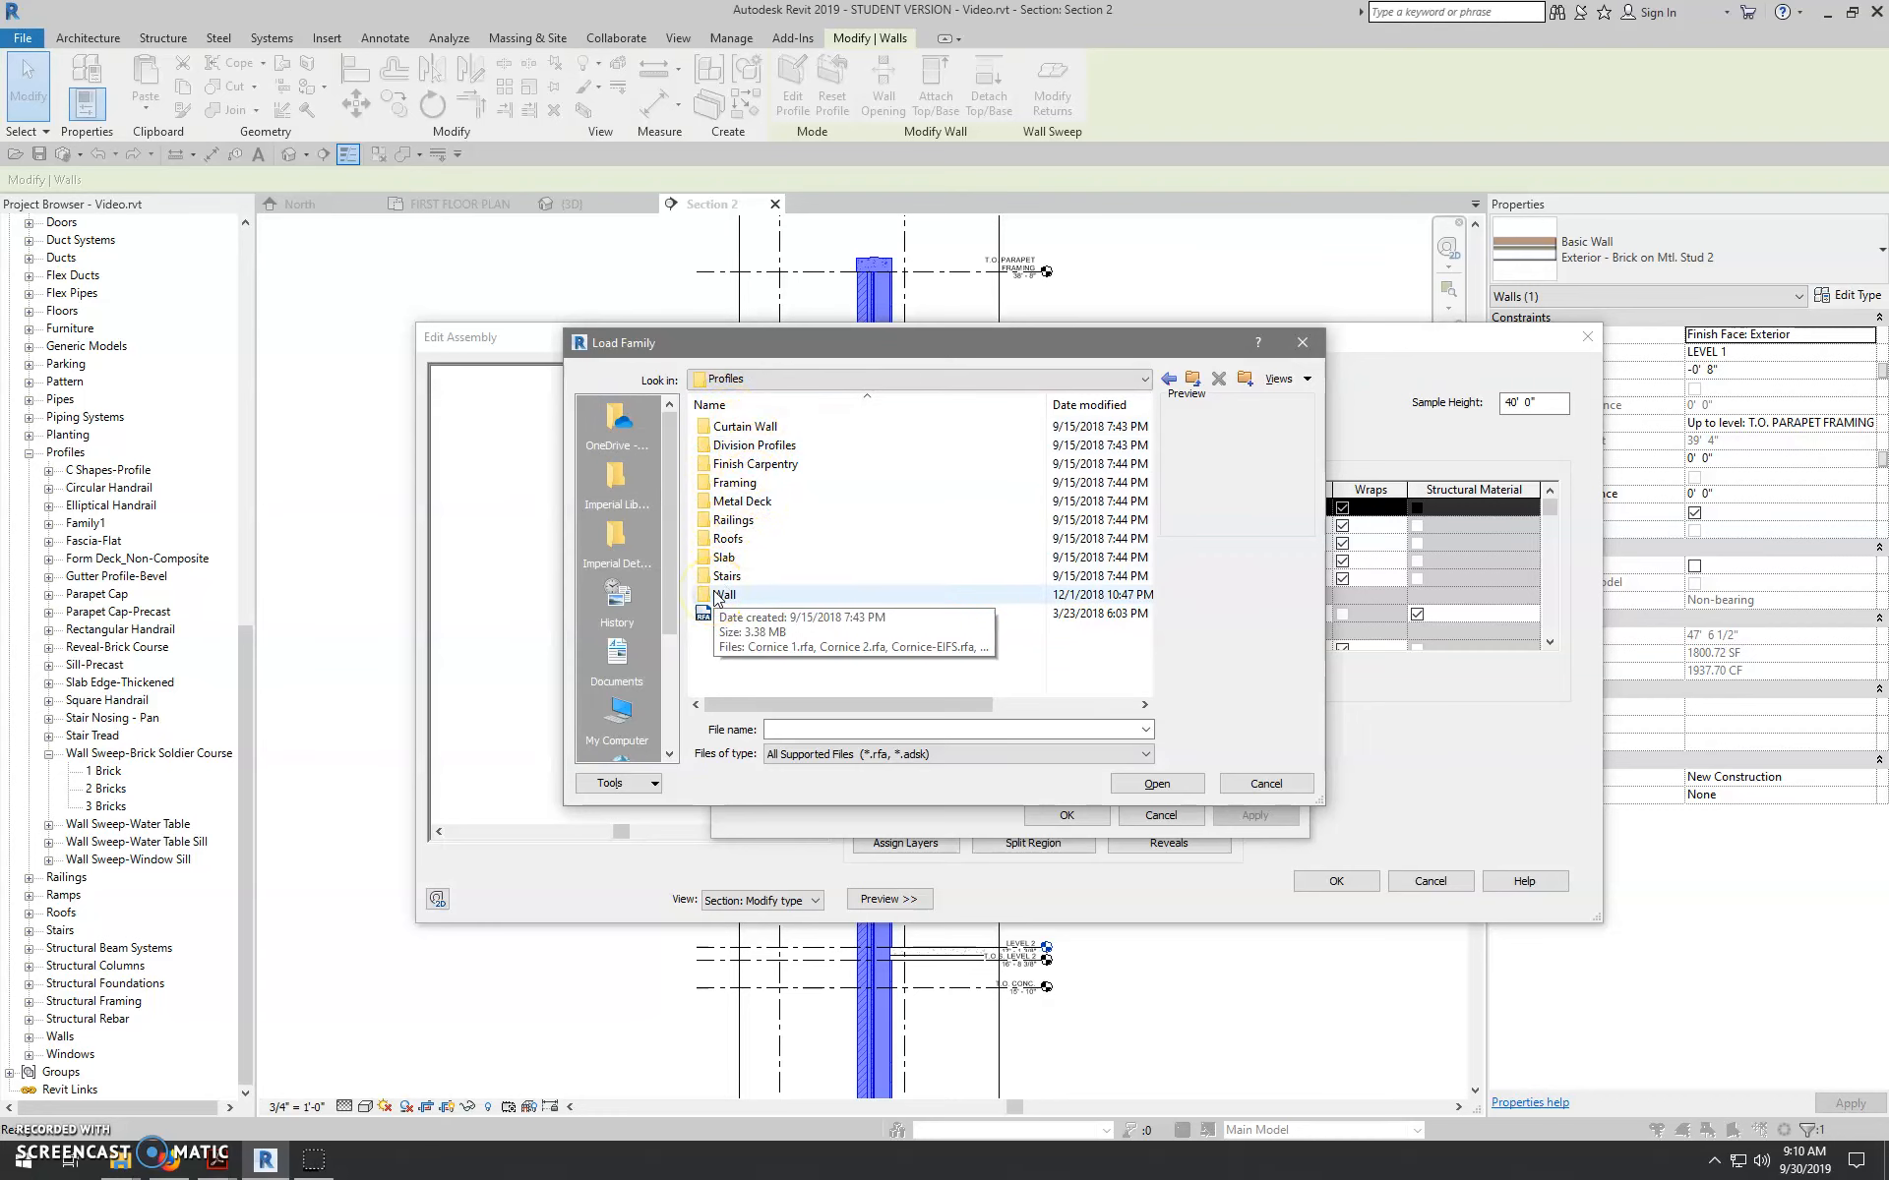
pyautogui.doubleClick(724, 594)
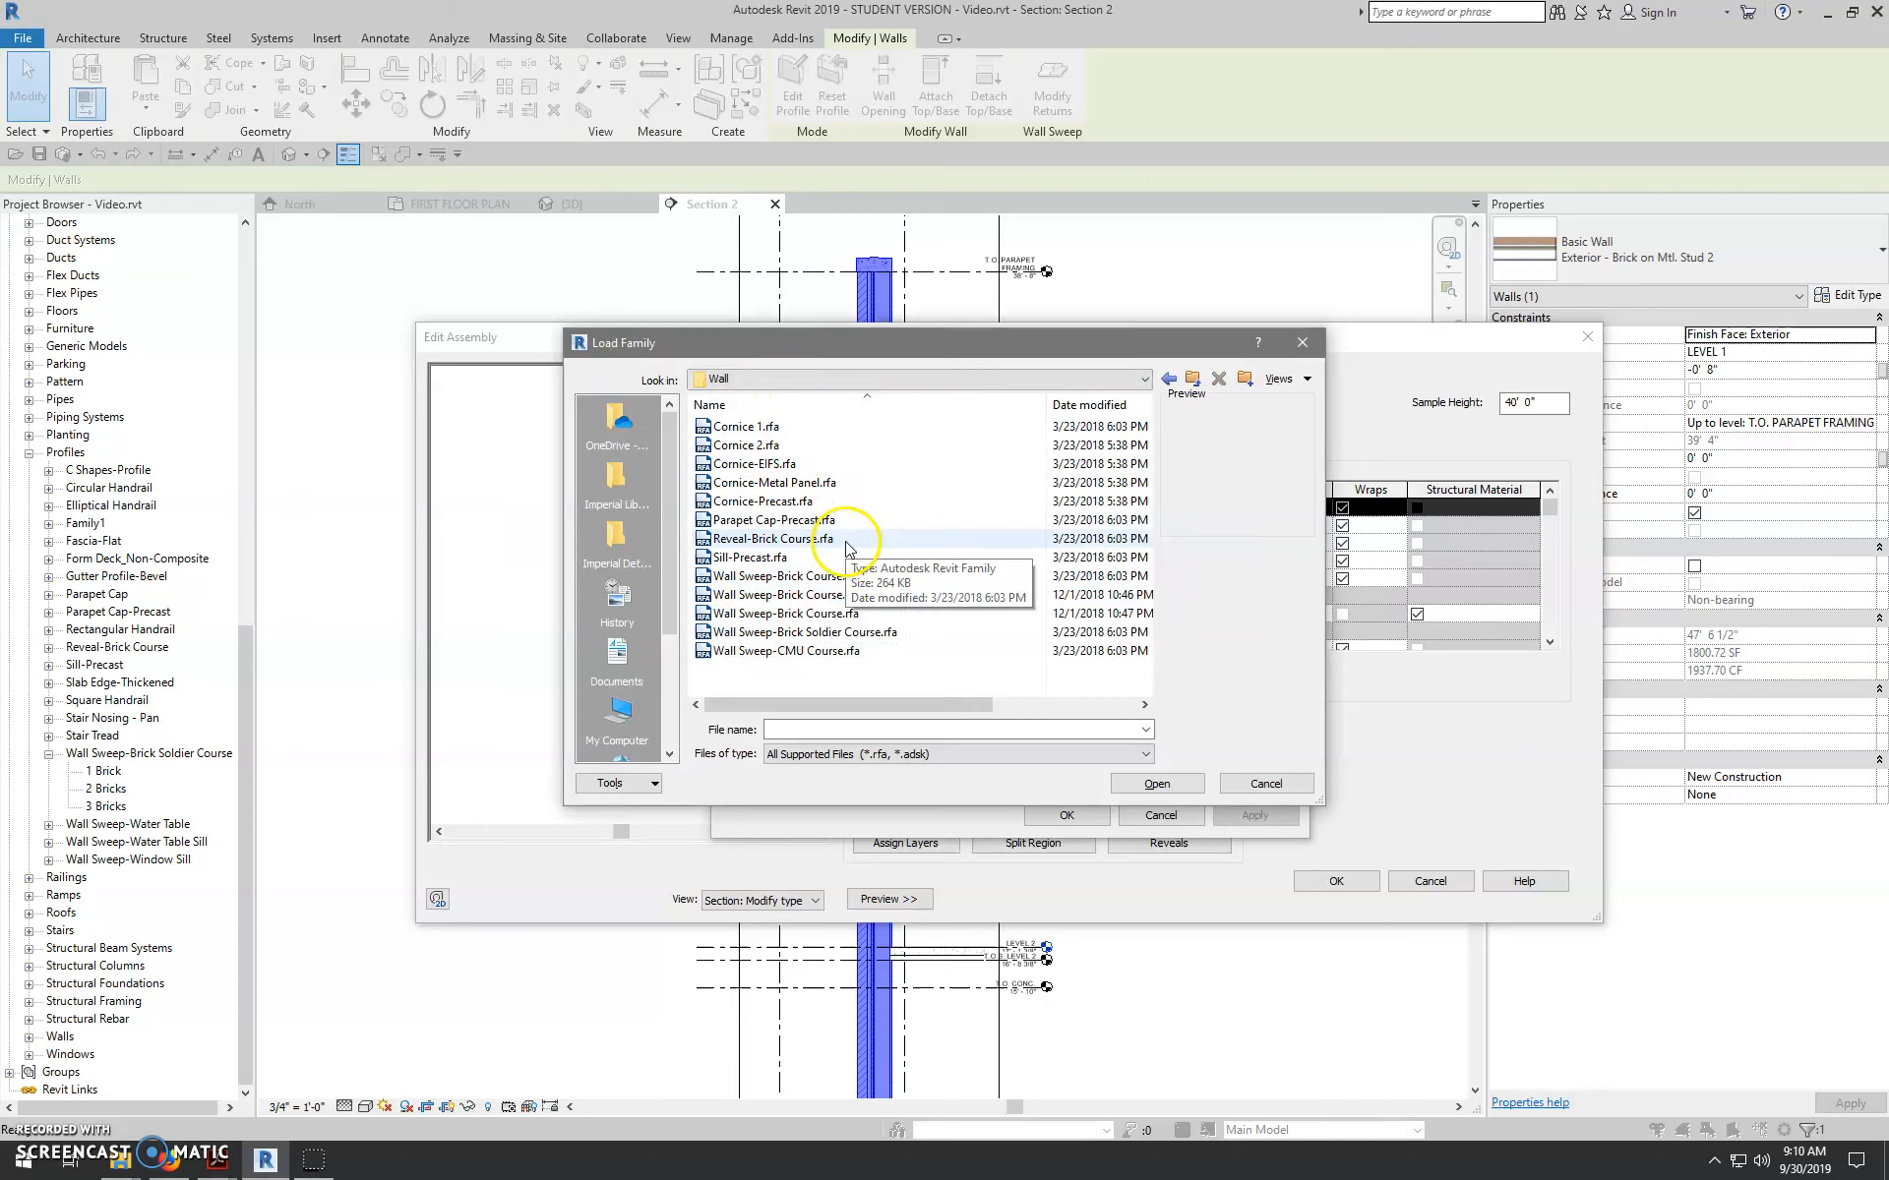
pyautogui.click(781, 614)
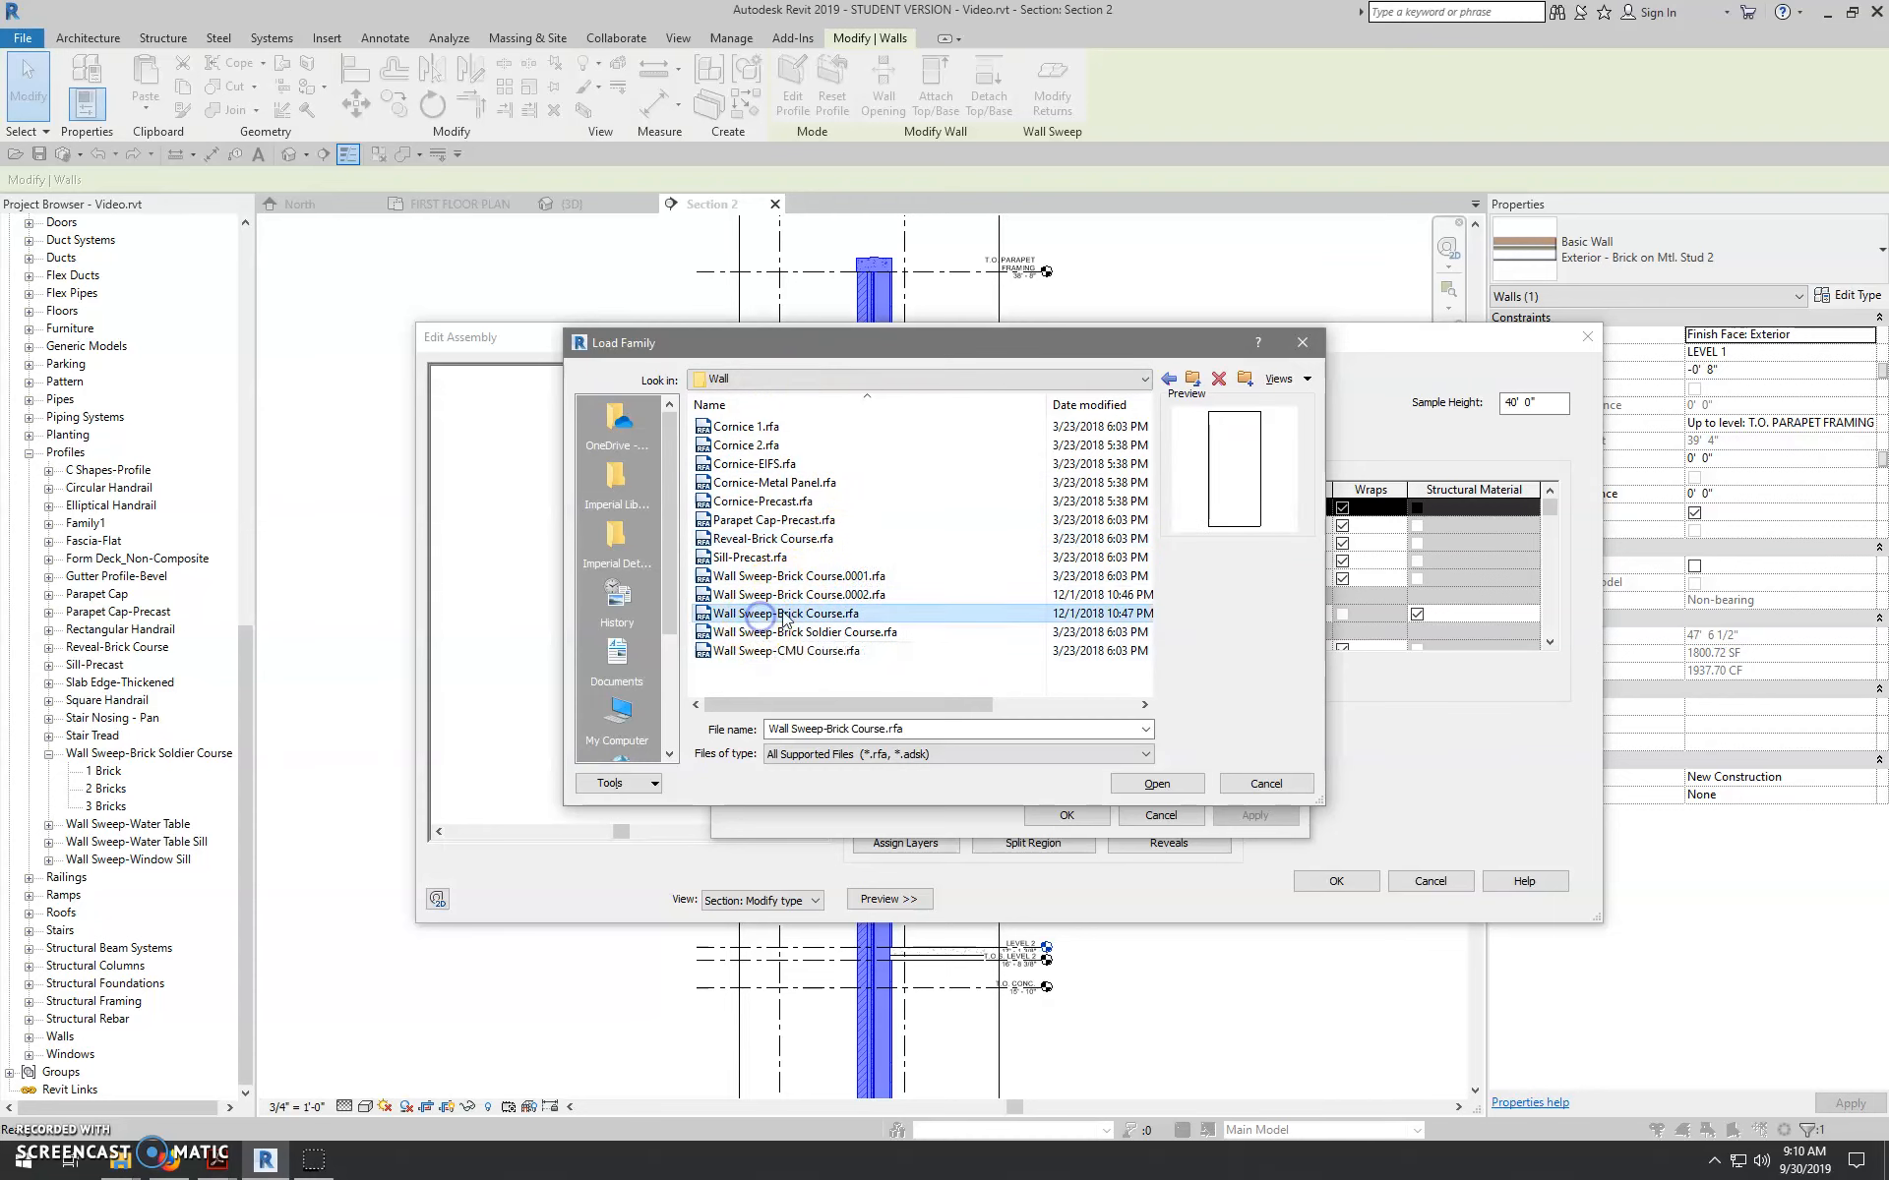
pyautogui.moveTo(757, 675)
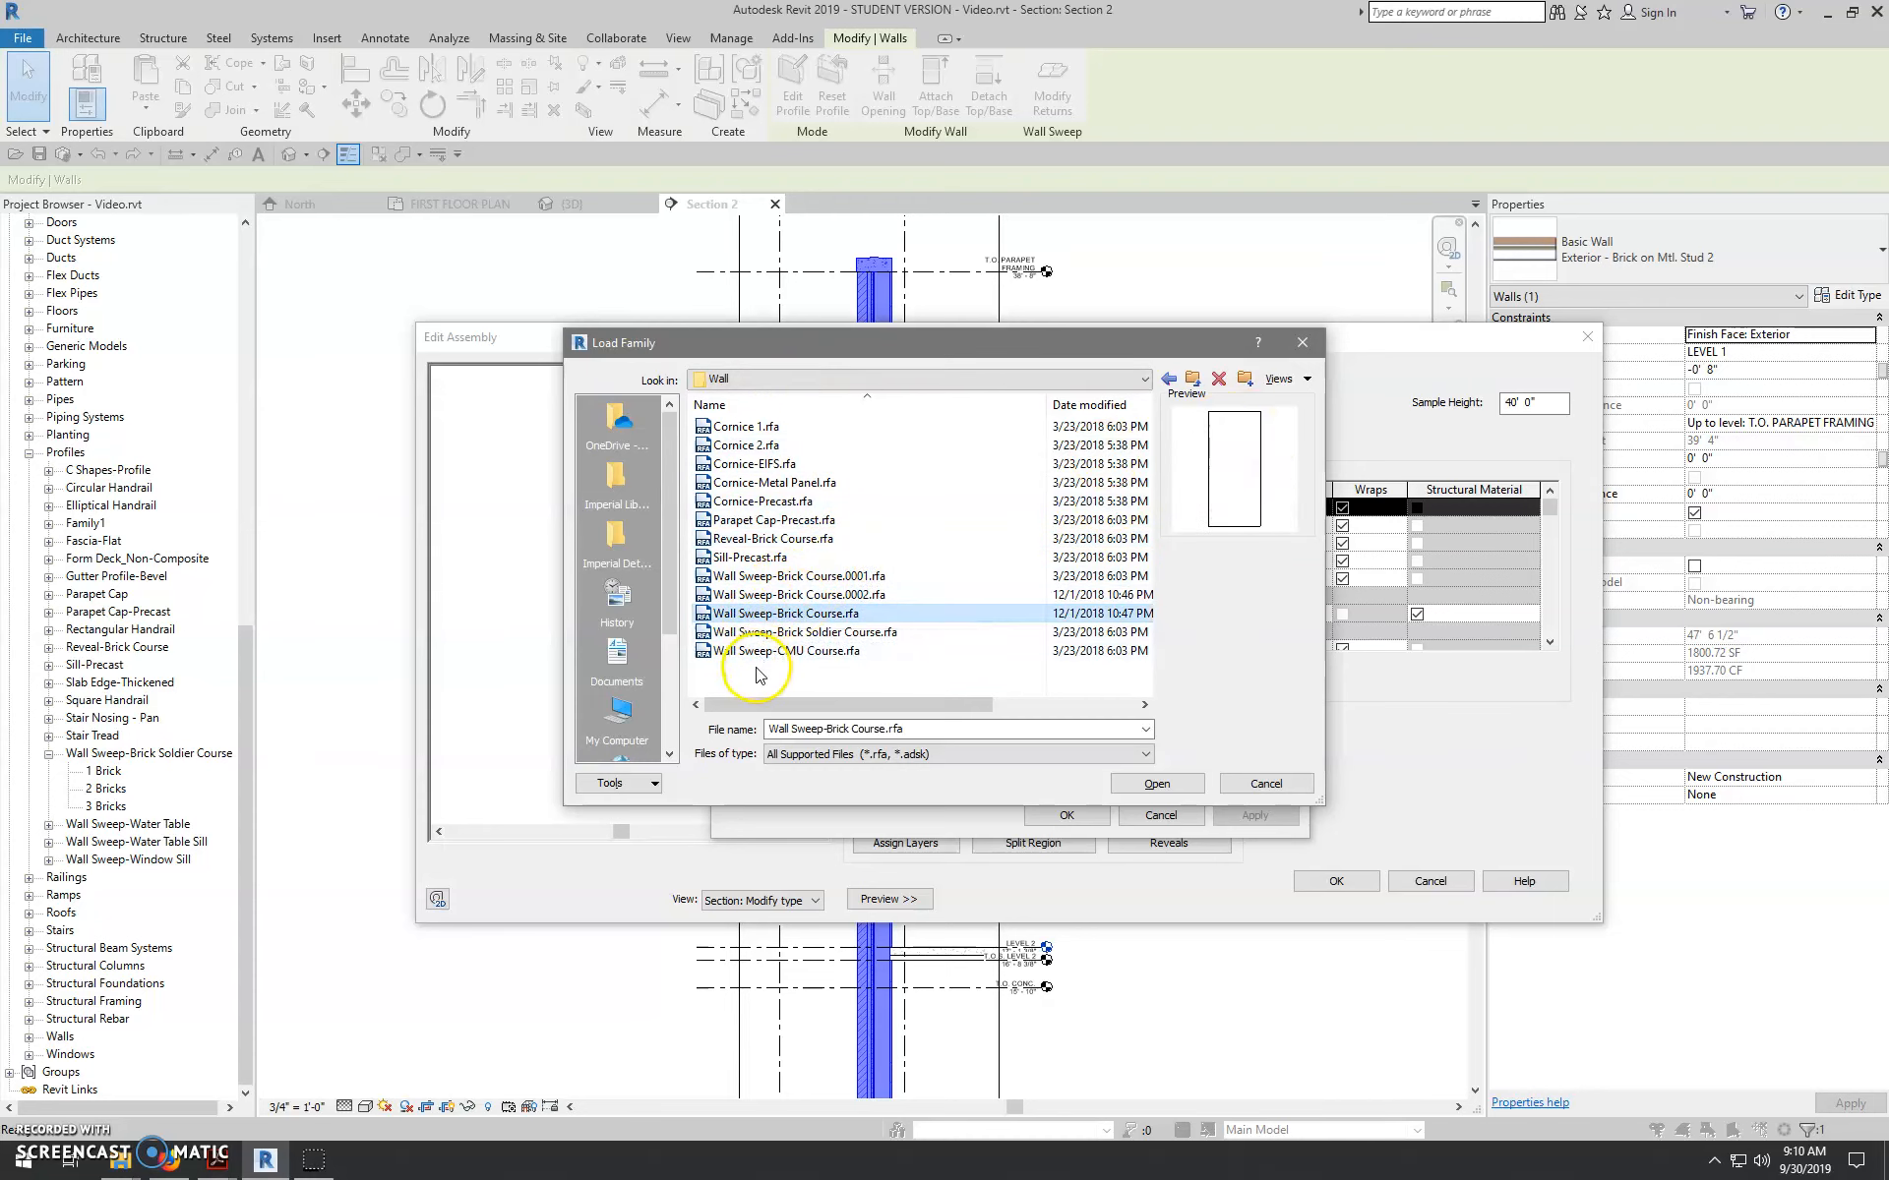
pyautogui.moveTo(915, 633)
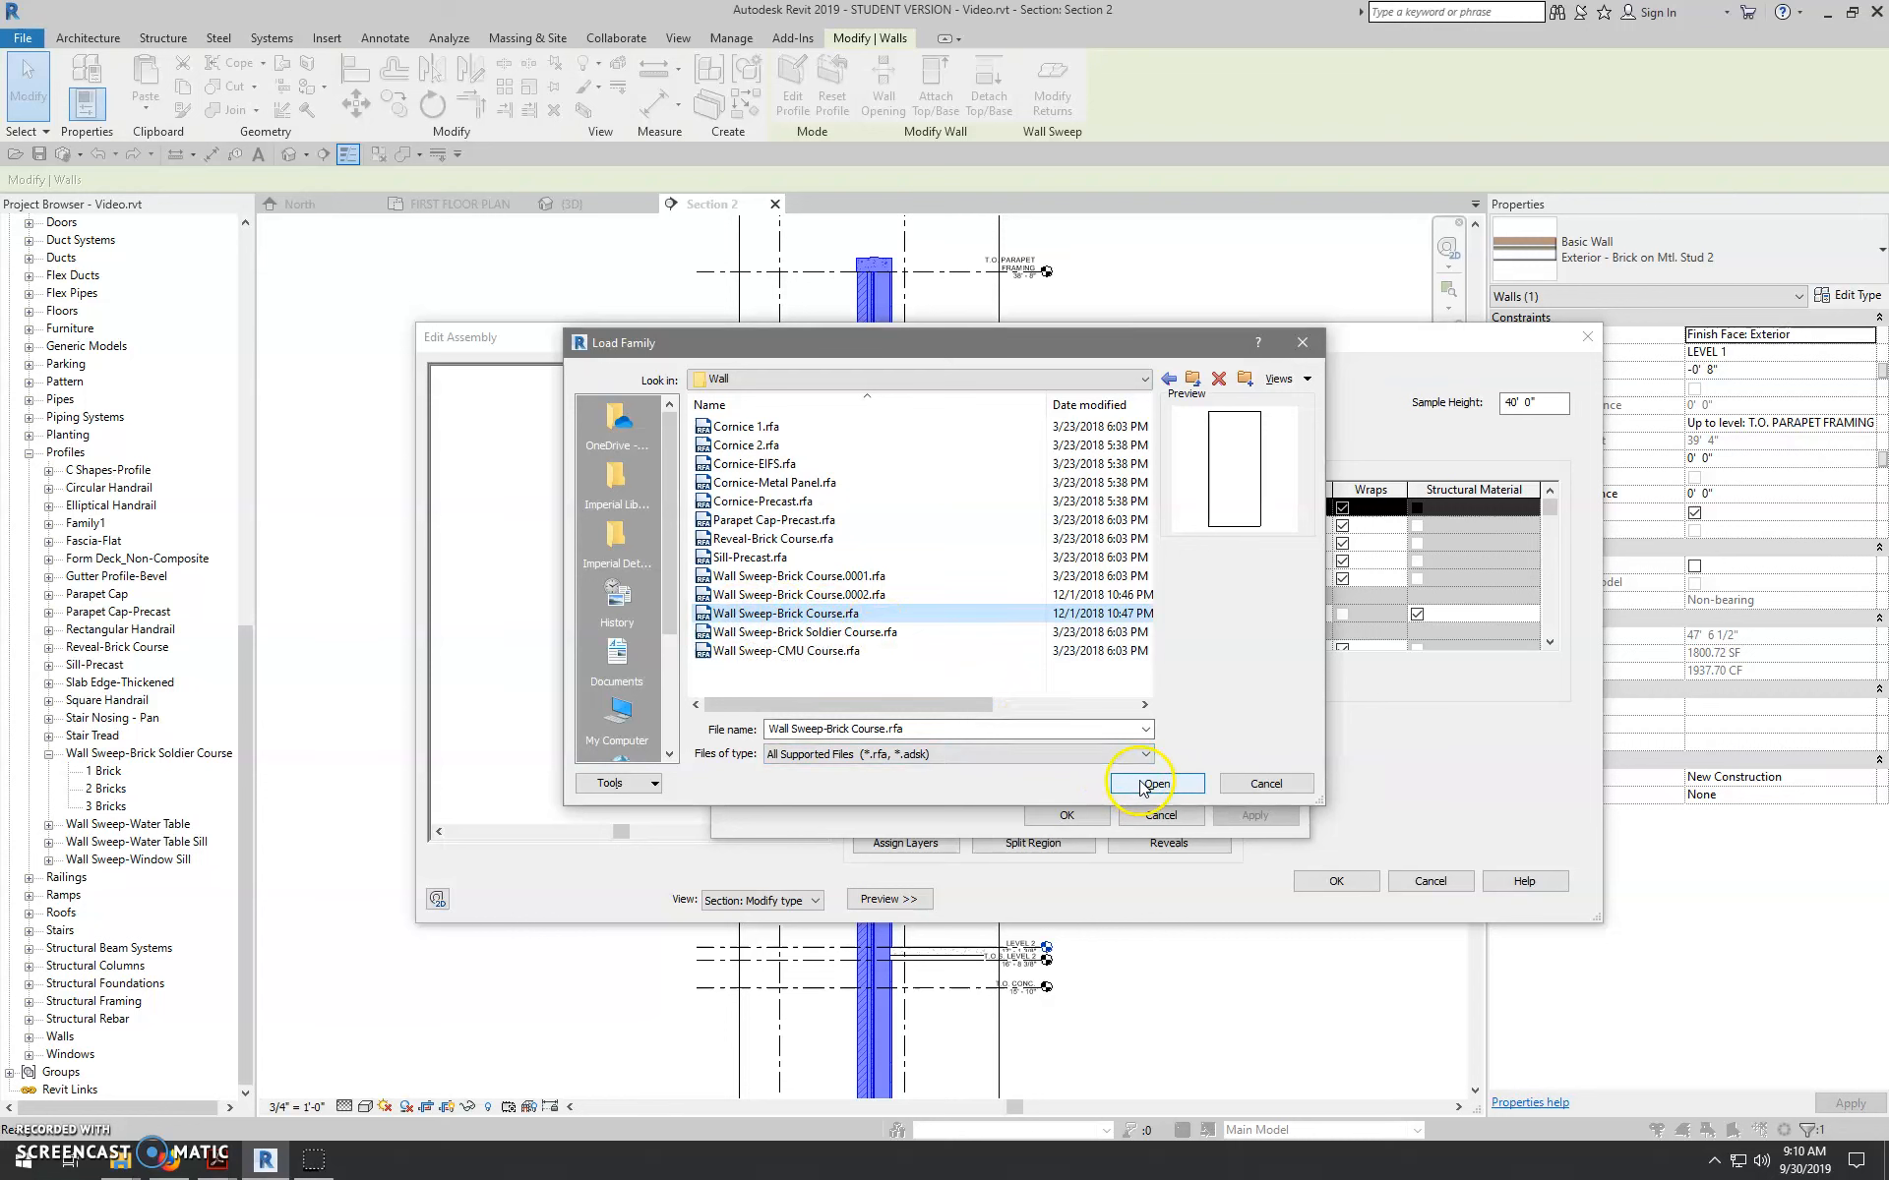
pyautogui.click(1155, 783)
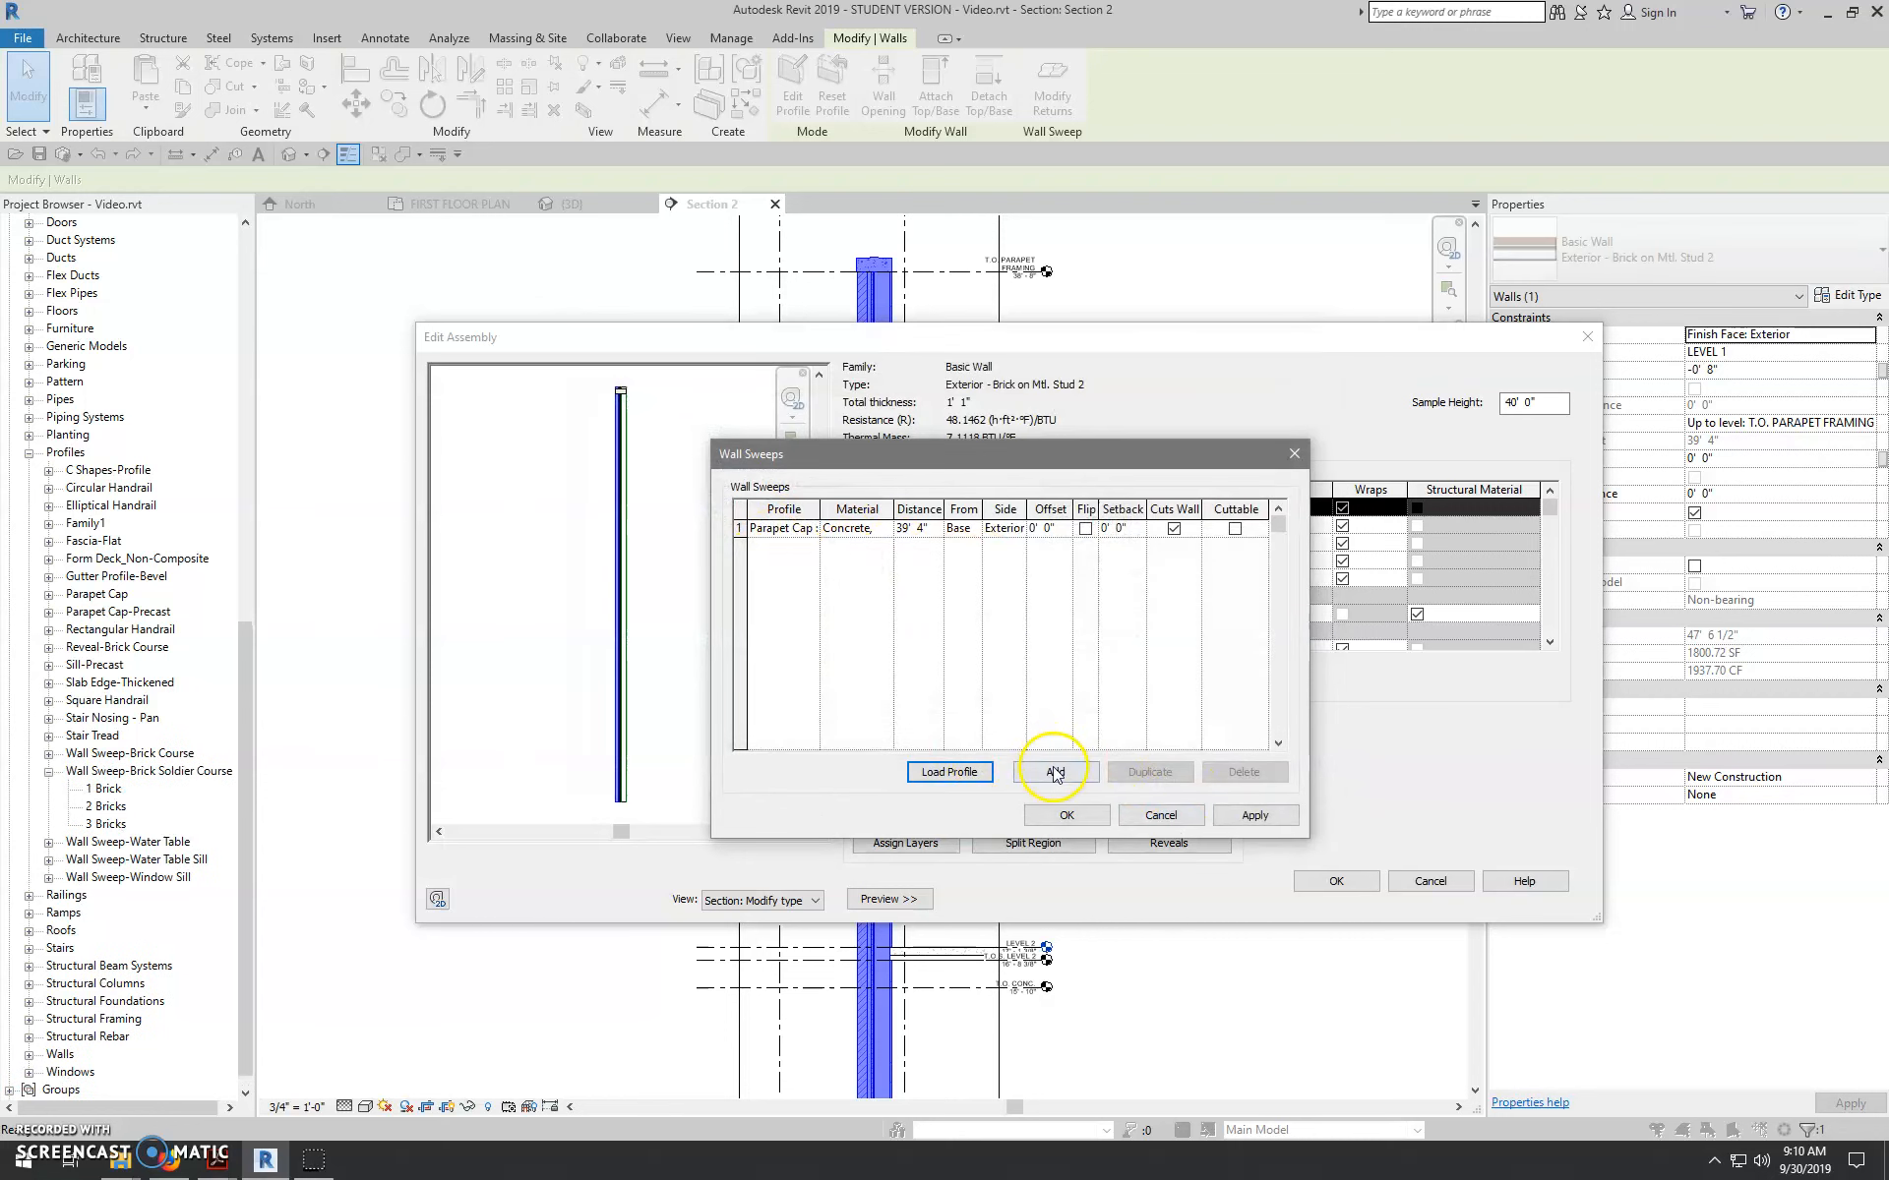
# - Add a second wall sweep with Concrete, Precast as its material
pyautogui.click(1055, 771)
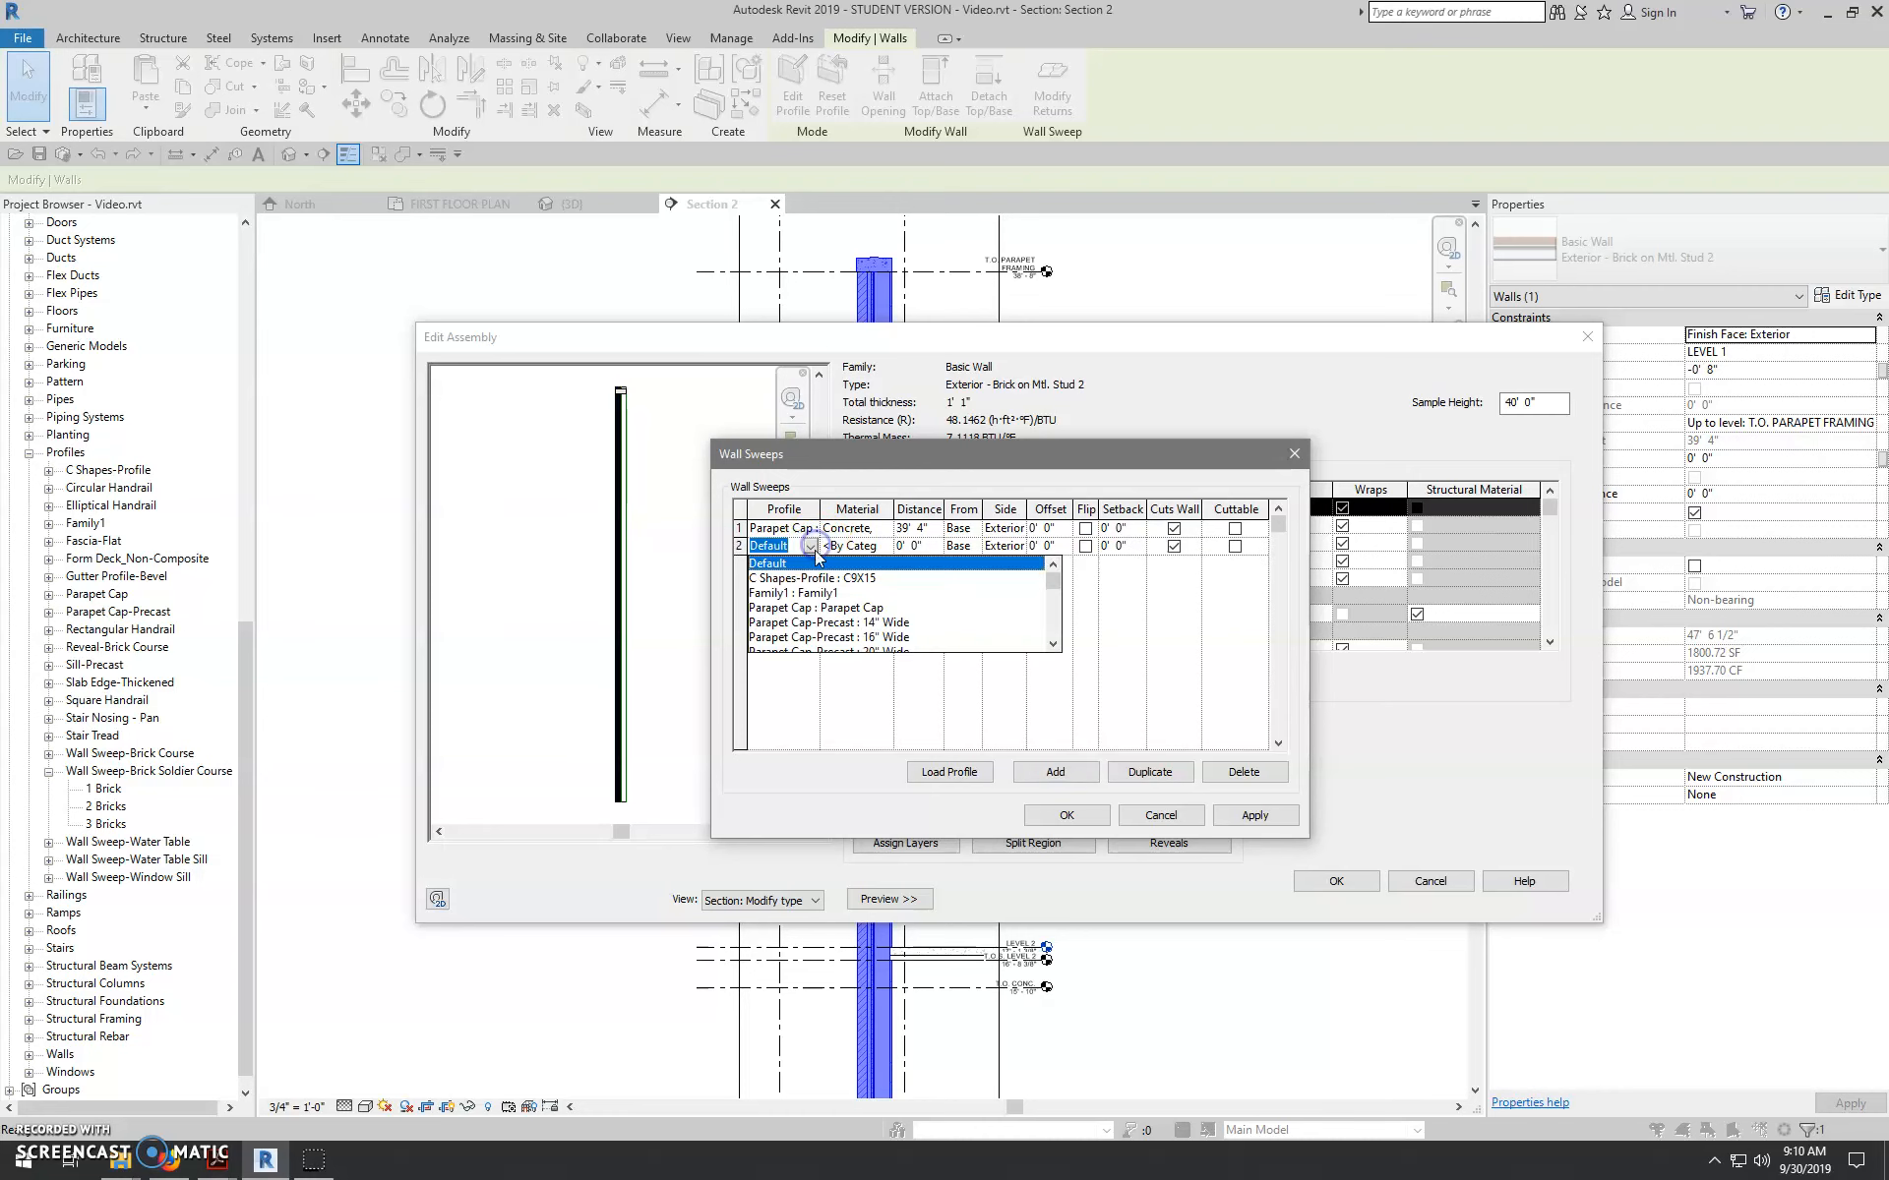
pyautogui.scroll(-3)
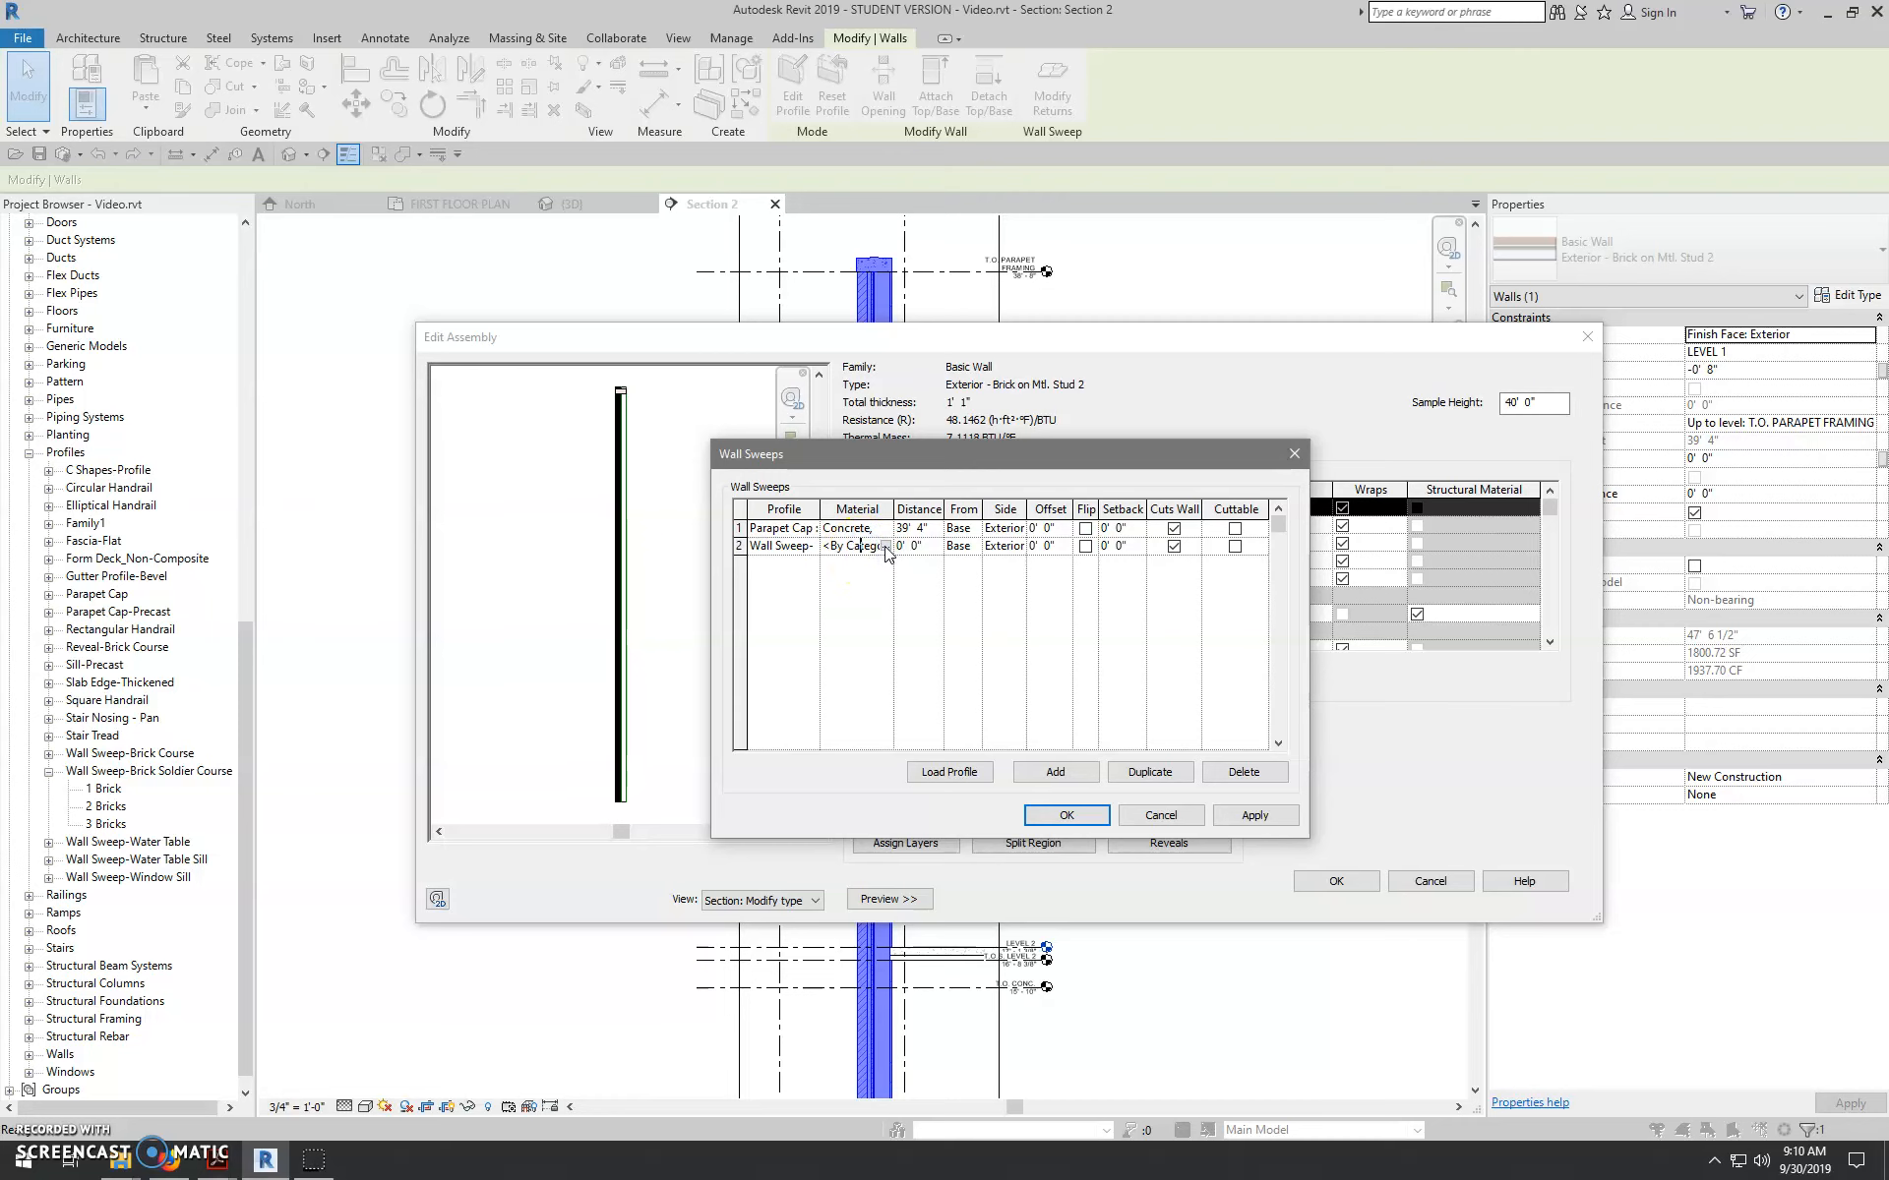
pyautogui.click(885, 547)
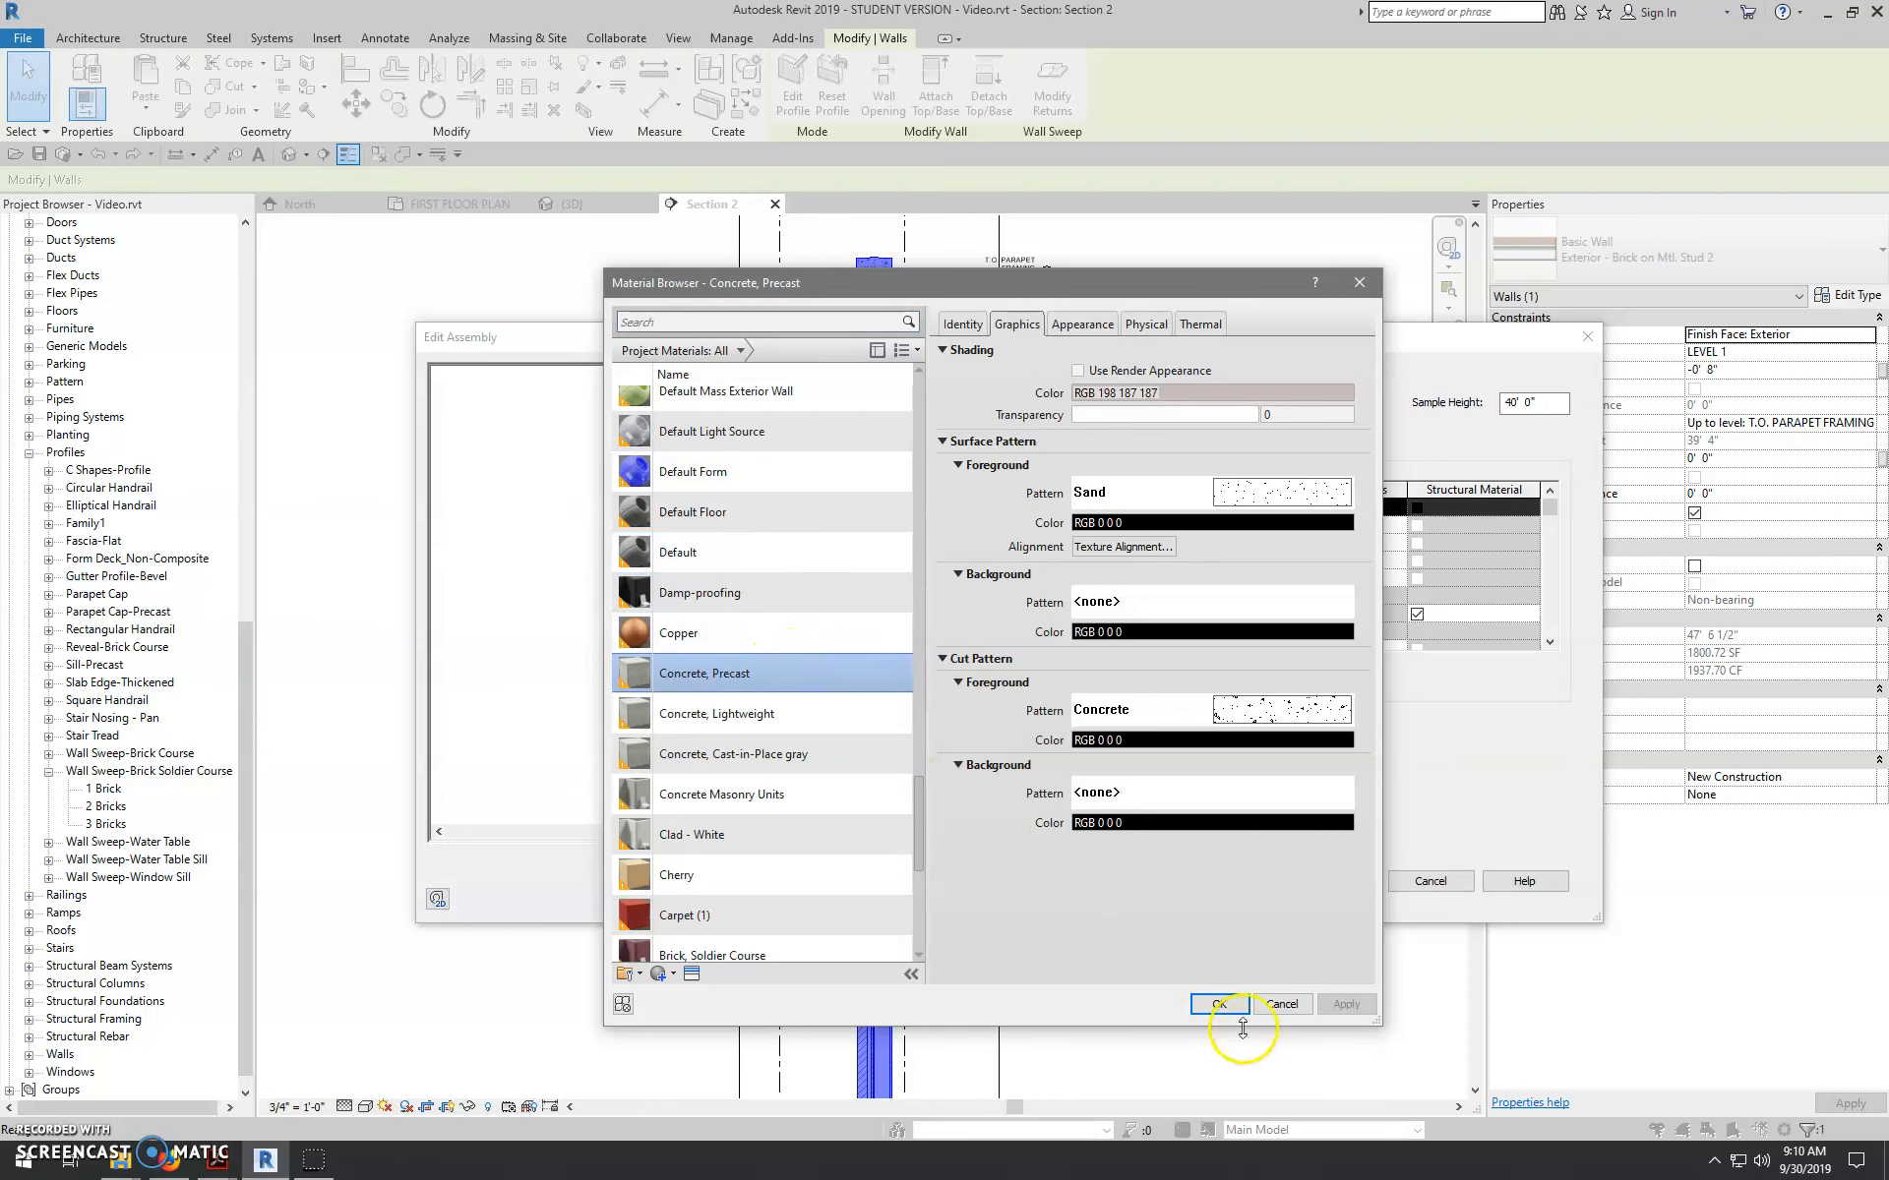
pyautogui.click(1220, 1003)
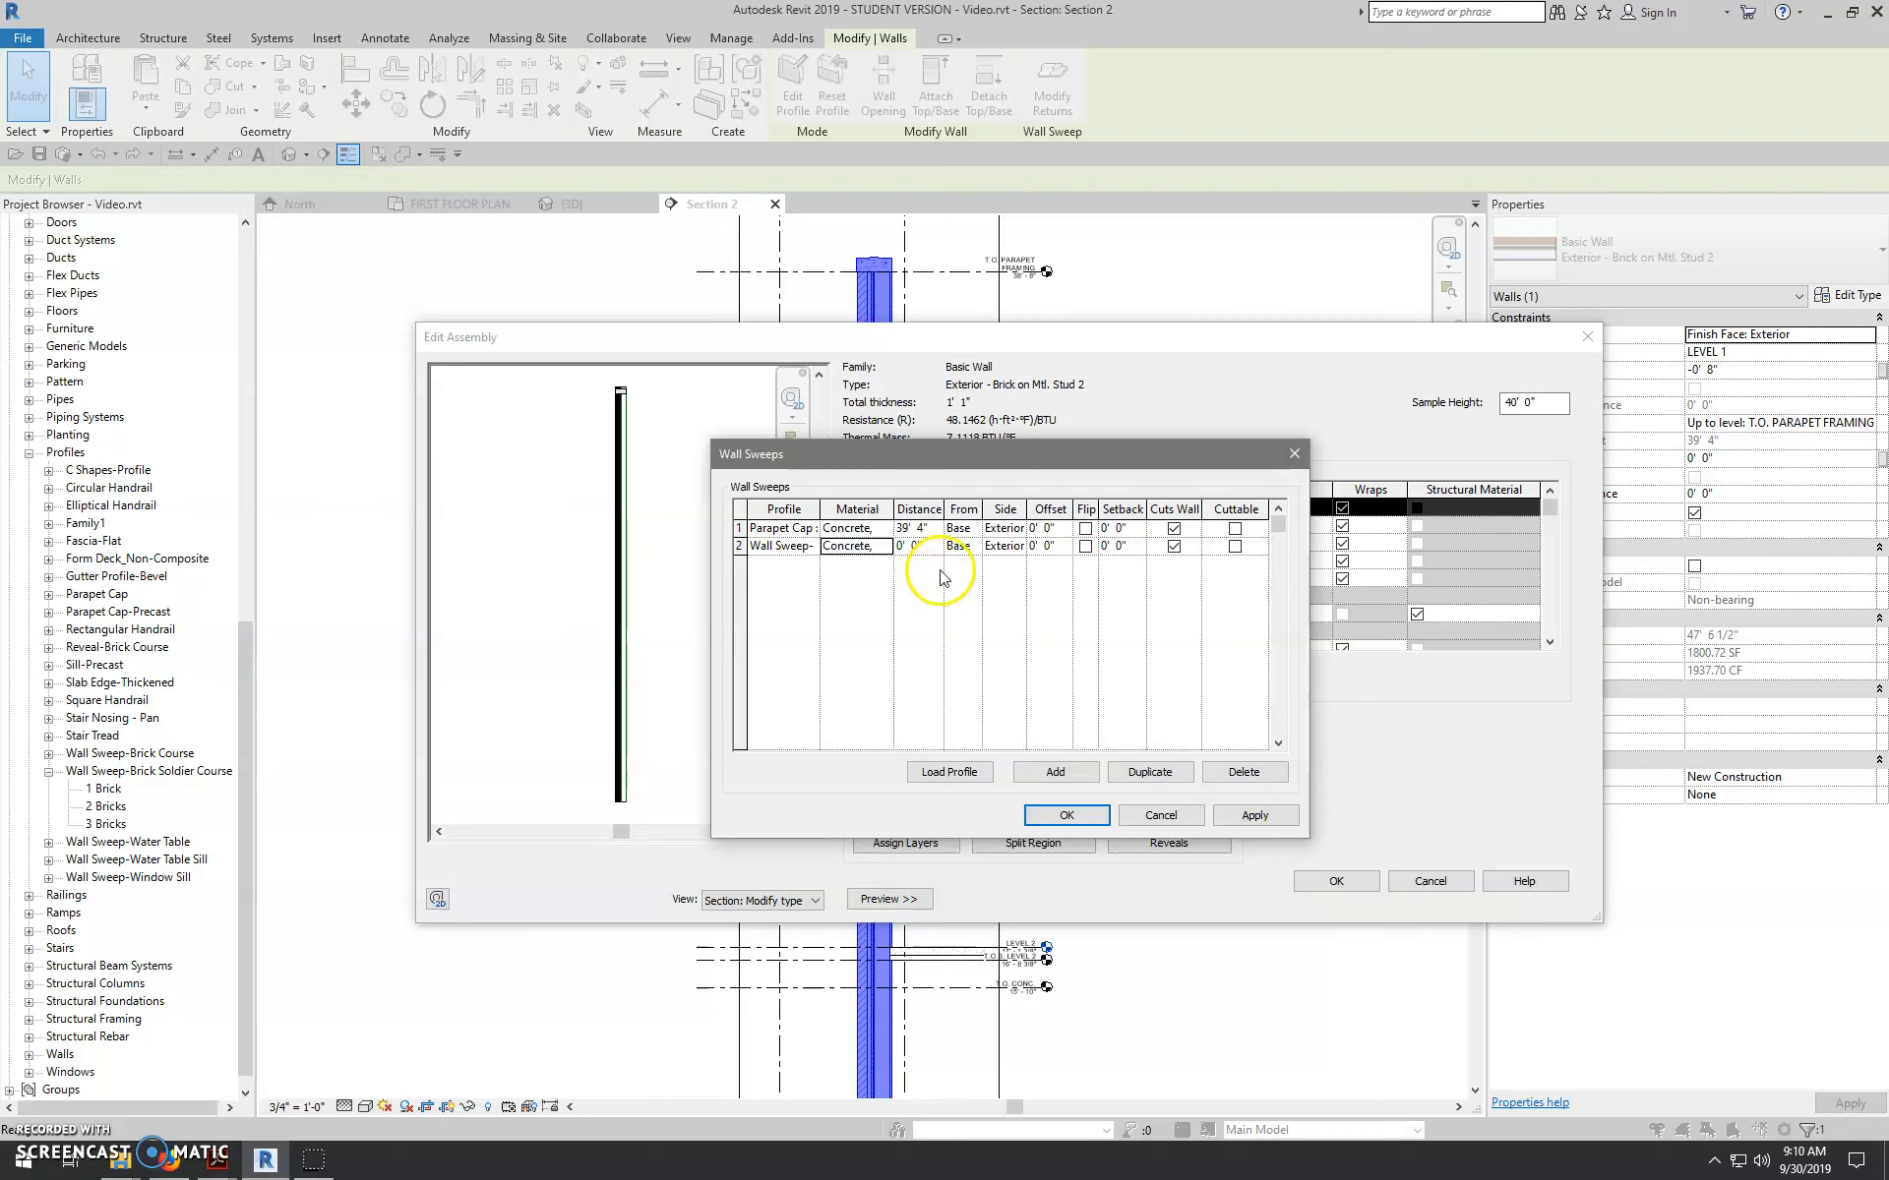
# - Set row 2's distance to about 20' 5 99/128" and try a -3 5/8" offset
pyautogui.click(908, 547)
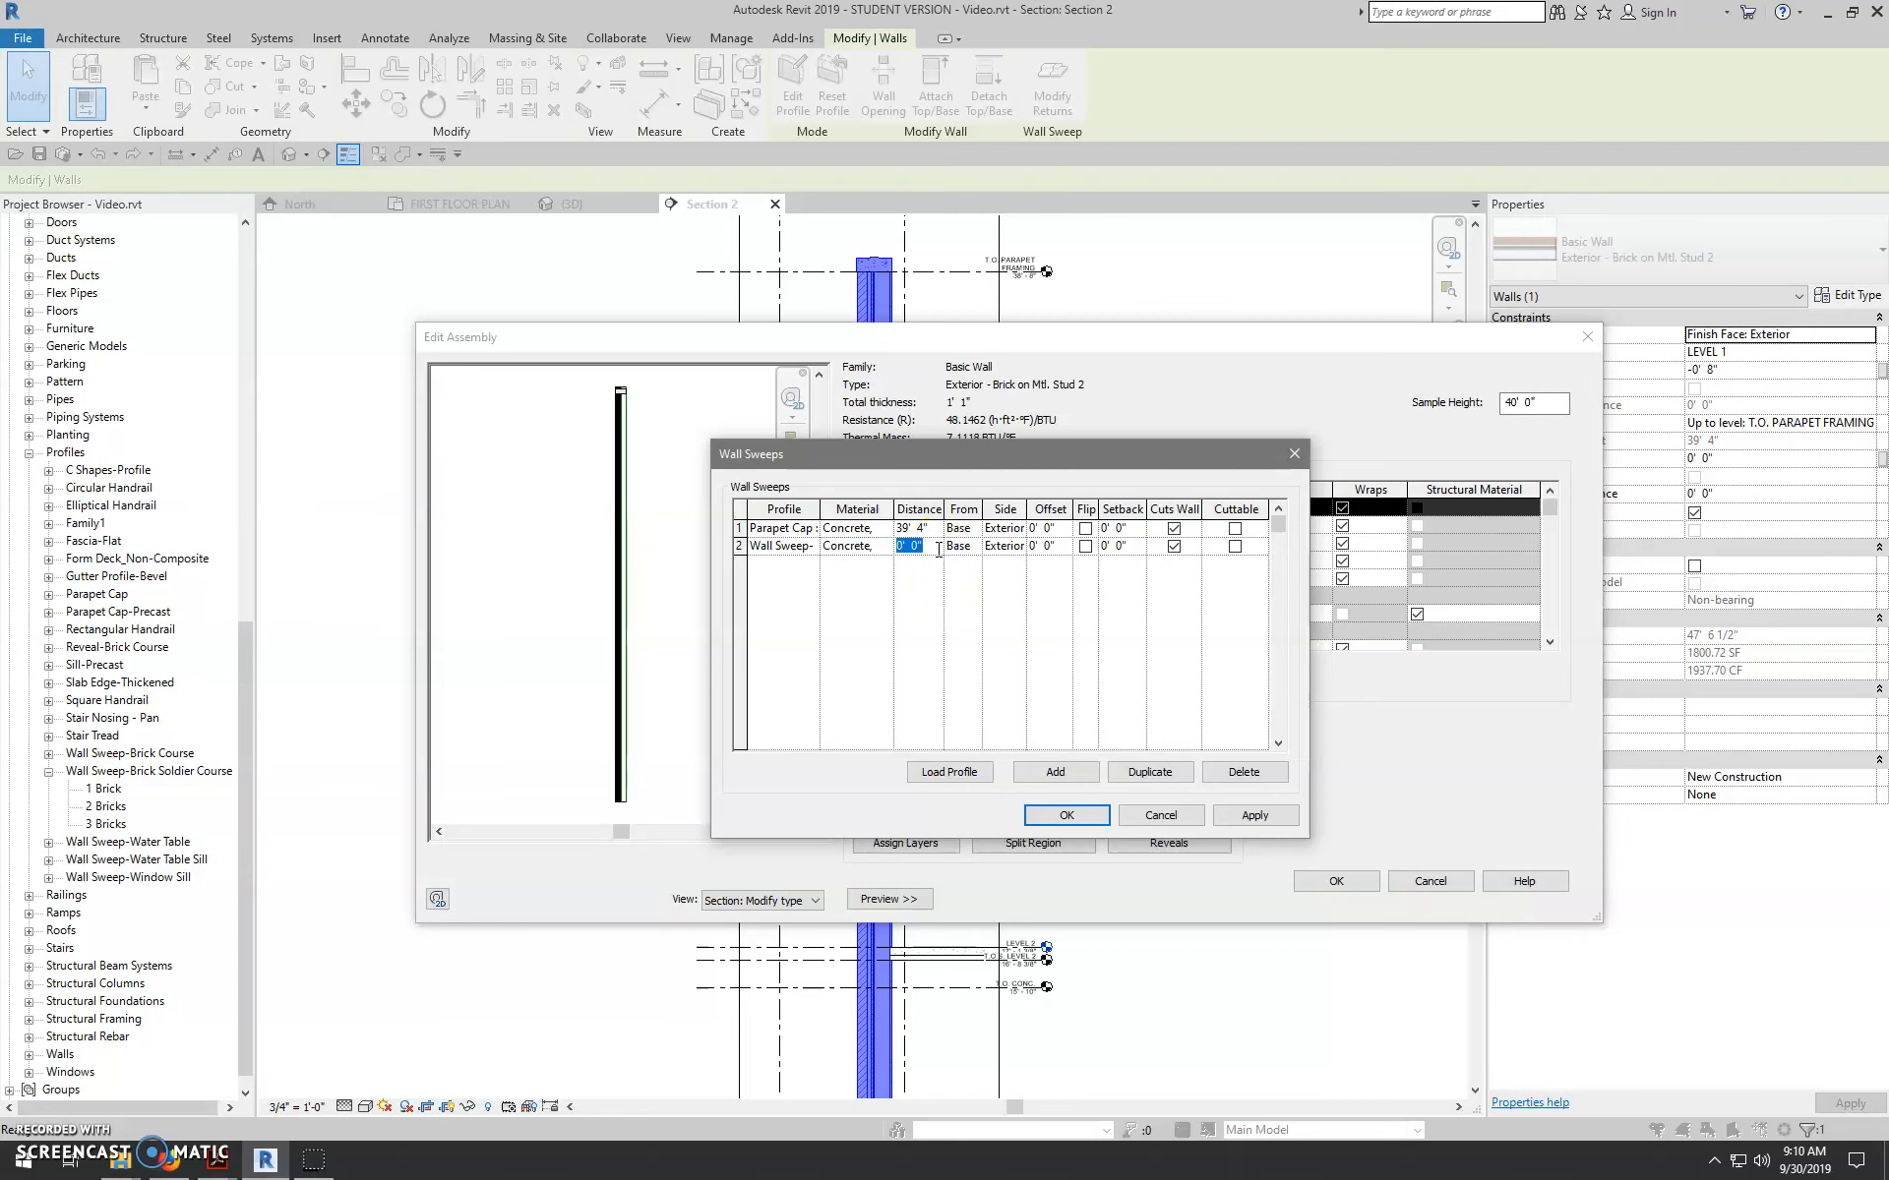
pyautogui.write("20'")
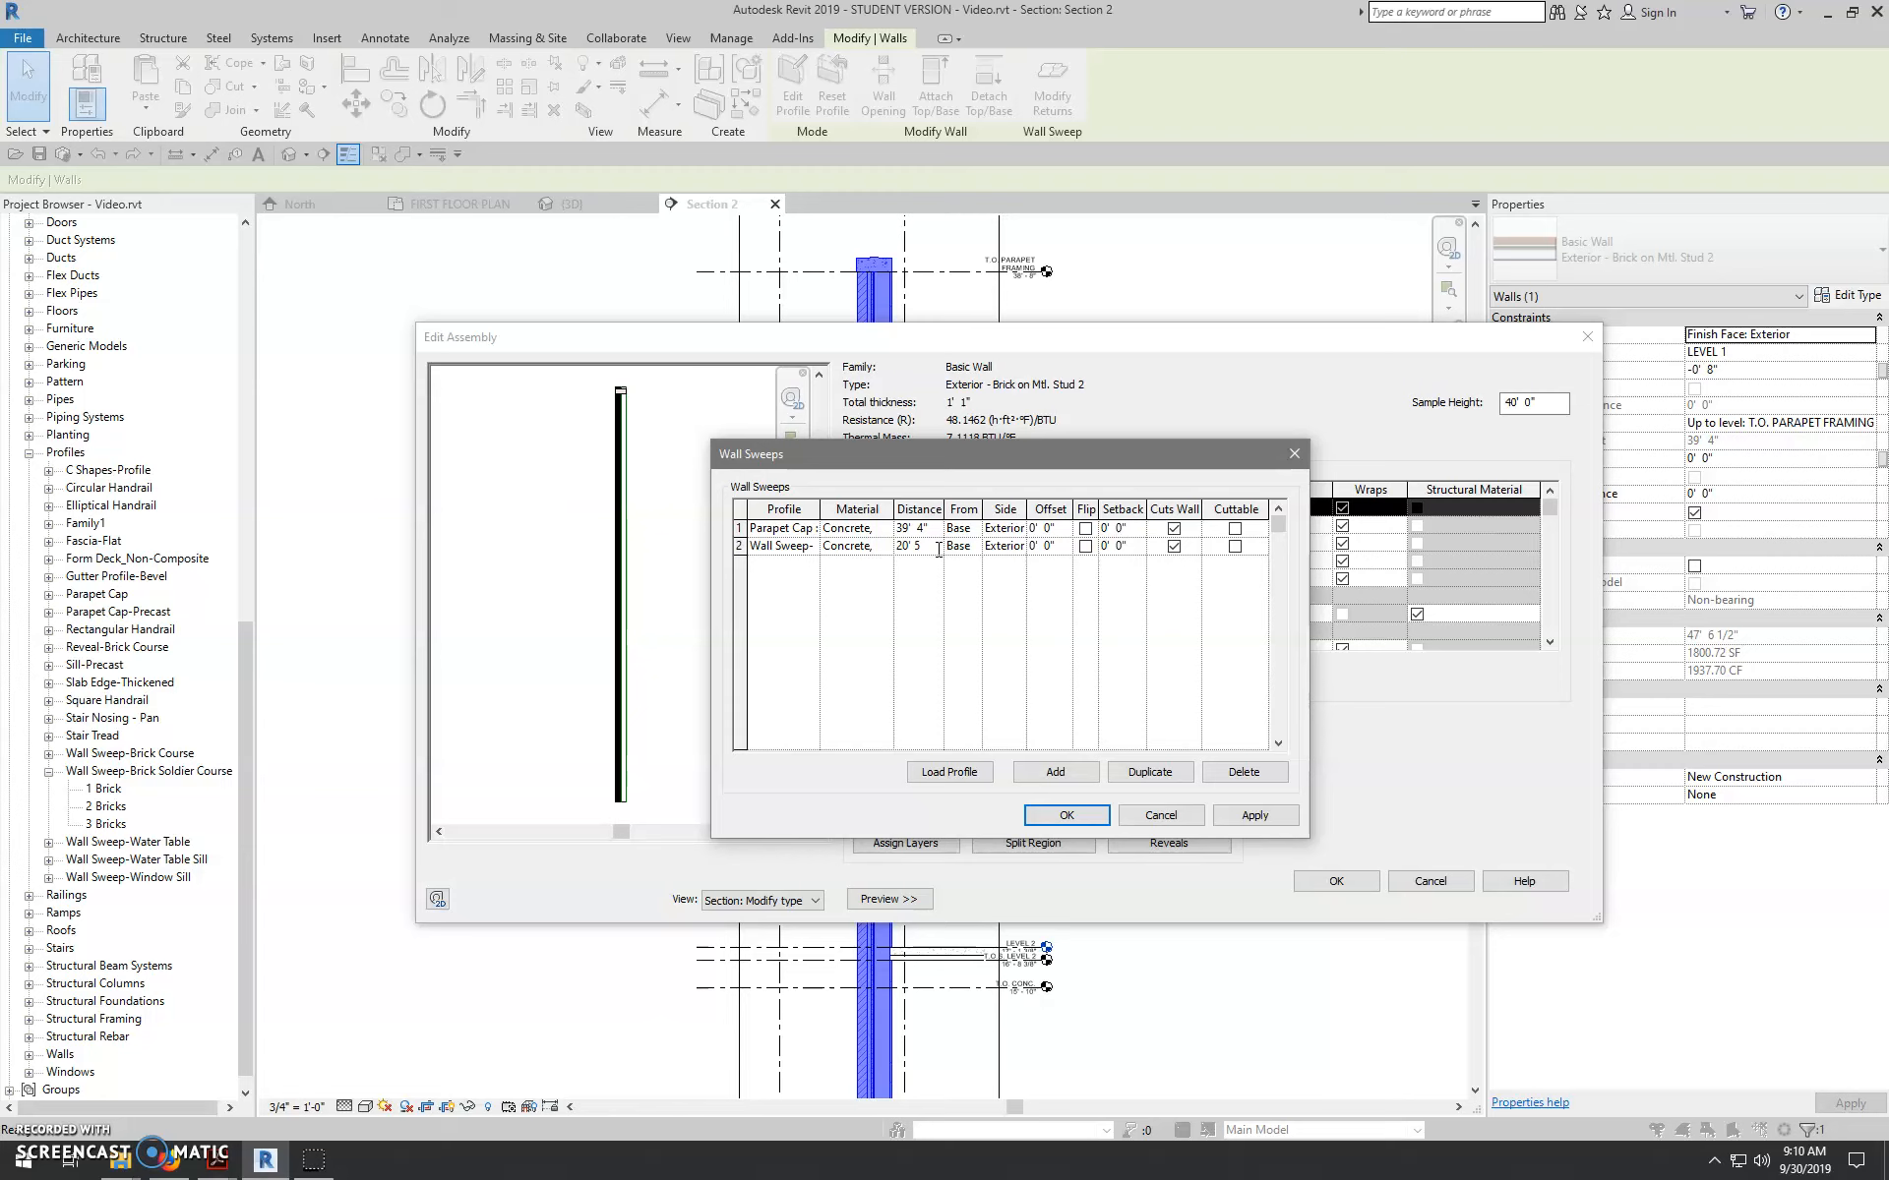
pyautogui.write('99')
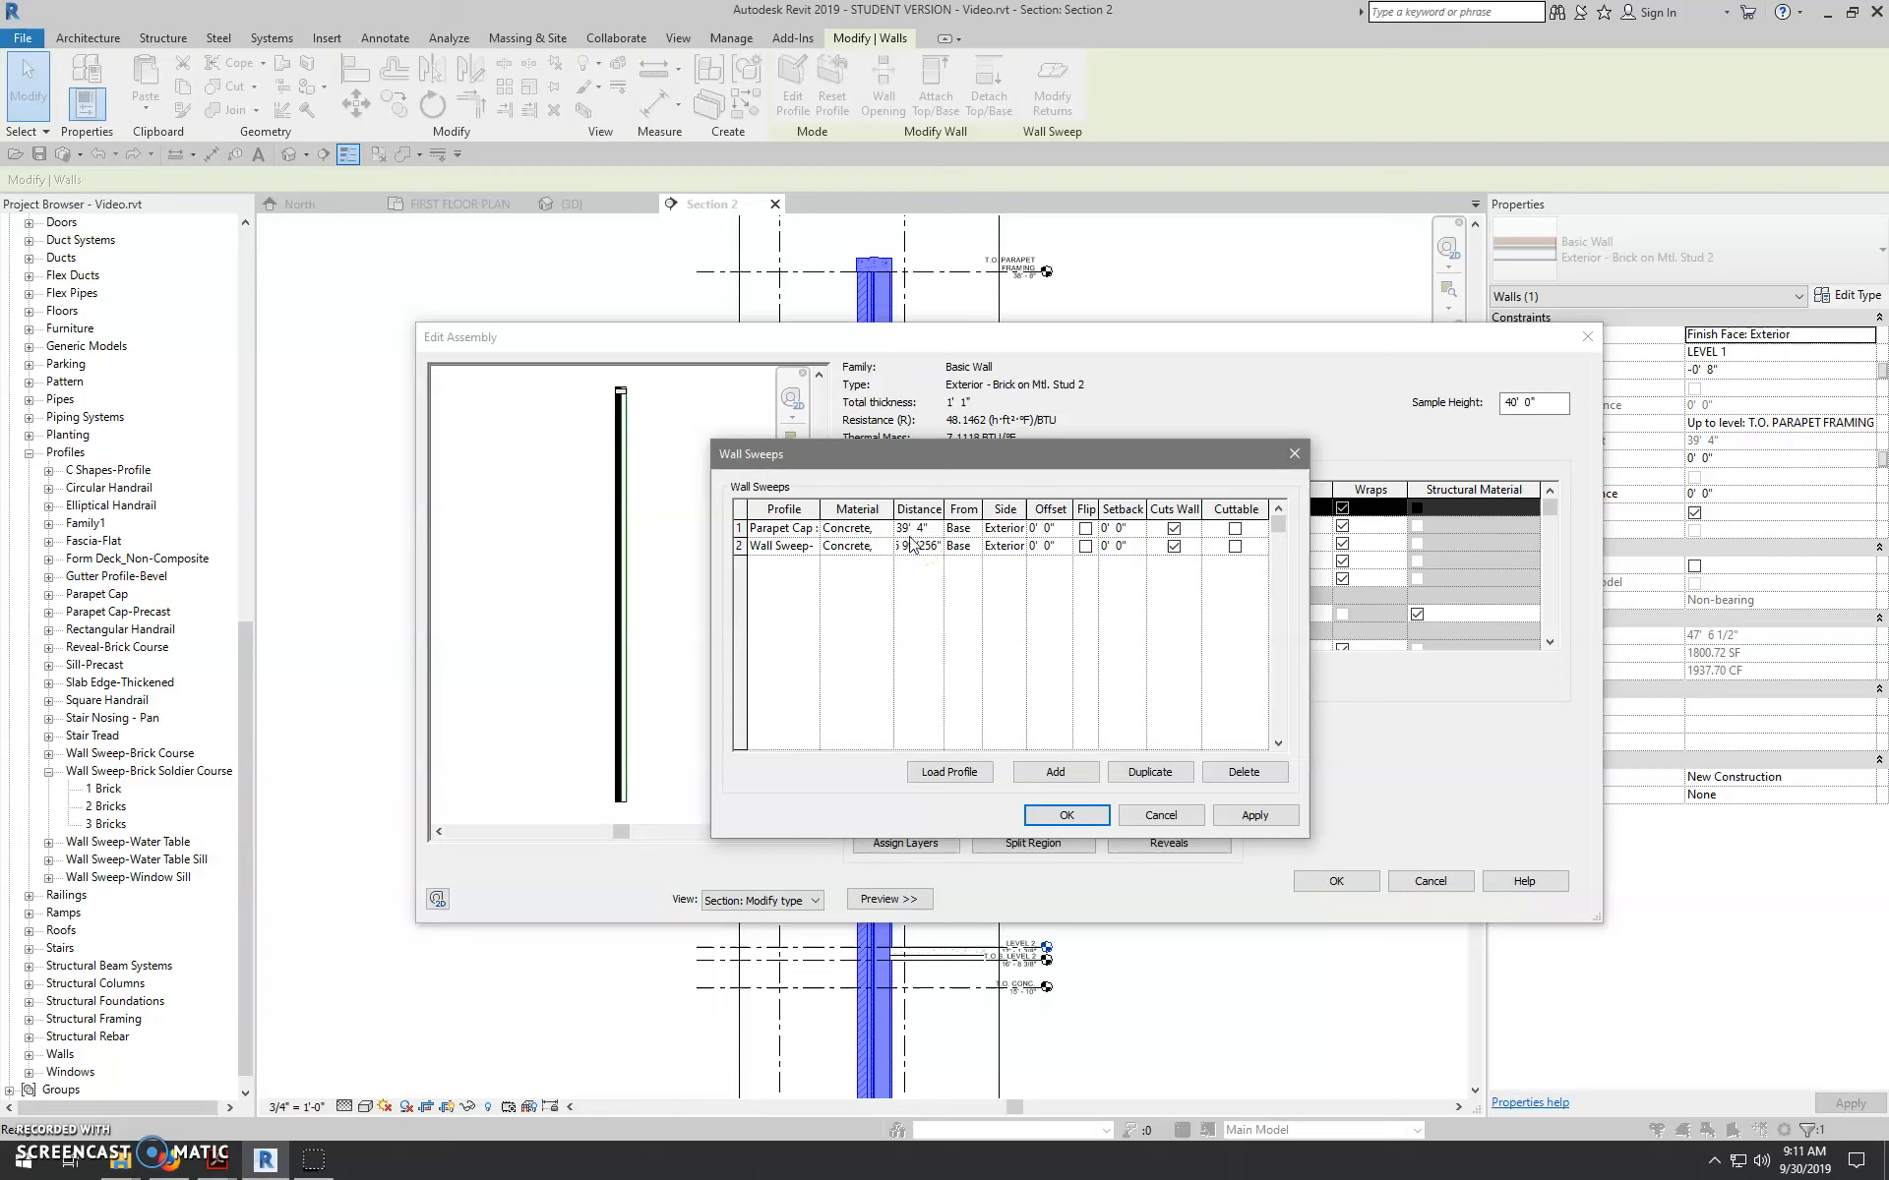
pyautogui.click(907, 547)
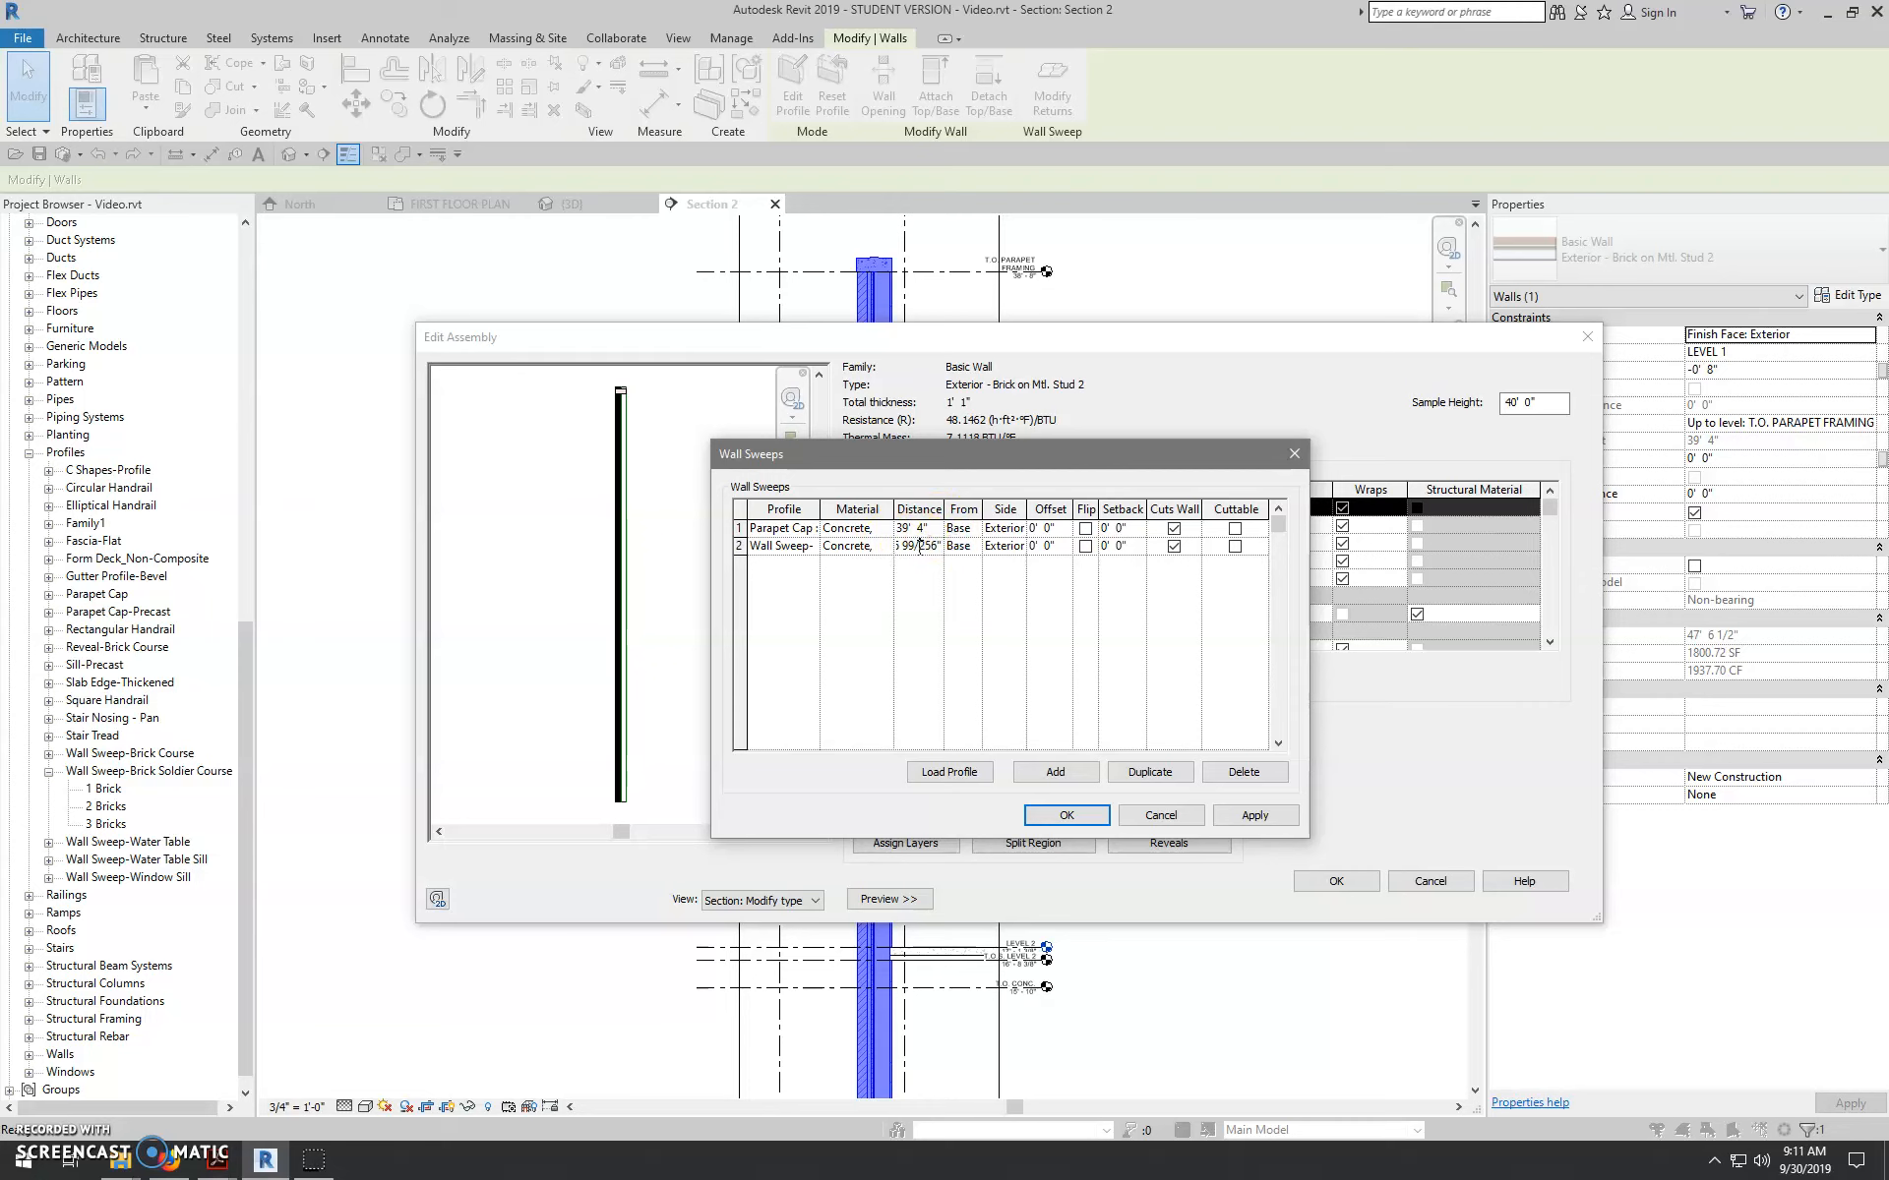
pyautogui.click(916, 546)
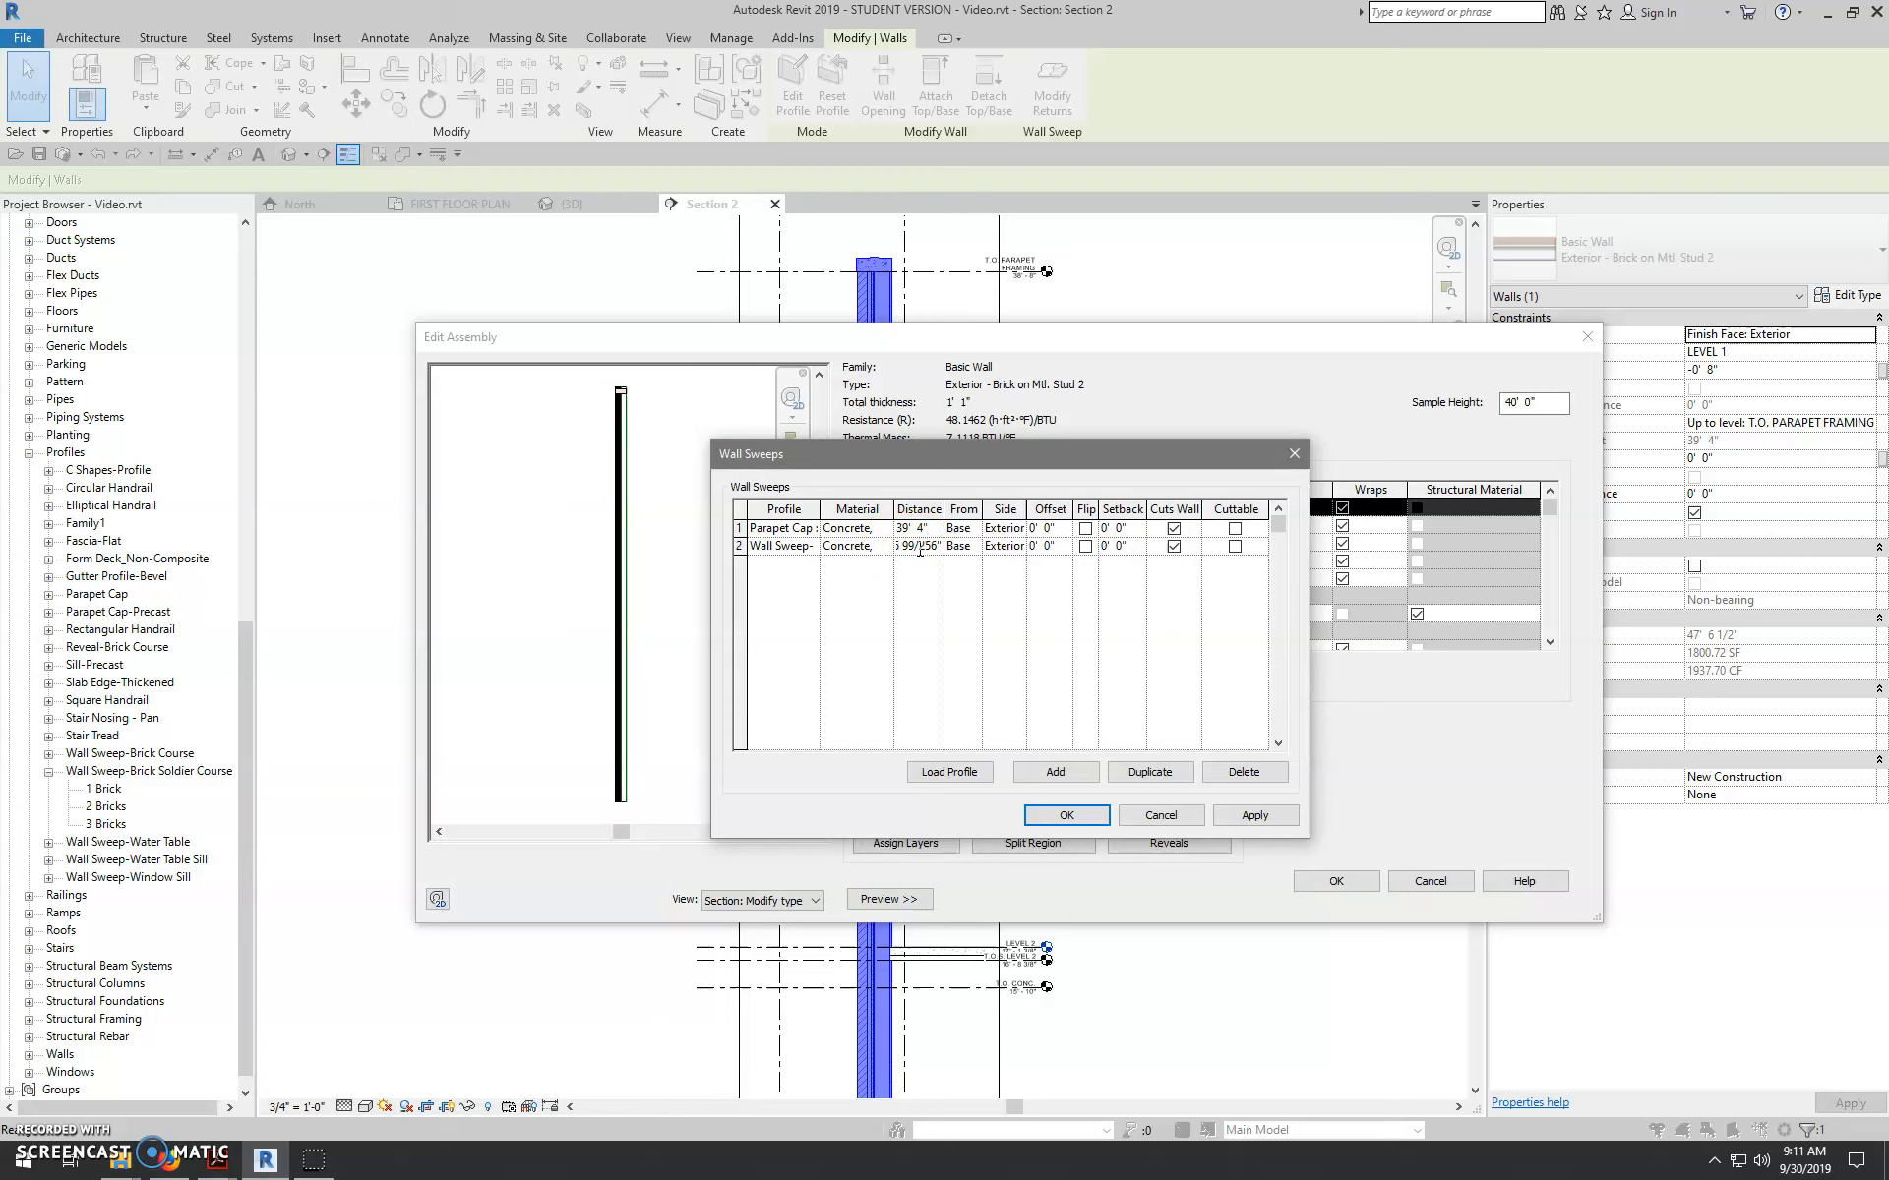
pyautogui.click(924, 547)
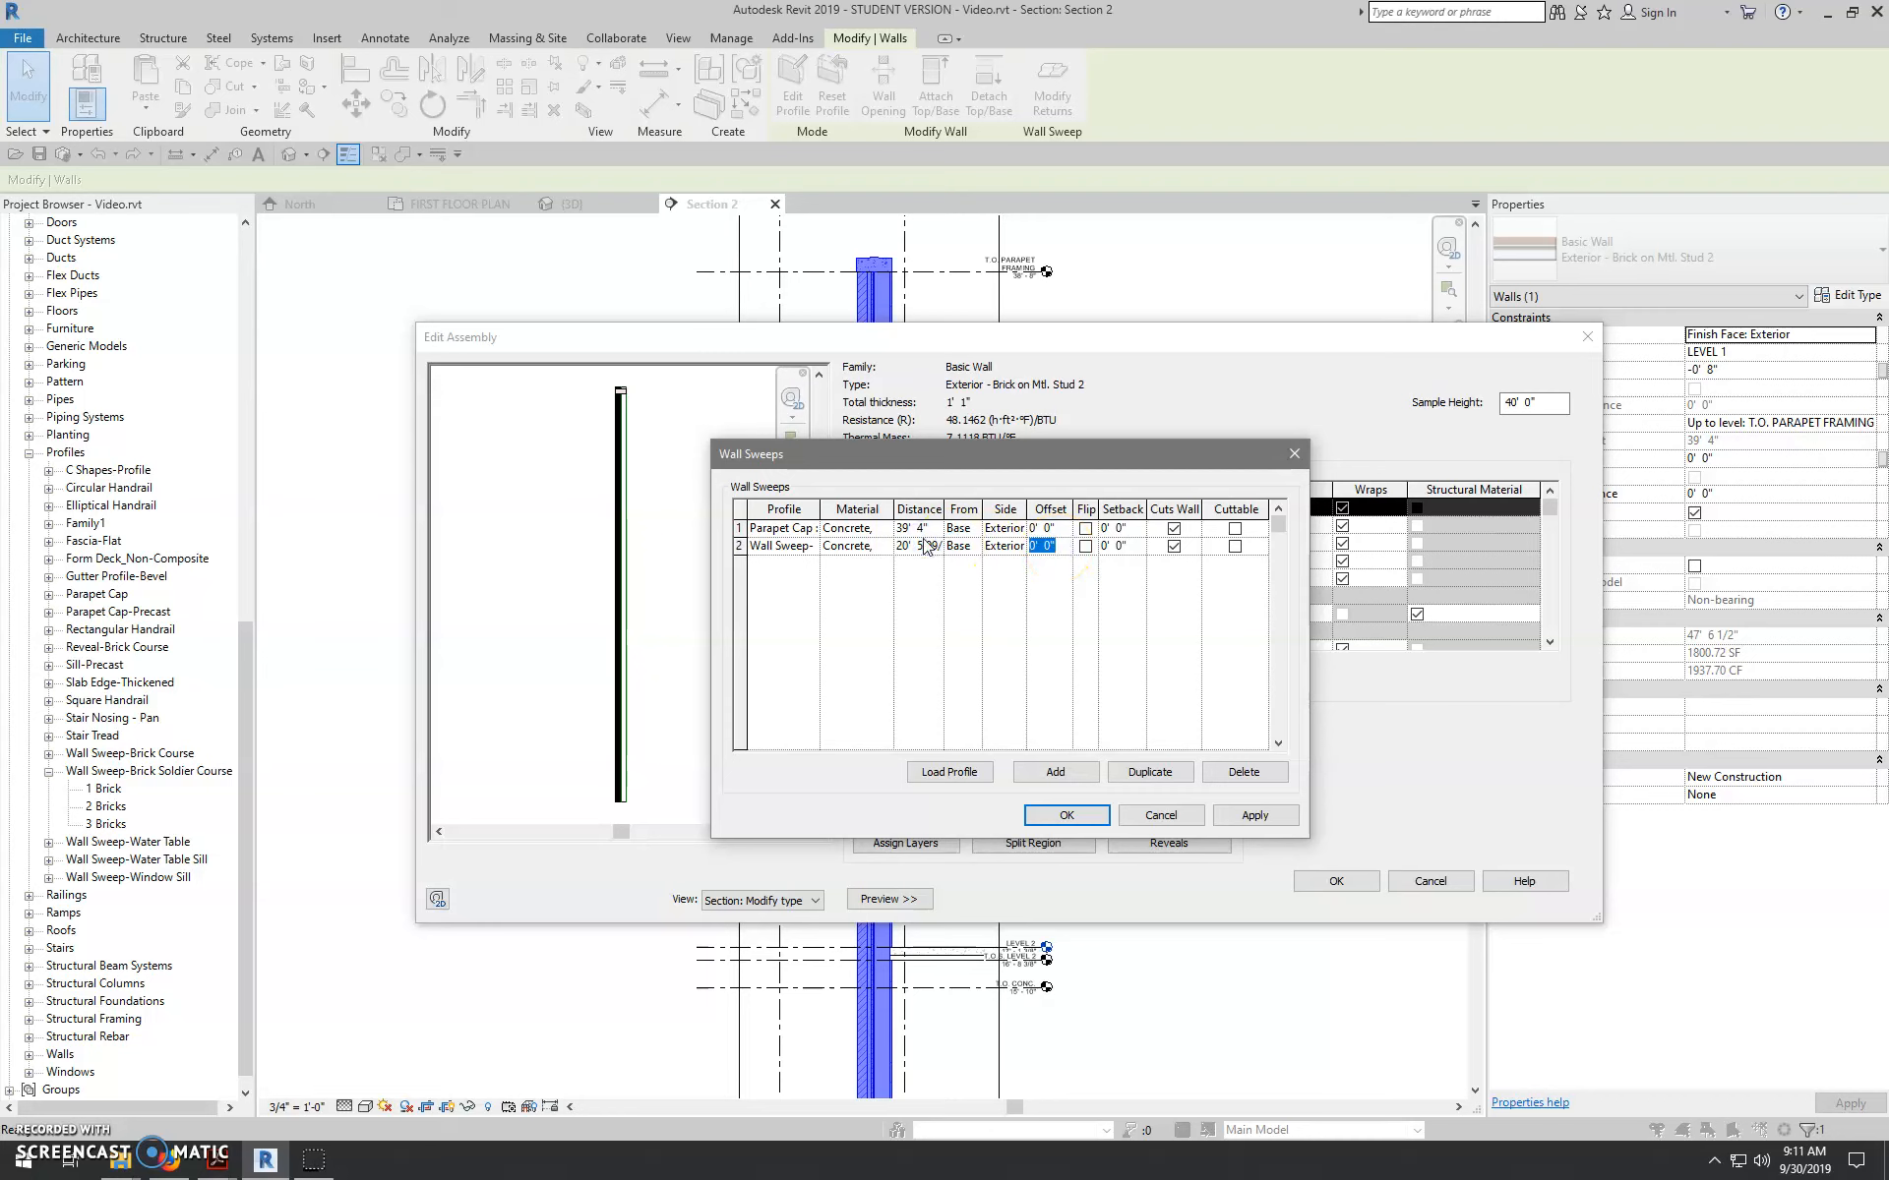
pyautogui.write('-3 5')
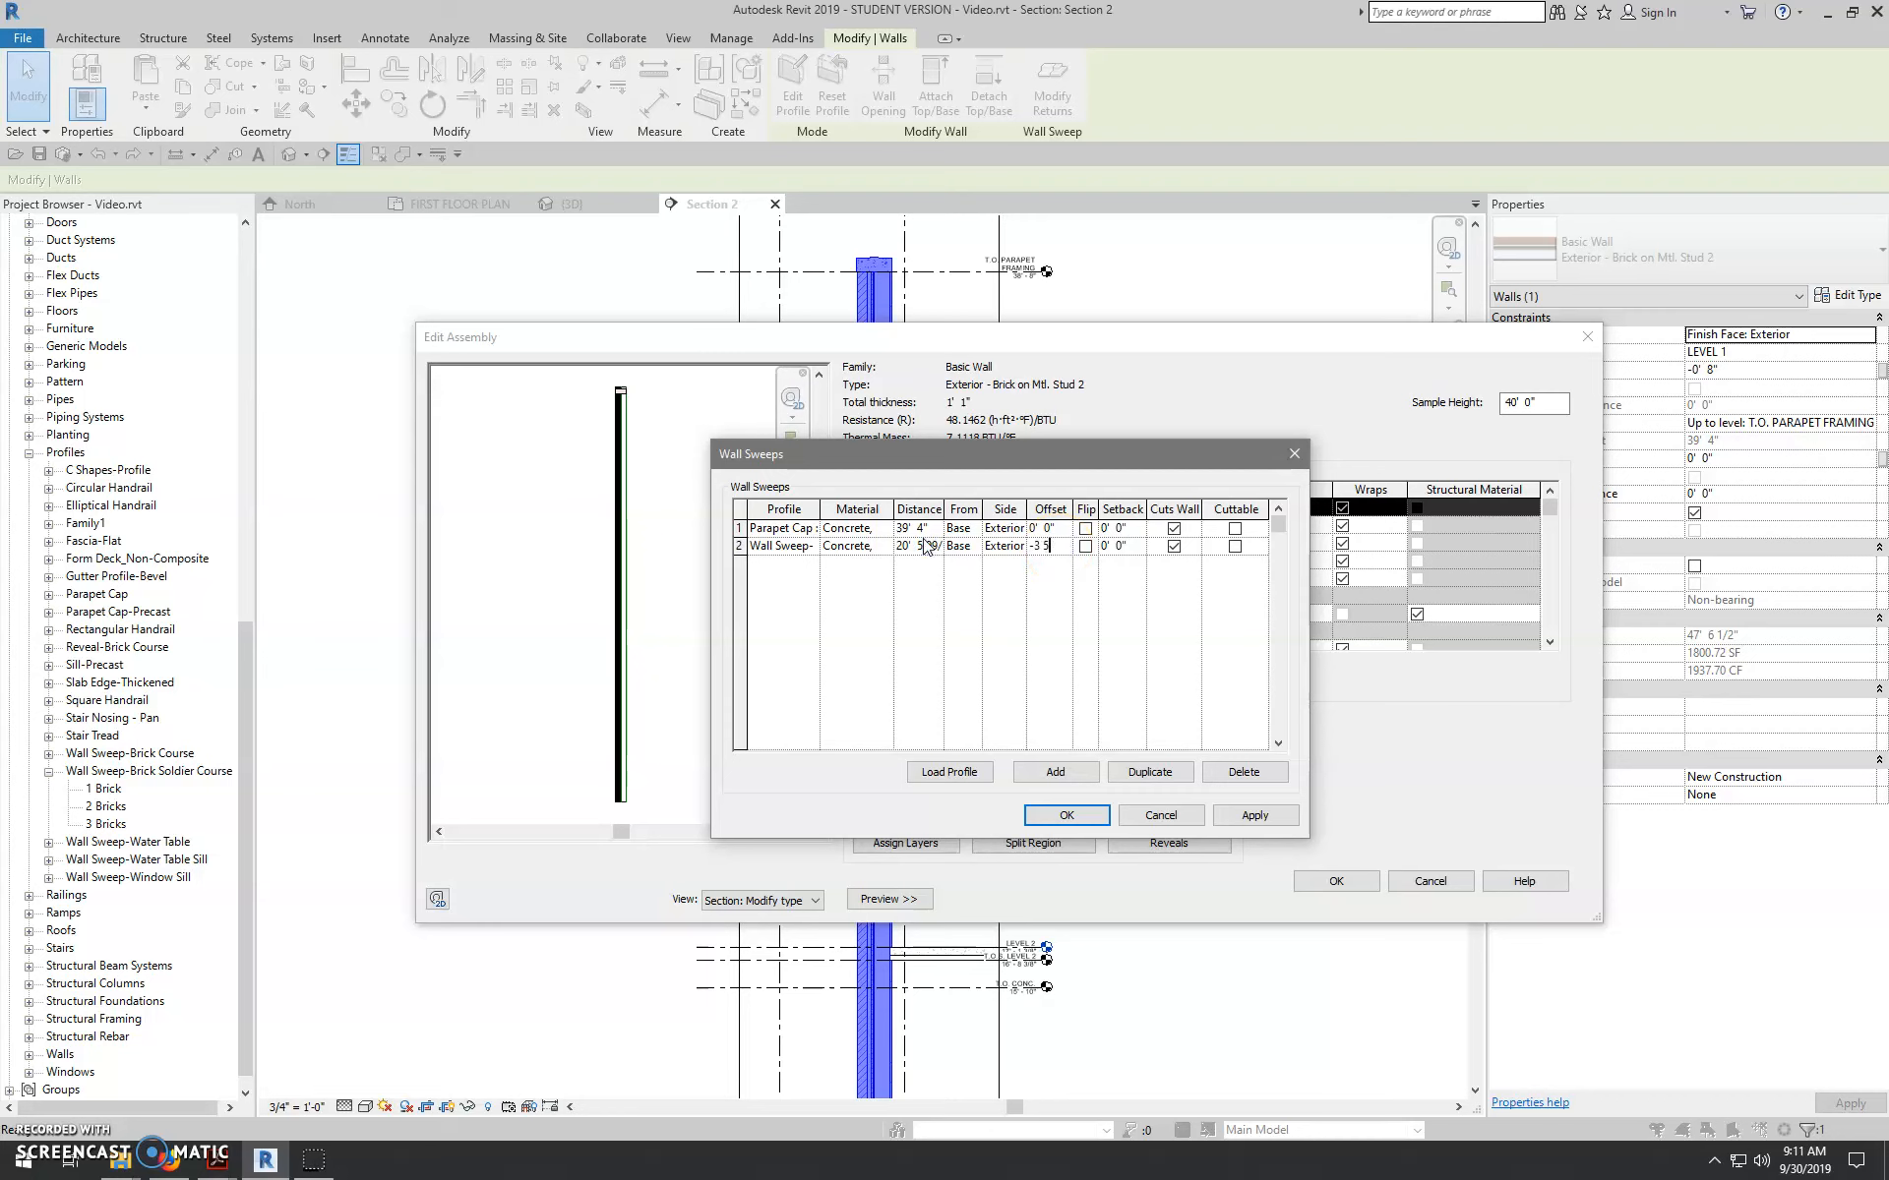
pyautogui.write('5/8')
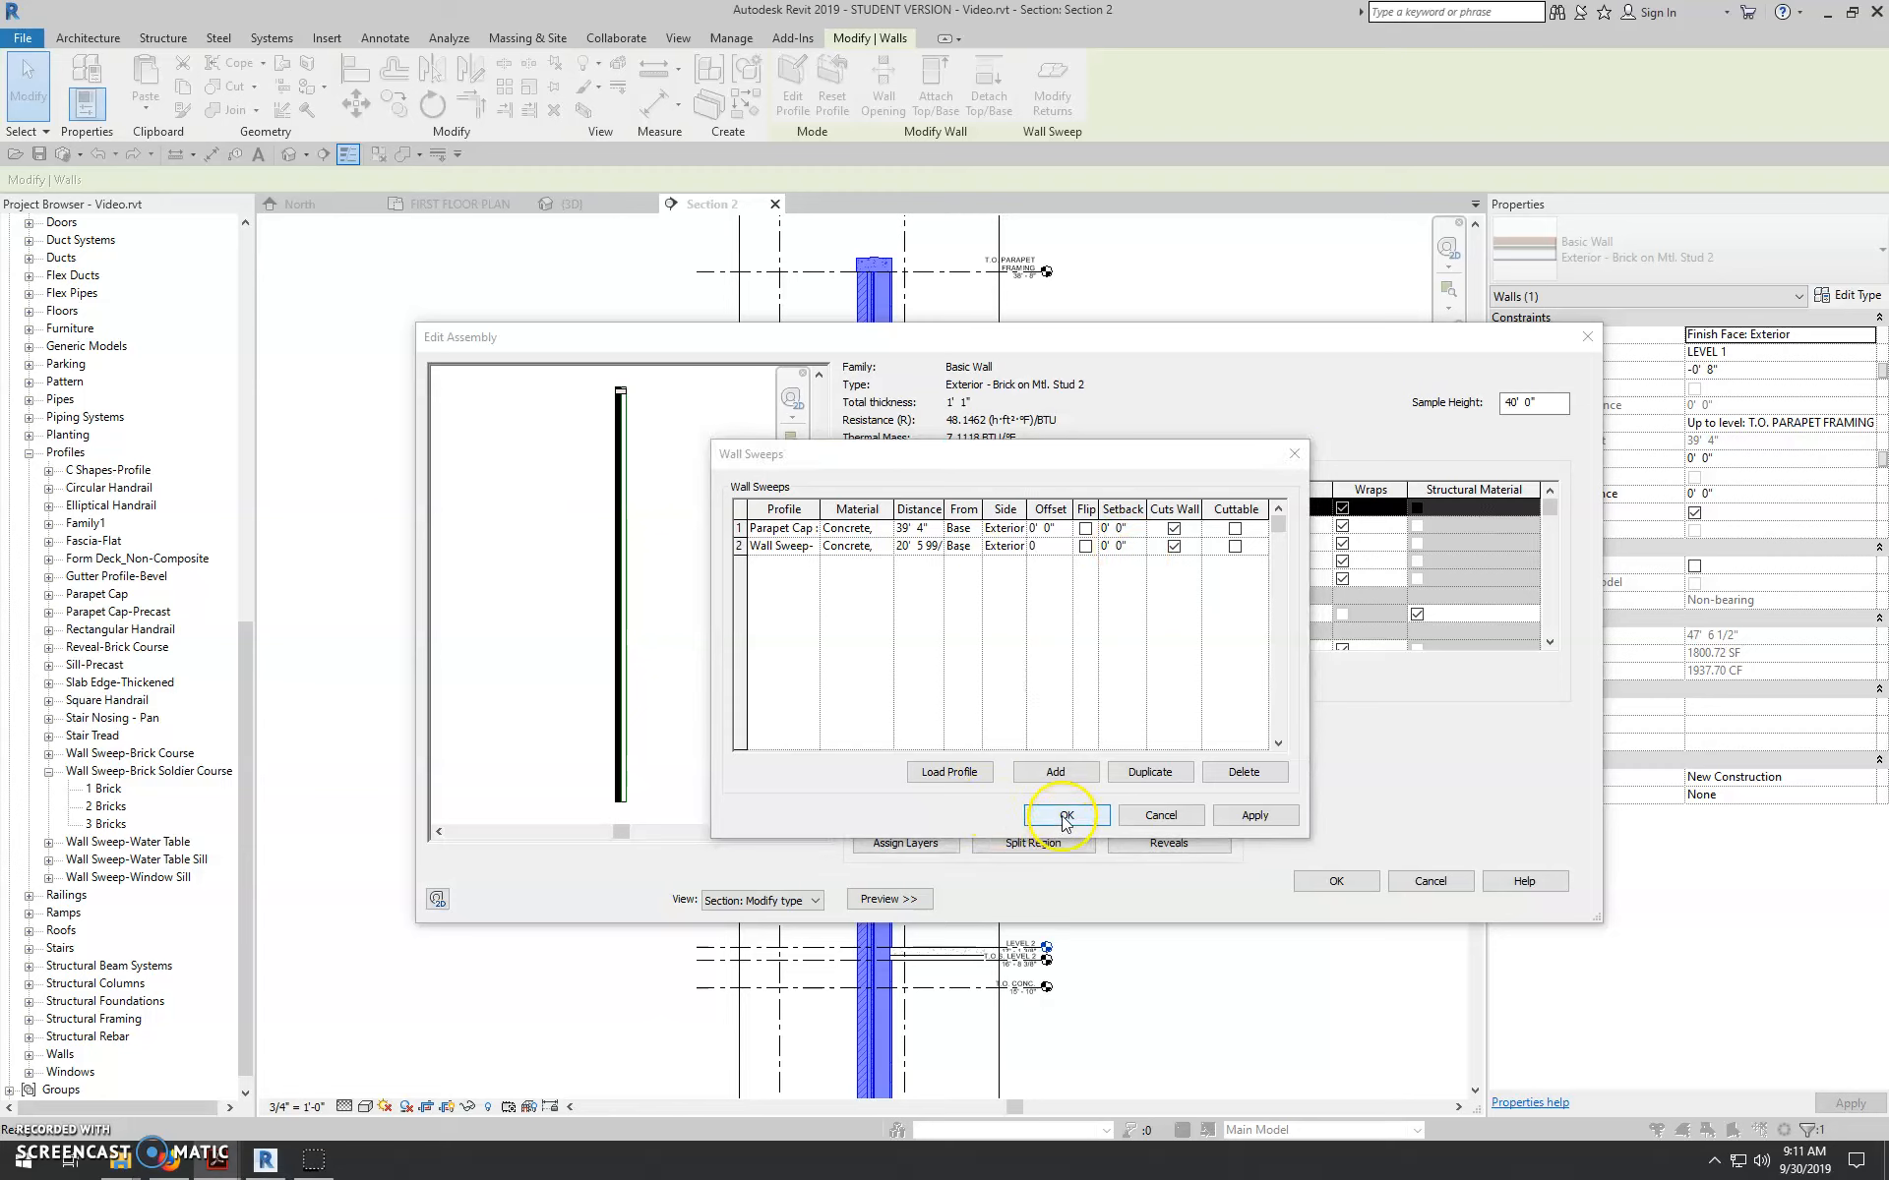
# - Accept the wall sweep settings and inspect the protruding concrete band in the preview
pyautogui.click(1064, 814)
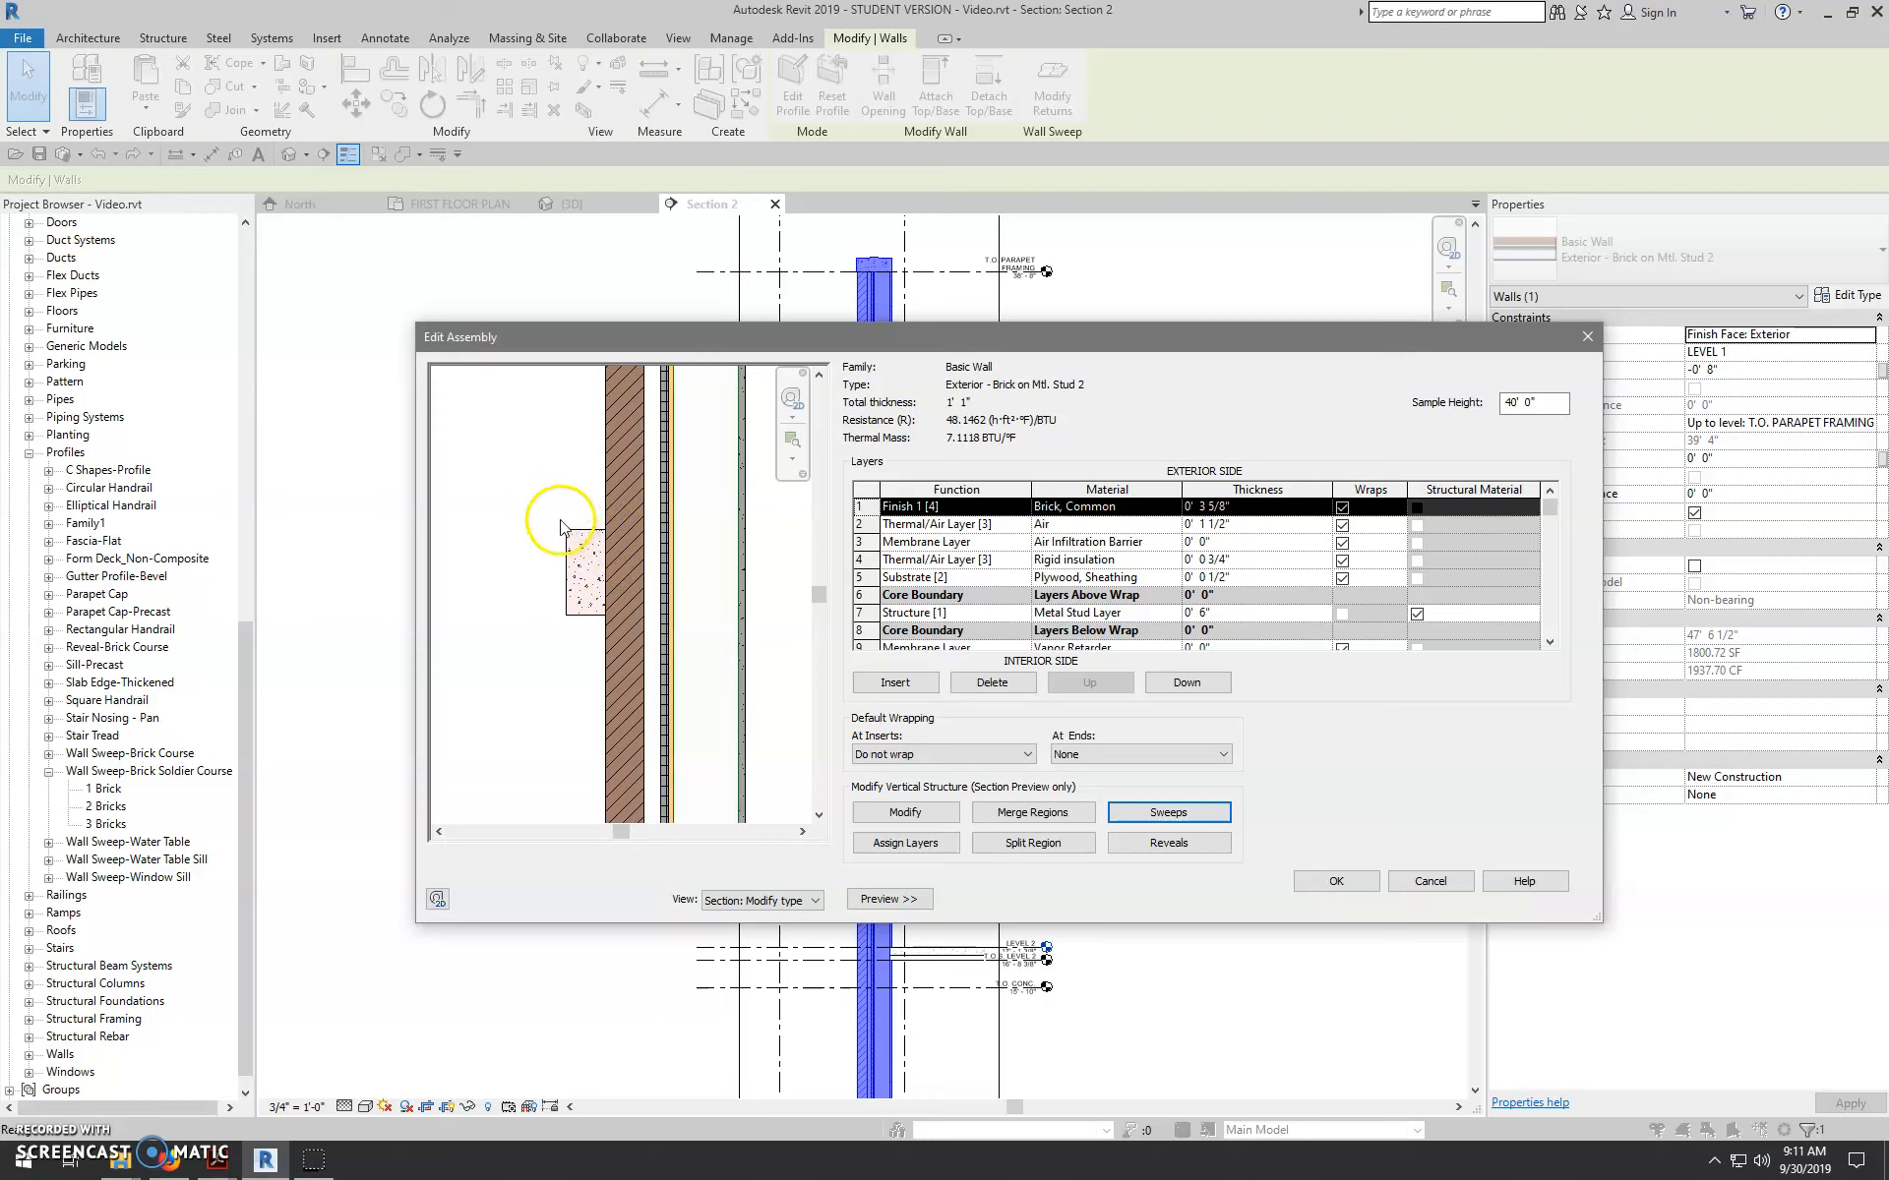
pyautogui.moveTo(582, 543)
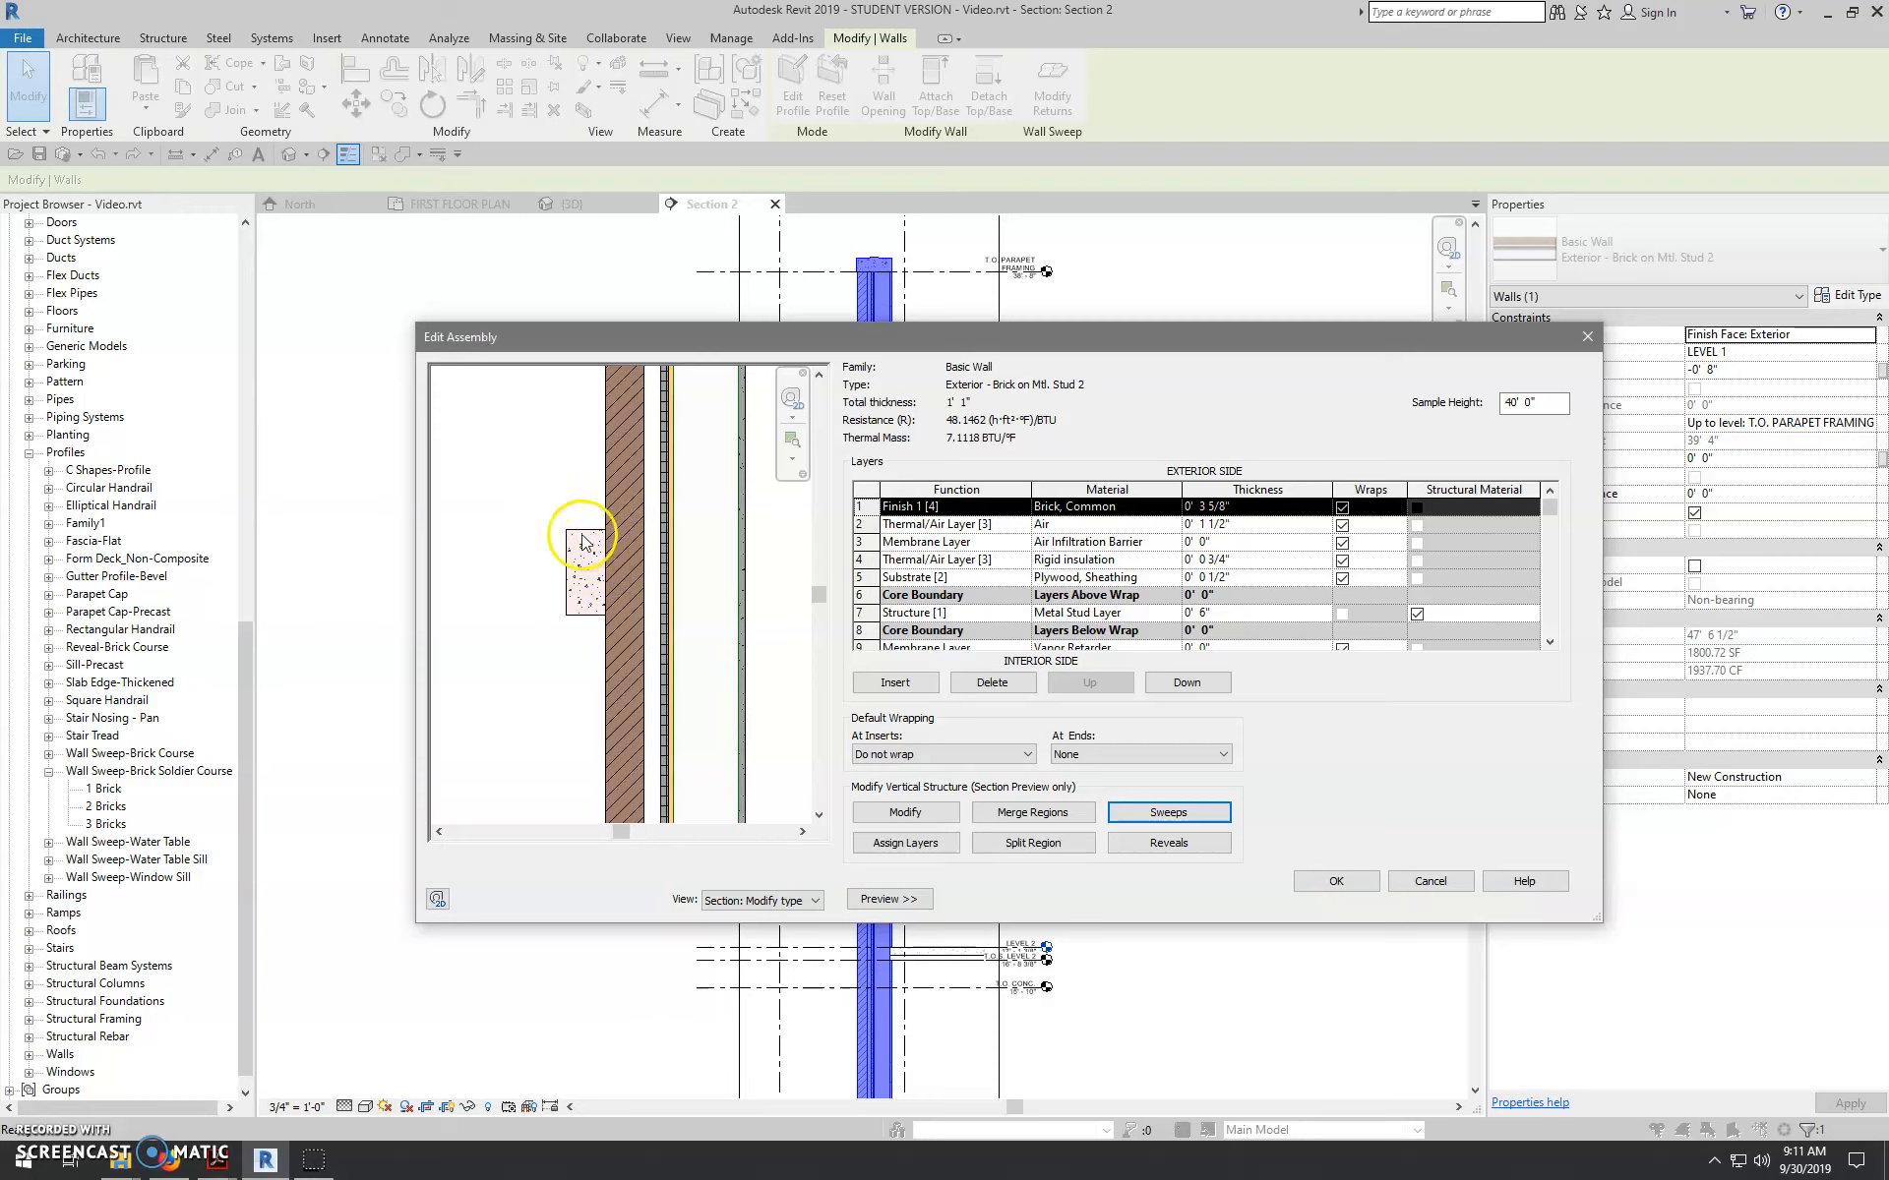
pyautogui.moveTo(608, 539)
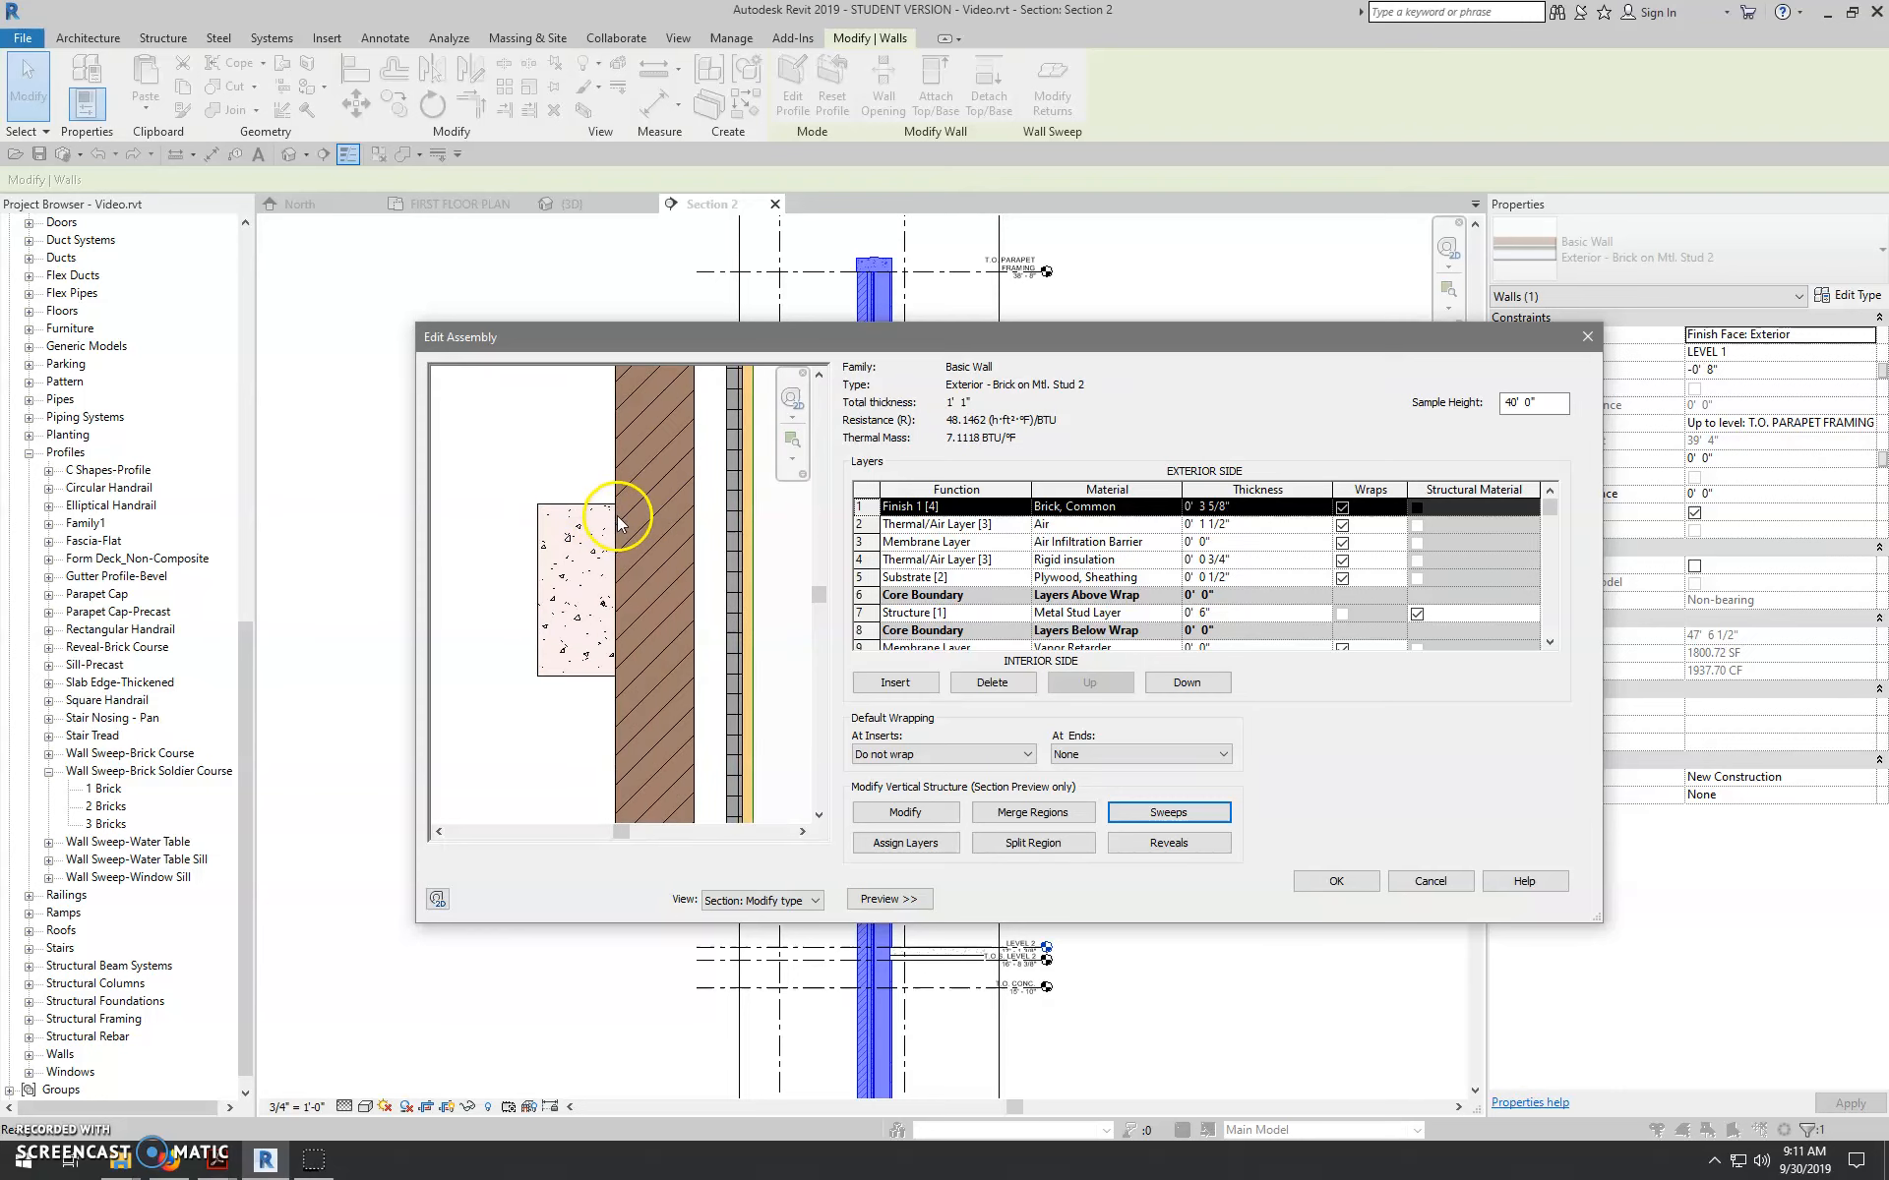
pyautogui.moveTo(529, 488)
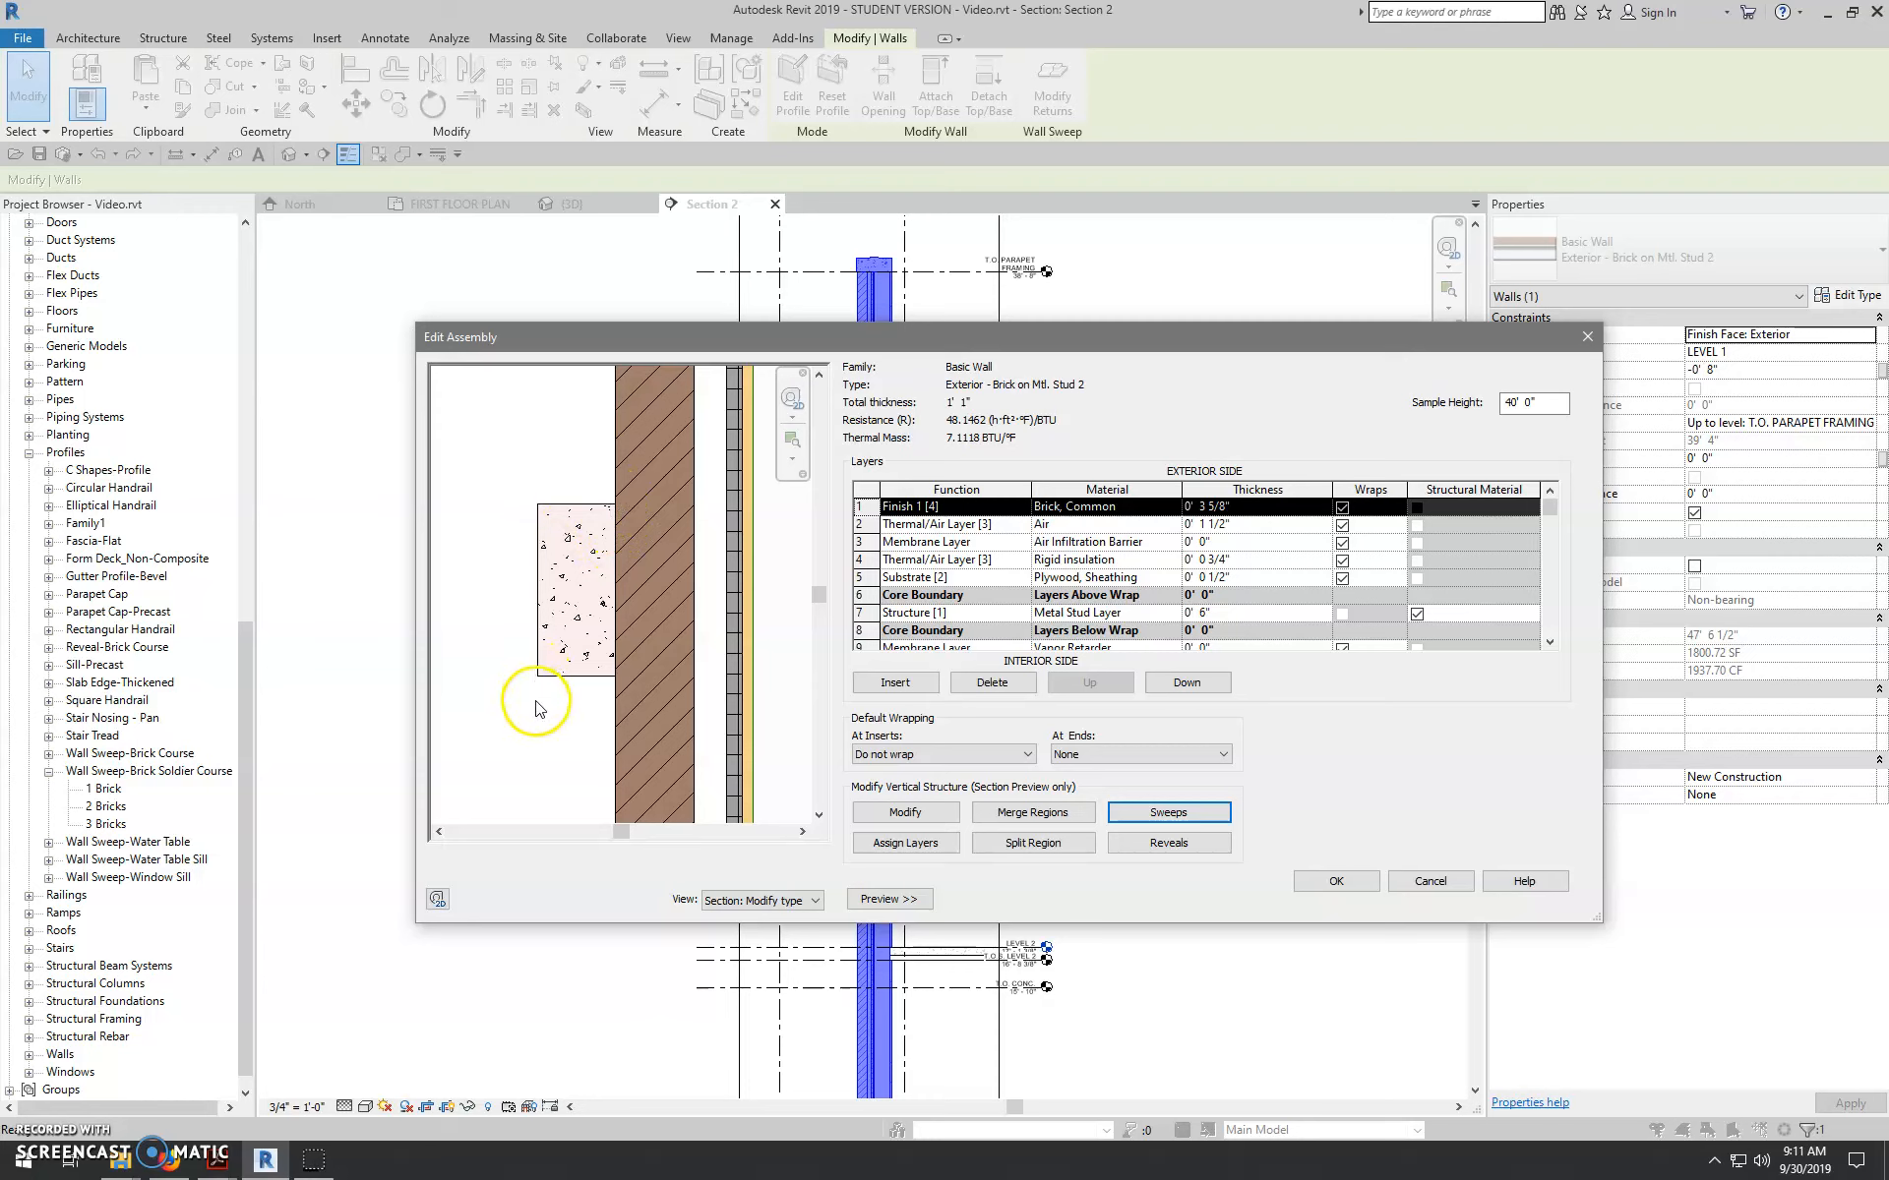
pyautogui.moveTo(610, 553)
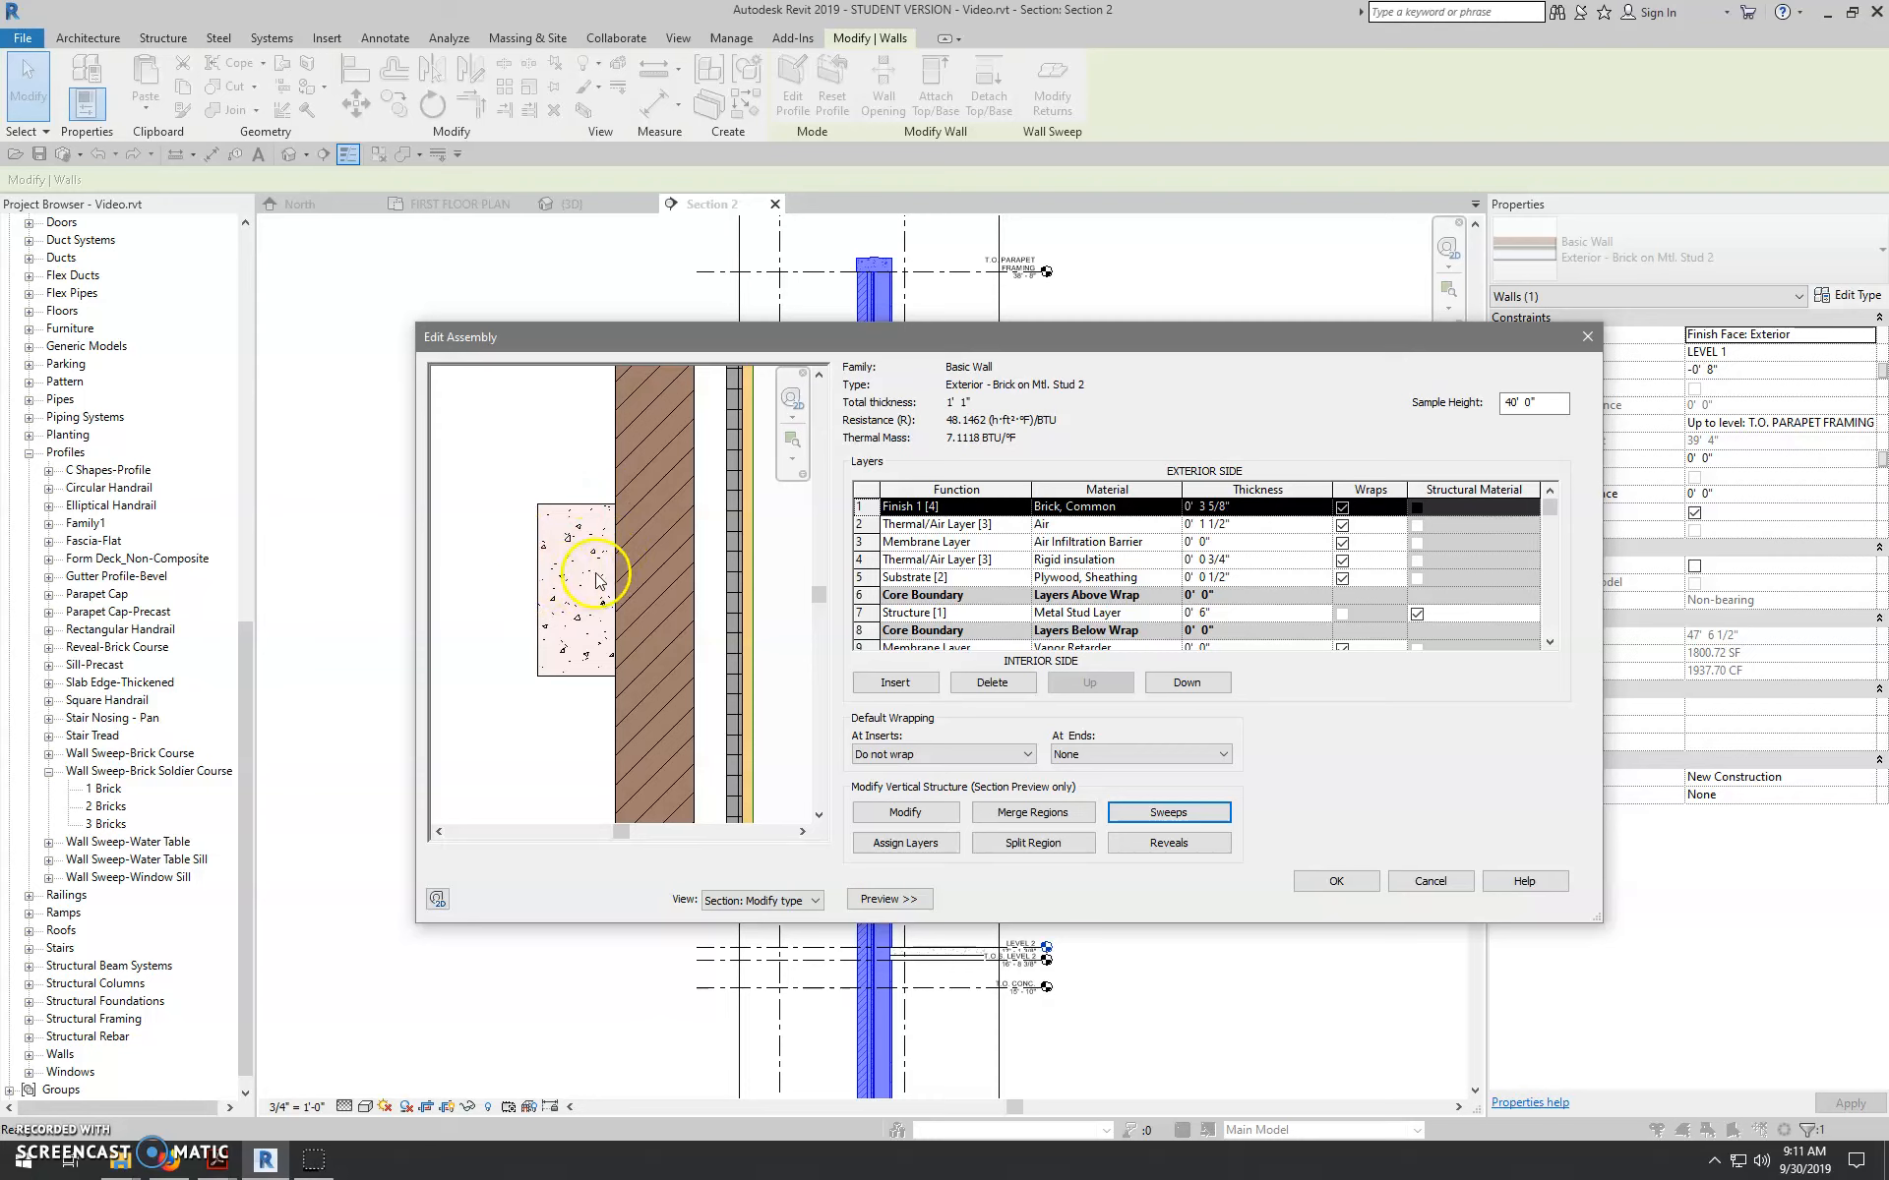
pyautogui.moveTo(592, 620)
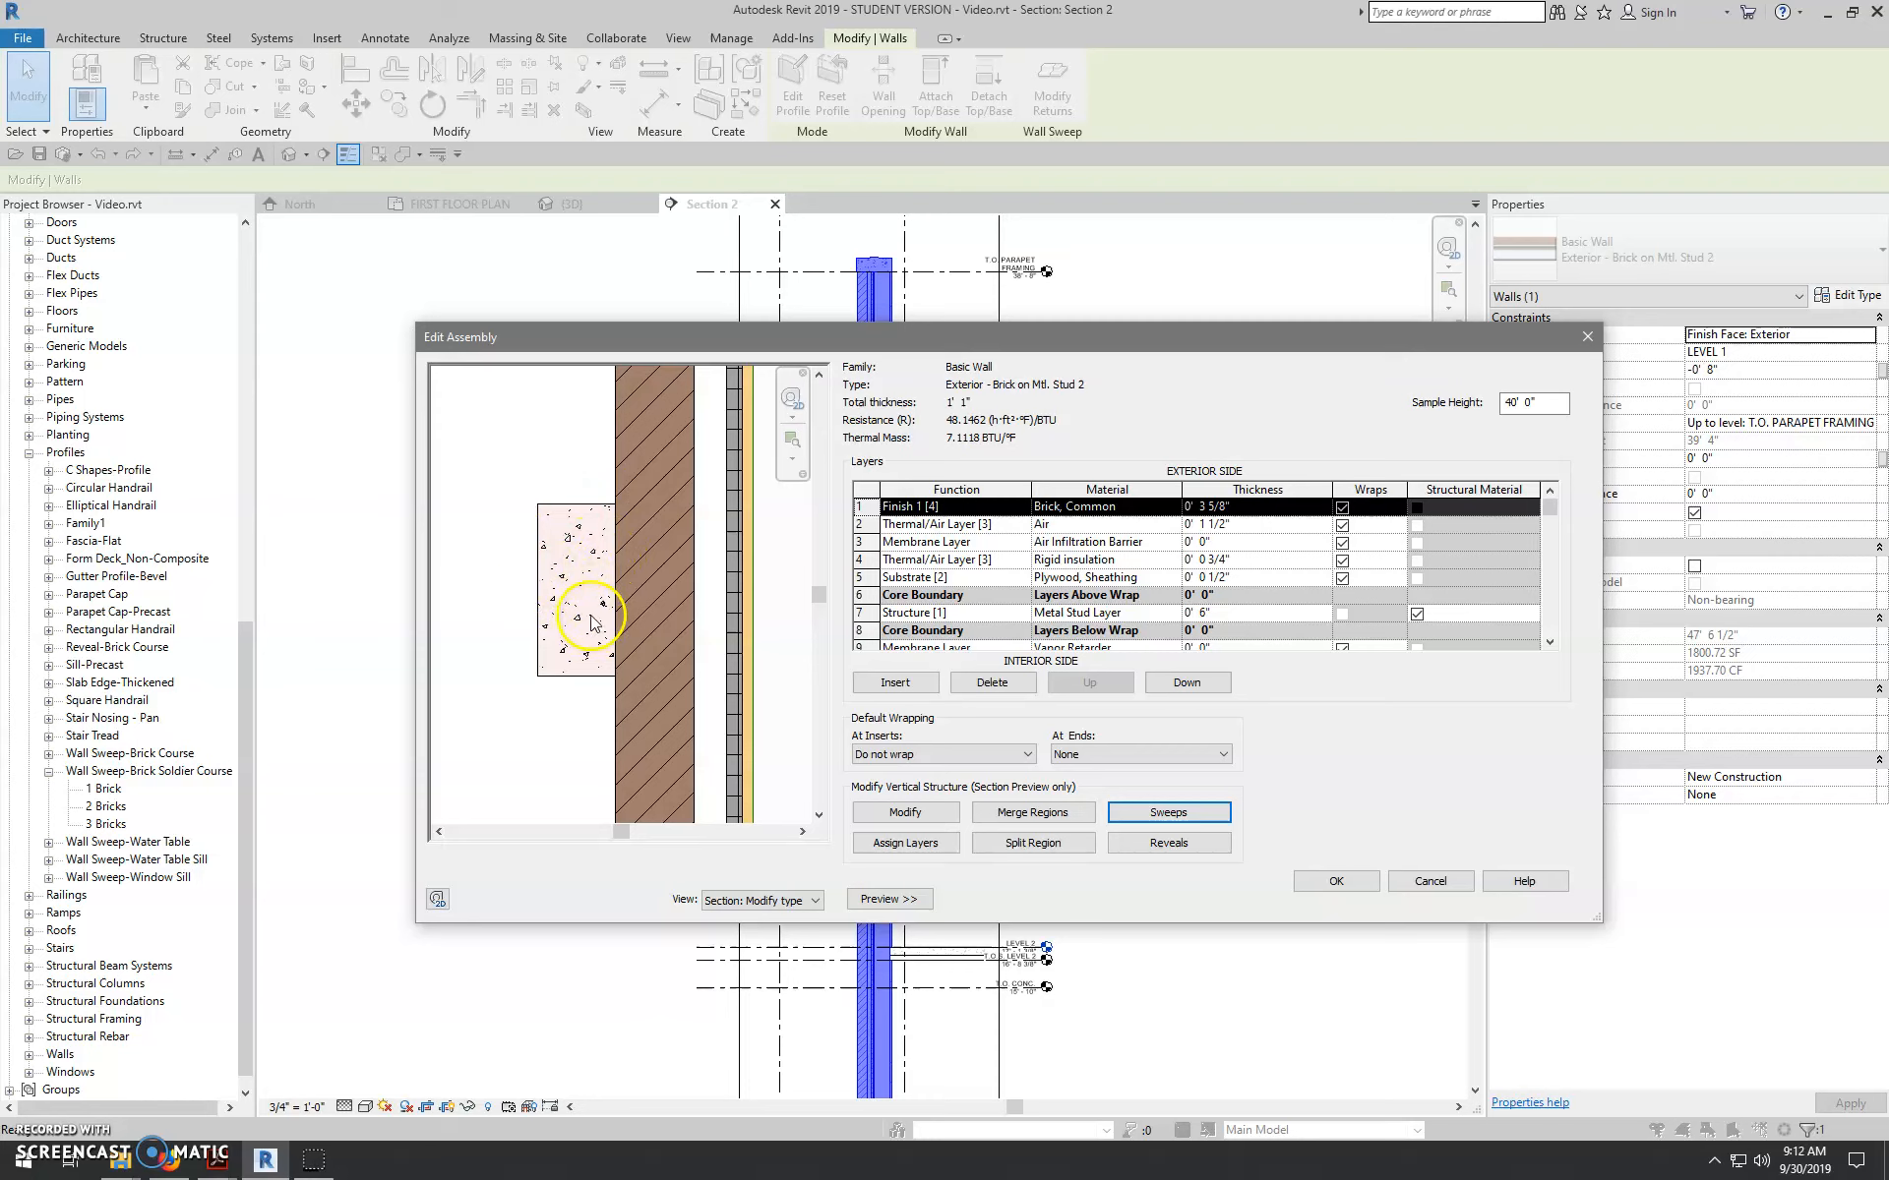
pyautogui.moveTo(533, 575)
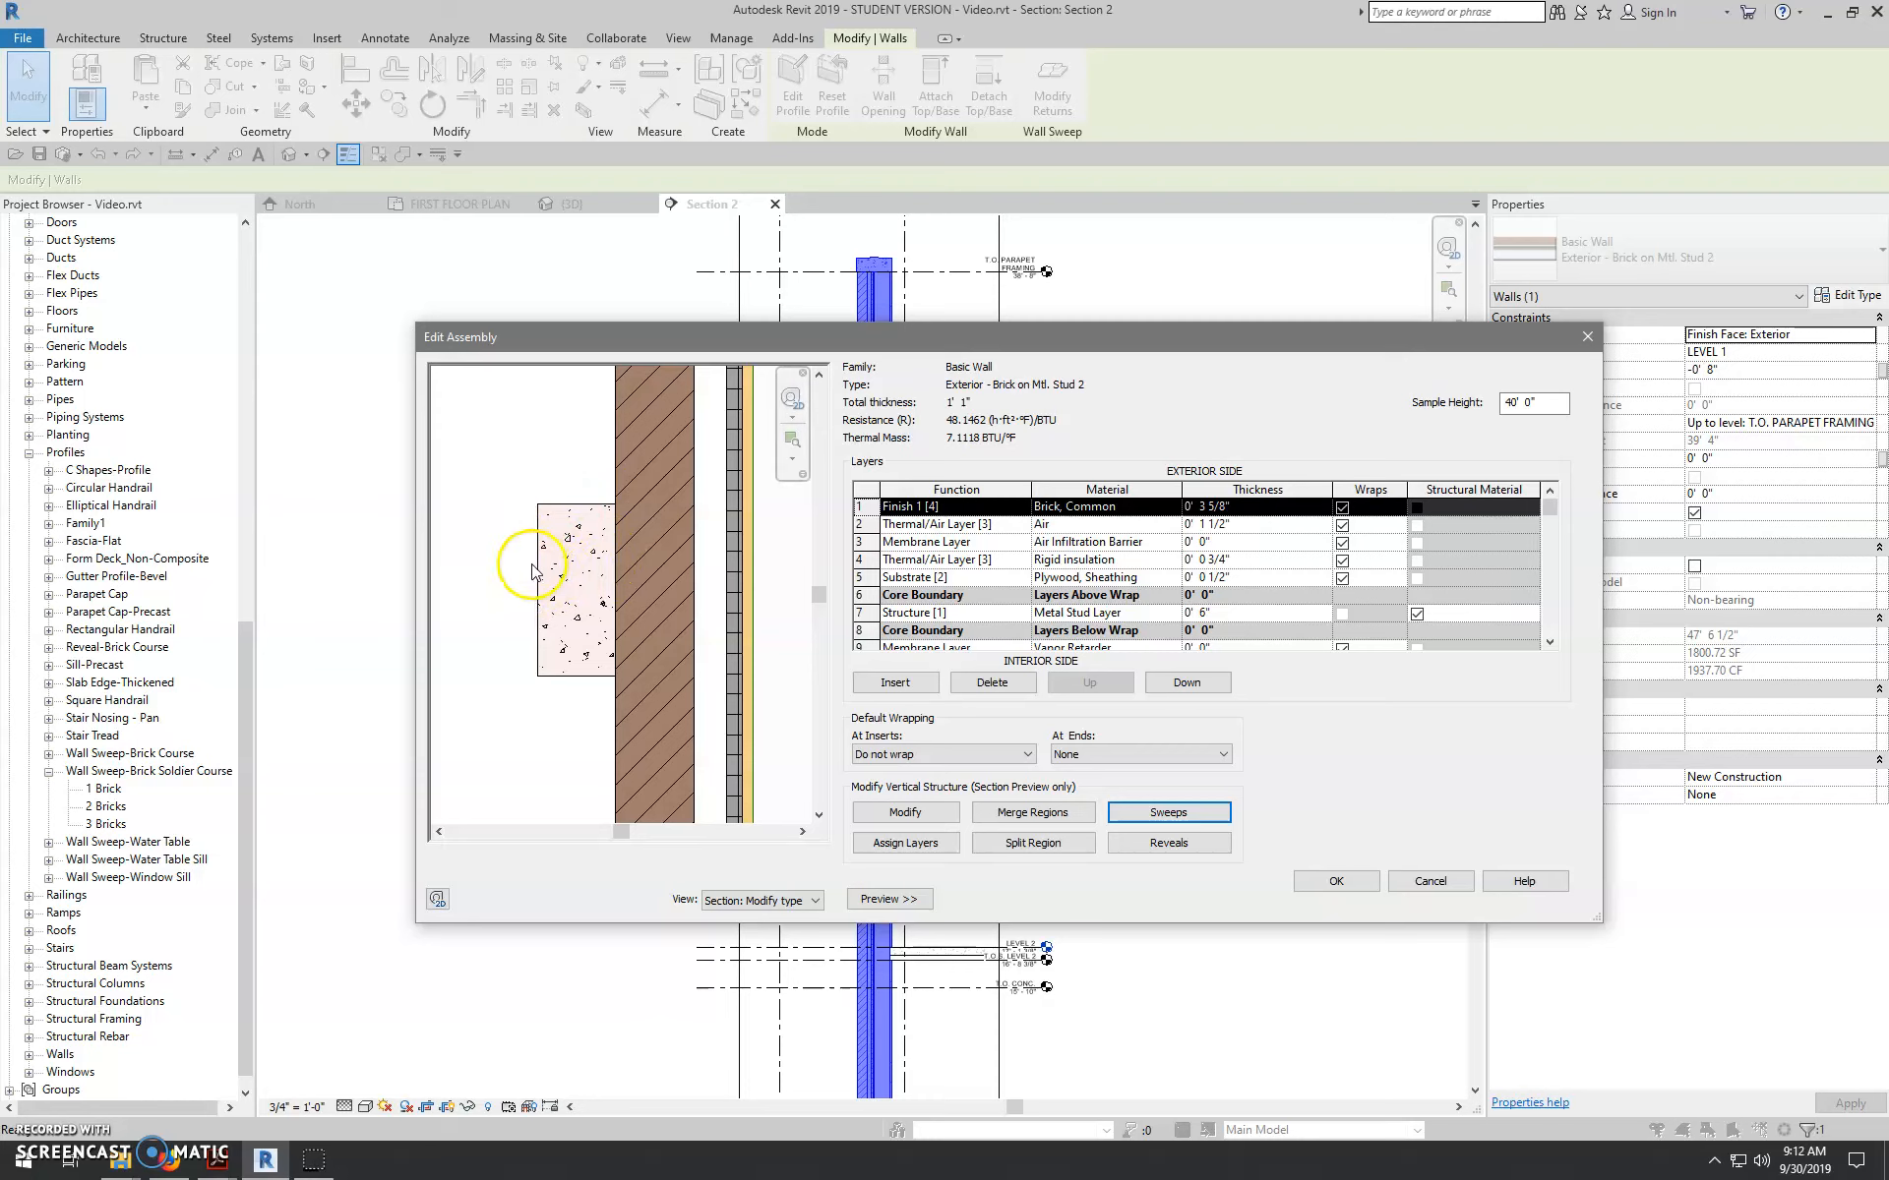
# - Set the second sweep's offset to -0' 3 5/8" in Wall Sweeps and accept it
pyautogui.click(1169, 812)
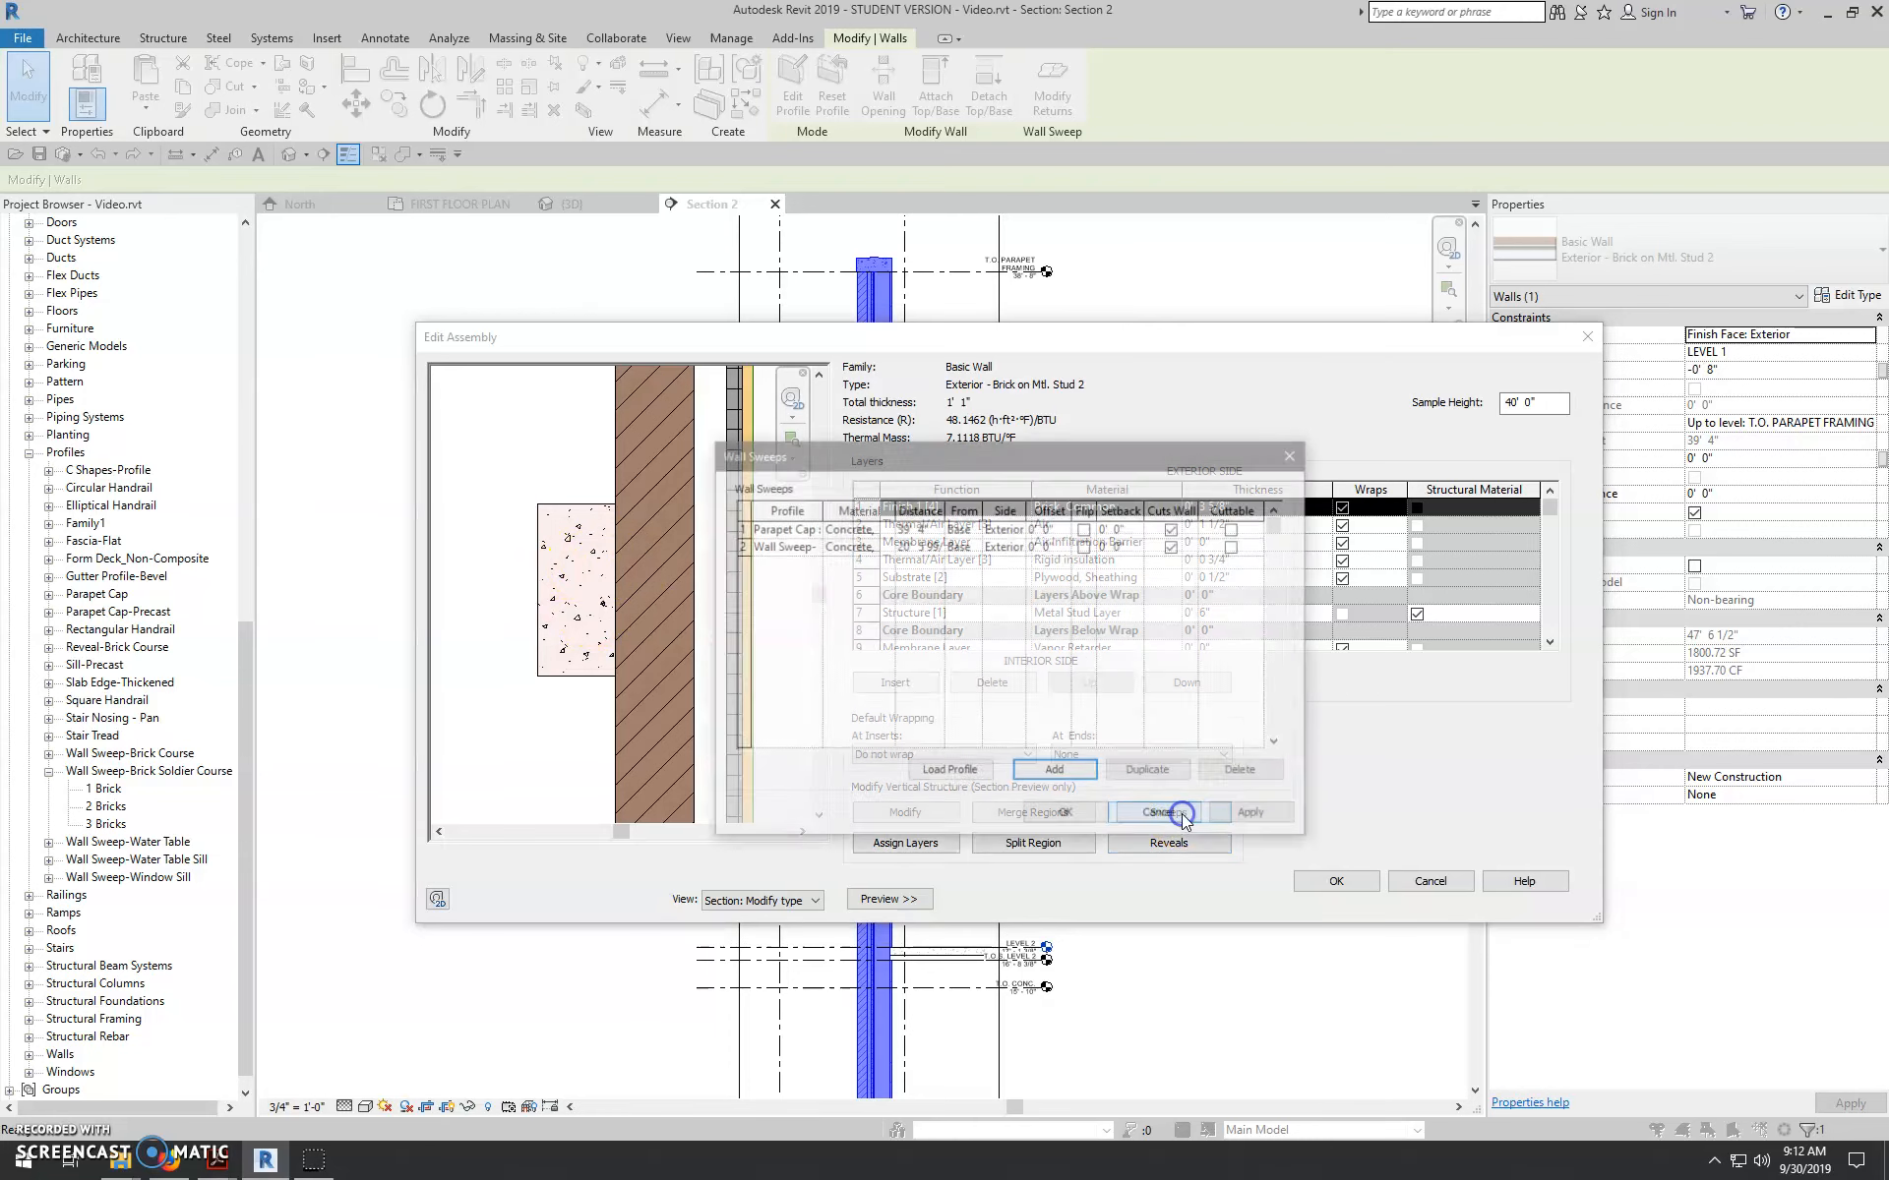
pyautogui.click(1168, 813)
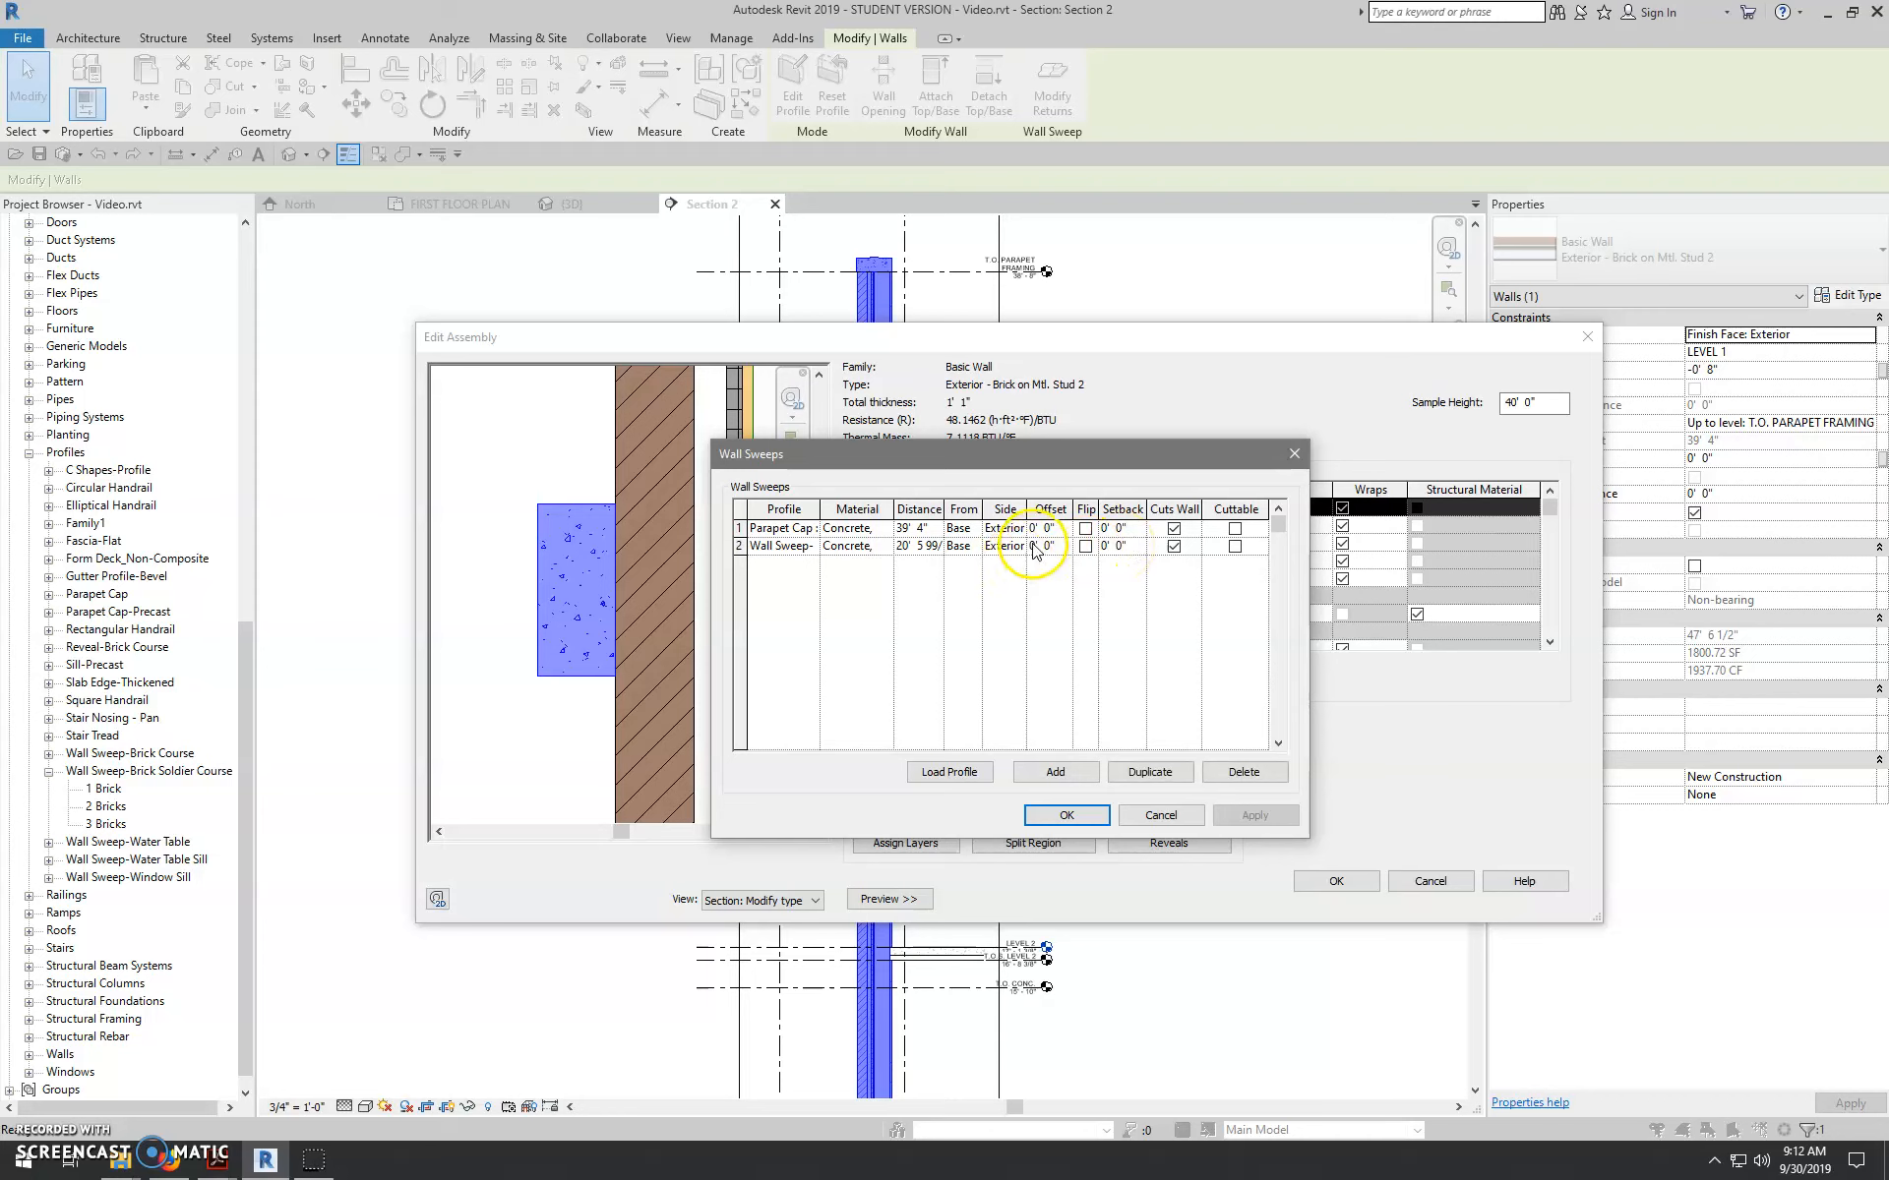
pyautogui.click(1043, 547)
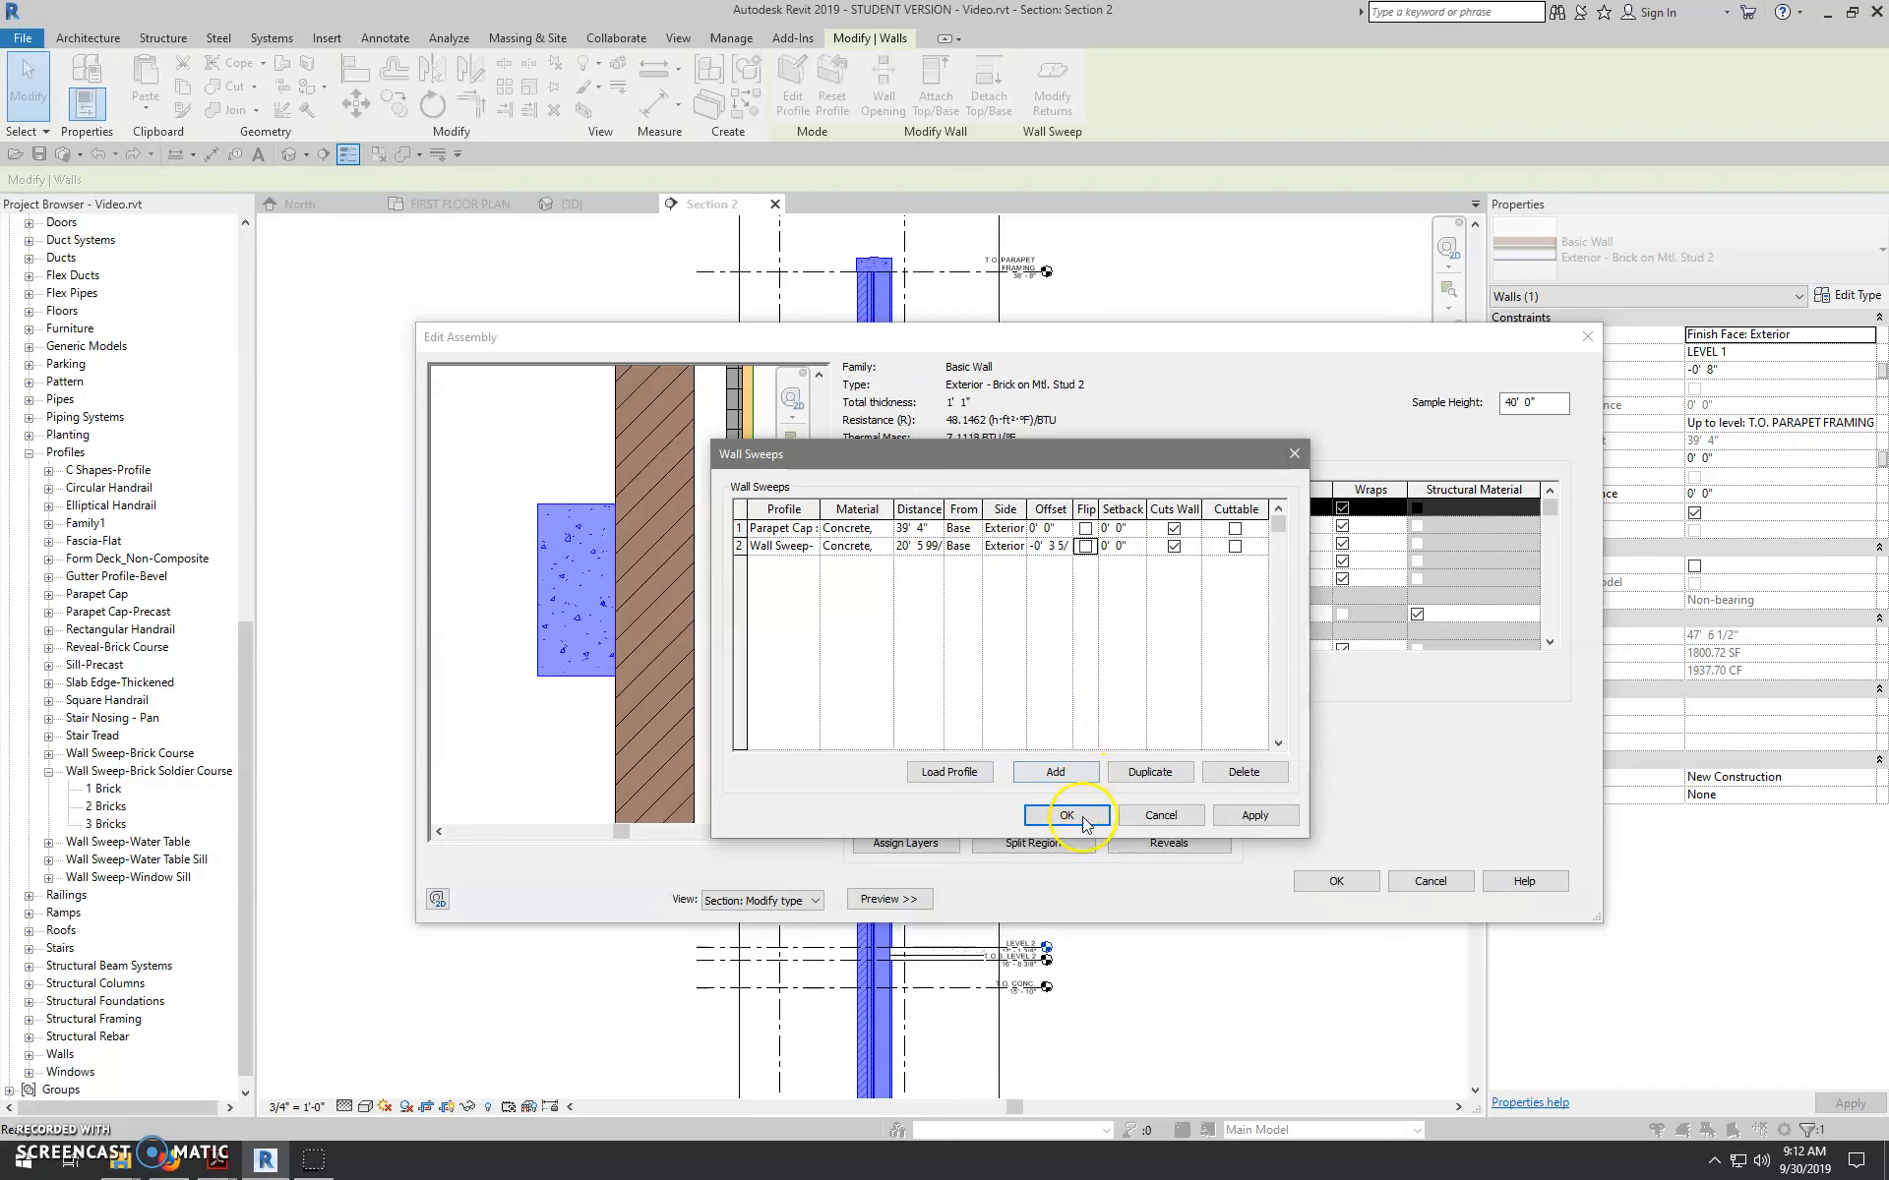
pyautogui.click(1066, 815)
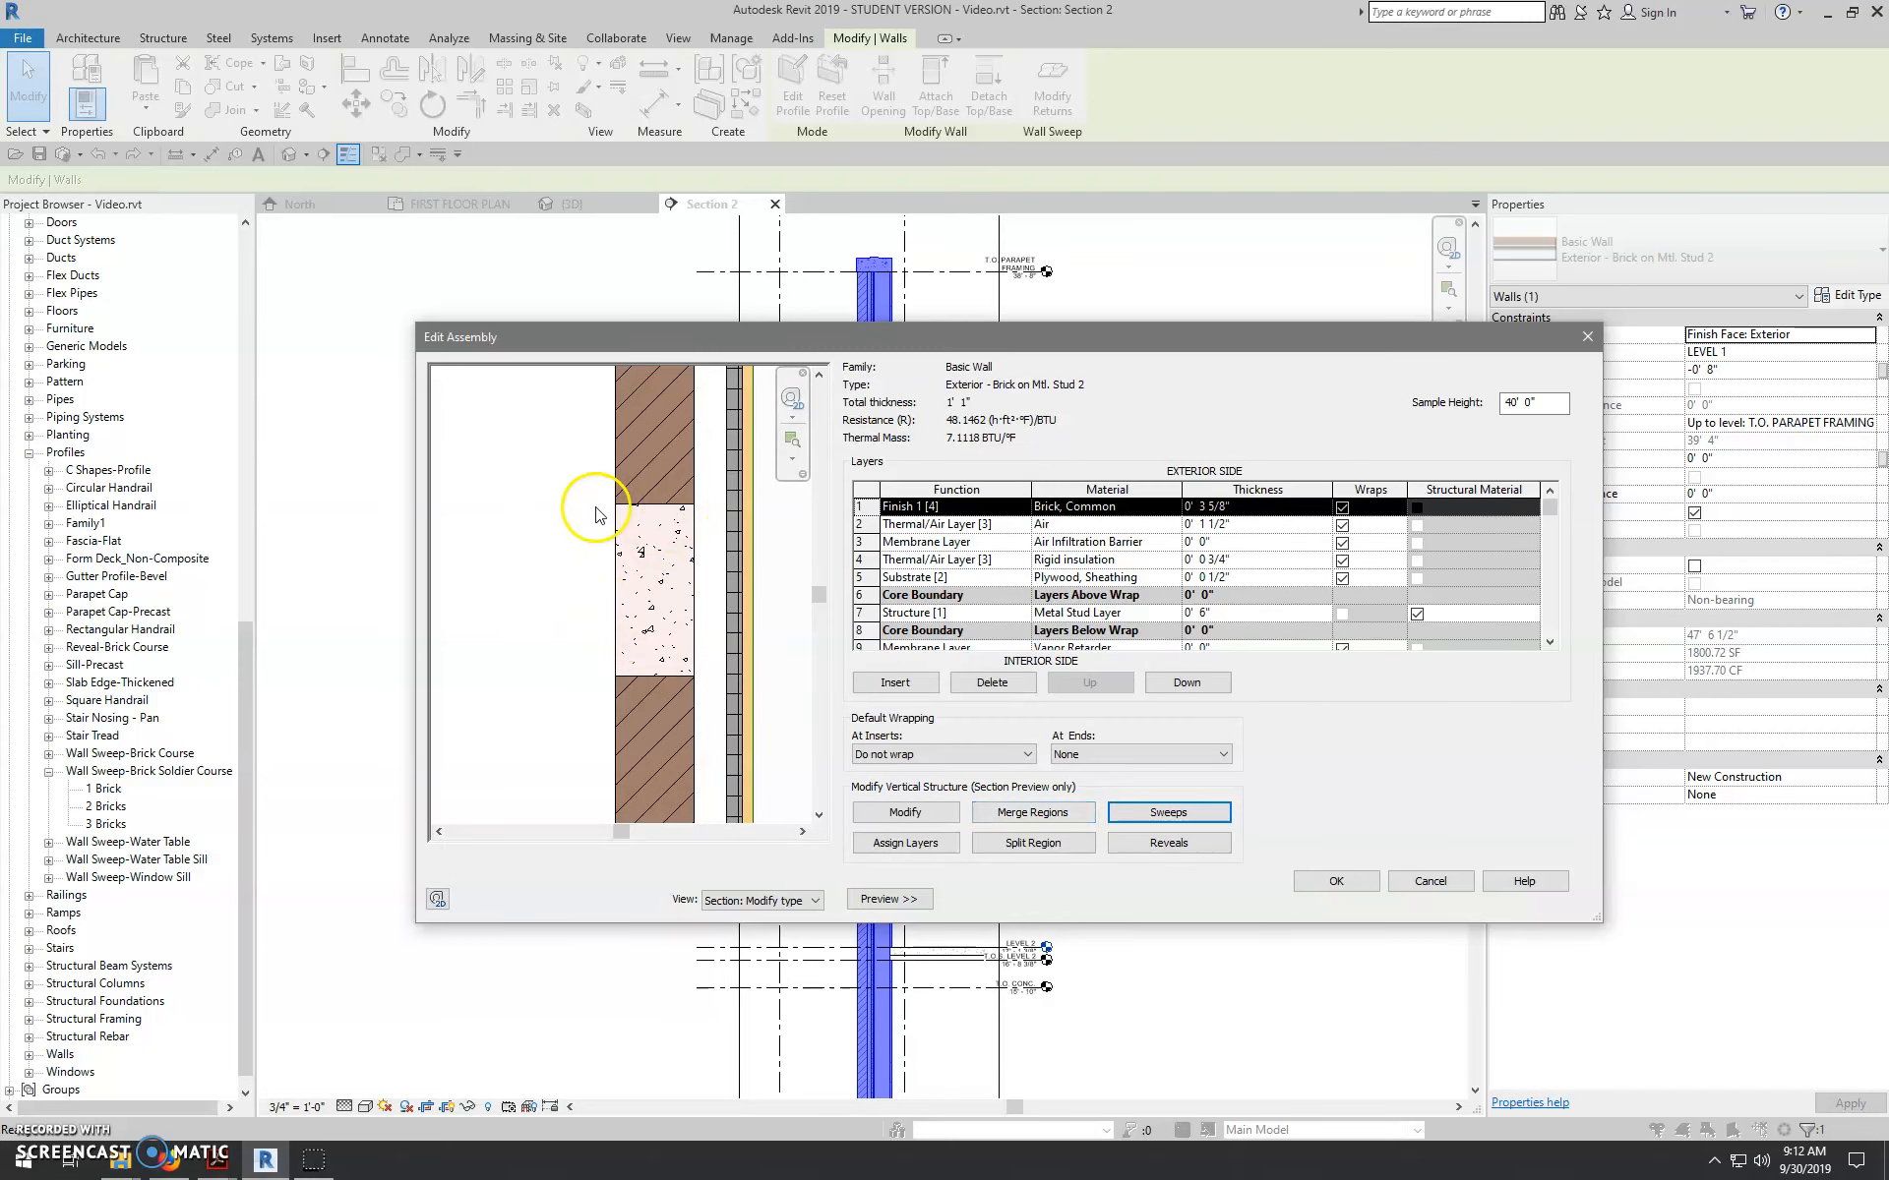
pyautogui.moveTo(651, 514)
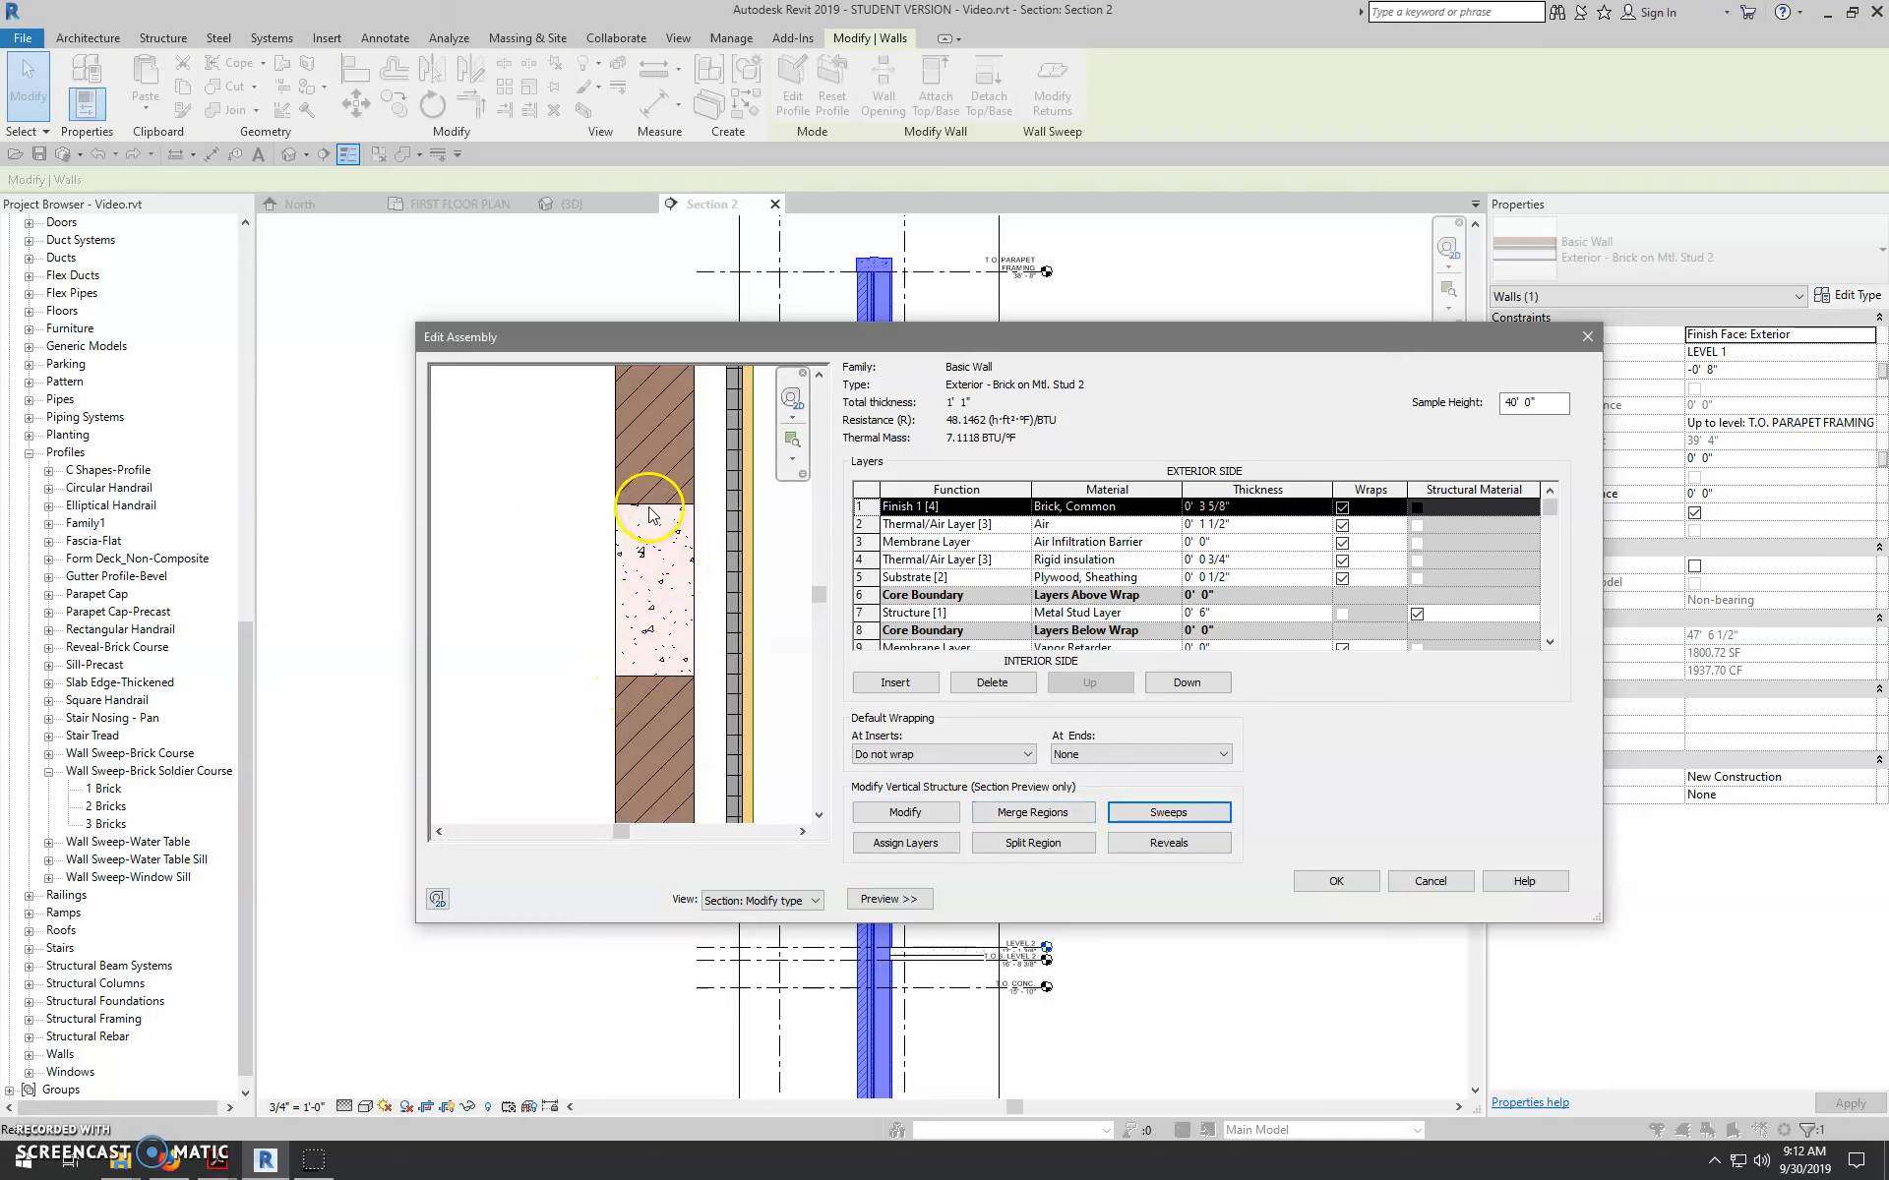
pyautogui.moveTo(671, 531)
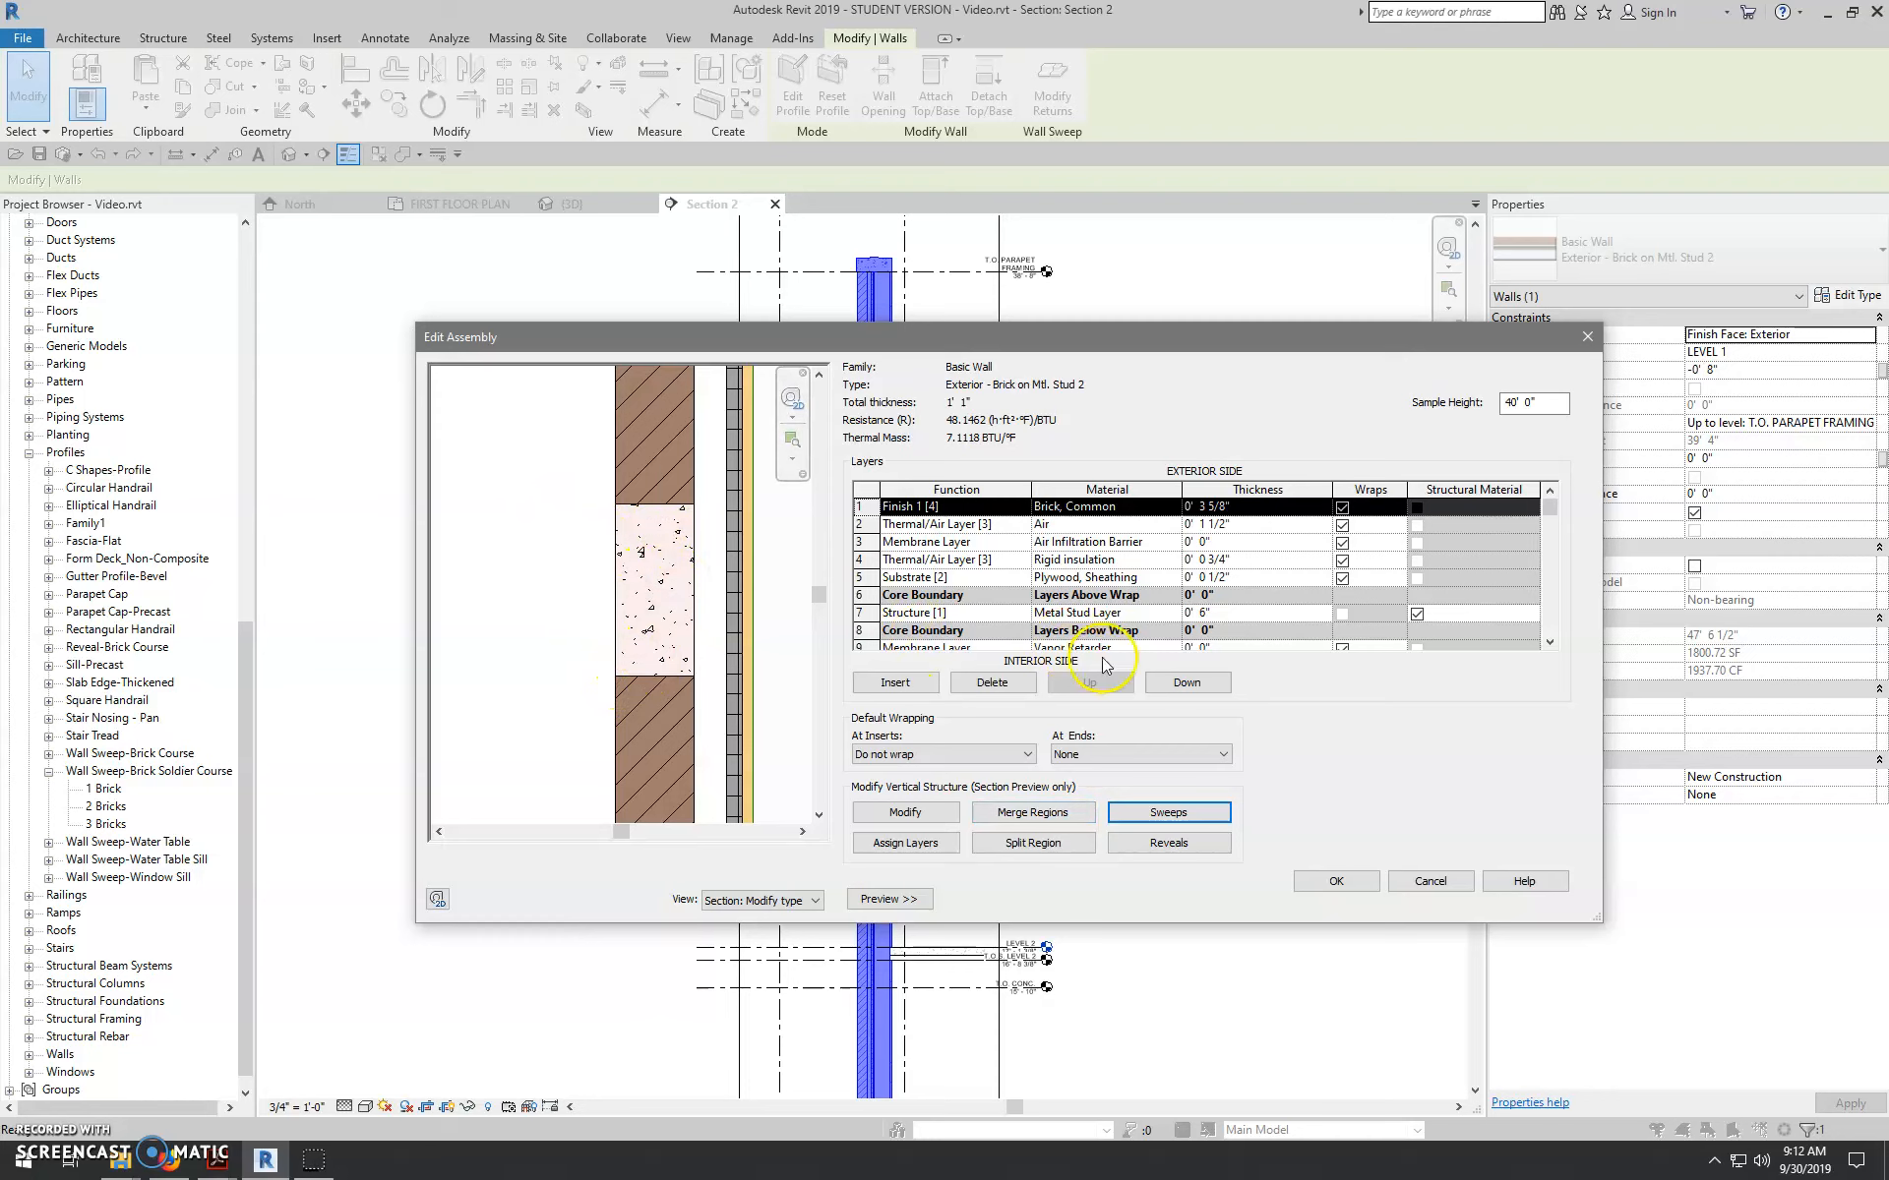
# - Add a third concrete wall sweep with the sweep profile and begin entering its 20' distance
pyautogui.click(1169, 812)
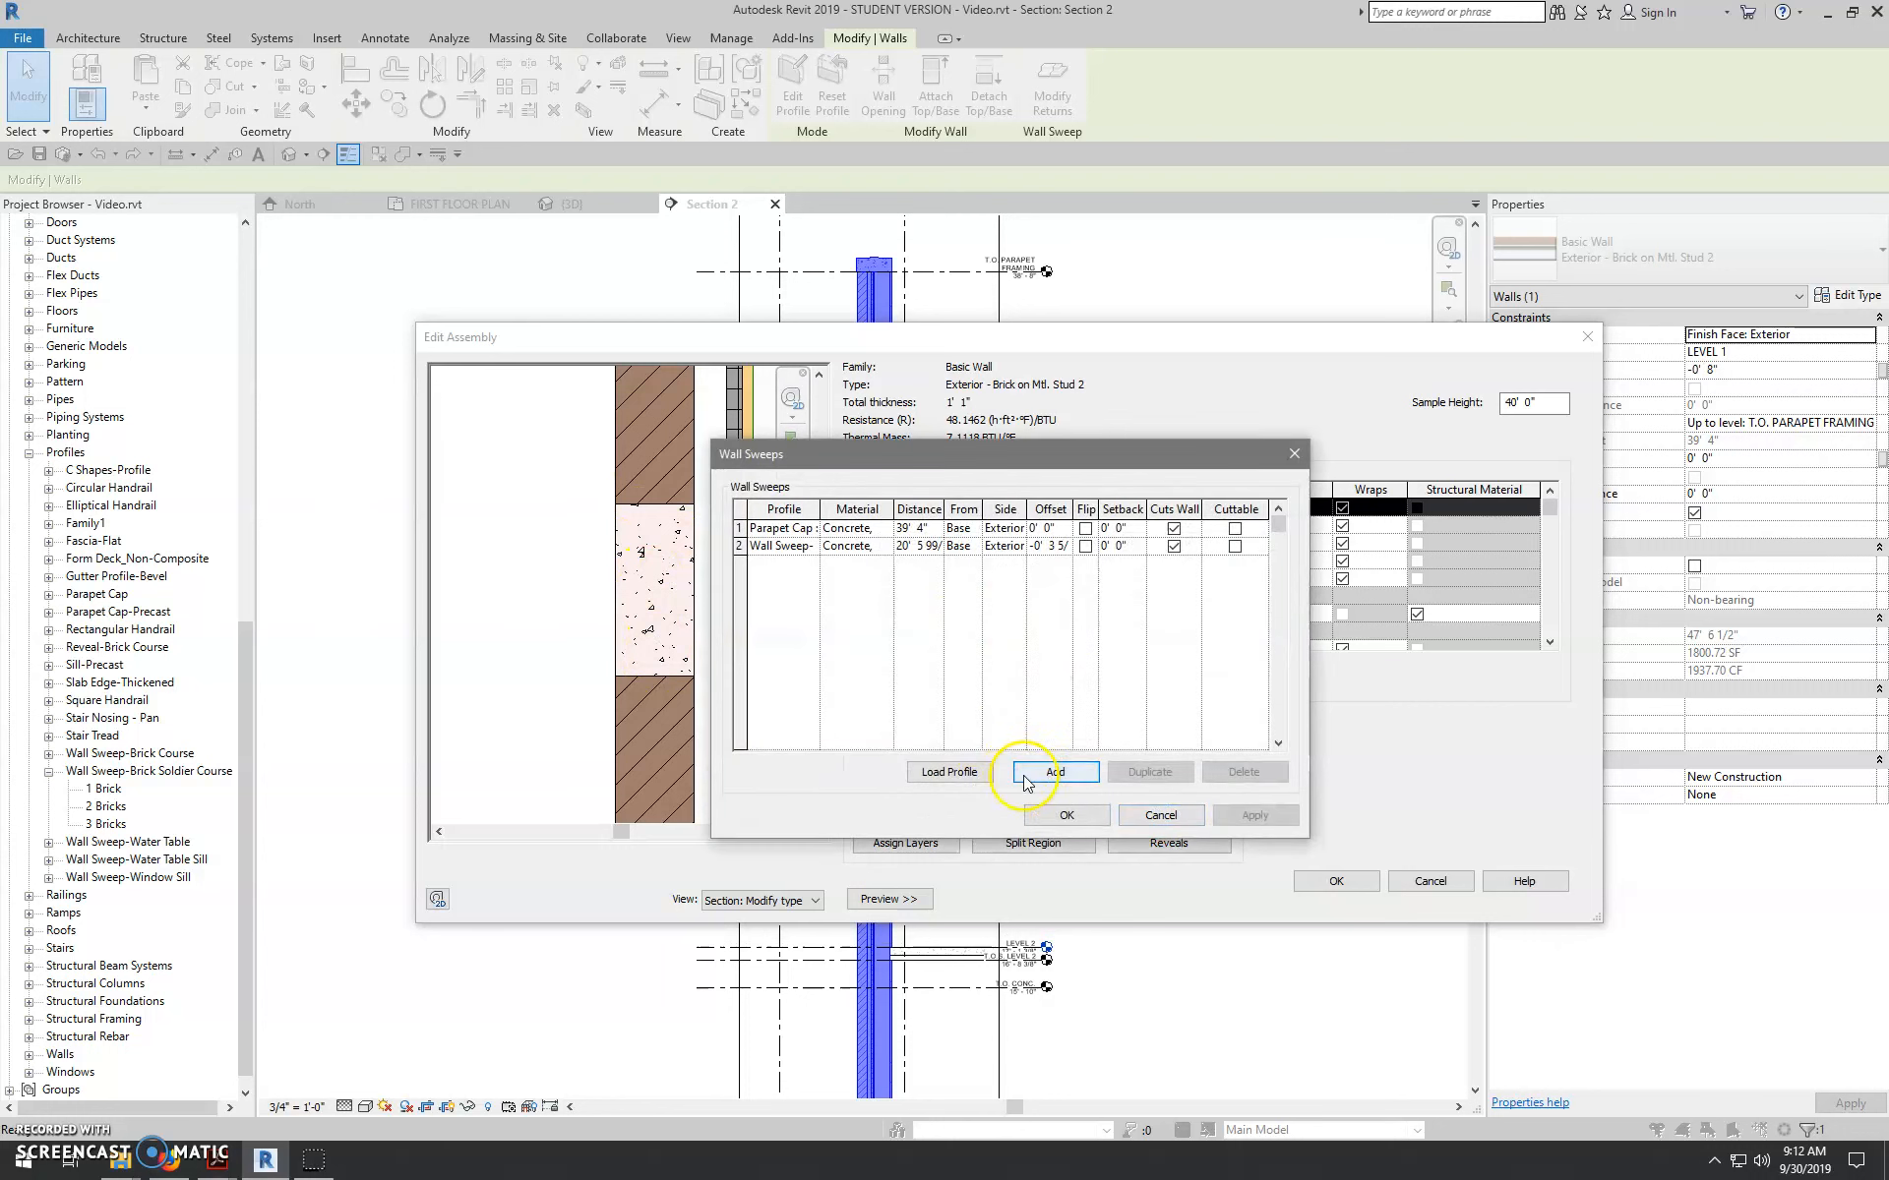
pyautogui.click(1055, 771)
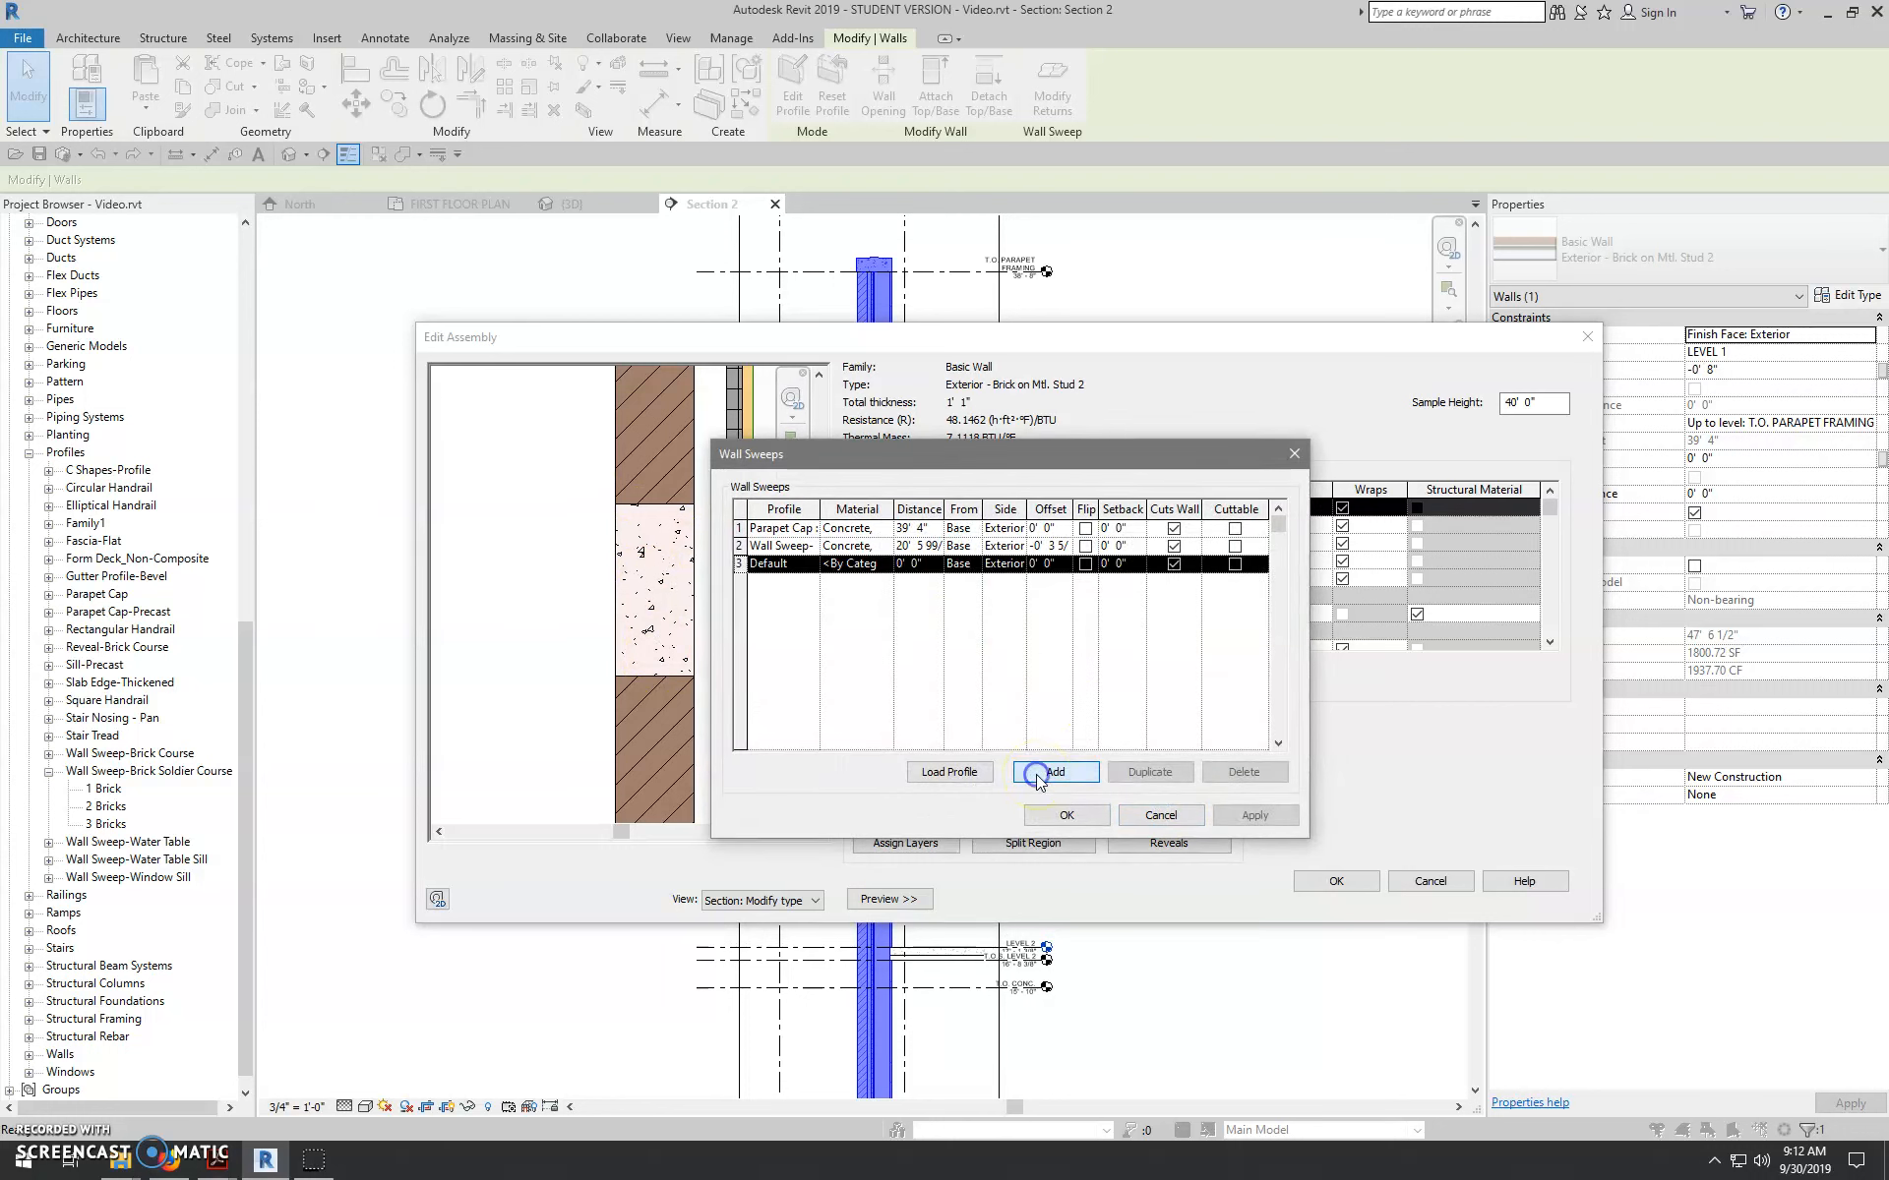
pyautogui.click(812, 563)
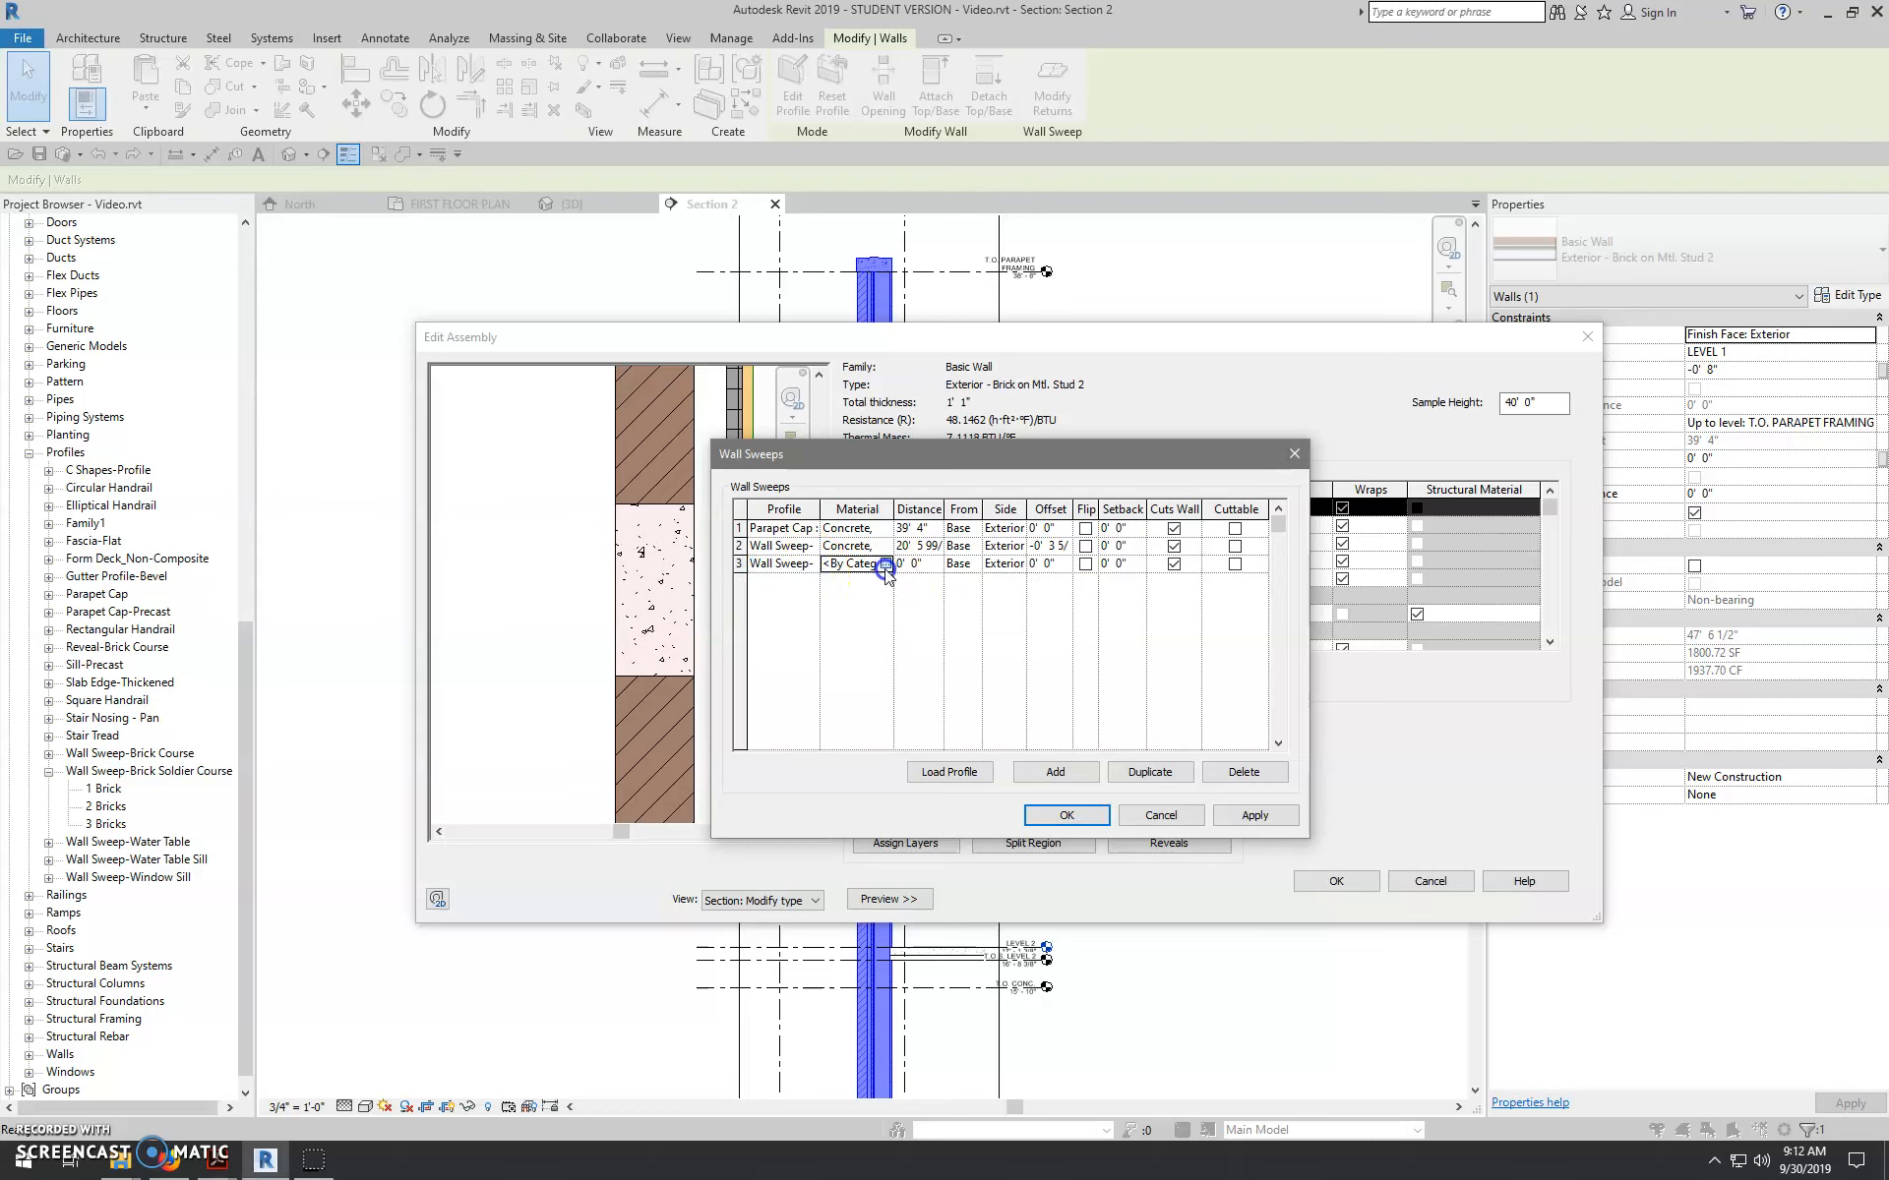
pyautogui.click(886, 562)
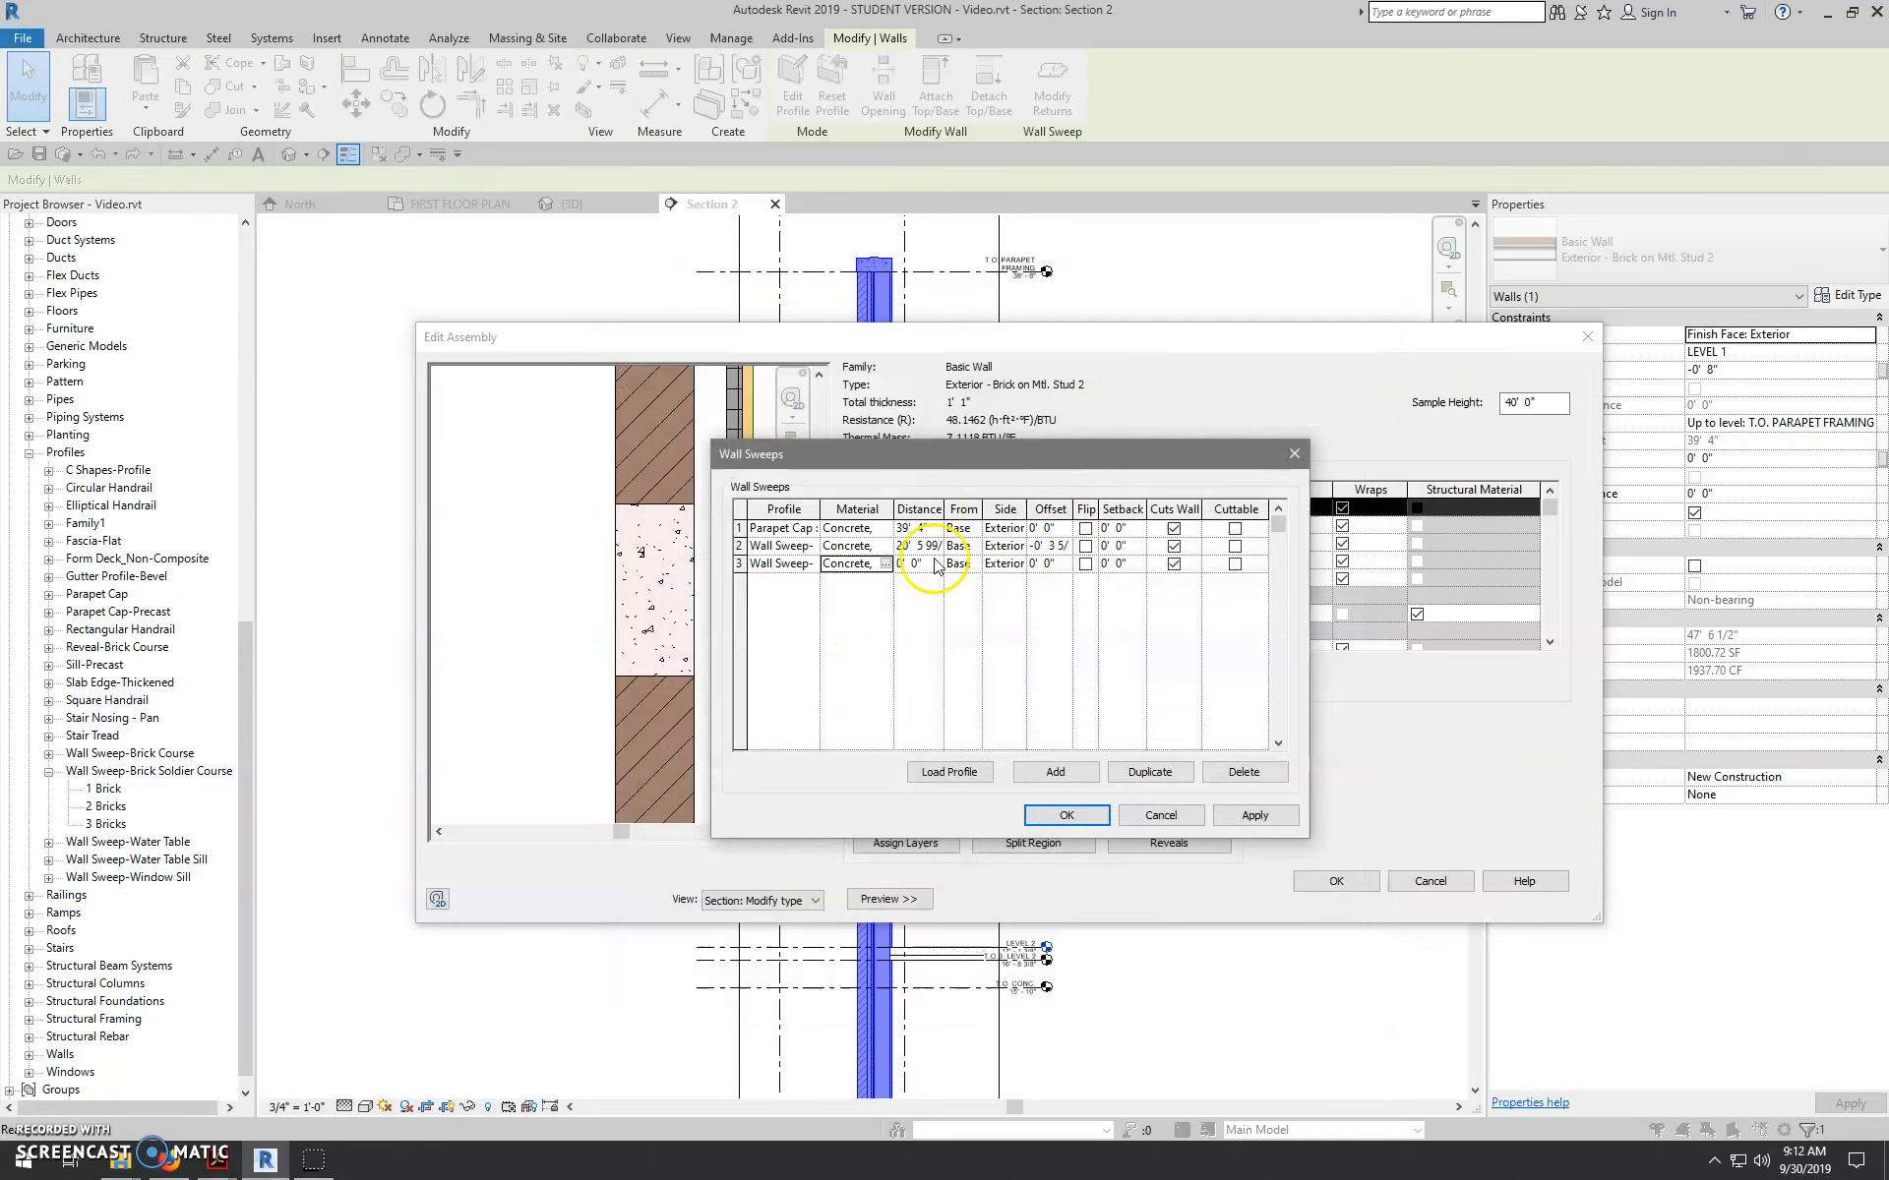
pyautogui.click(913, 562)
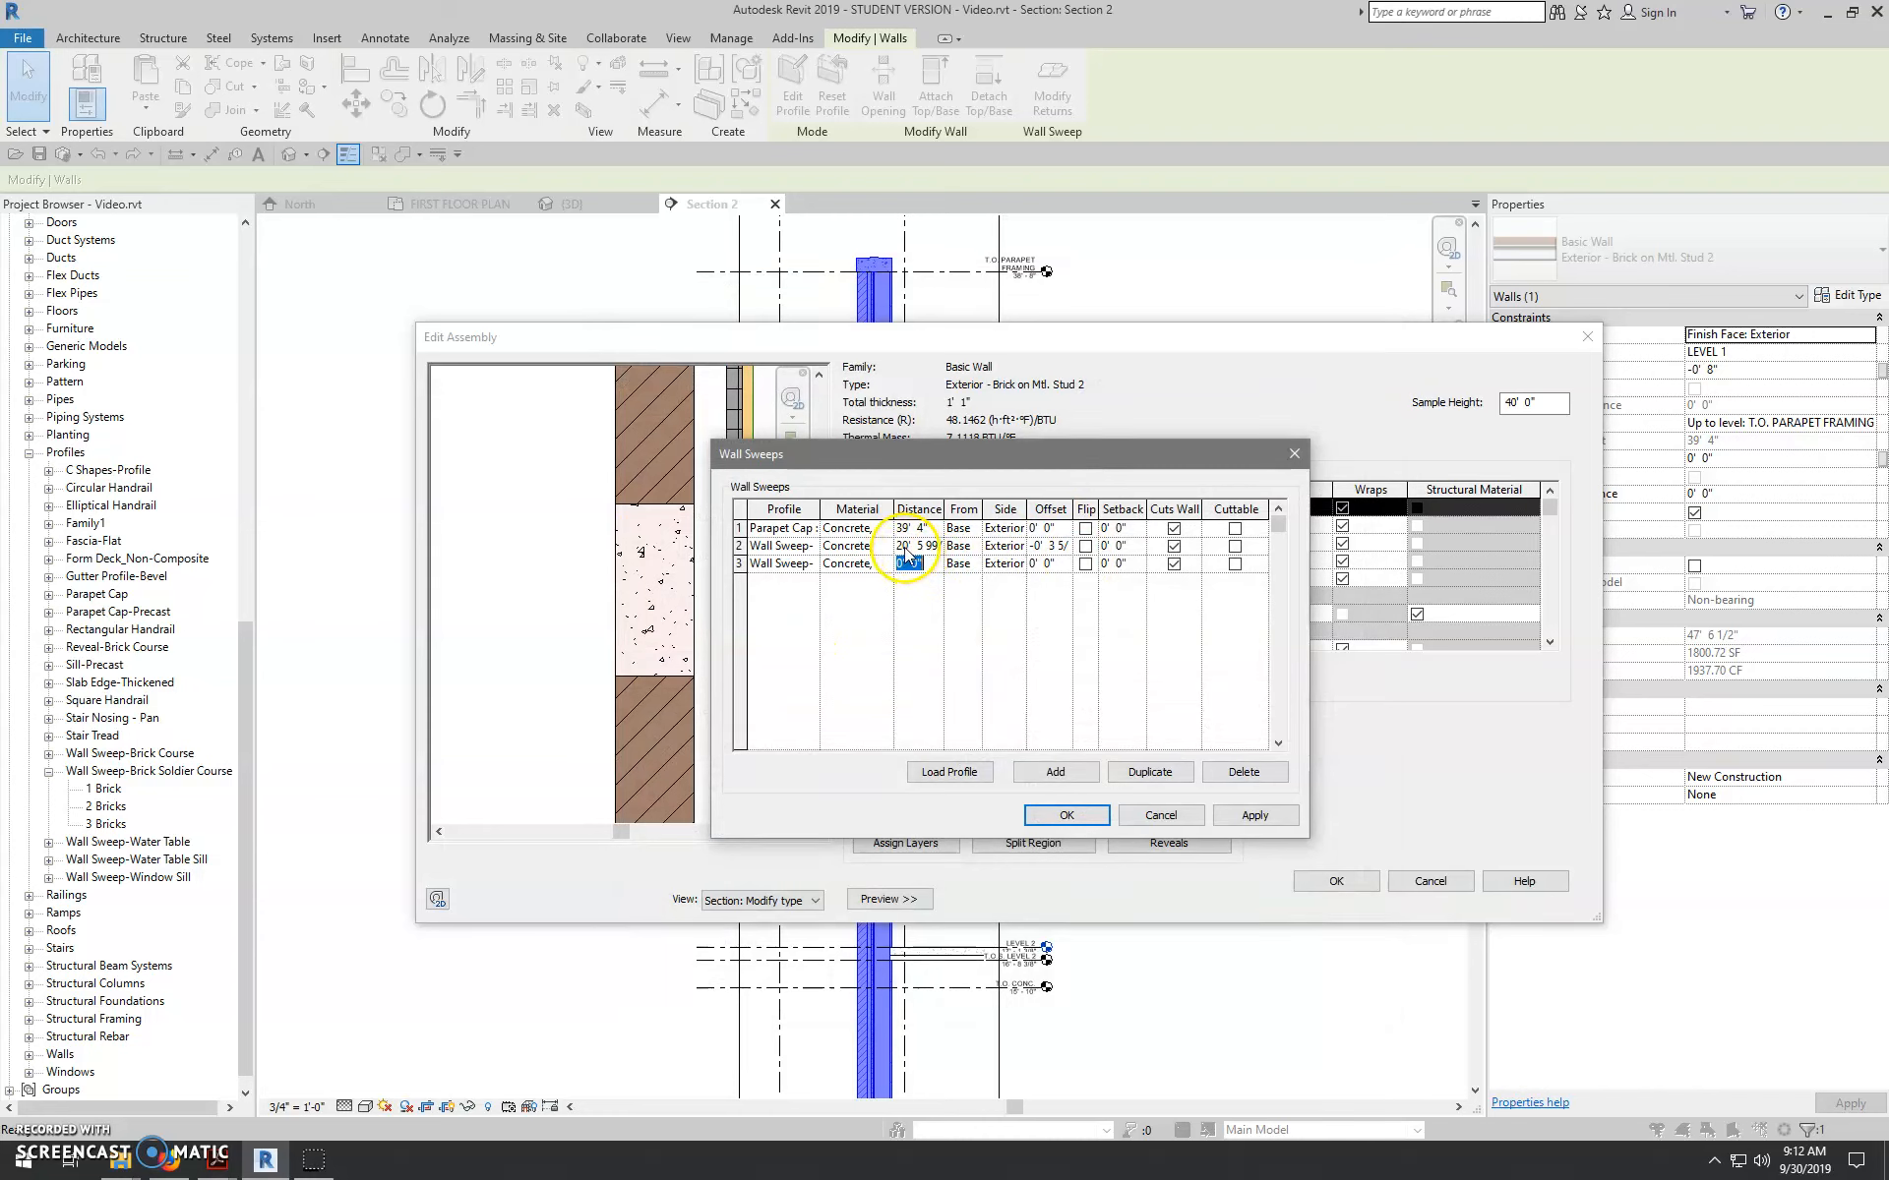
pyautogui.click(905, 547)
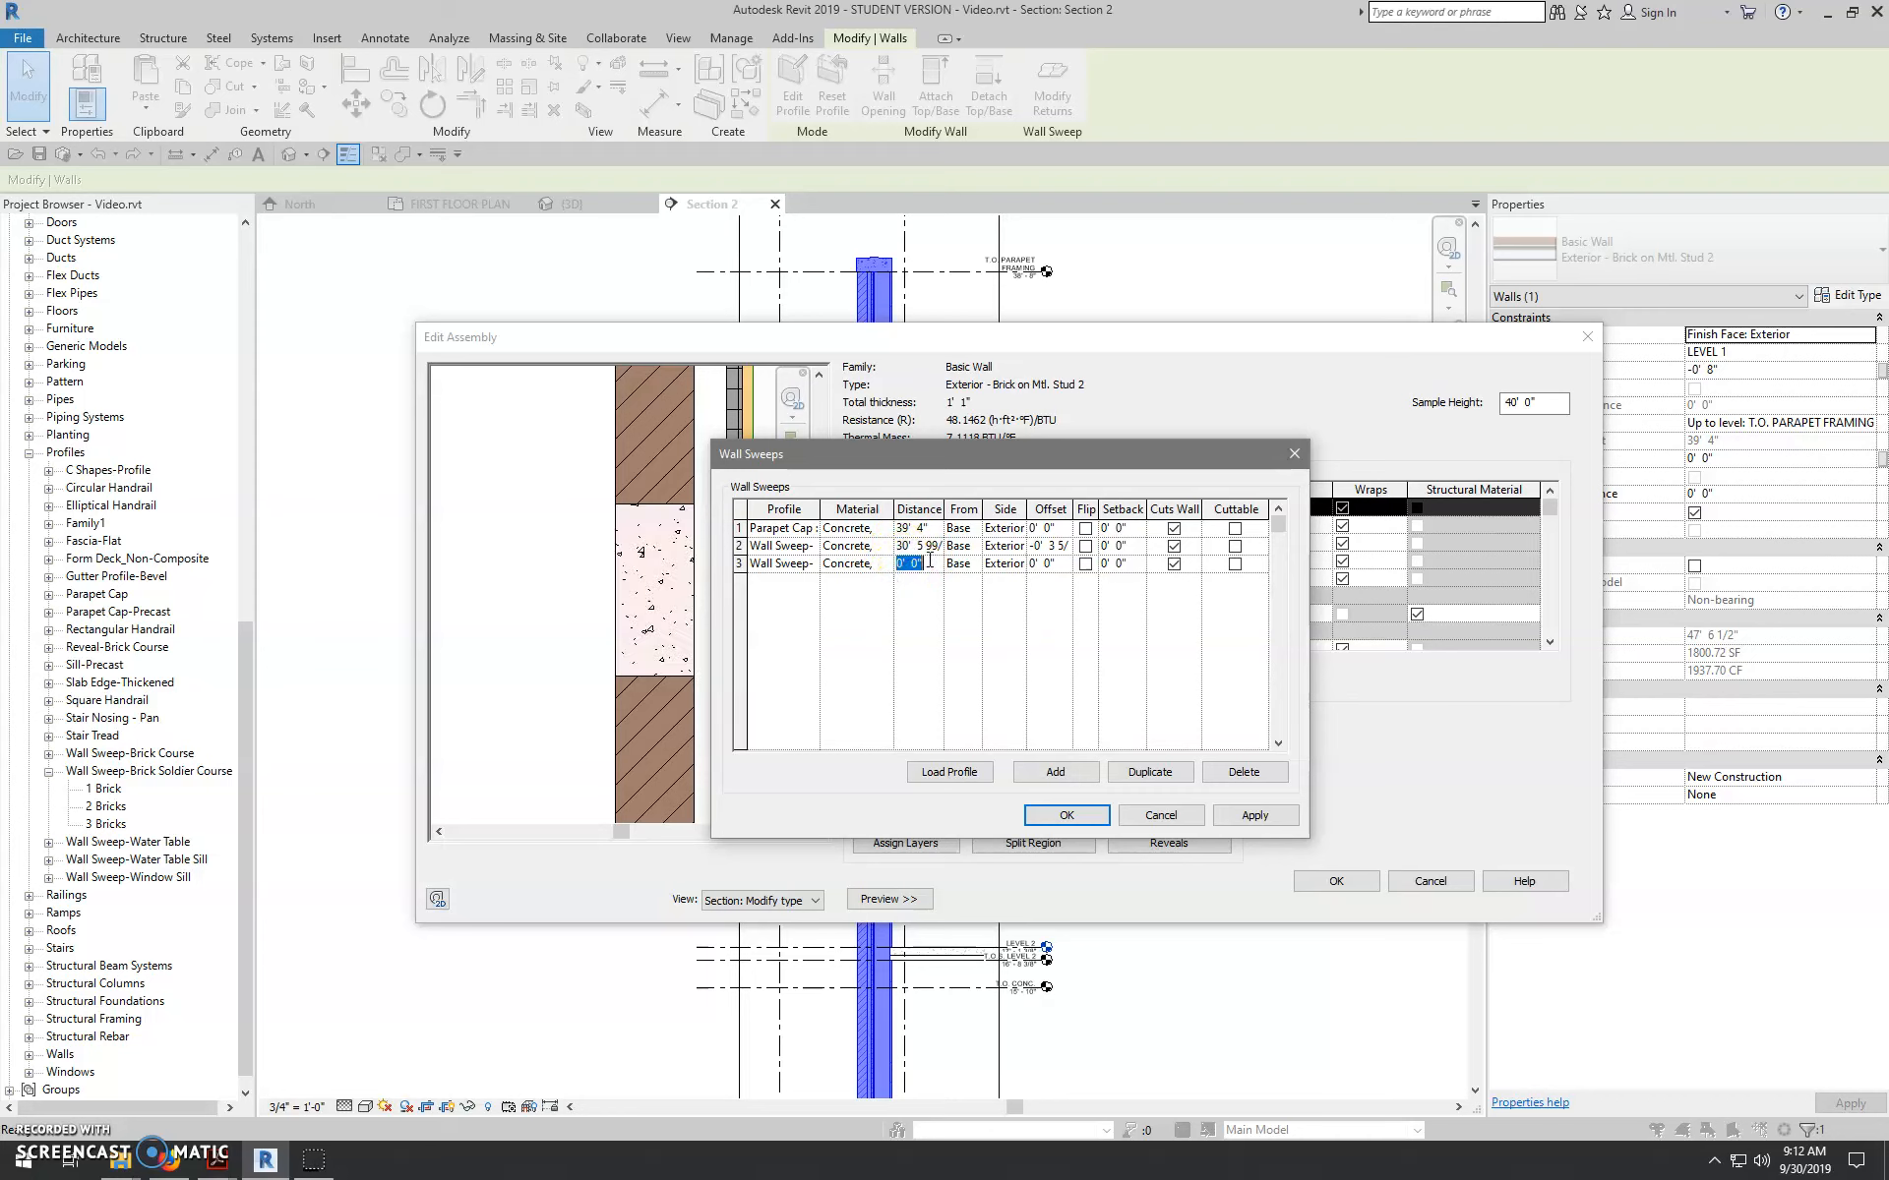
pyautogui.write('20')
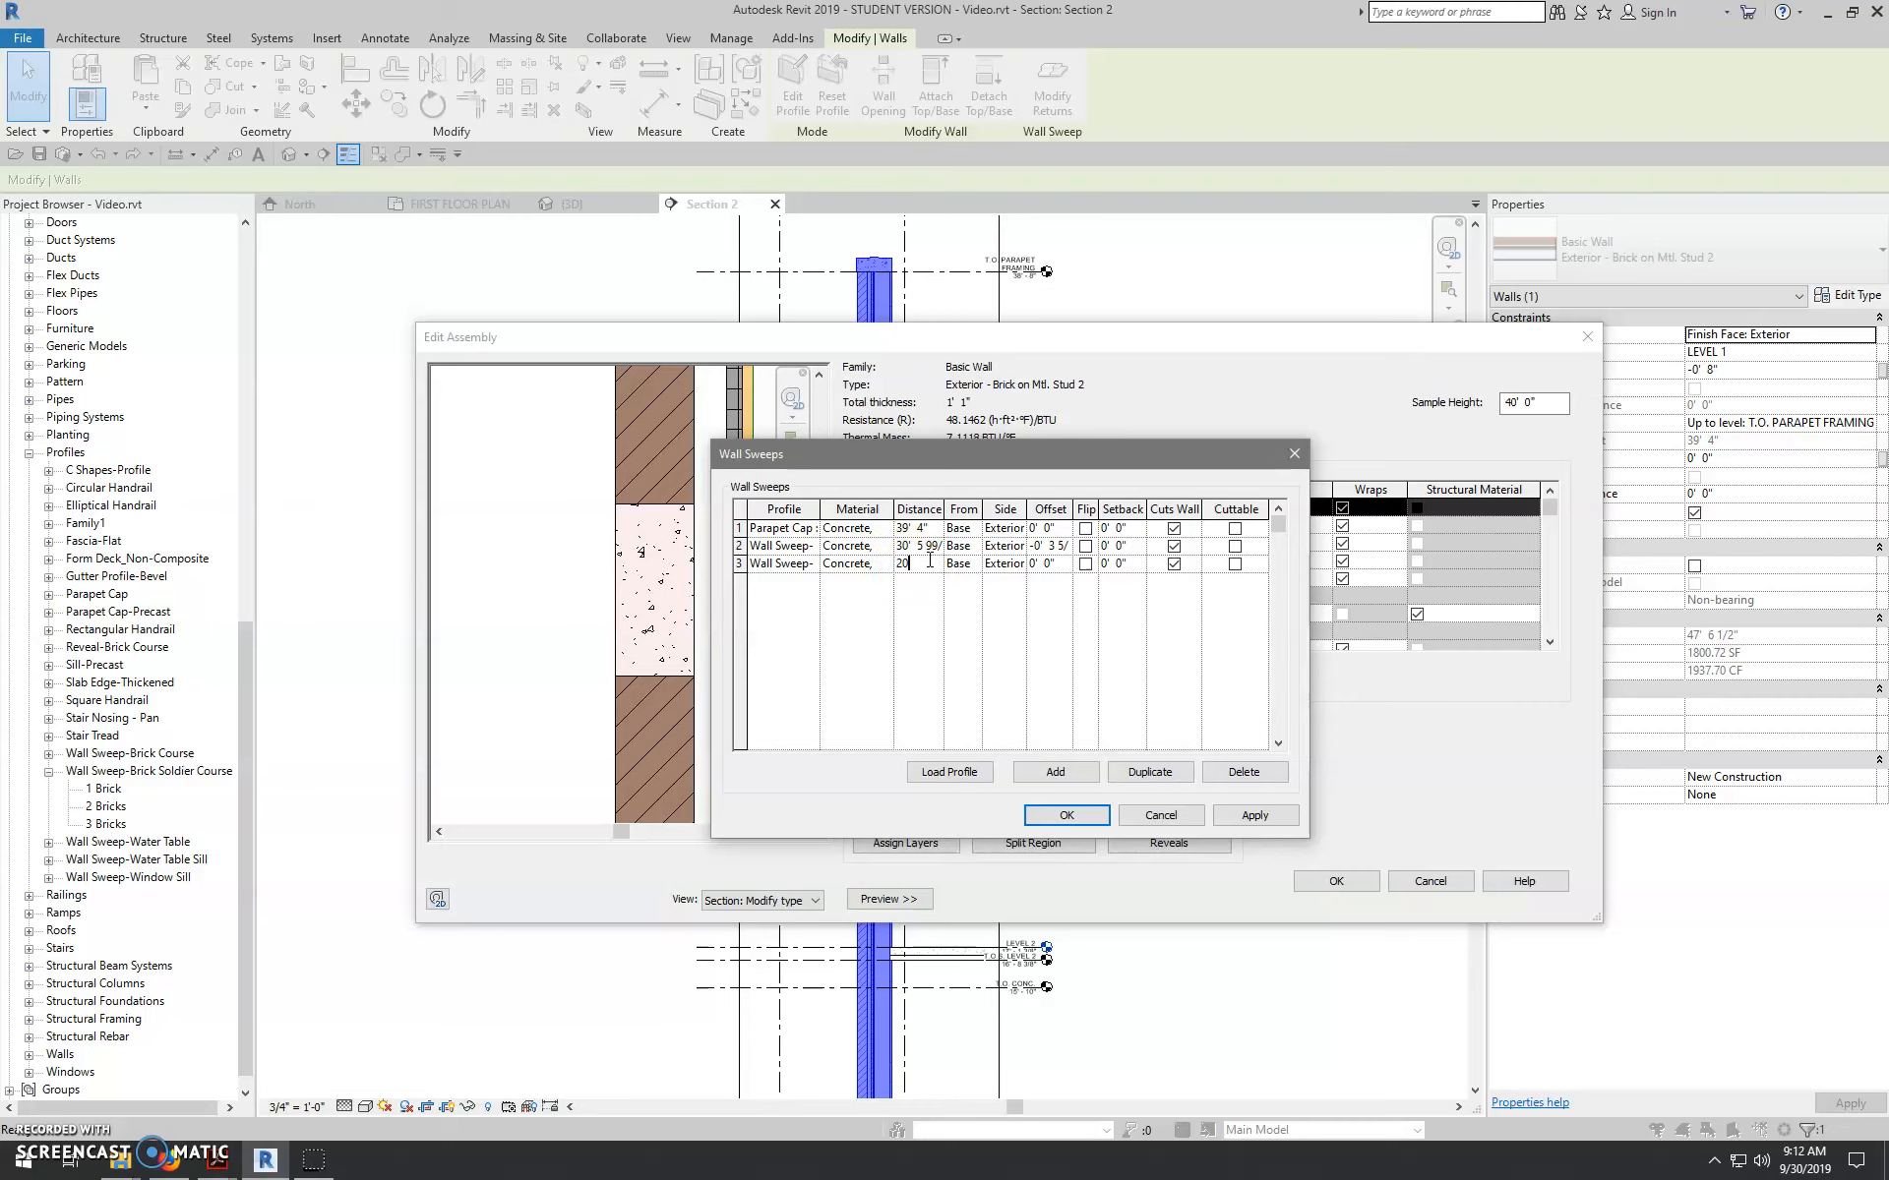